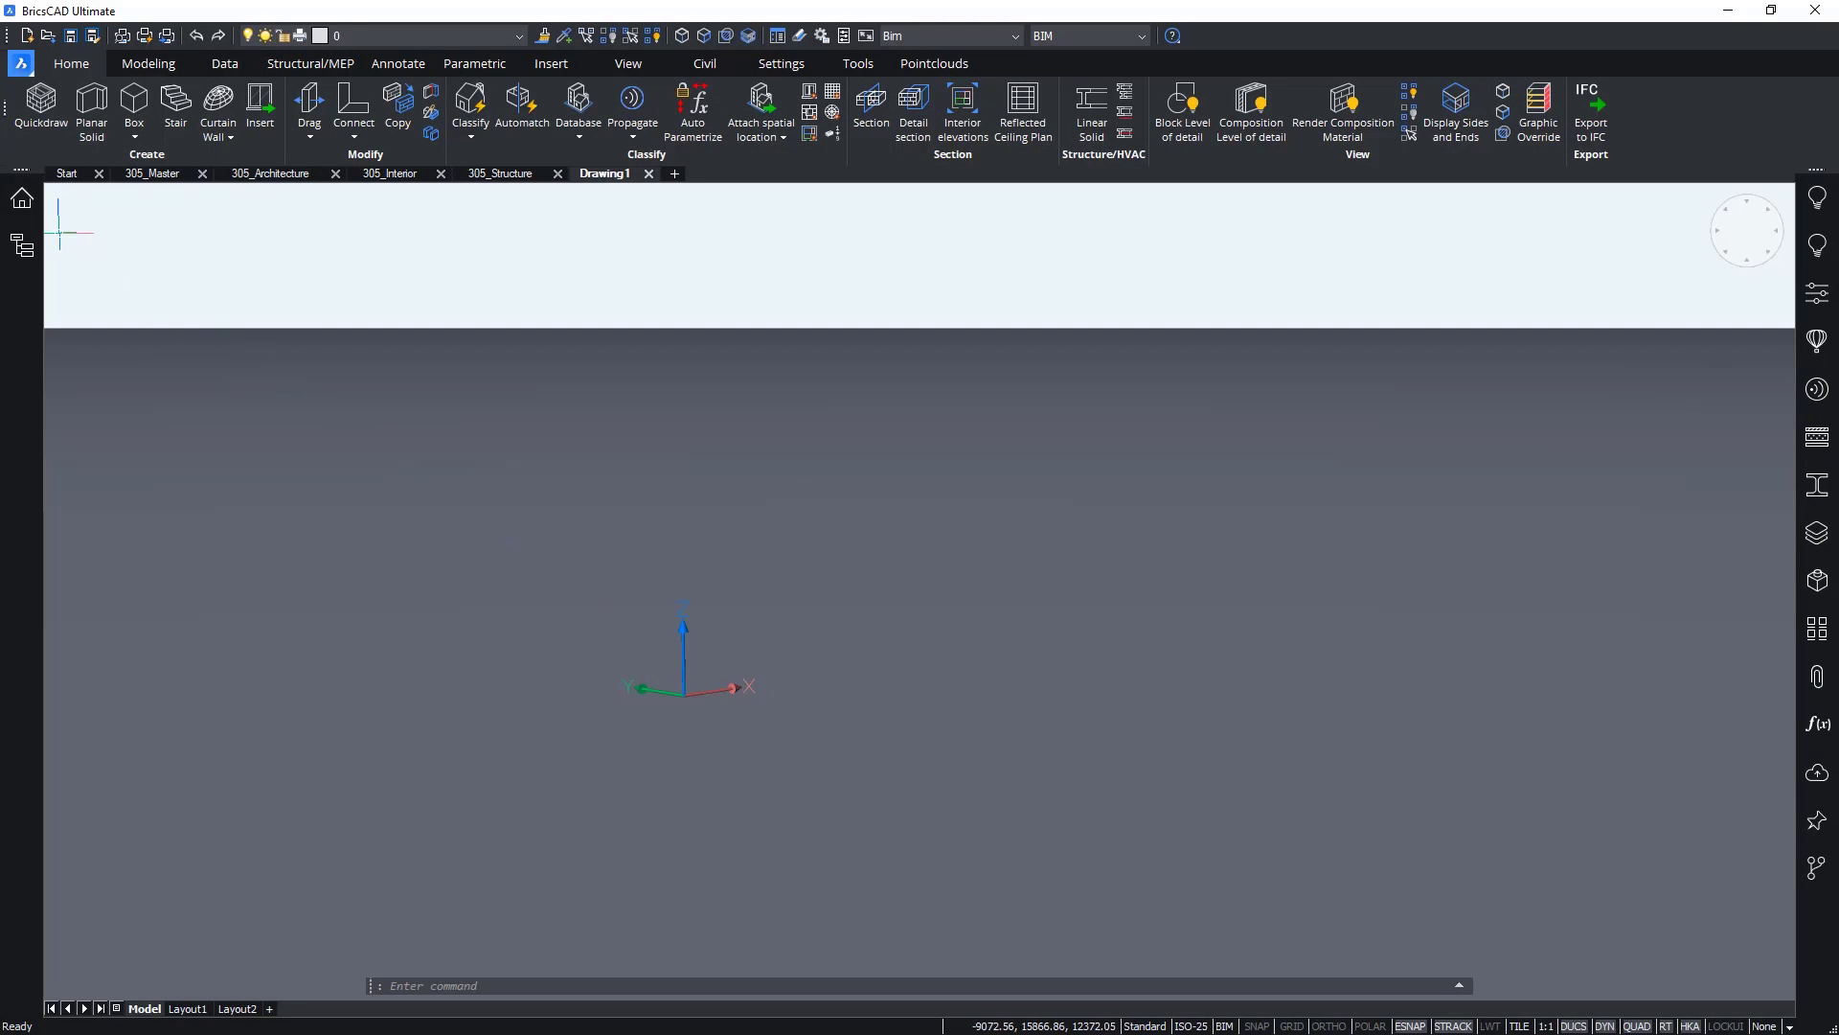
Step: Show the BIM Project Browser panel for the new blank drawing
left_click(21, 199)
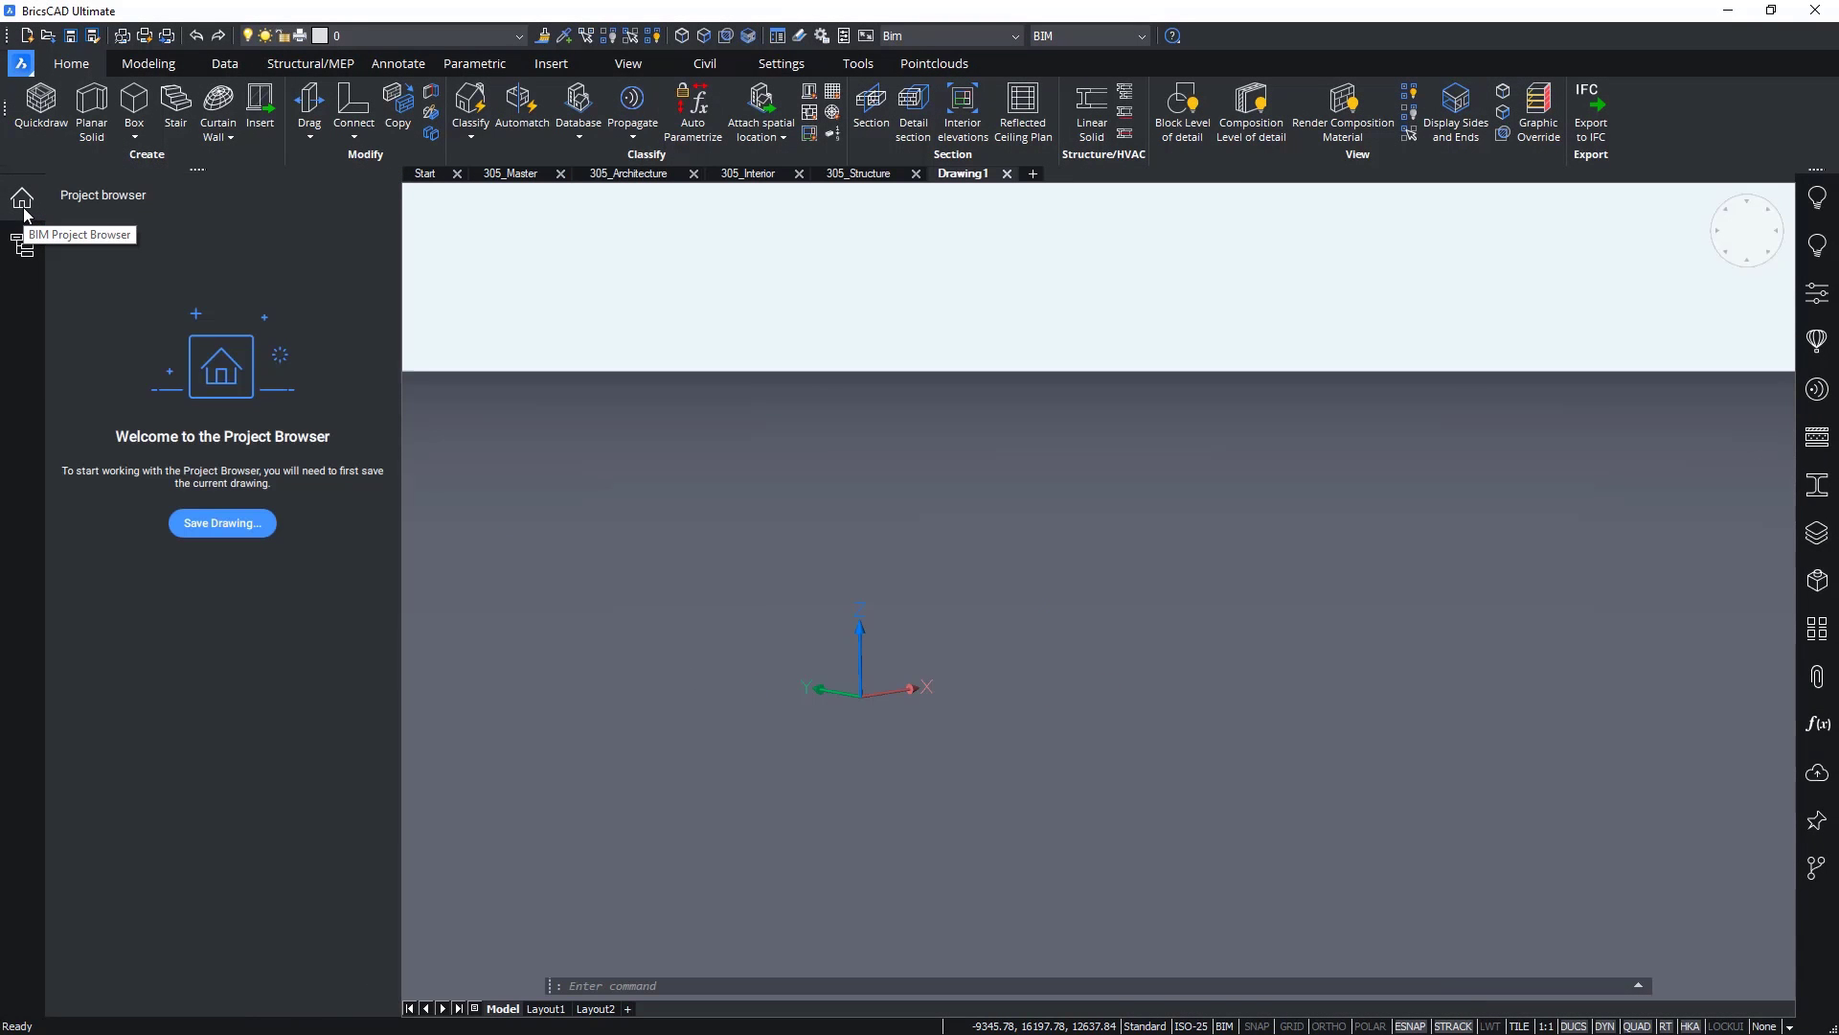
mouse_move(222, 521)
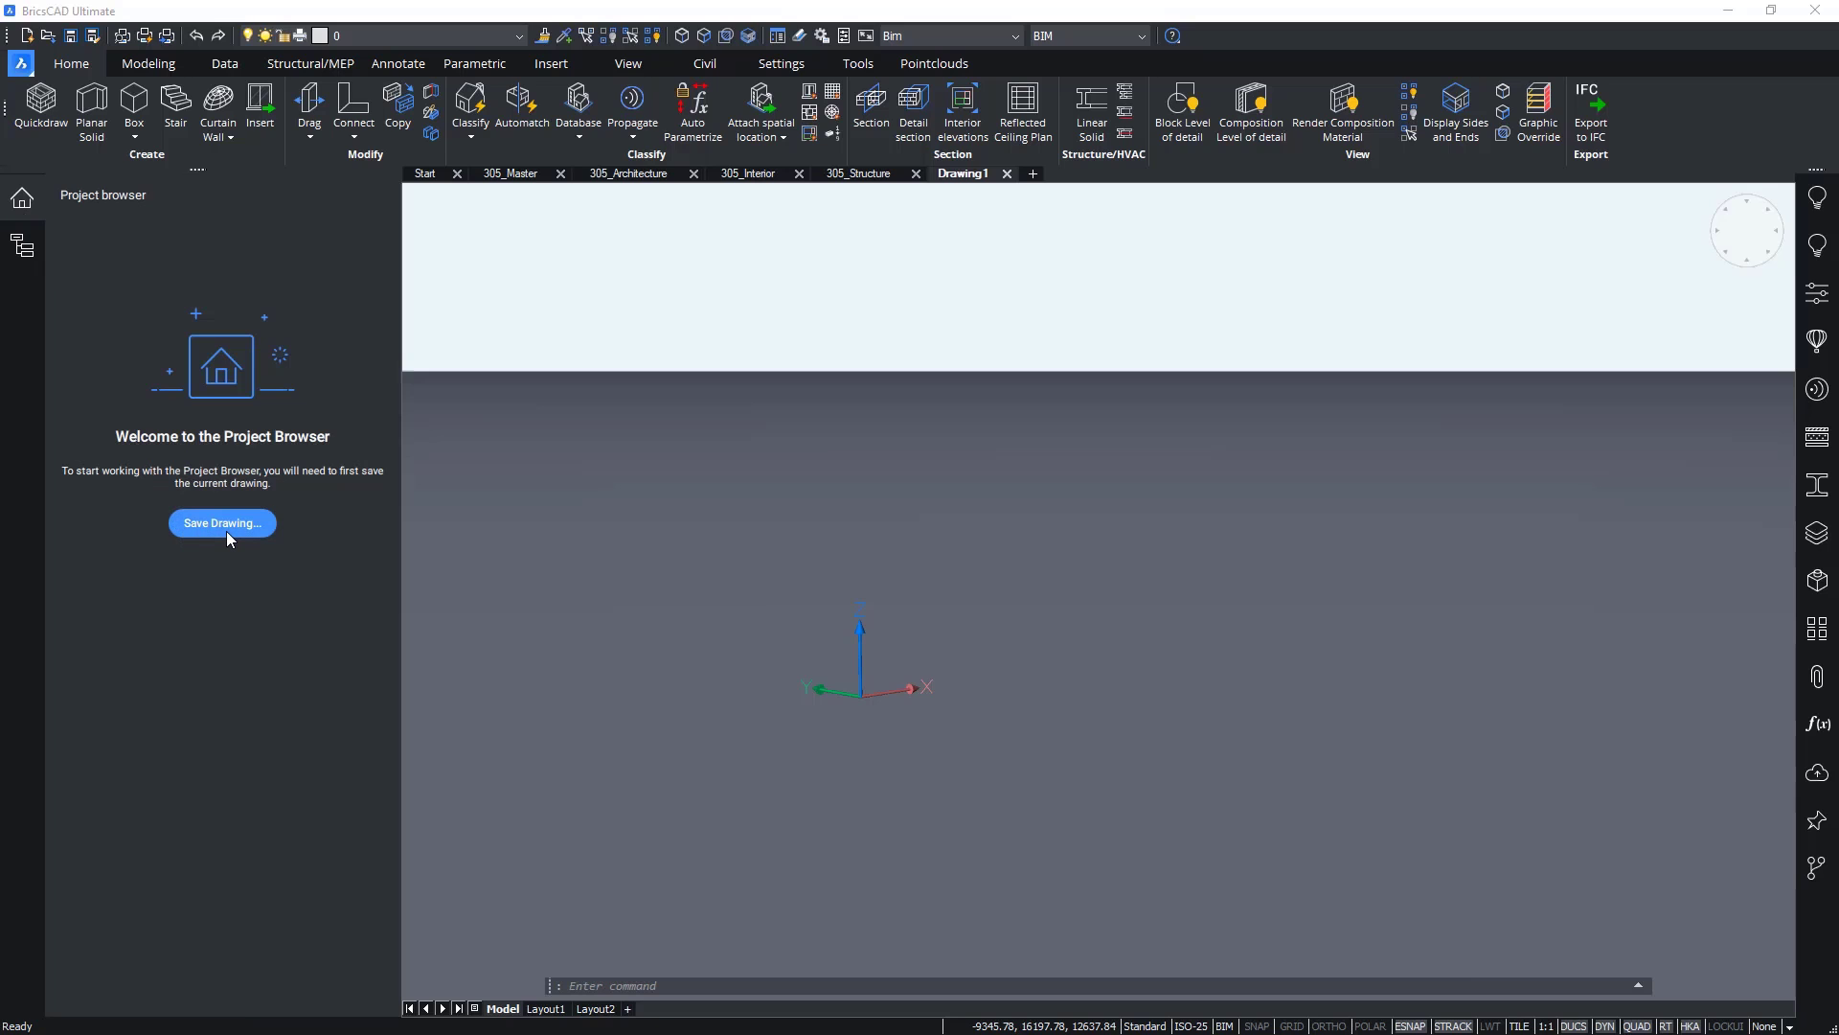
Step: Save the drawing as Model 1 in a new Desktop folder named New Project
left_click(222, 523)
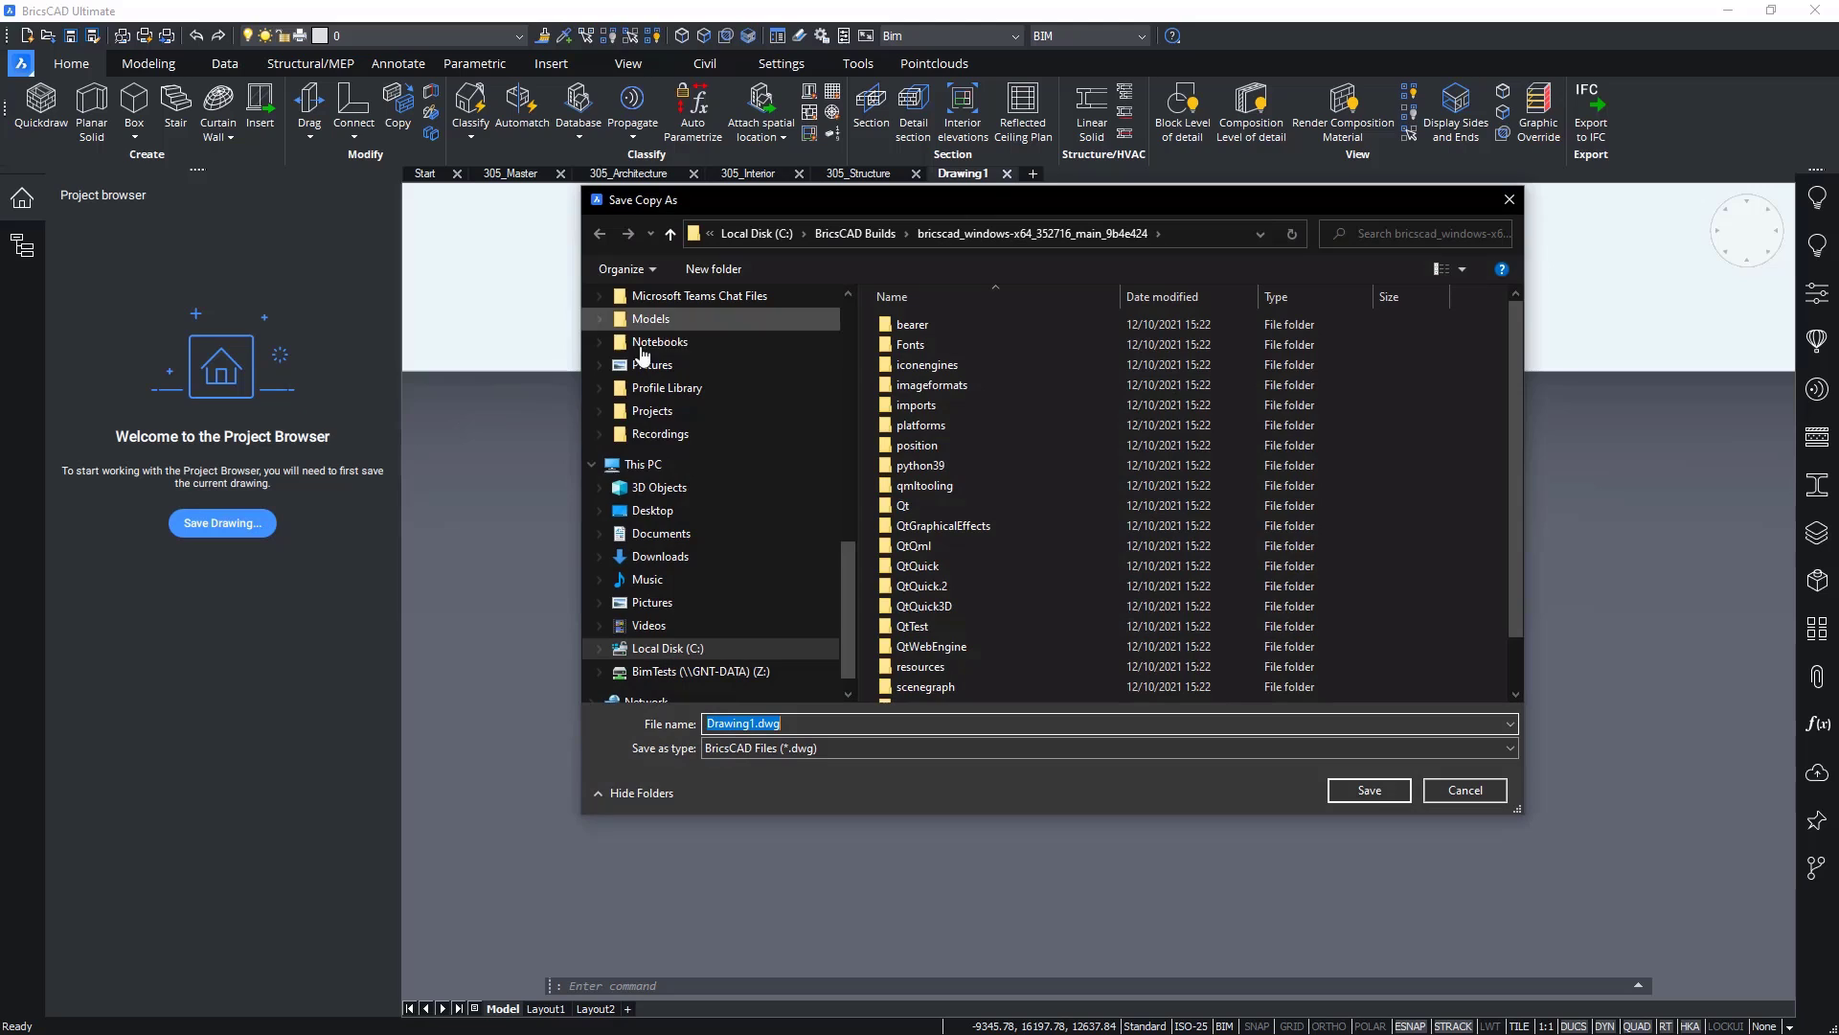
left_click(651, 509)
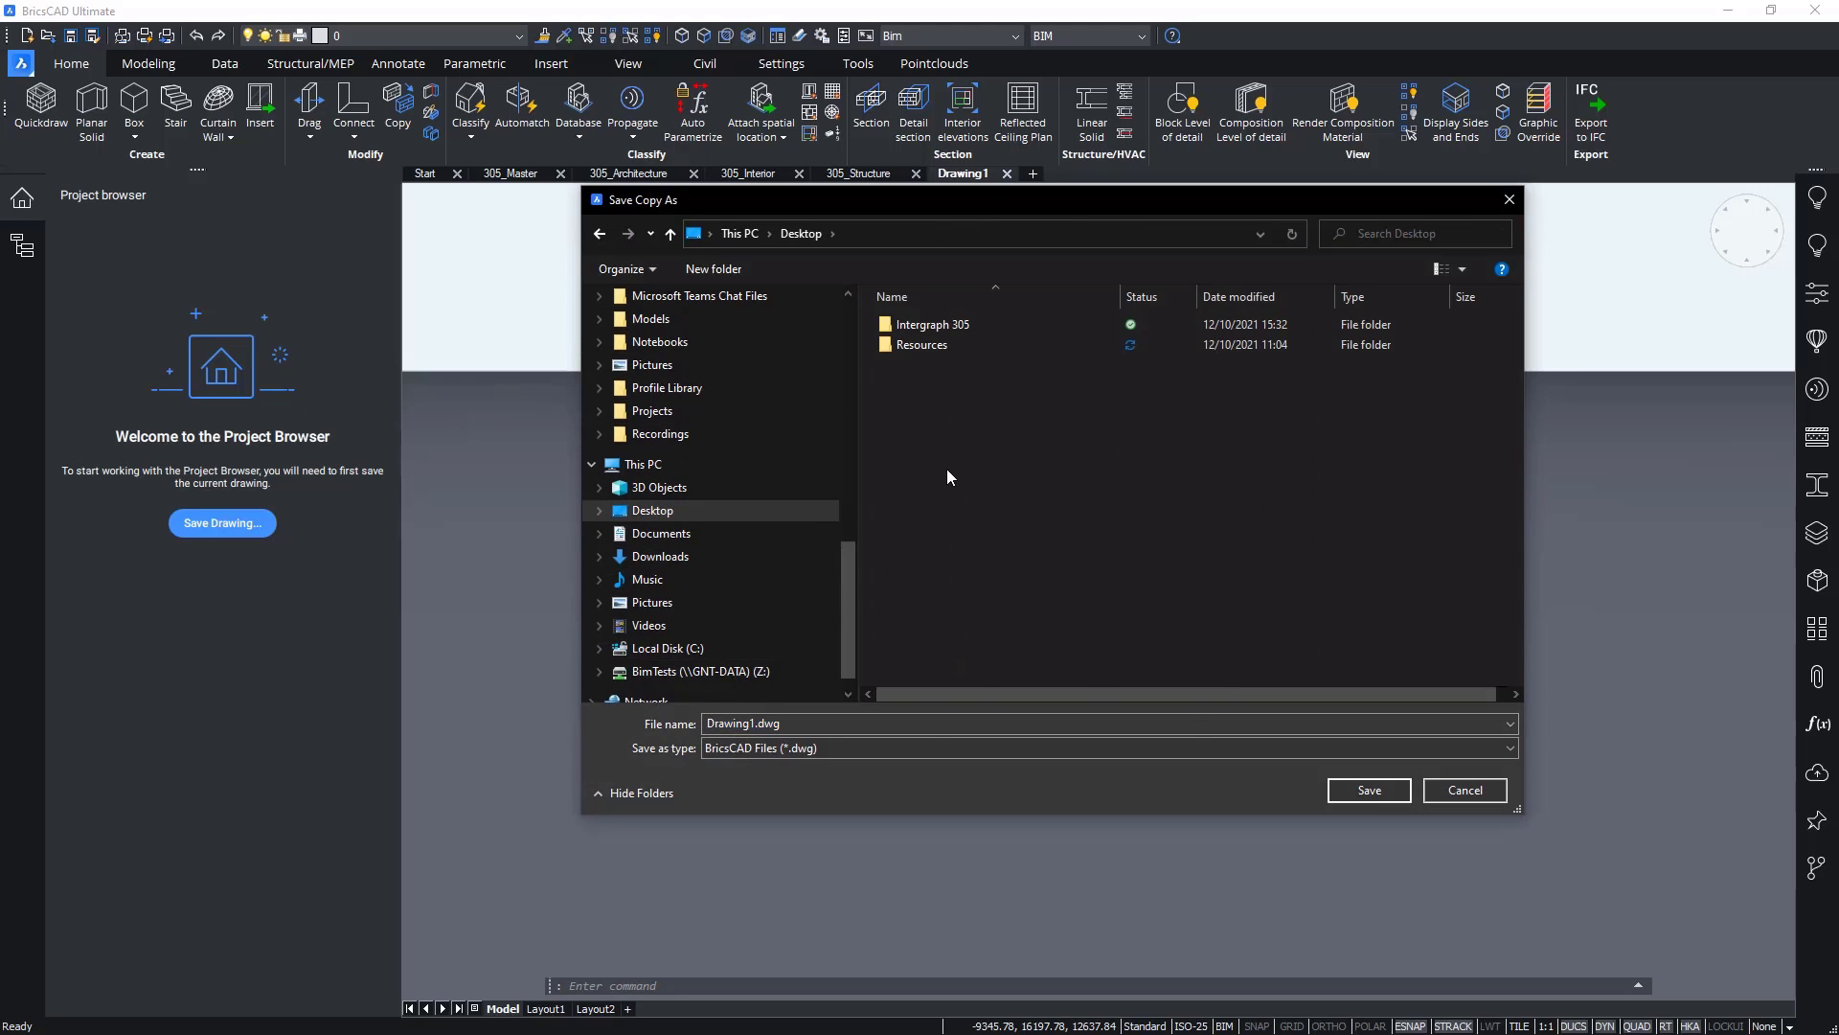
right_click(950, 477)
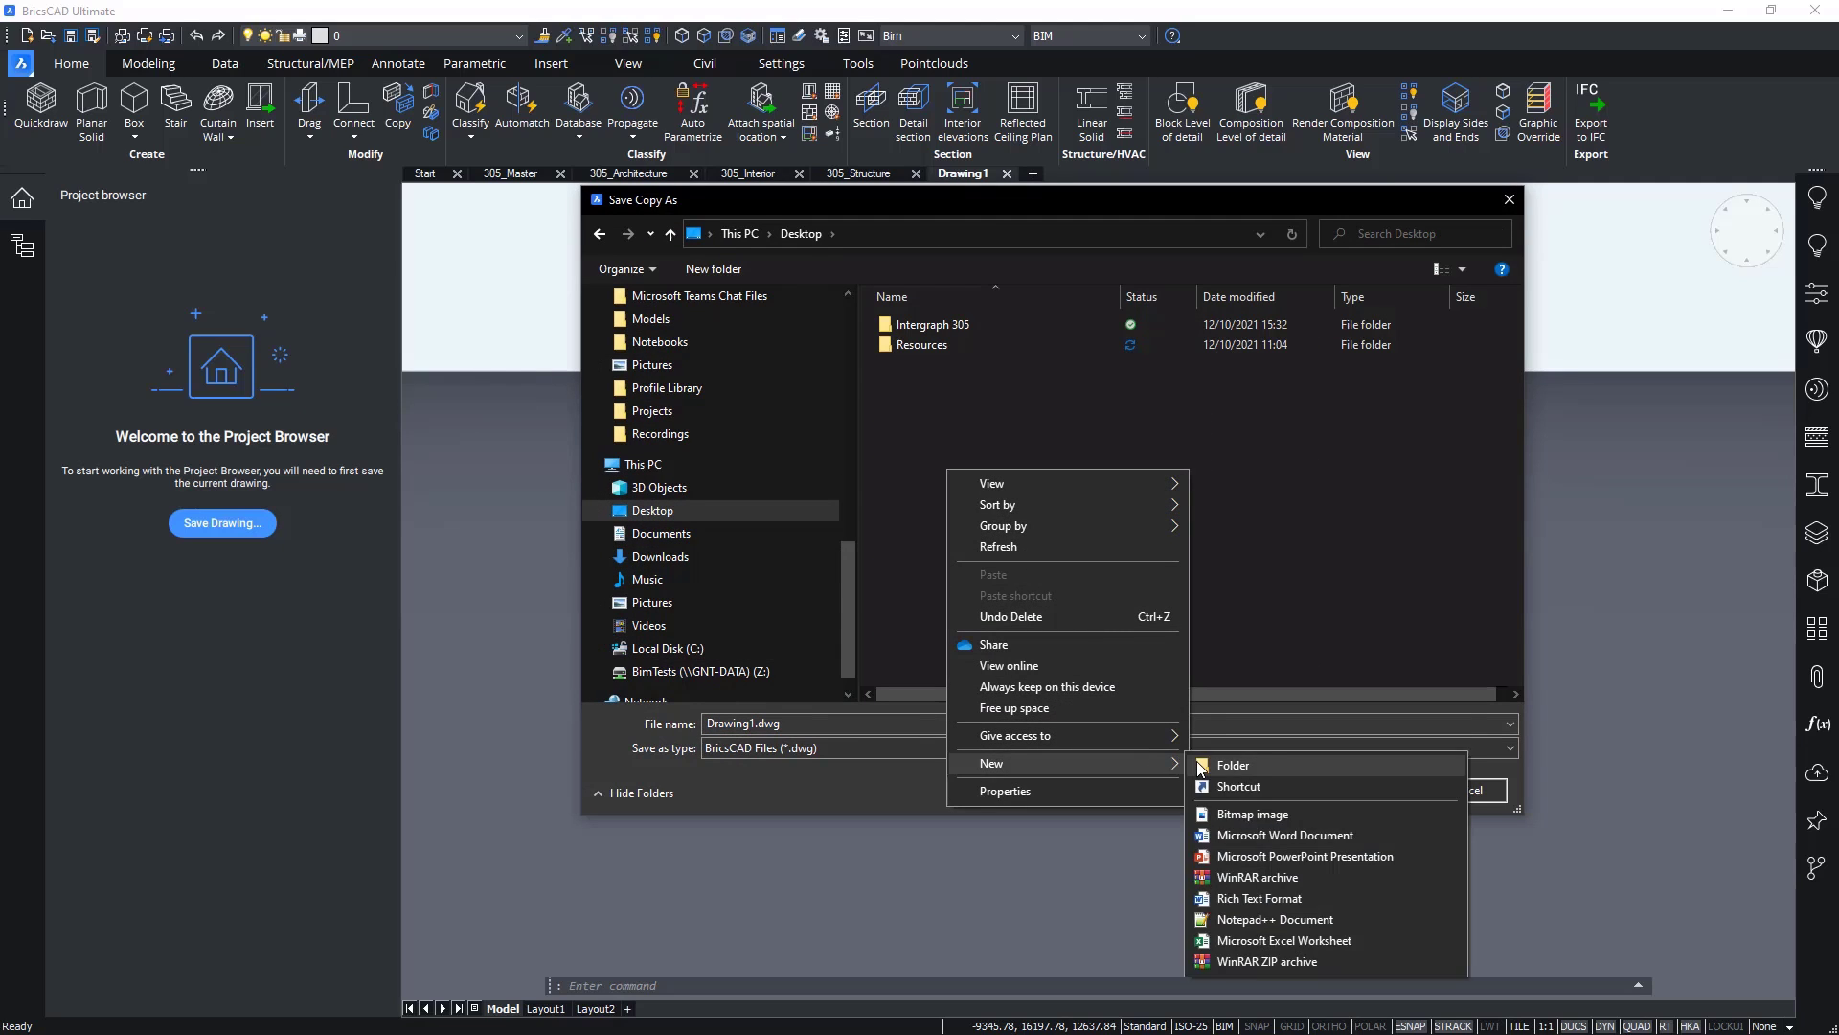
left_click(1232, 764)
type("New Project")
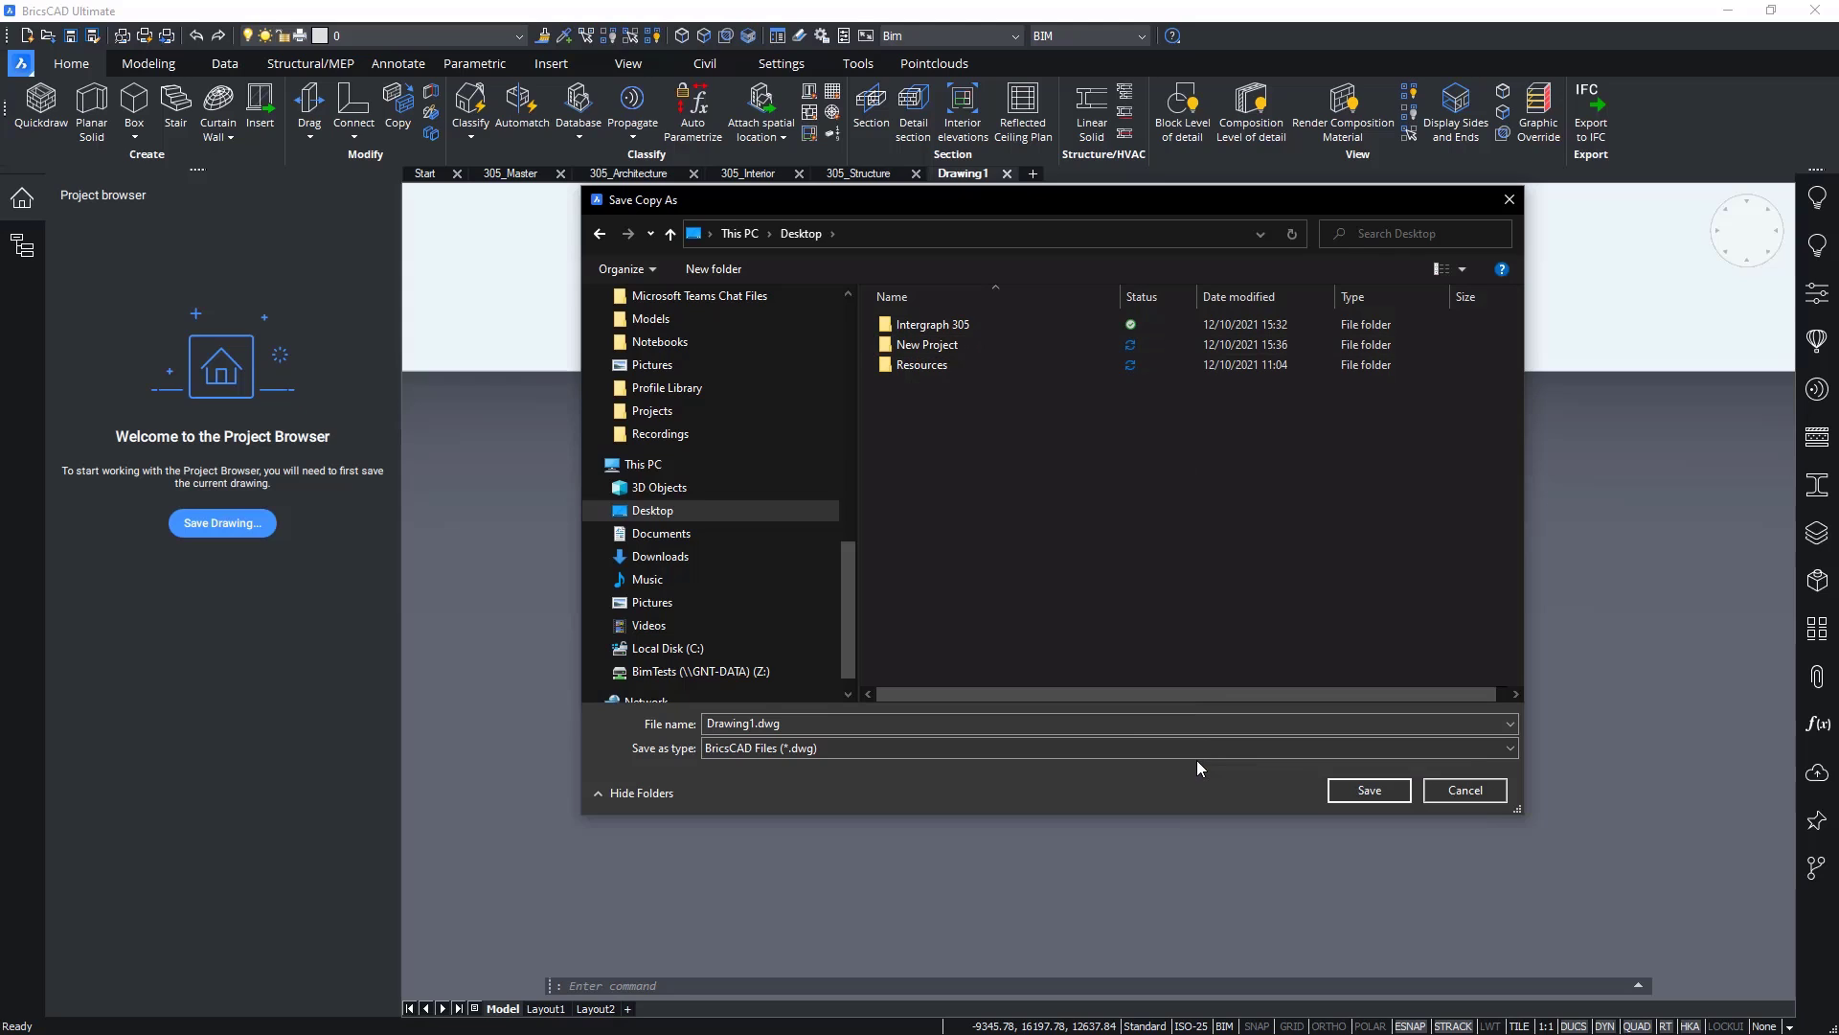
double_click(928, 343)
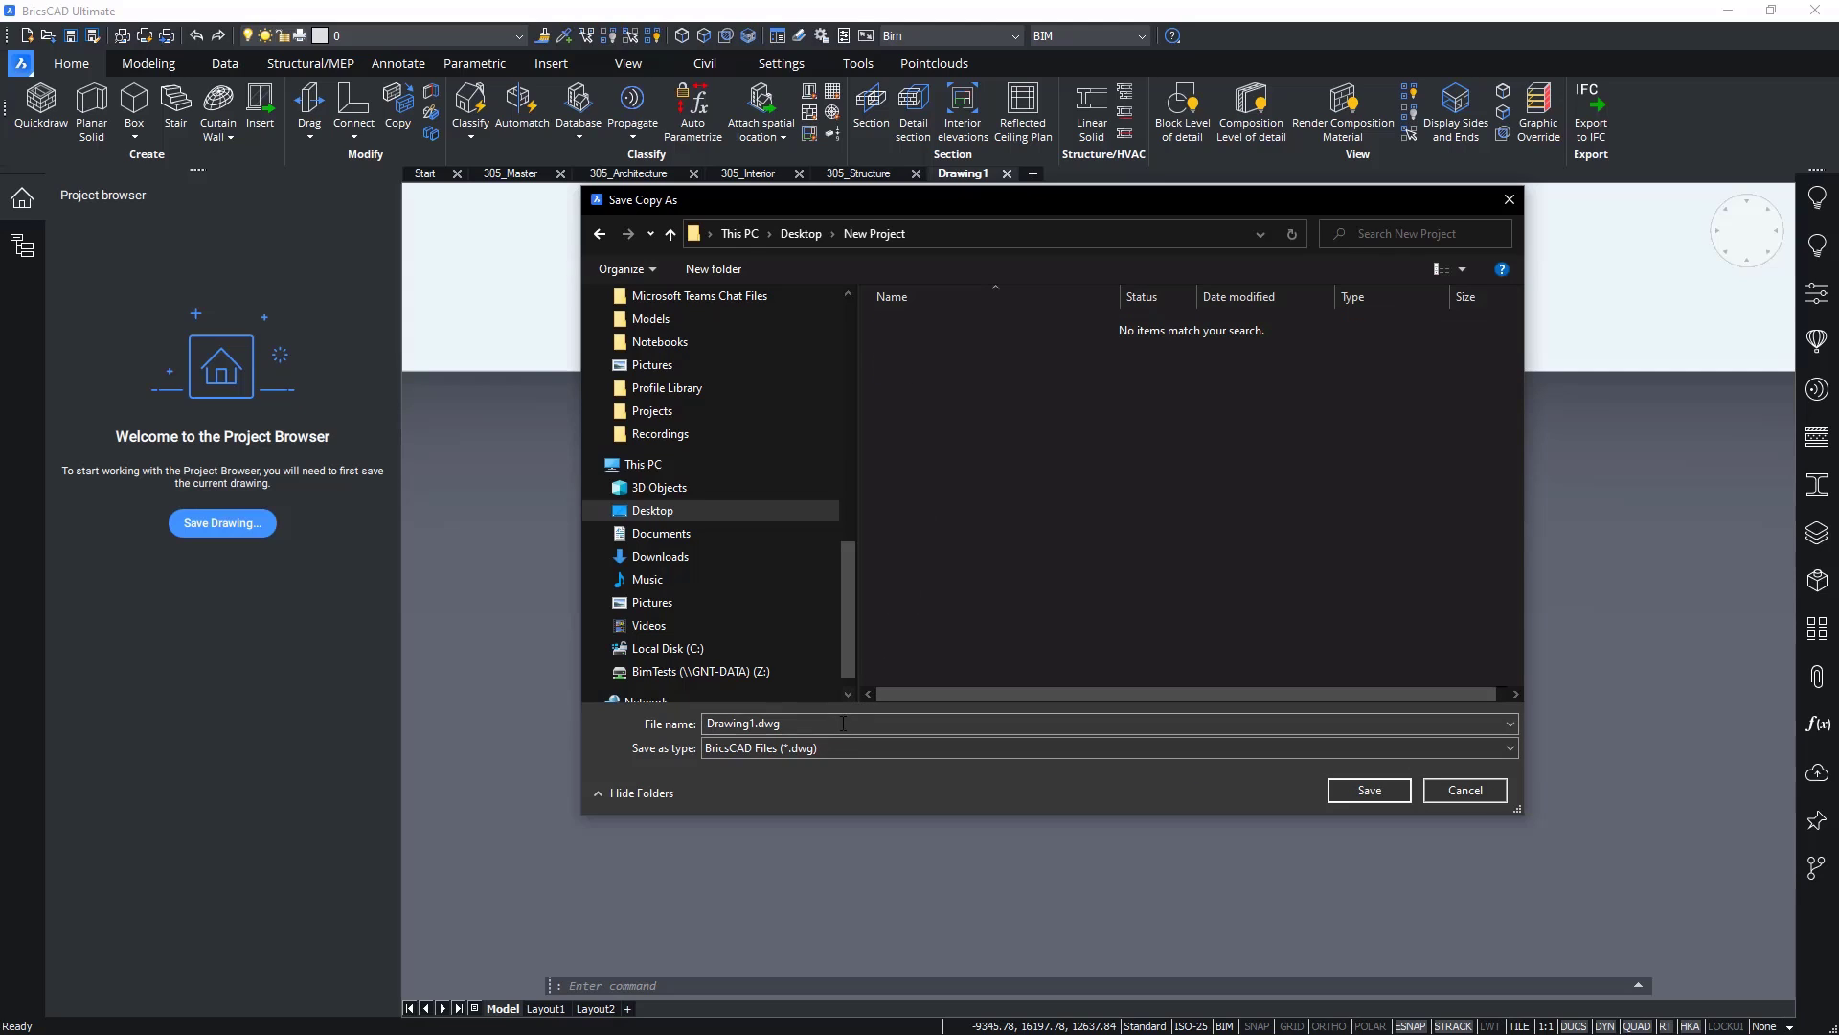
type("Model 1")
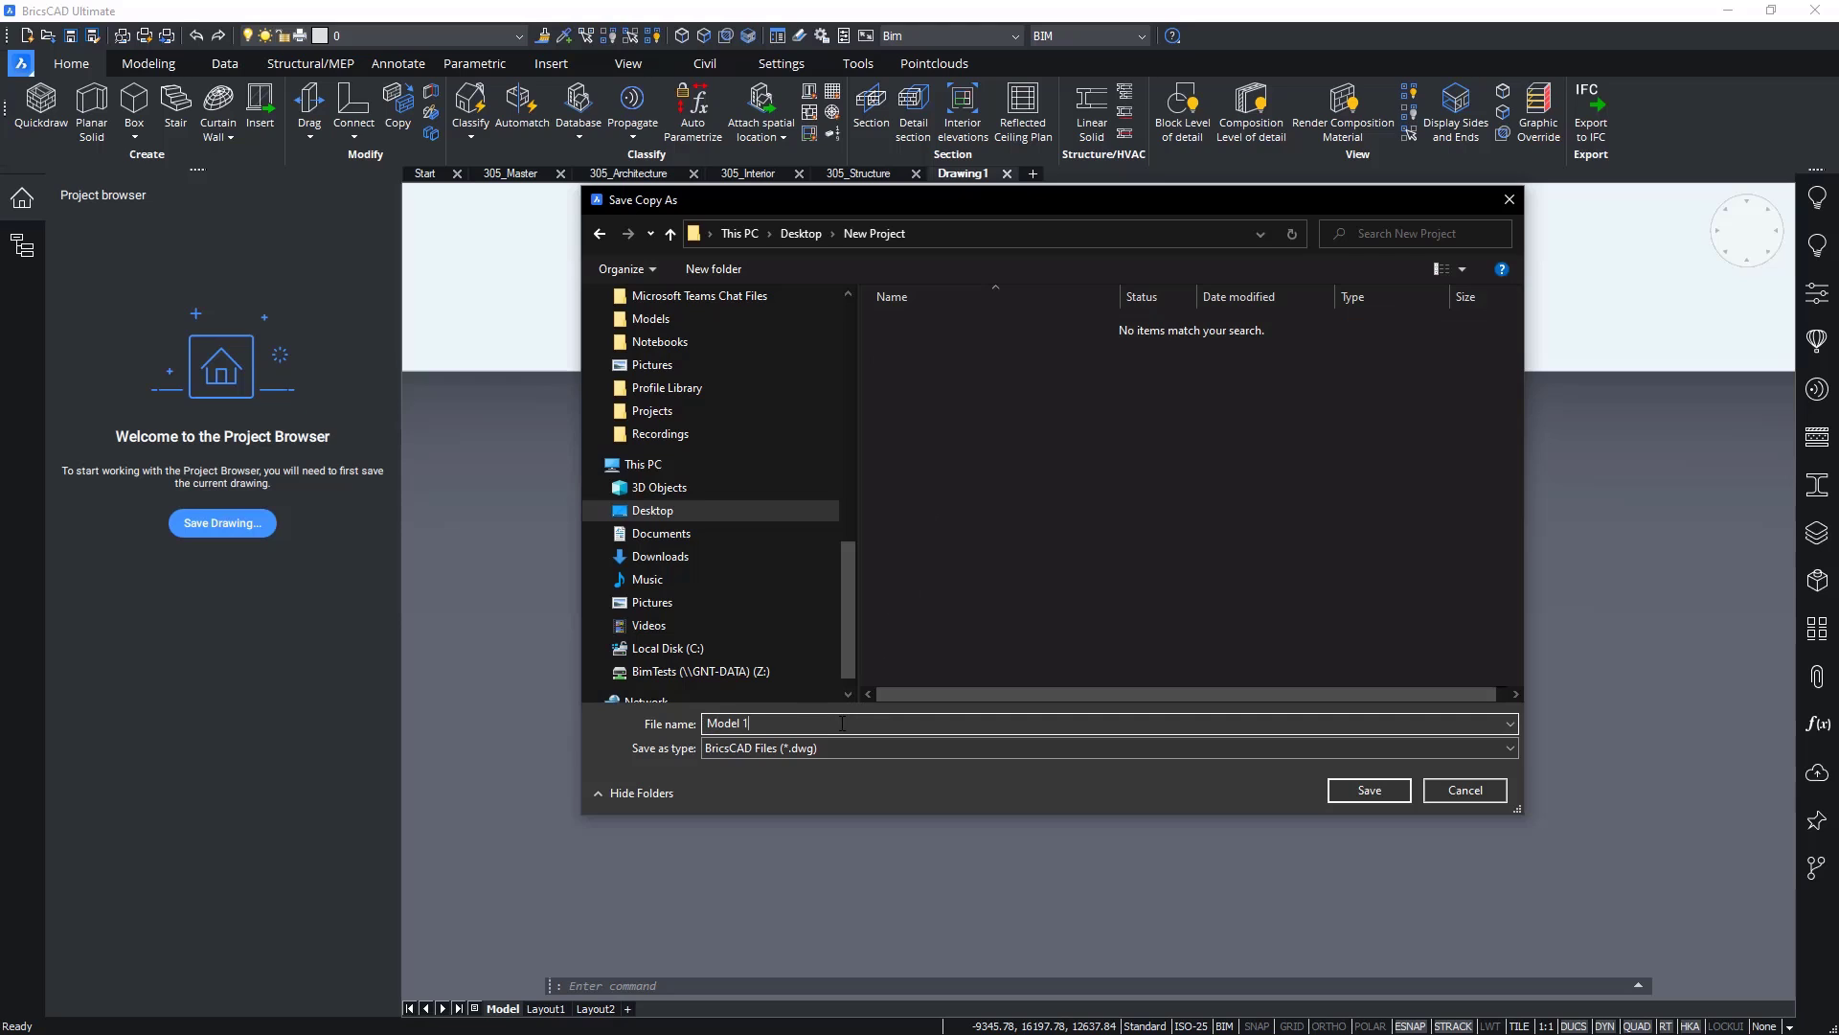
left_click(1366, 790)
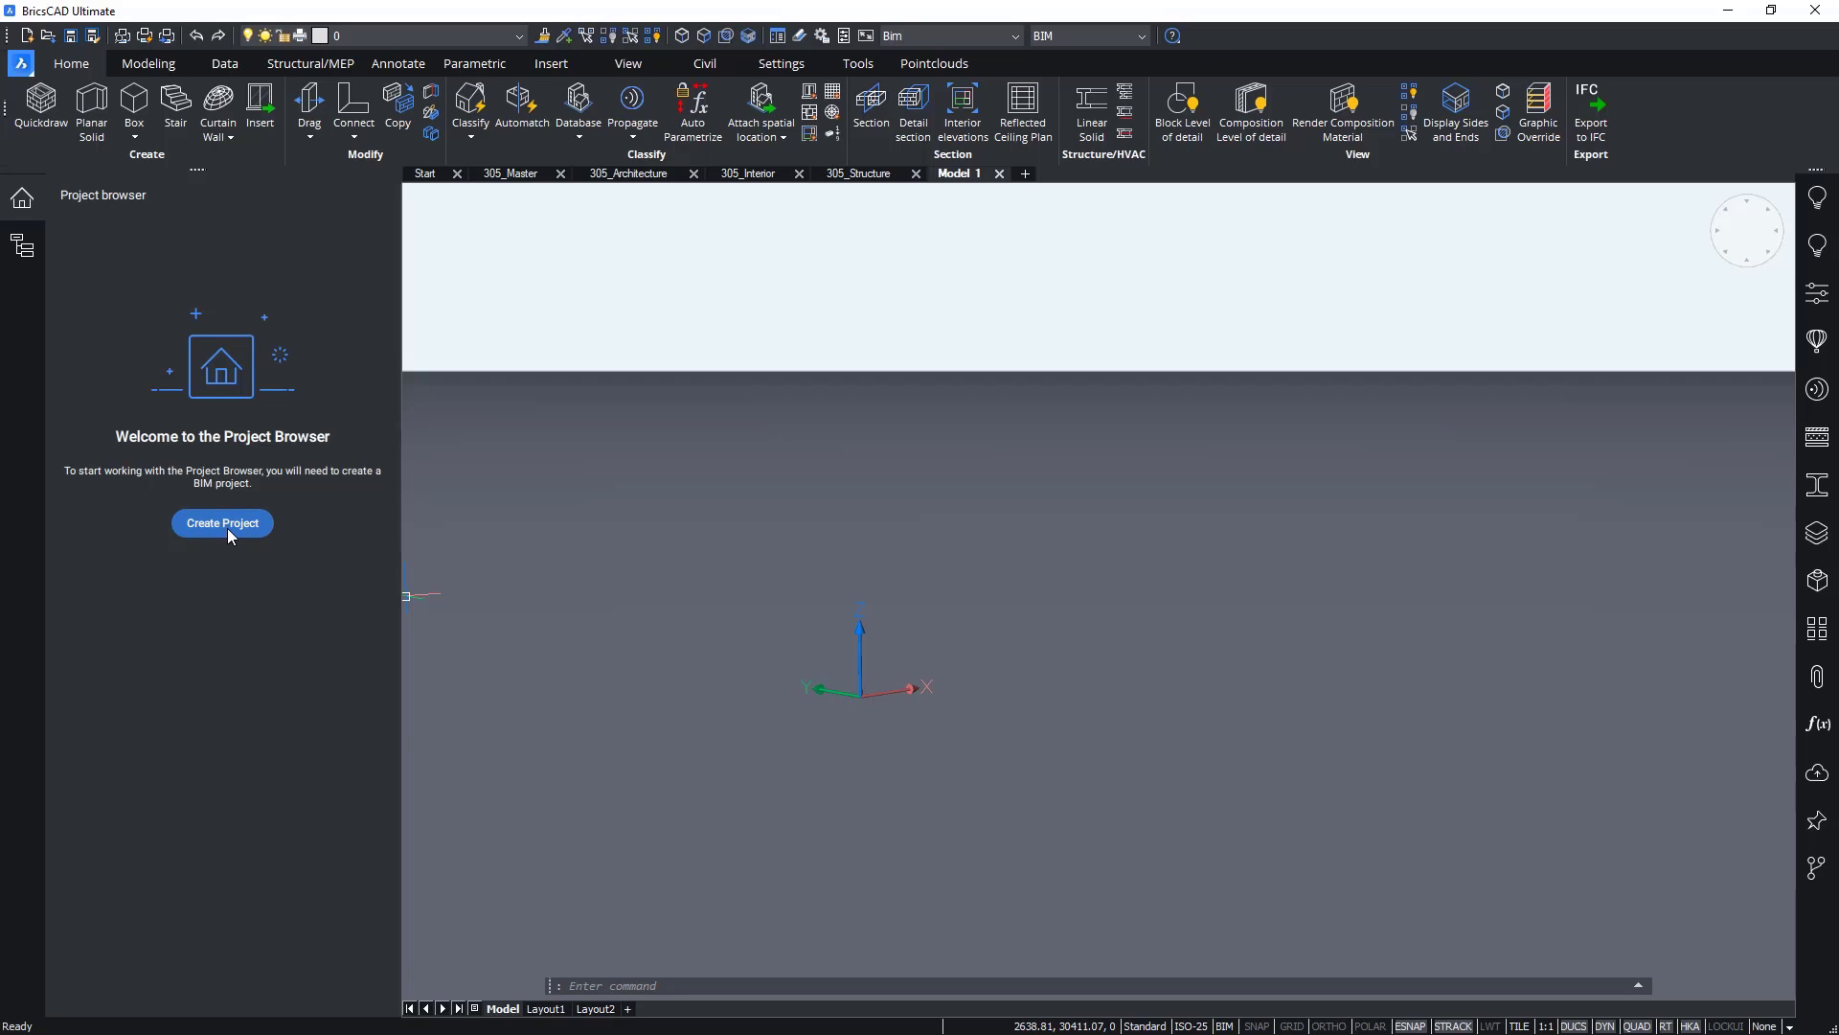
Step: Create a BIM project from the saved Model 1 drawing
left_click(222, 521)
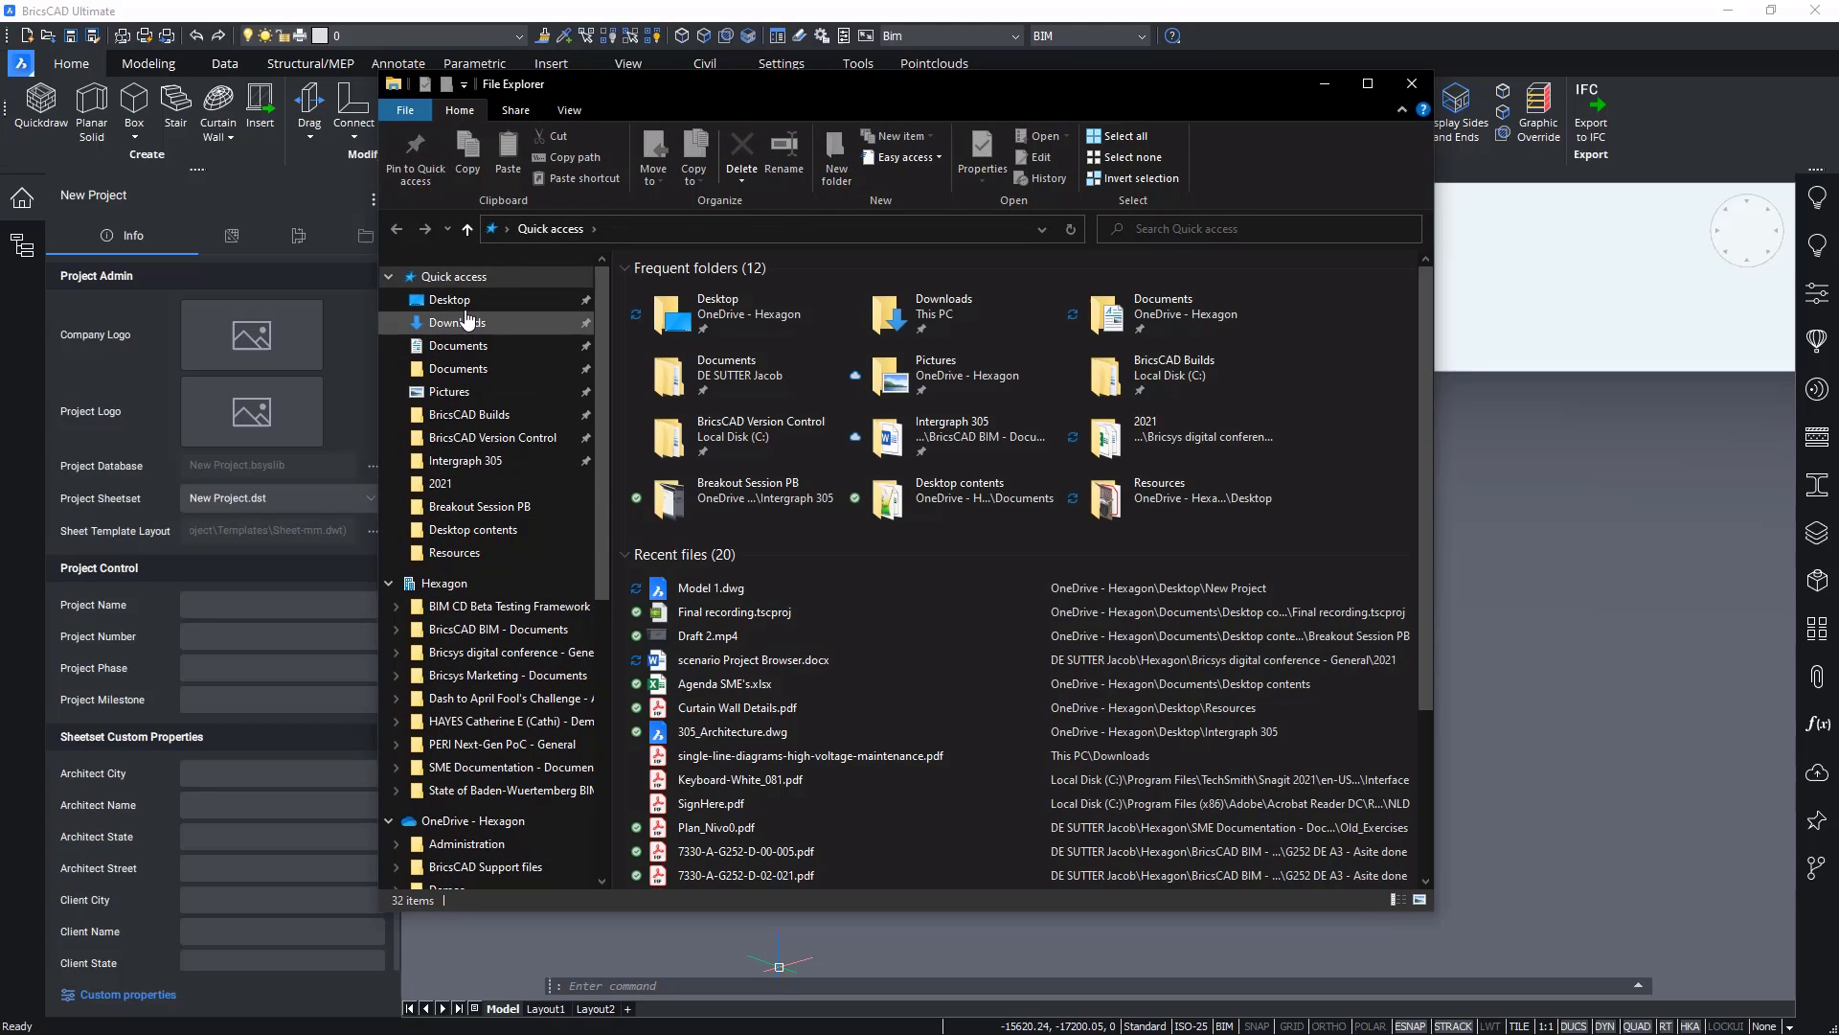
Step: Inspect New Project's generated files and Sheet-mm.dwt template, then start a new blank drawing
left_click(449, 299)
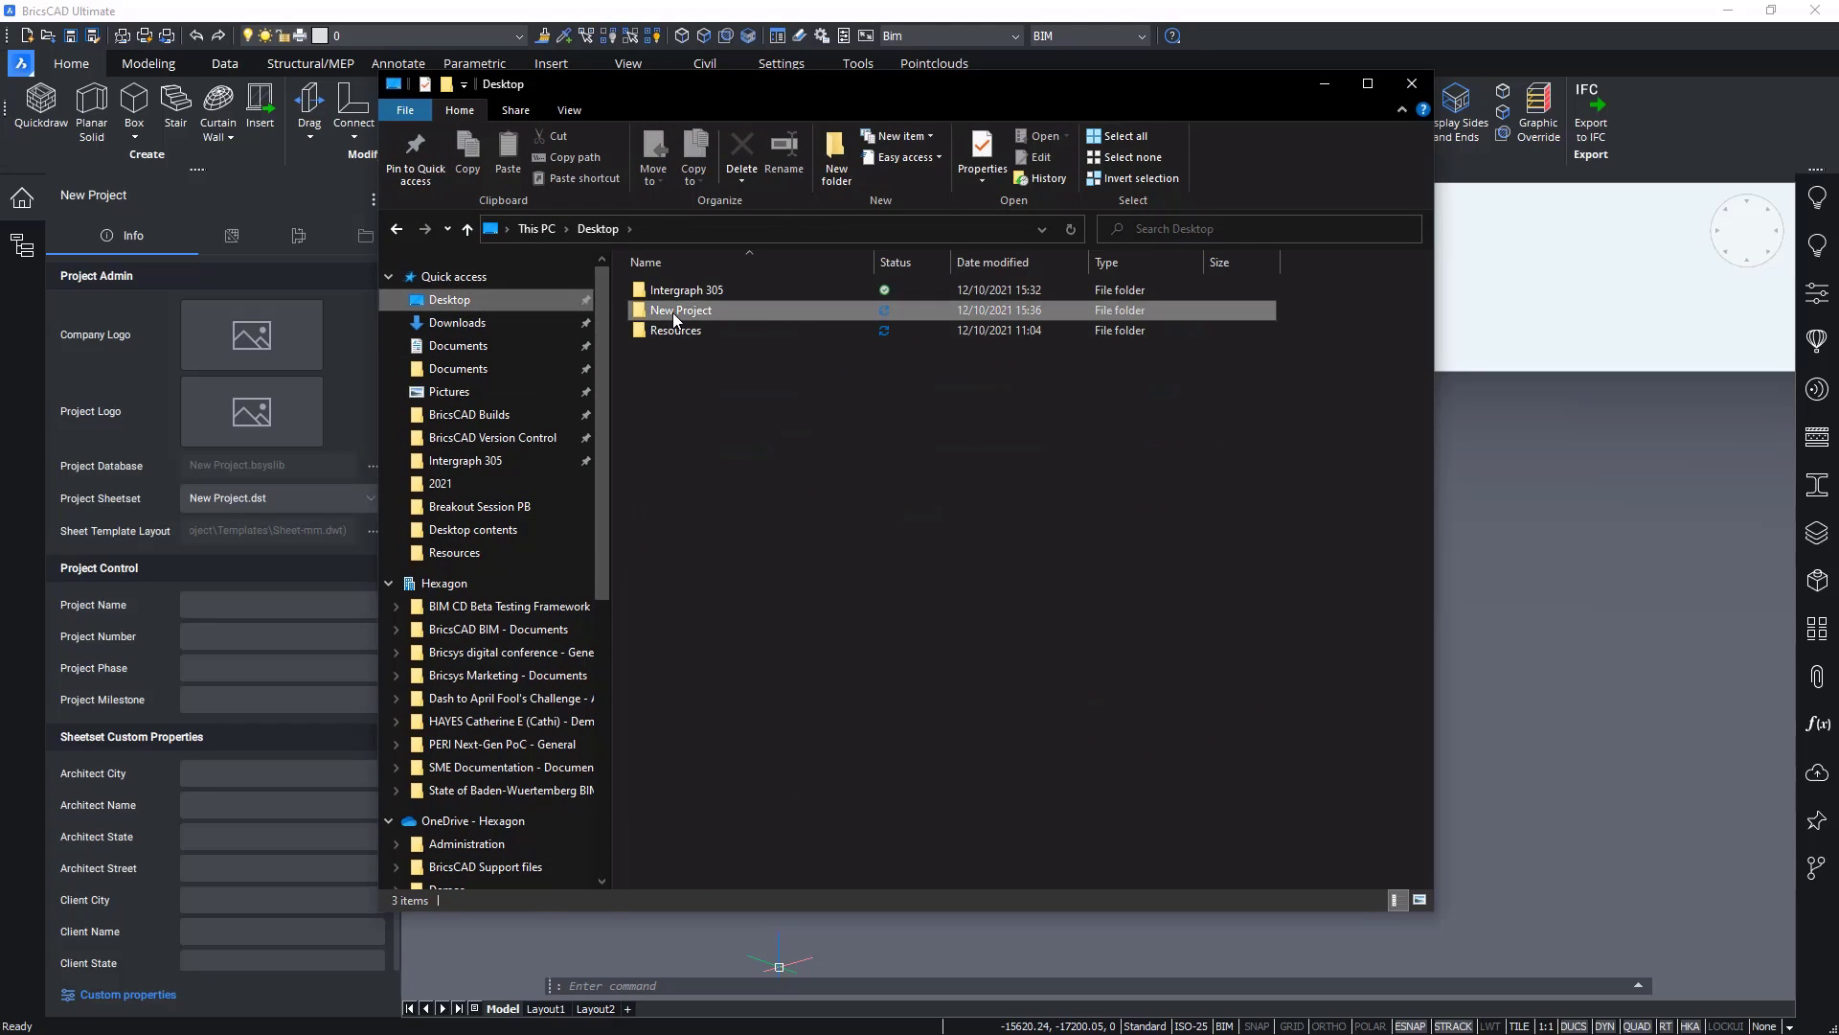
double_click(682, 310)
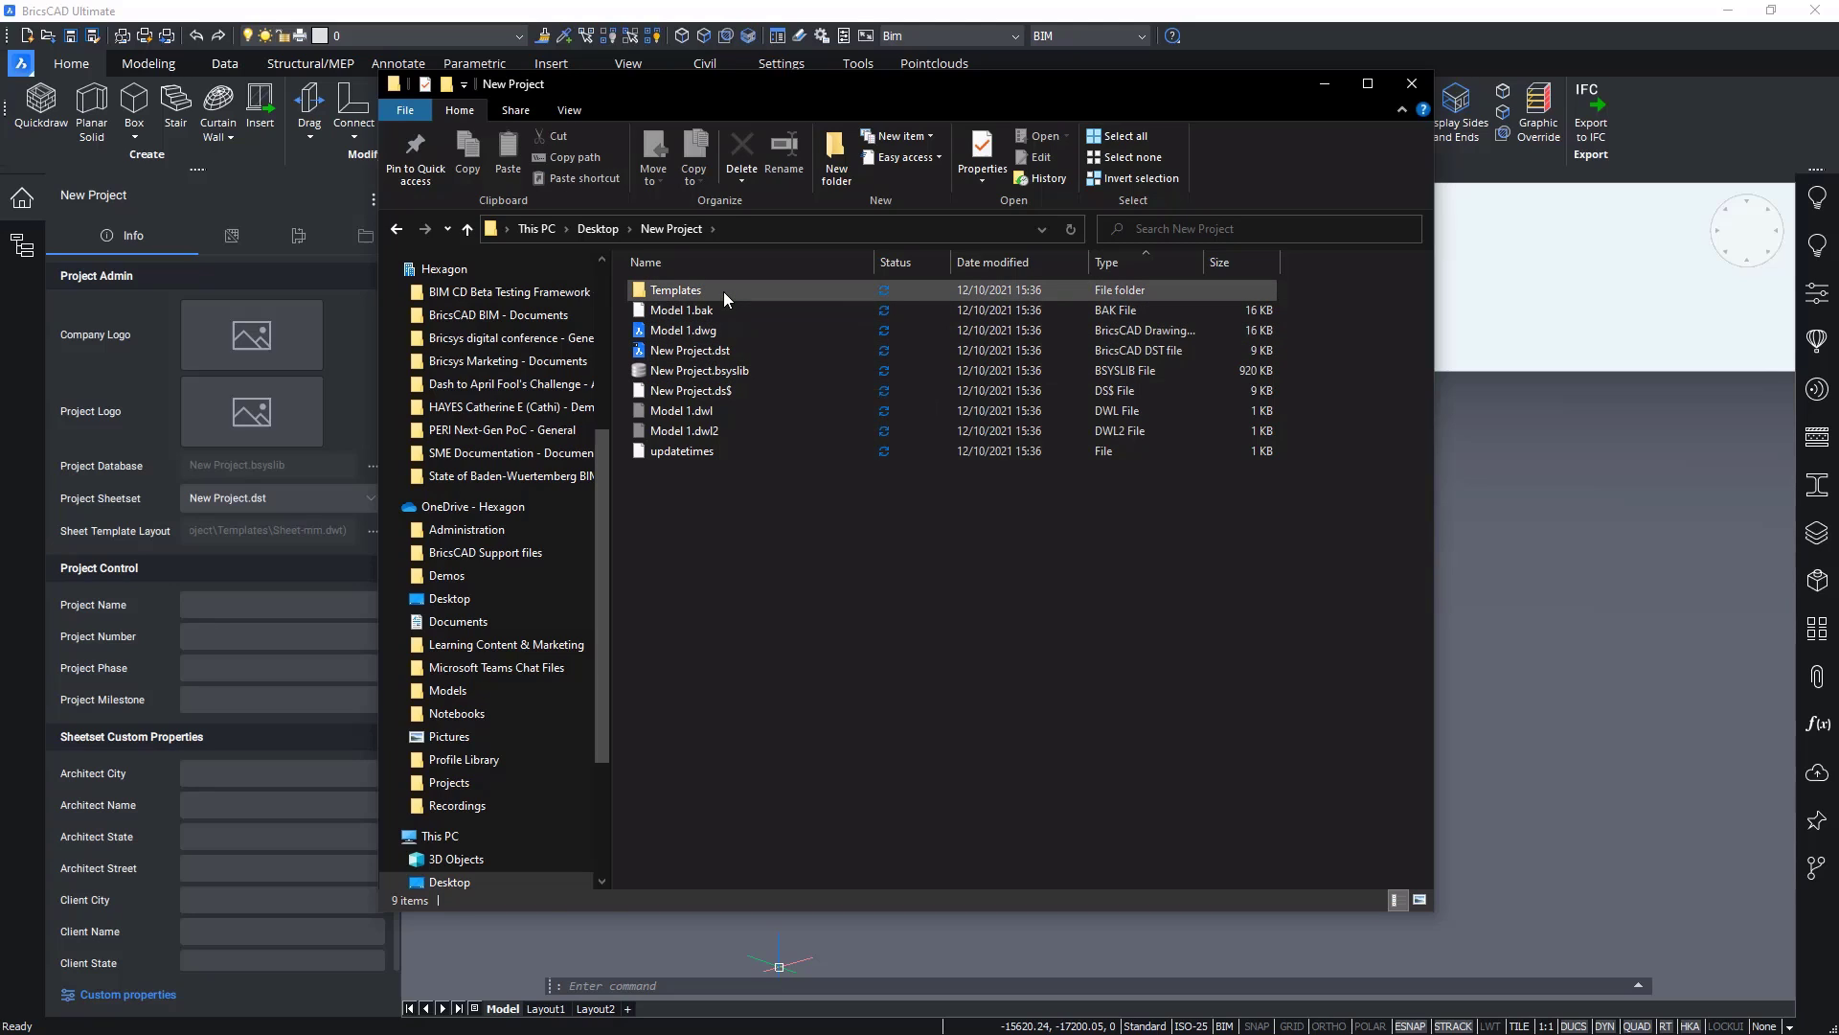
double_click(676, 289)
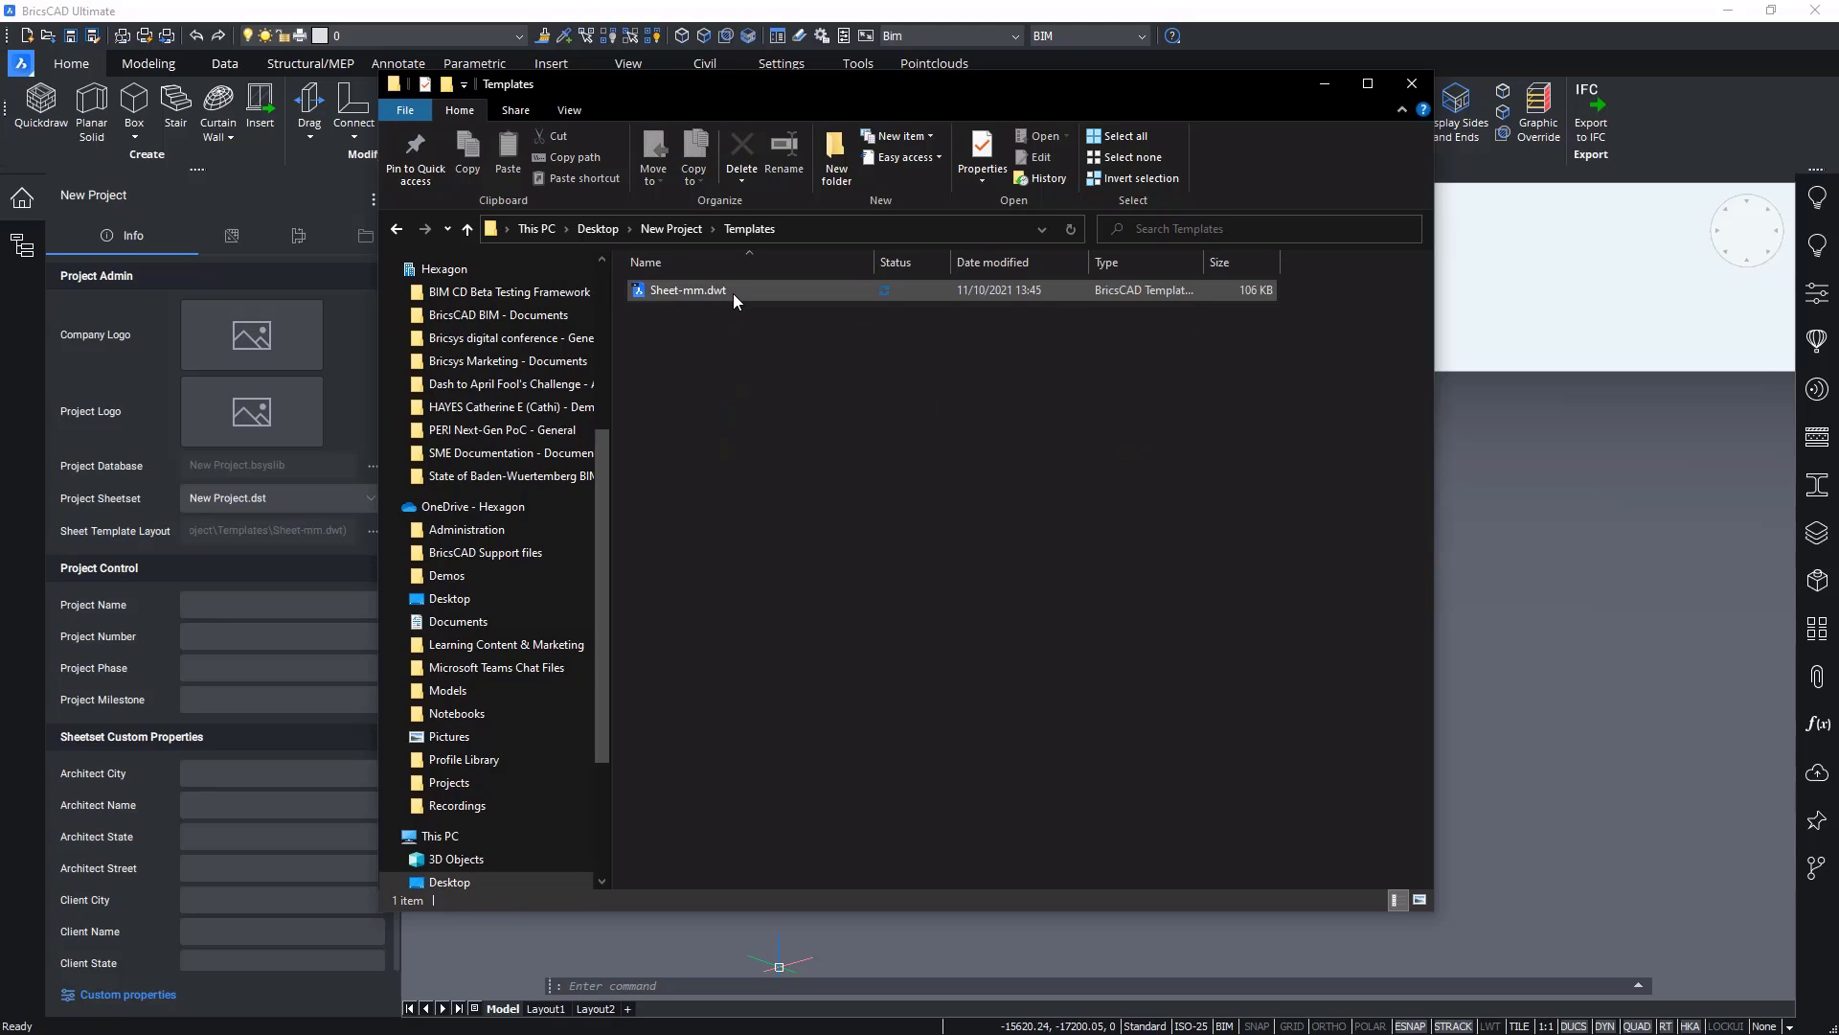
left_click(670, 228)
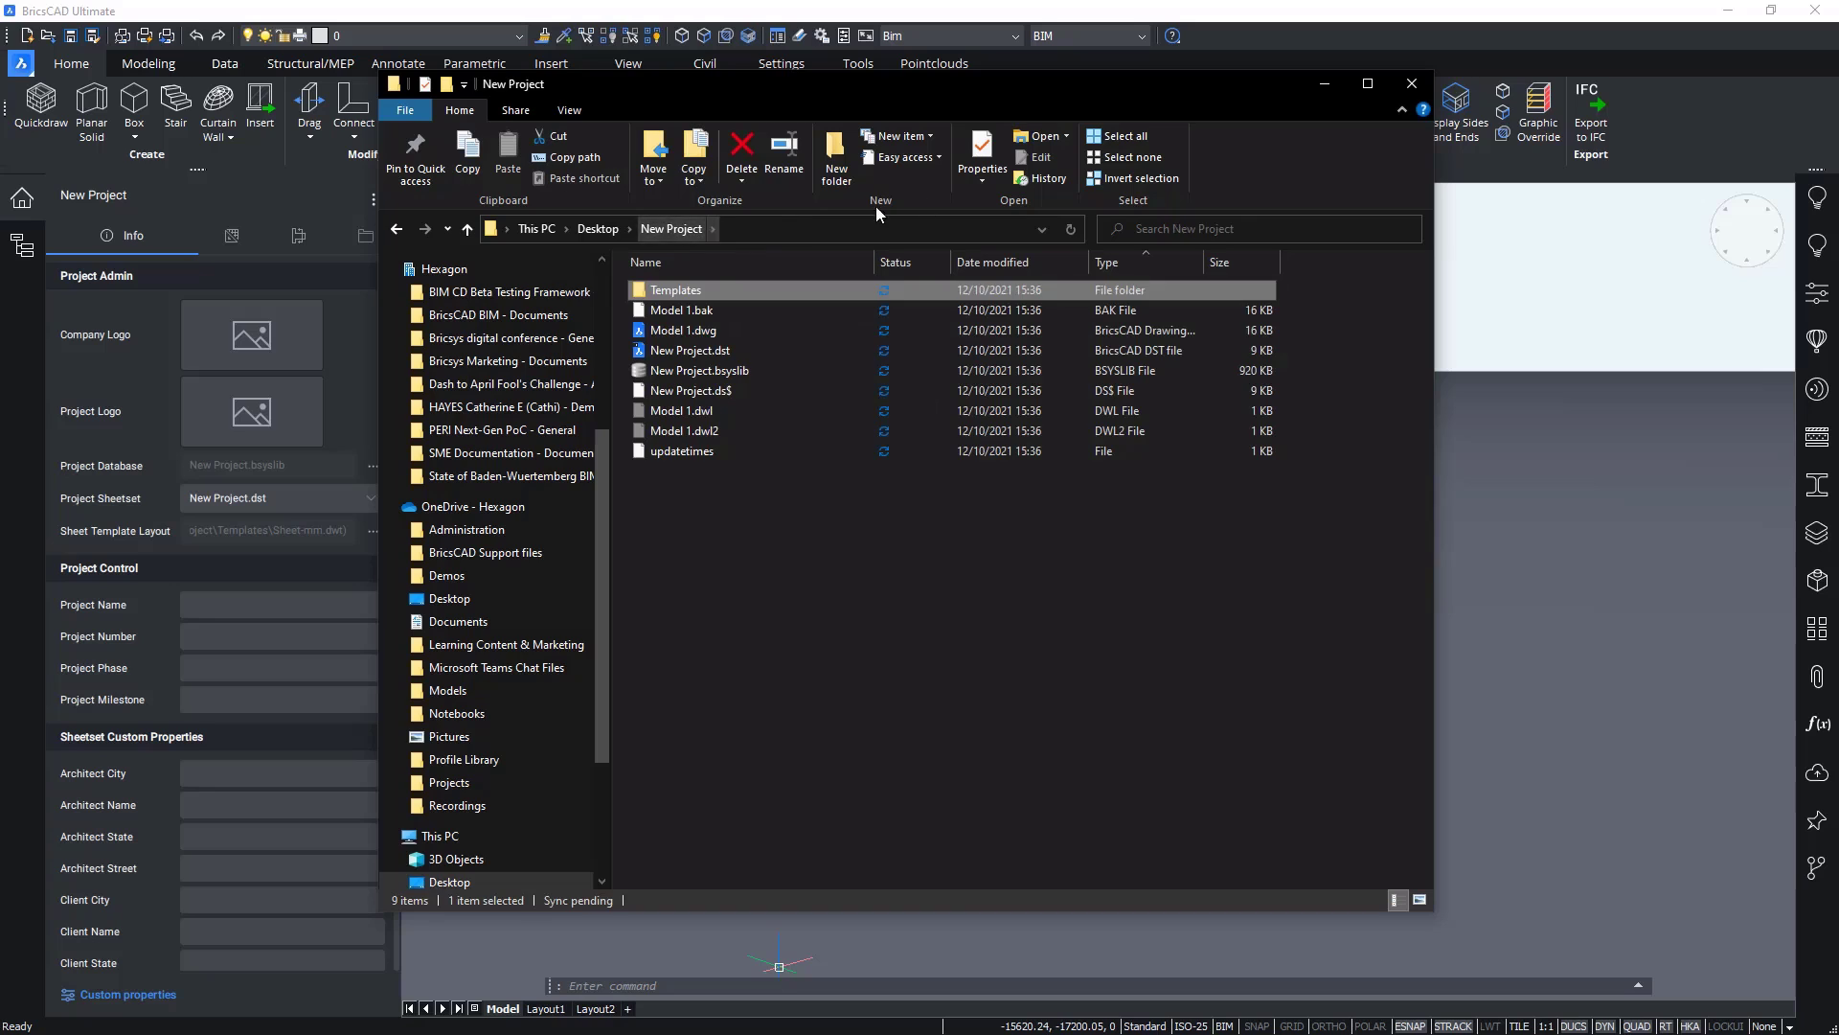
left_click(1412, 82)
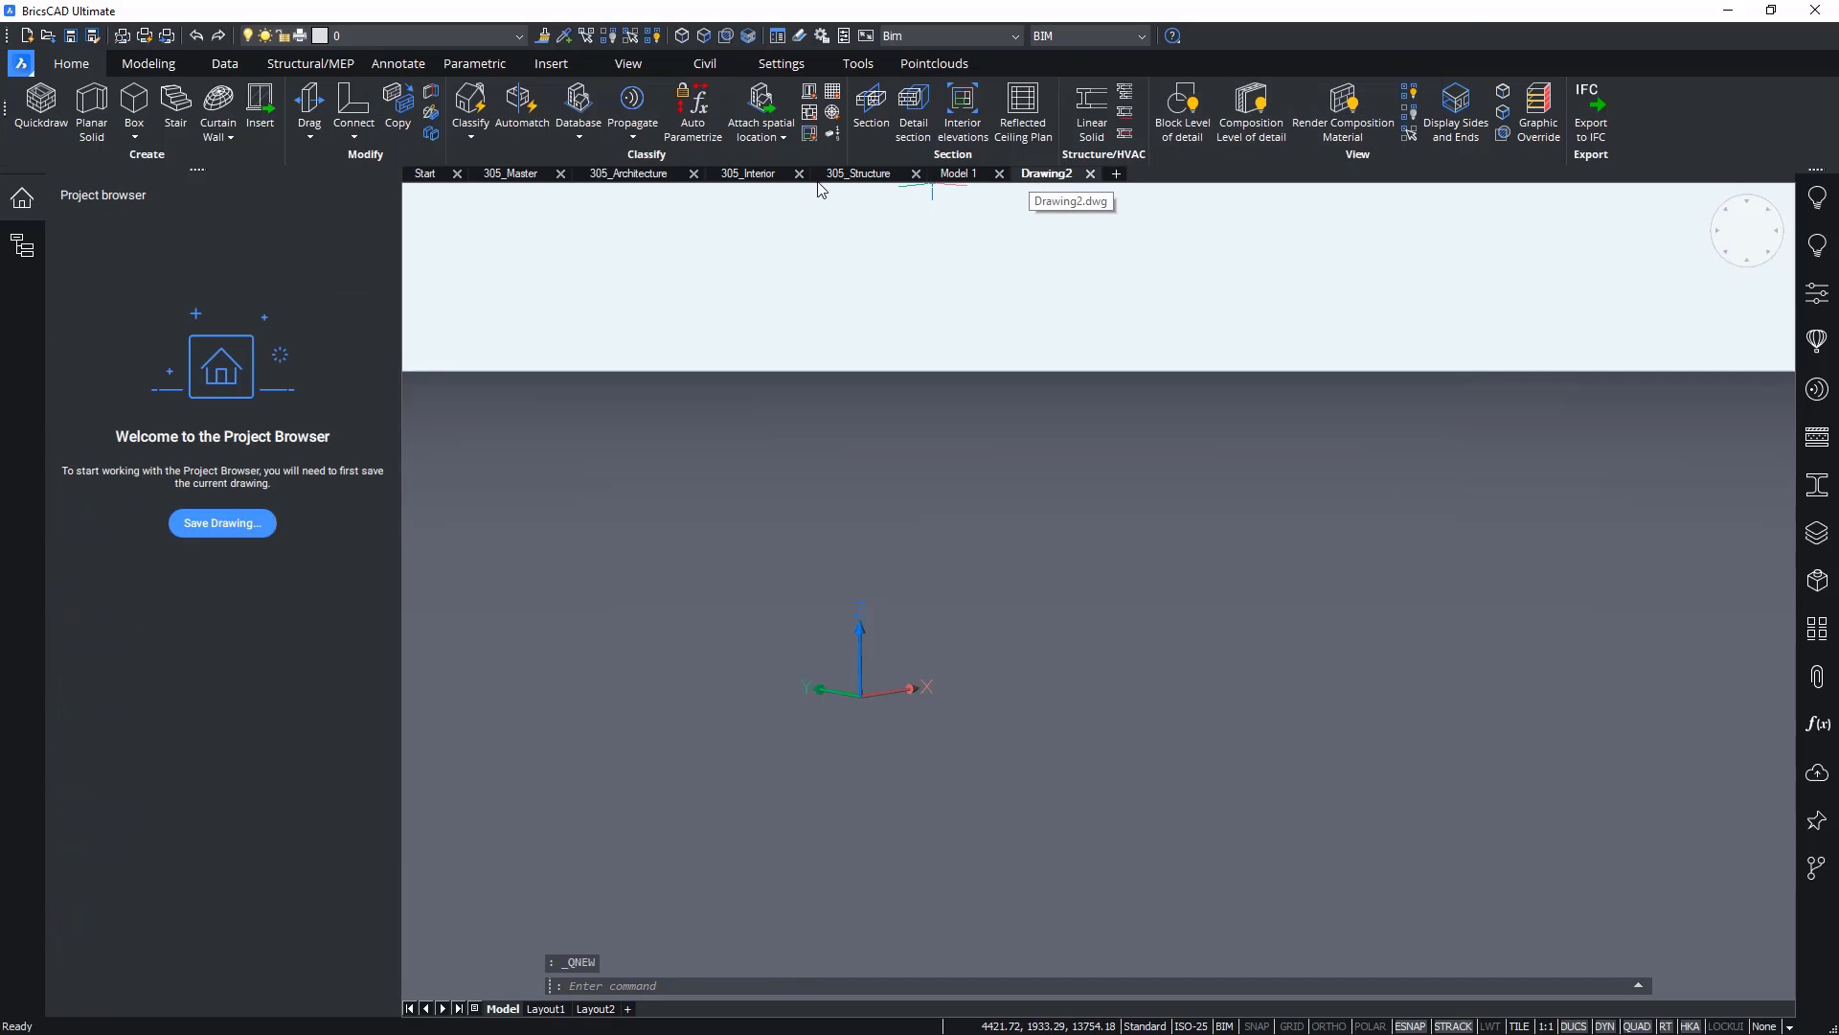
Step: Save the new drawing as Model 2 inside the New Project folder
left_click(220, 523)
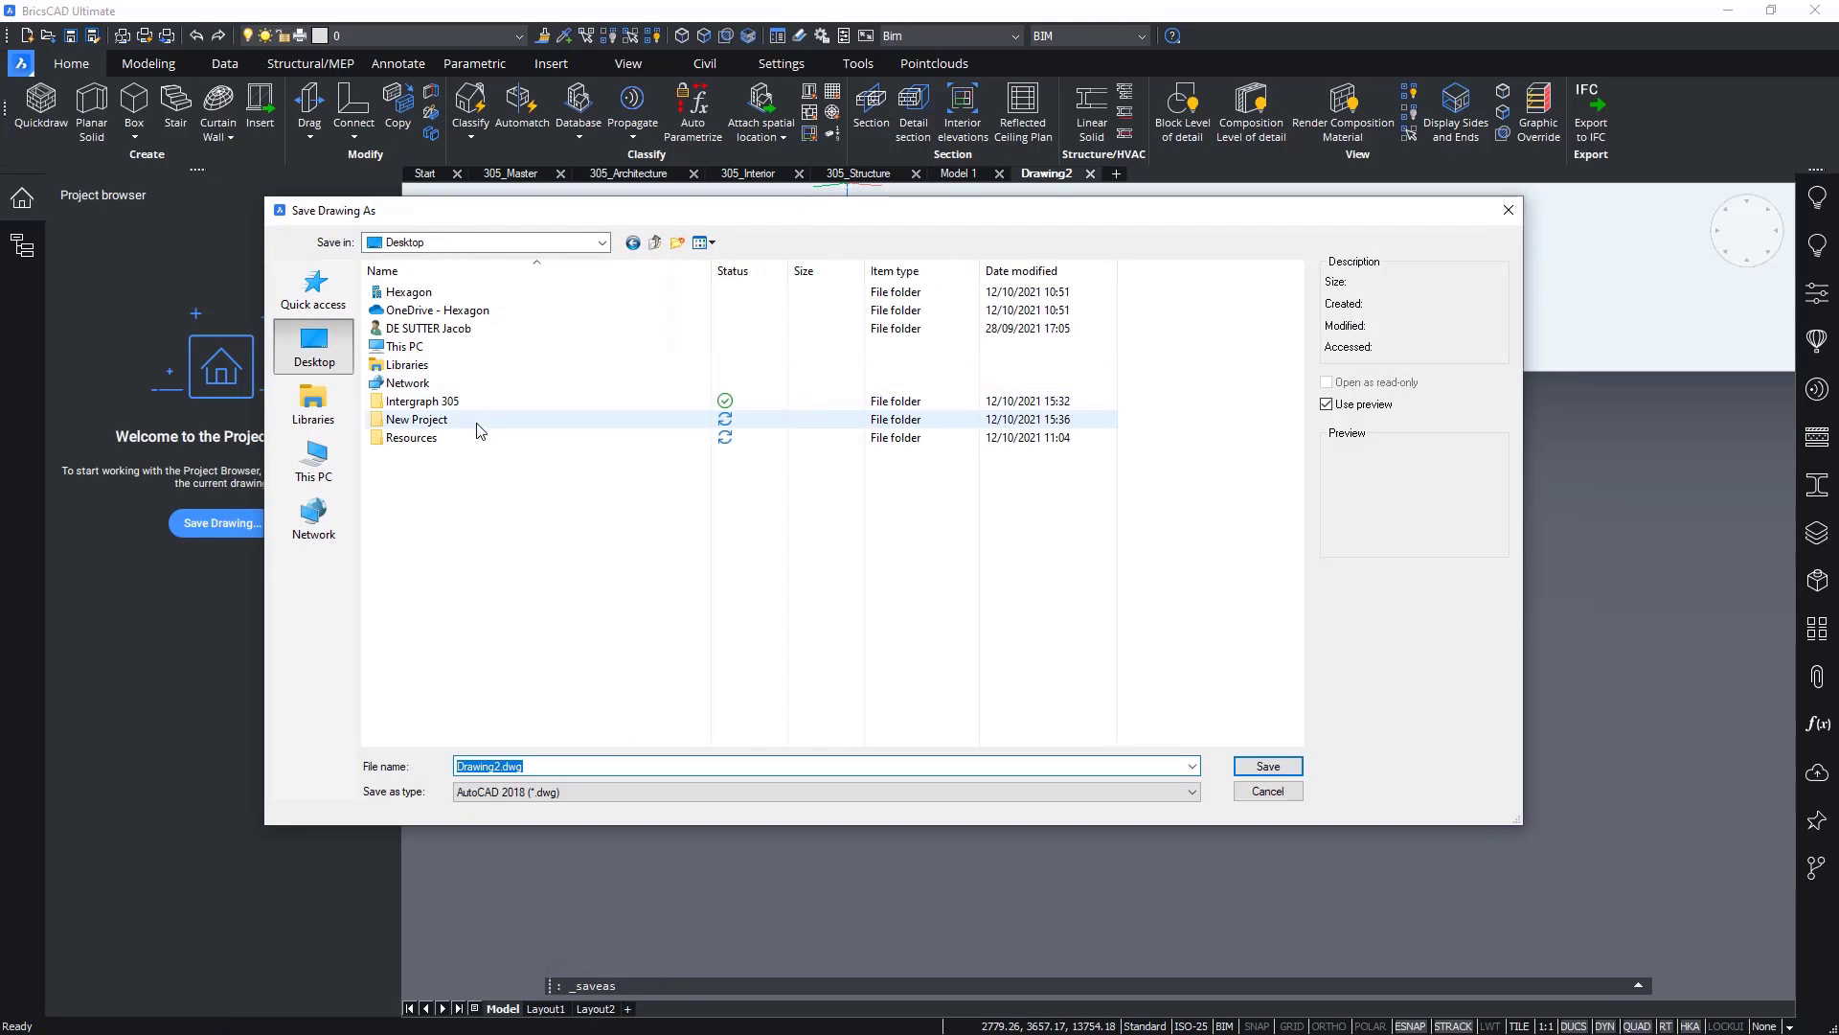
double_click(415, 420)
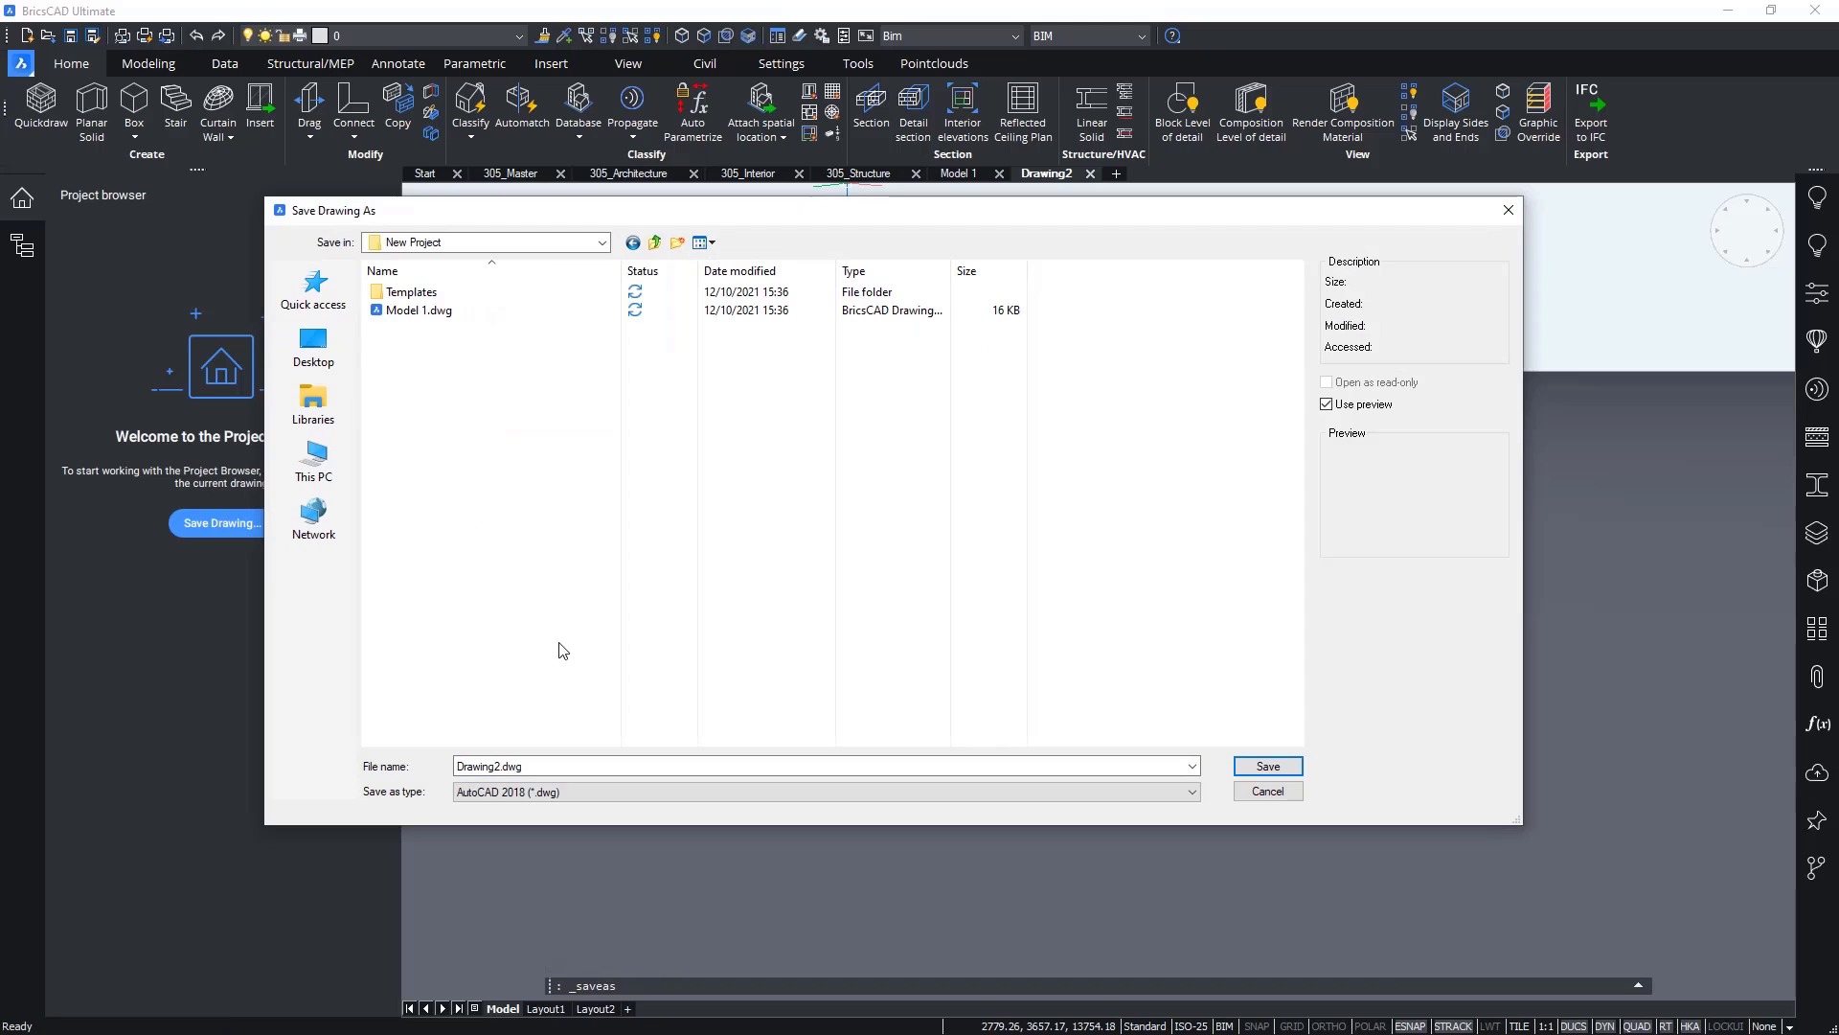
type("Model")
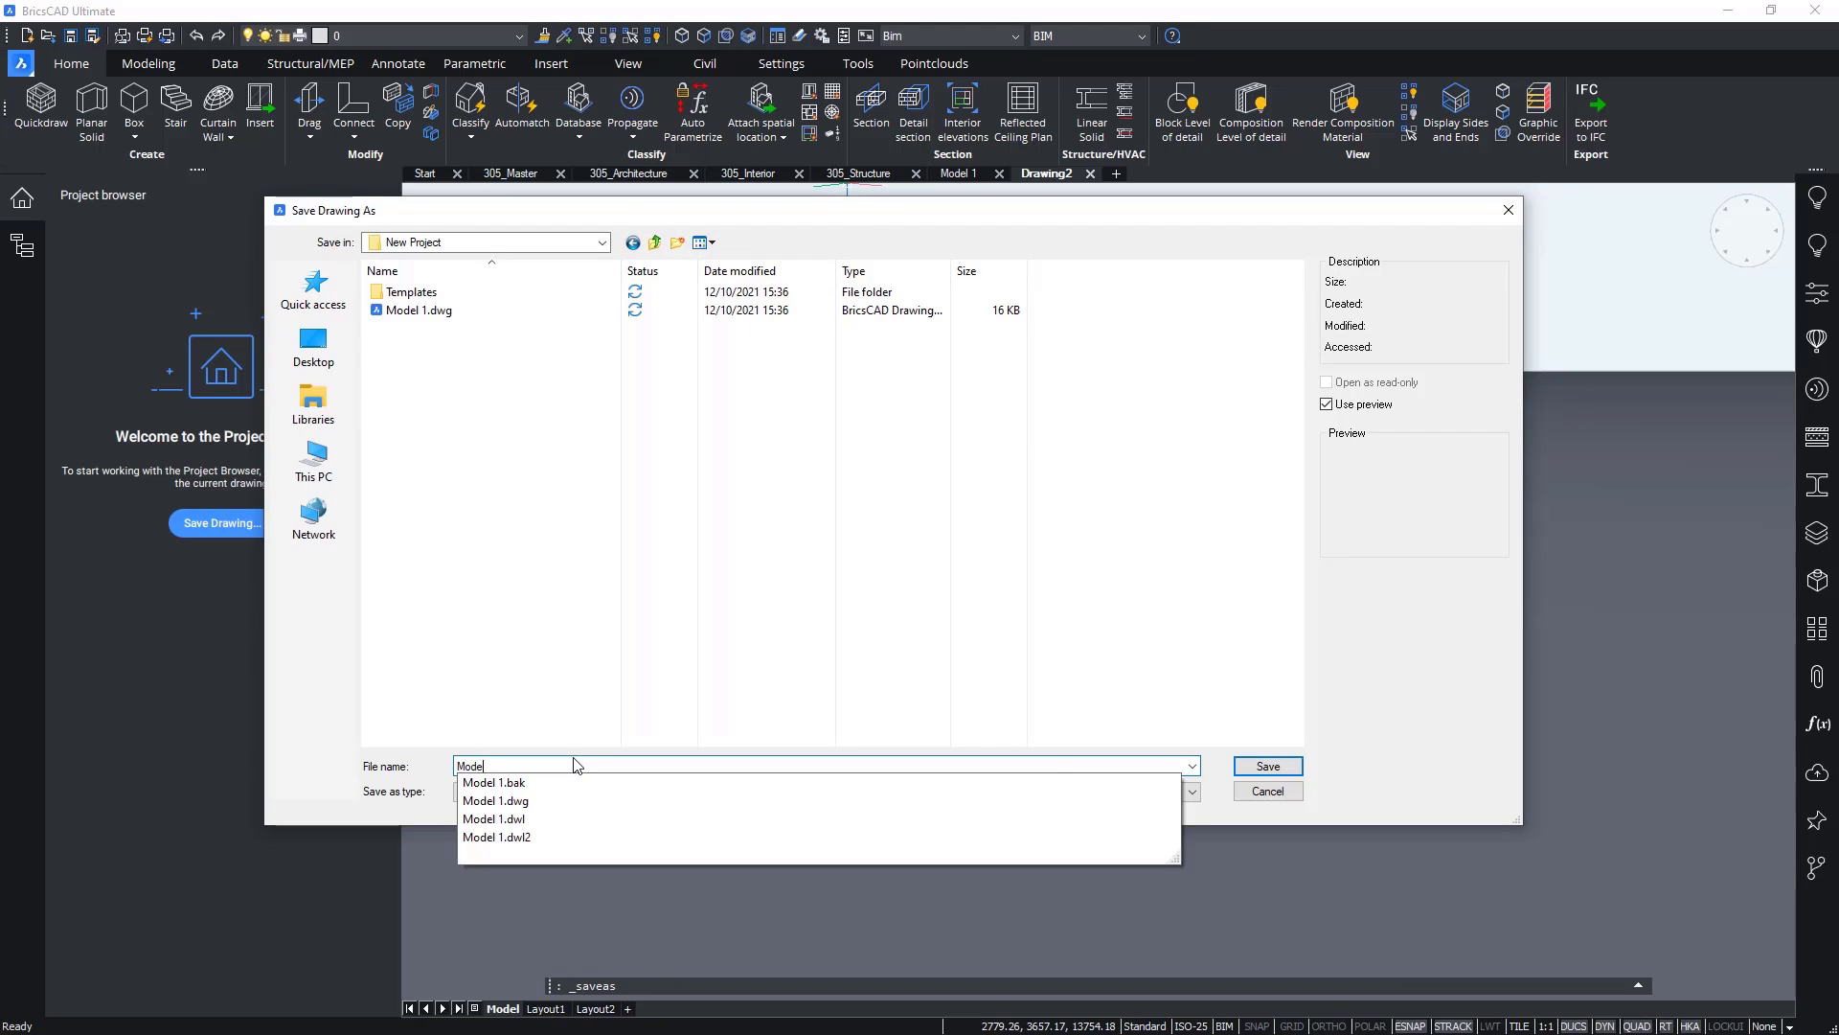
left_click(1266, 765)
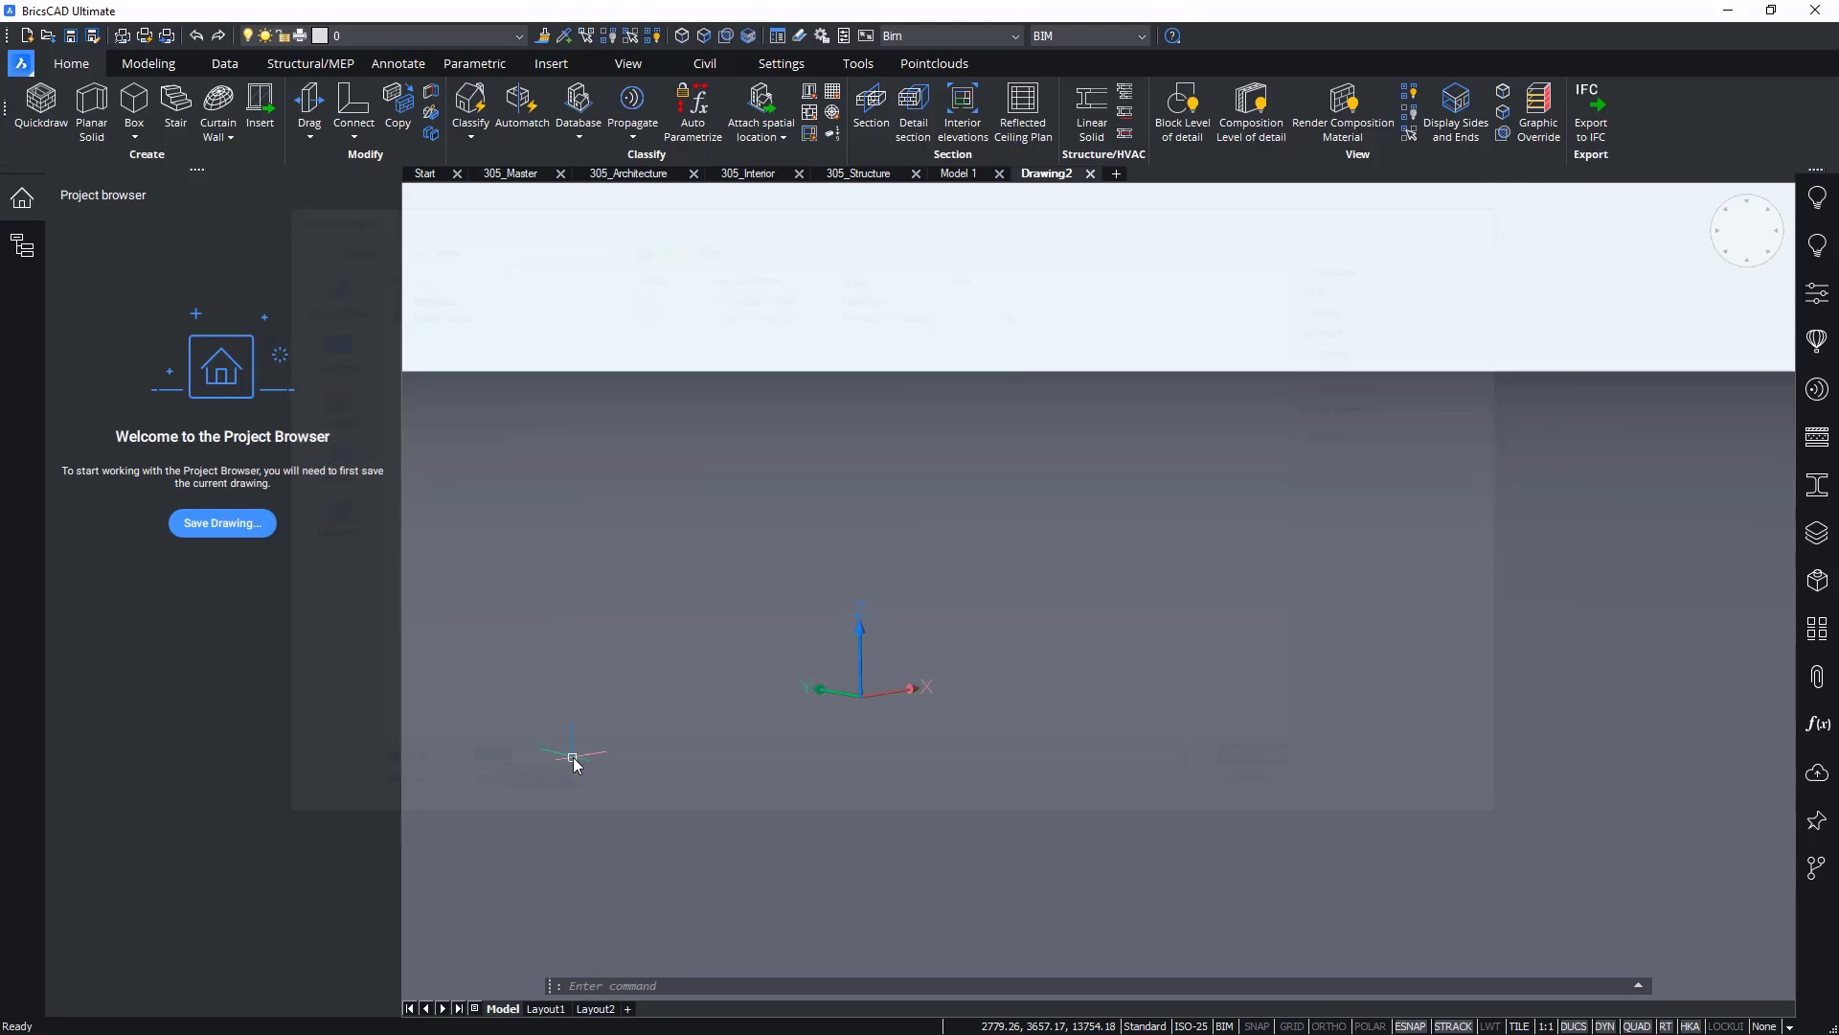
left_click(223, 521)
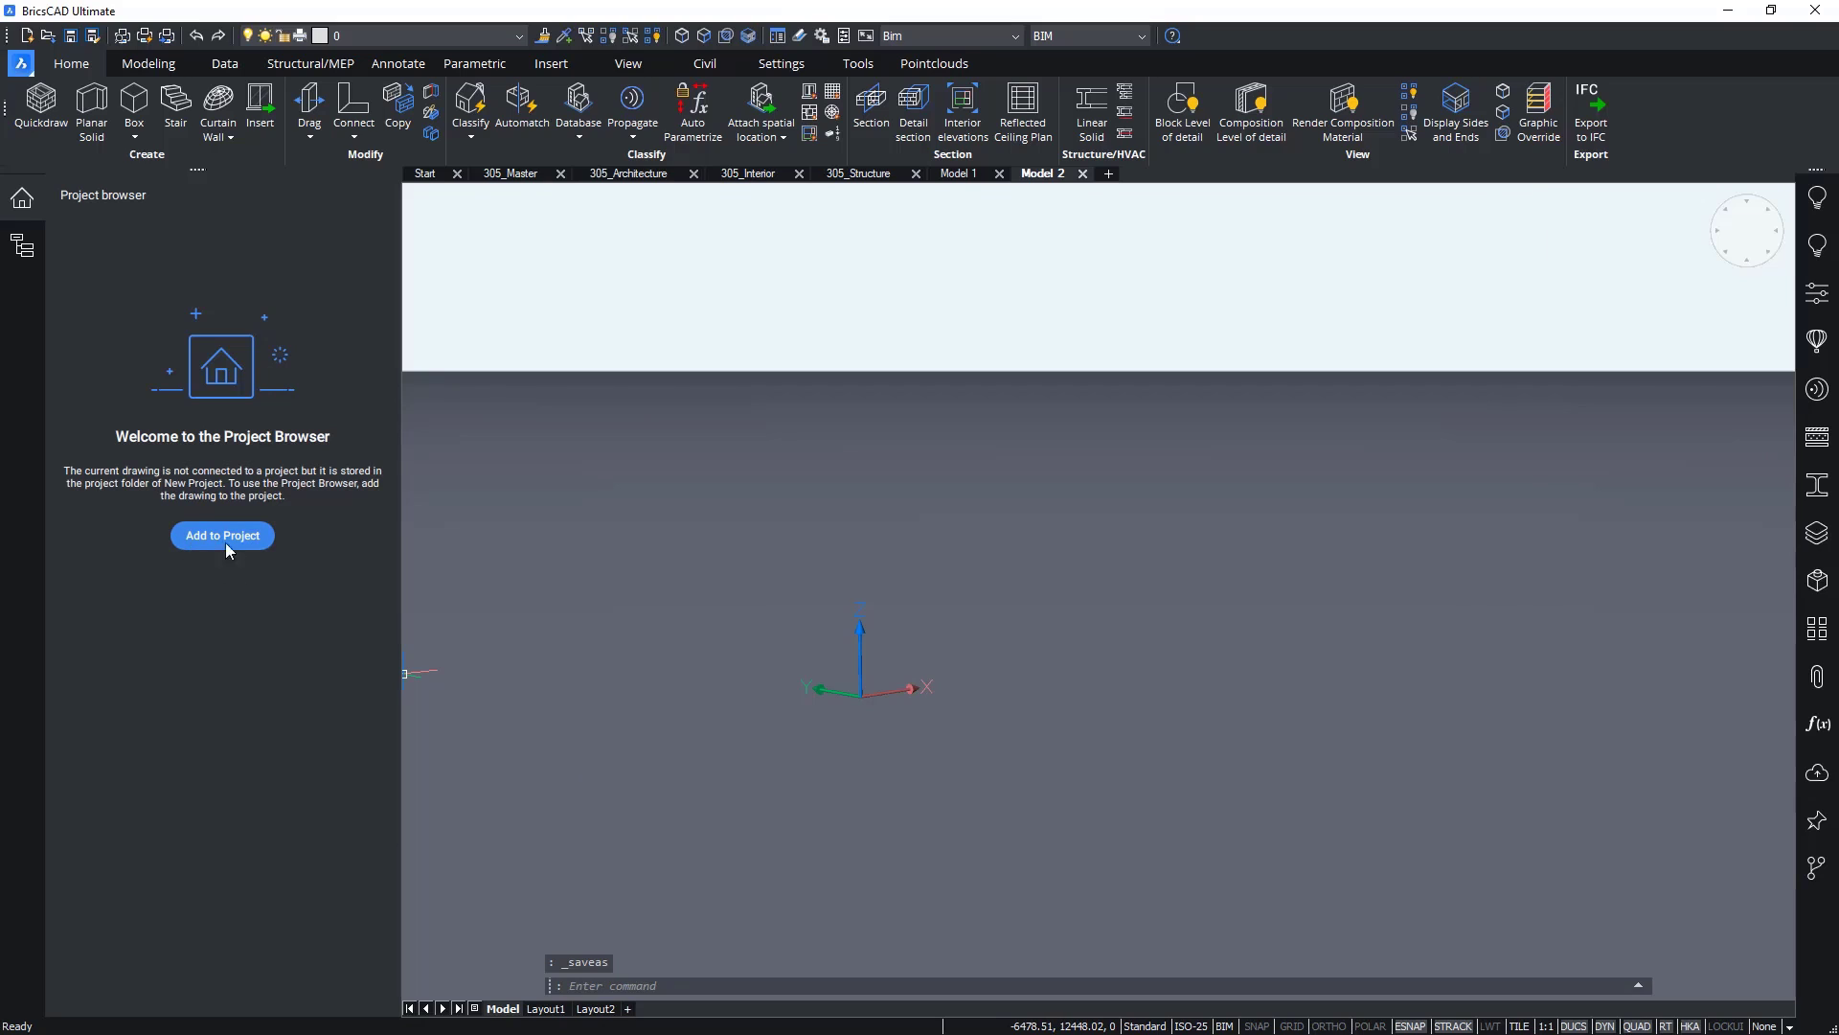
Step: Add Model 2 to the project and set the project name to My Project
left_click(222, 534)
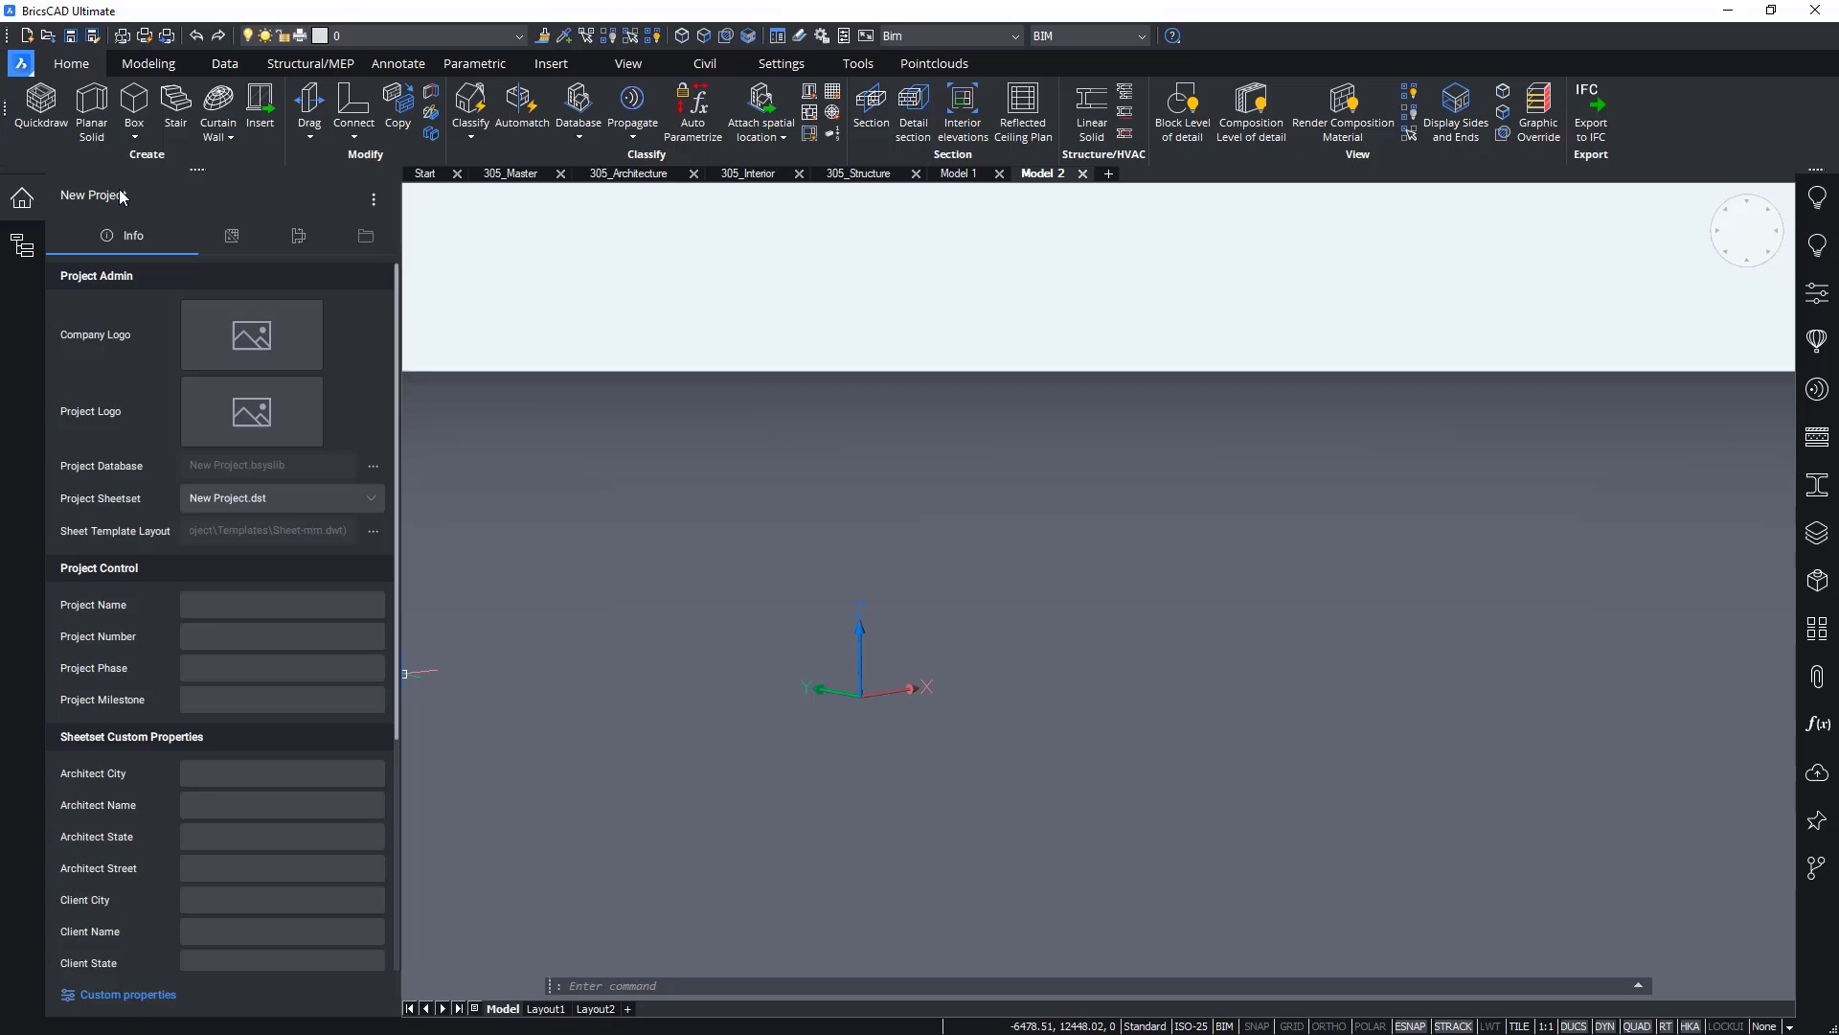
left_click(281, 604)
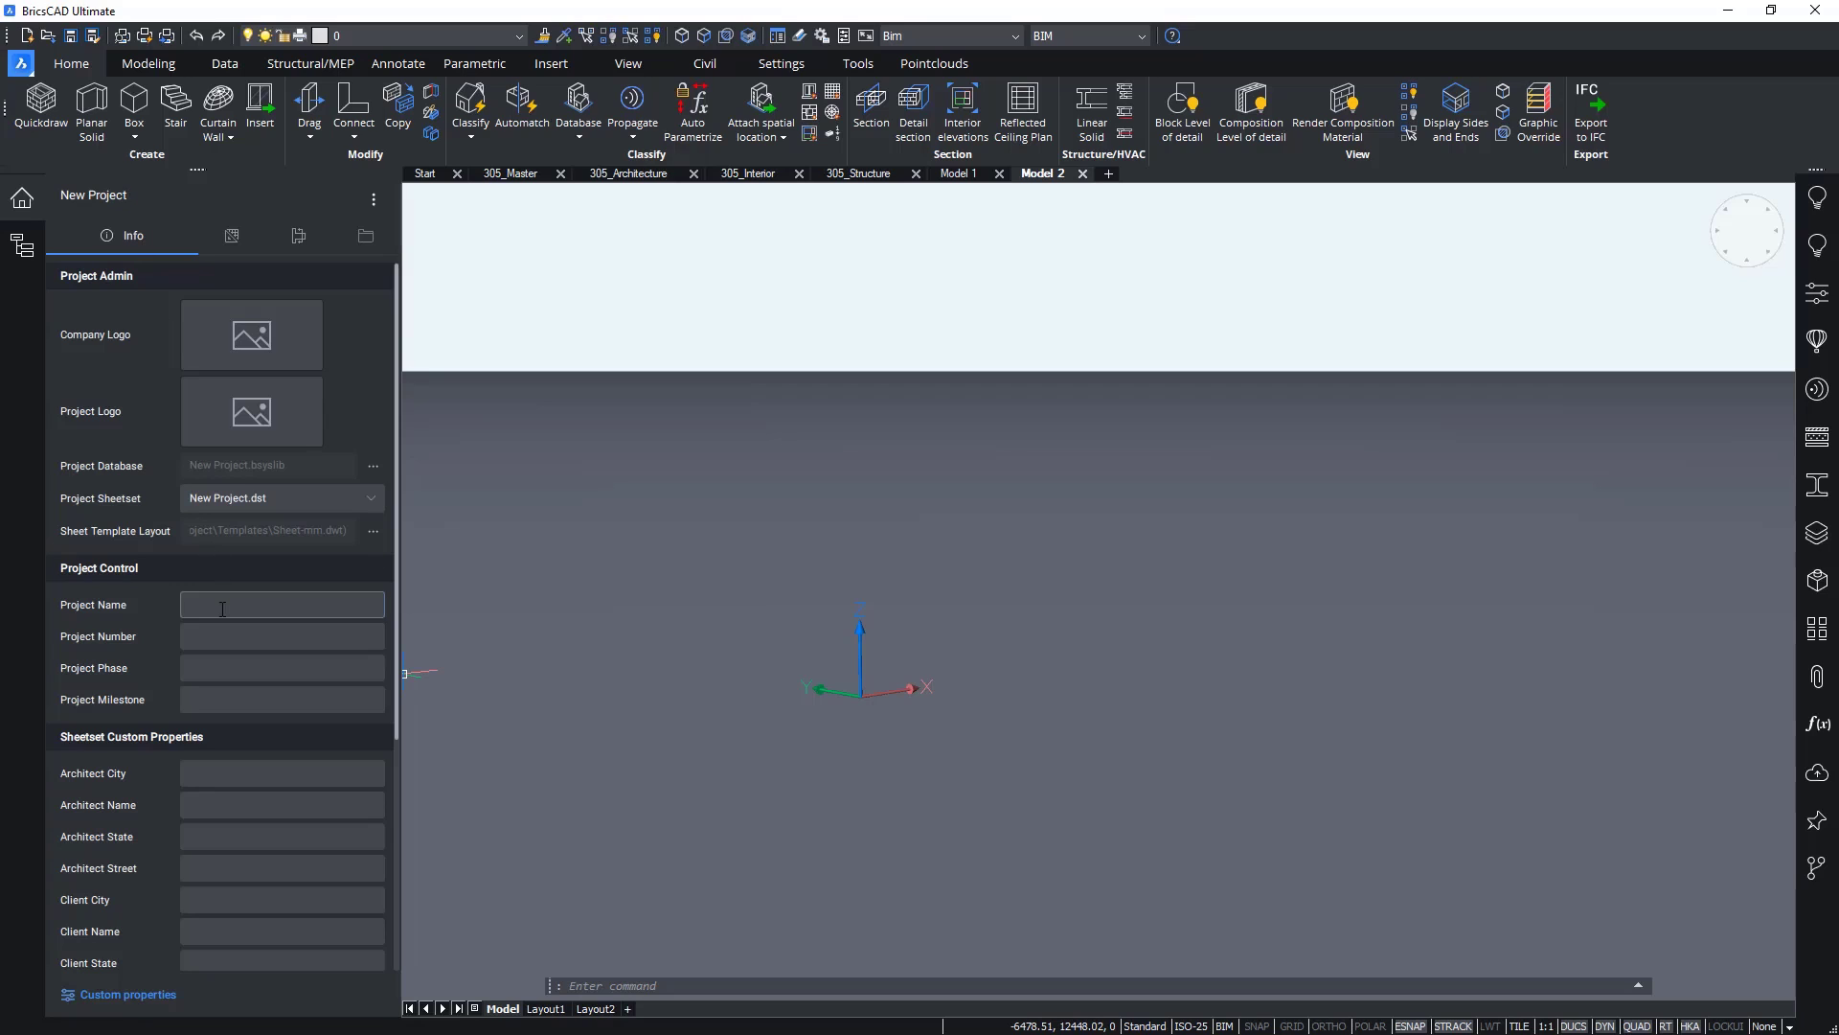
type("My Project")
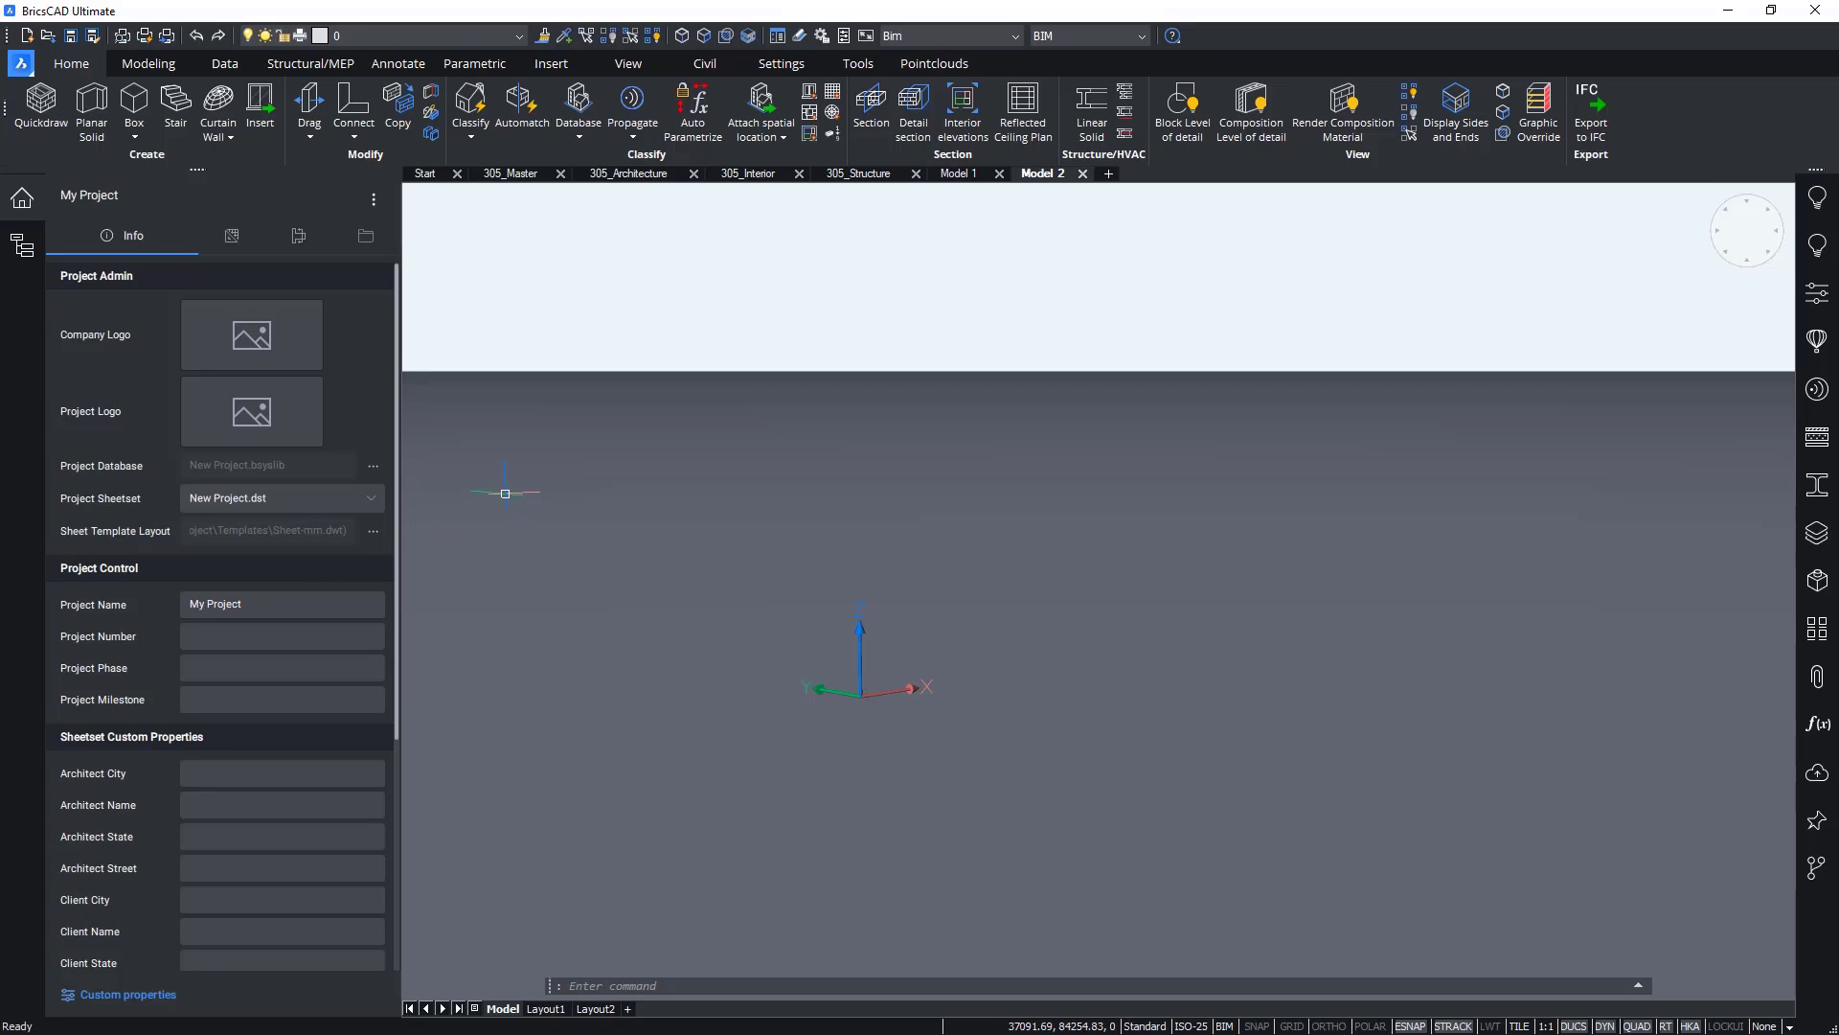
mouse_move(500, 437)
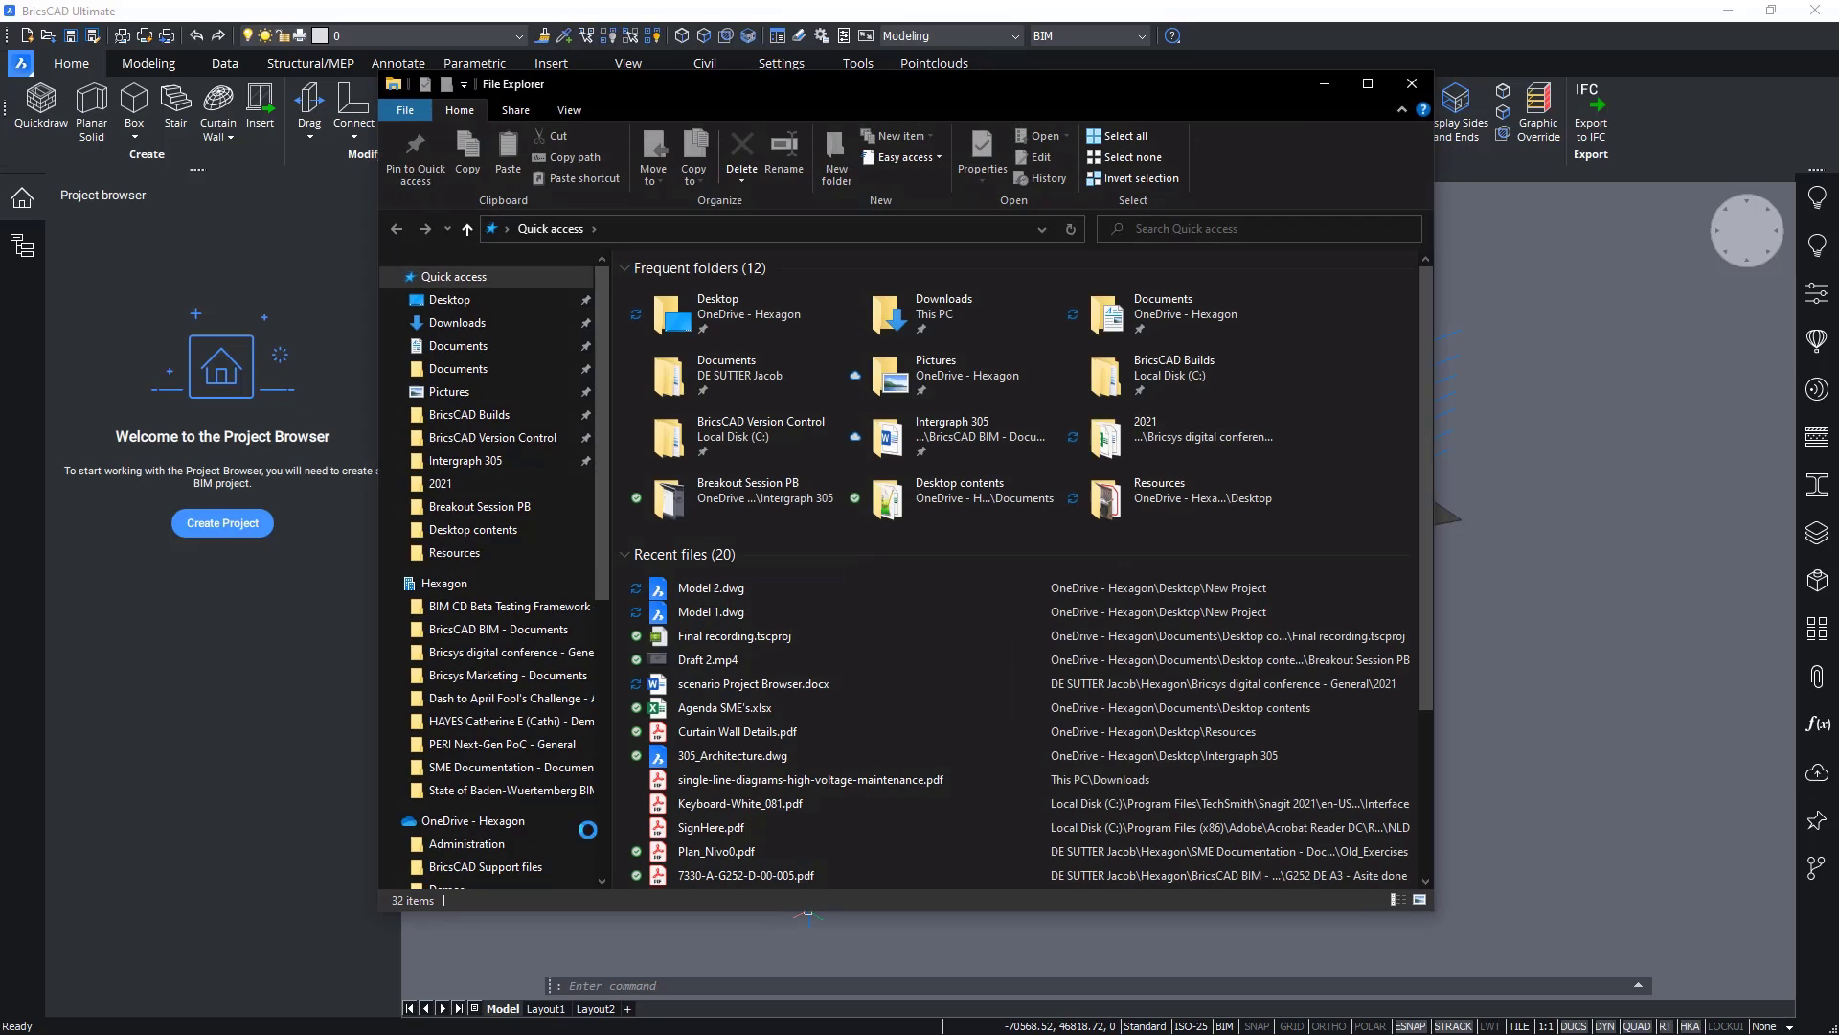
Step: Check the New Project folder contents on the Desktop in File Explorer
left_click(448, 299)
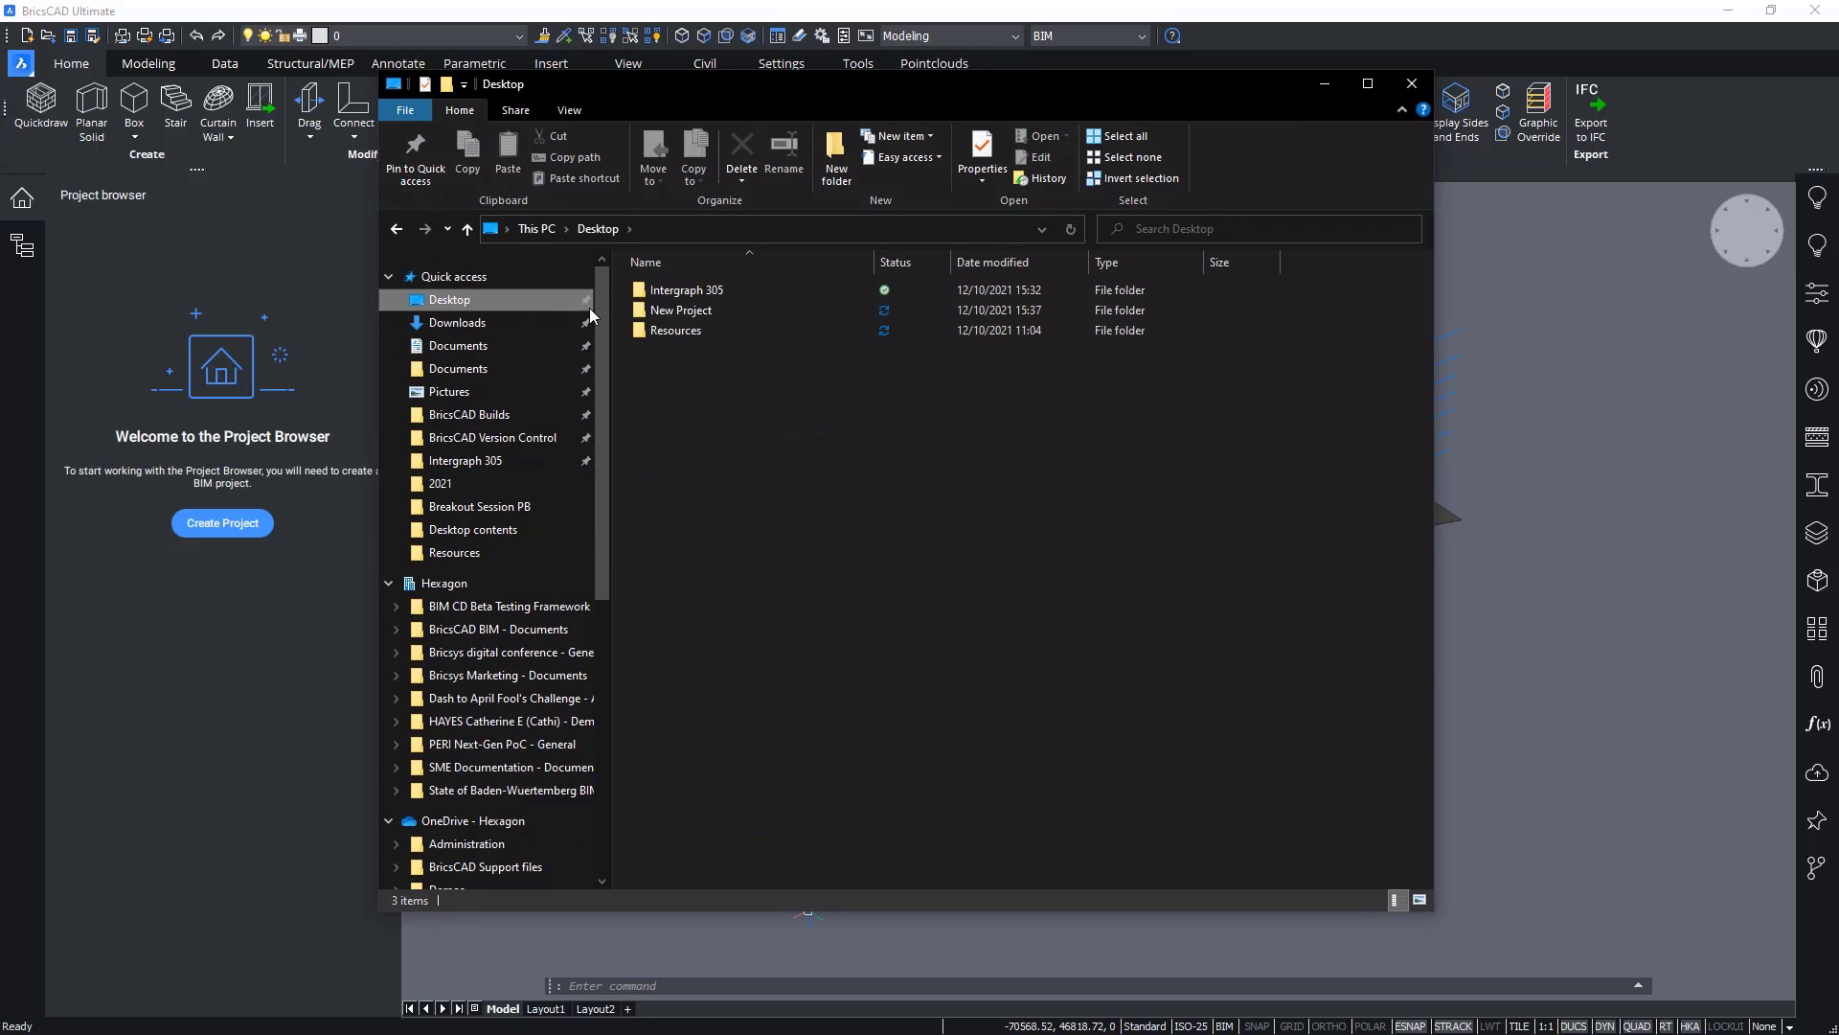
double_click(686, 289)
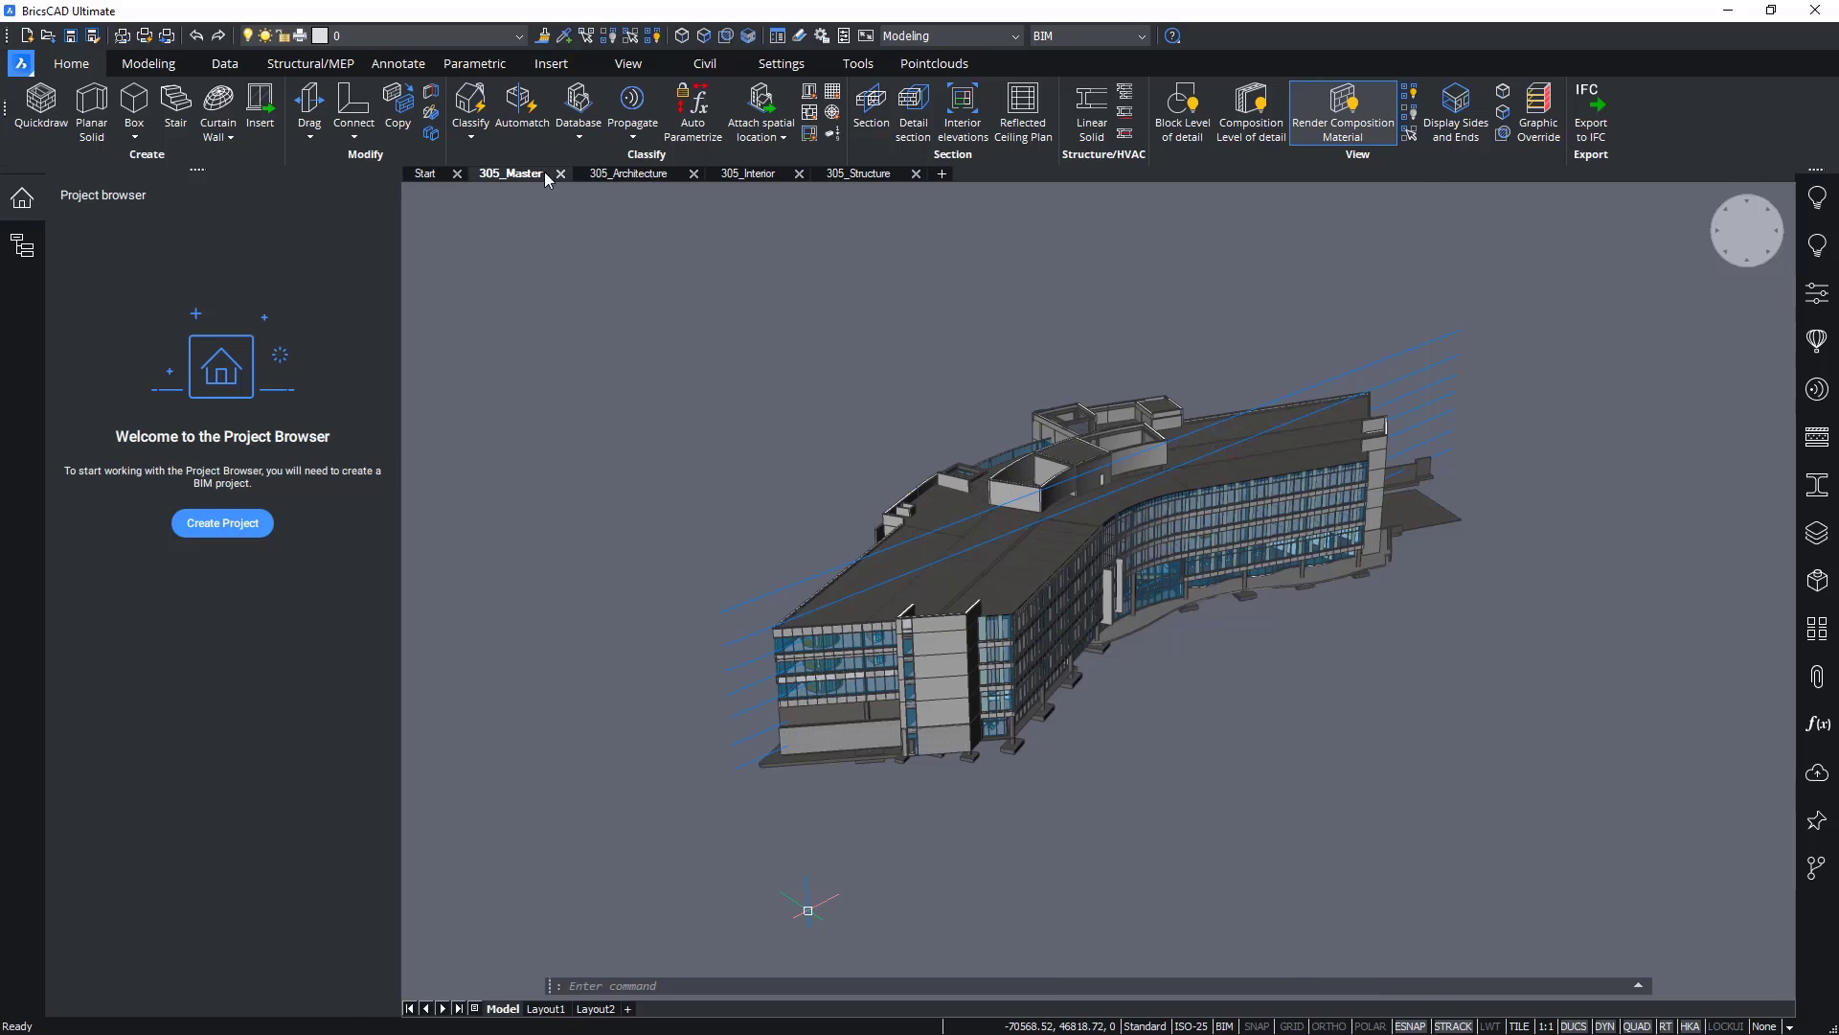
Step: Review the 305 Architecture, Interior and Structure models, then return to 305_Master
left_click(631, 174)
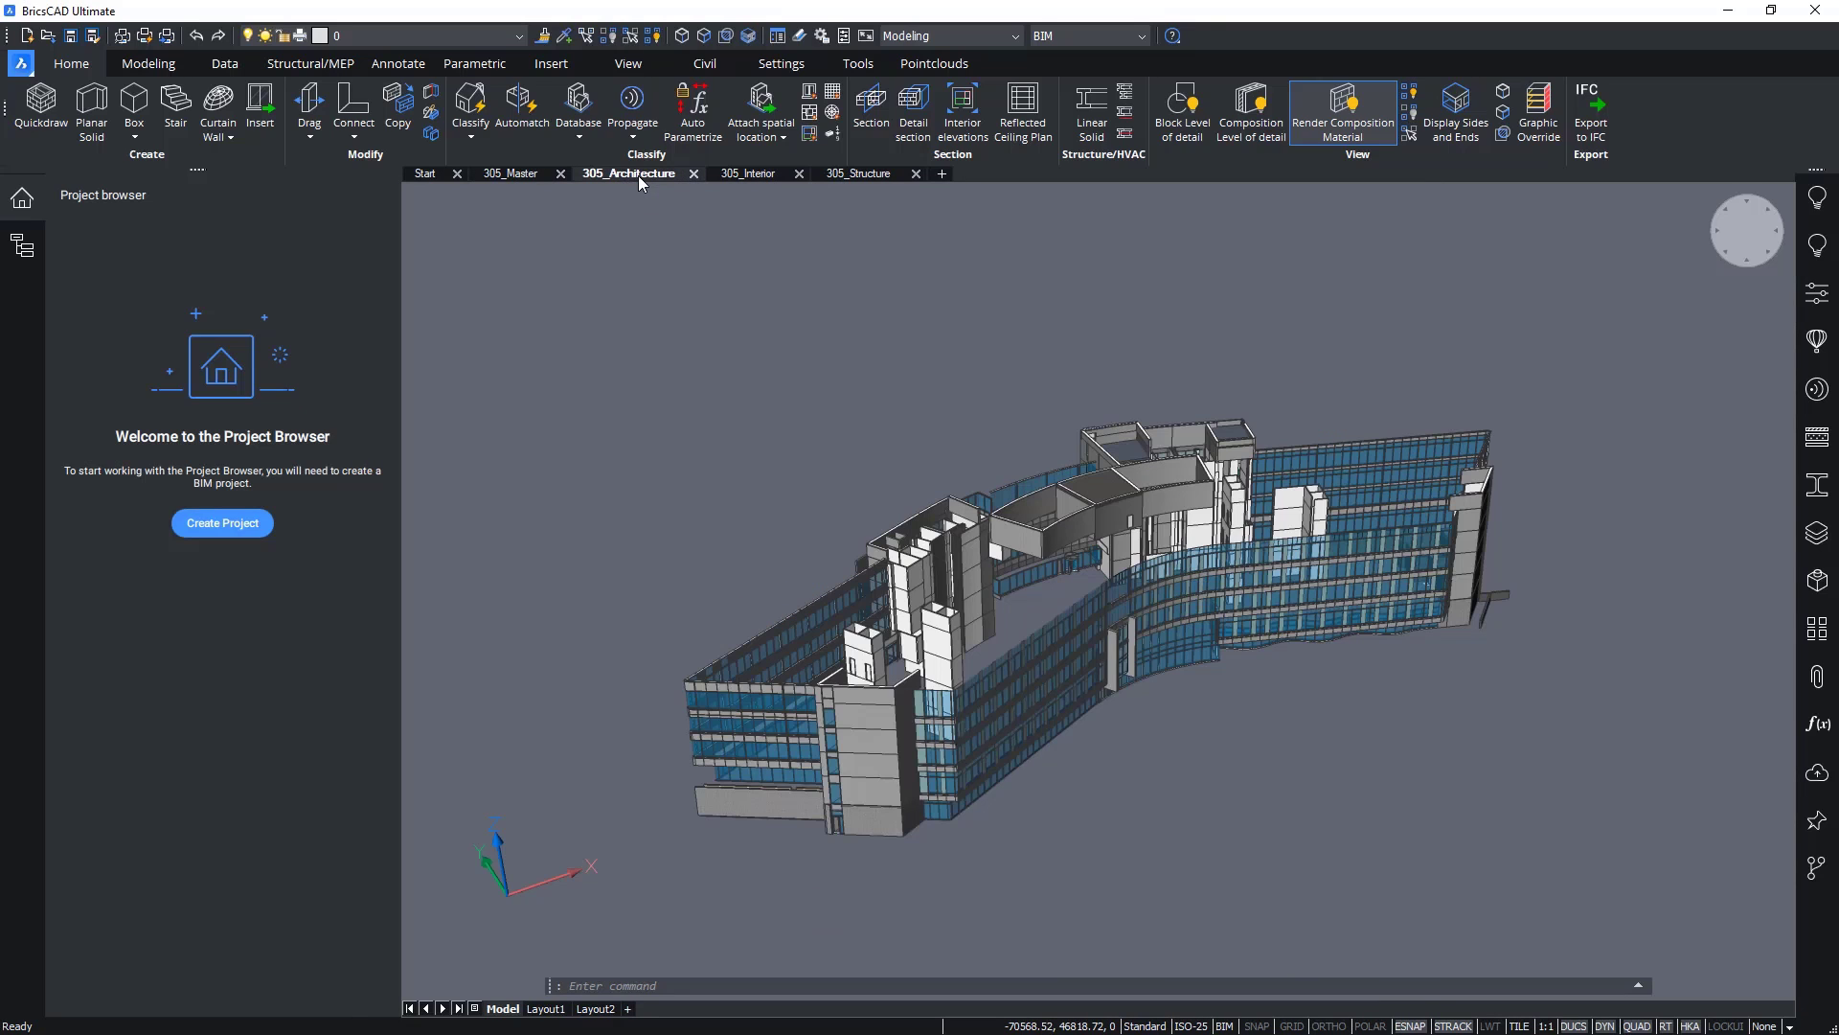
left_click(745, 175)
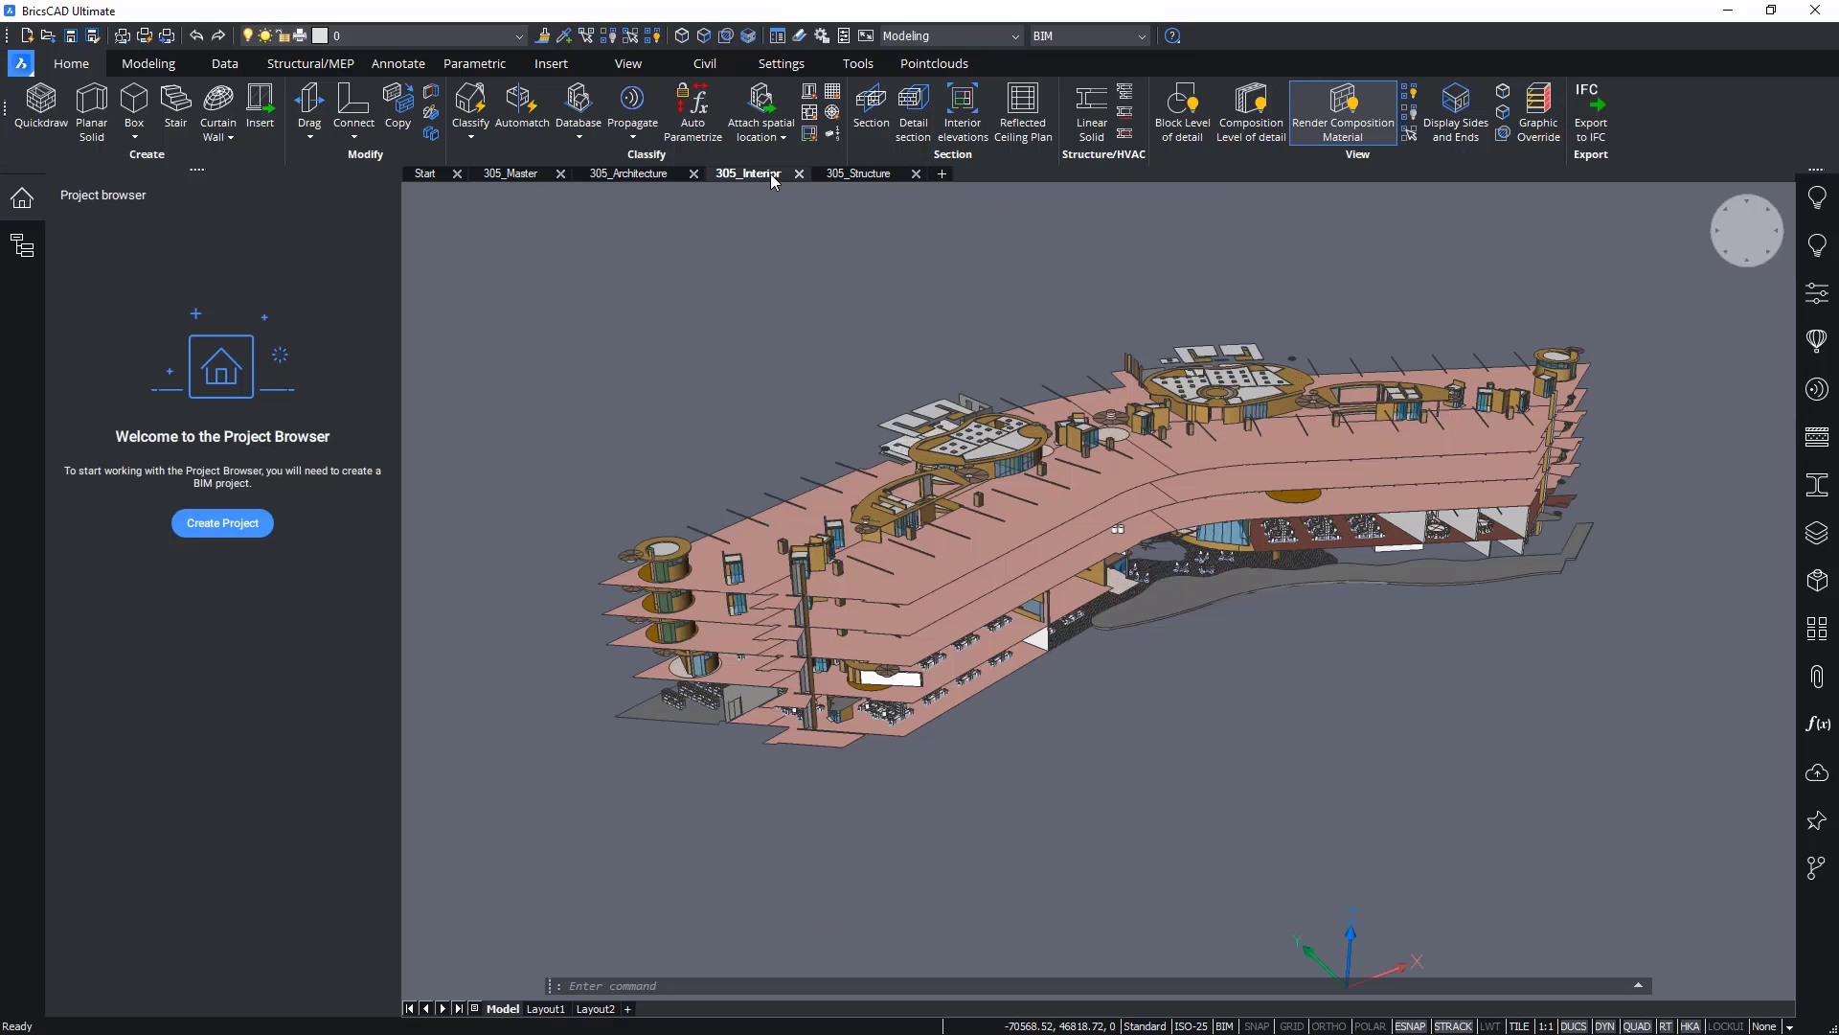
left_click(858, 174)
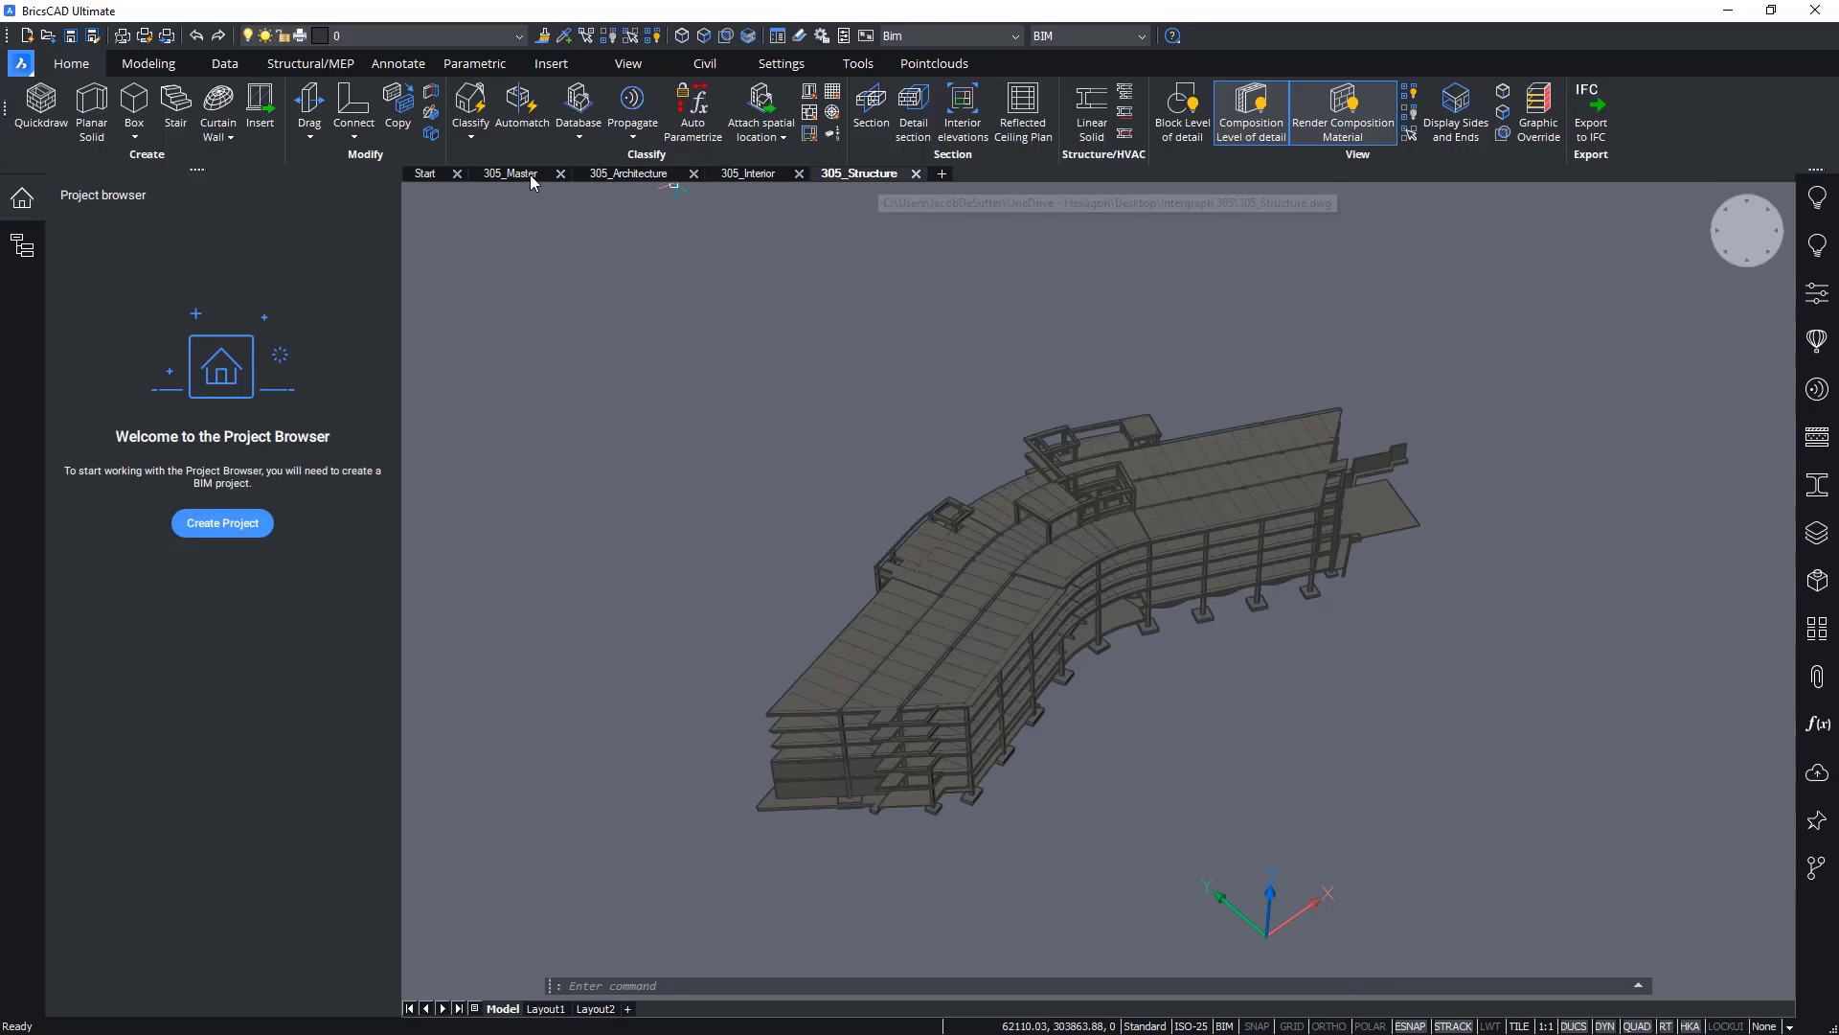
left_click(509, 175)
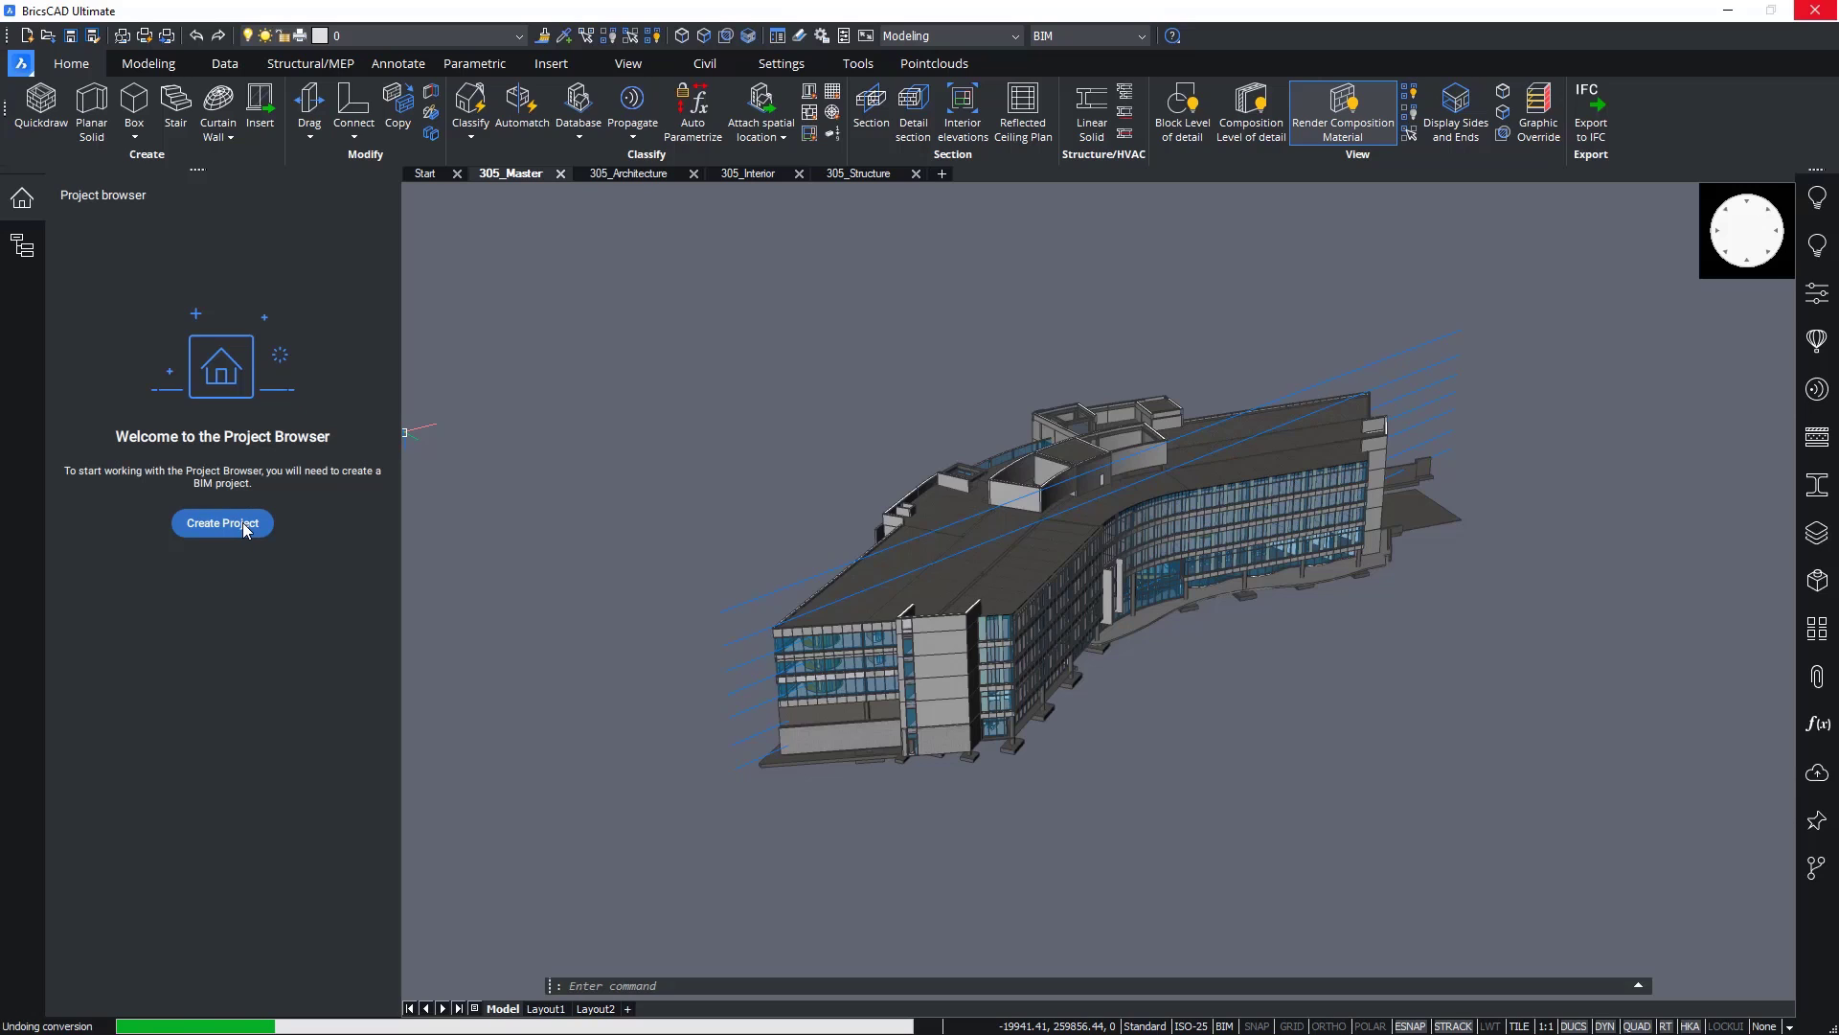
Step: Create a BIM project based in the Intergraph 305 folder
left_click(223, 521)
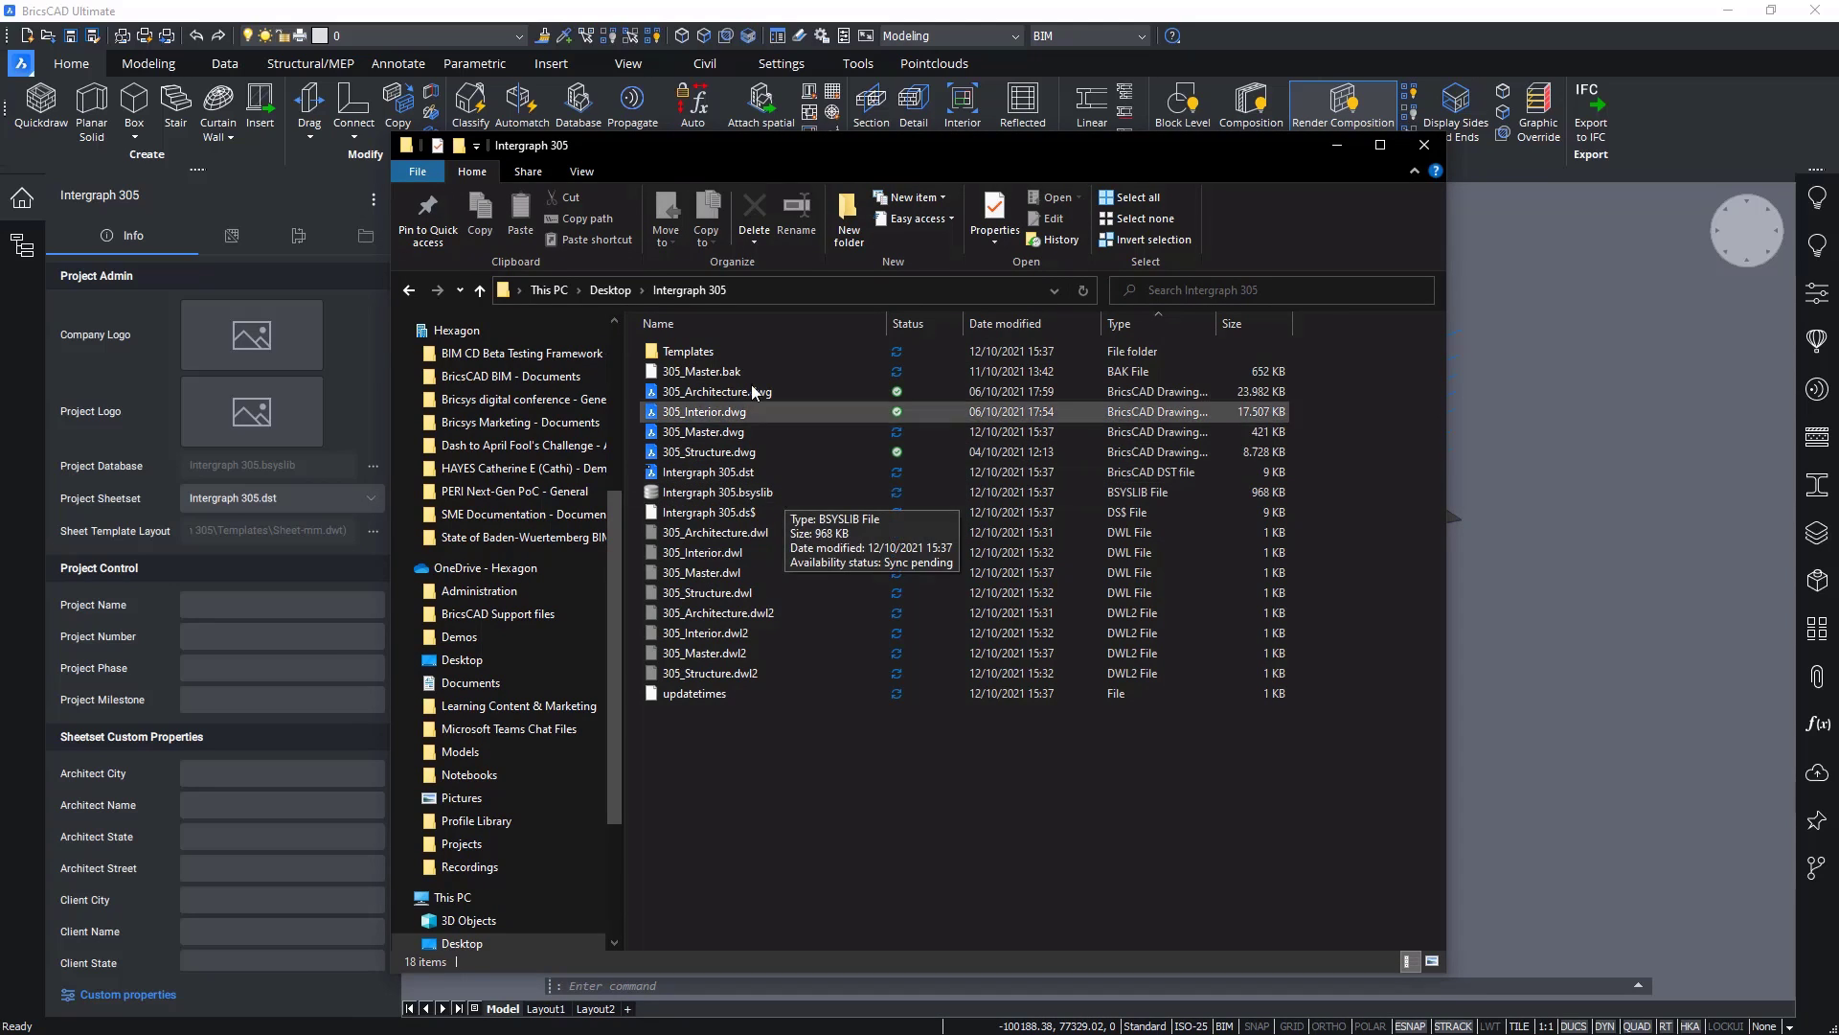
double_click(688, 351)
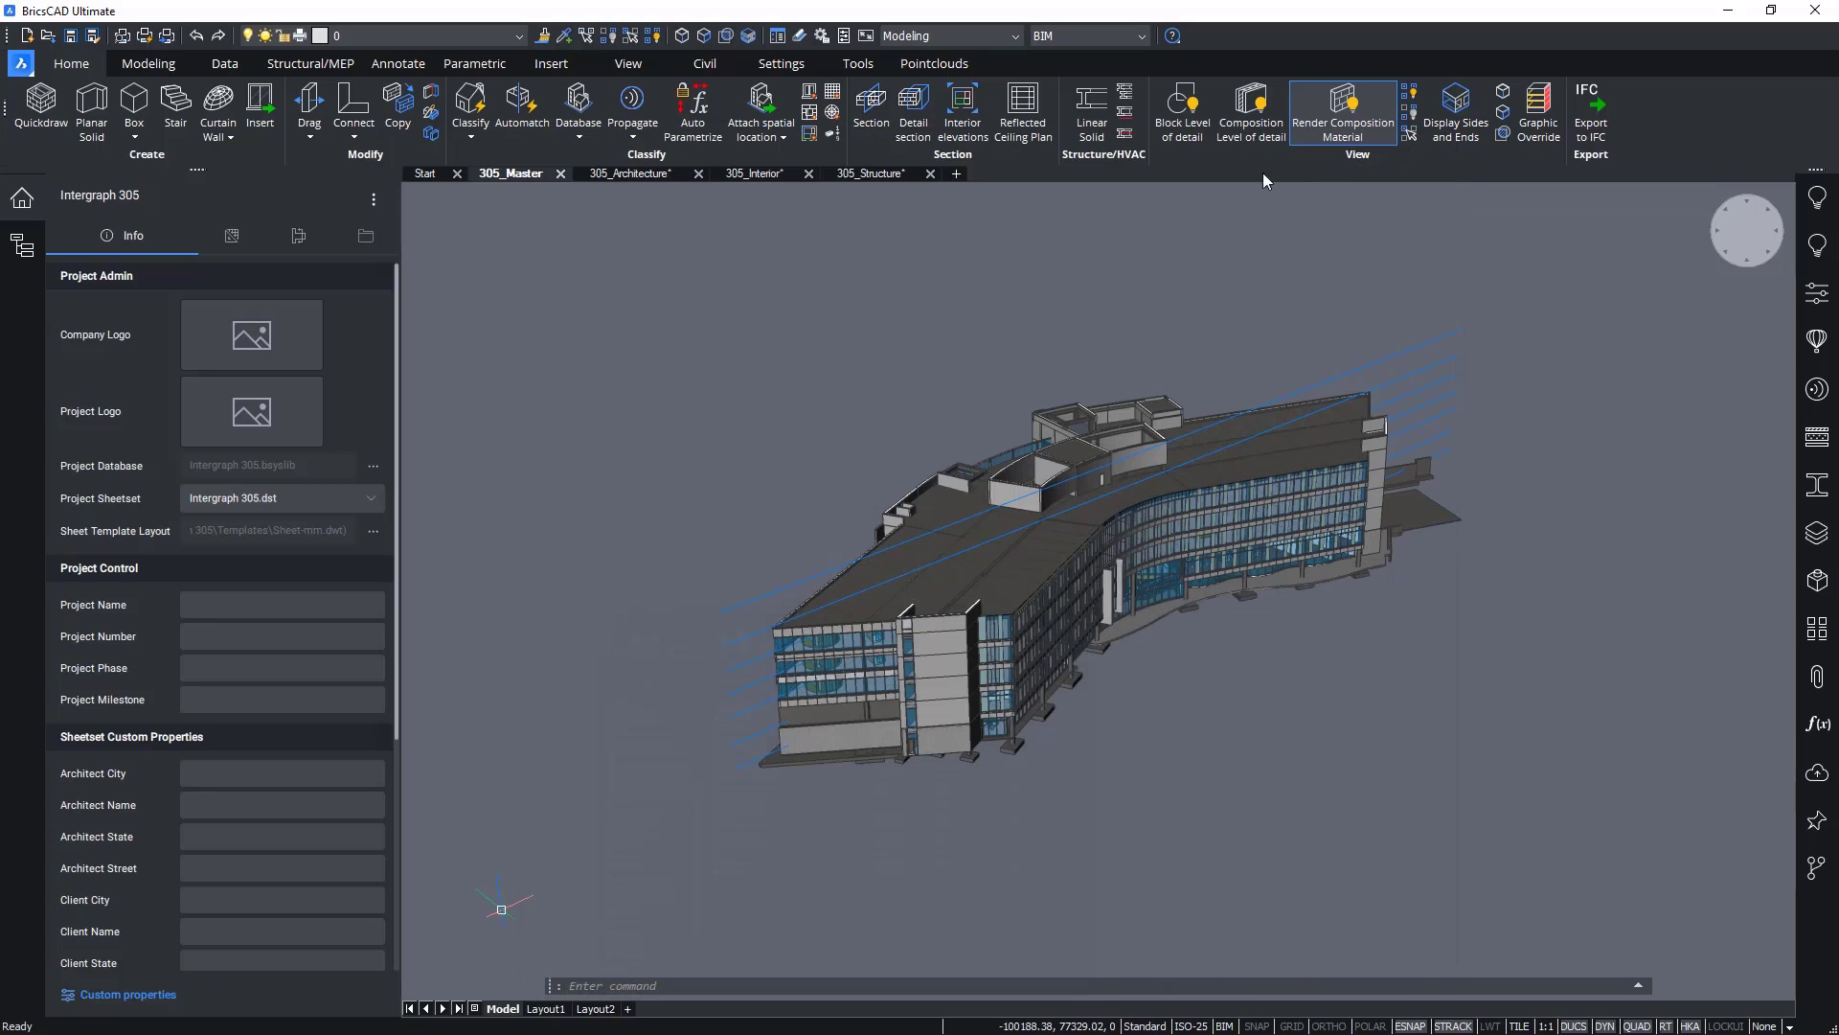
left_click(374, 198)
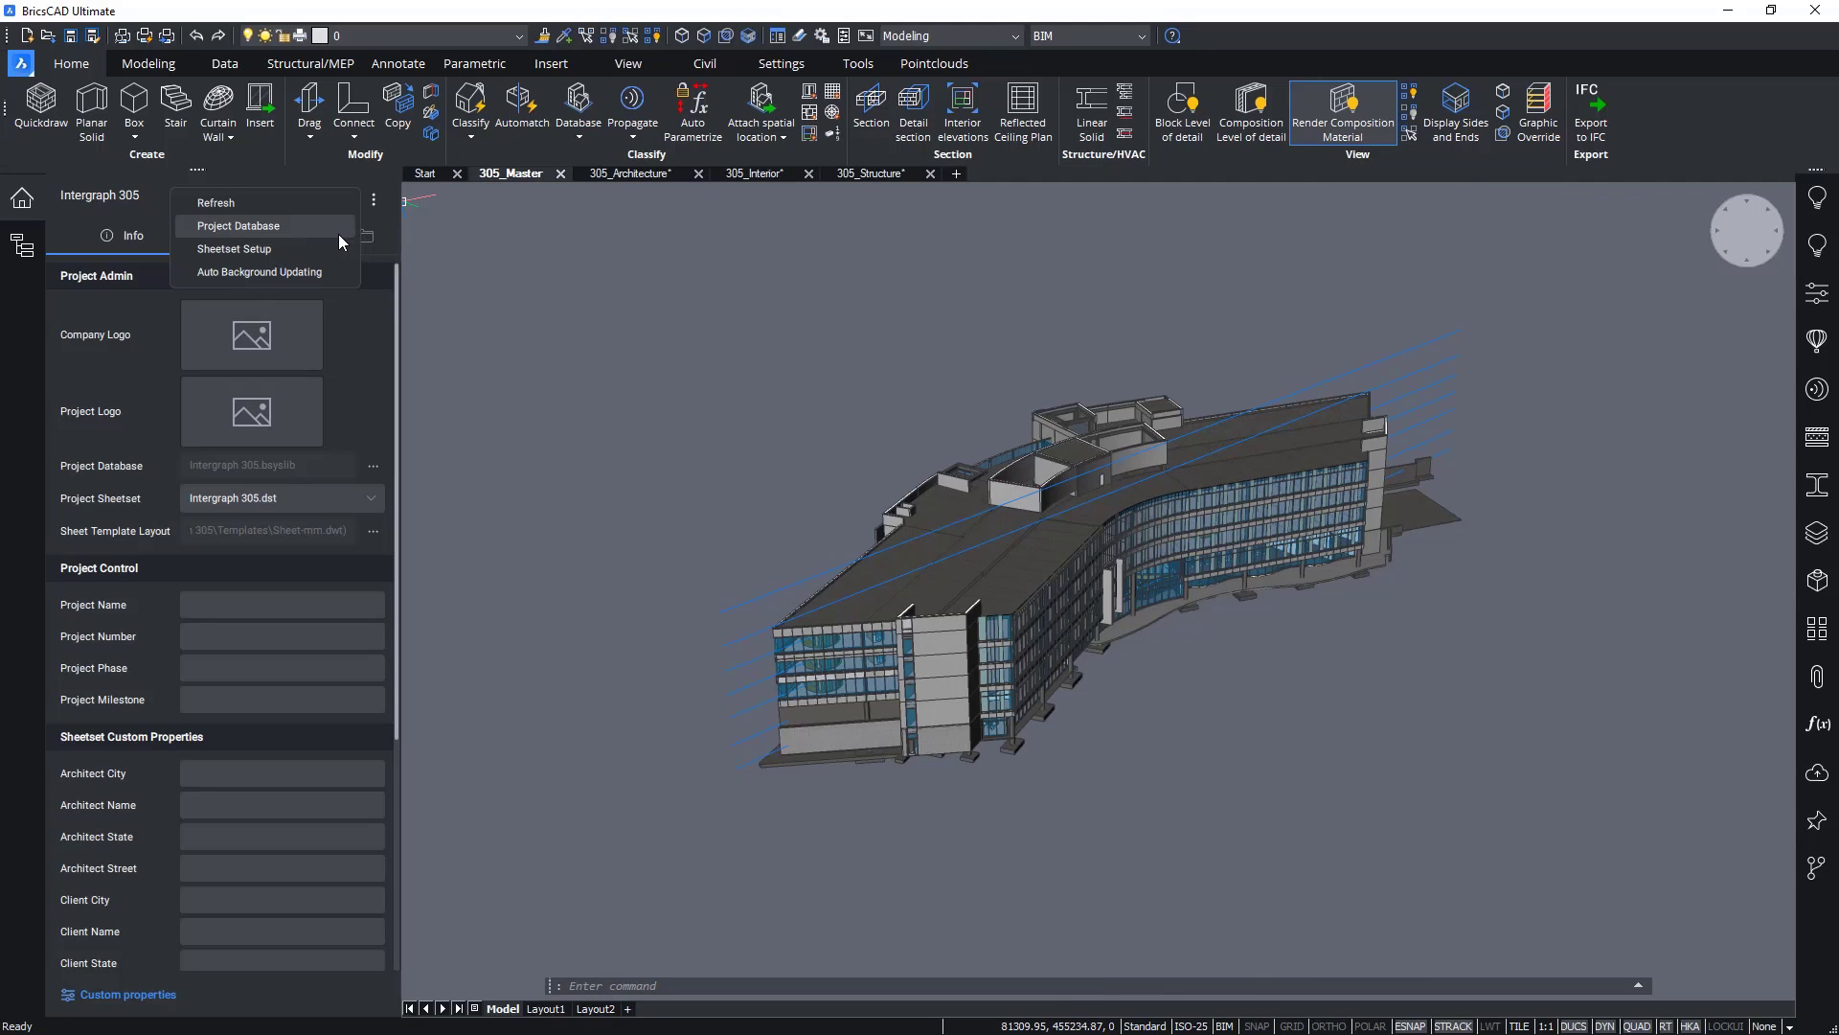
left_click(240, 226)
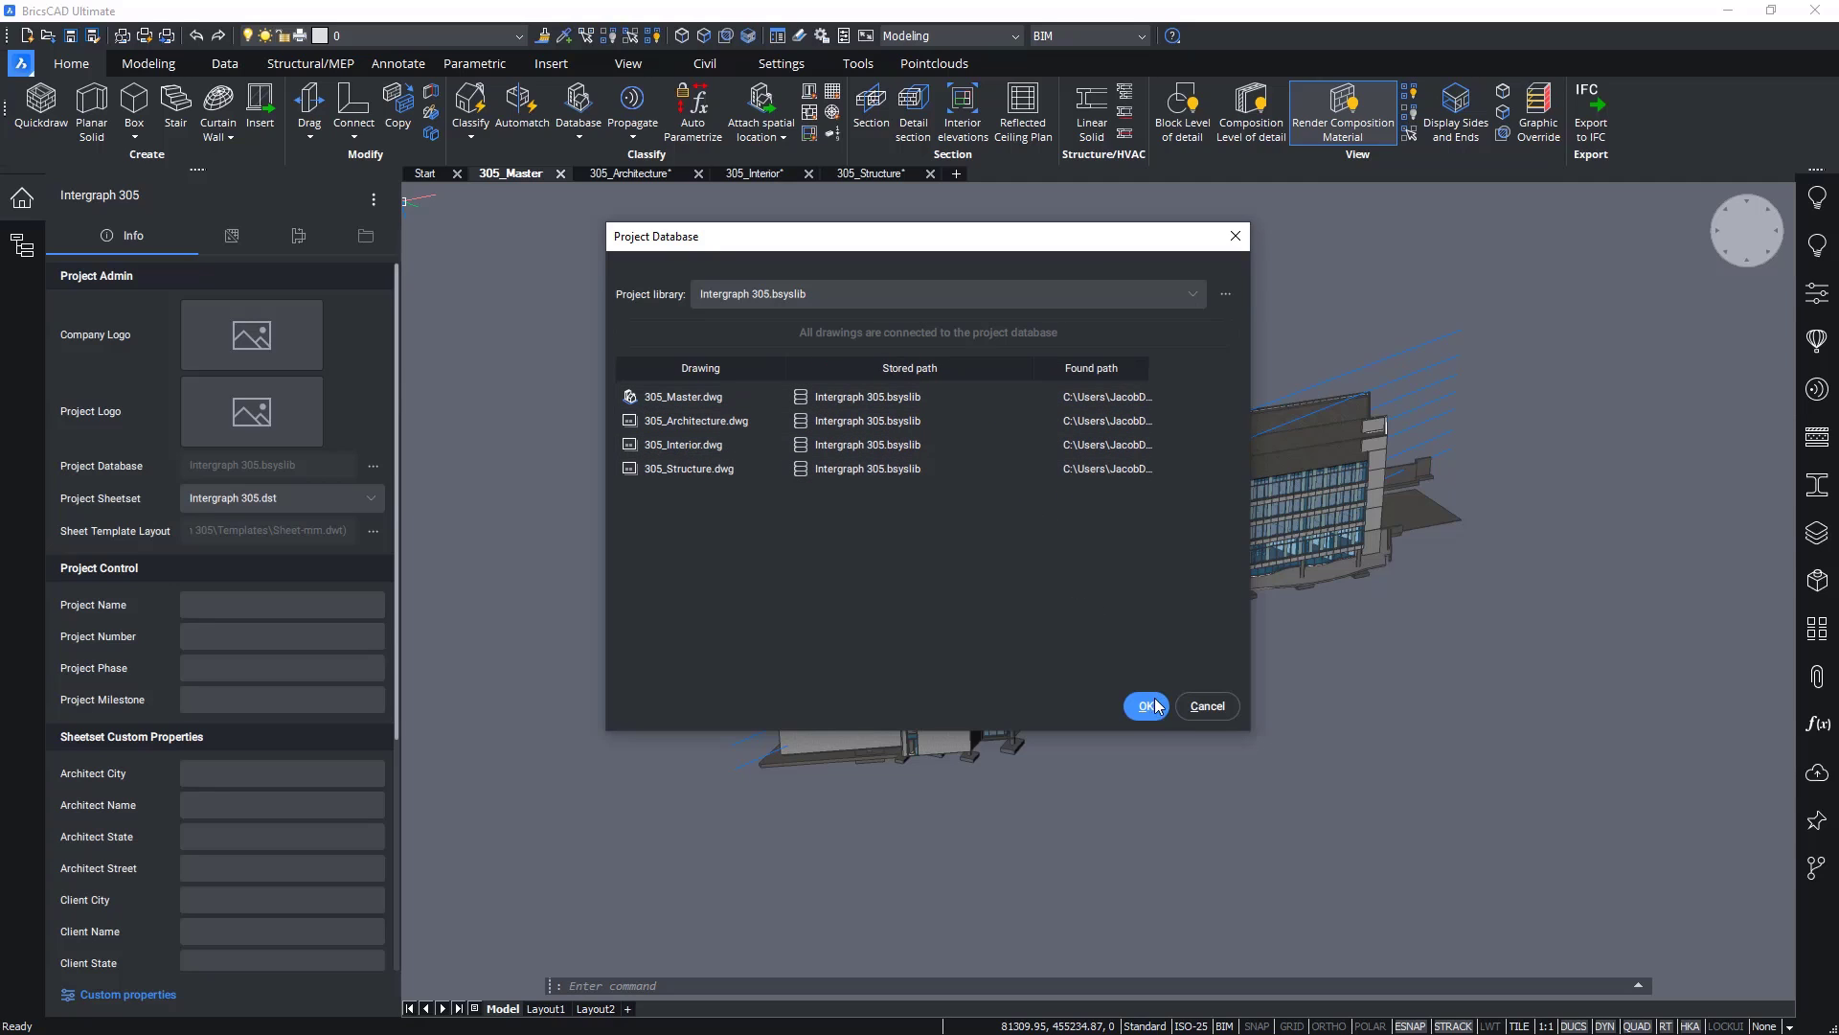
left_click(1144, 705)
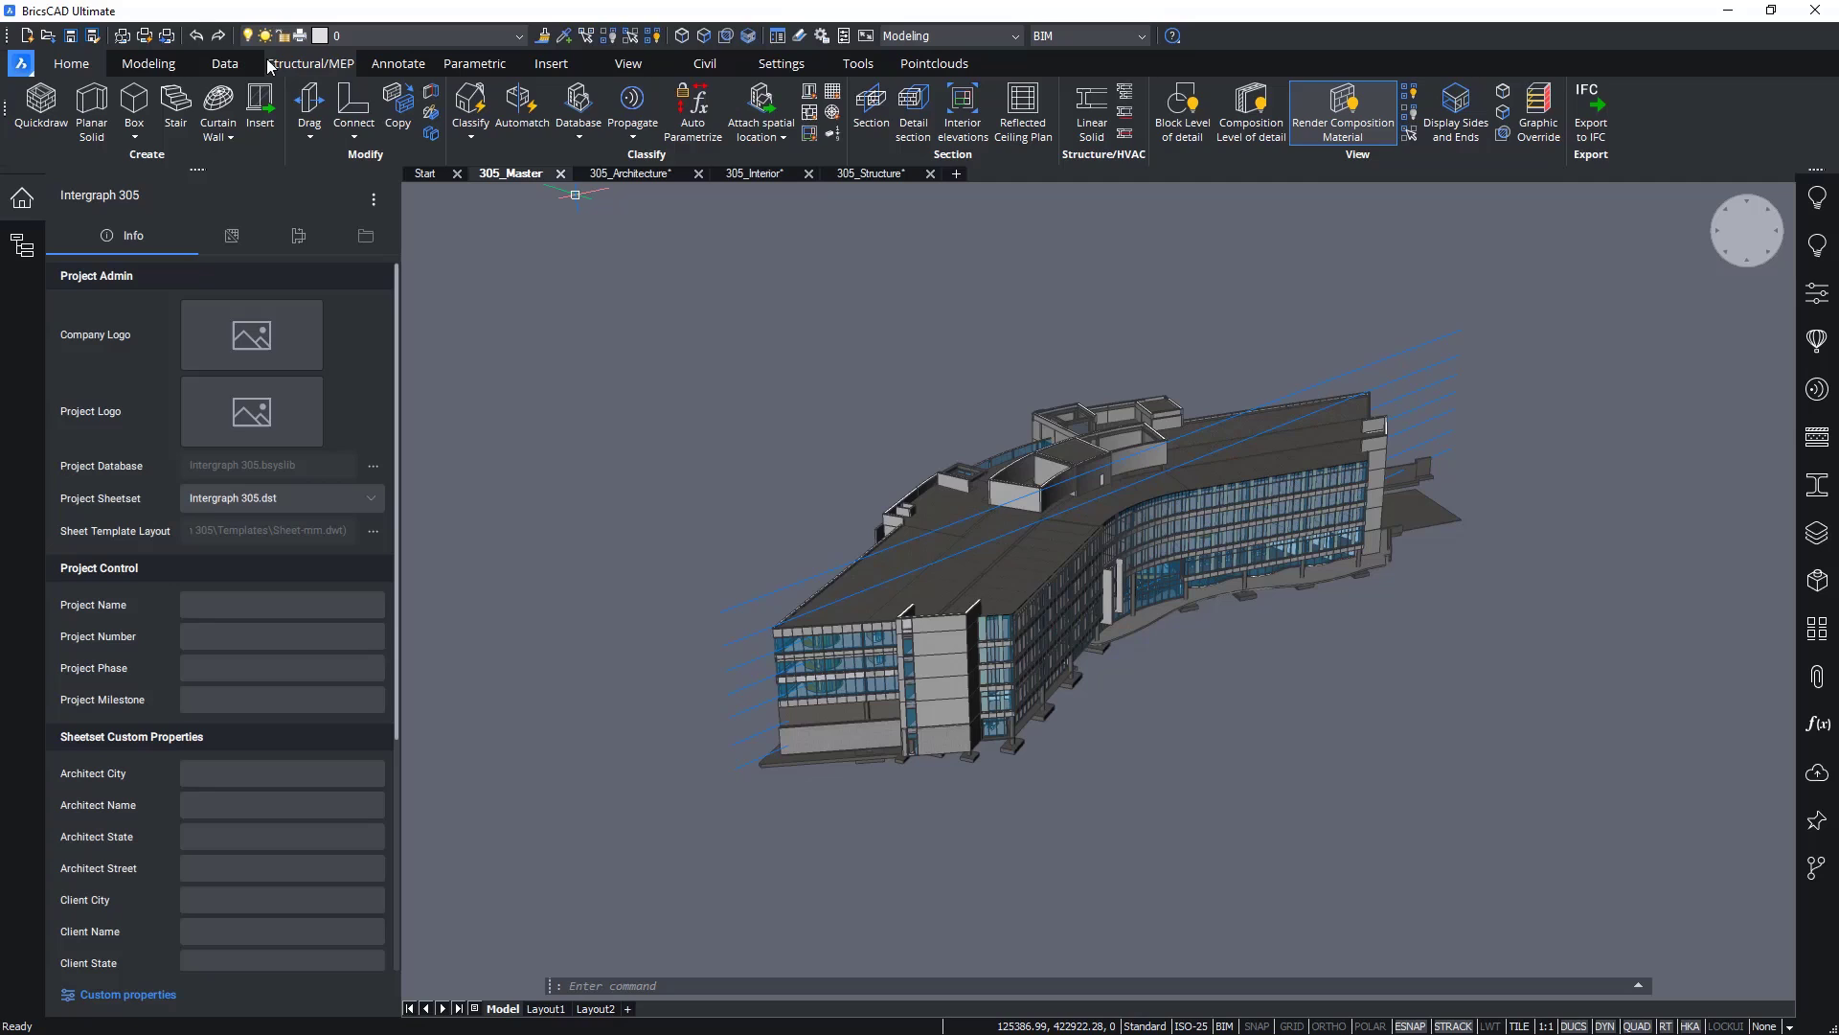
left_click(224, 63)
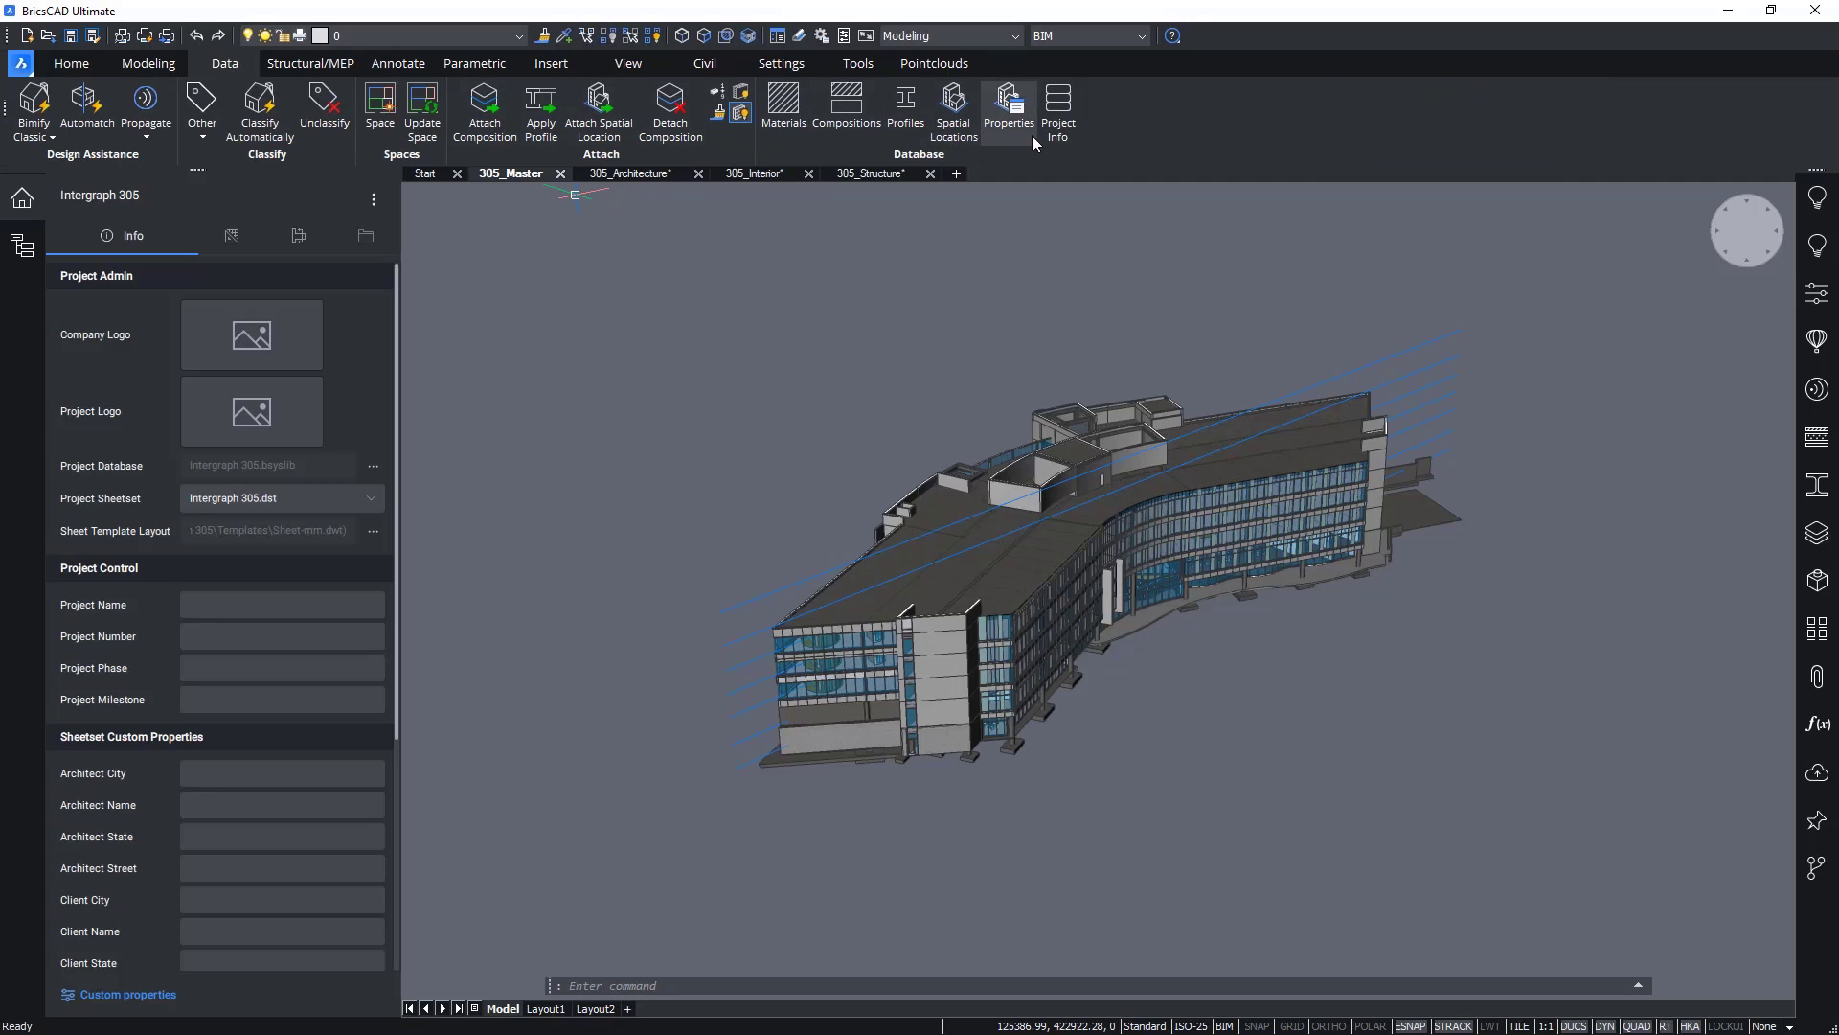
left_click(1056, 111)
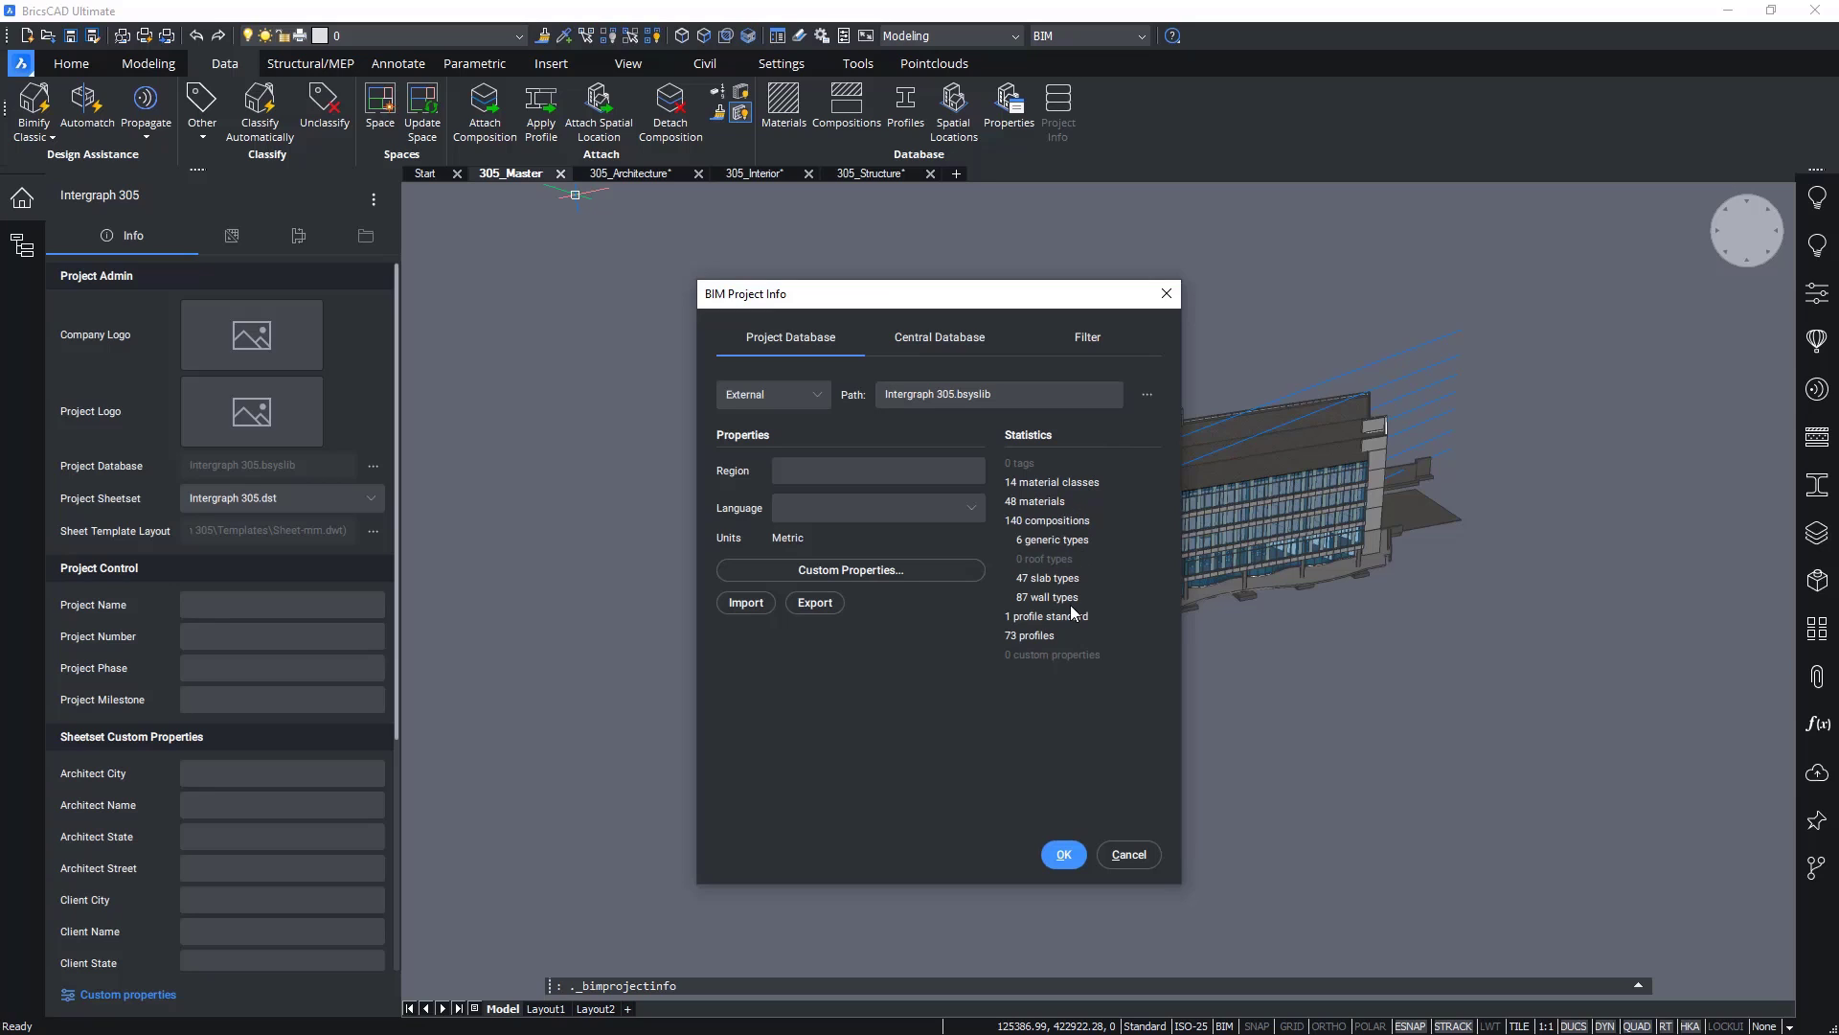
mouse_move(1042, 641)
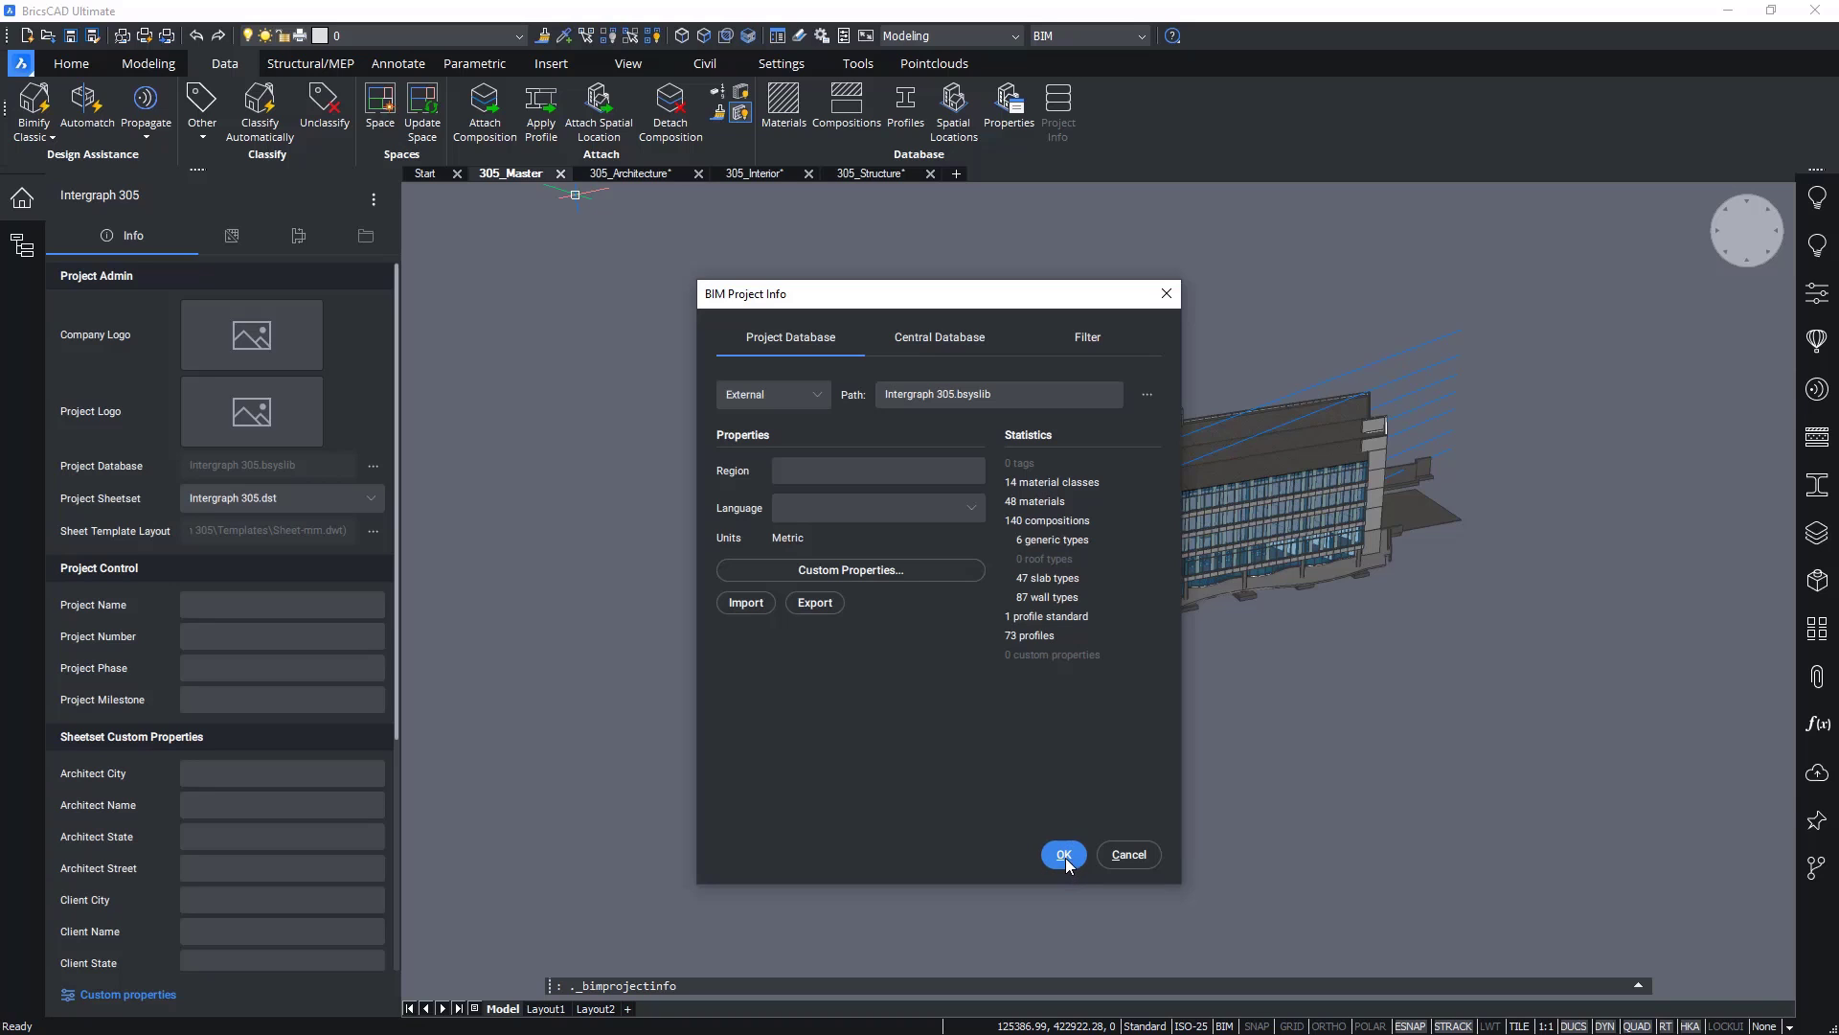
left_click(1061, 854)
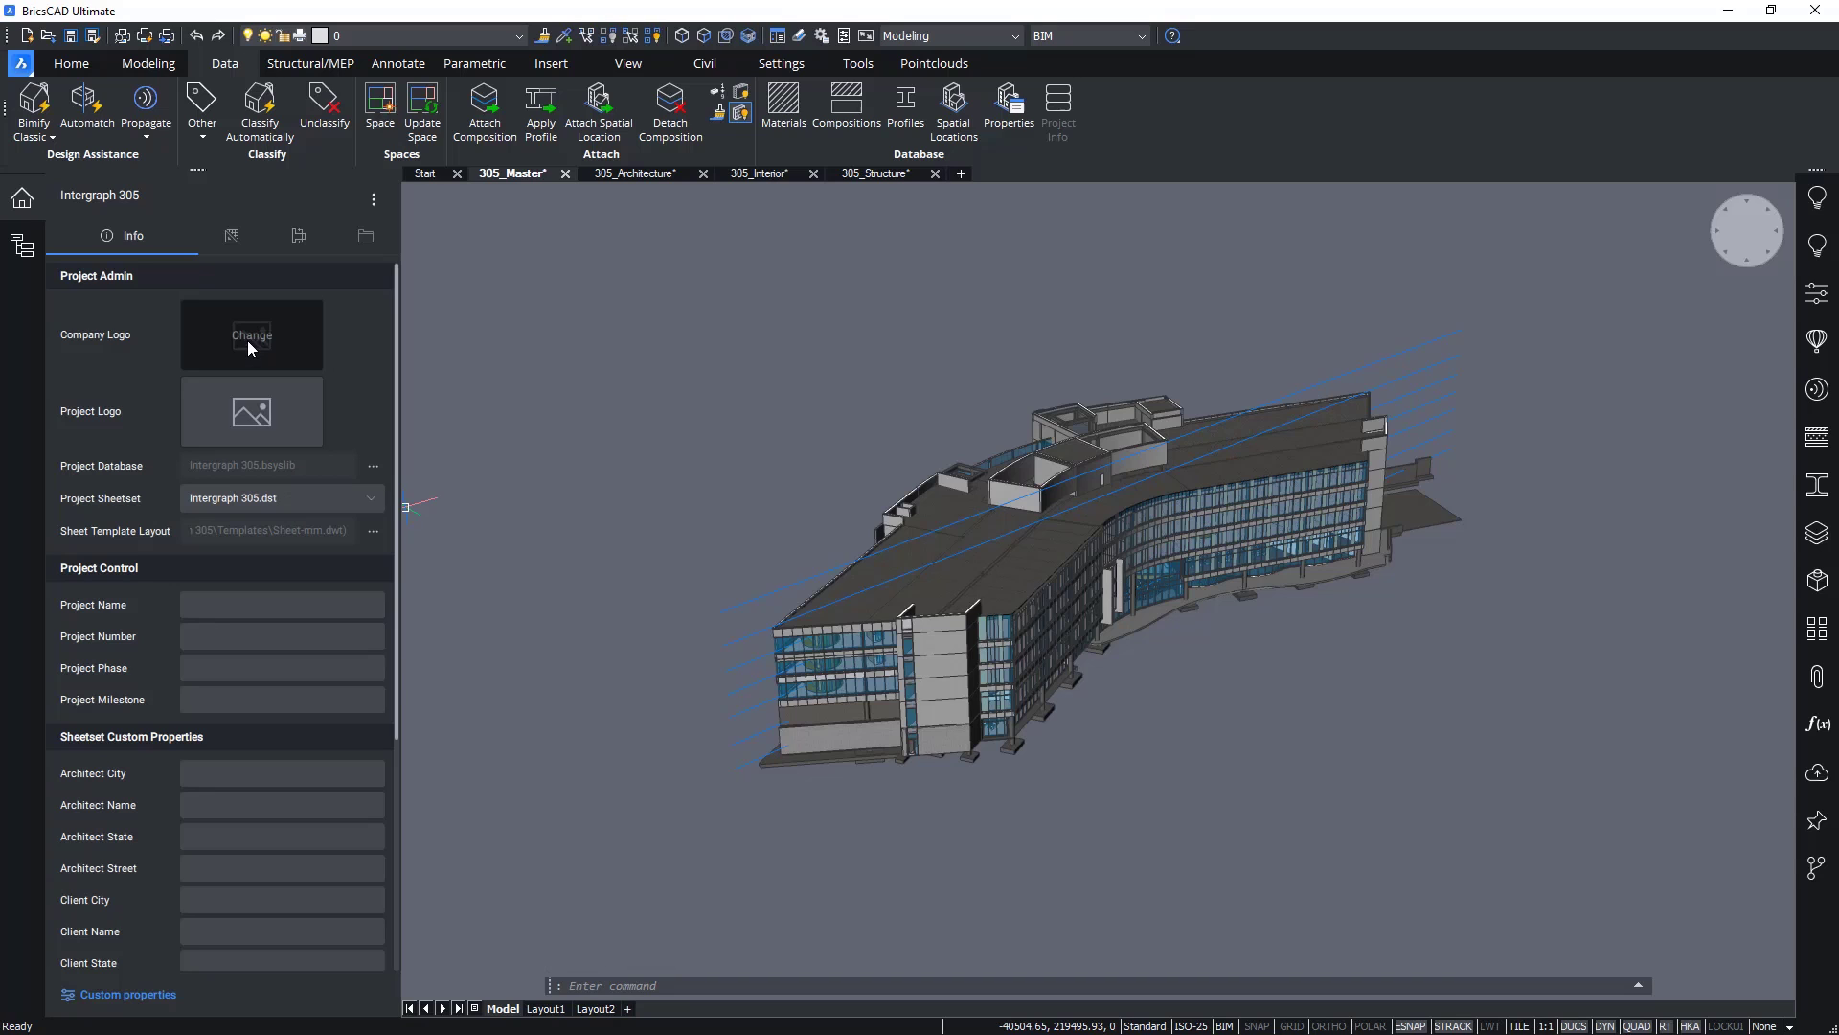
Step: Set Bricsys Logo.png from Desktop Resources as the company logo
left_click(249, 334)
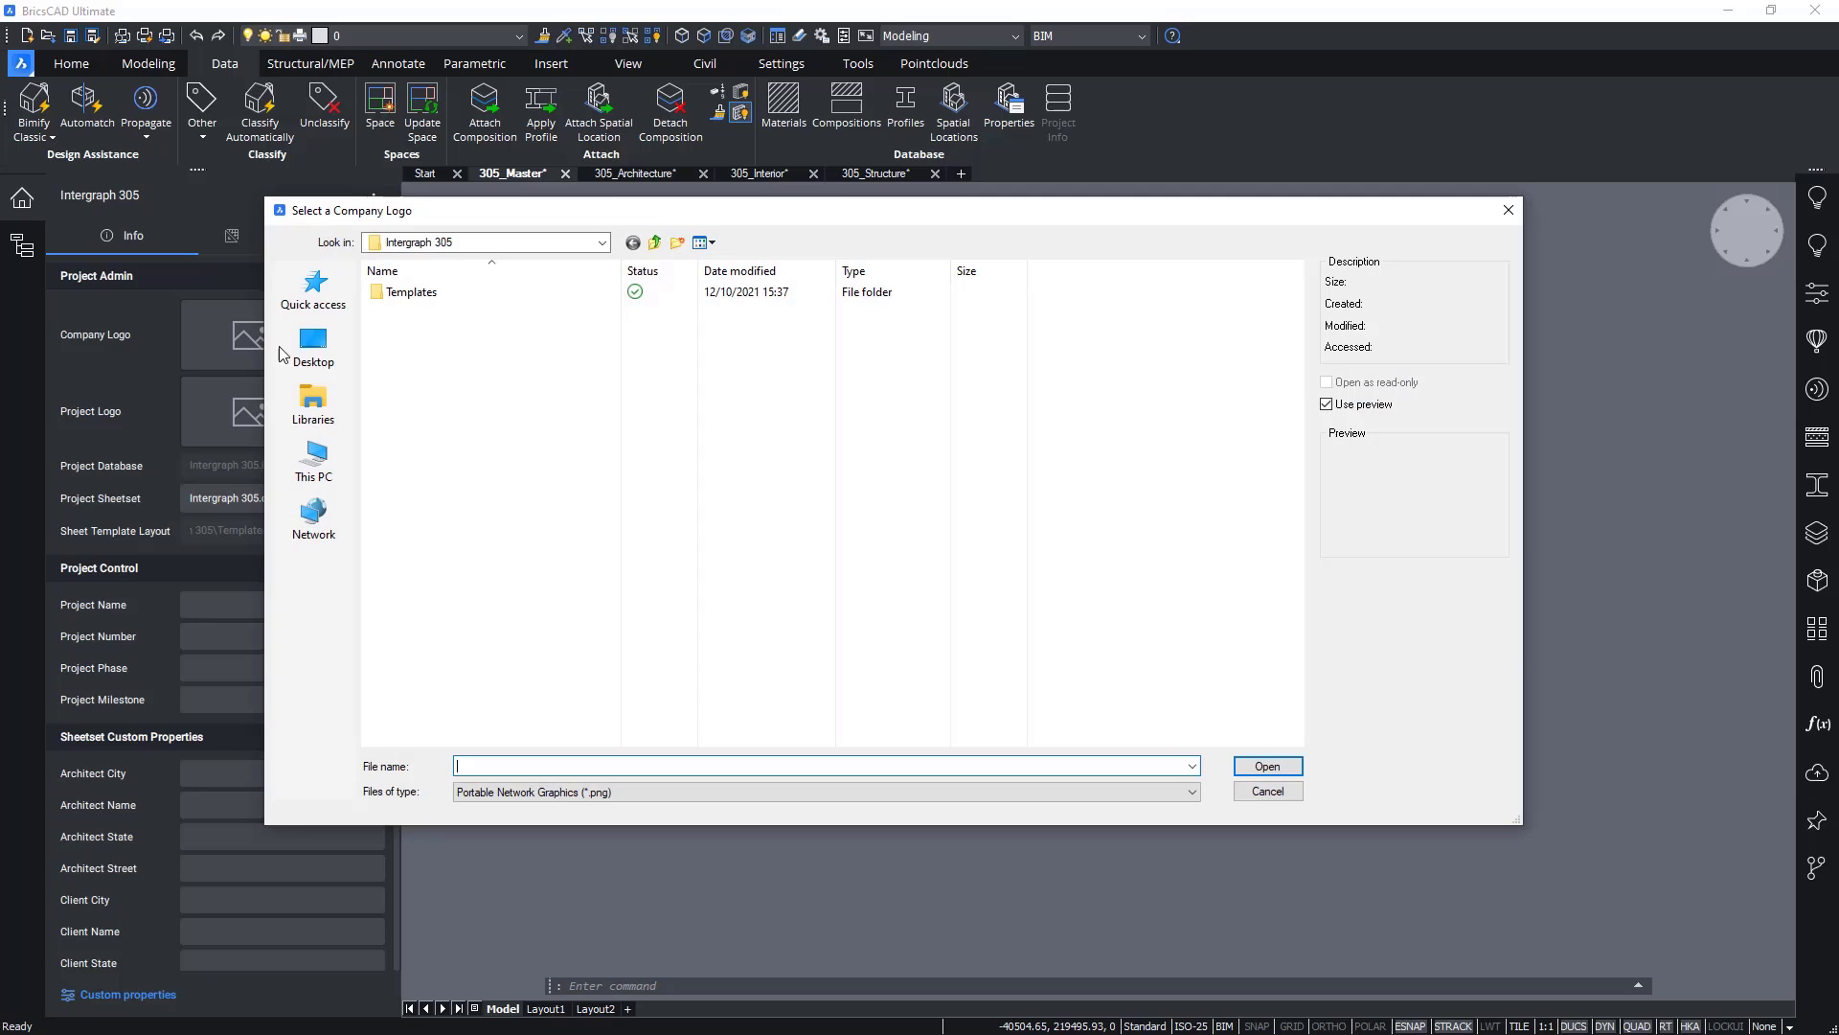
left_click(312, 346)
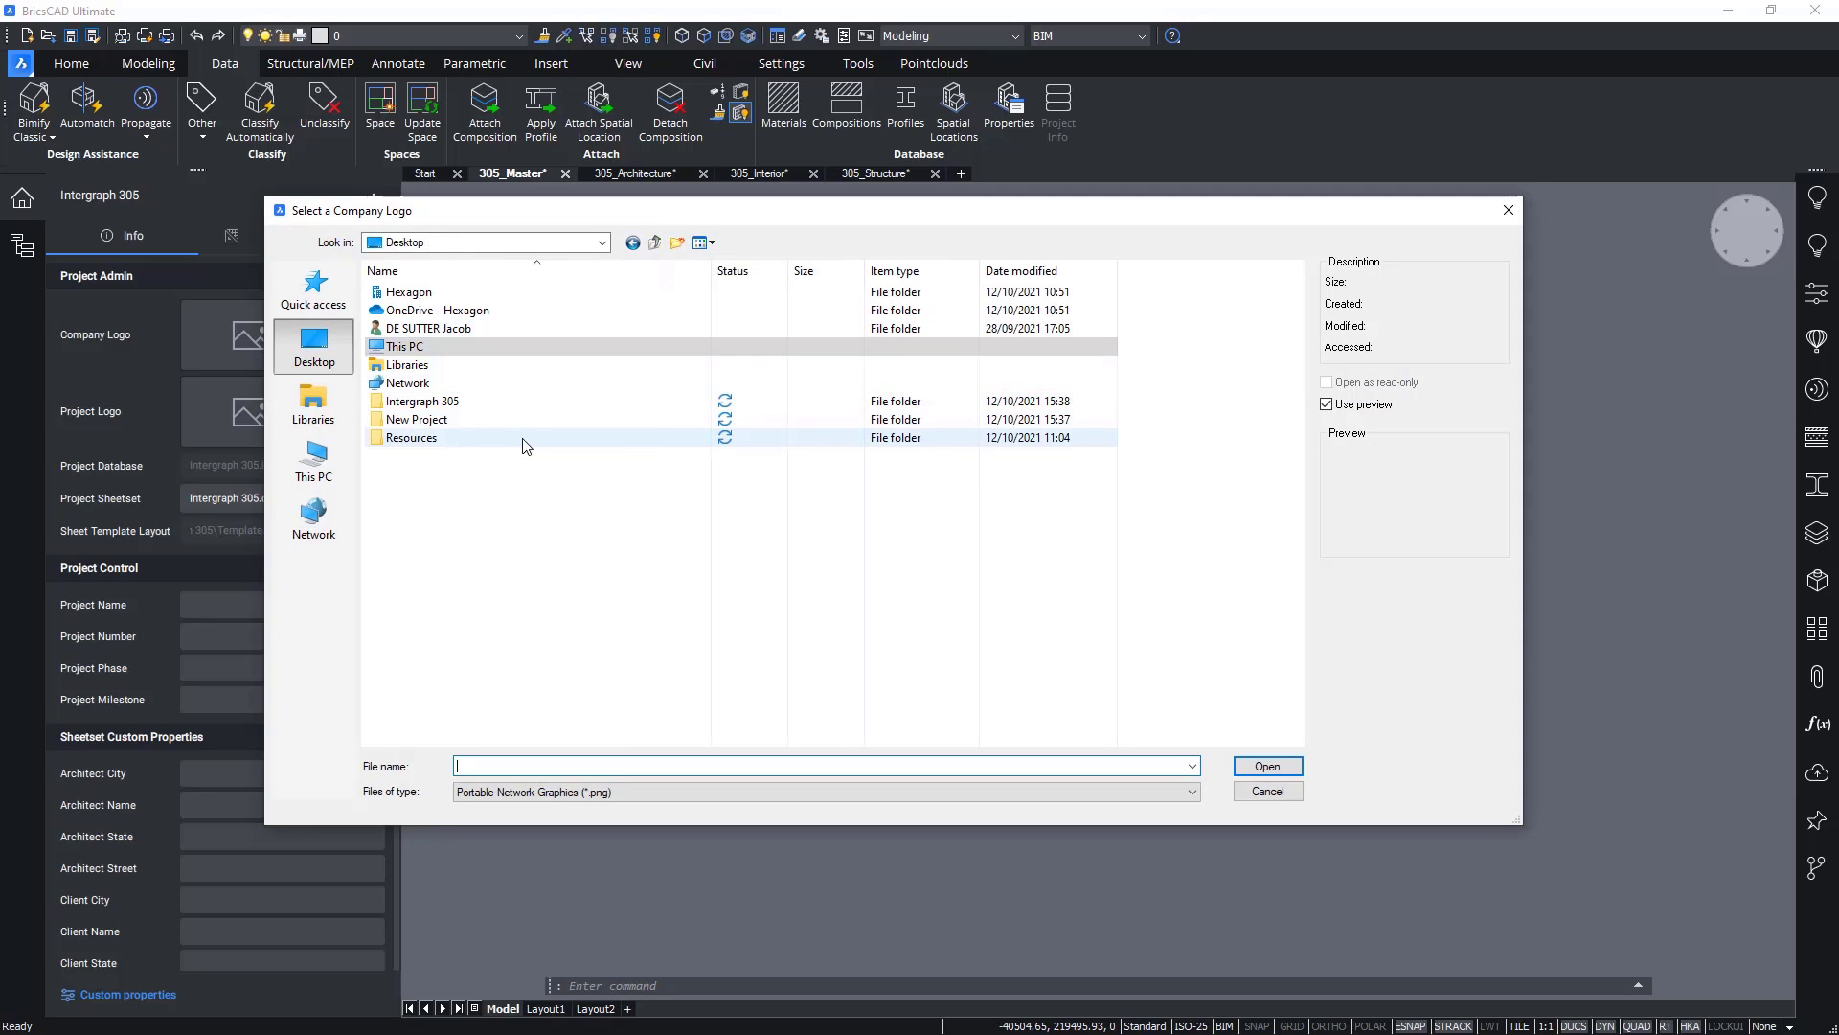
double_click(412, 437)
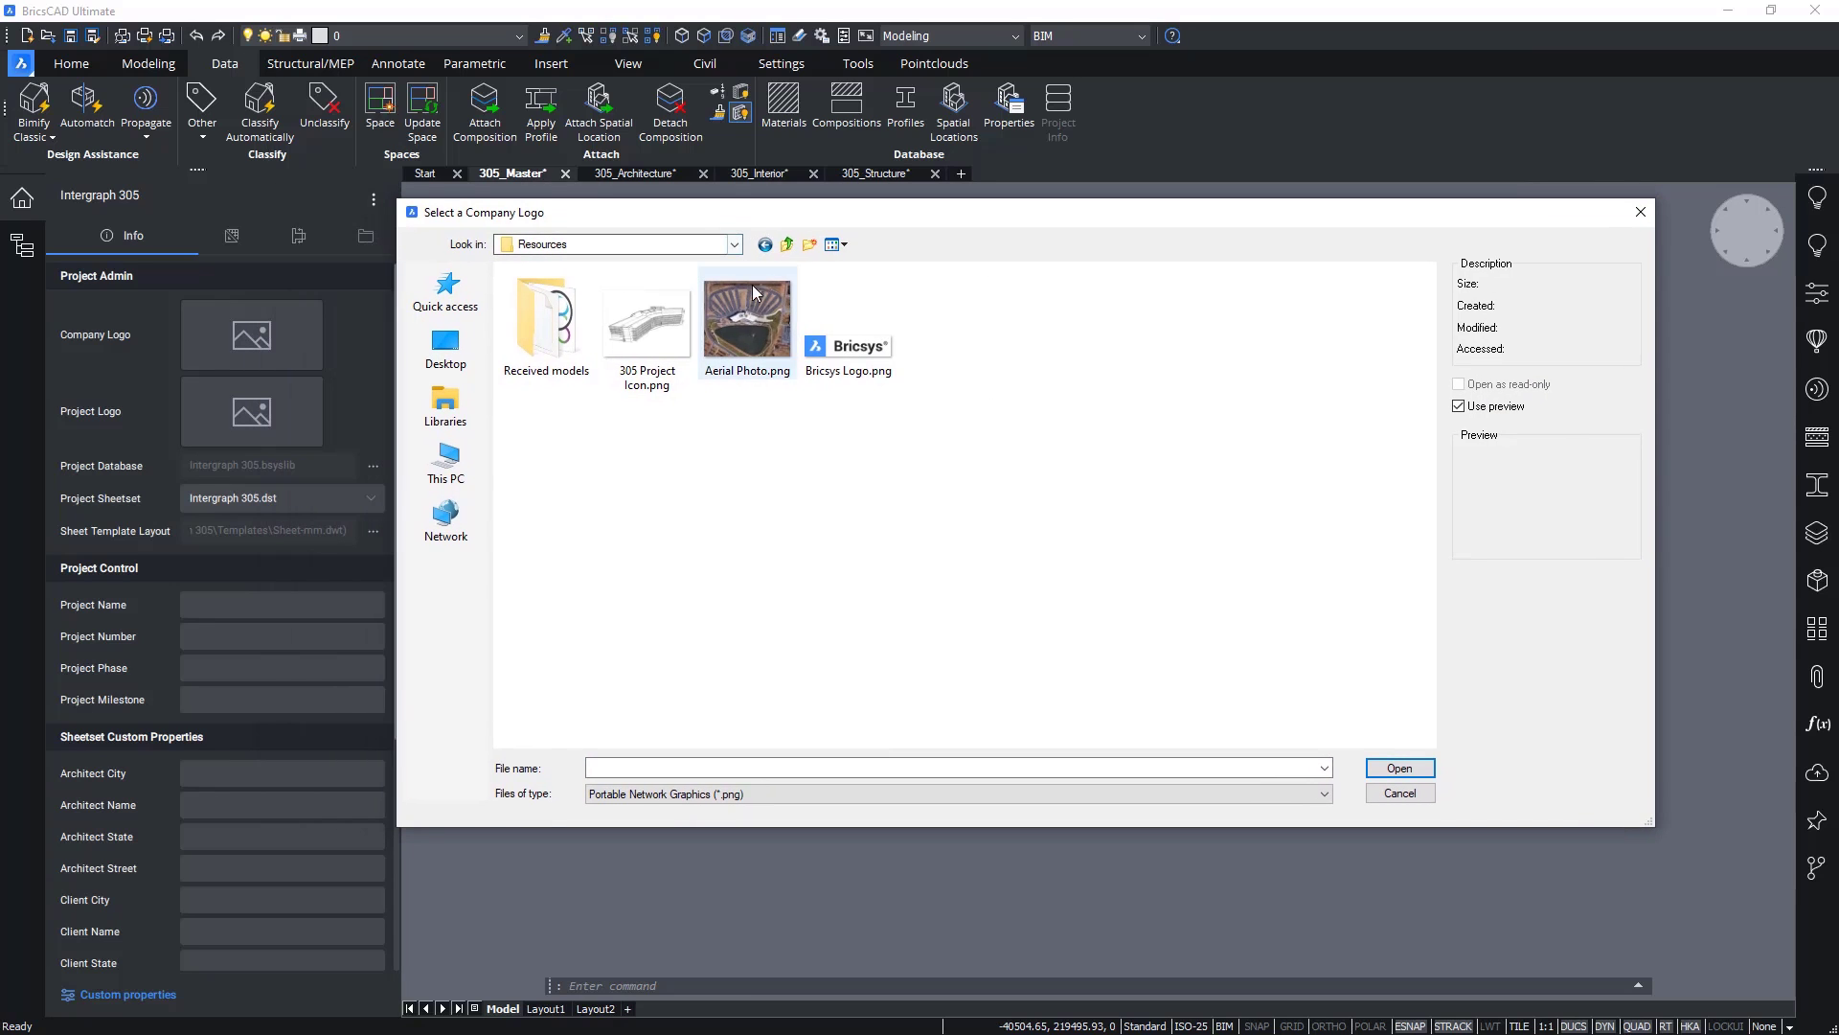
left_click(847, 316)
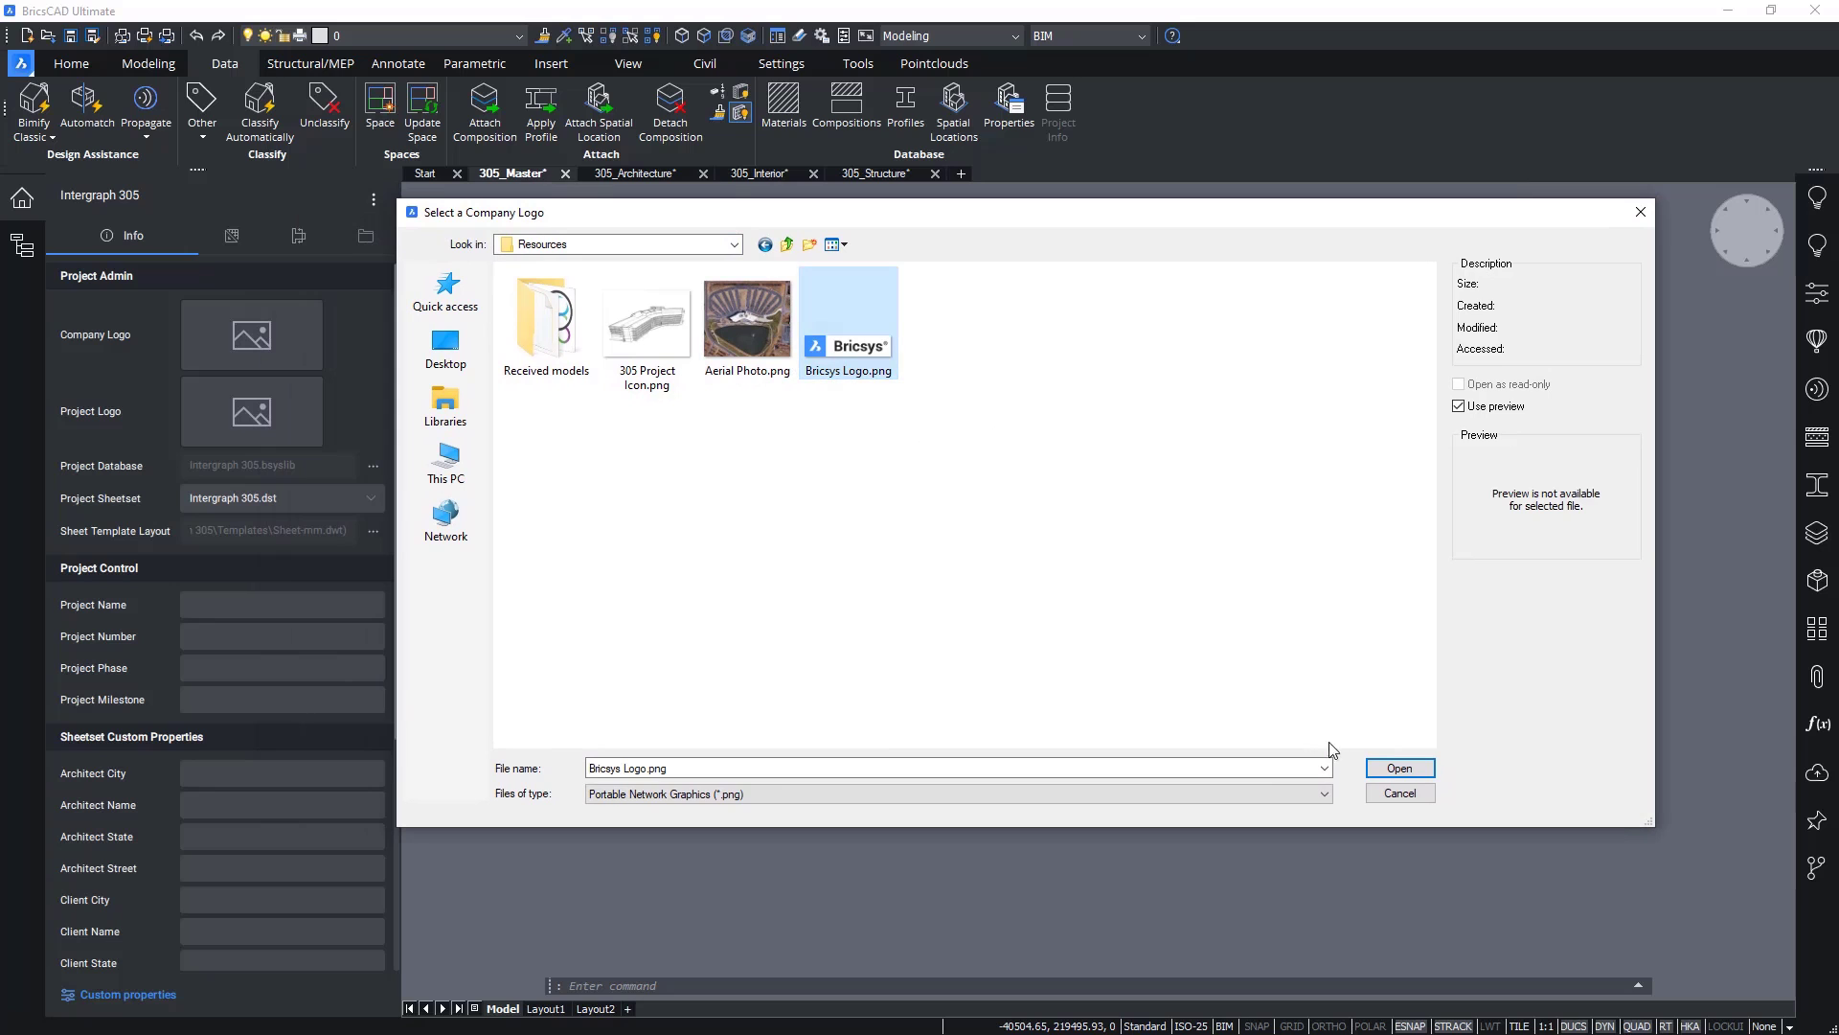
left_click(1398, 767)
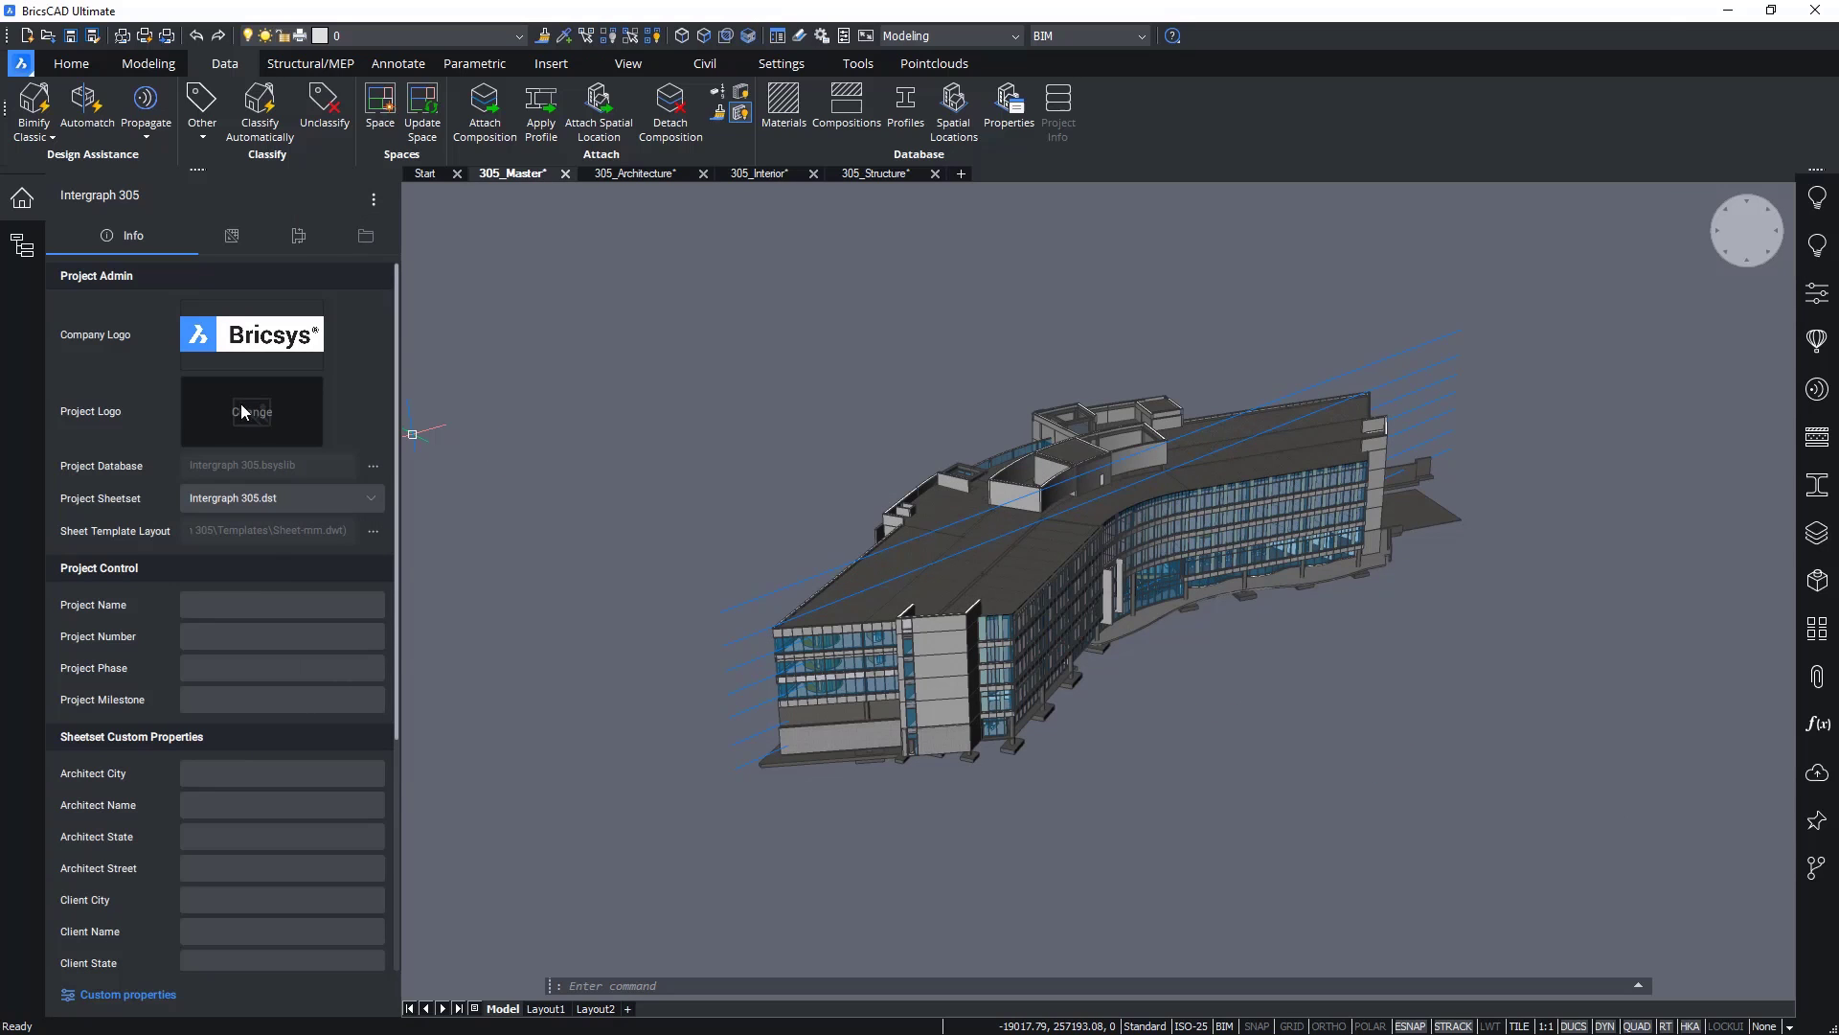
Step: Set 305 Project Icon.png as the project logo
left_click(251, 412)
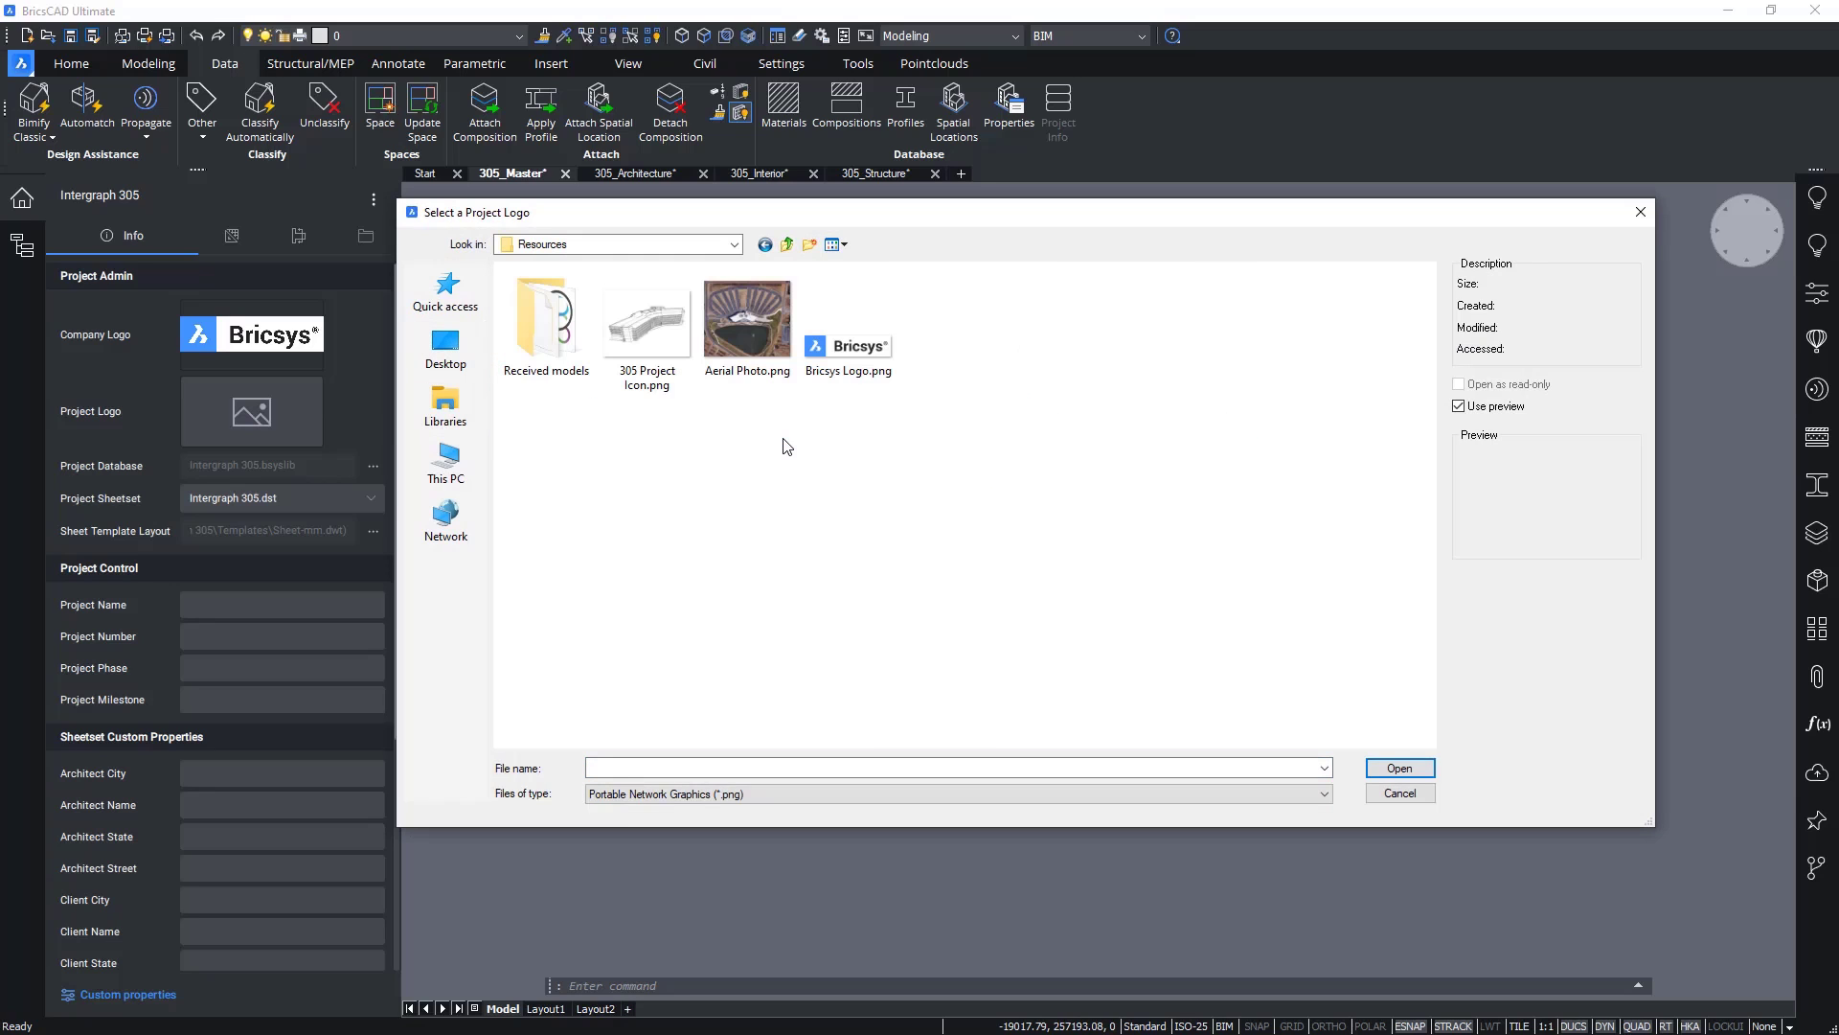
left_click(645, 322)
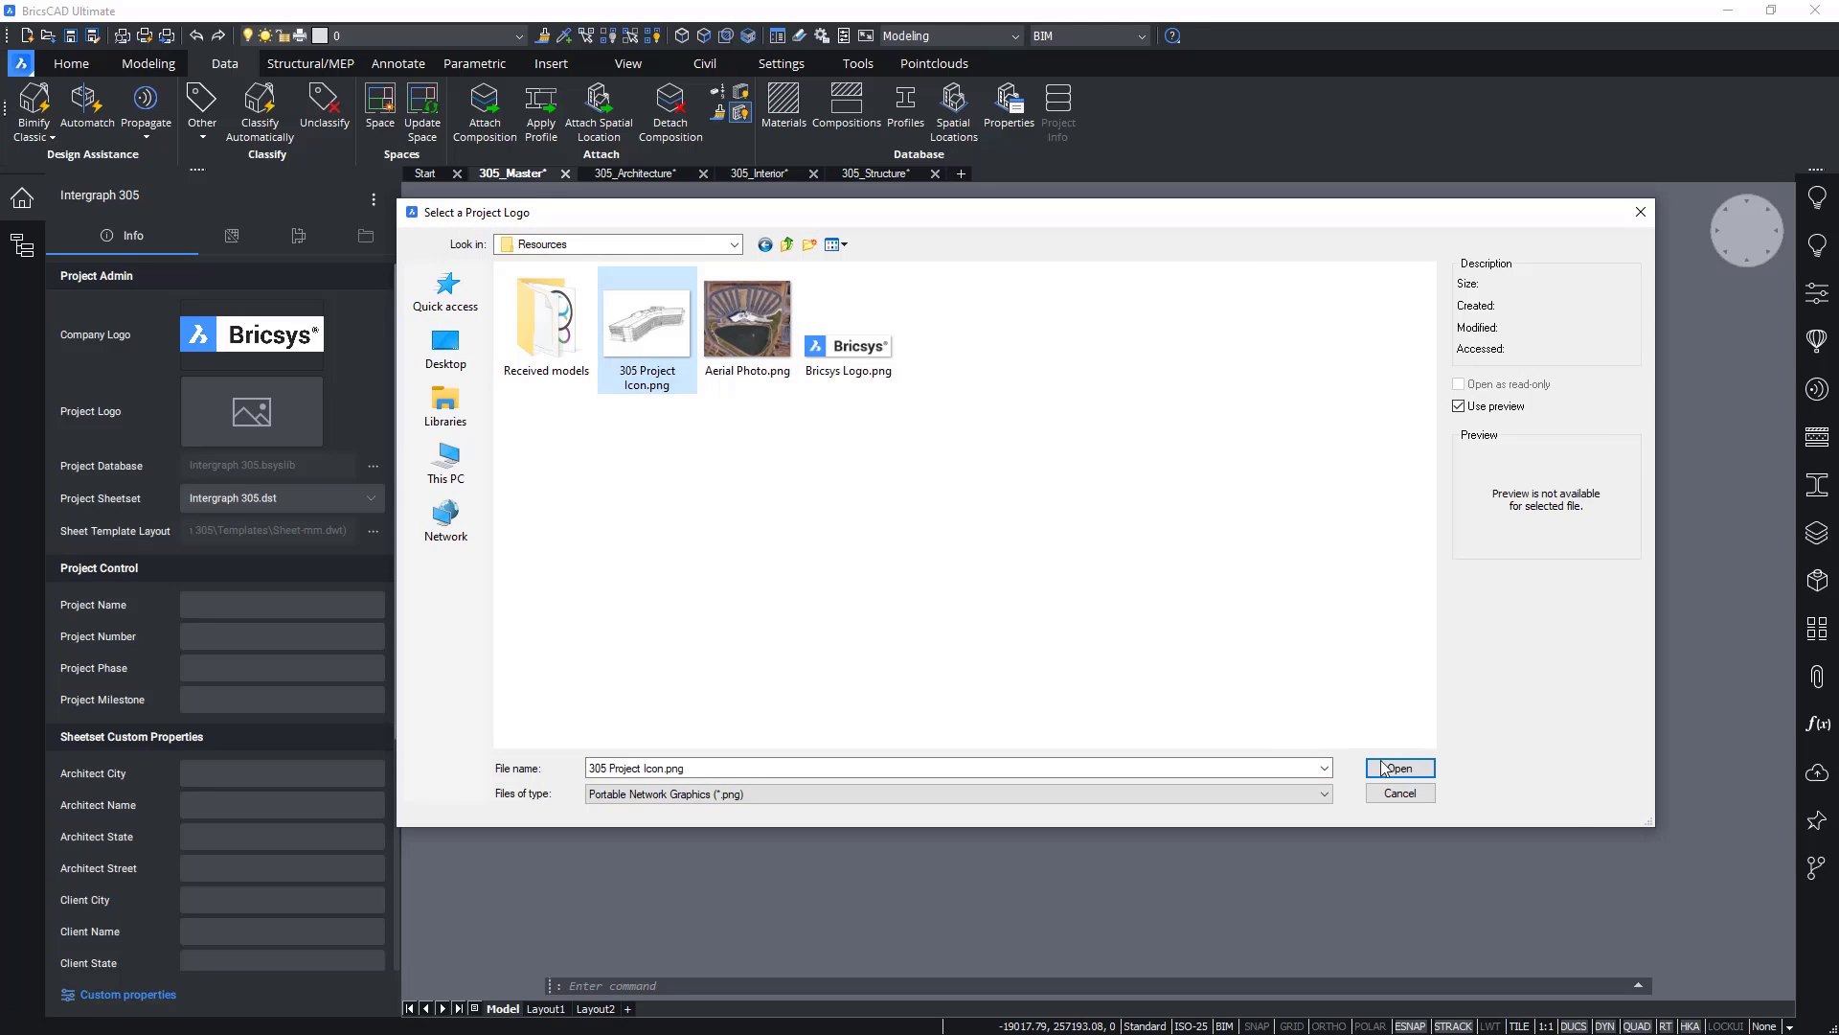
left_click(1398, 768)
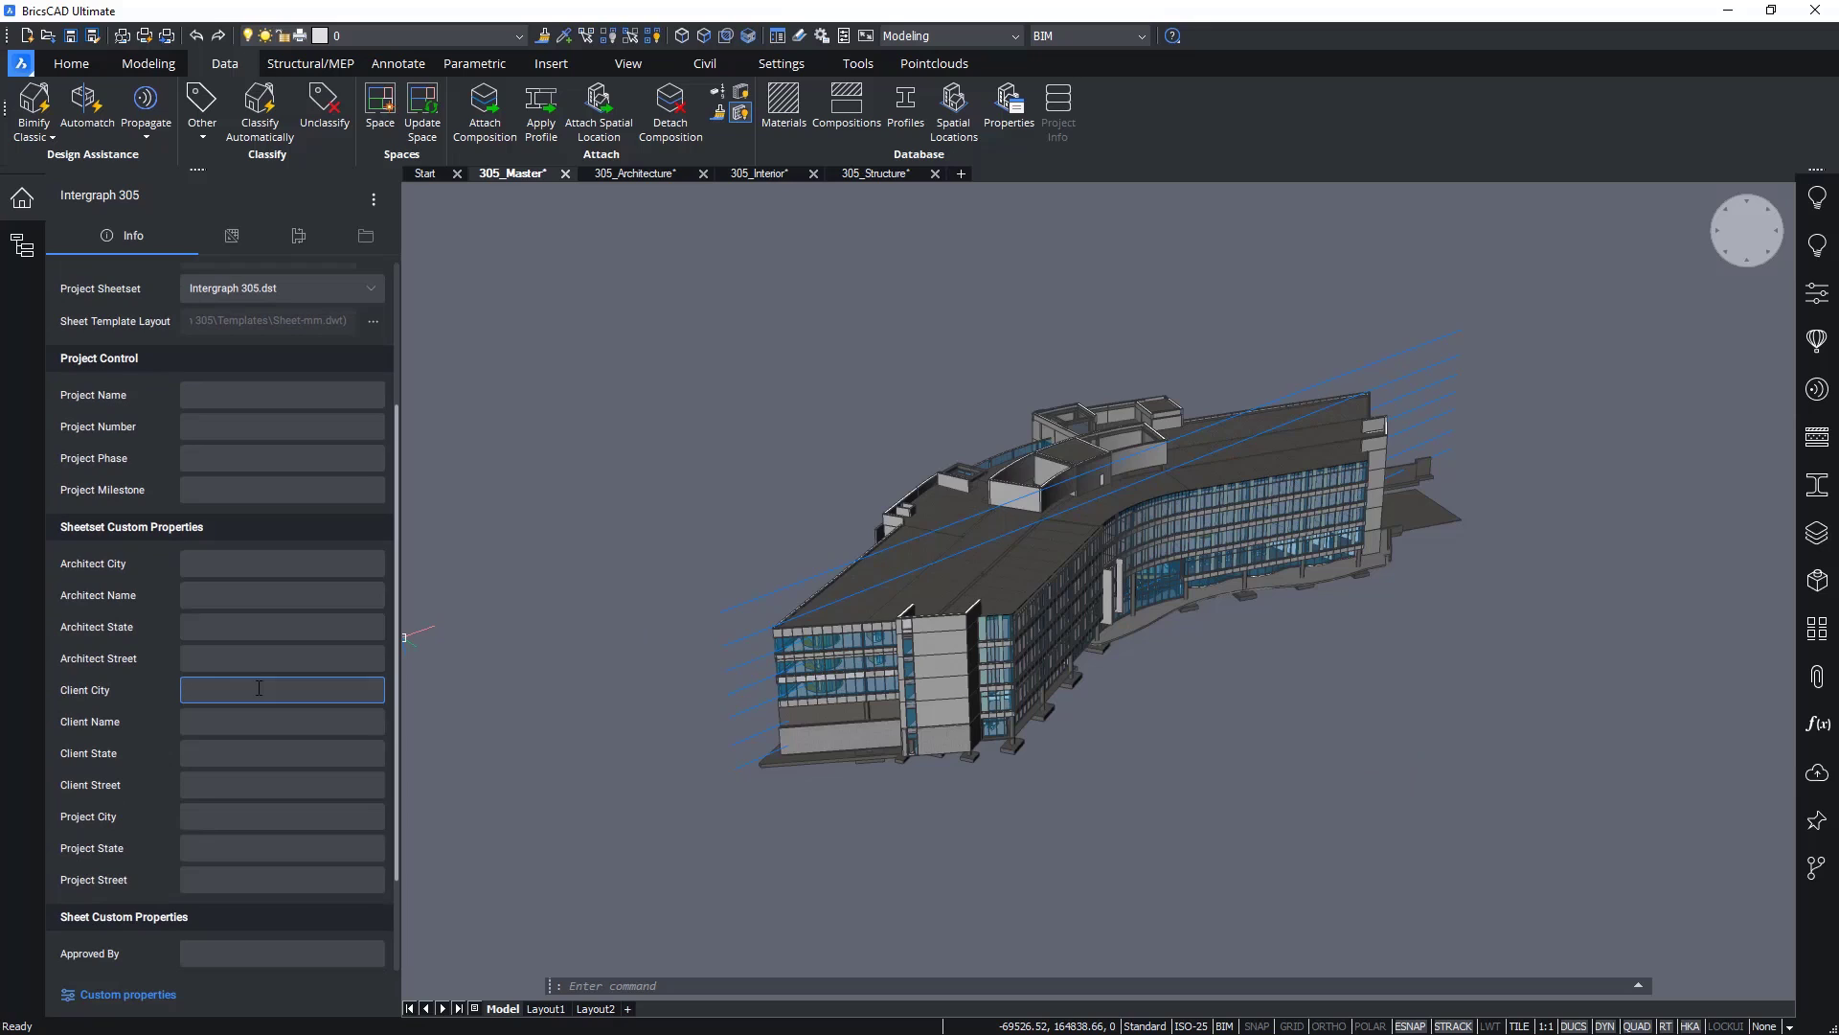
Step: Fill sheetset client fields: Huntsville, Hexagon PPM, Alabama, Intergraph Way
type("Huntsville")
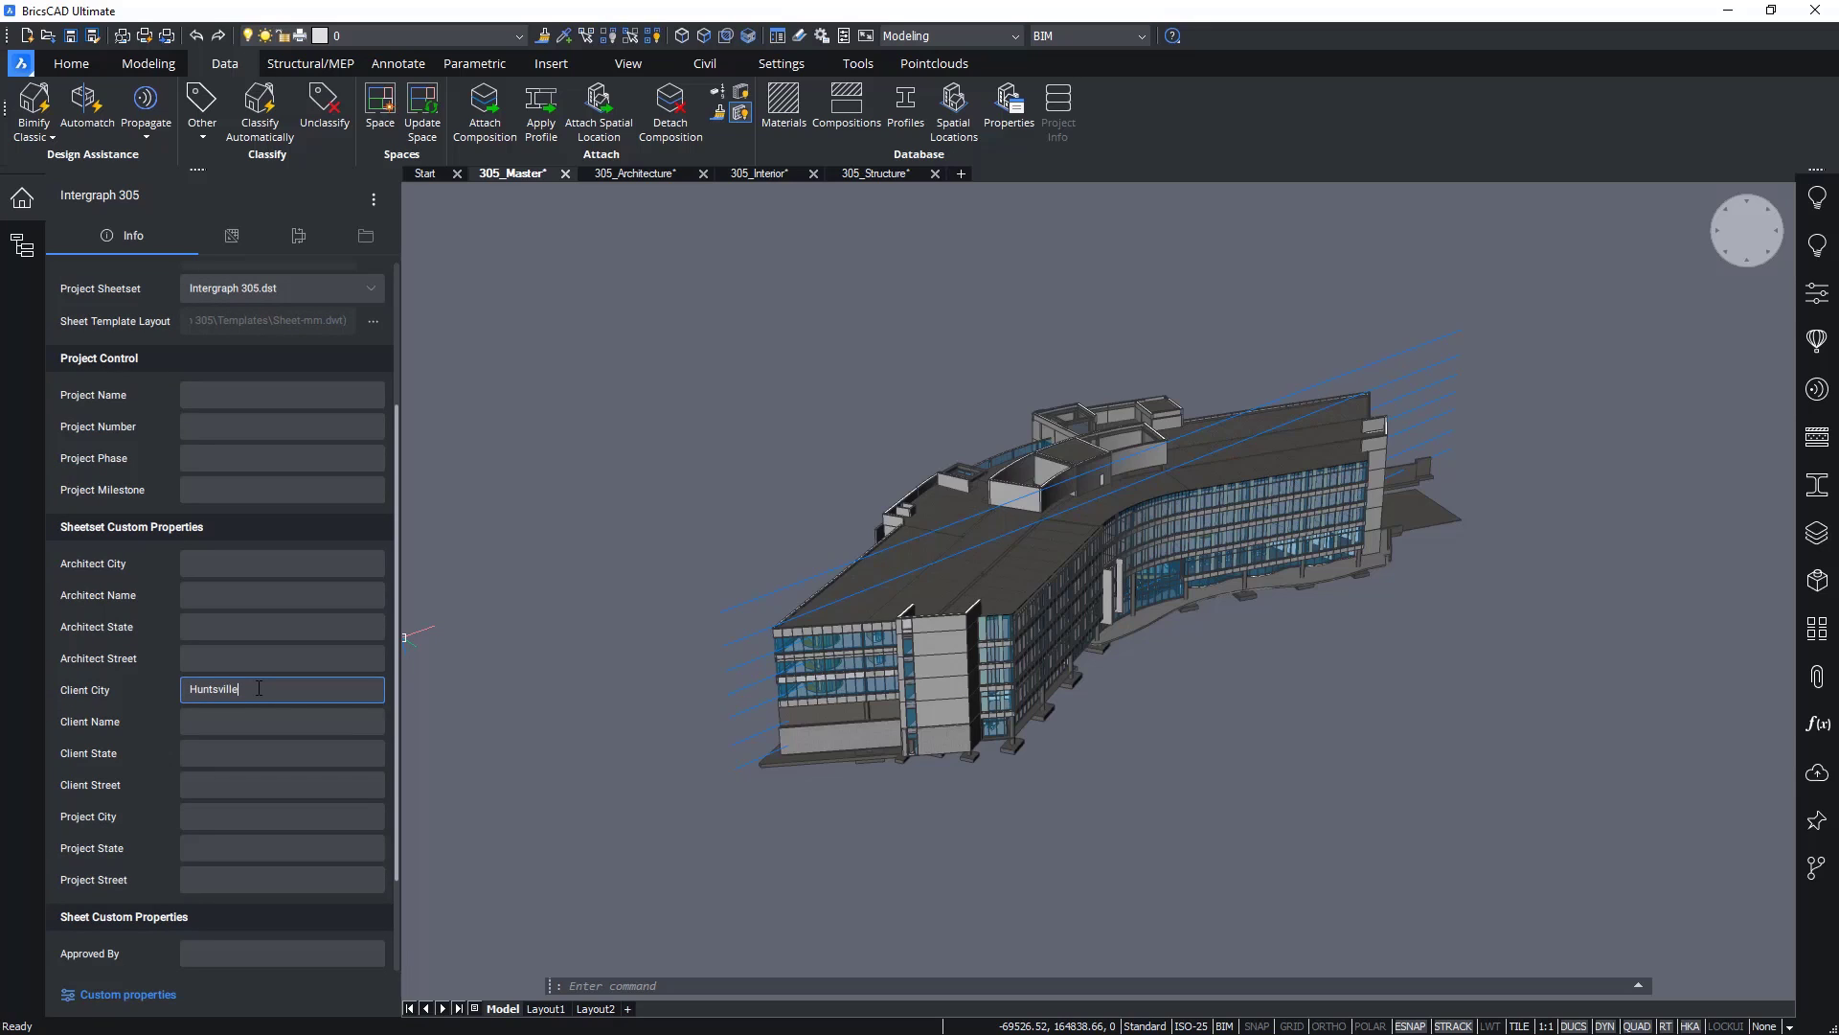
left_click(282, 720)
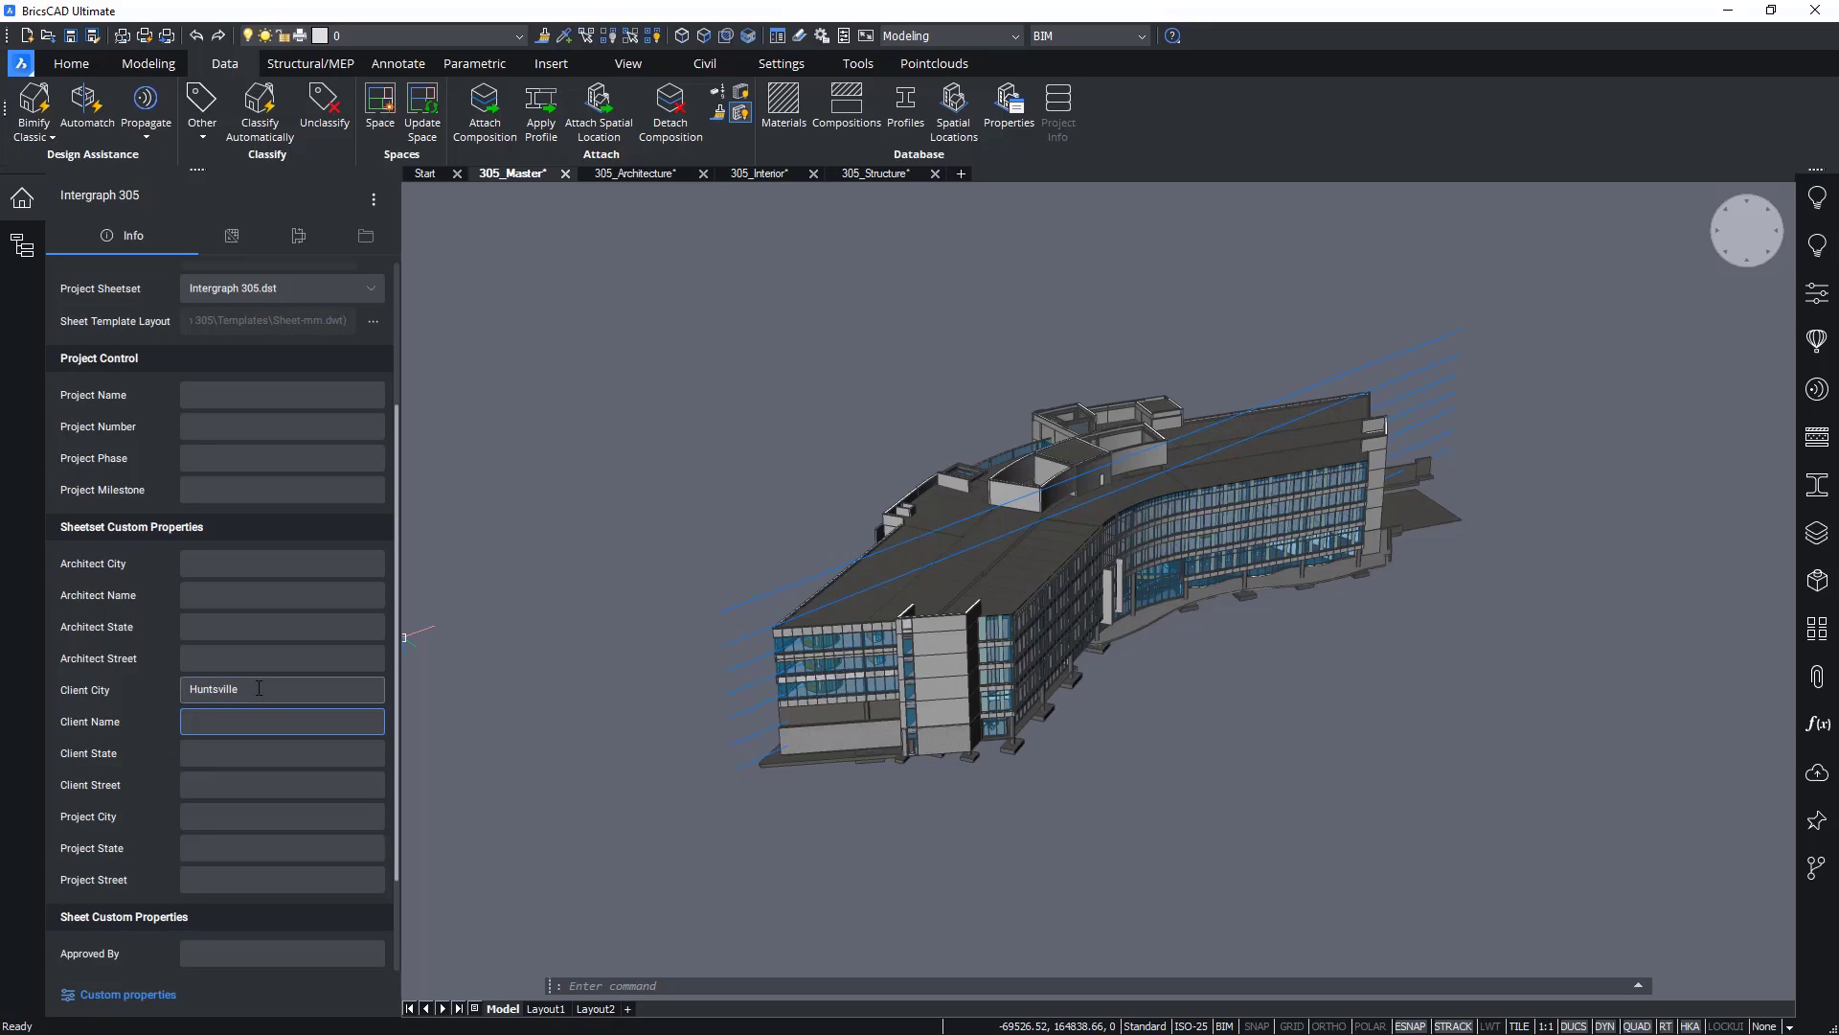
type("Hexagon PPM")
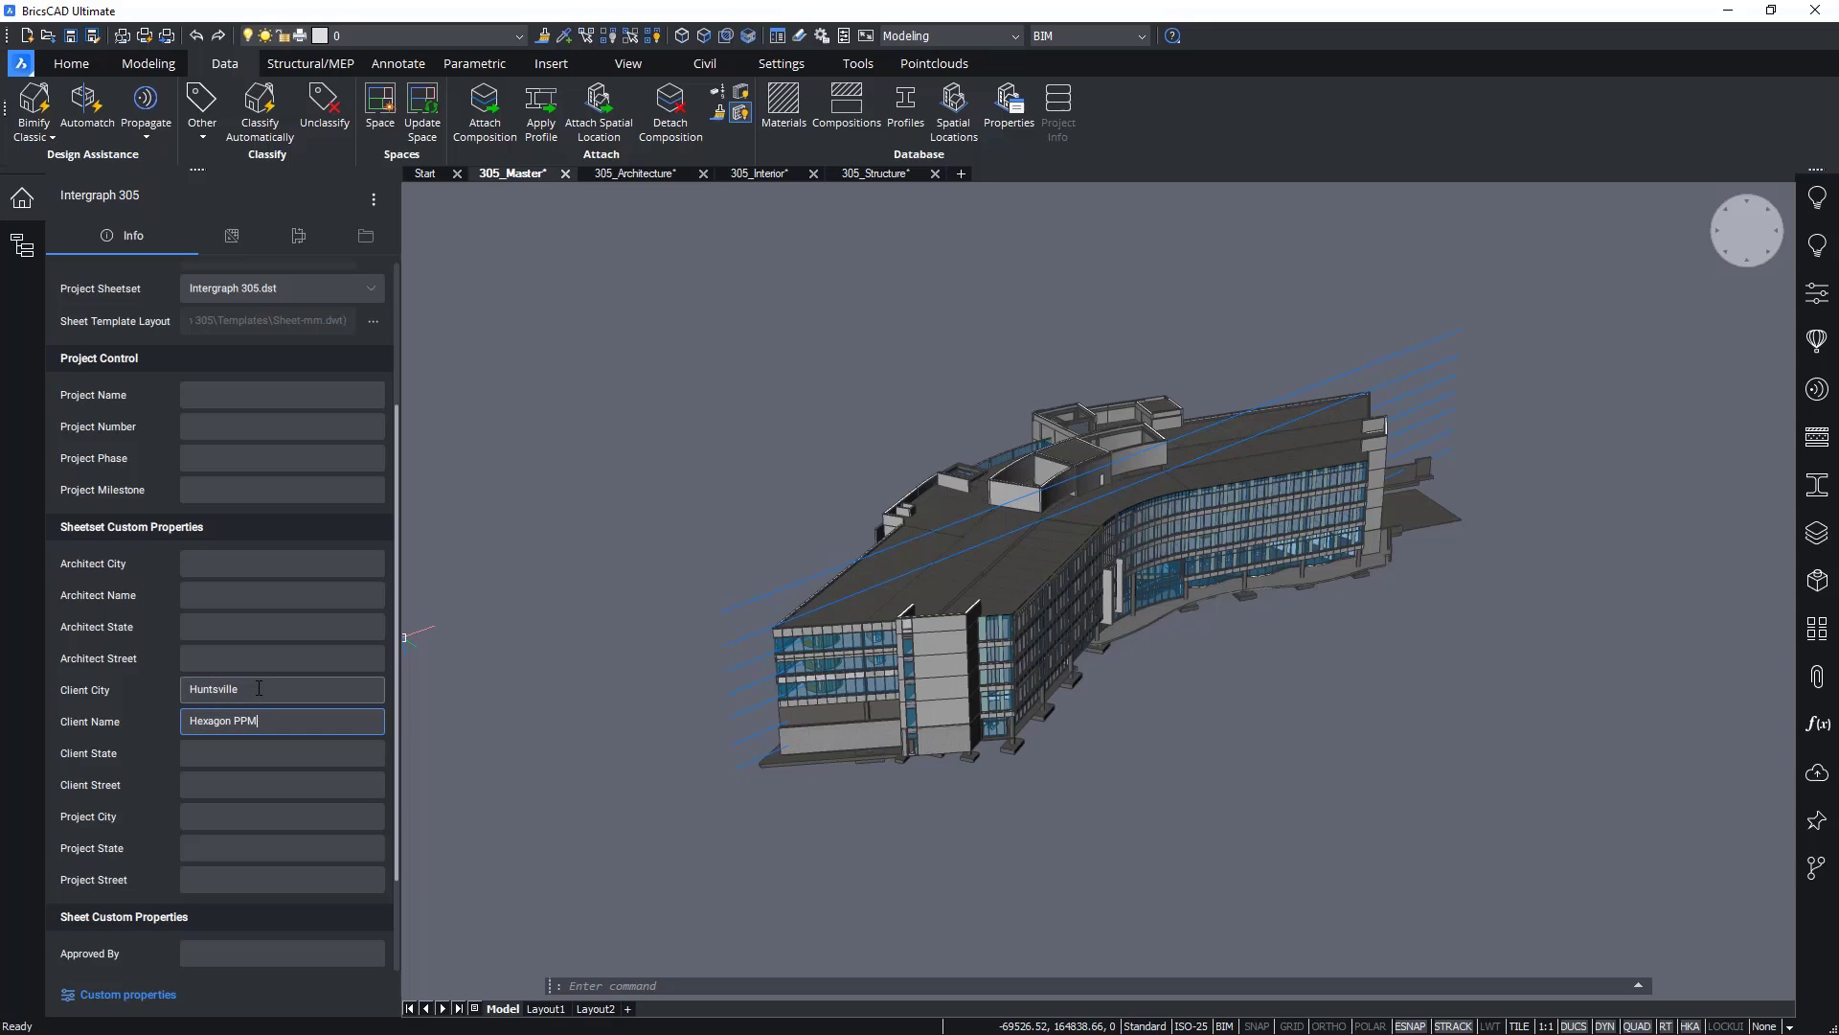
type("Alabama")
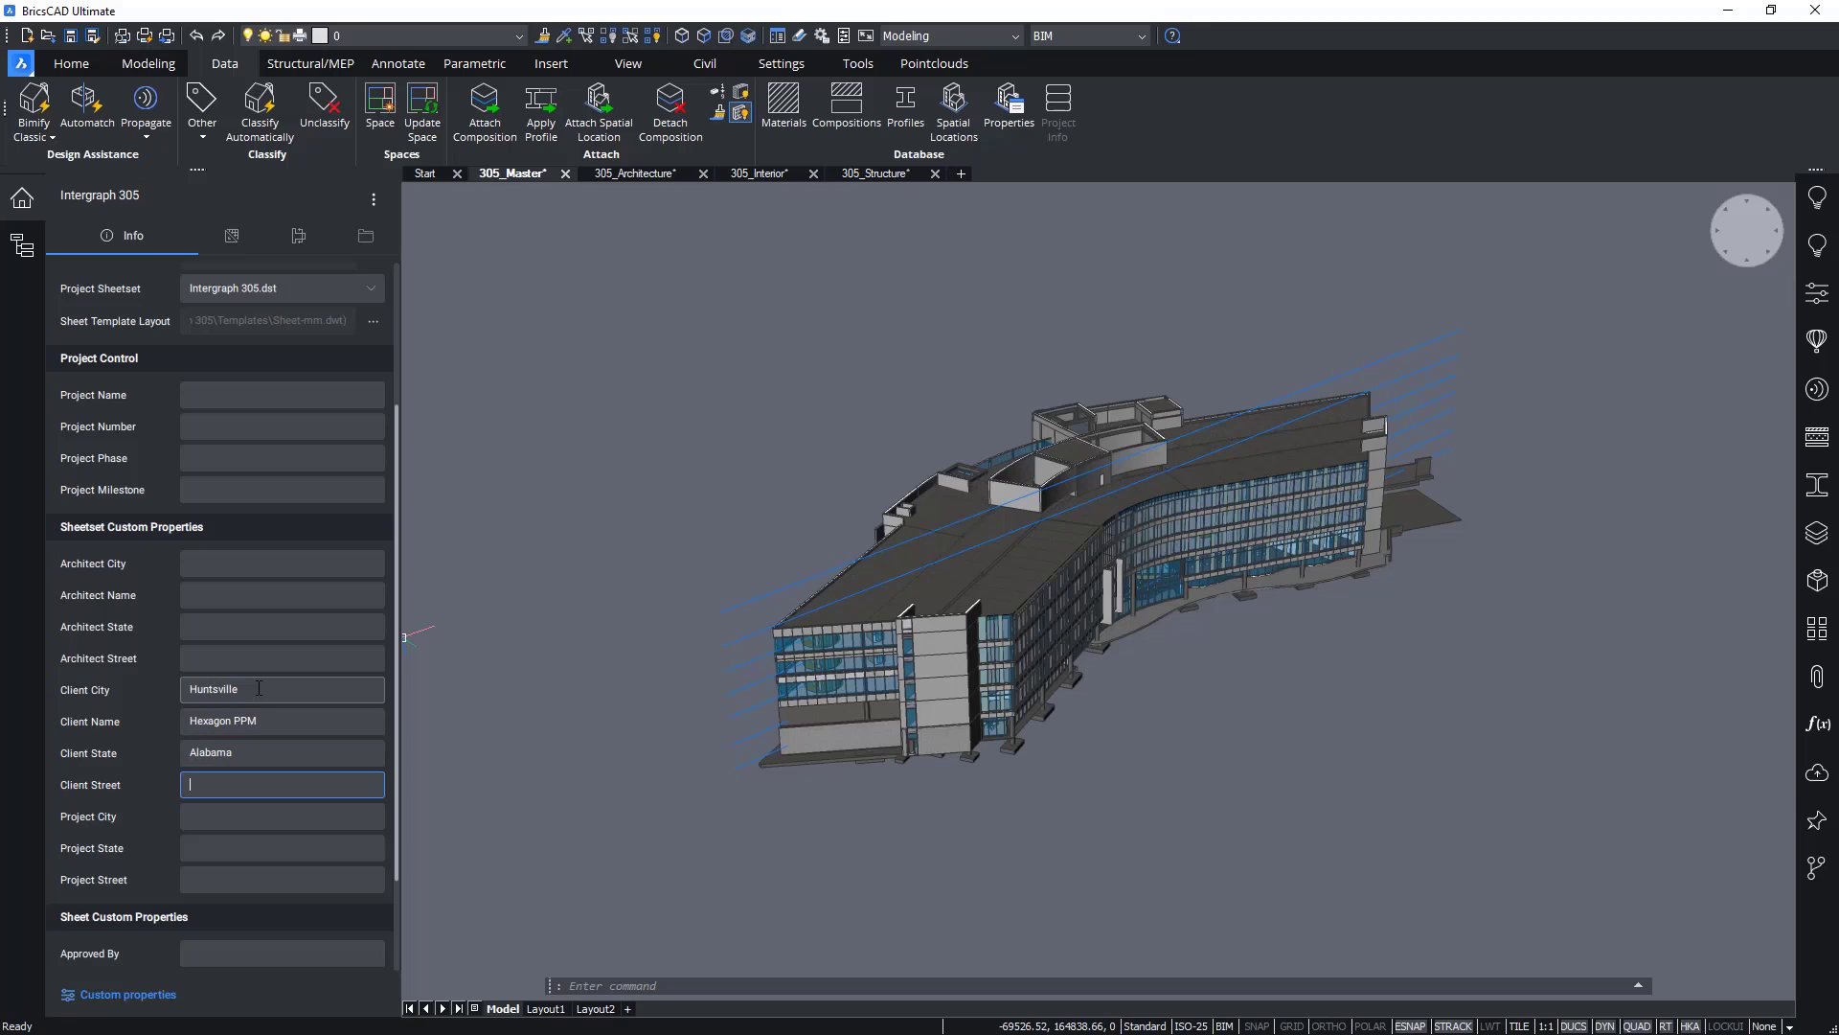
type("Intergraph")
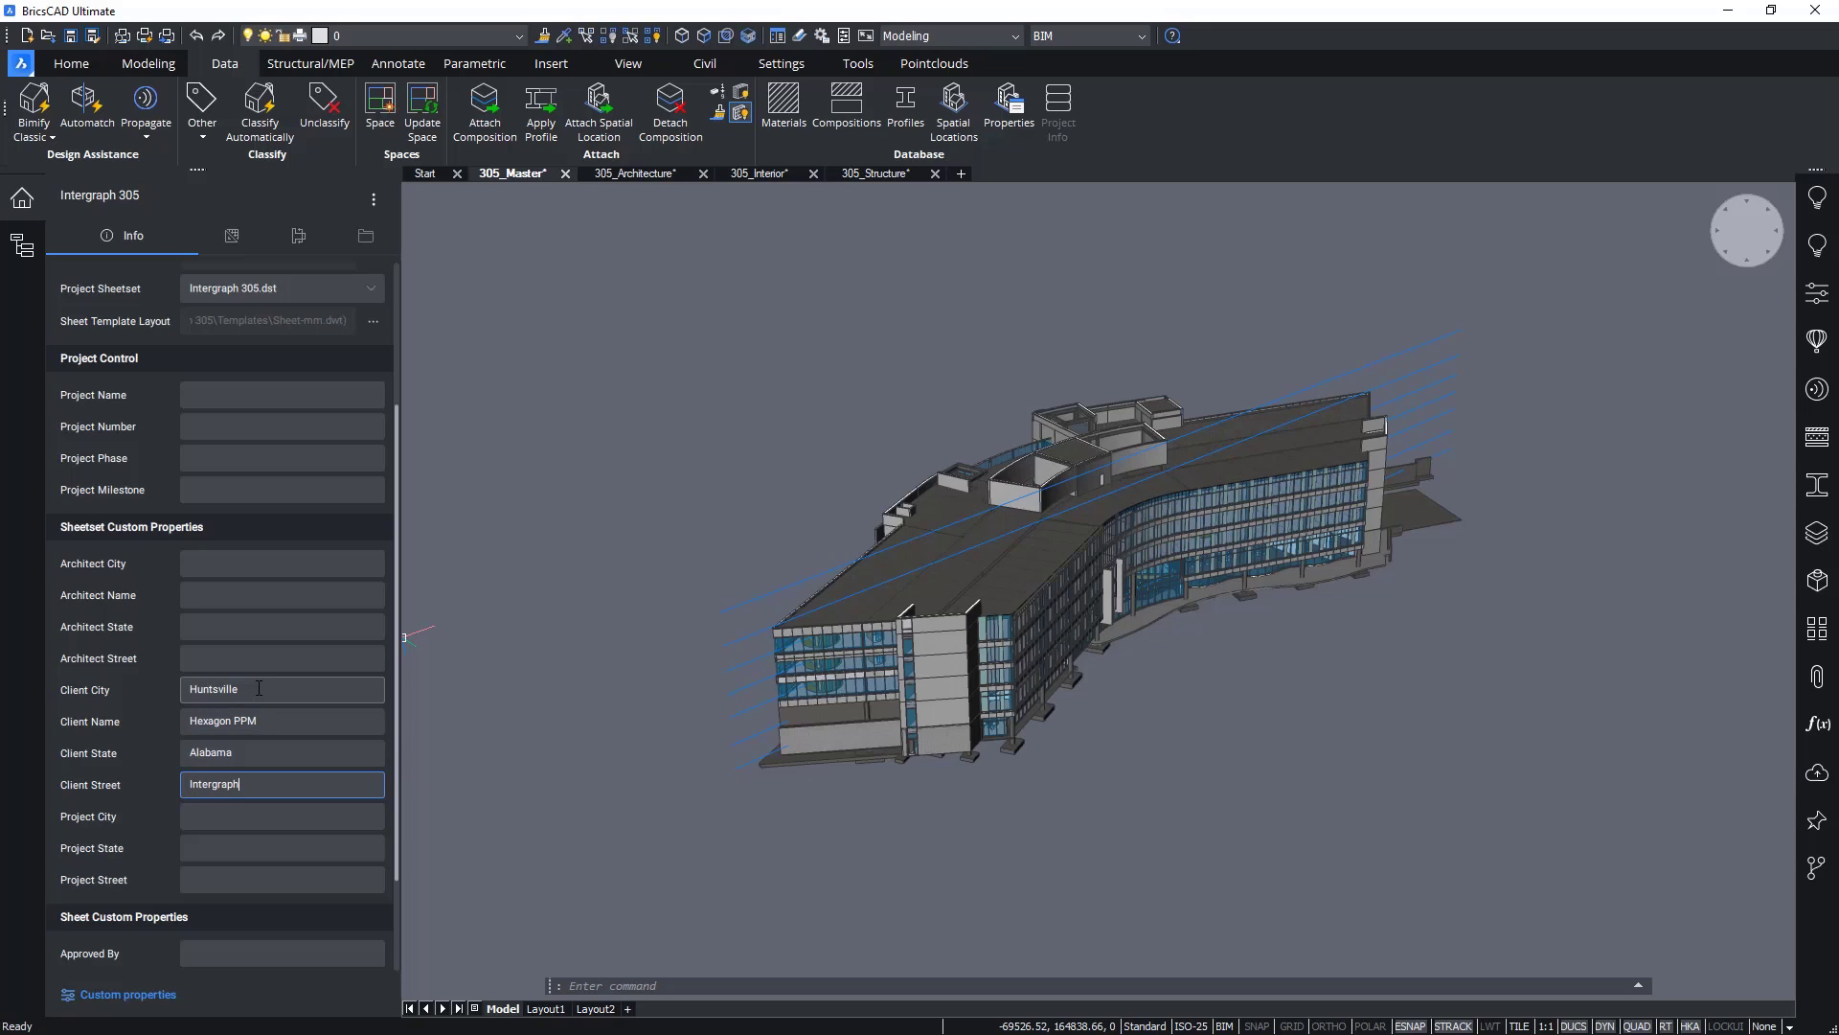
type("Way")
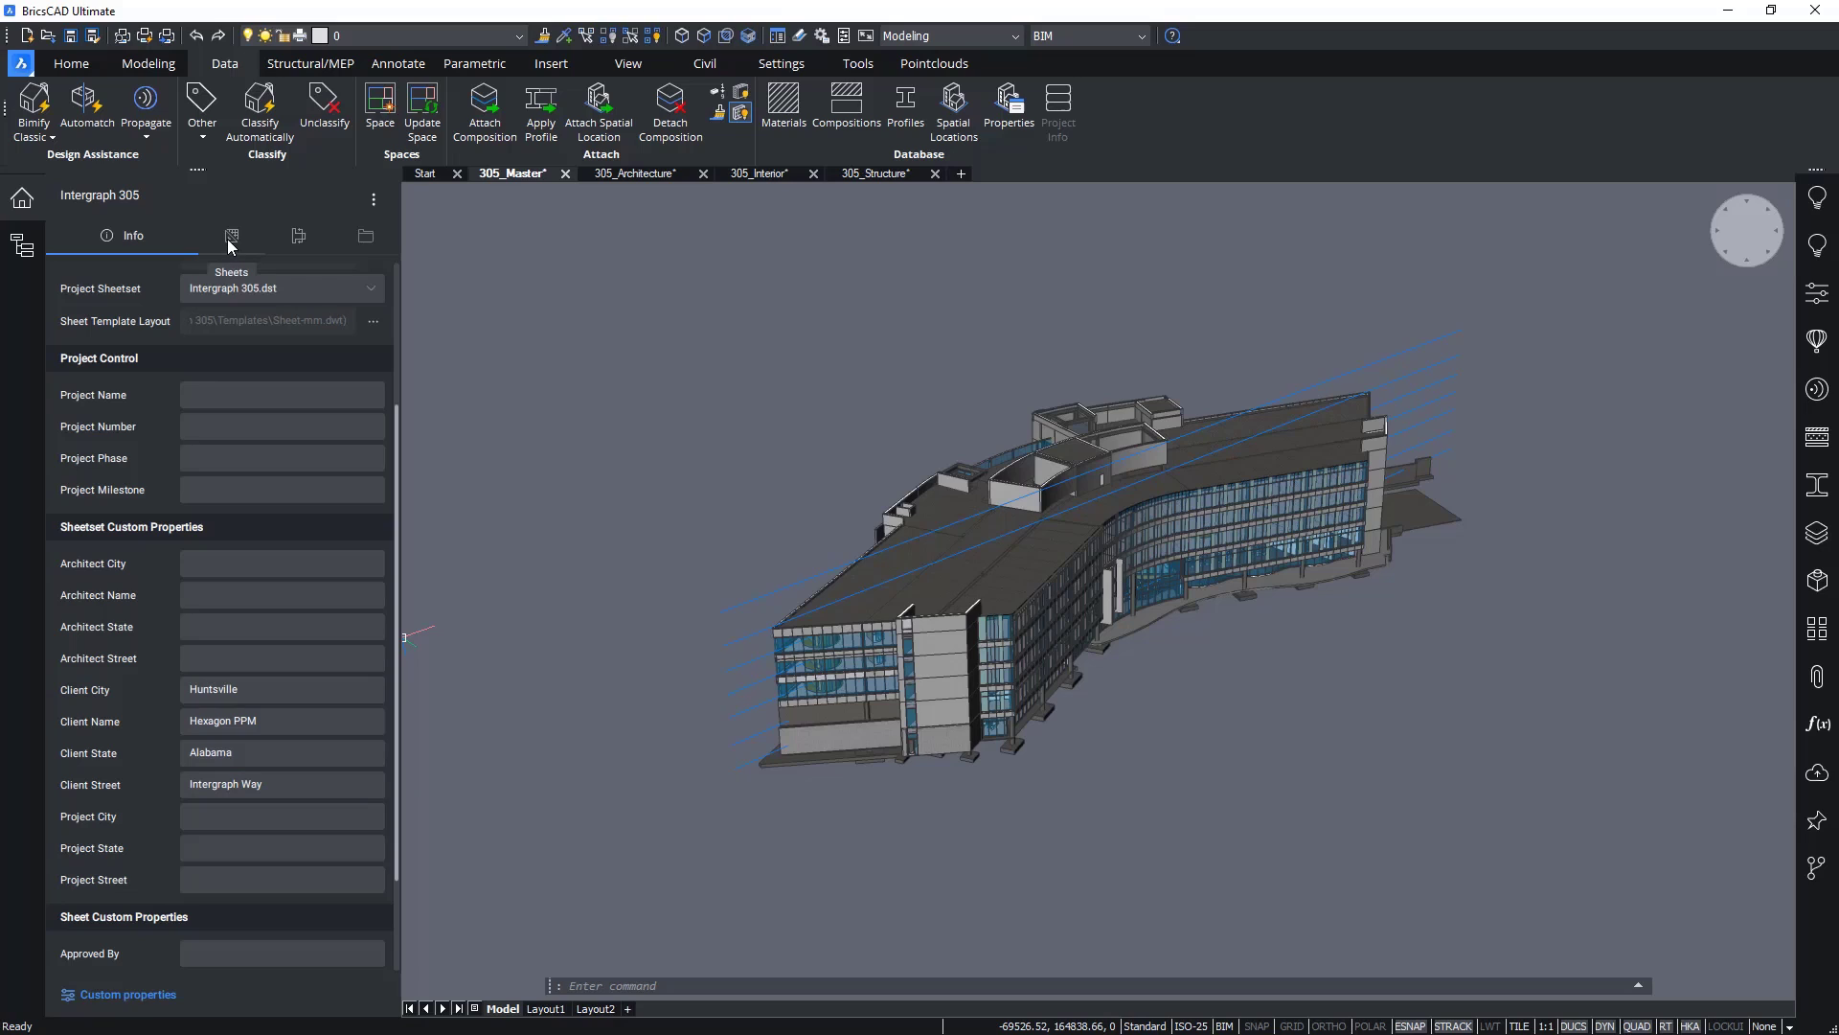
Step: Review the Level 0 plan, Level 3 section and North Elevation, then deselect so only the model shows
left_click(232, 235)
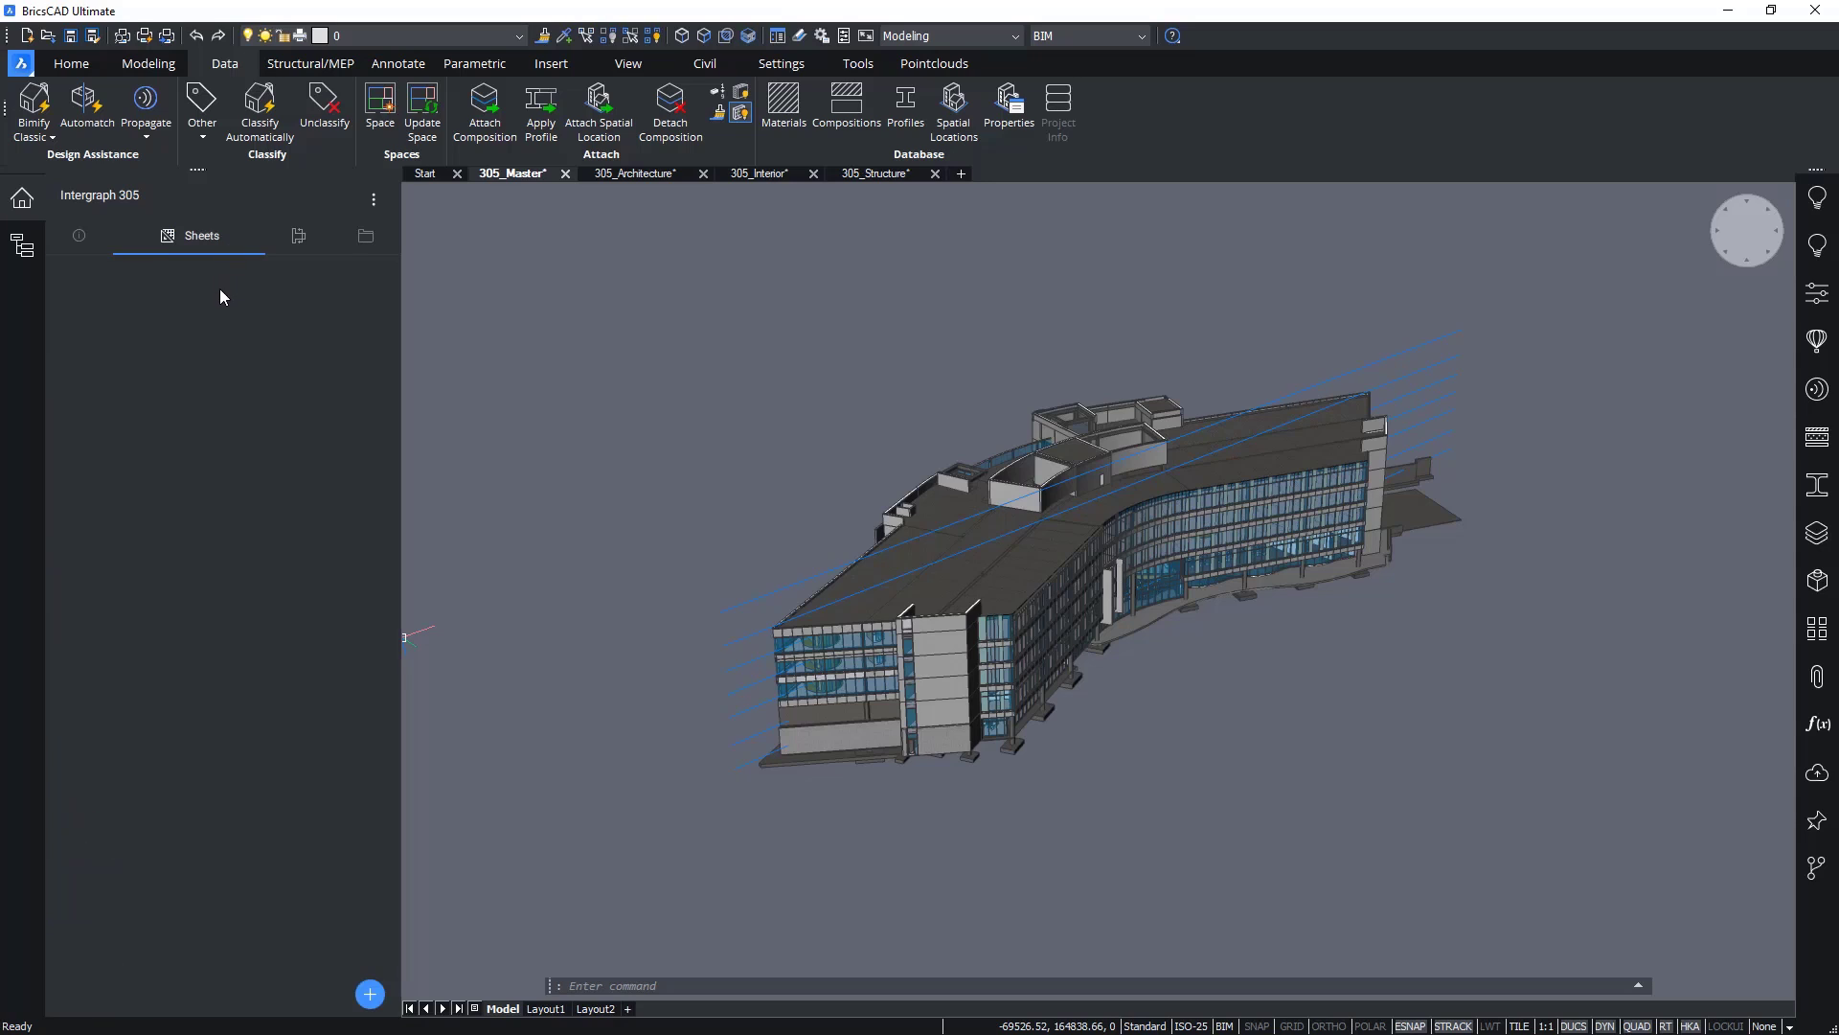
mouse_move(299, 236)
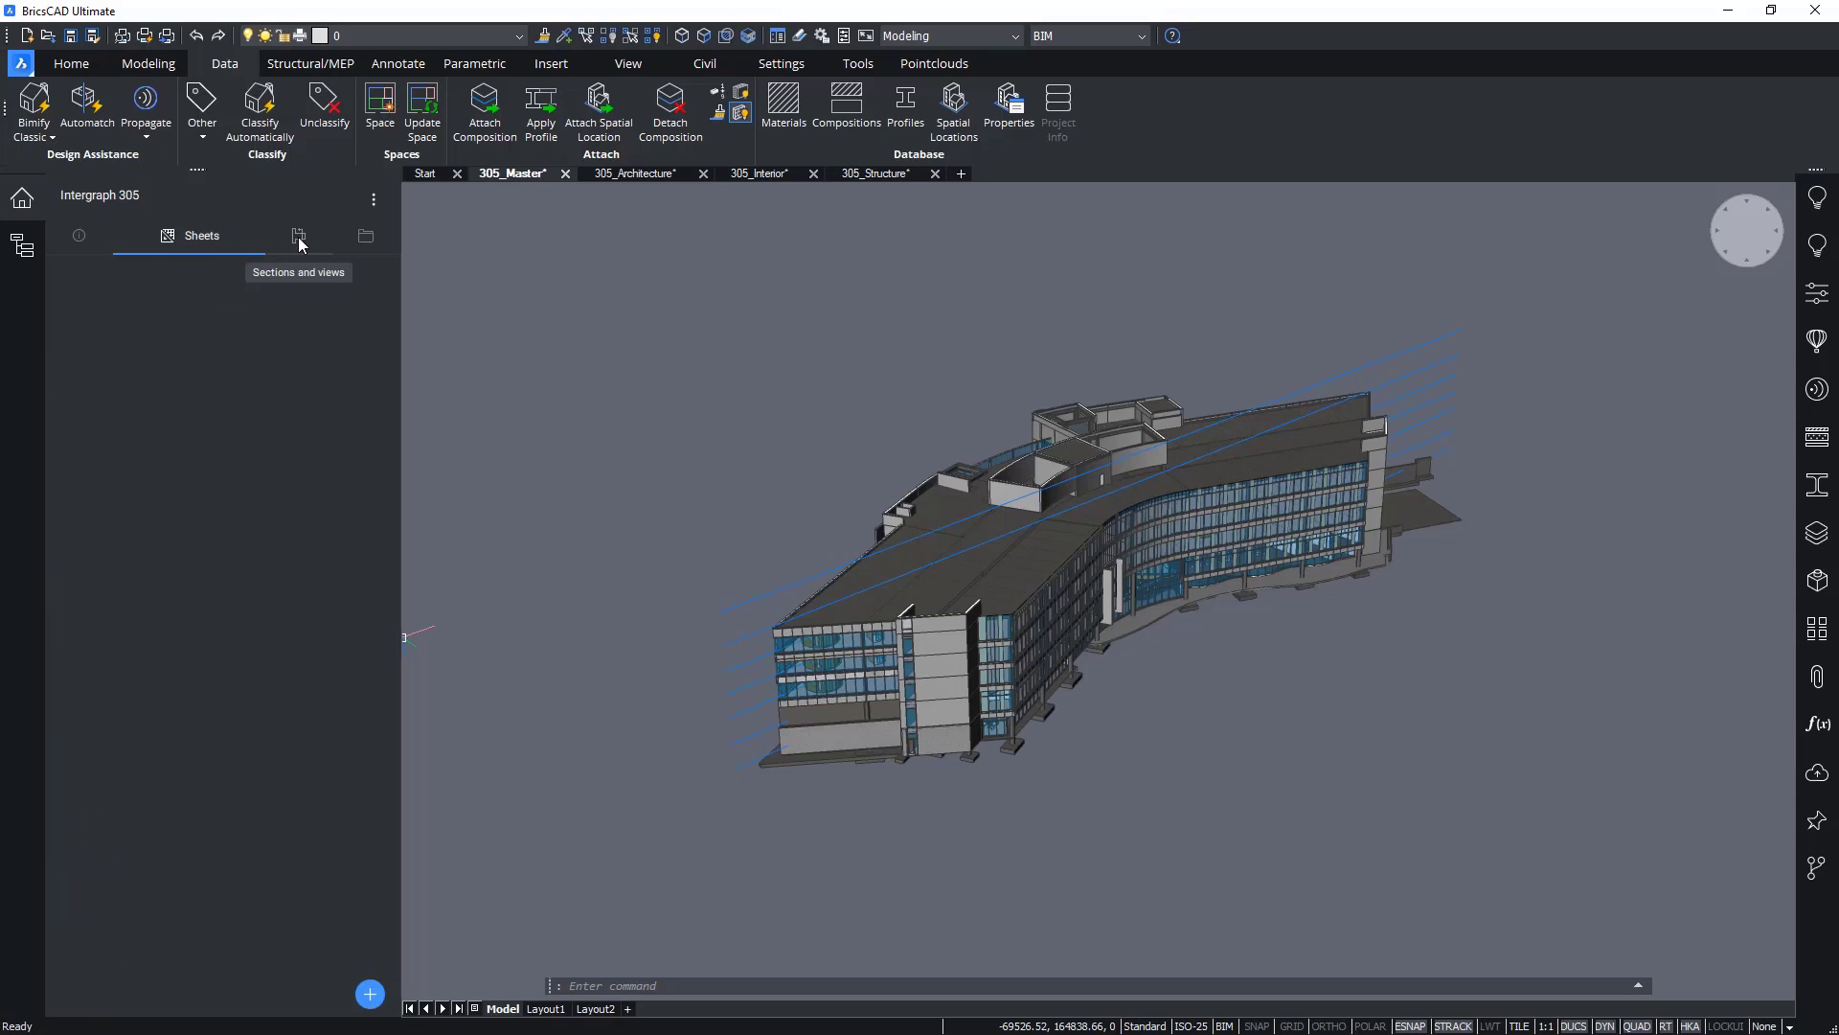
left_click(299, 236)
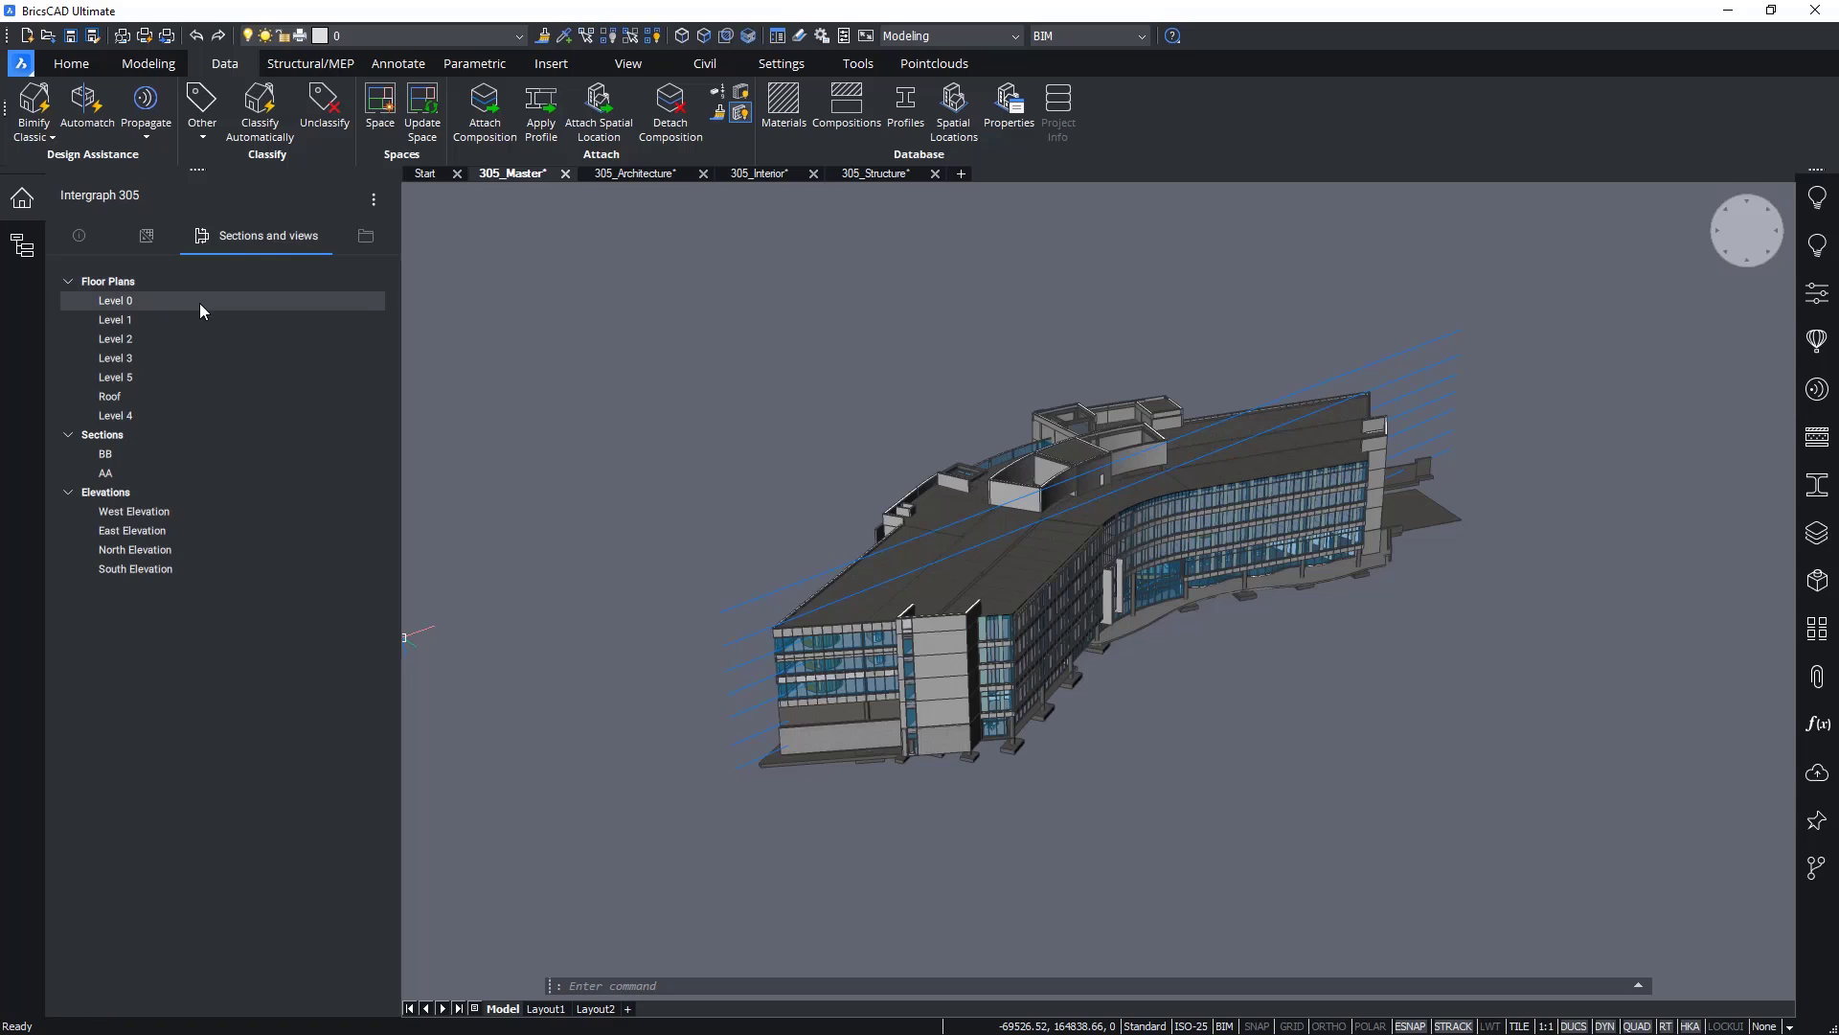
left_click(105, 471)
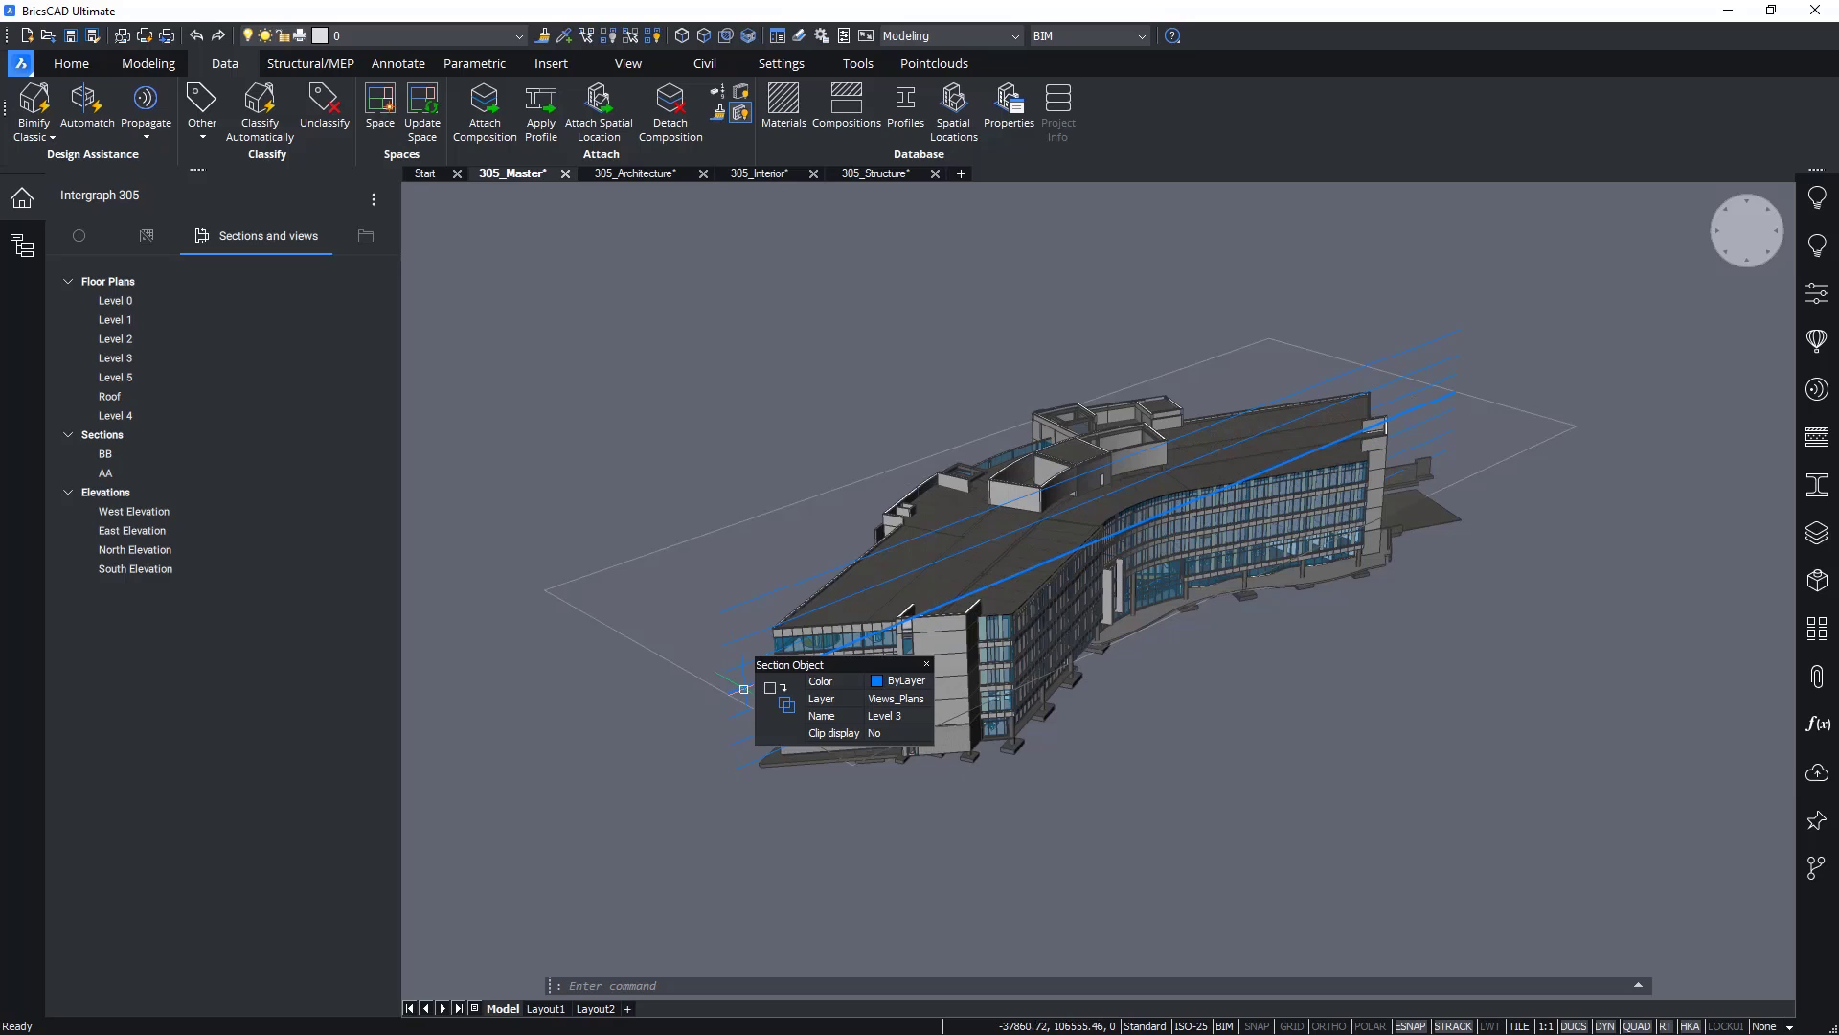
left_click(328, 35)
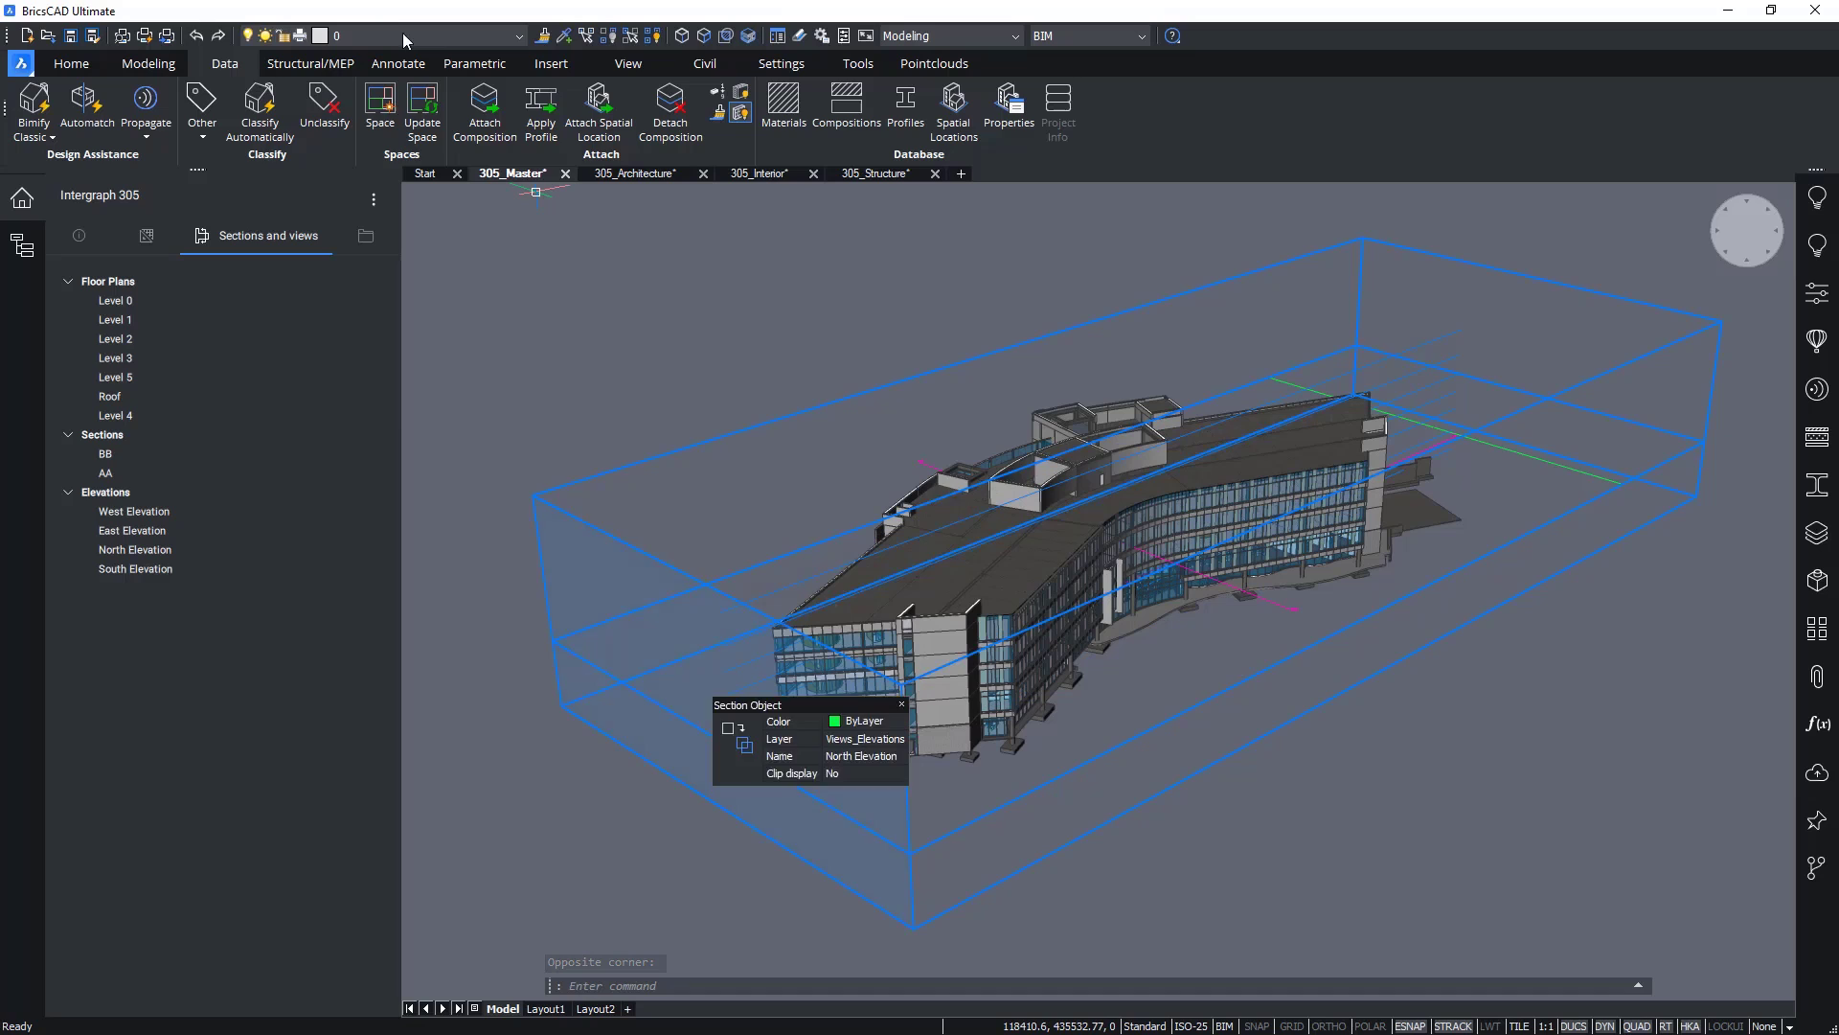
left_click(341, 35)
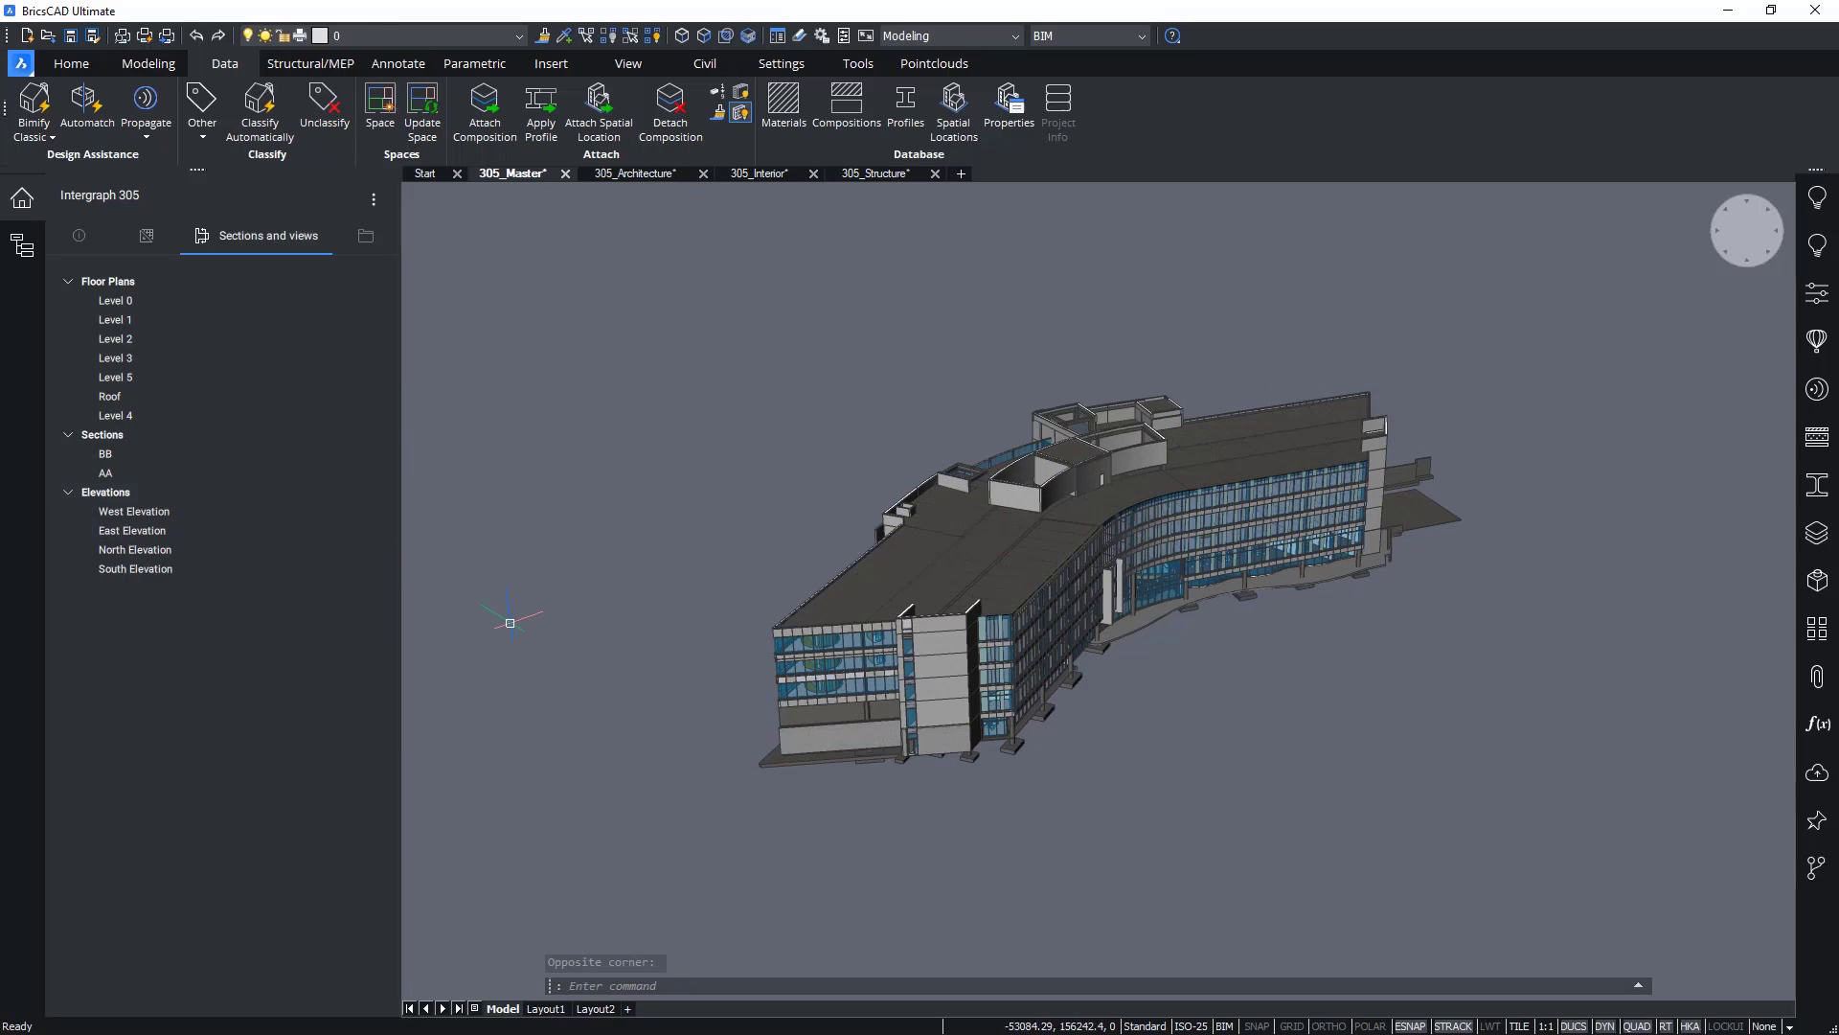
Step: Refresh the Files list so logo.png and project.png appear among the project files
left_click(307, 235)
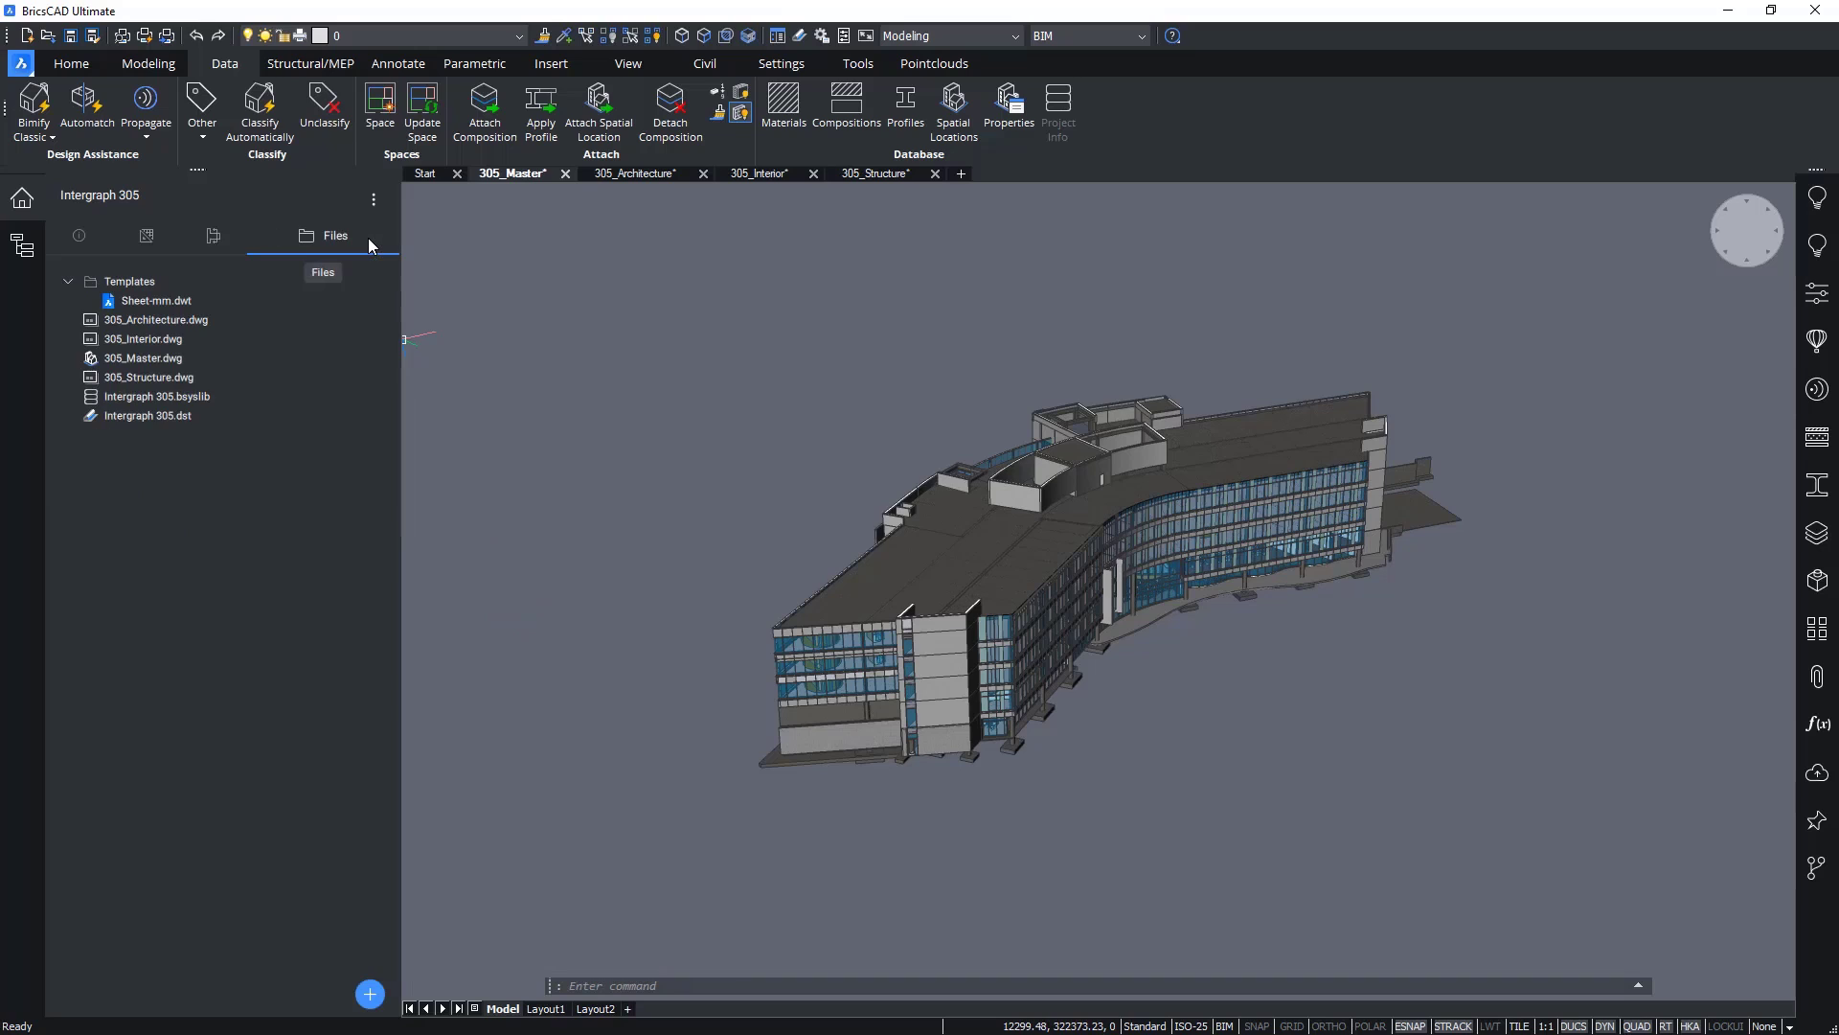
left_click(373, 200)
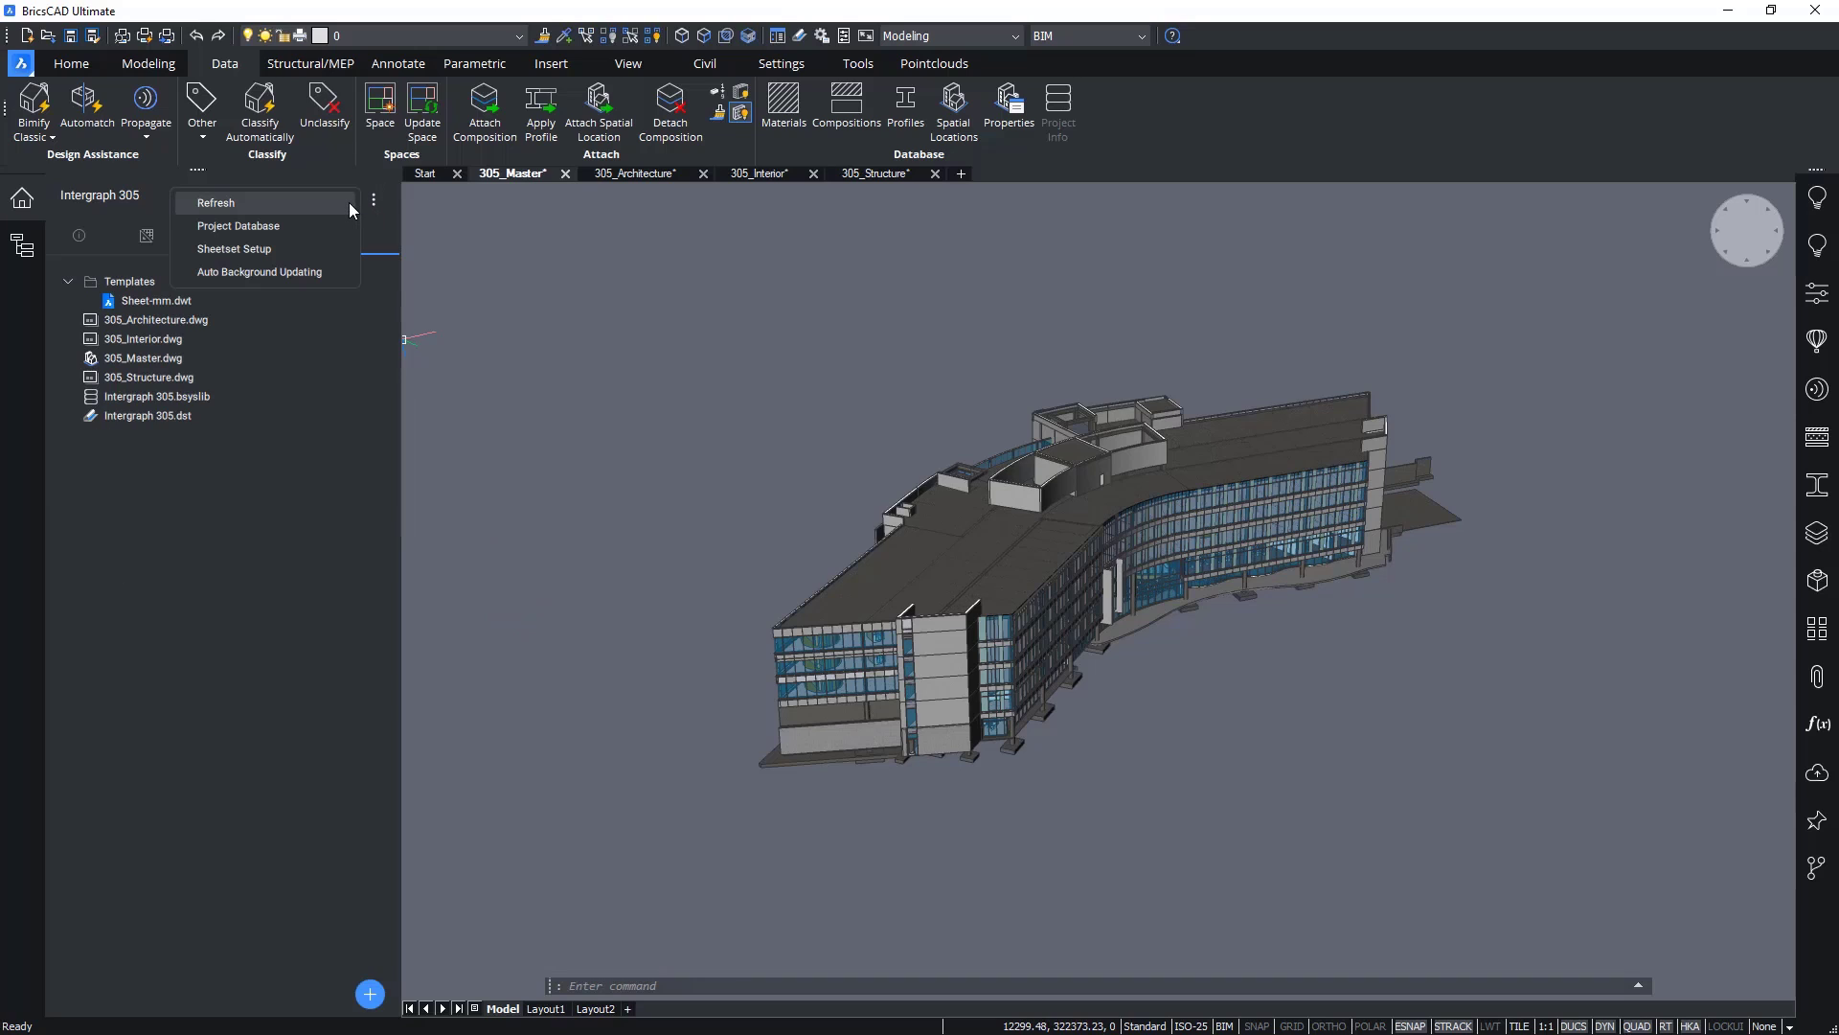
left_click(215, 201)
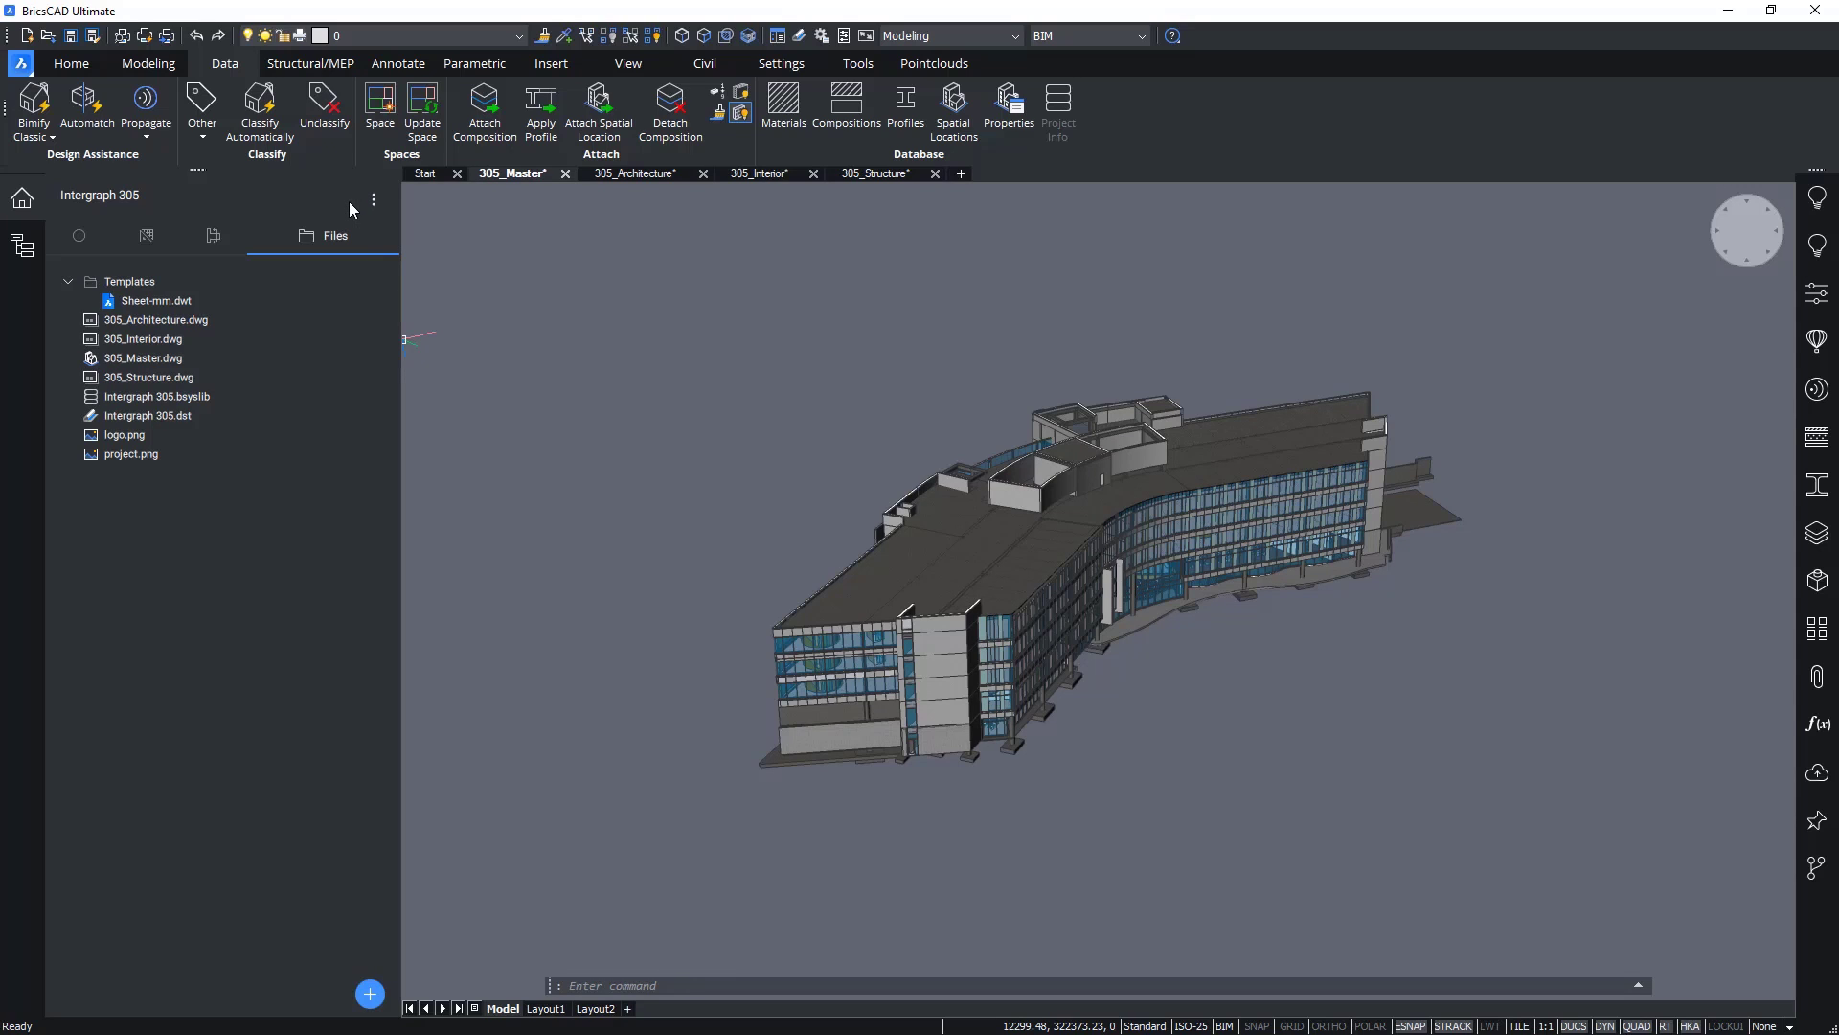
left_click(155, 300)
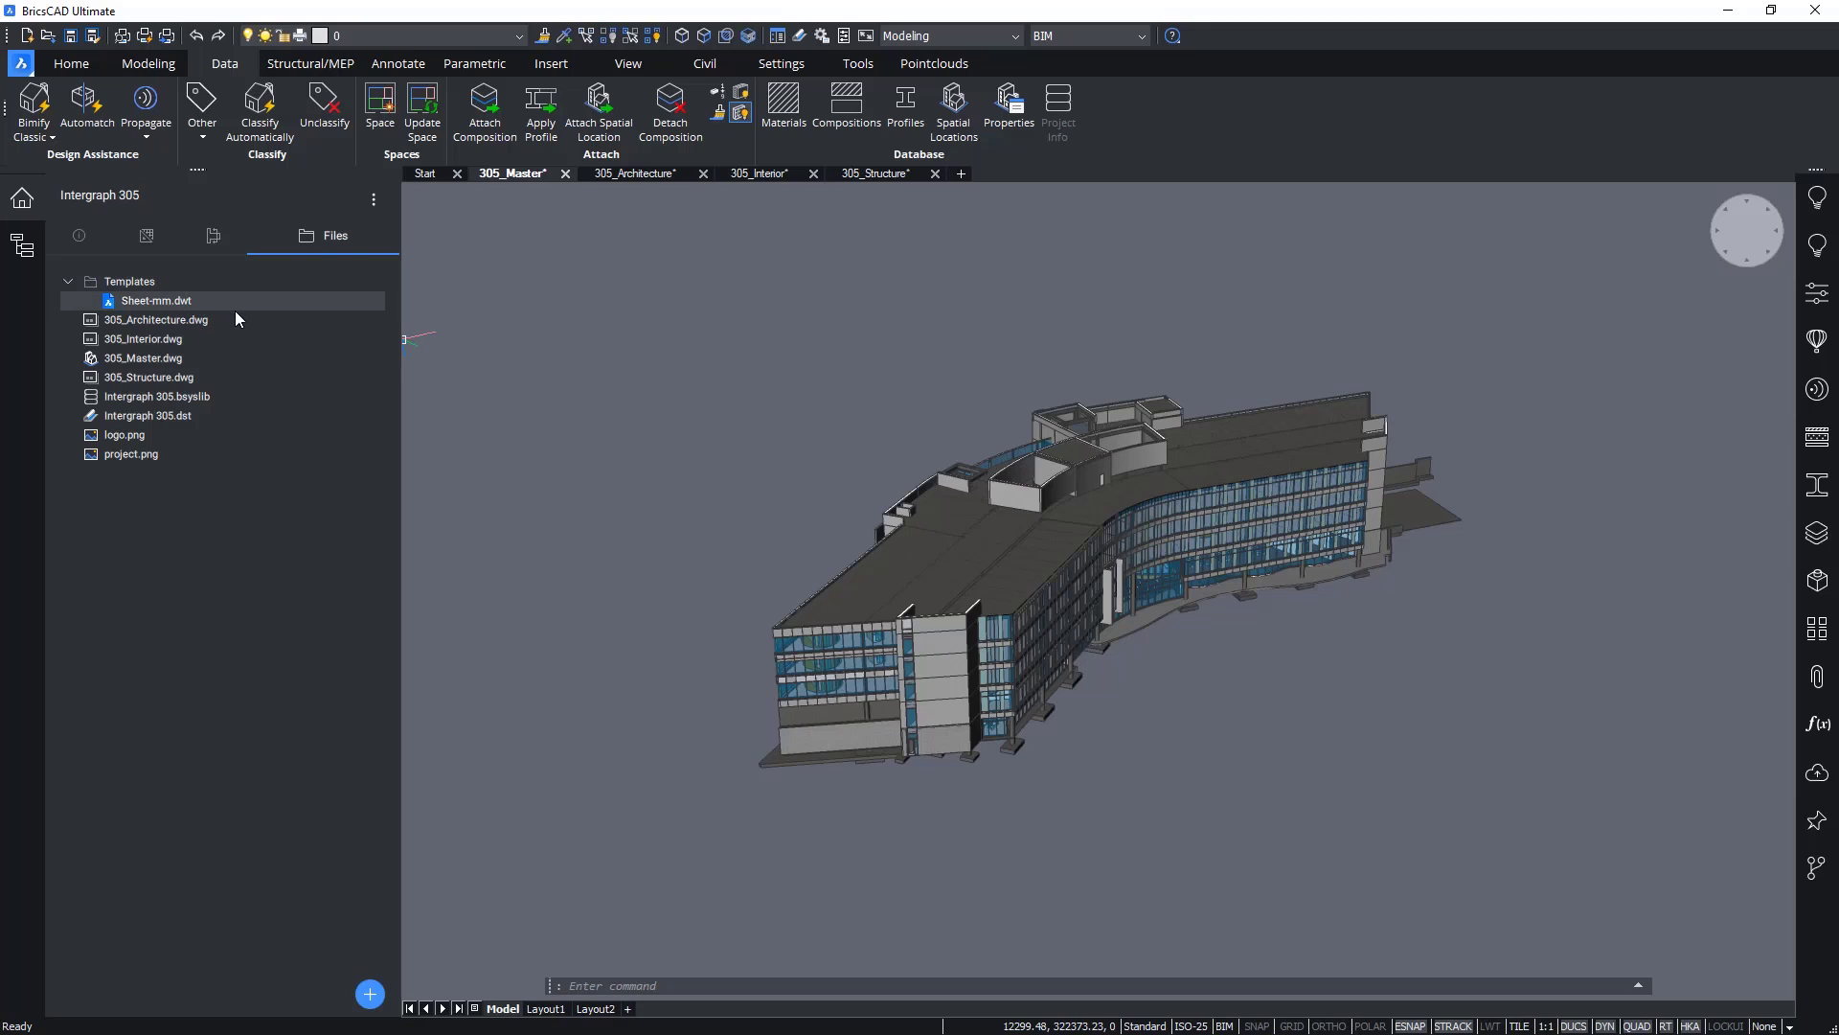
left_click(144, 358)
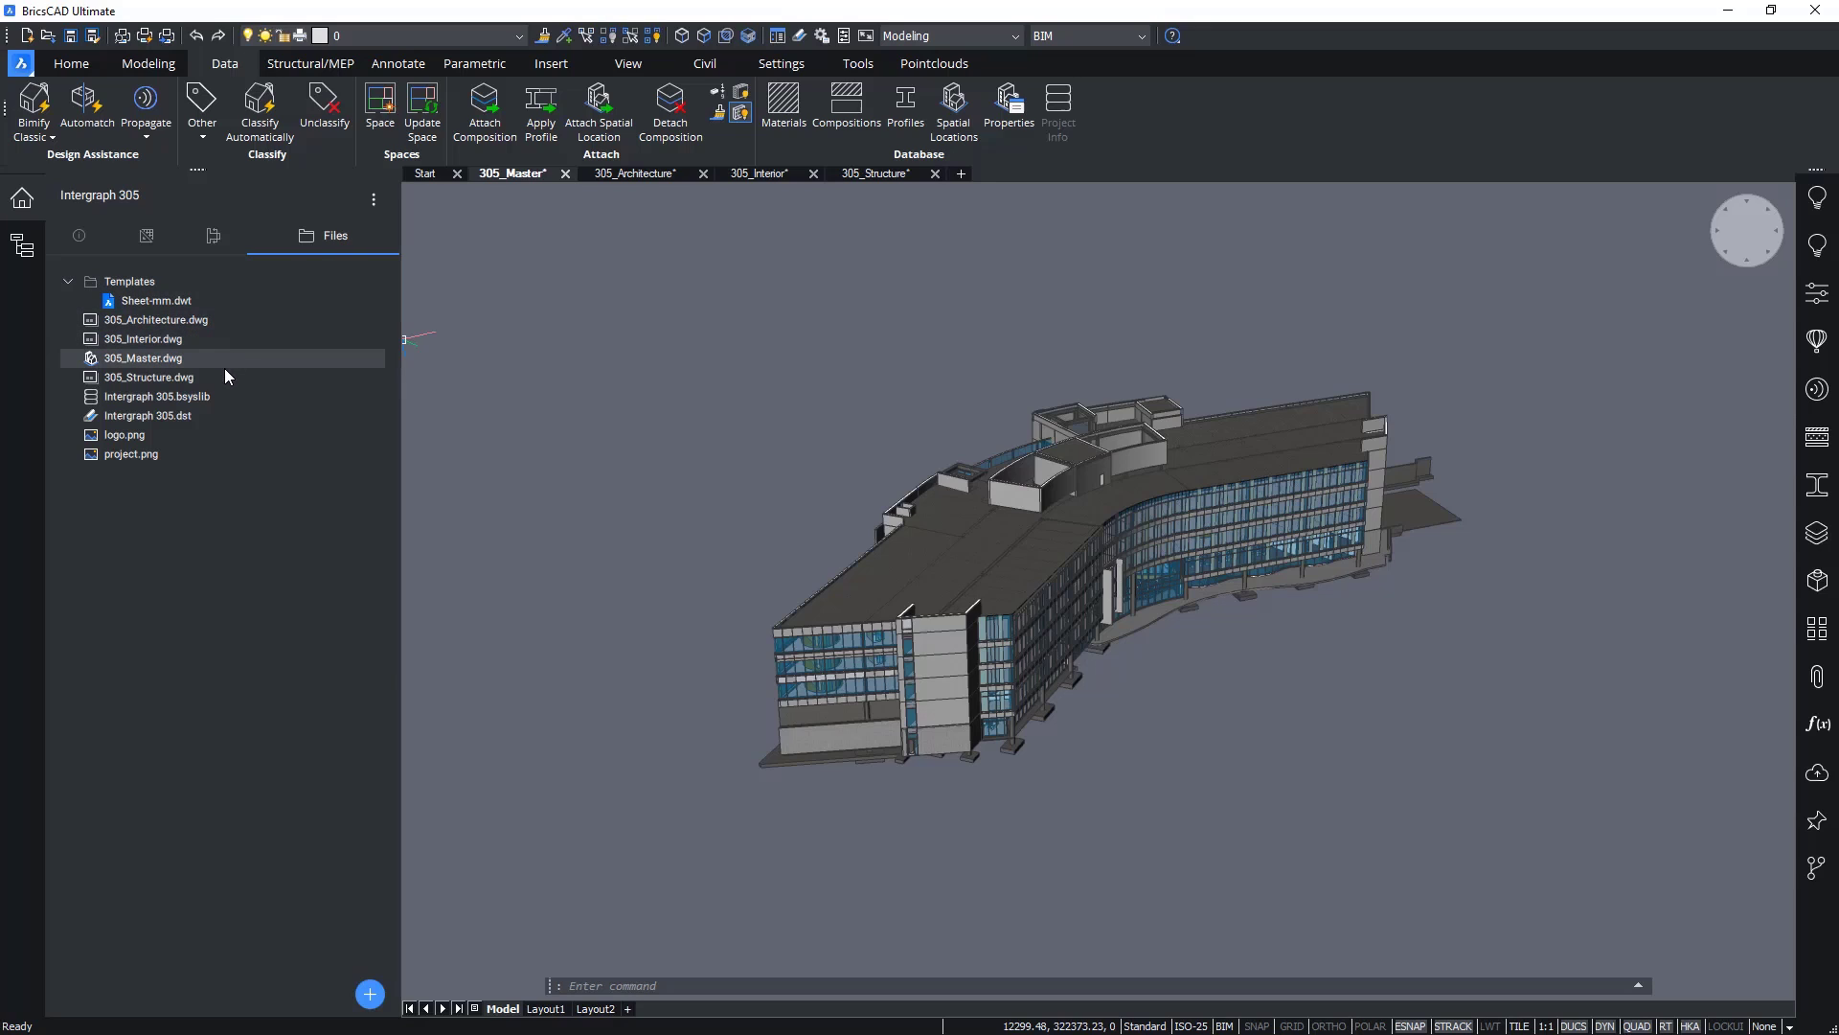
Step: Select logo.png and try to open it from the project file list
left_click(125, 435)
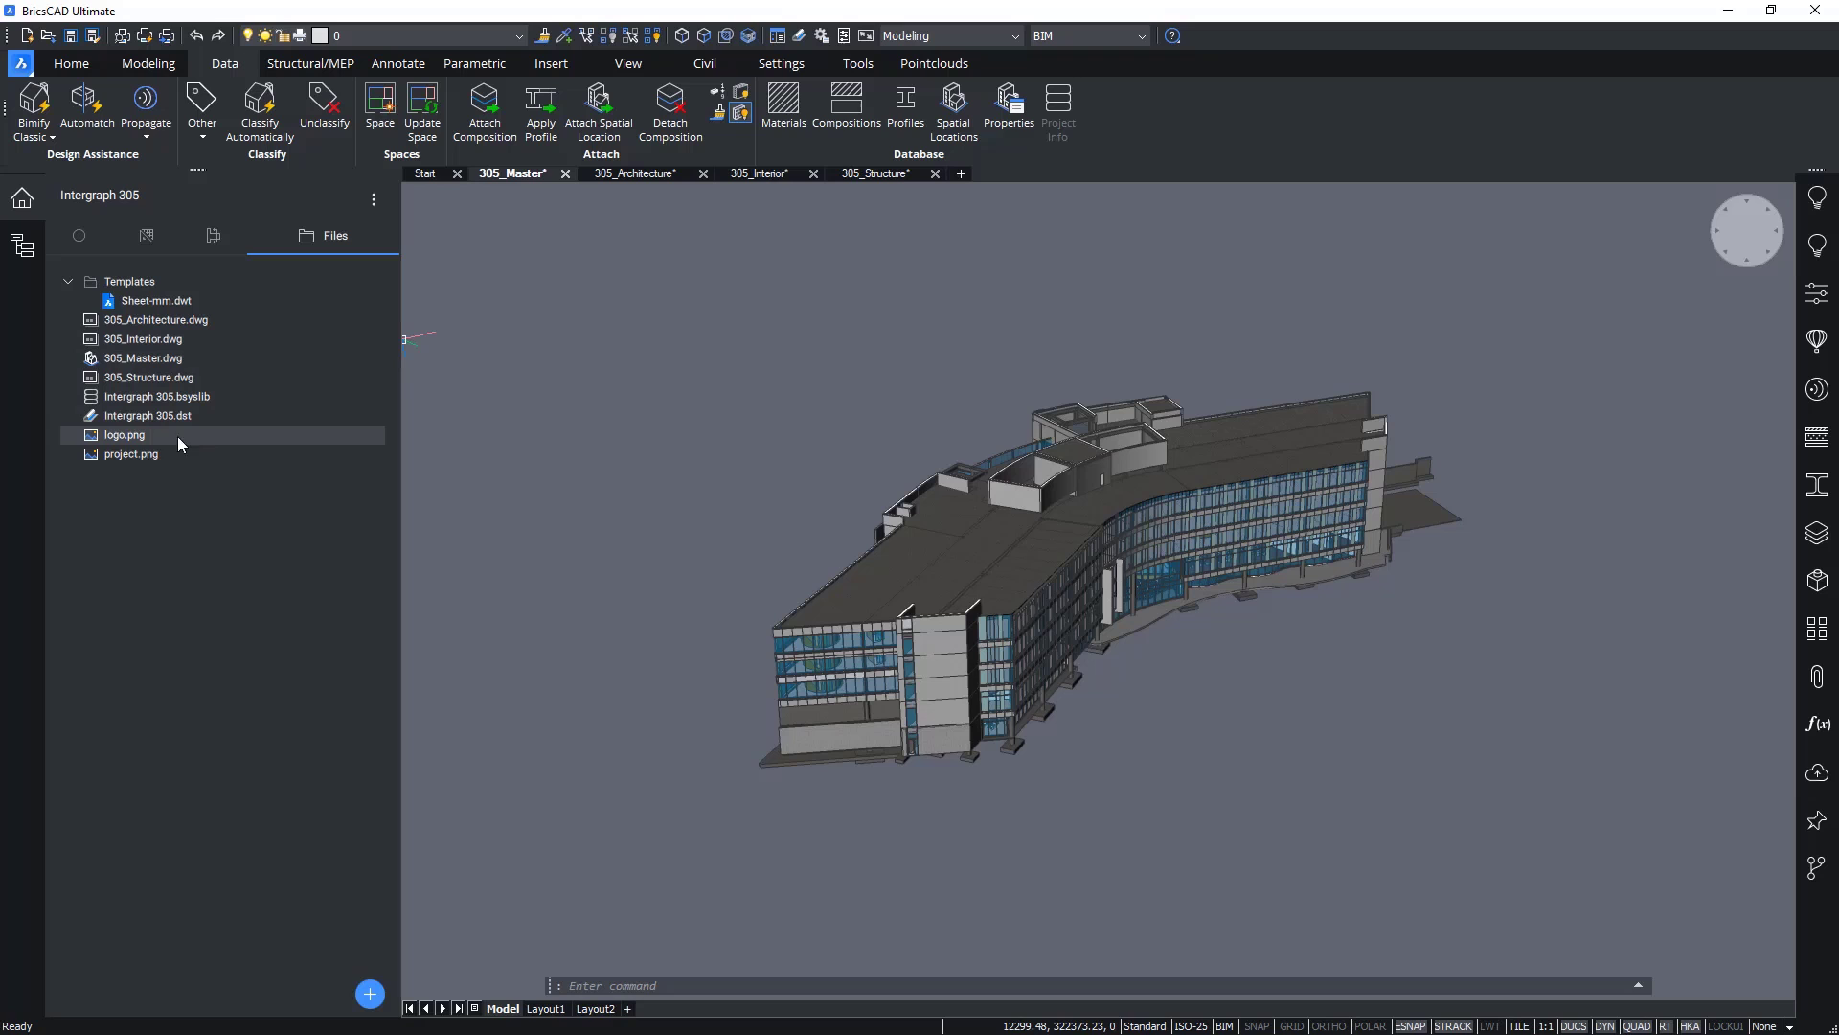
mouse_move(146, 437)
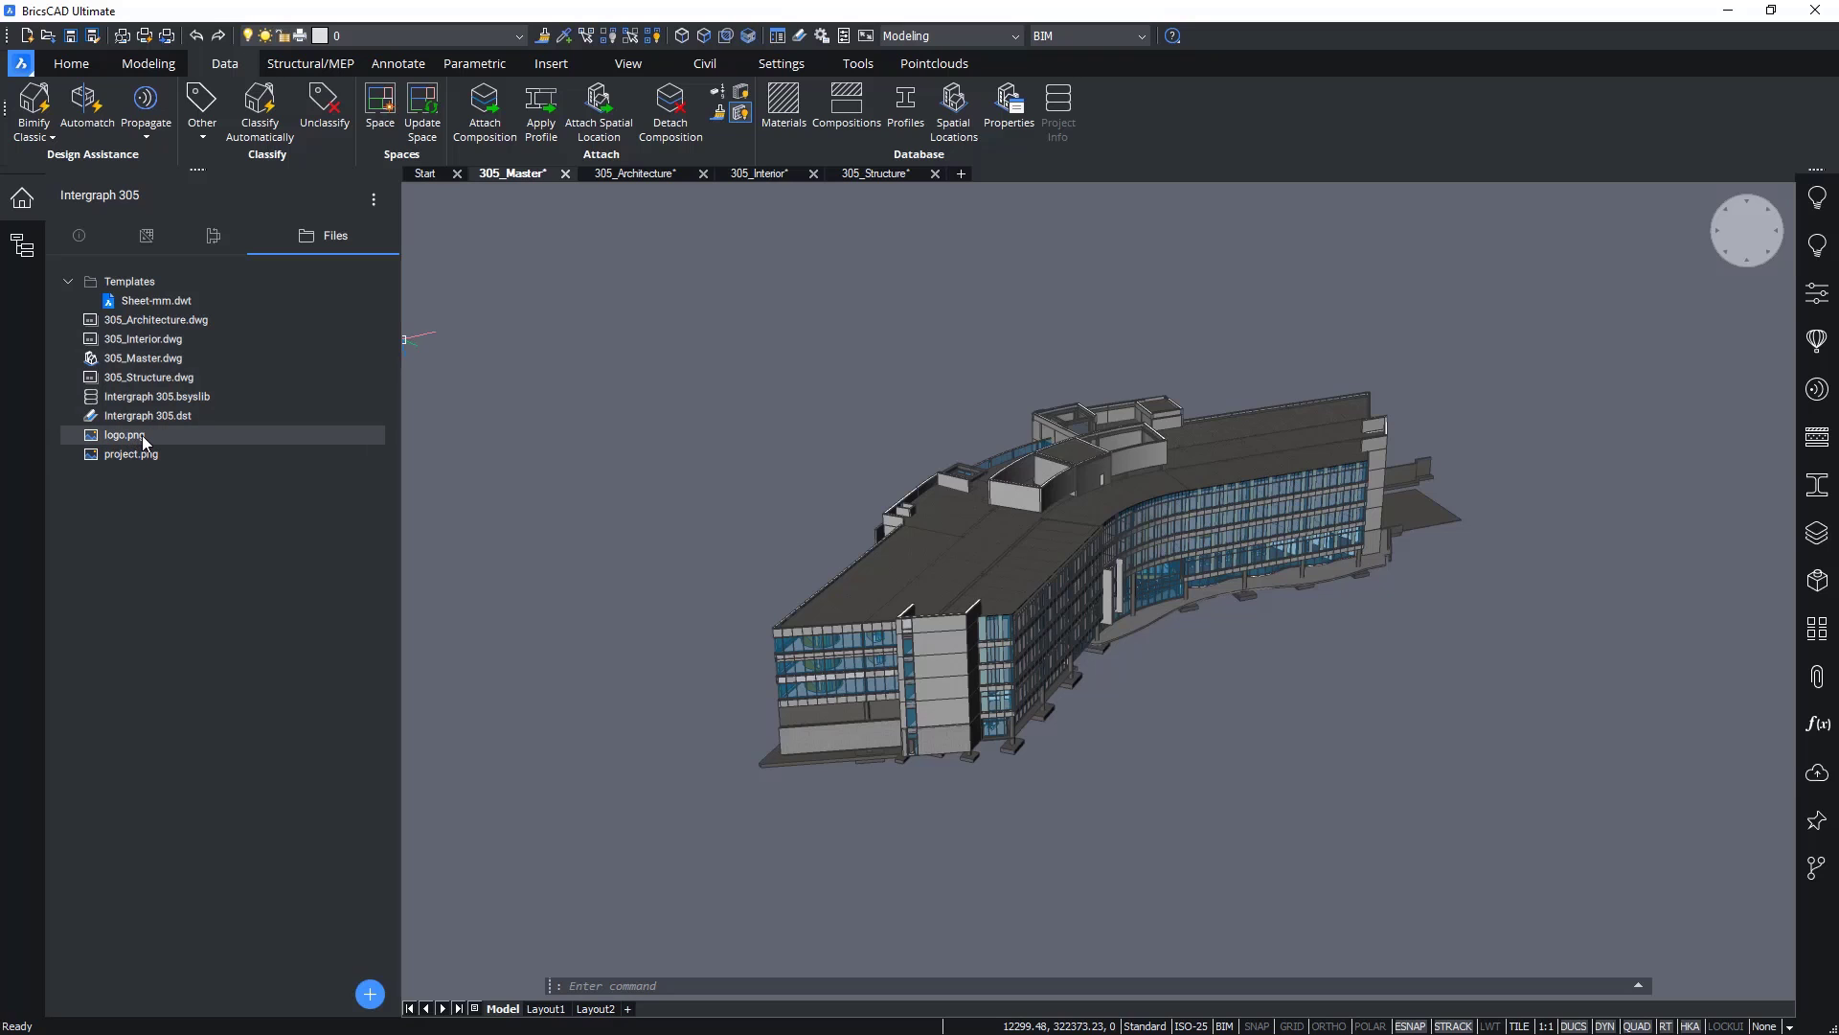
double_click(127, 435)
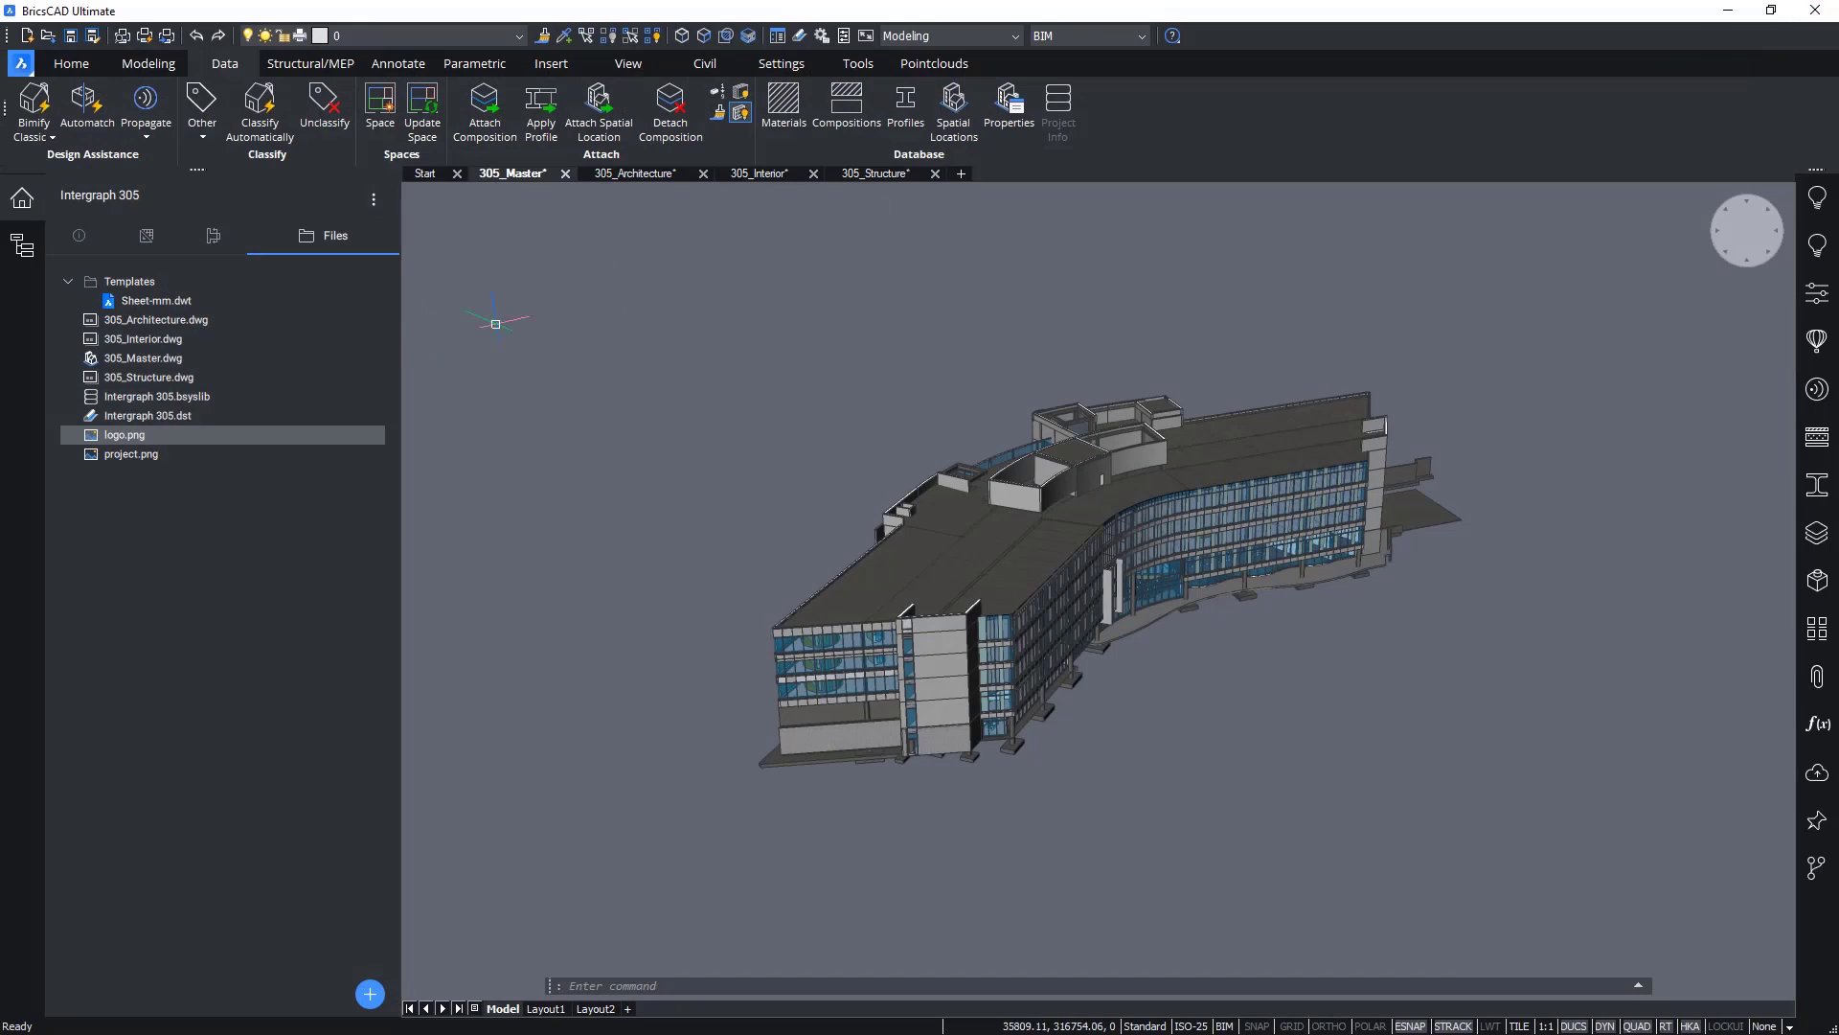
right_click(122, 435)
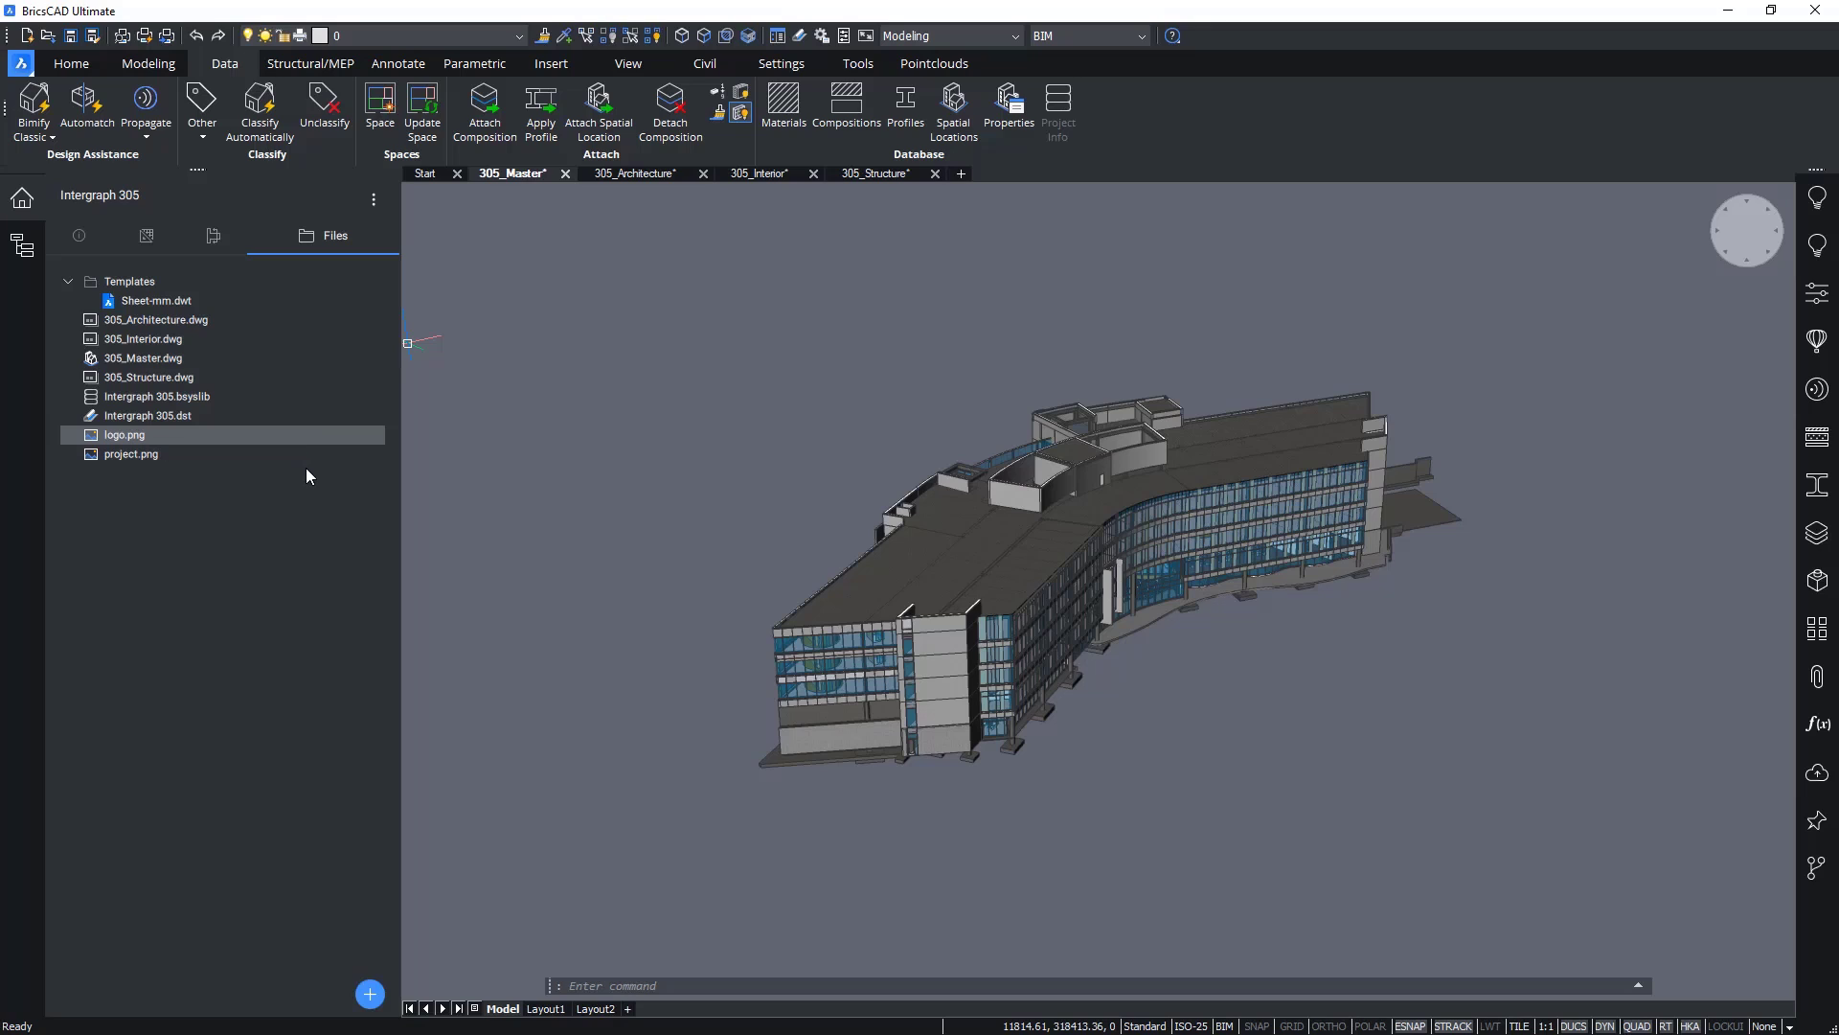
mouse_move(147, 236)
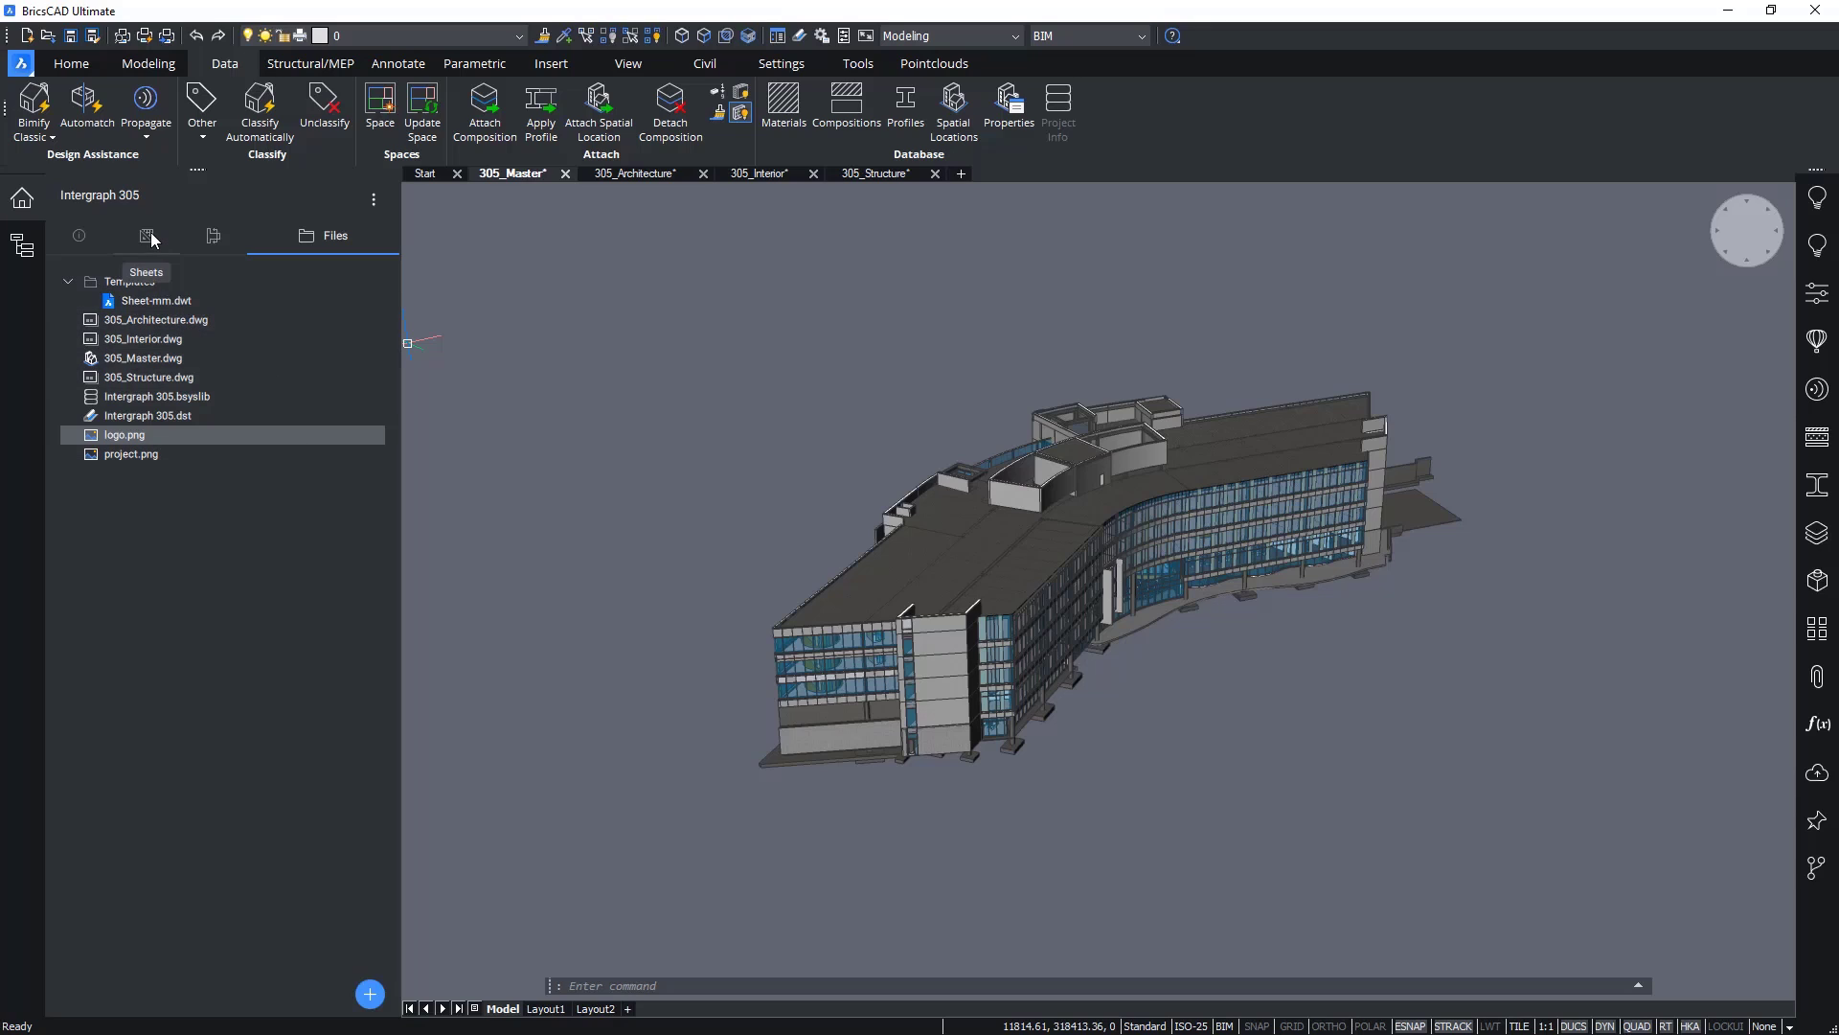
Step: Bring up the Sheetset Setup dialog for the Intergraph 305 project from the Sheets panel
left_click(149, 235)
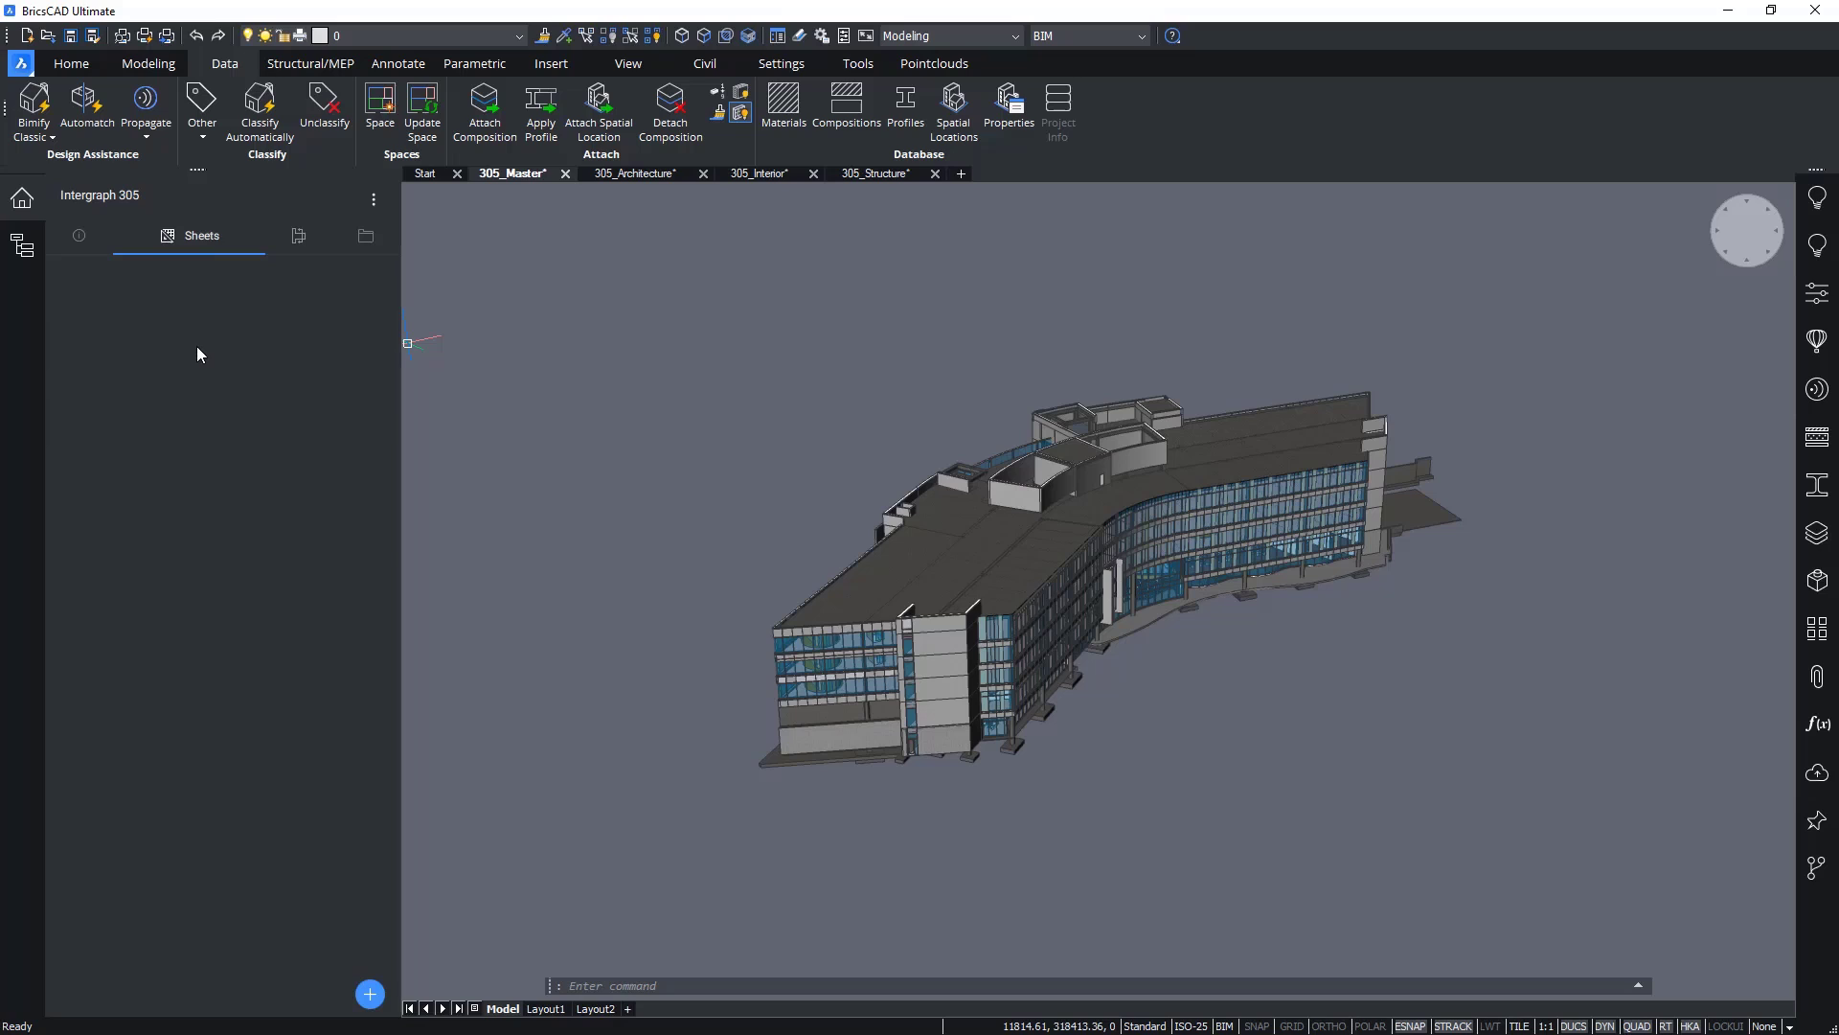
mouse_move(297, 780)
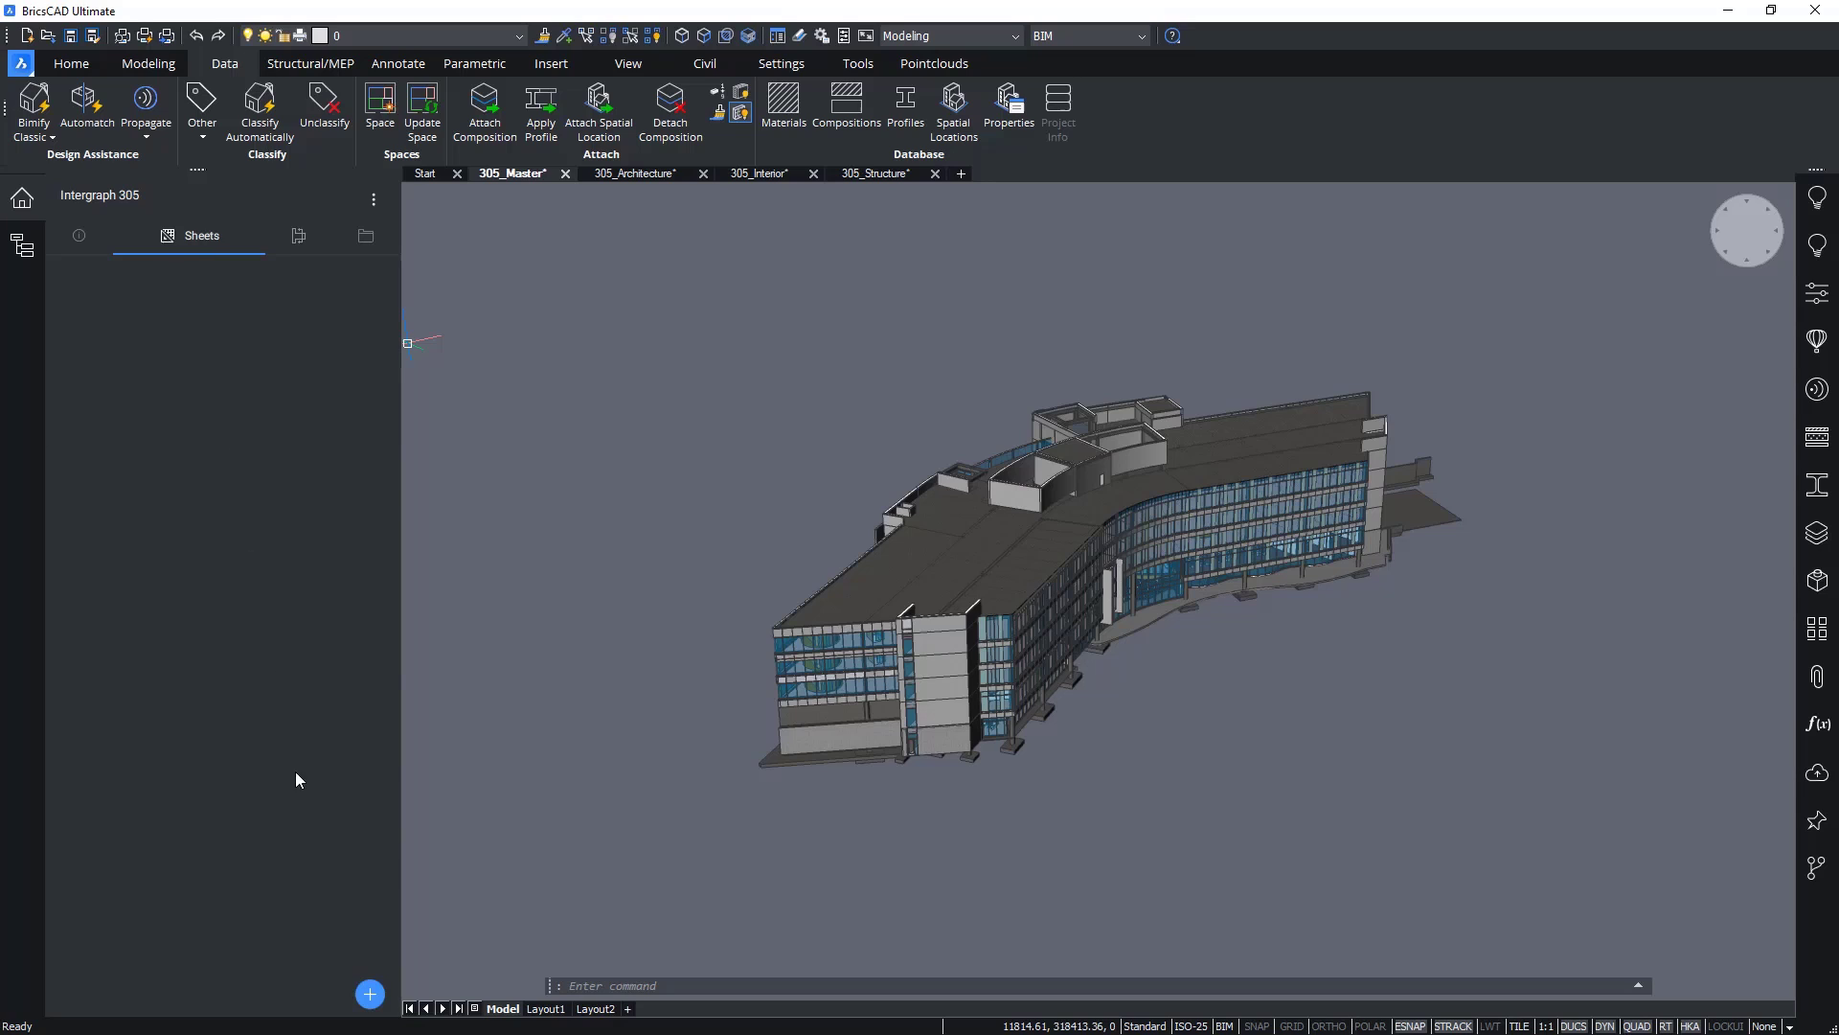
left_click(368, 995)
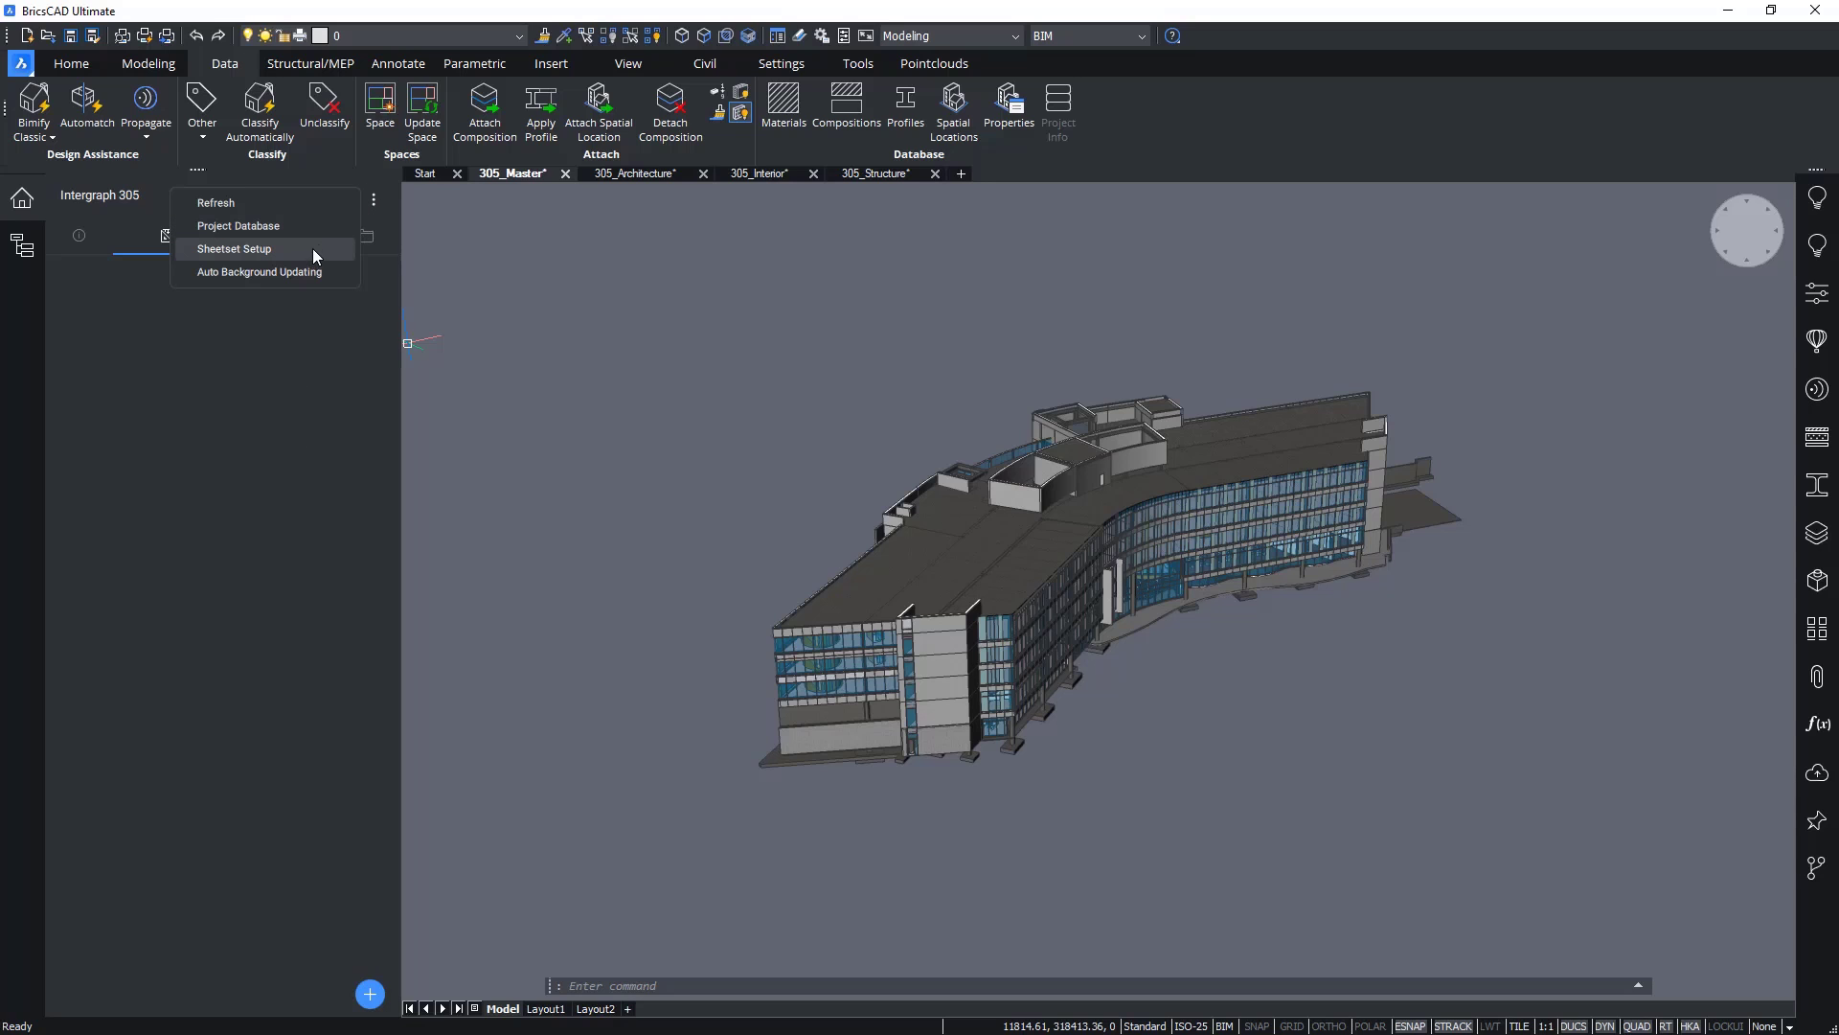
left_click(234, 247)
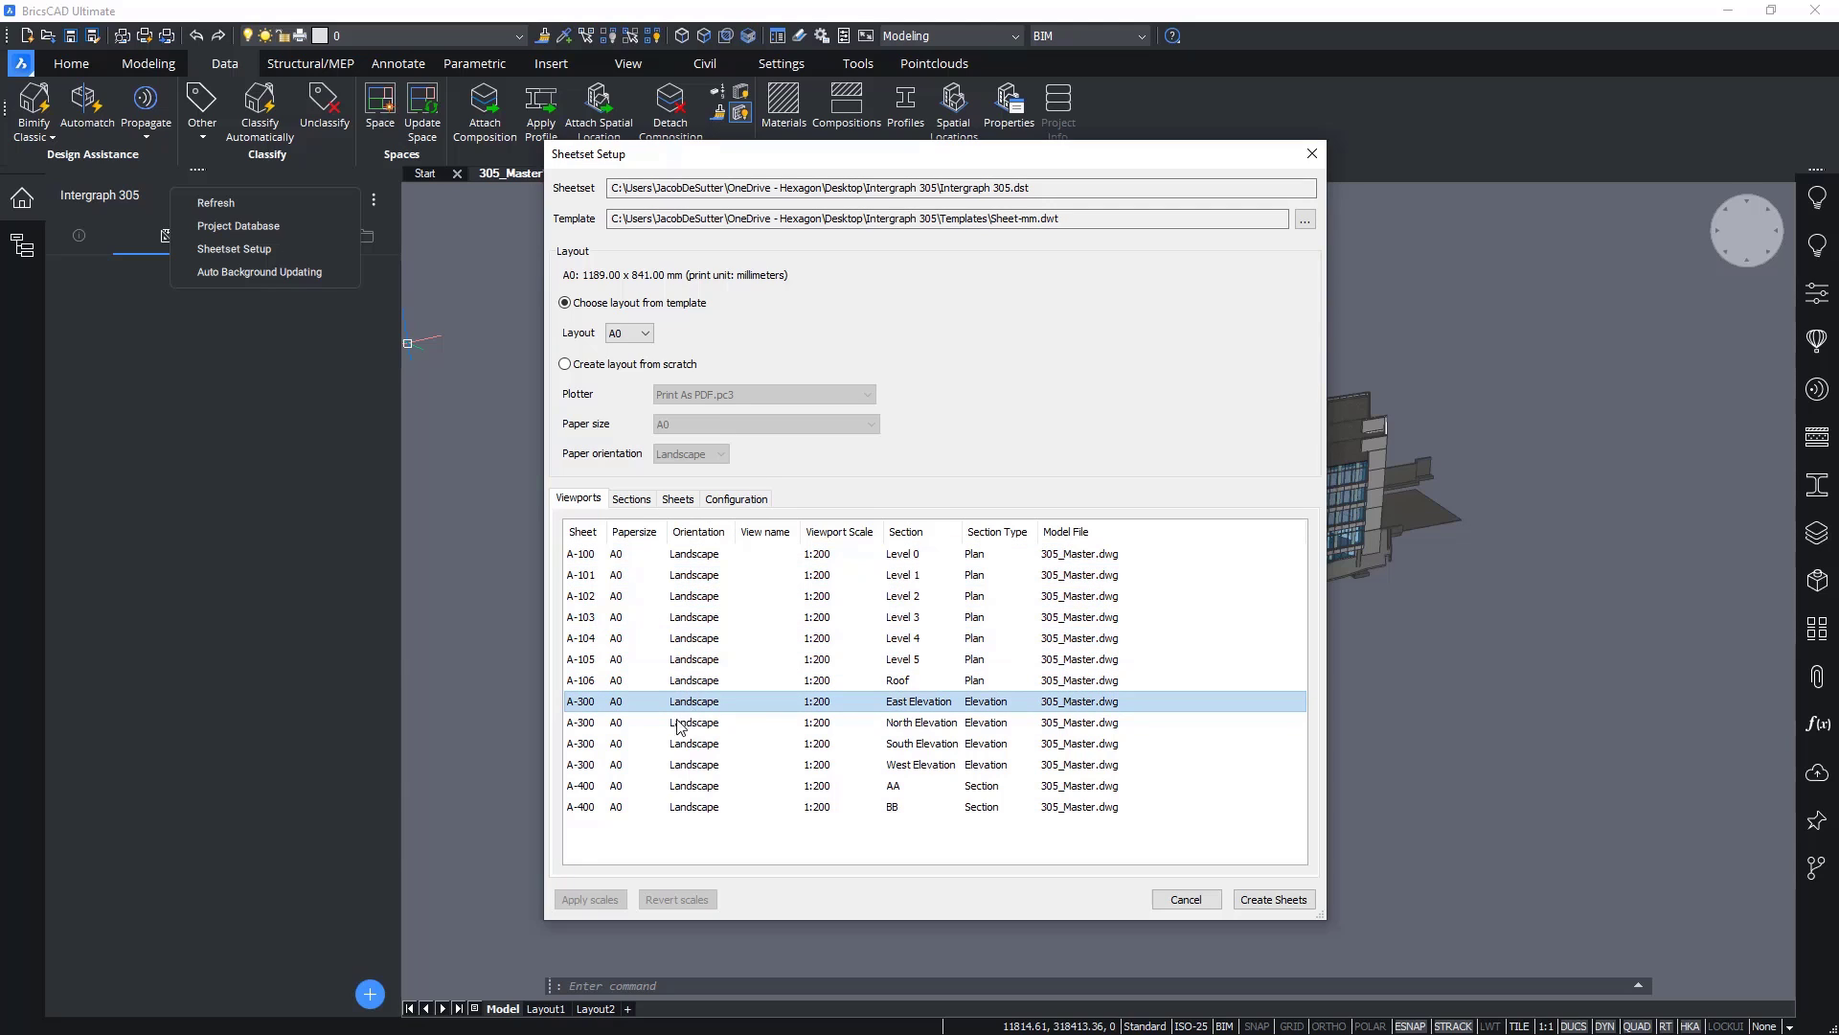
Step: Include the Level 0 section in the sheet set alongside the other levels, elevations and sections
left_click(694, 785)
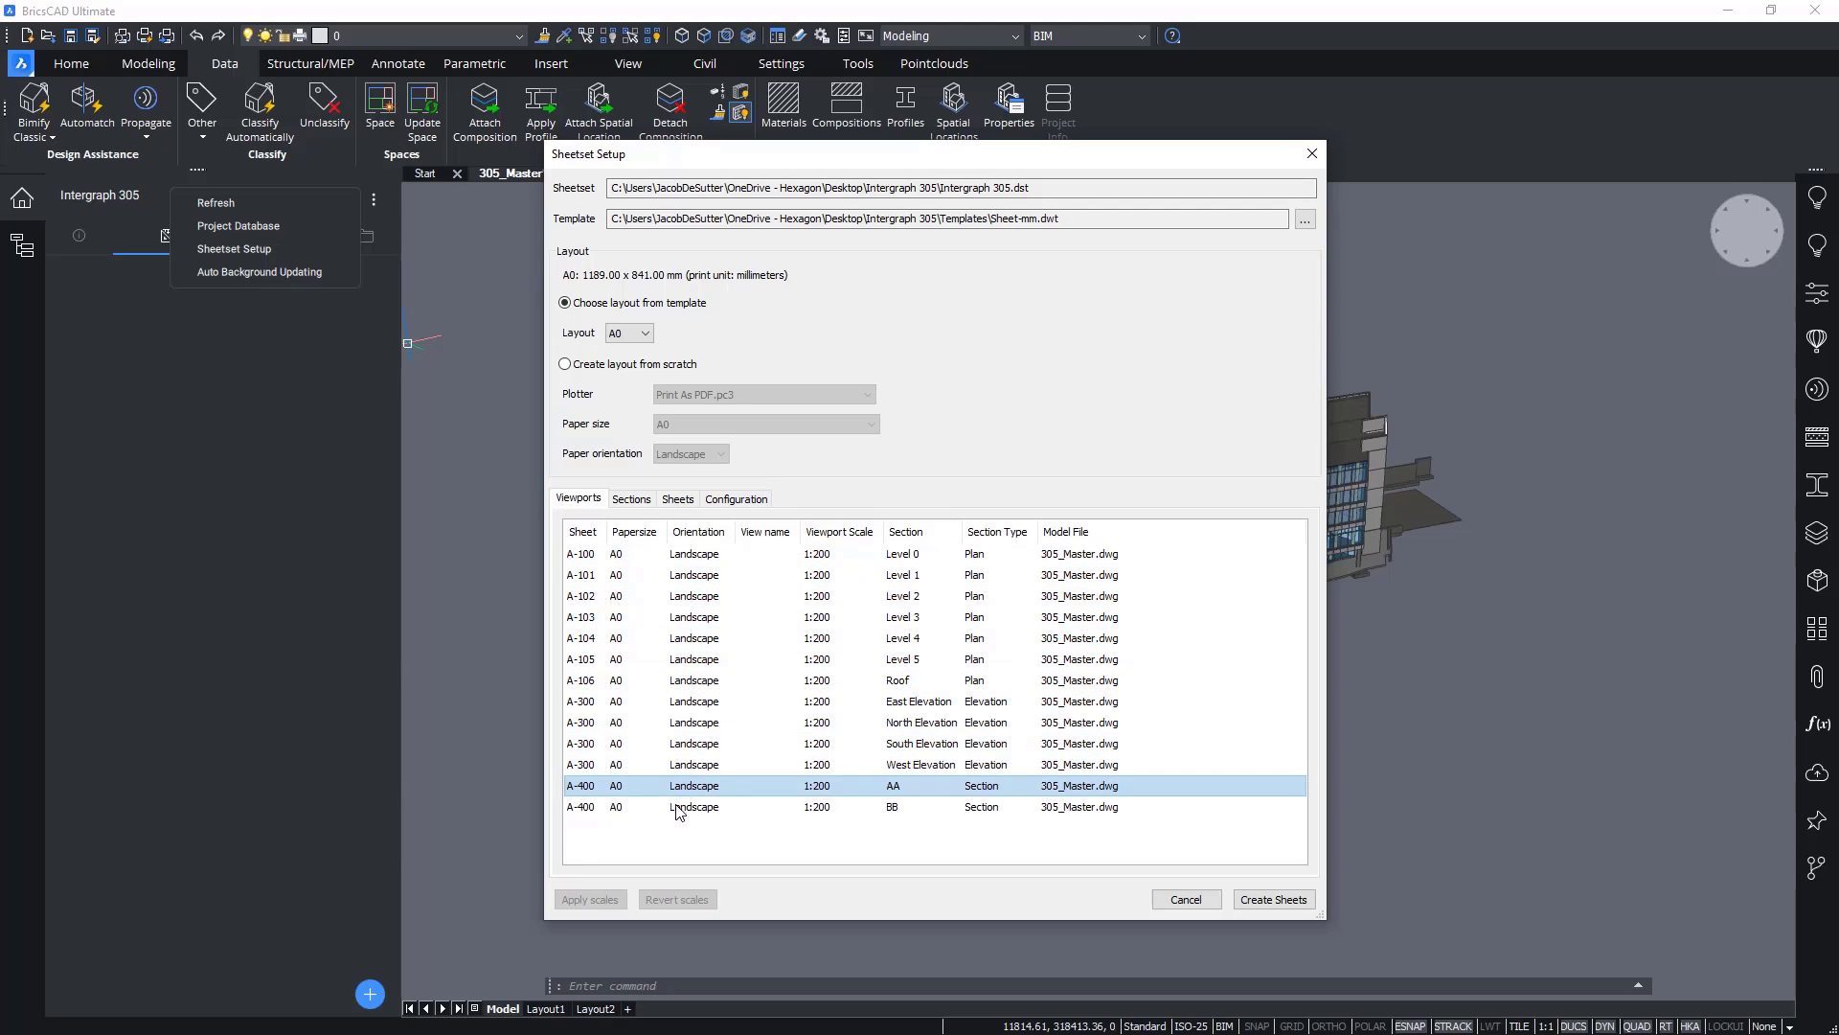
left_click(680, 833)
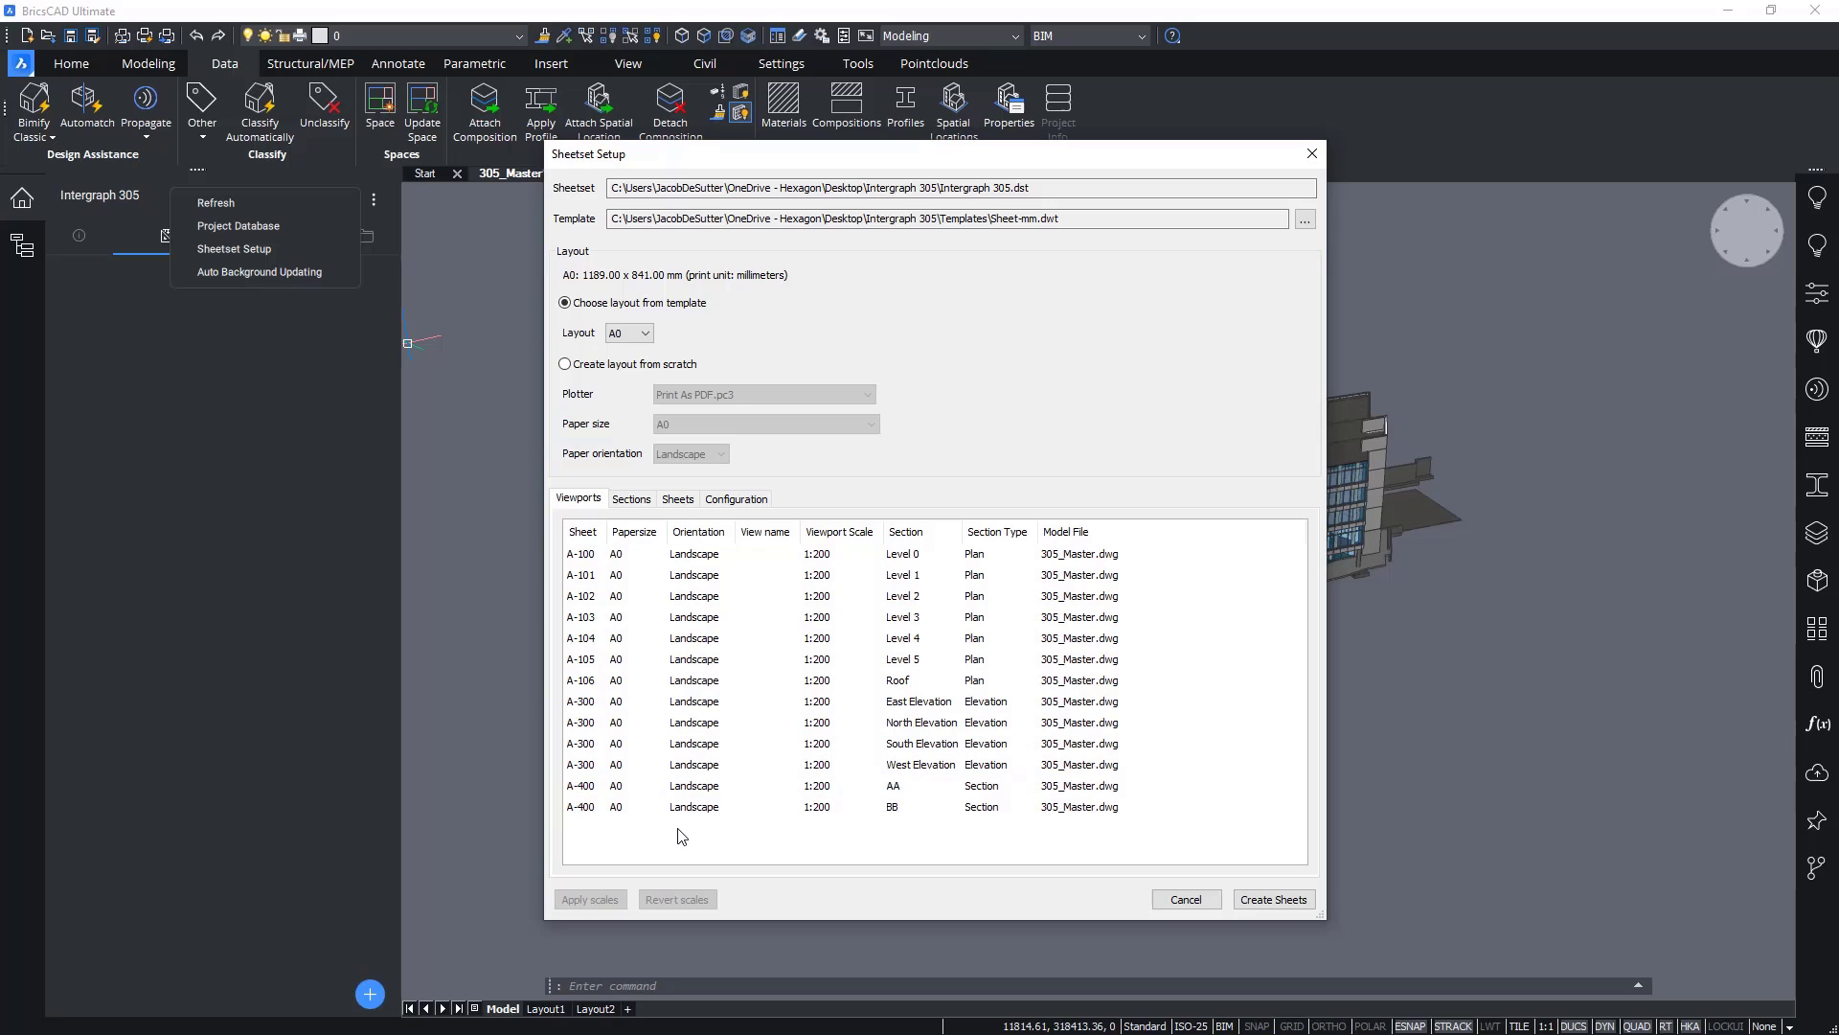
mouse_move(708, 849)
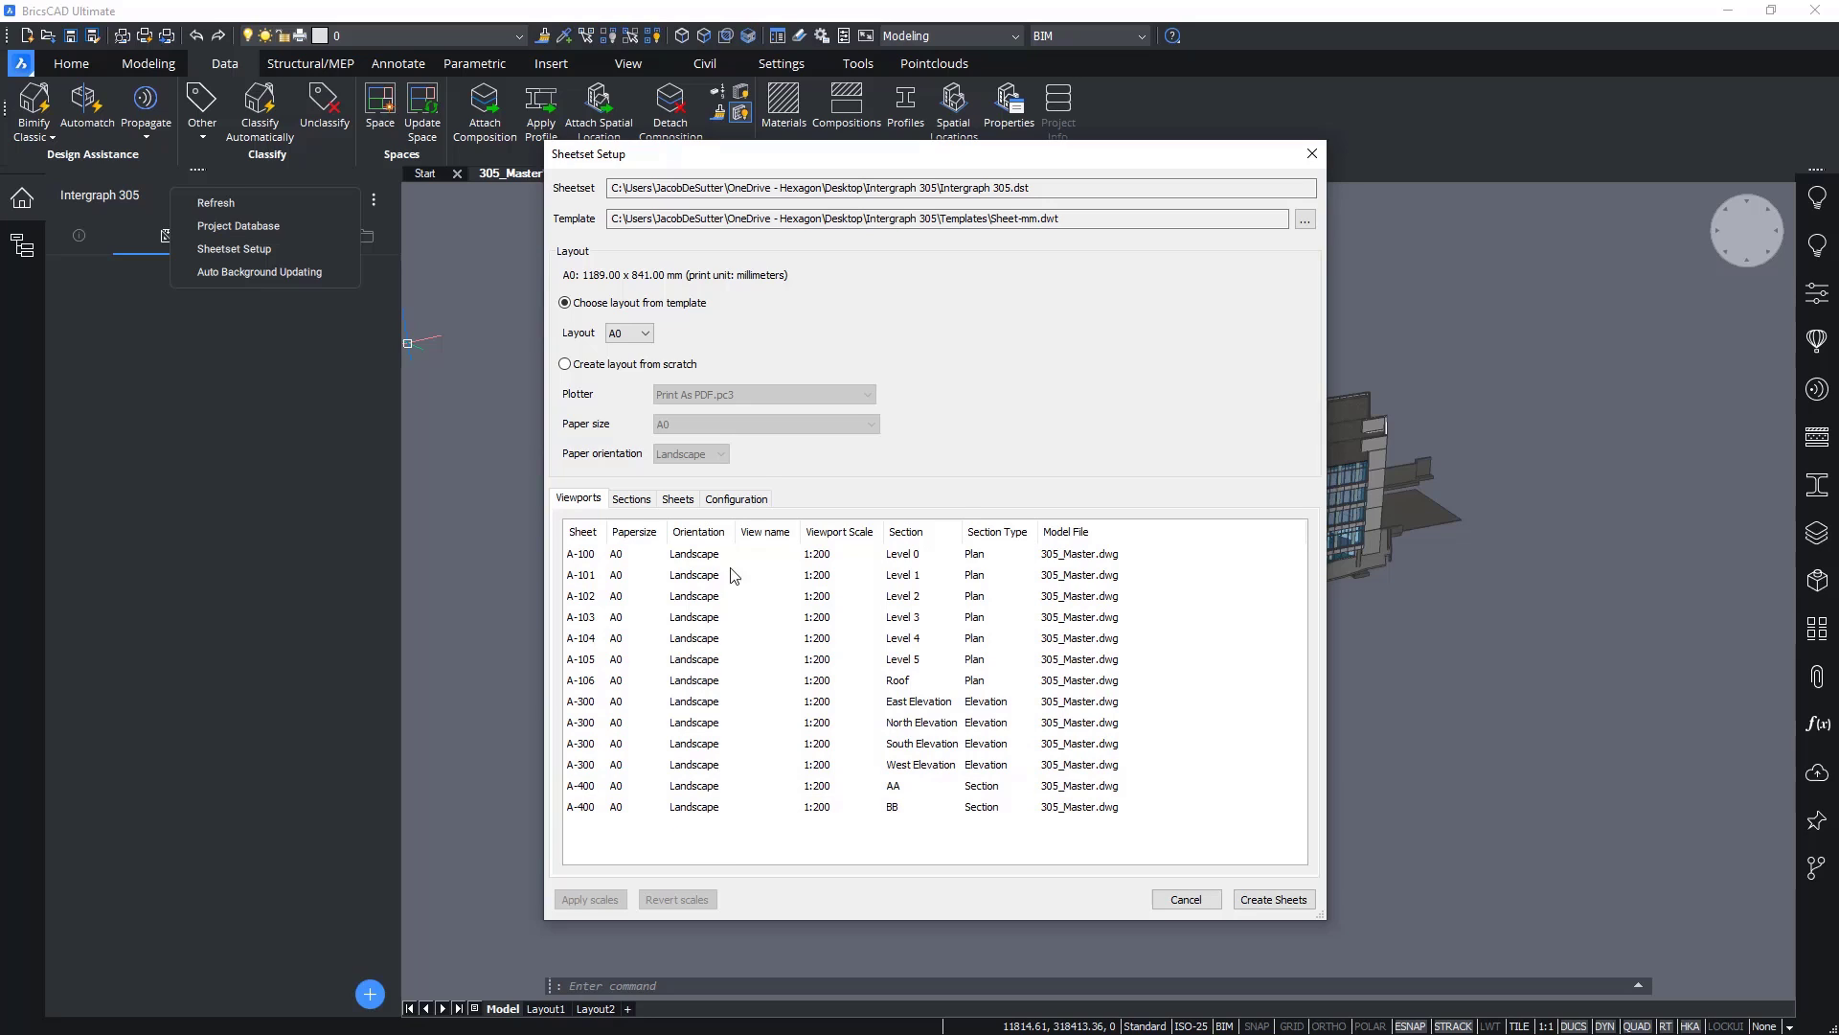
left_click(630, 498)
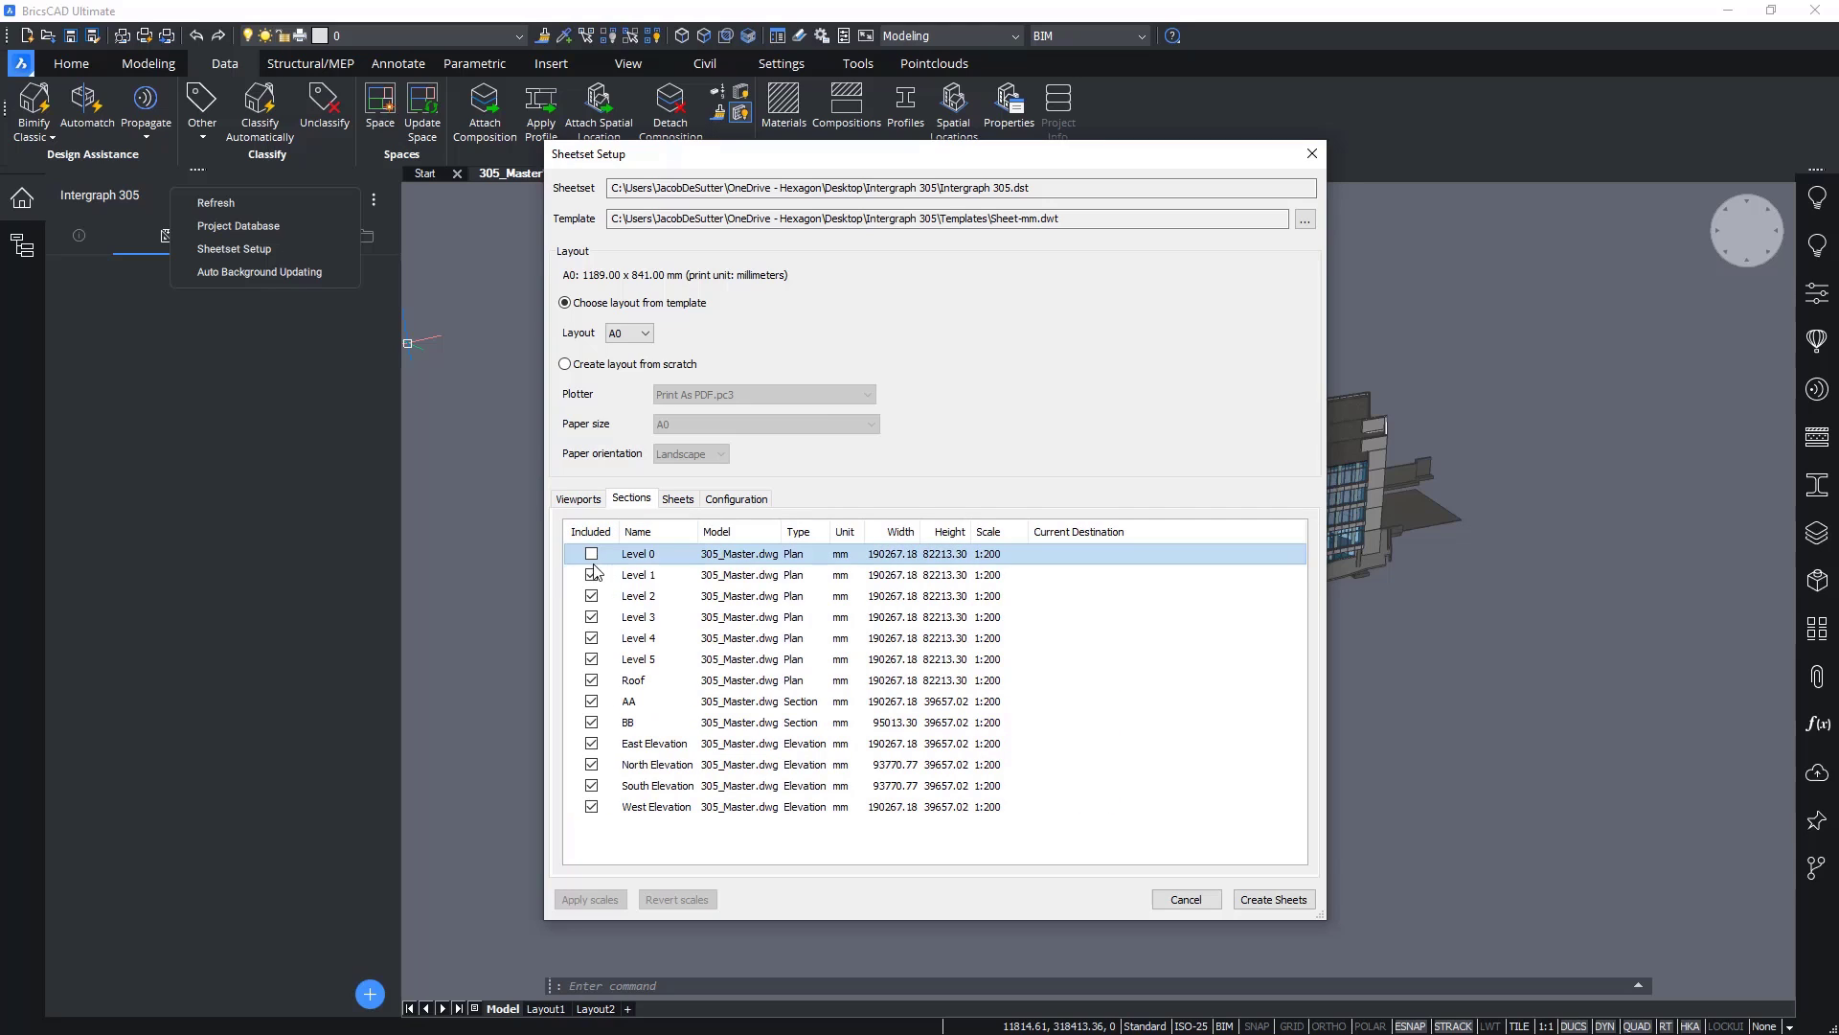
left_click(592, 573)
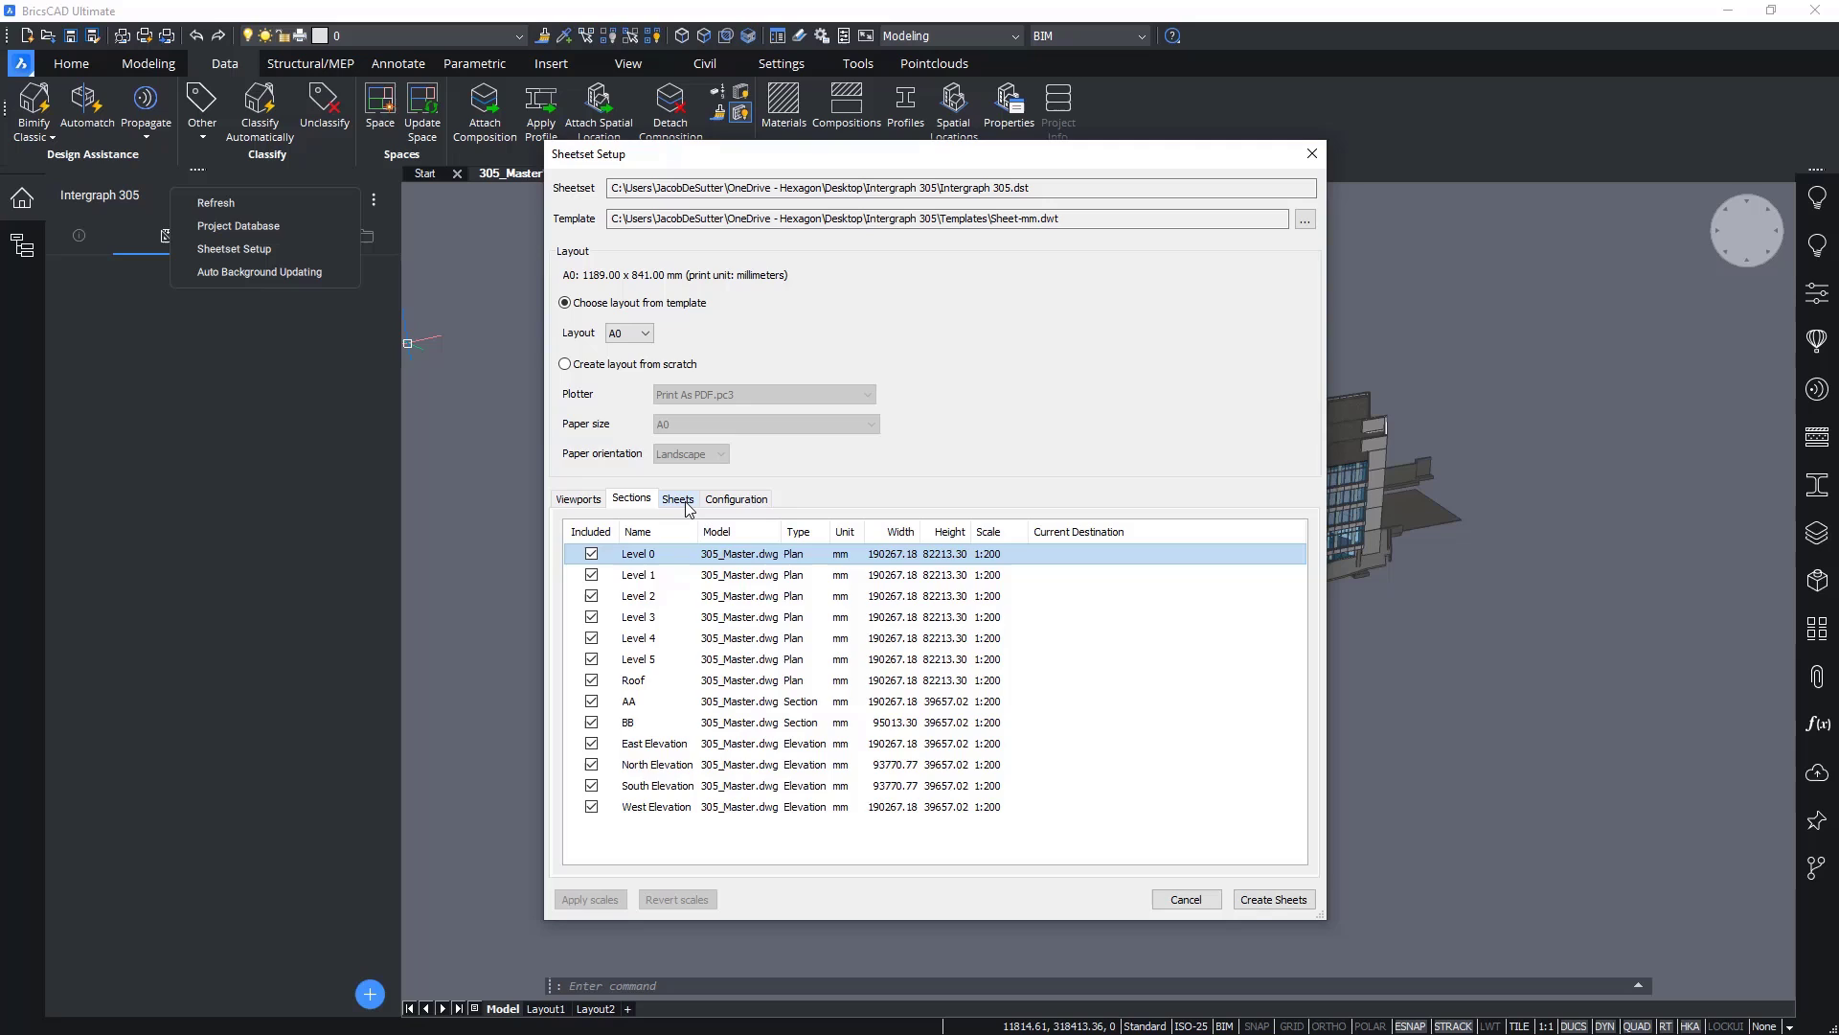
Step: Preview the layouts of sheets A-100, A-101, A-105, A-300 and A-400
left_click(679, 498)
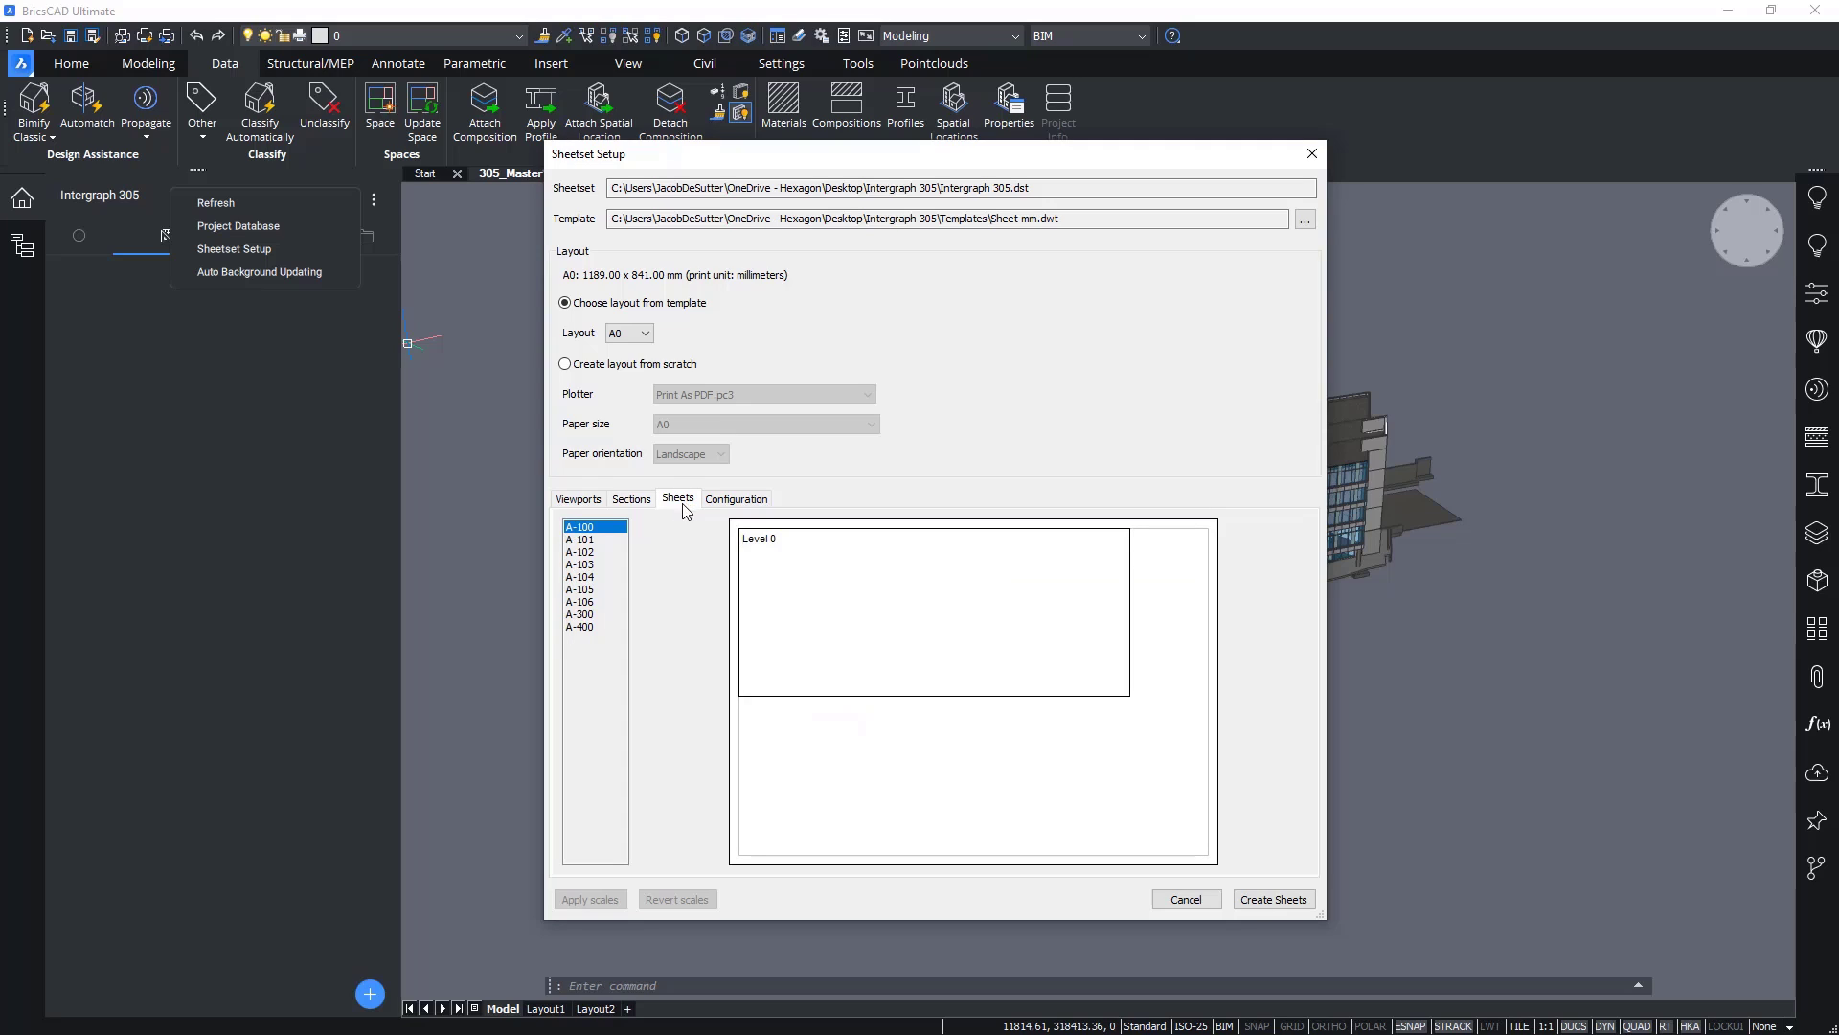
left_click(580, 540)
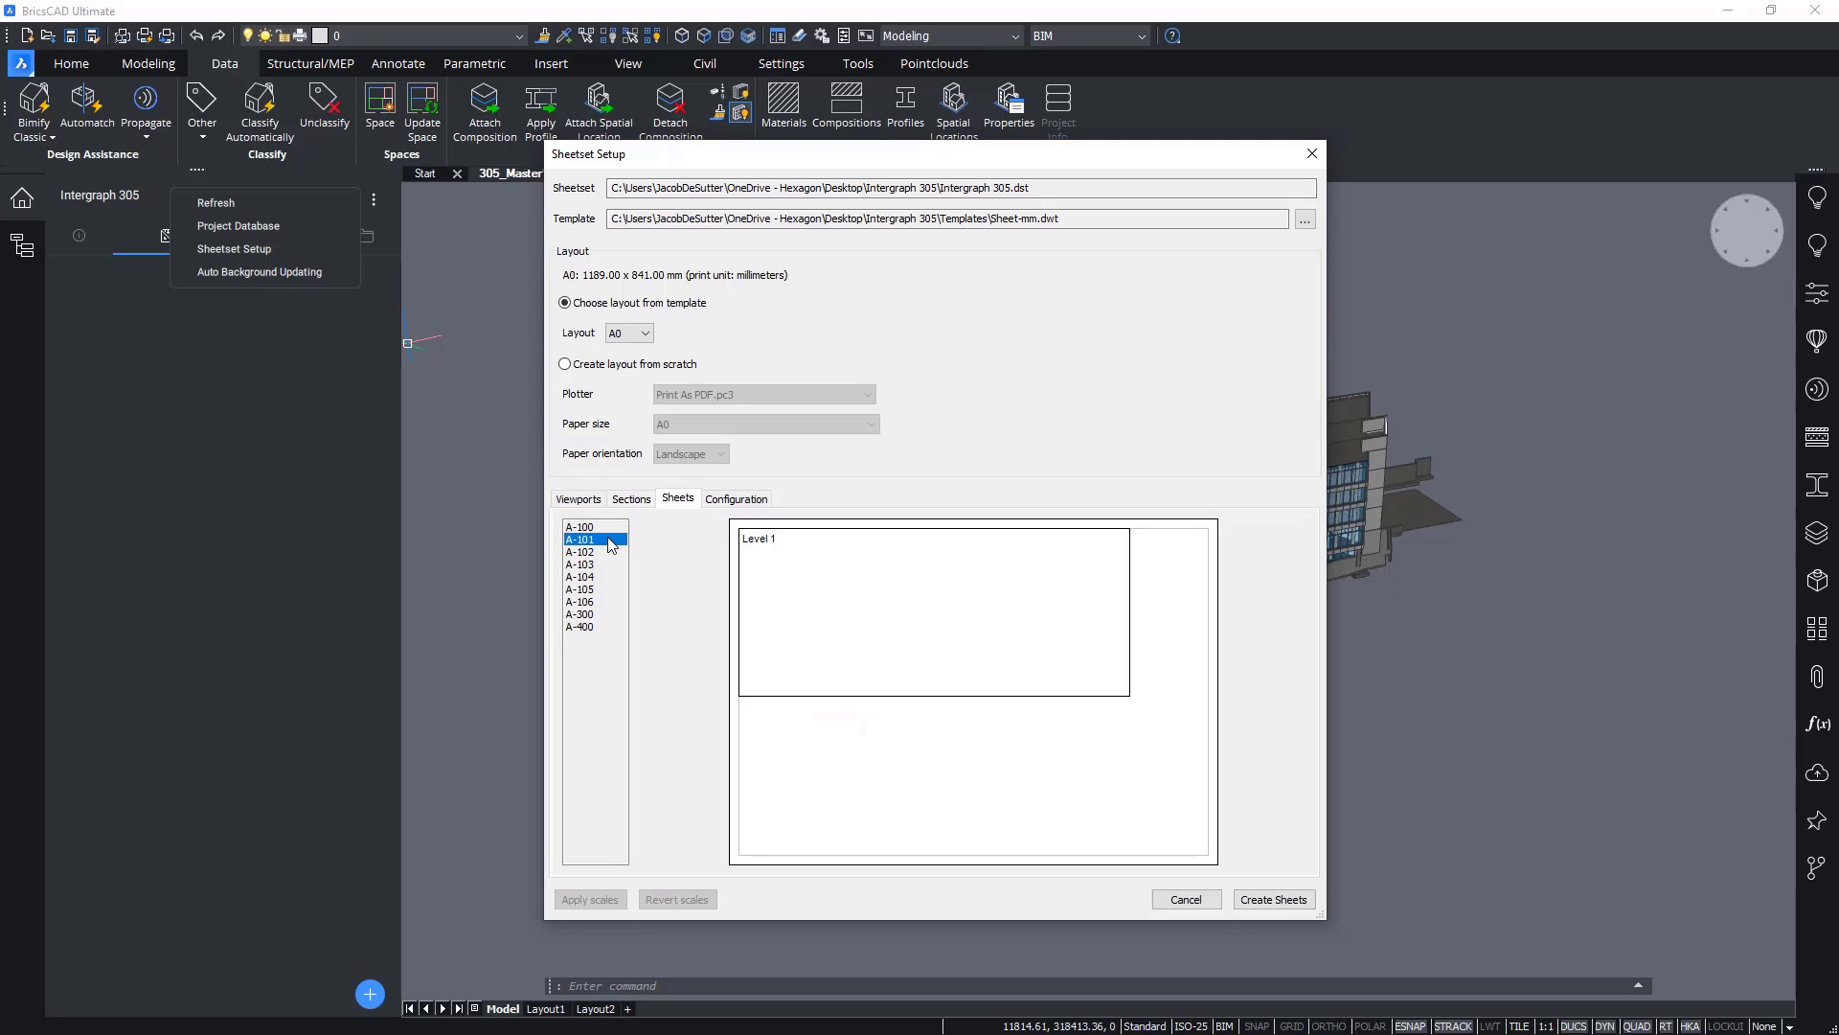
left_click(579, 588)
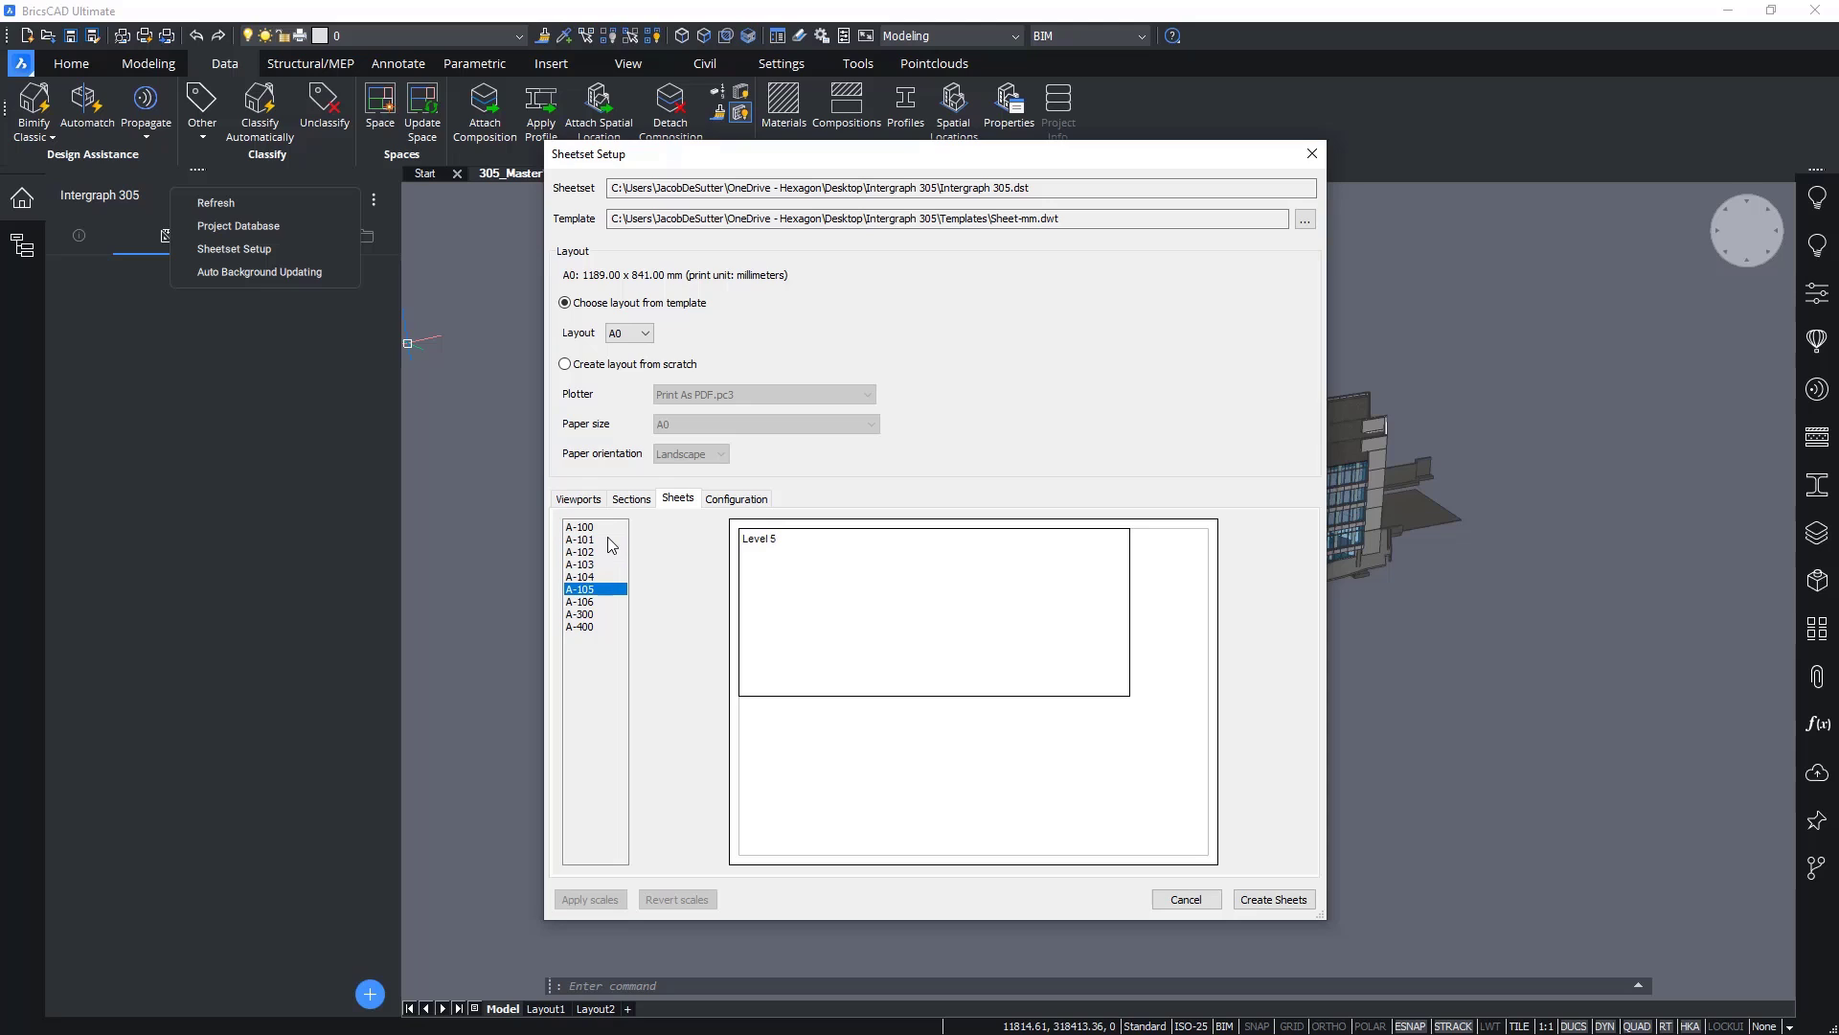
left_click(579, 613)
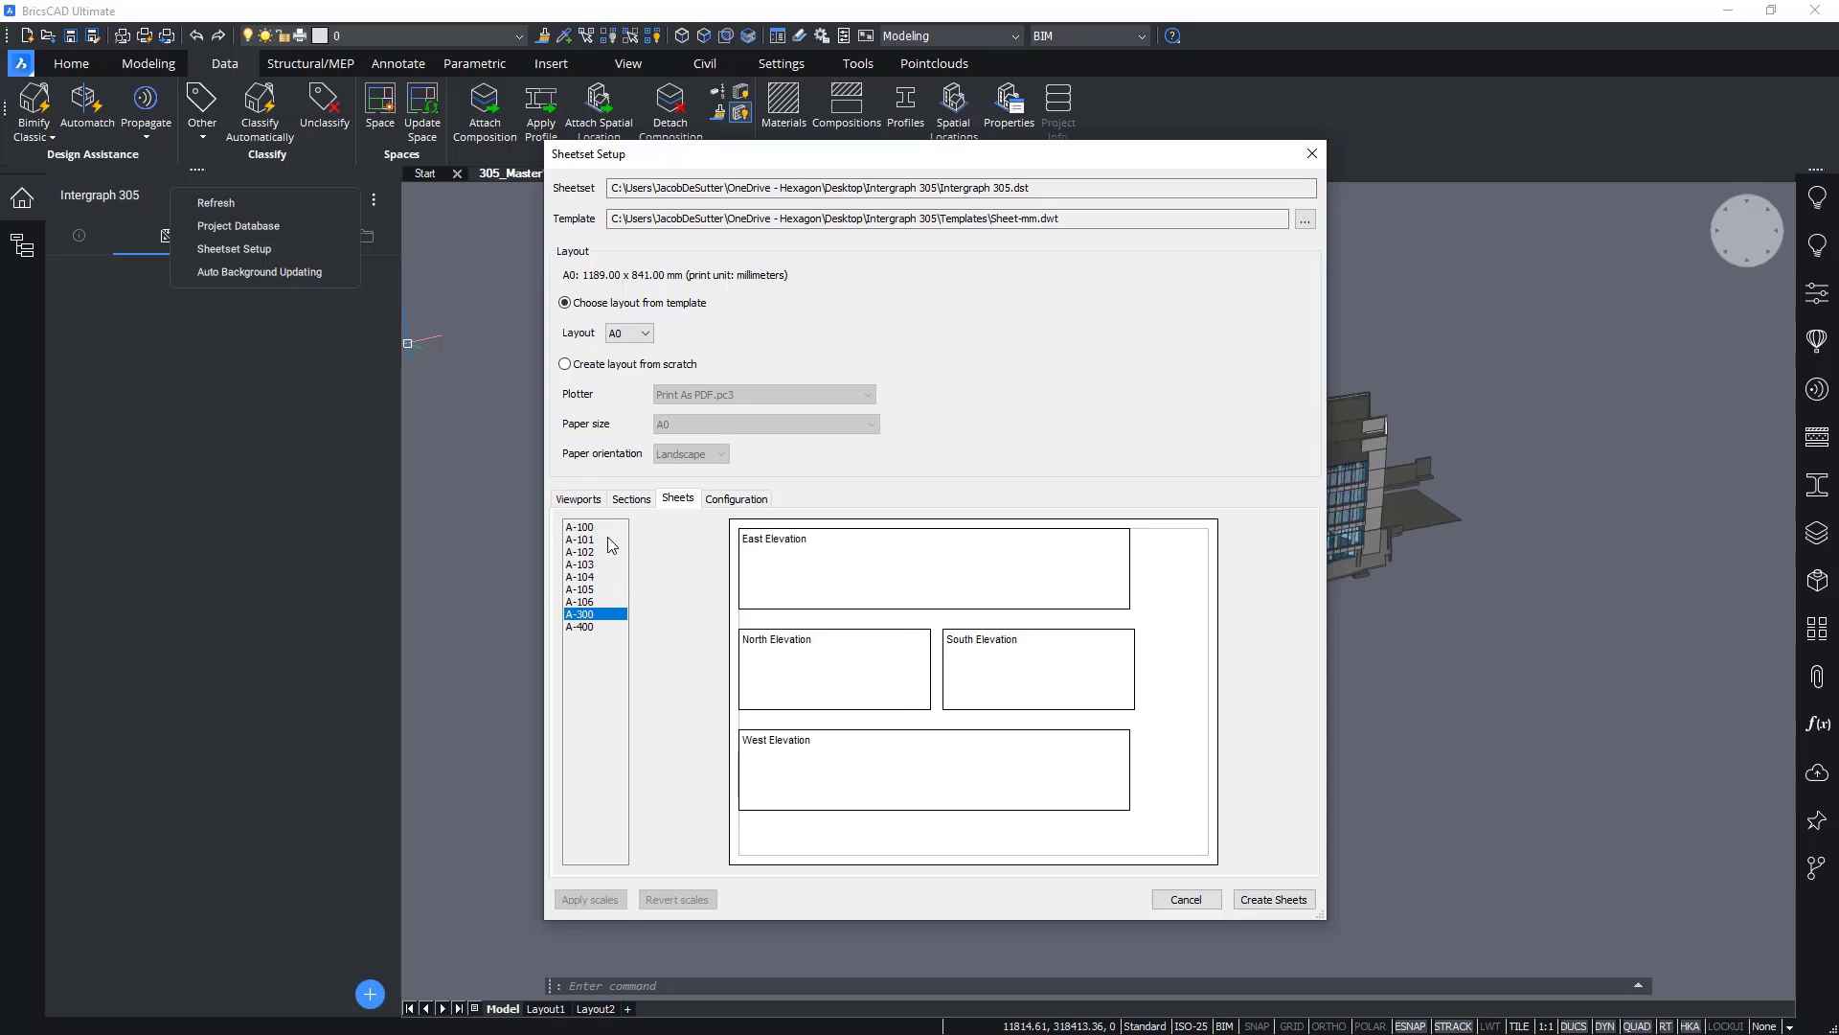
left_click(578, 627)
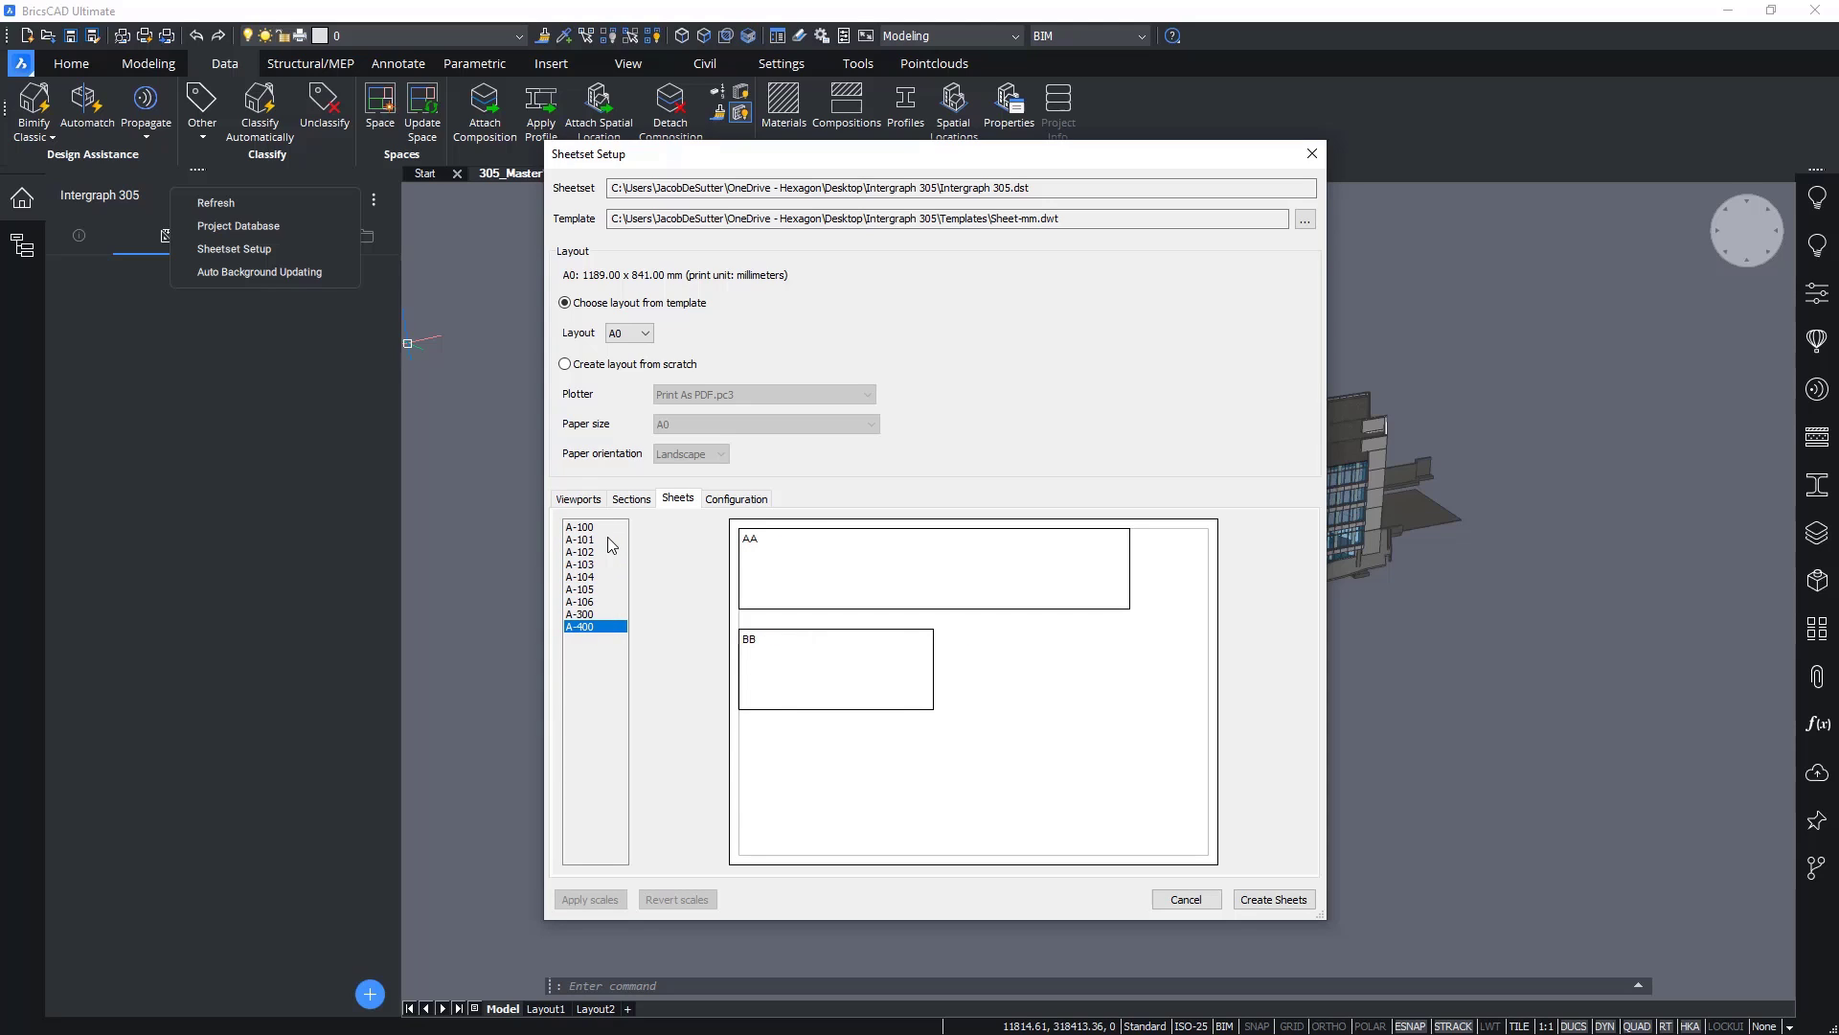
left_click(579, 525)
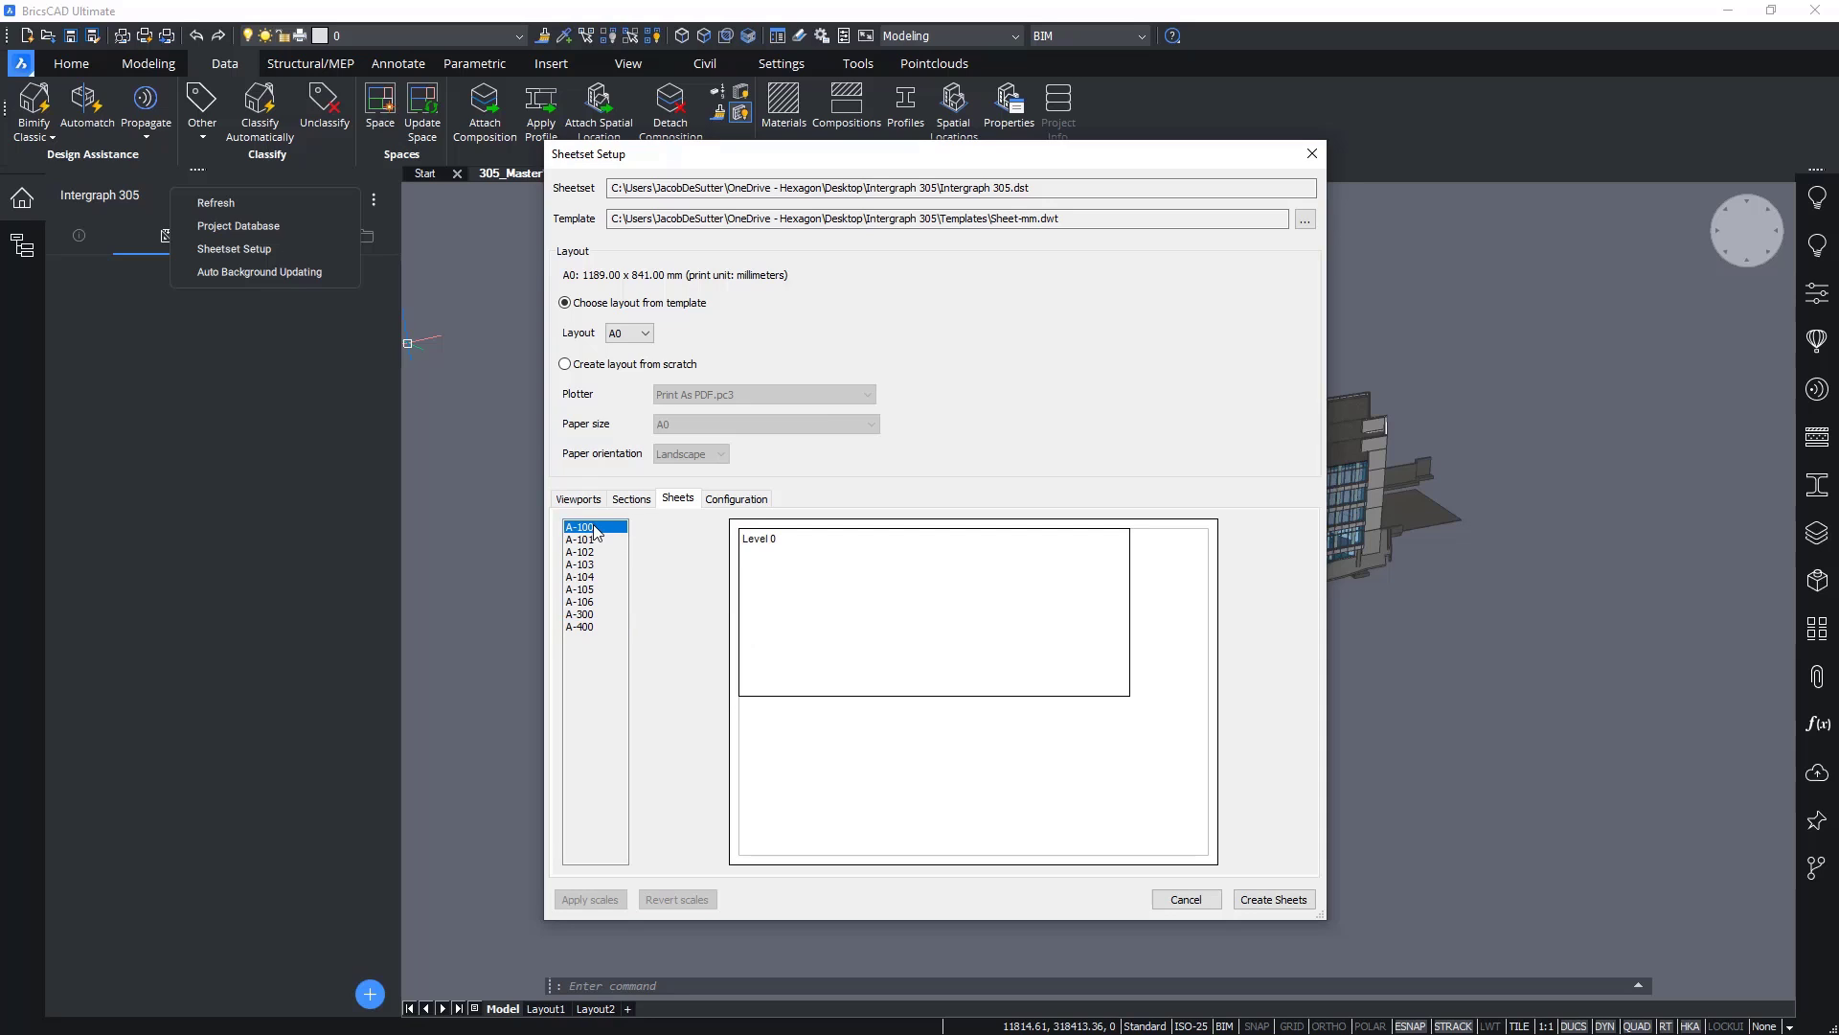
left_click(577, 498)
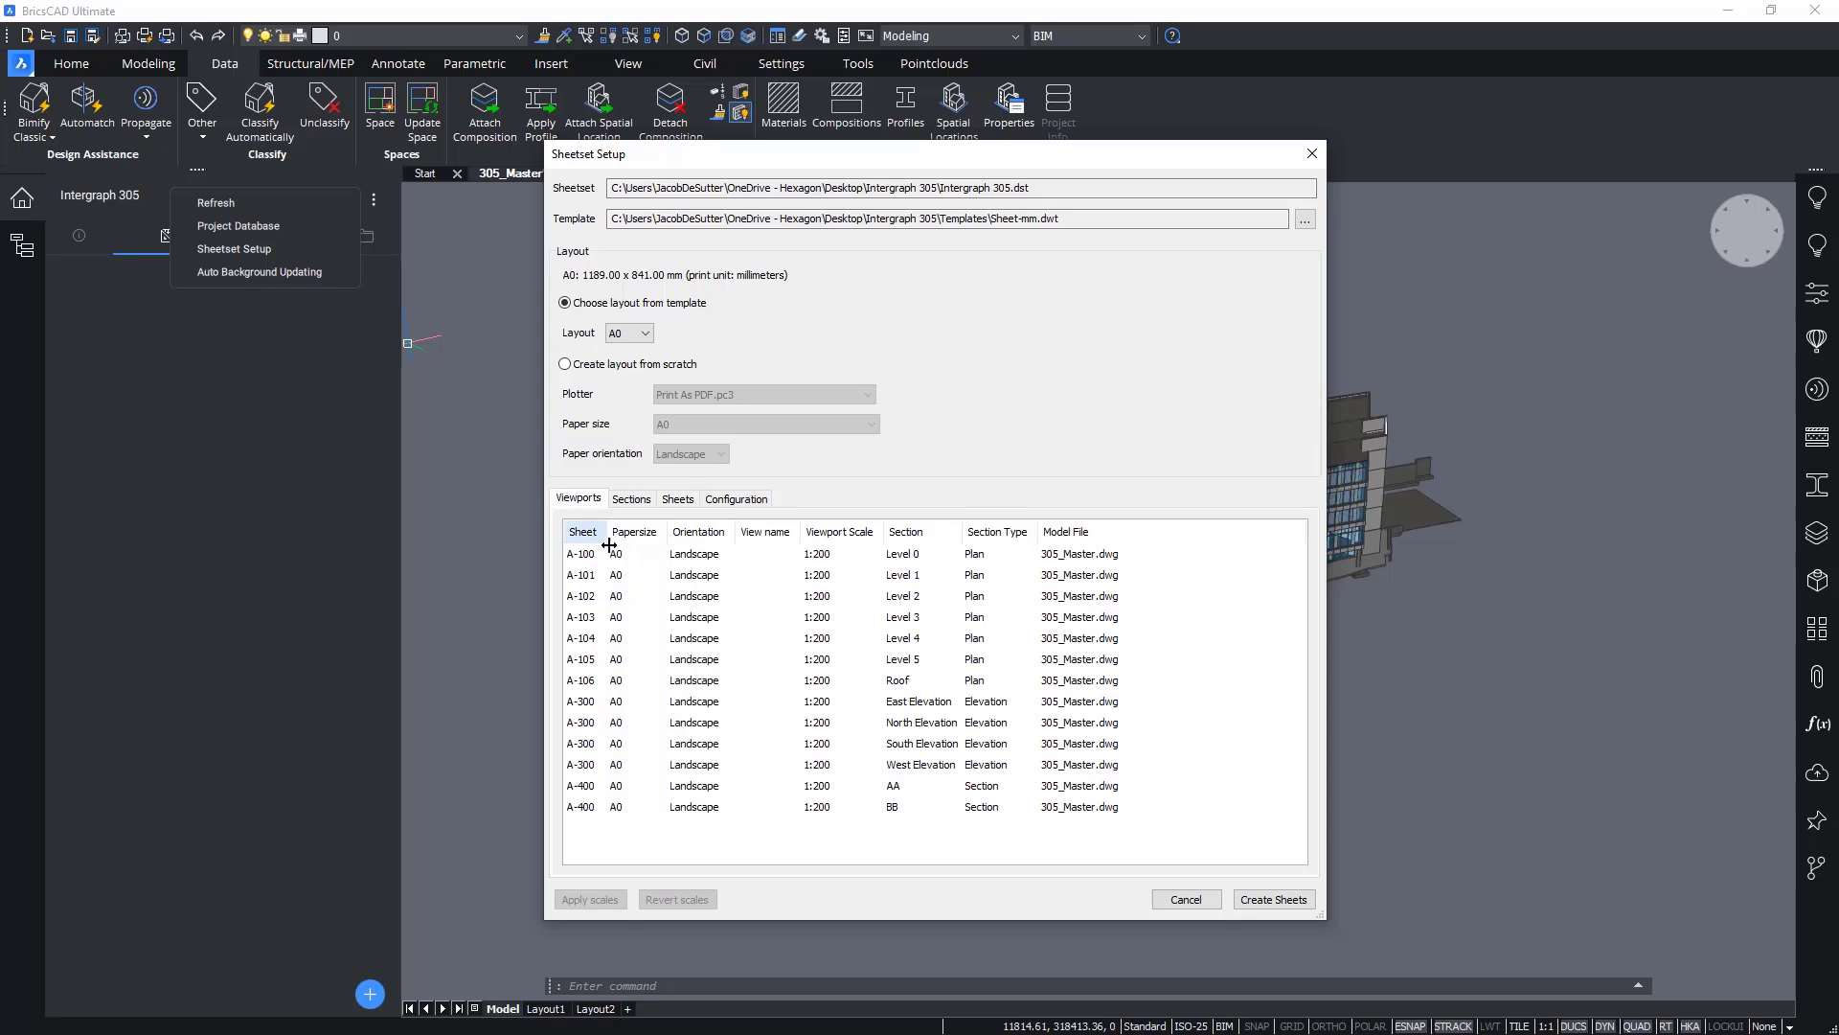
Step: Set Level 0's viewport to 1:500 and place Level 1 on sheet A-100 with it
left_click(874, 552)
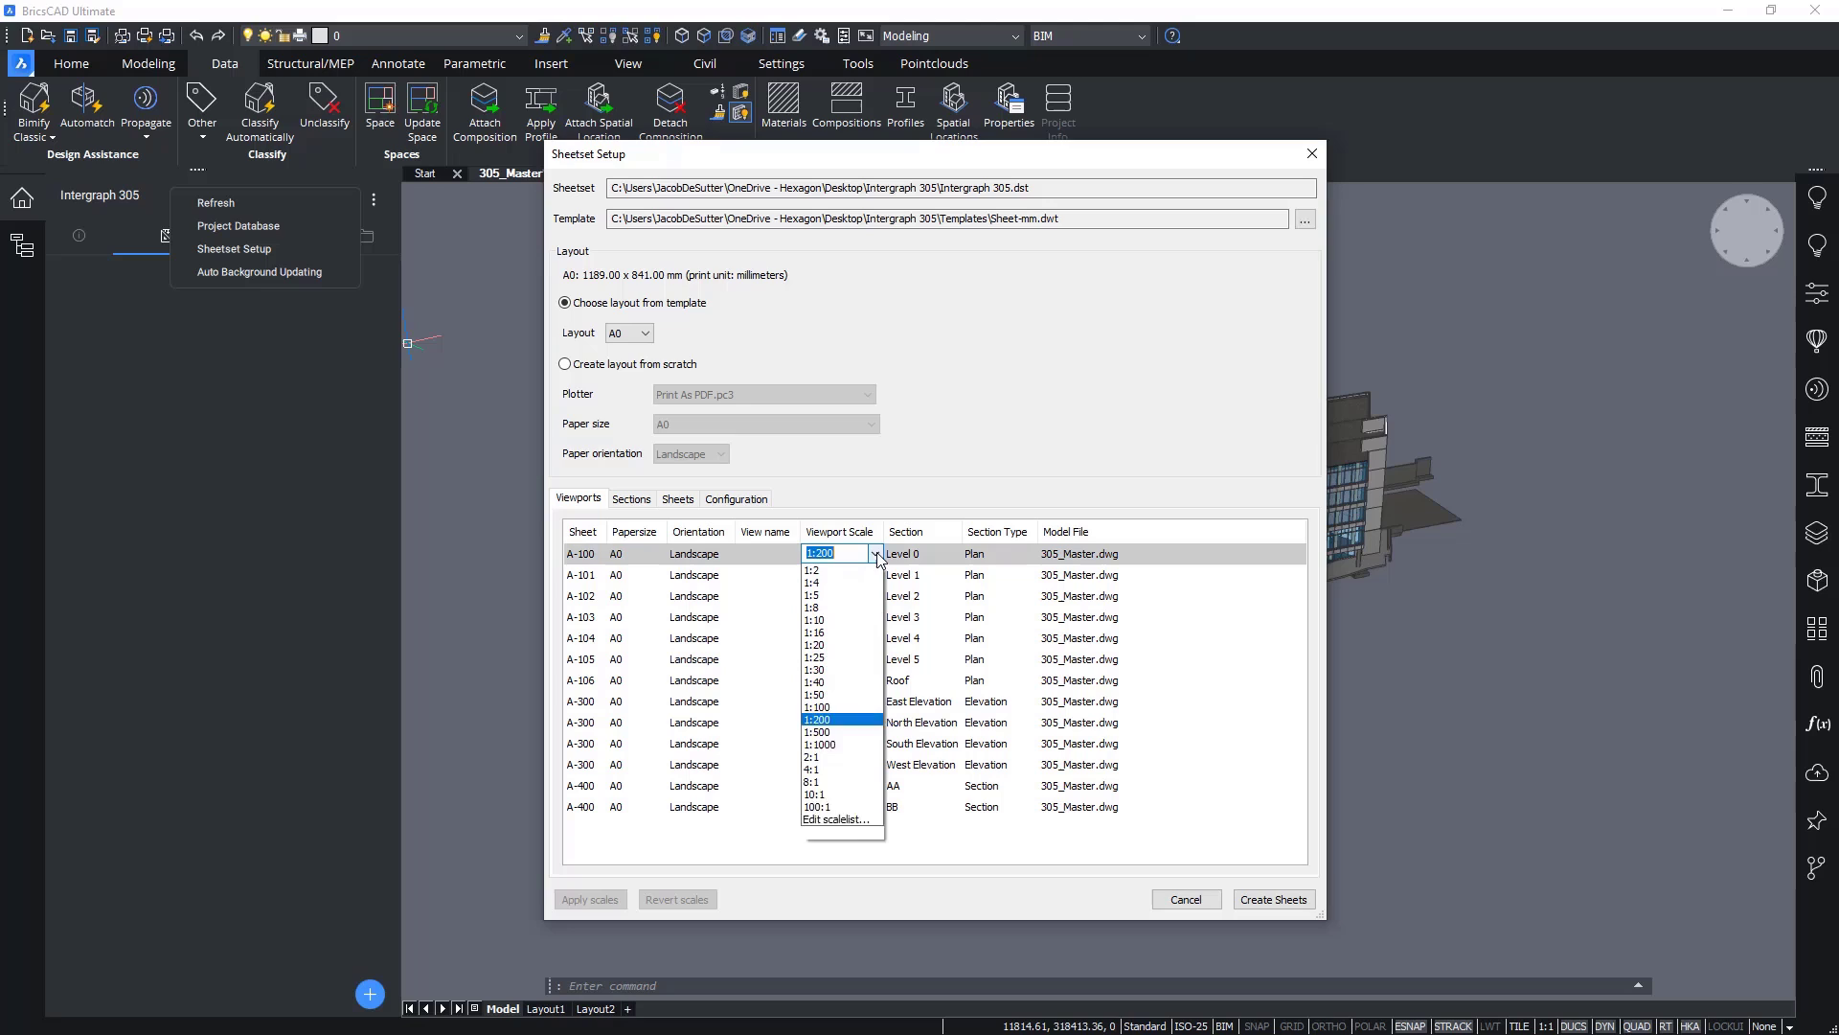
left_click(822, 719)
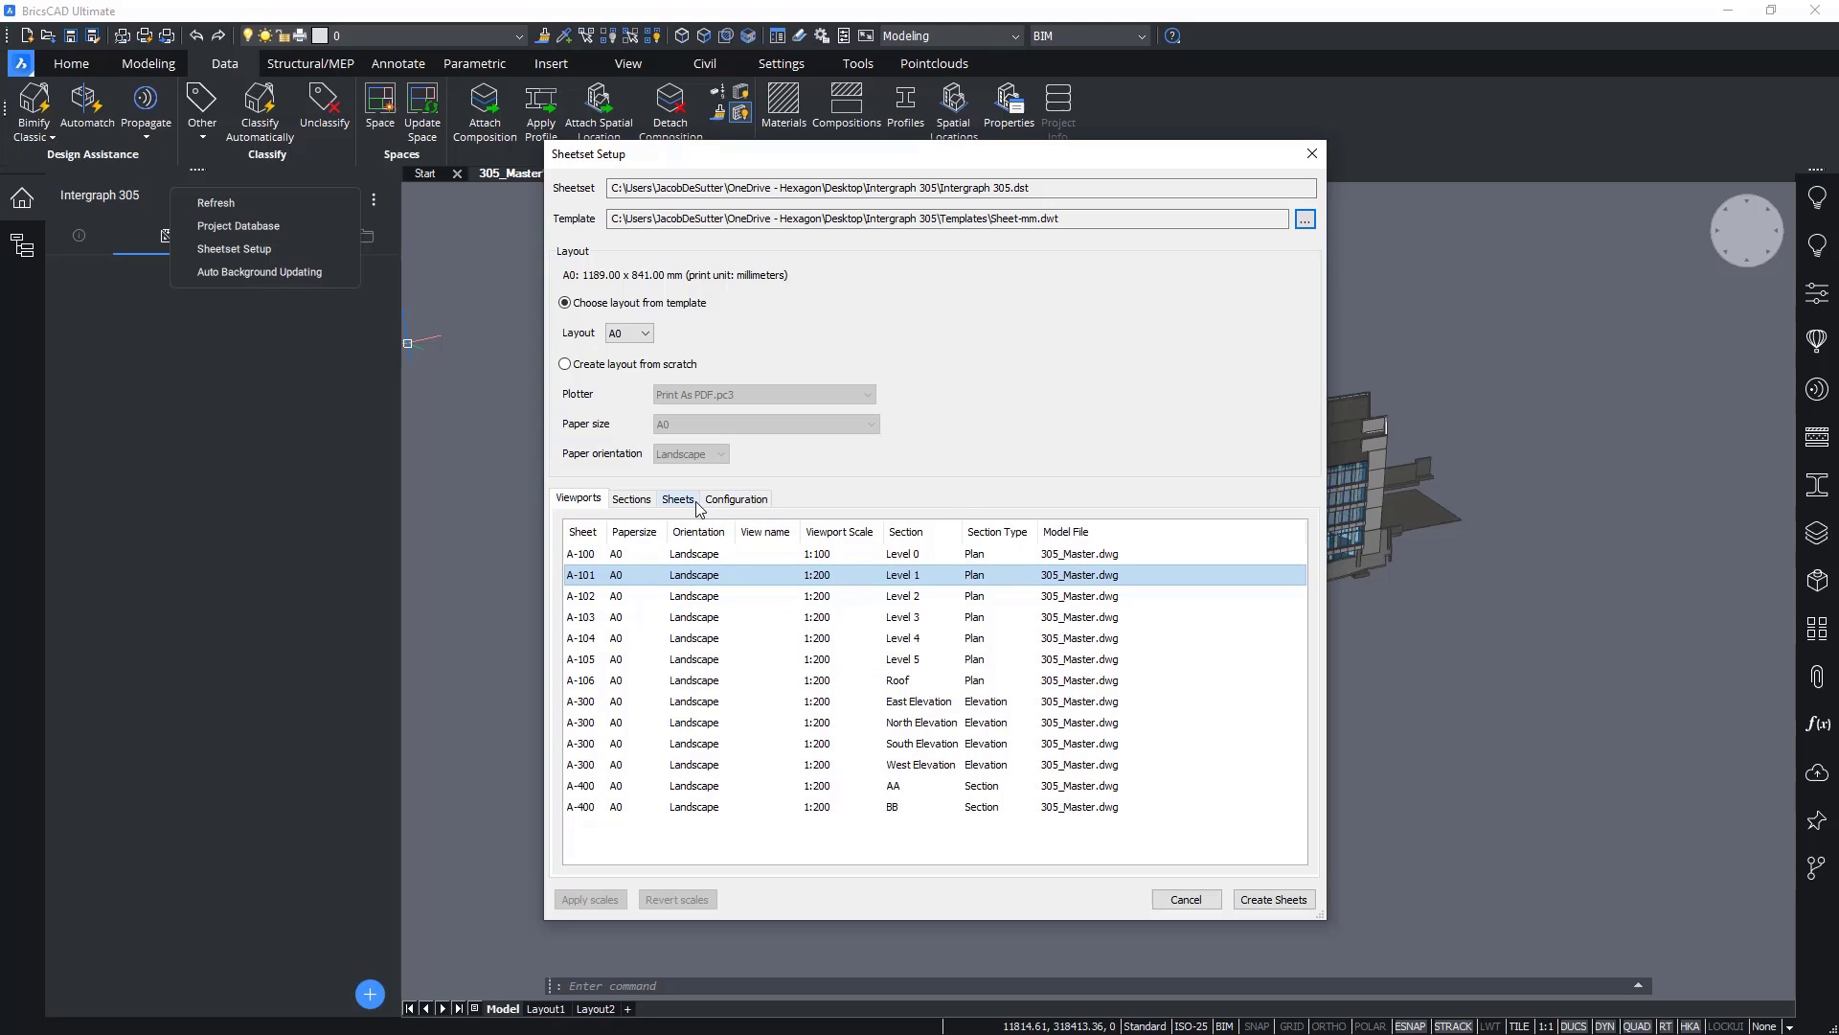
left_click(676, 498)
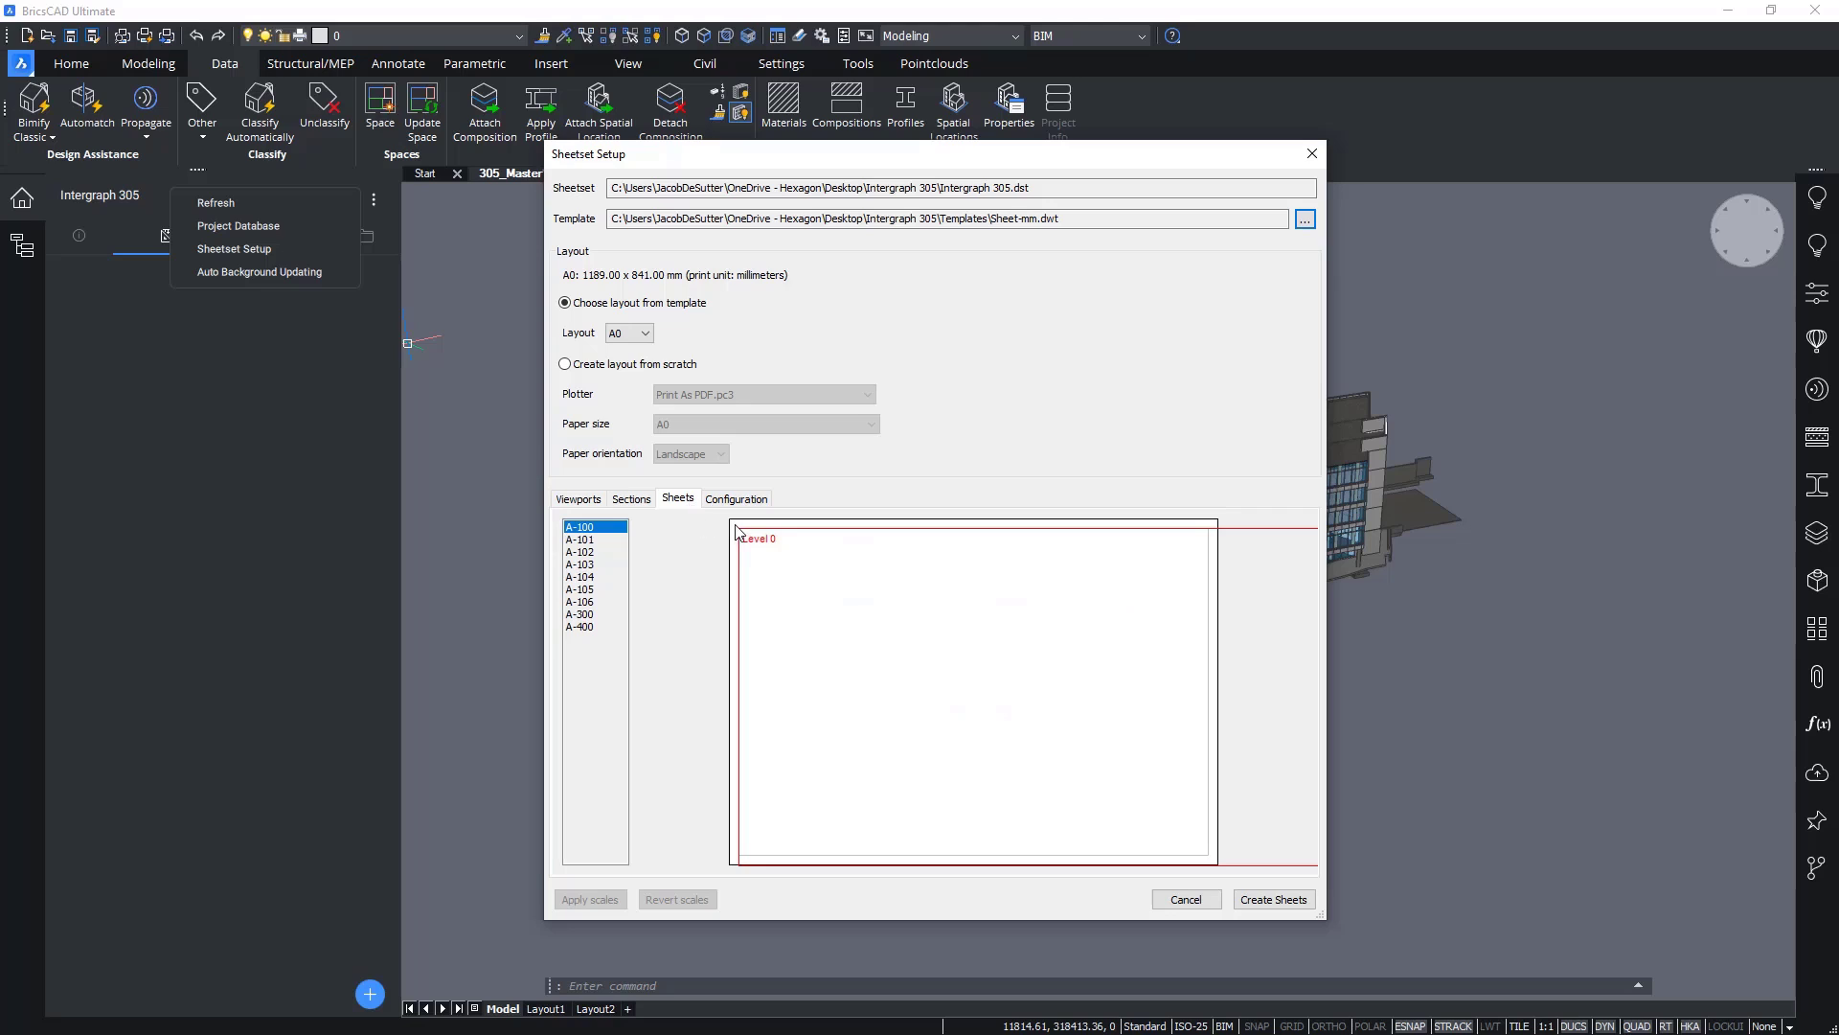
mouse_move(1311, 548)
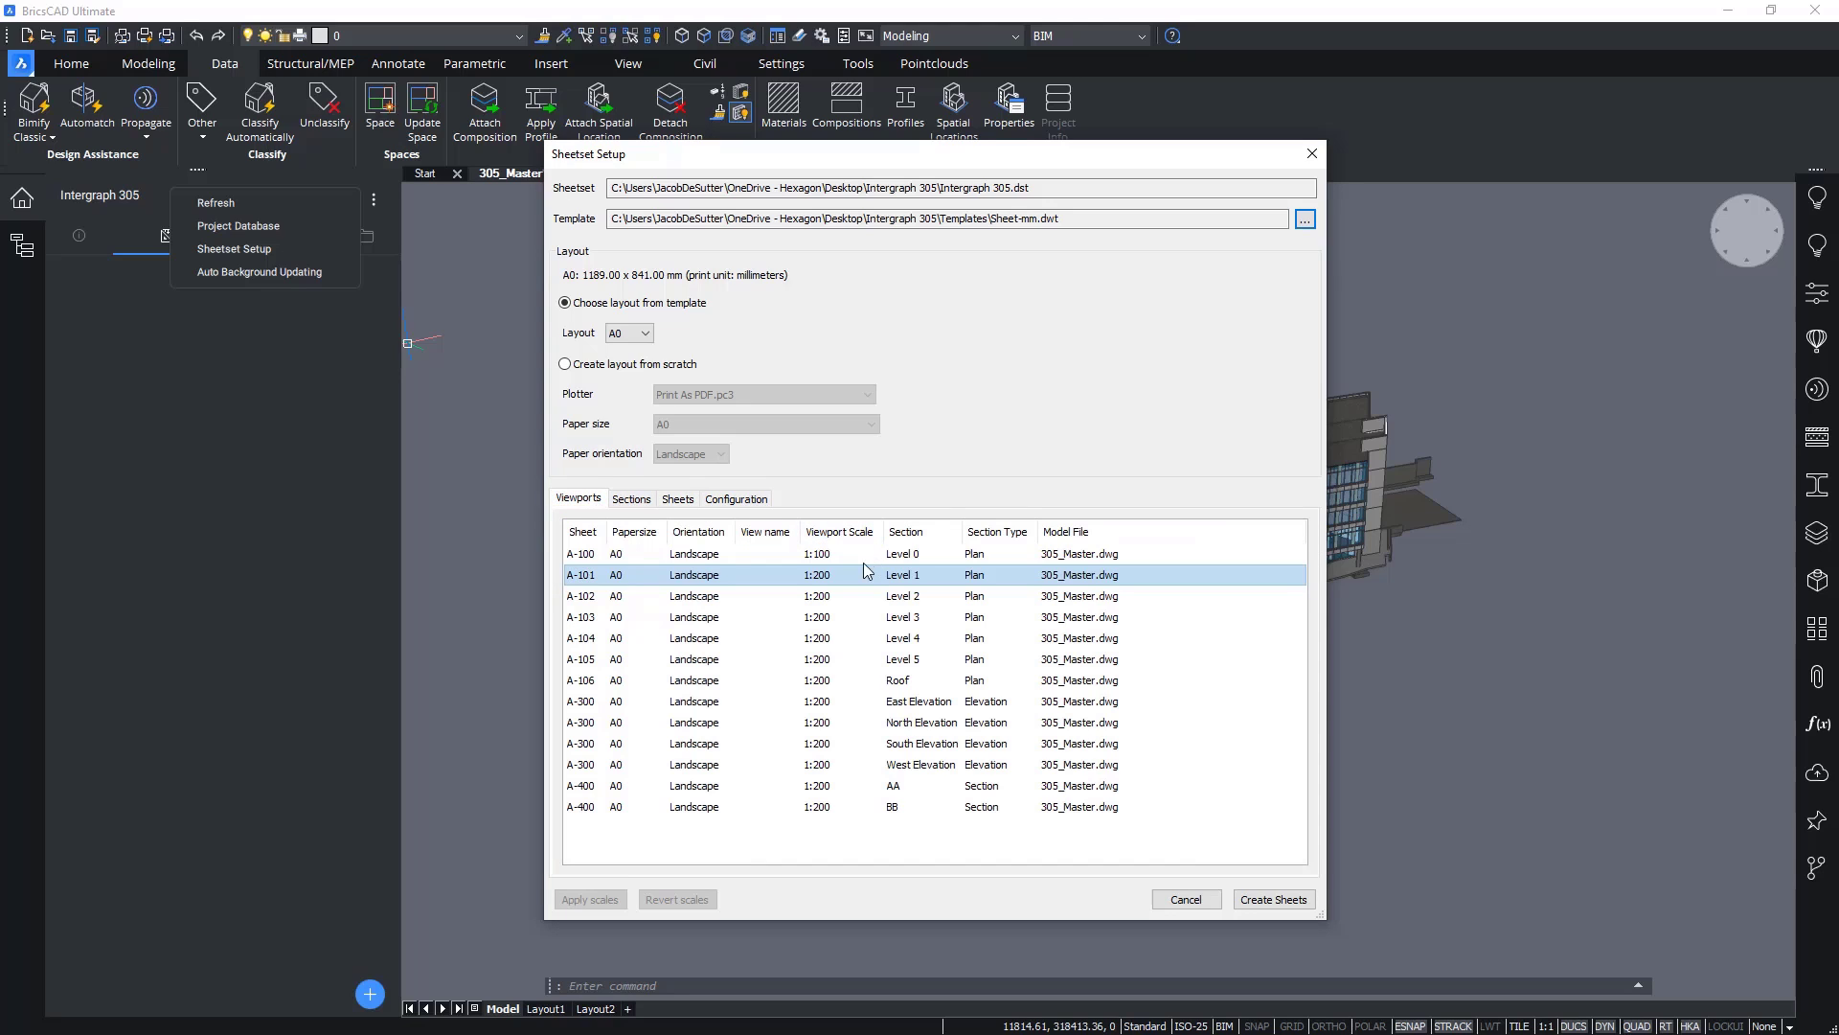
left_click(839, 552)
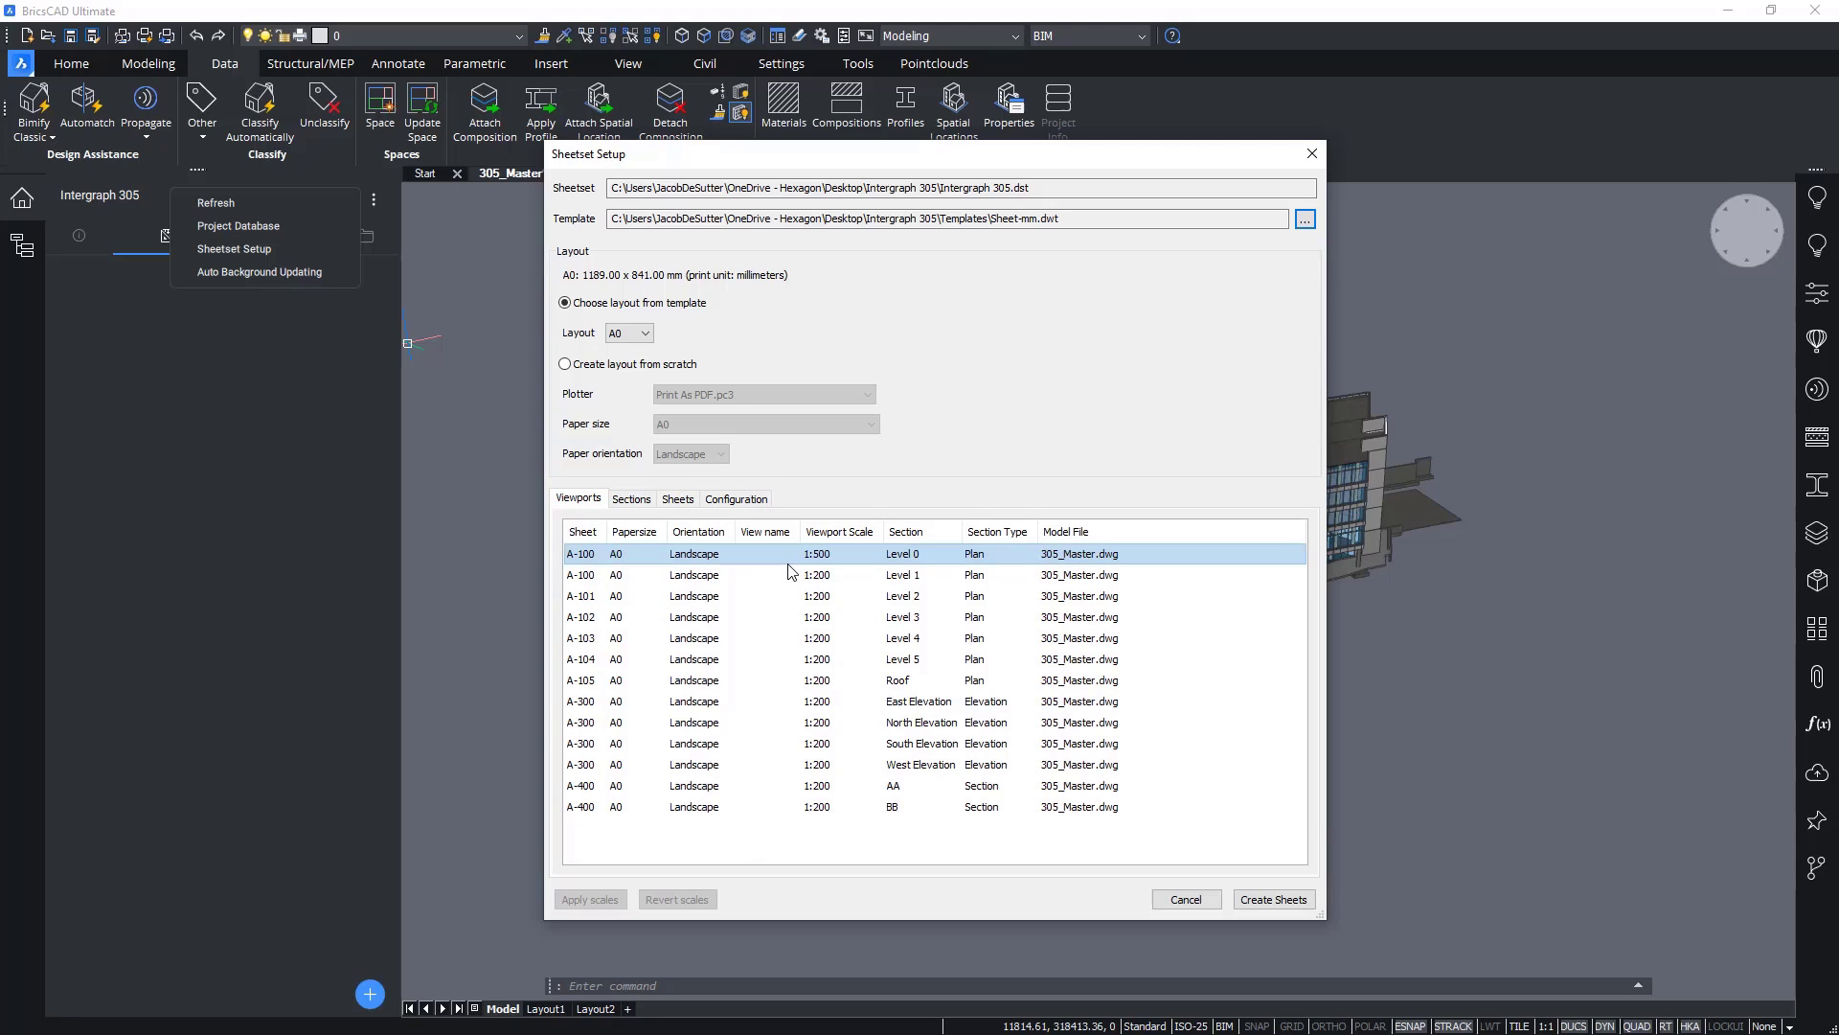
left_click(676, 498)
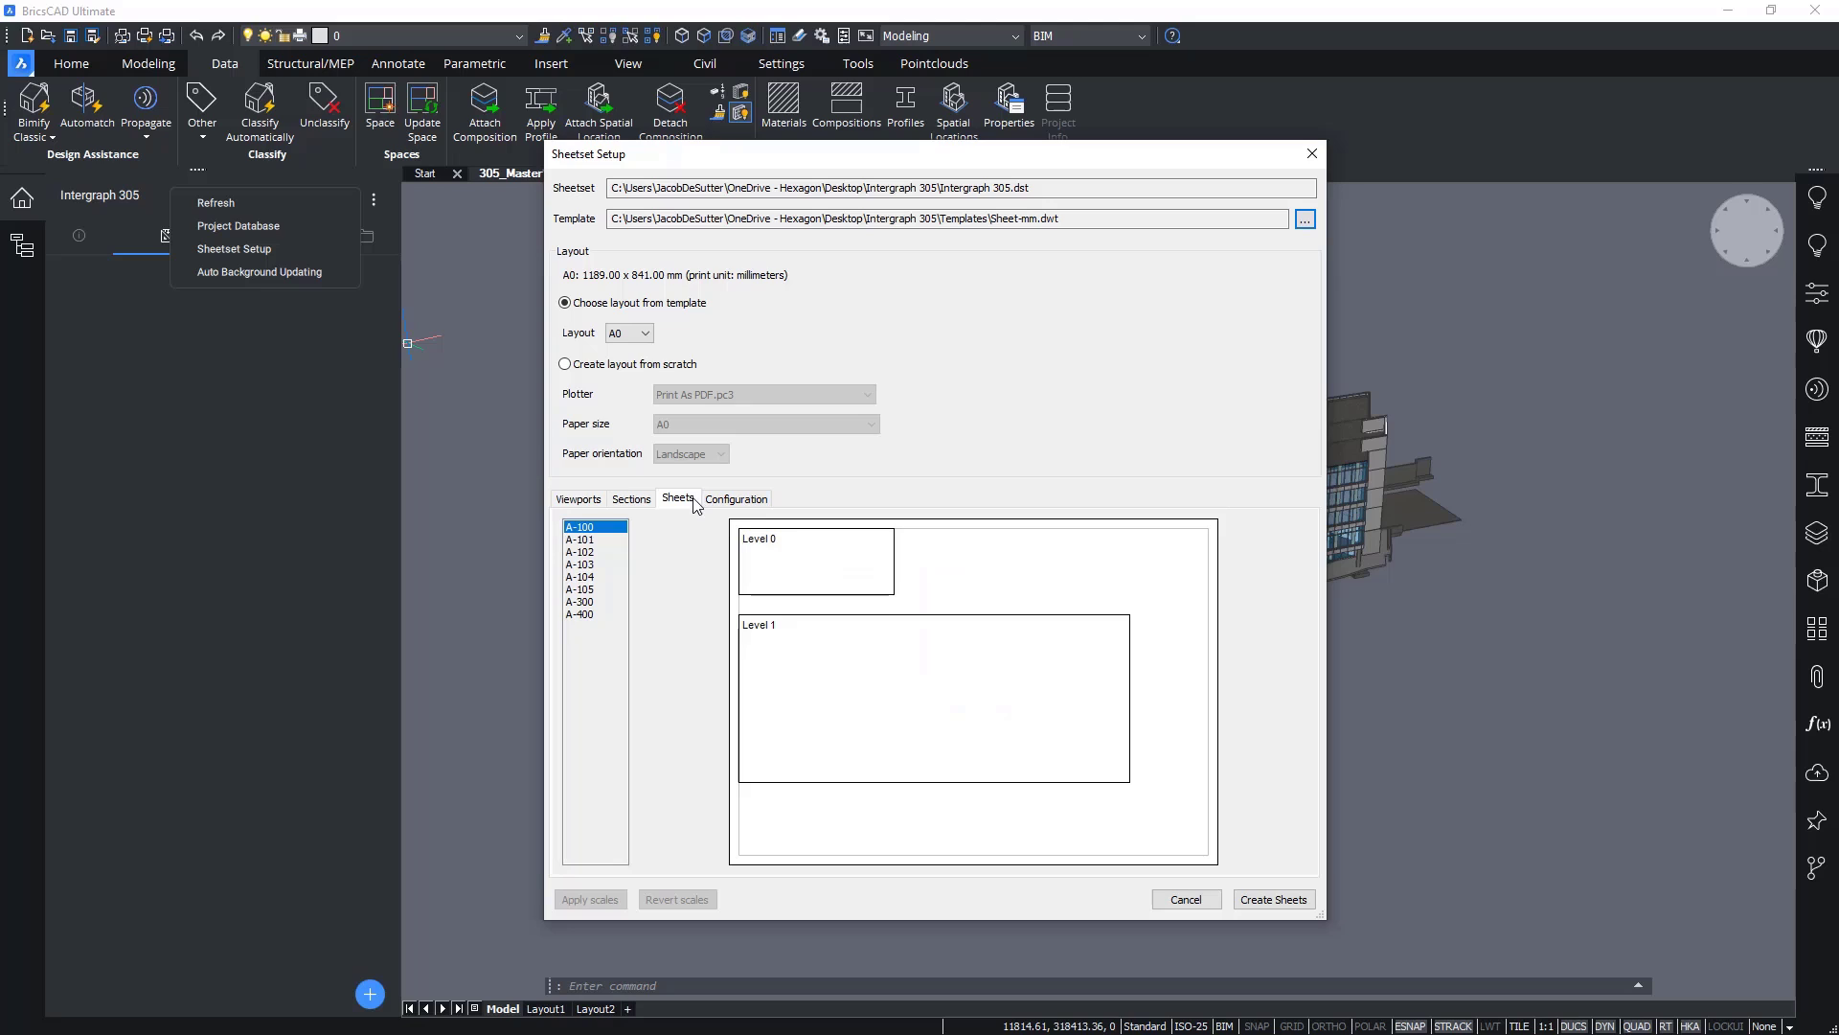
mouse_move(874, 603)
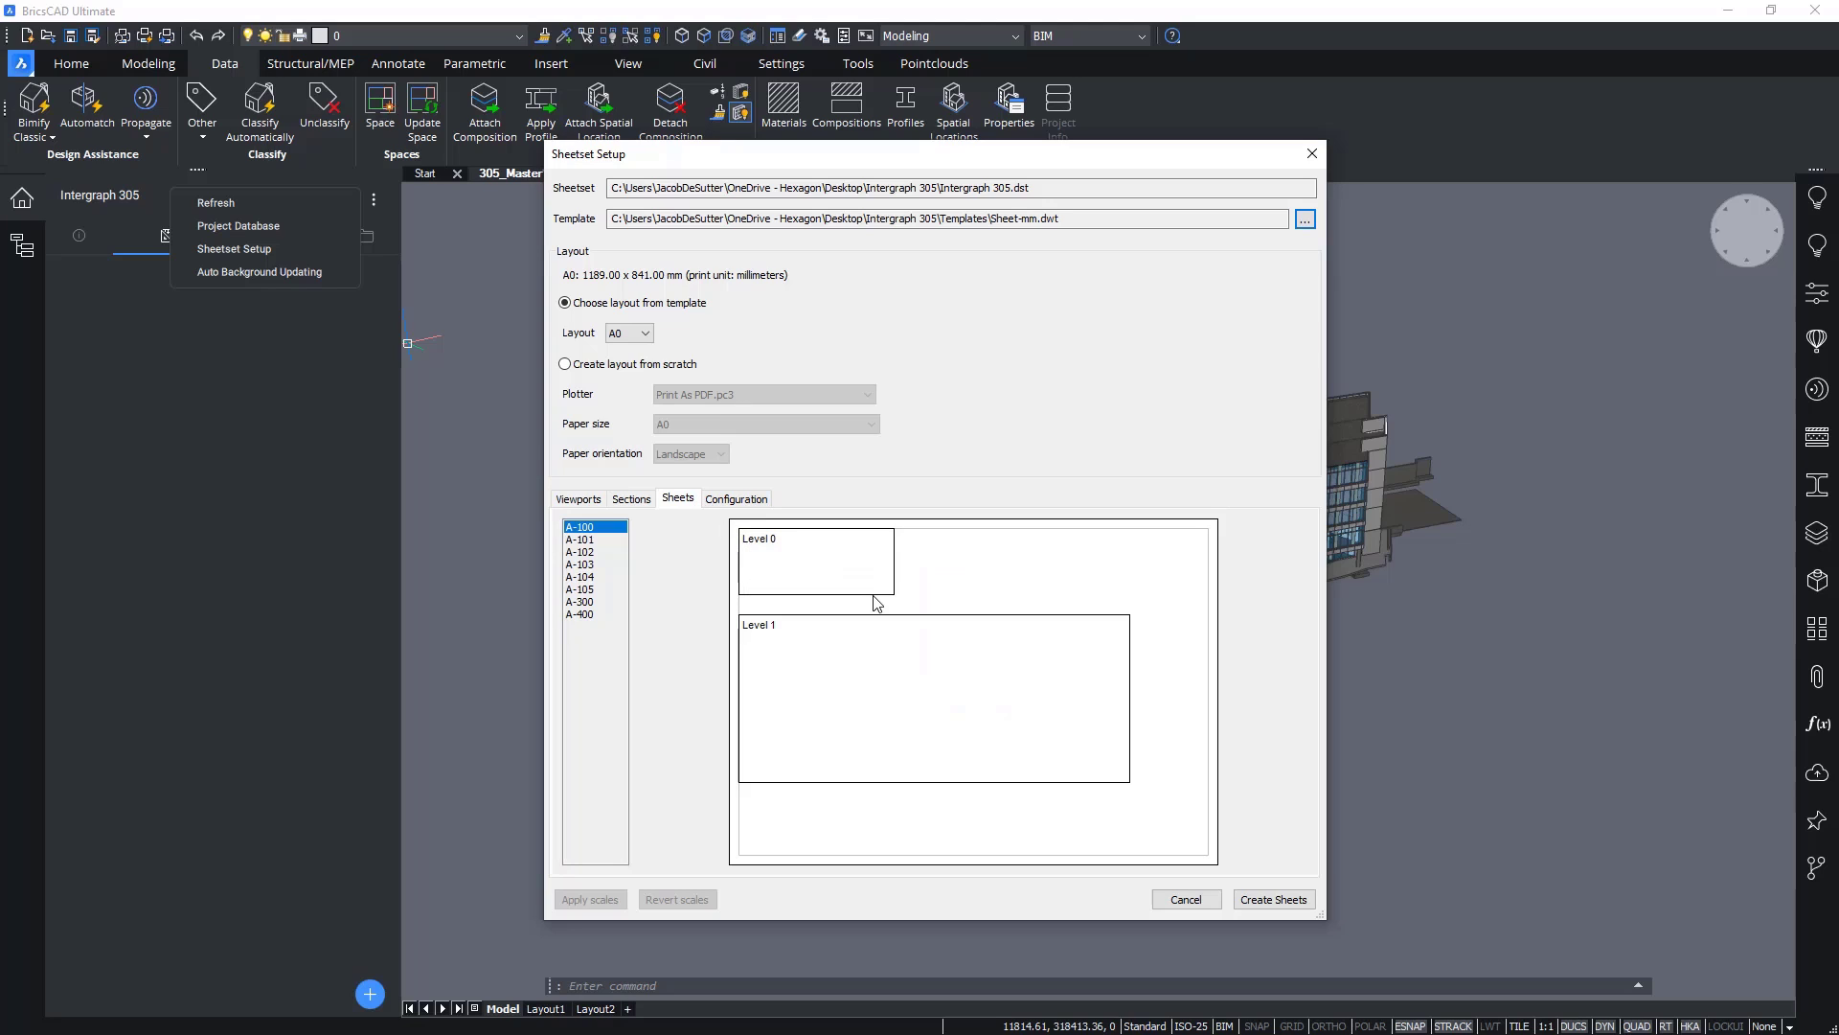
mouse_move(864, 593)
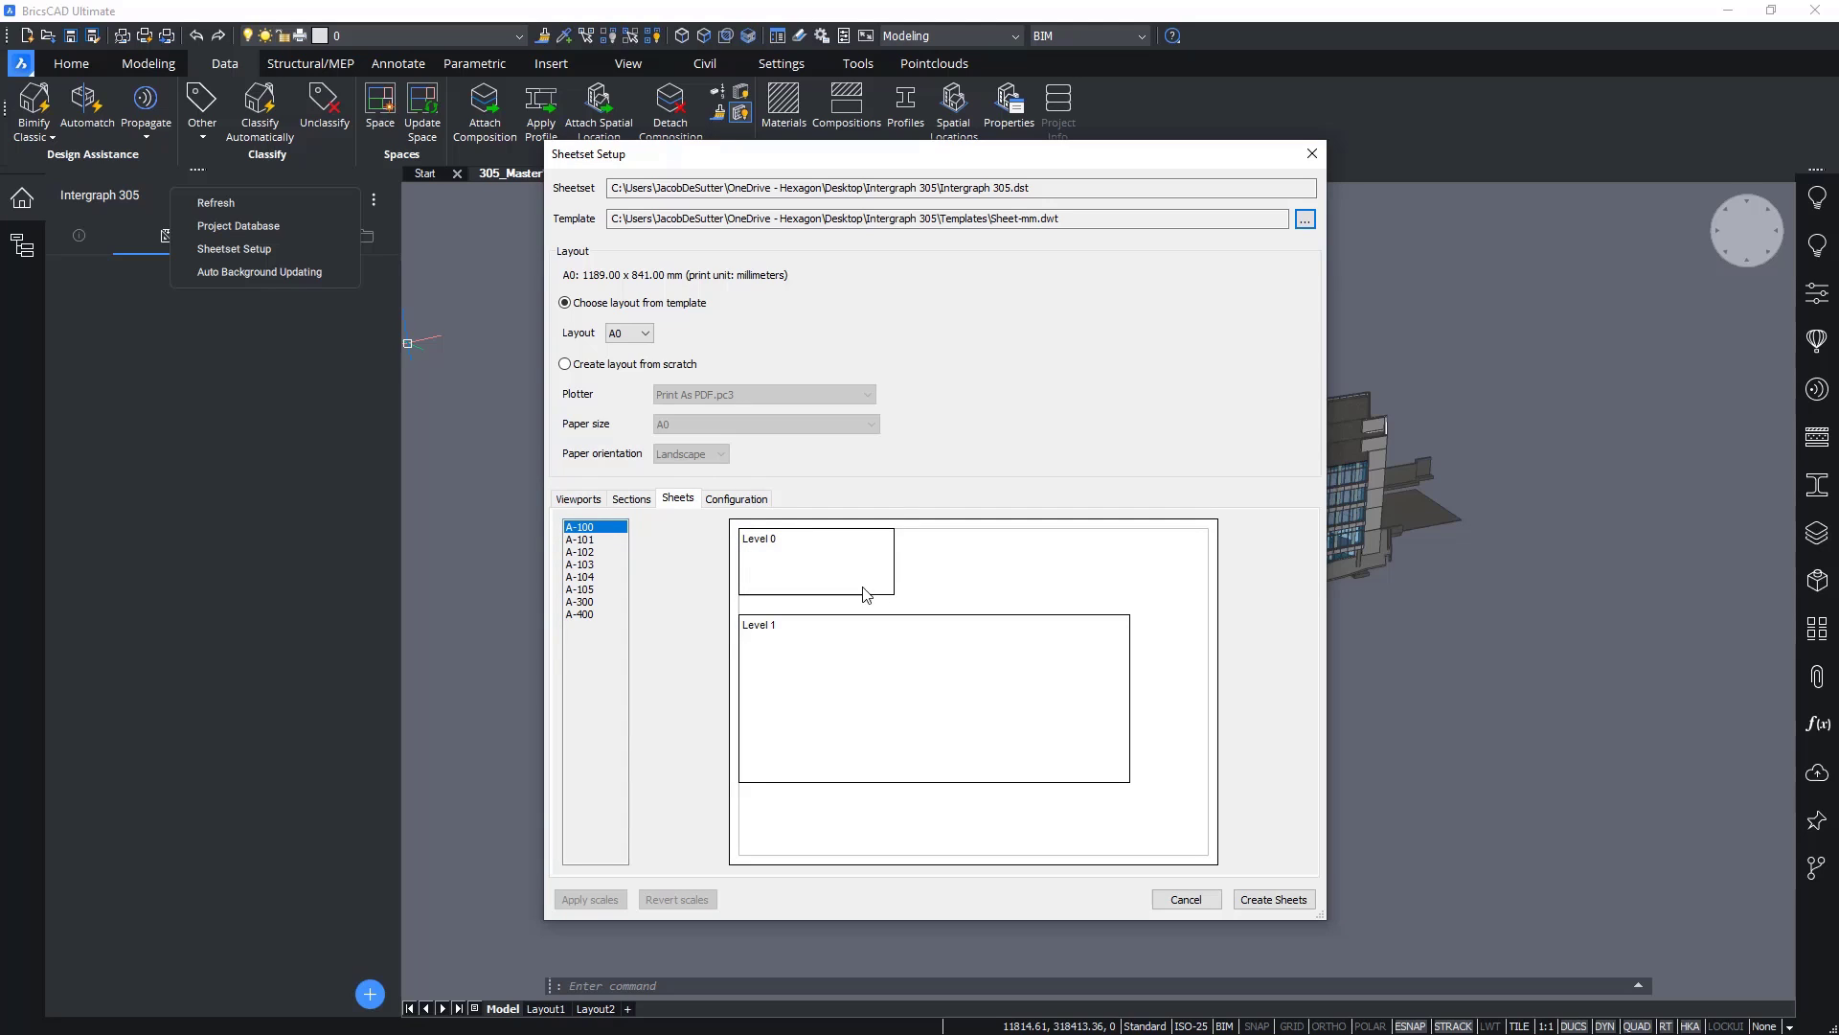
Step: Review the sheet folder and numbering configuration, then create the sheets
left_click(736, 498)
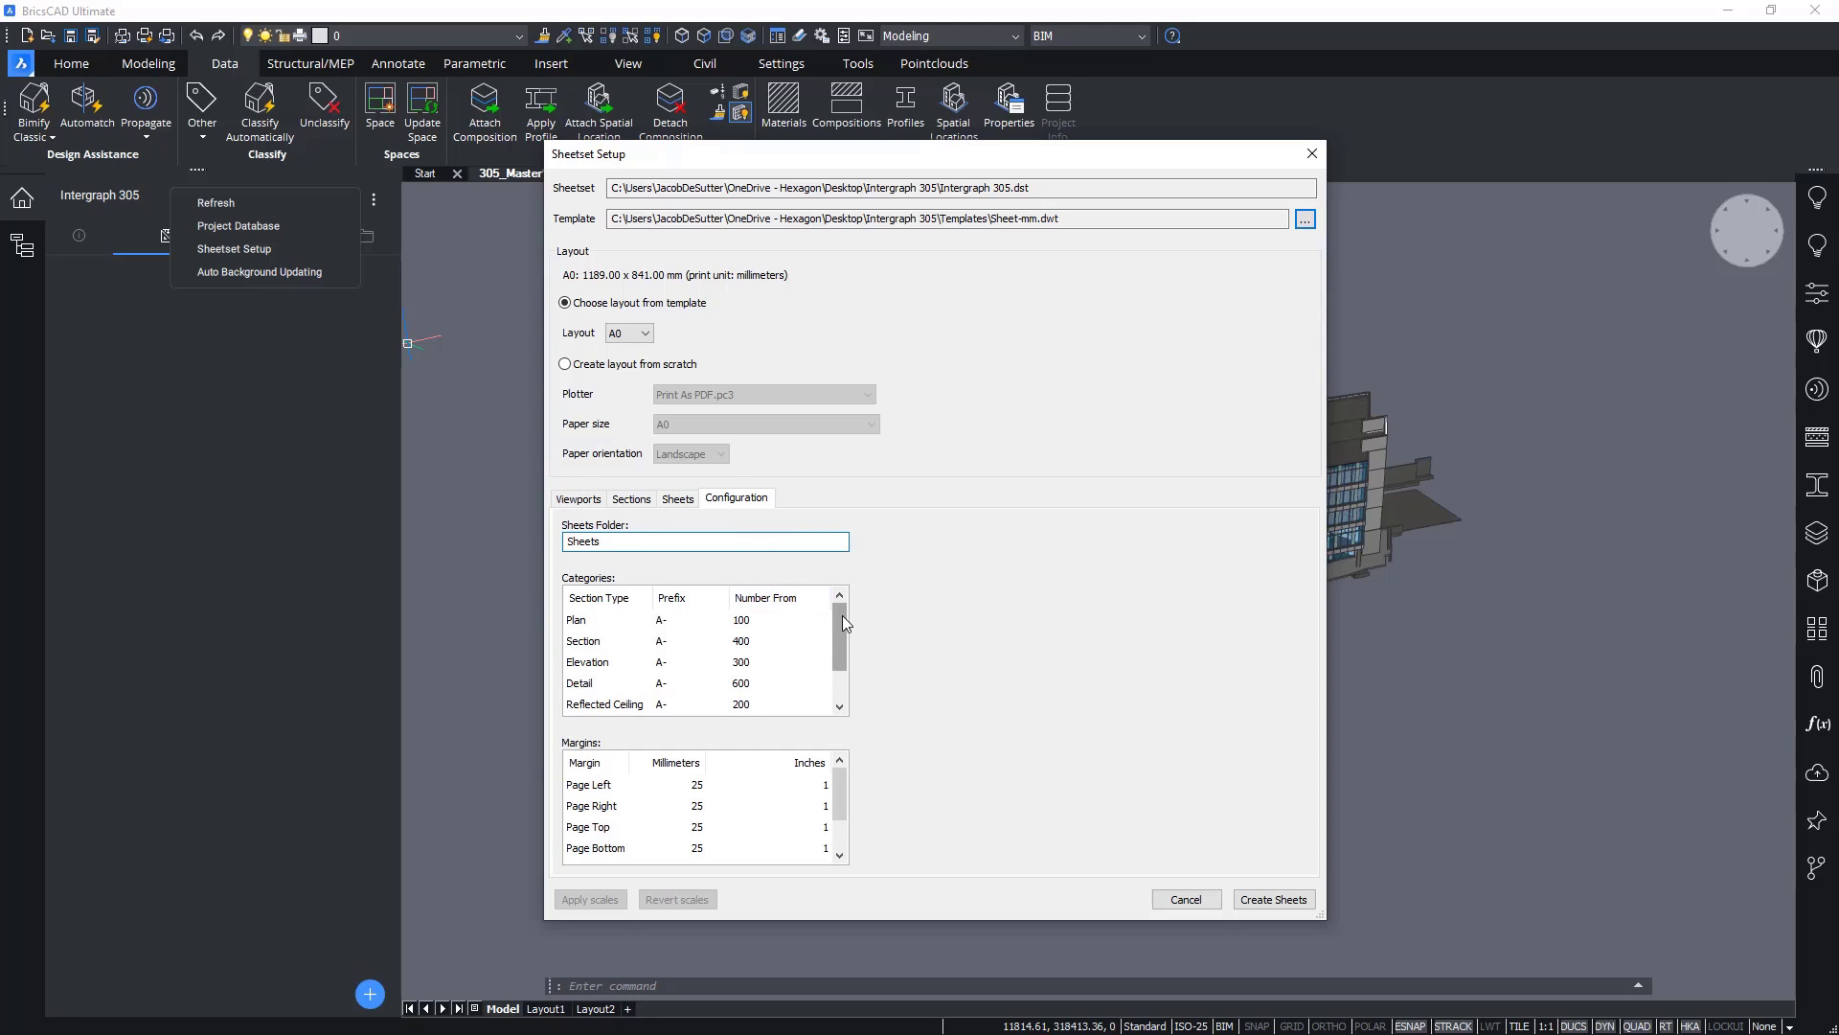
scroll("down", 3)
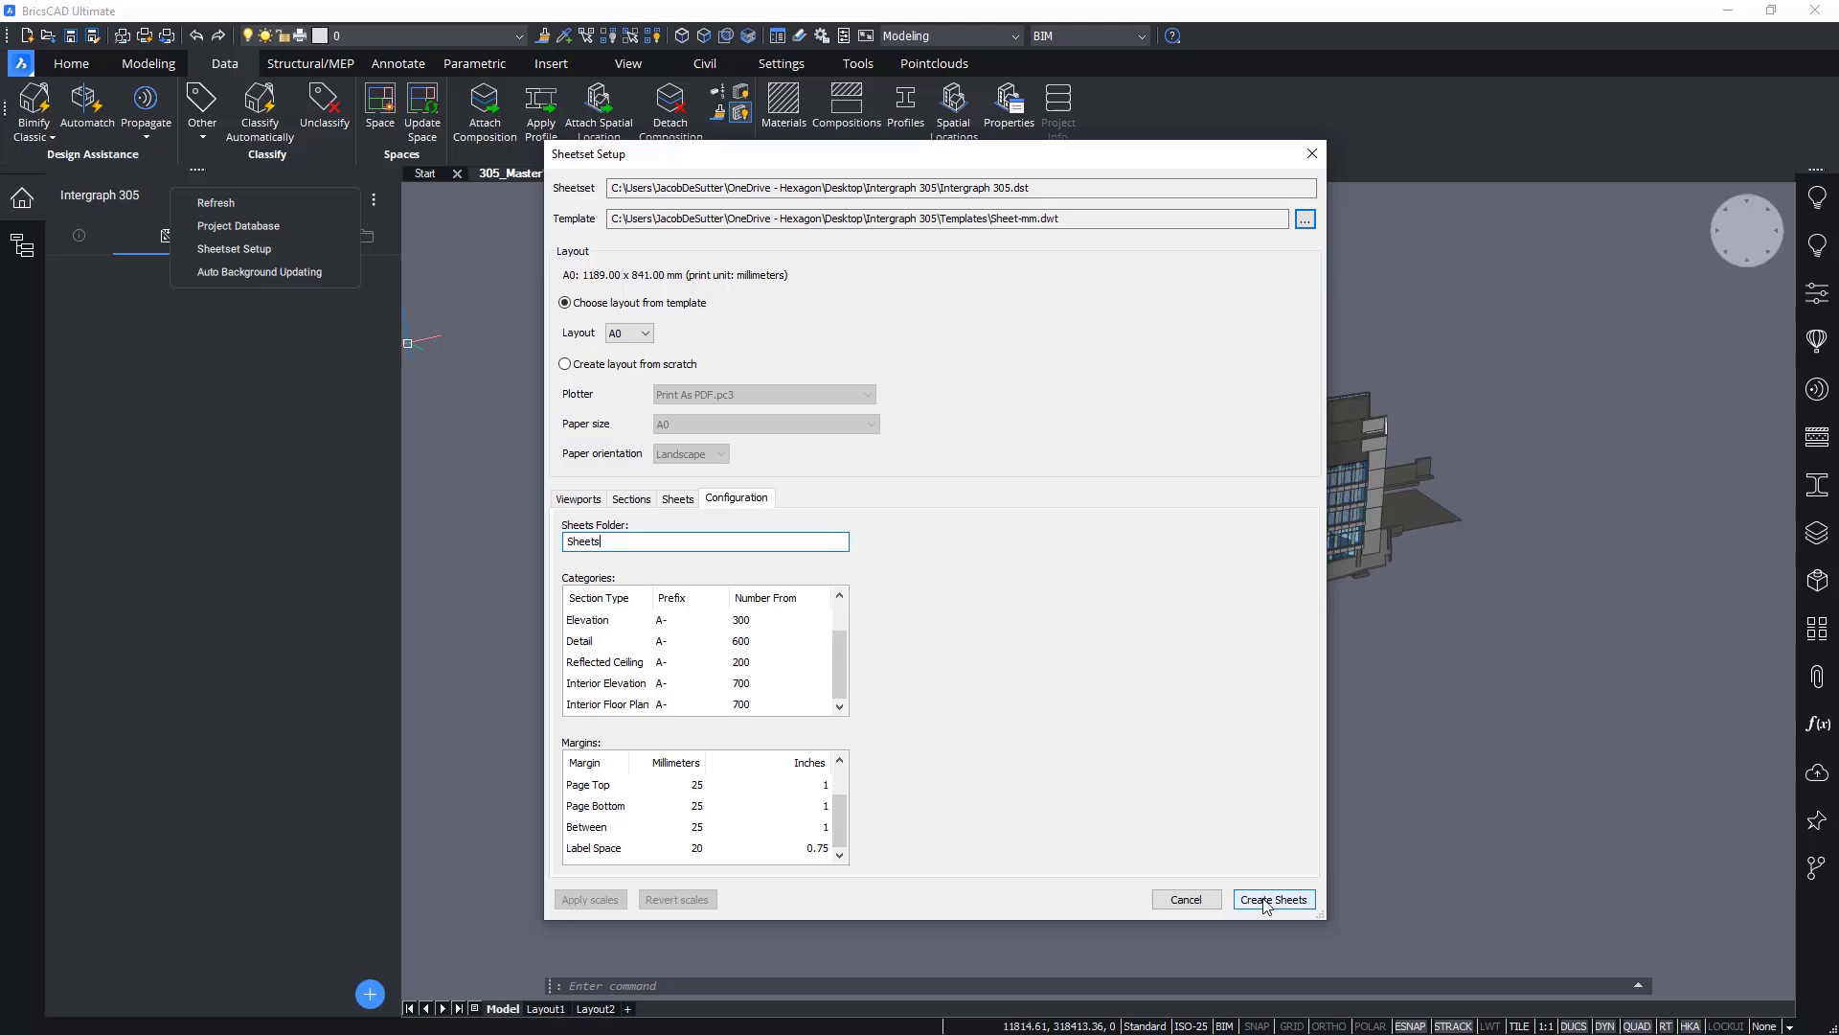
left_click(1272, 900)
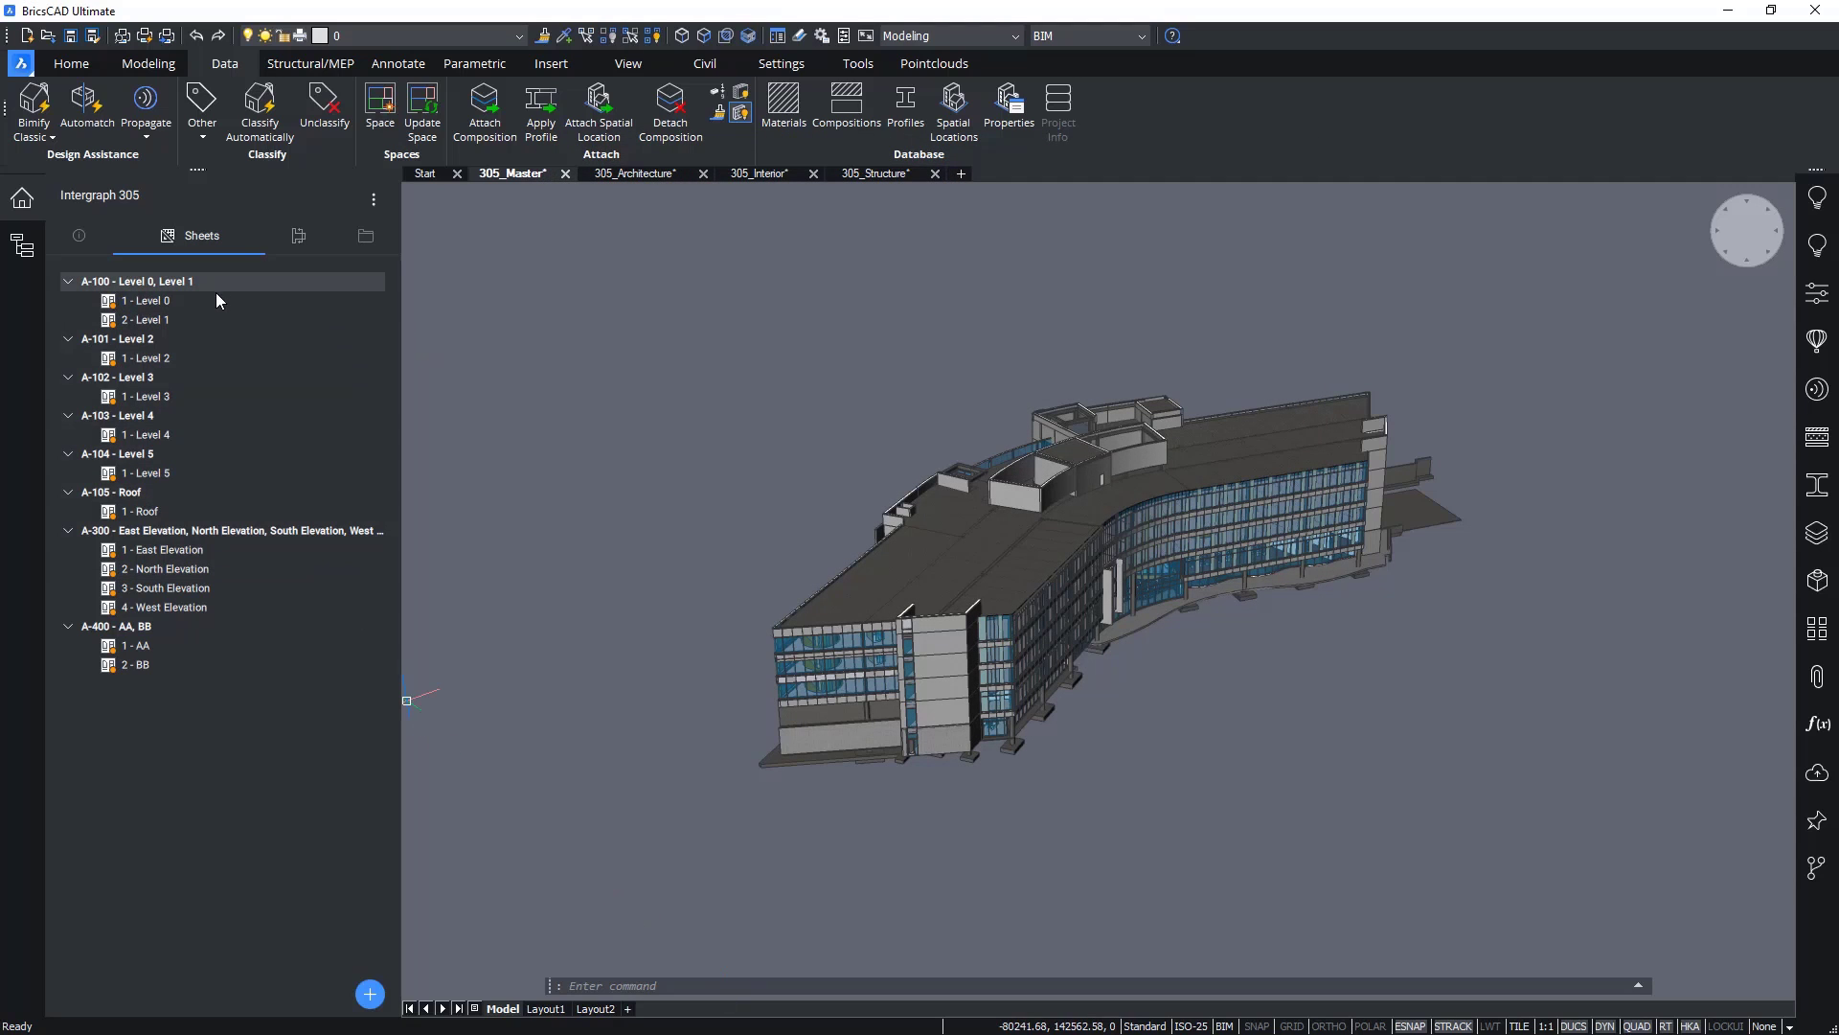
Step: Rename sheet A-300 to 'Elevations' through its Sheet Properties
left_click(147, 511)
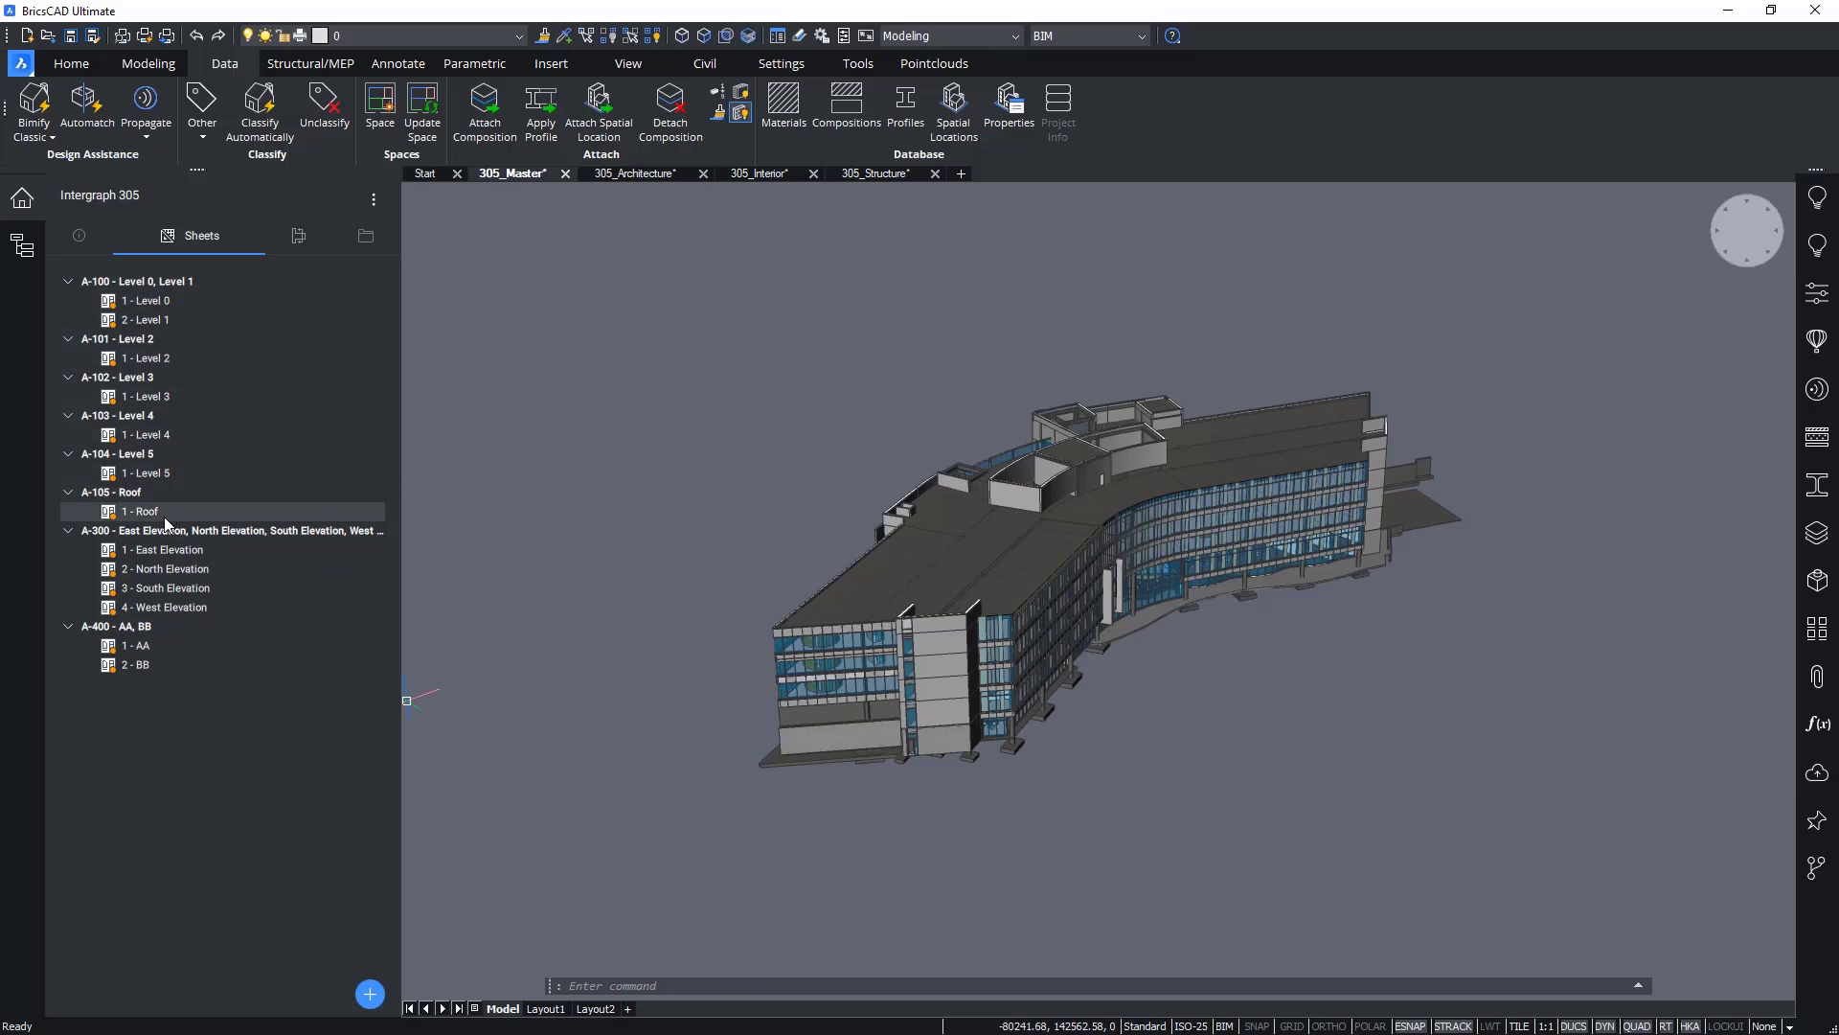
right_click(128, 531)
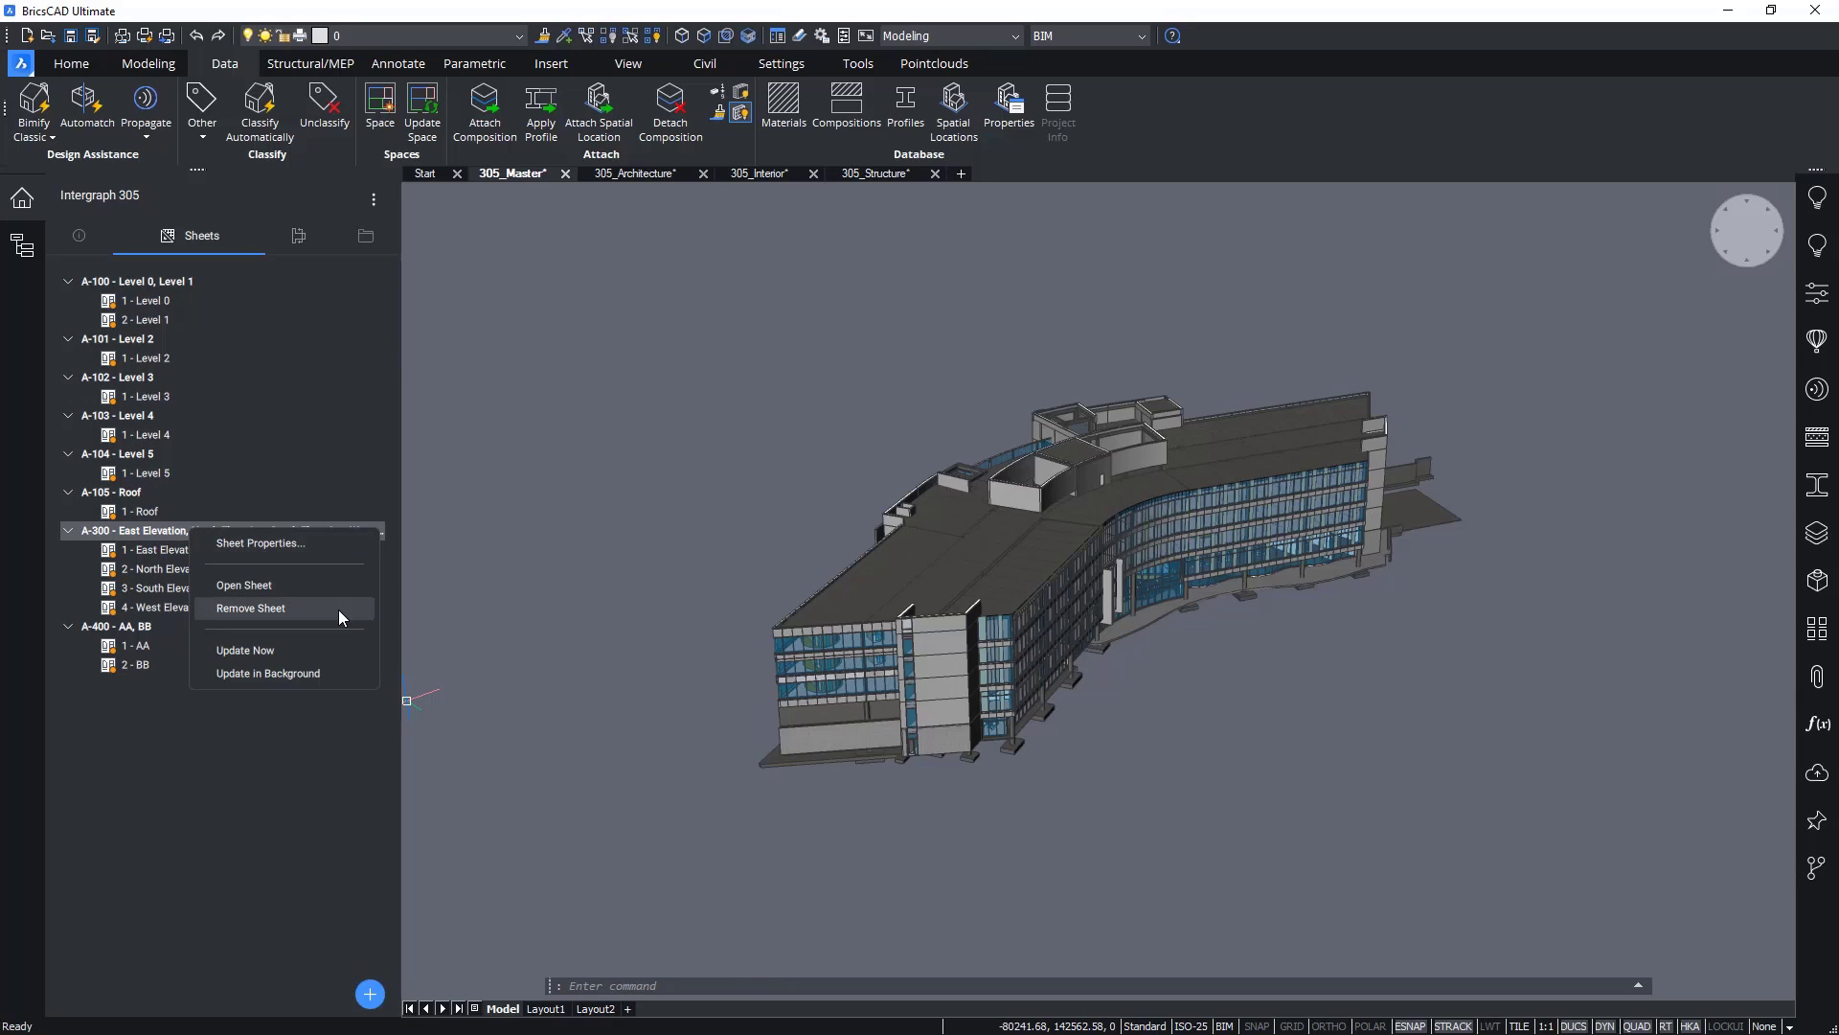
left_click(259, 542)
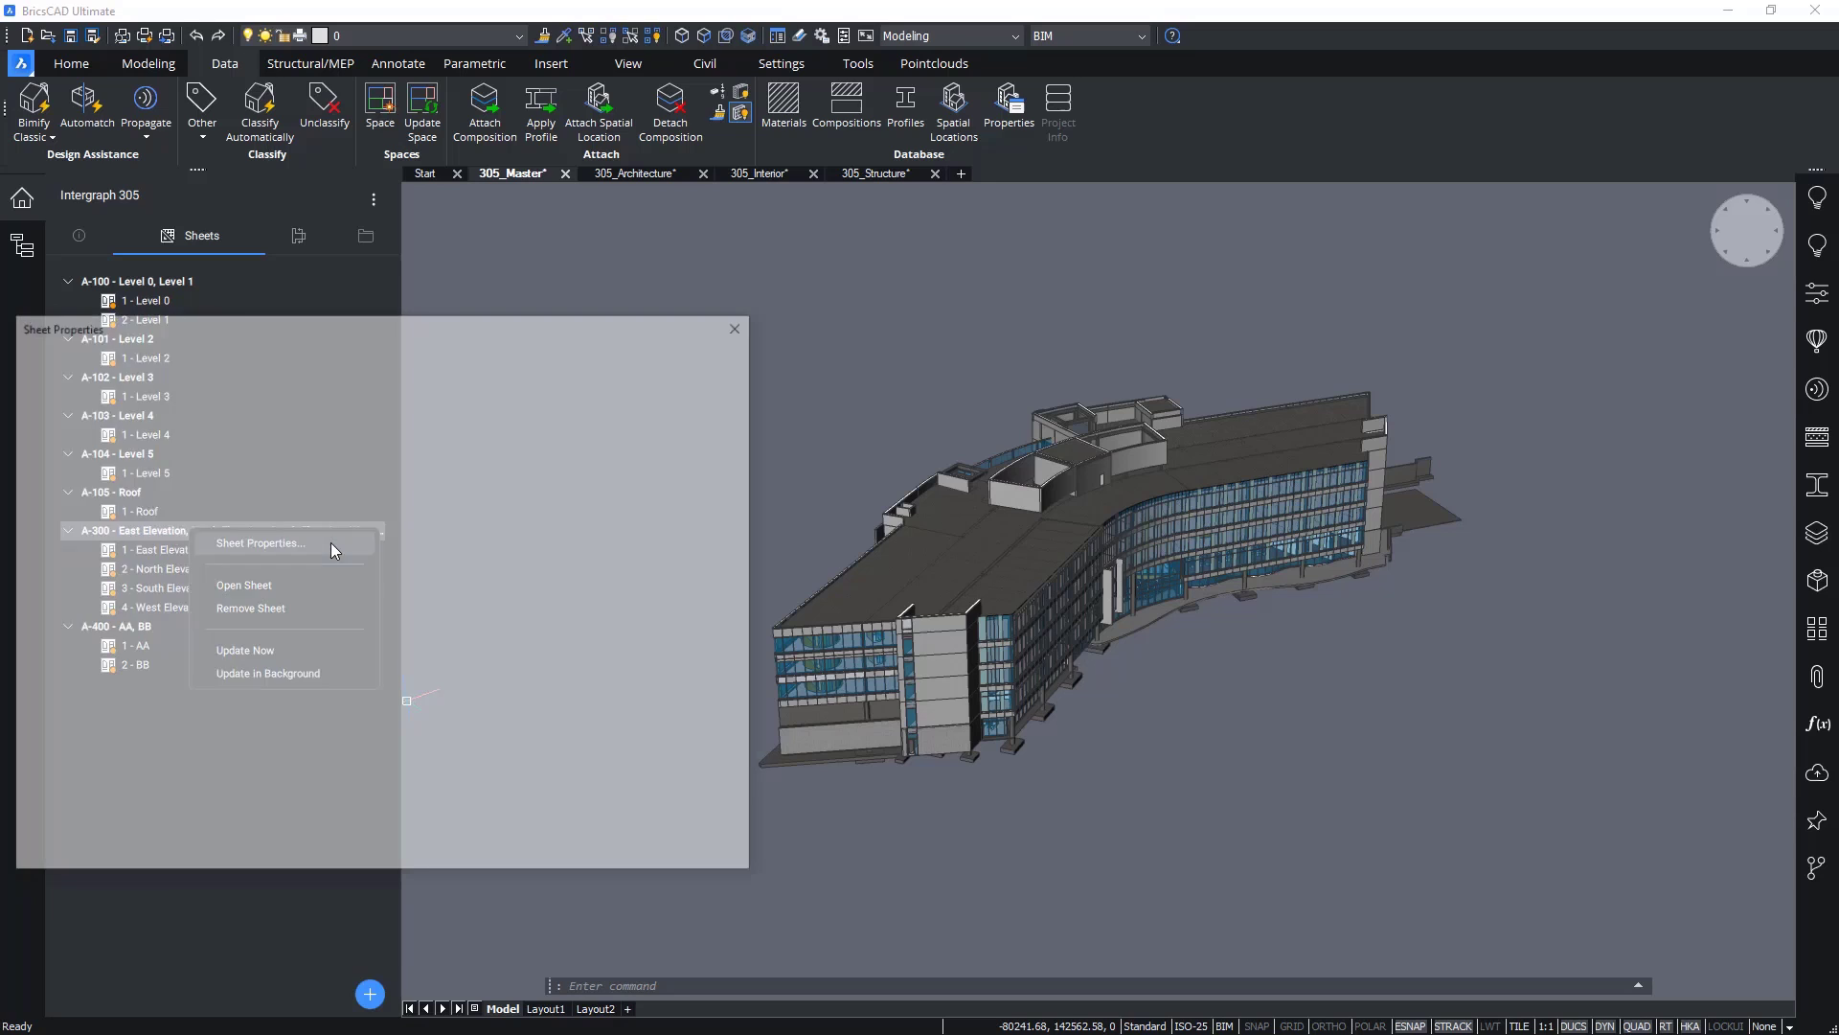
left_click(260, 542)
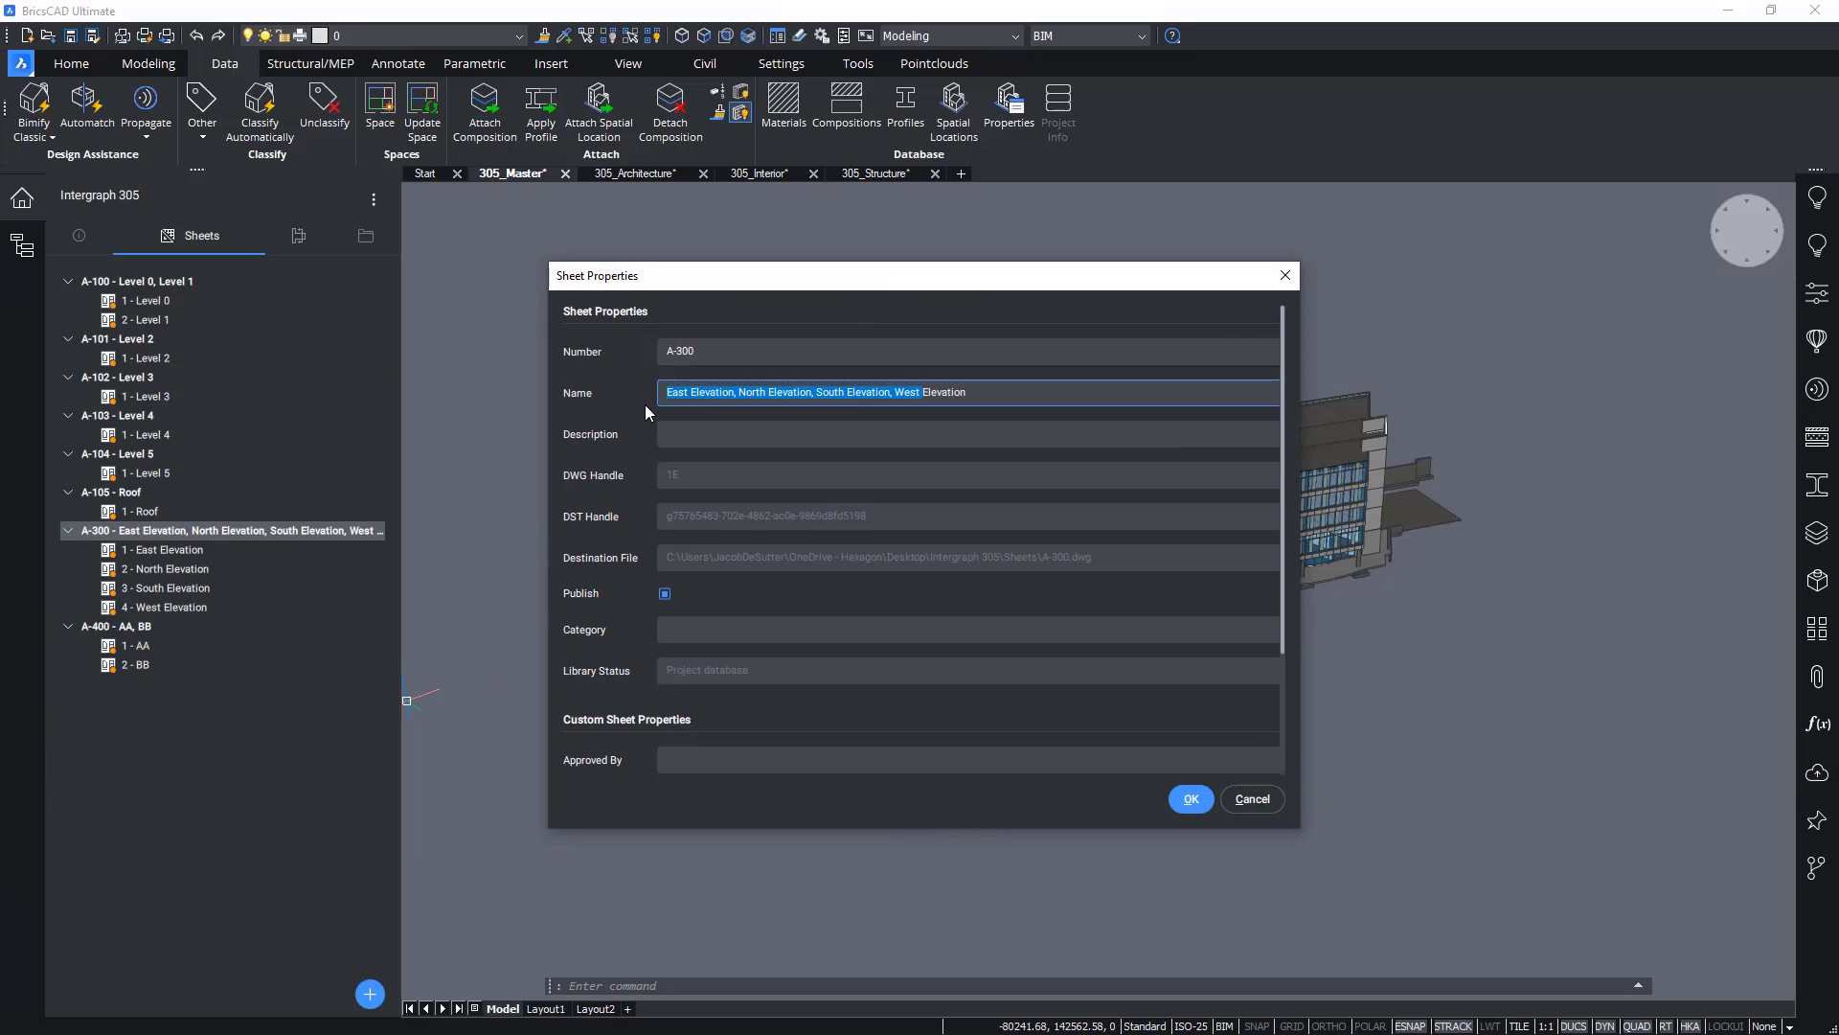
type("Elevation")
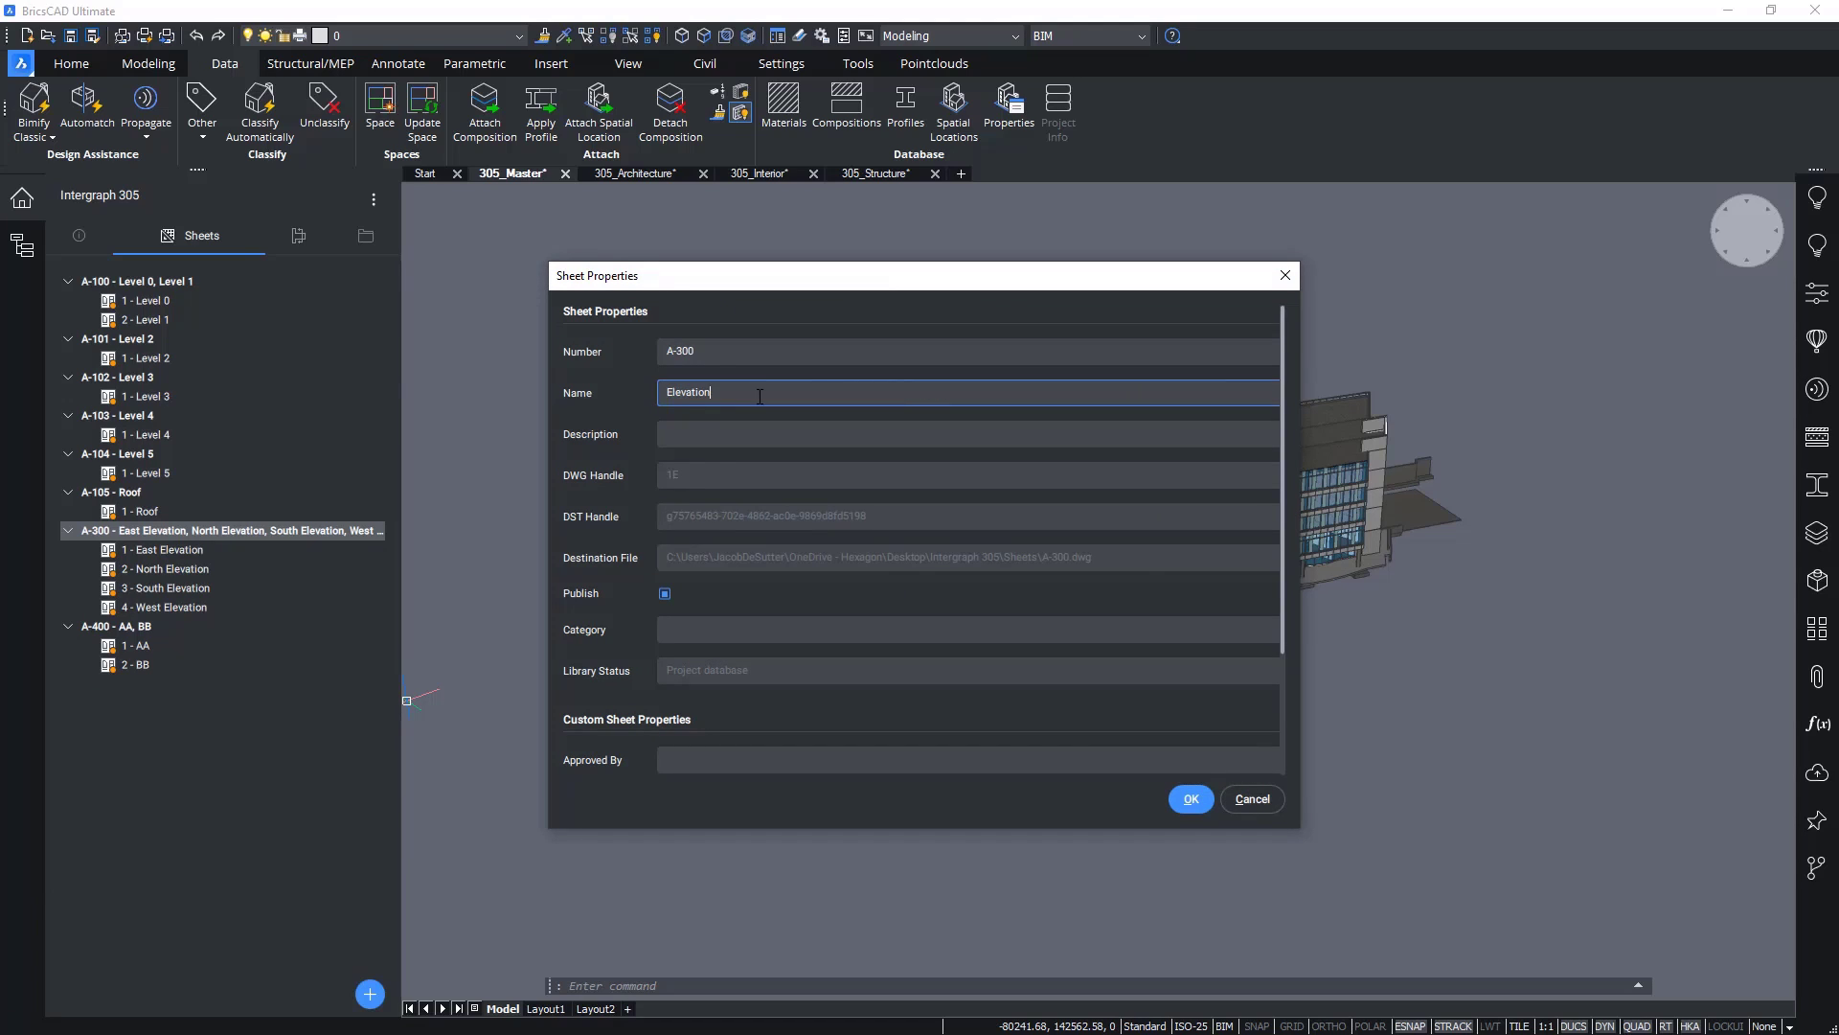
type("s")
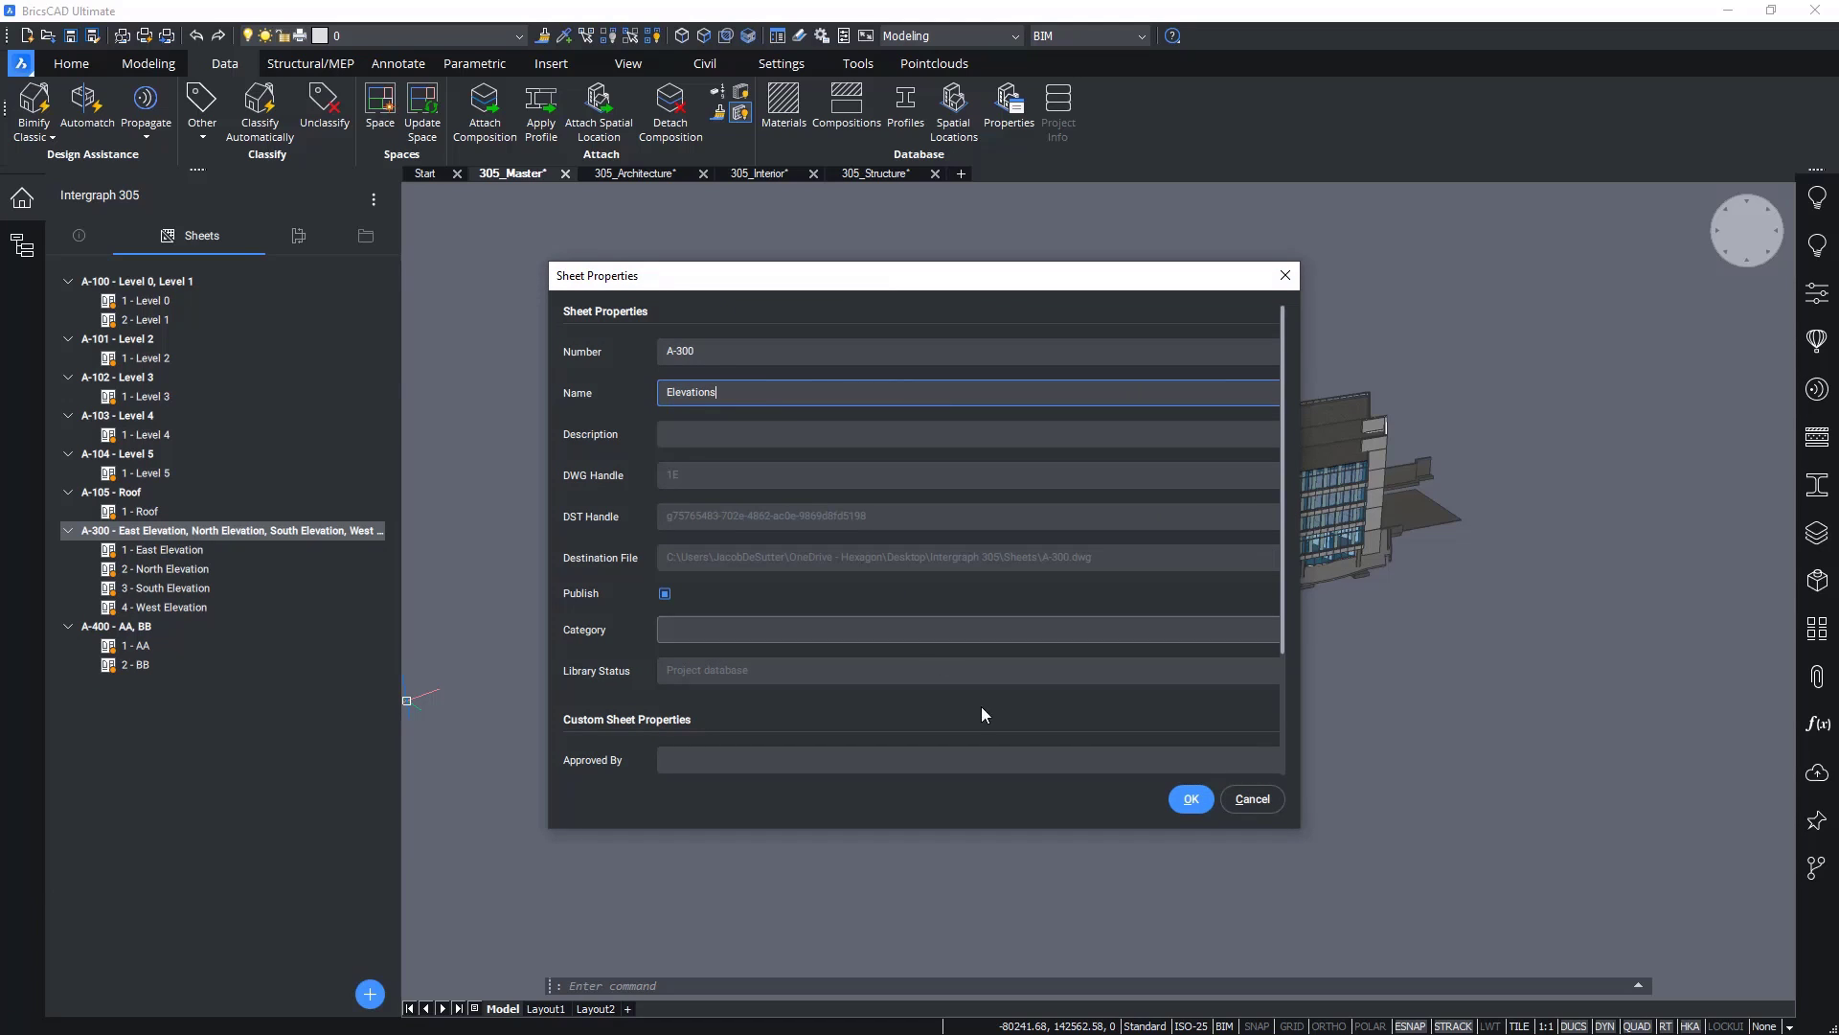
left_click(1188, 799)
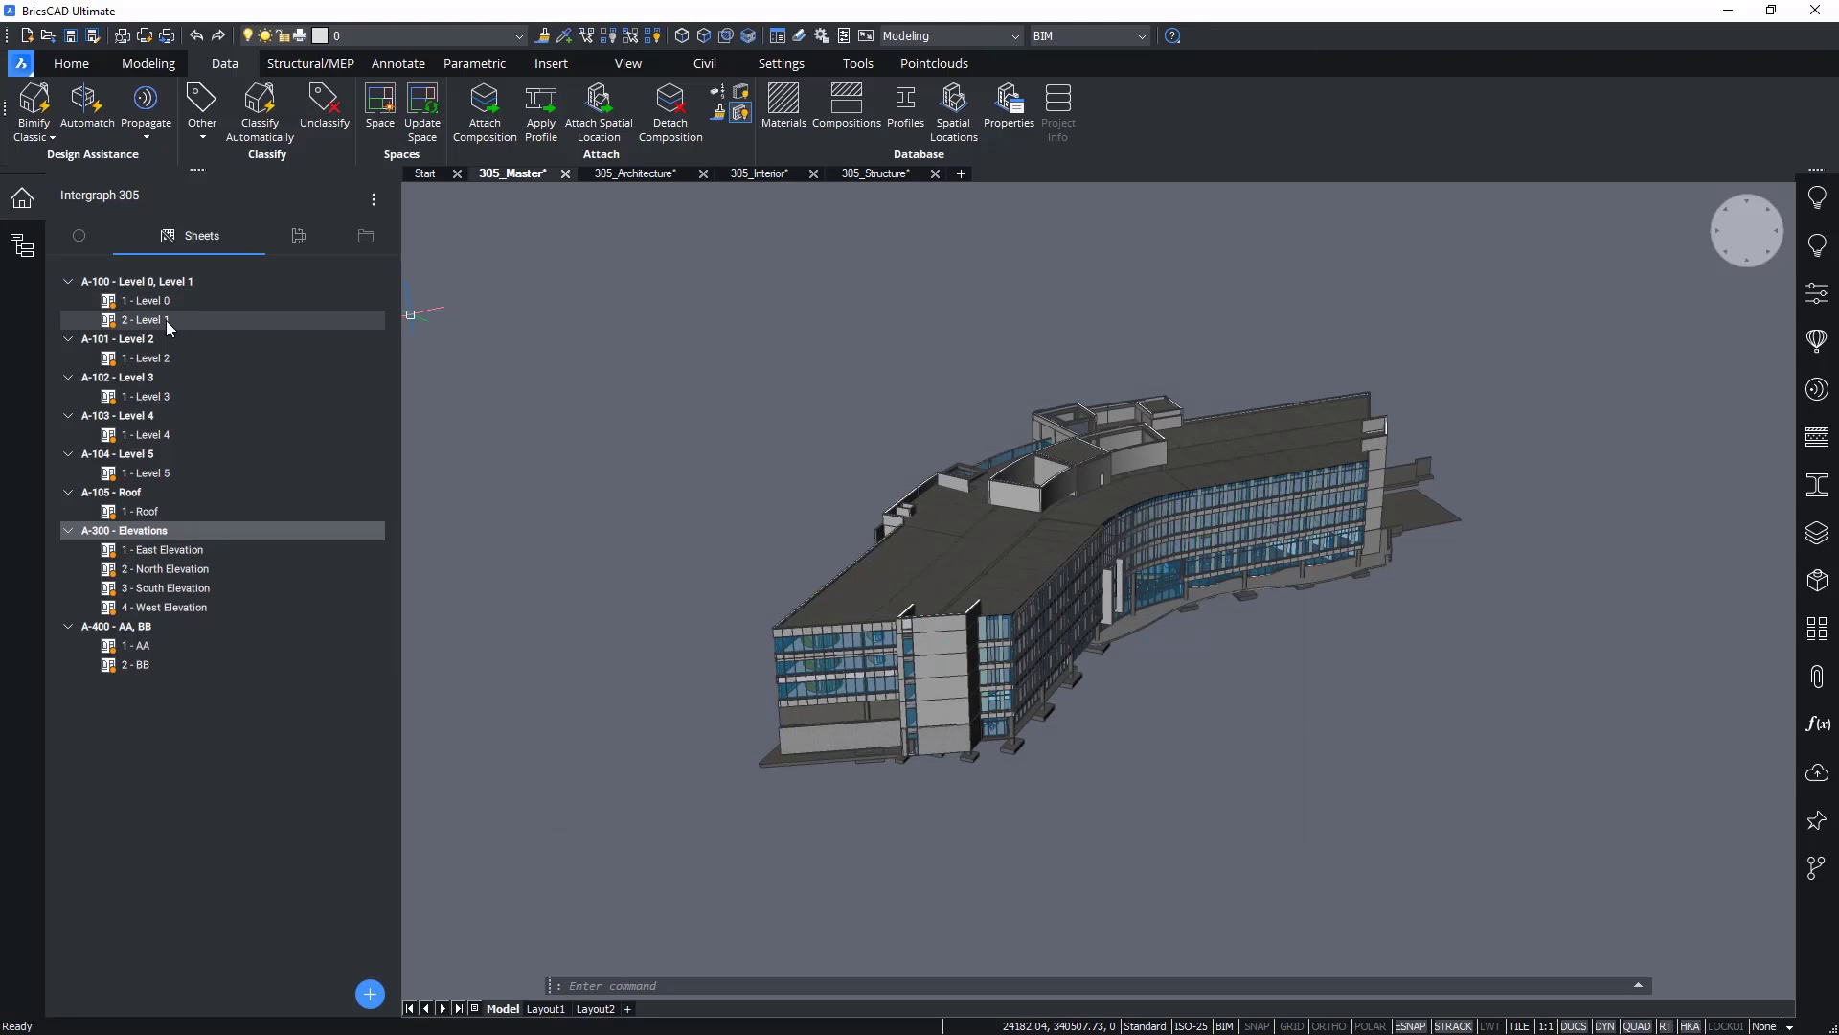
Step: Remove the Level 1 view from sheet A-100
right_click(165, 320)
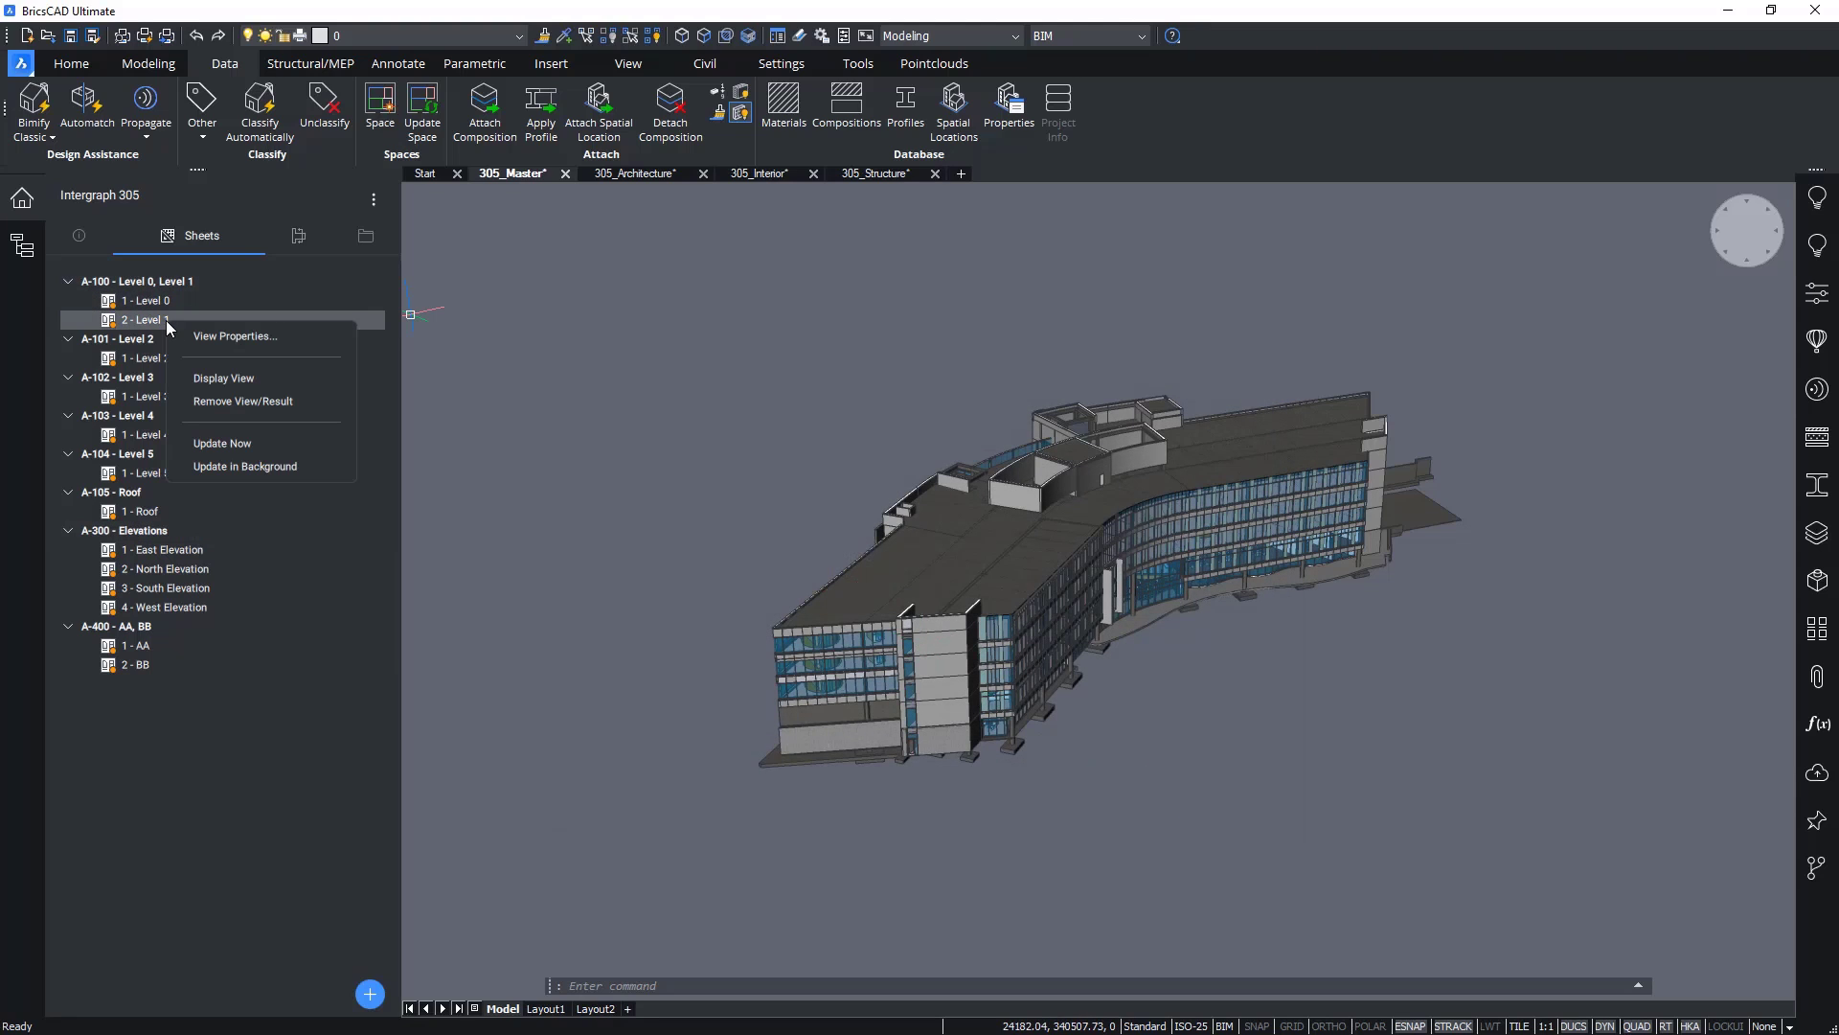
mouse_move(241, 401)
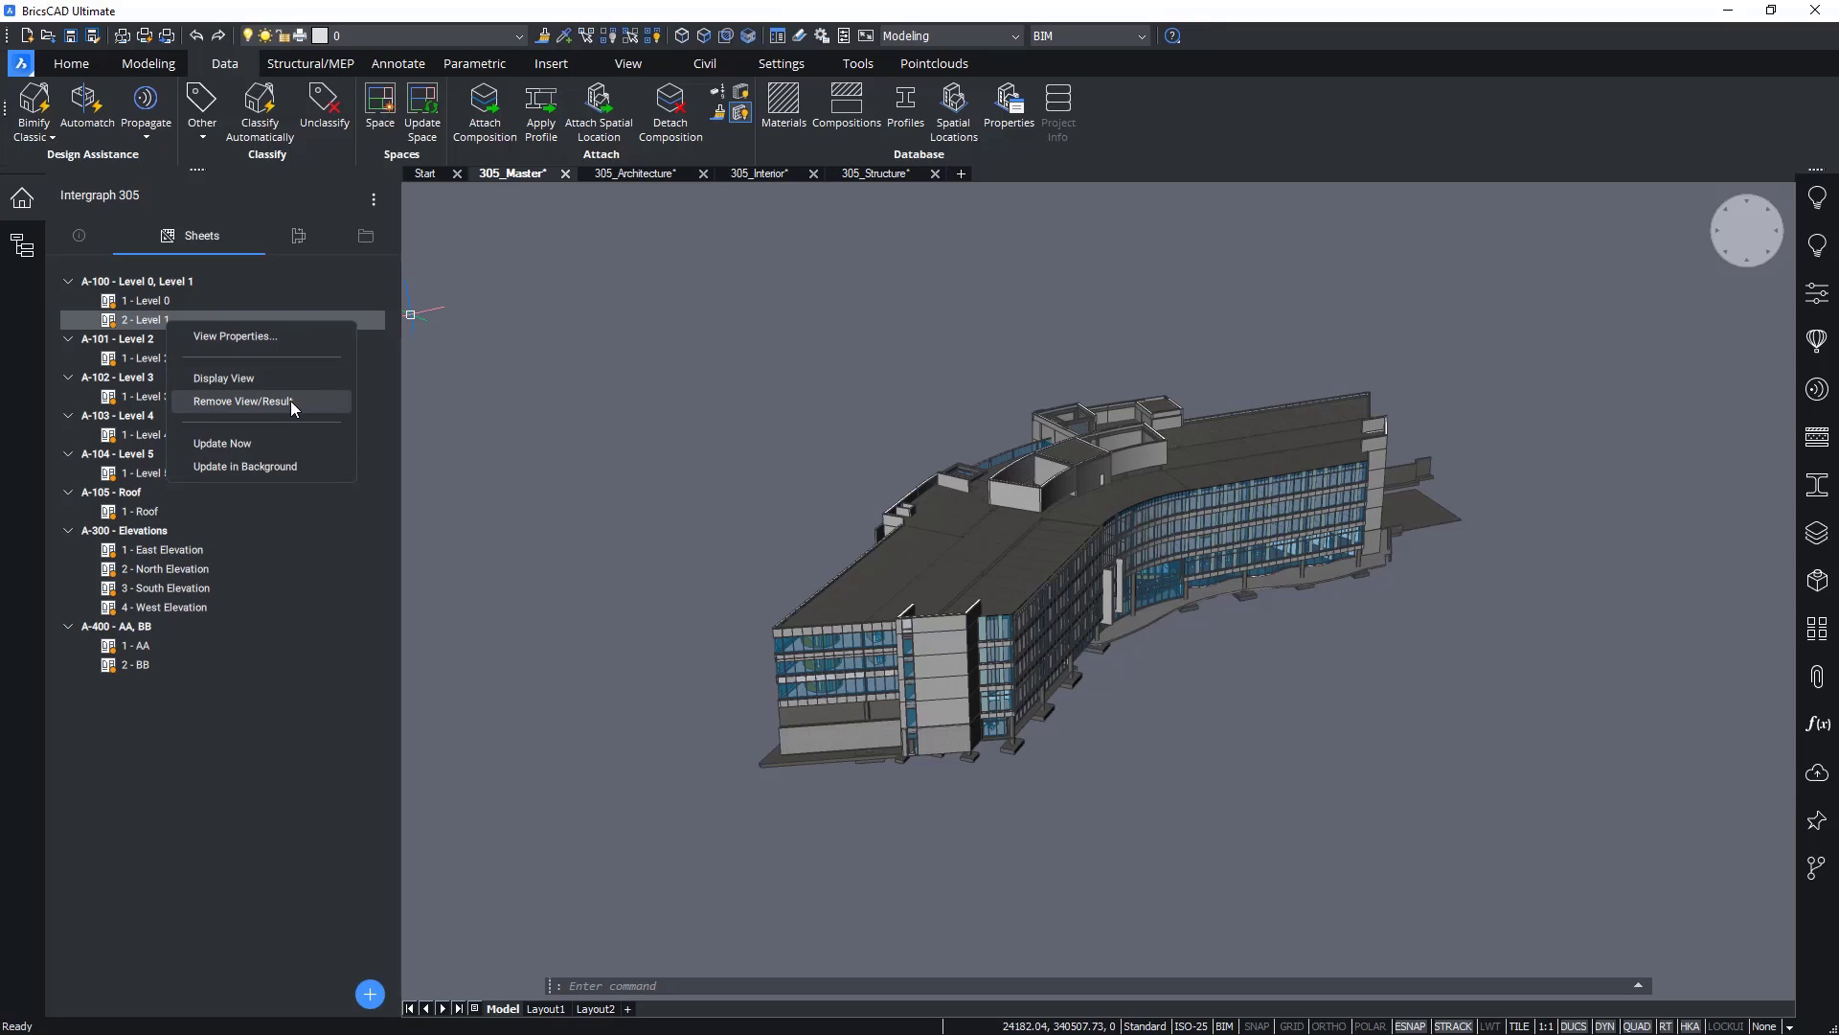
left_click(242, 401)
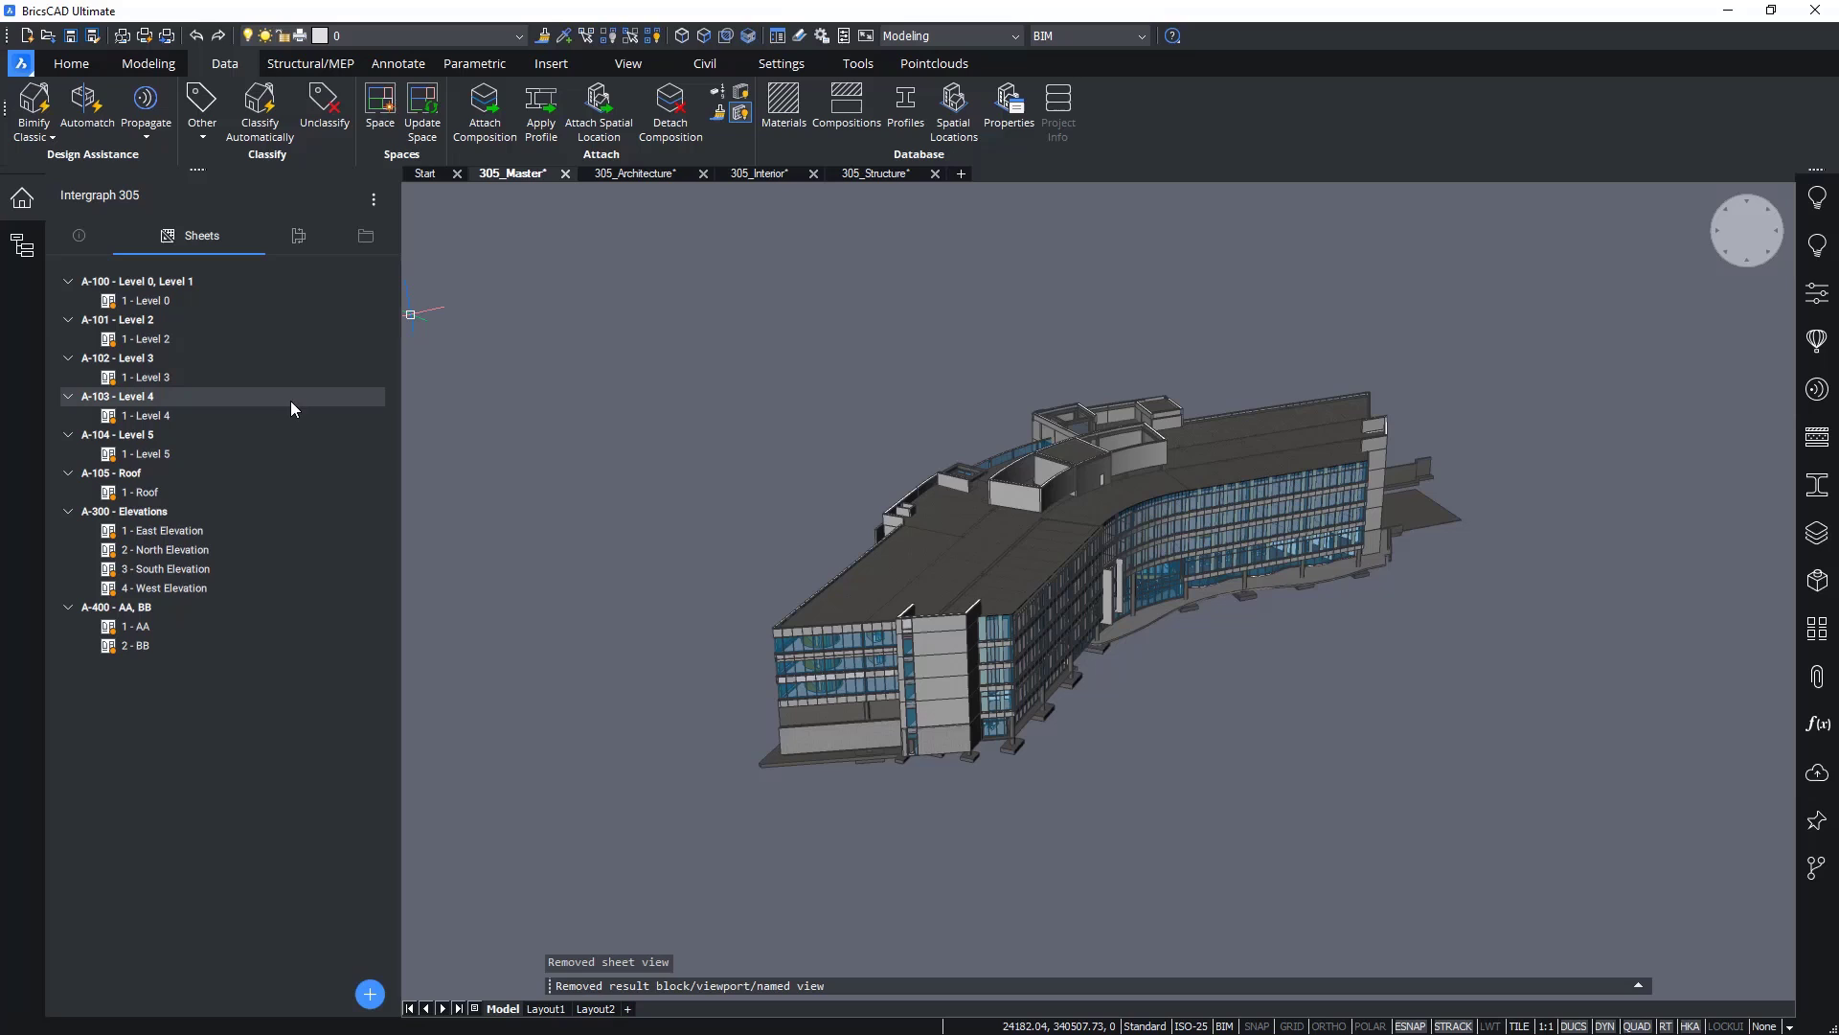
Step: Display the Level 0 view, opening sheet A-100 with its empty viewport
left_click(148, 301)
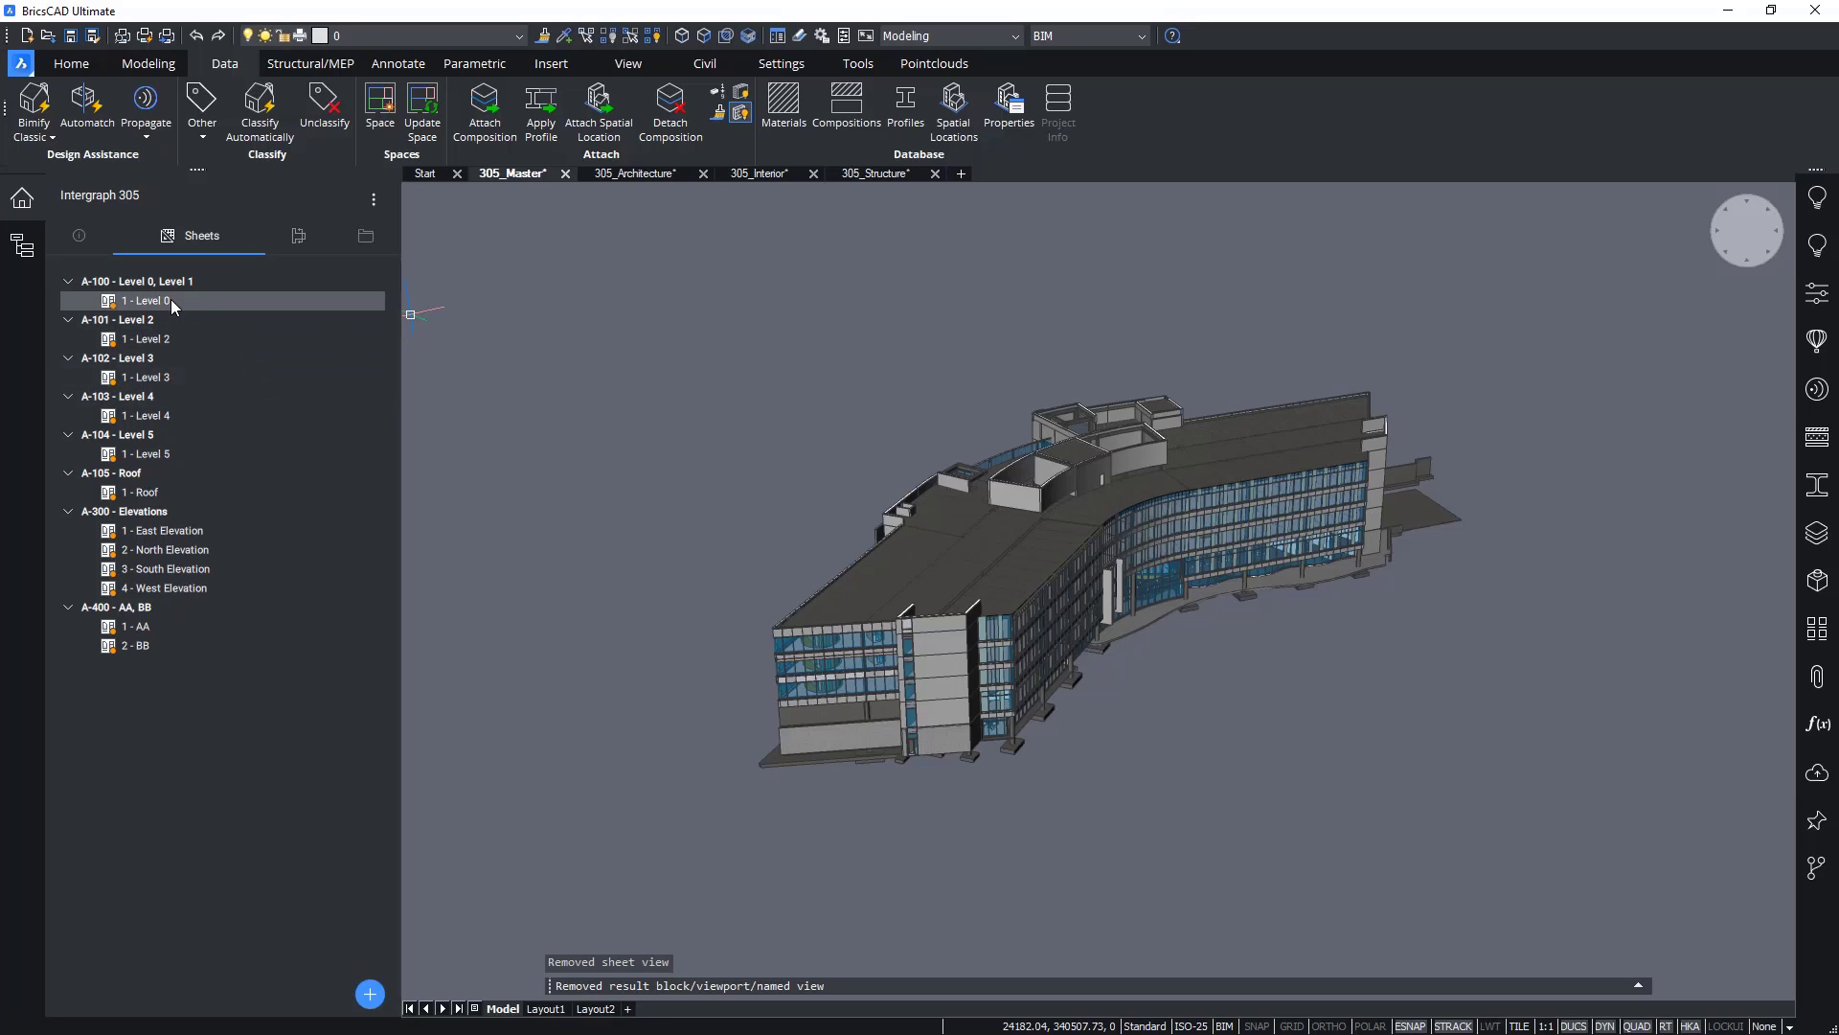
right_click(145, 301)
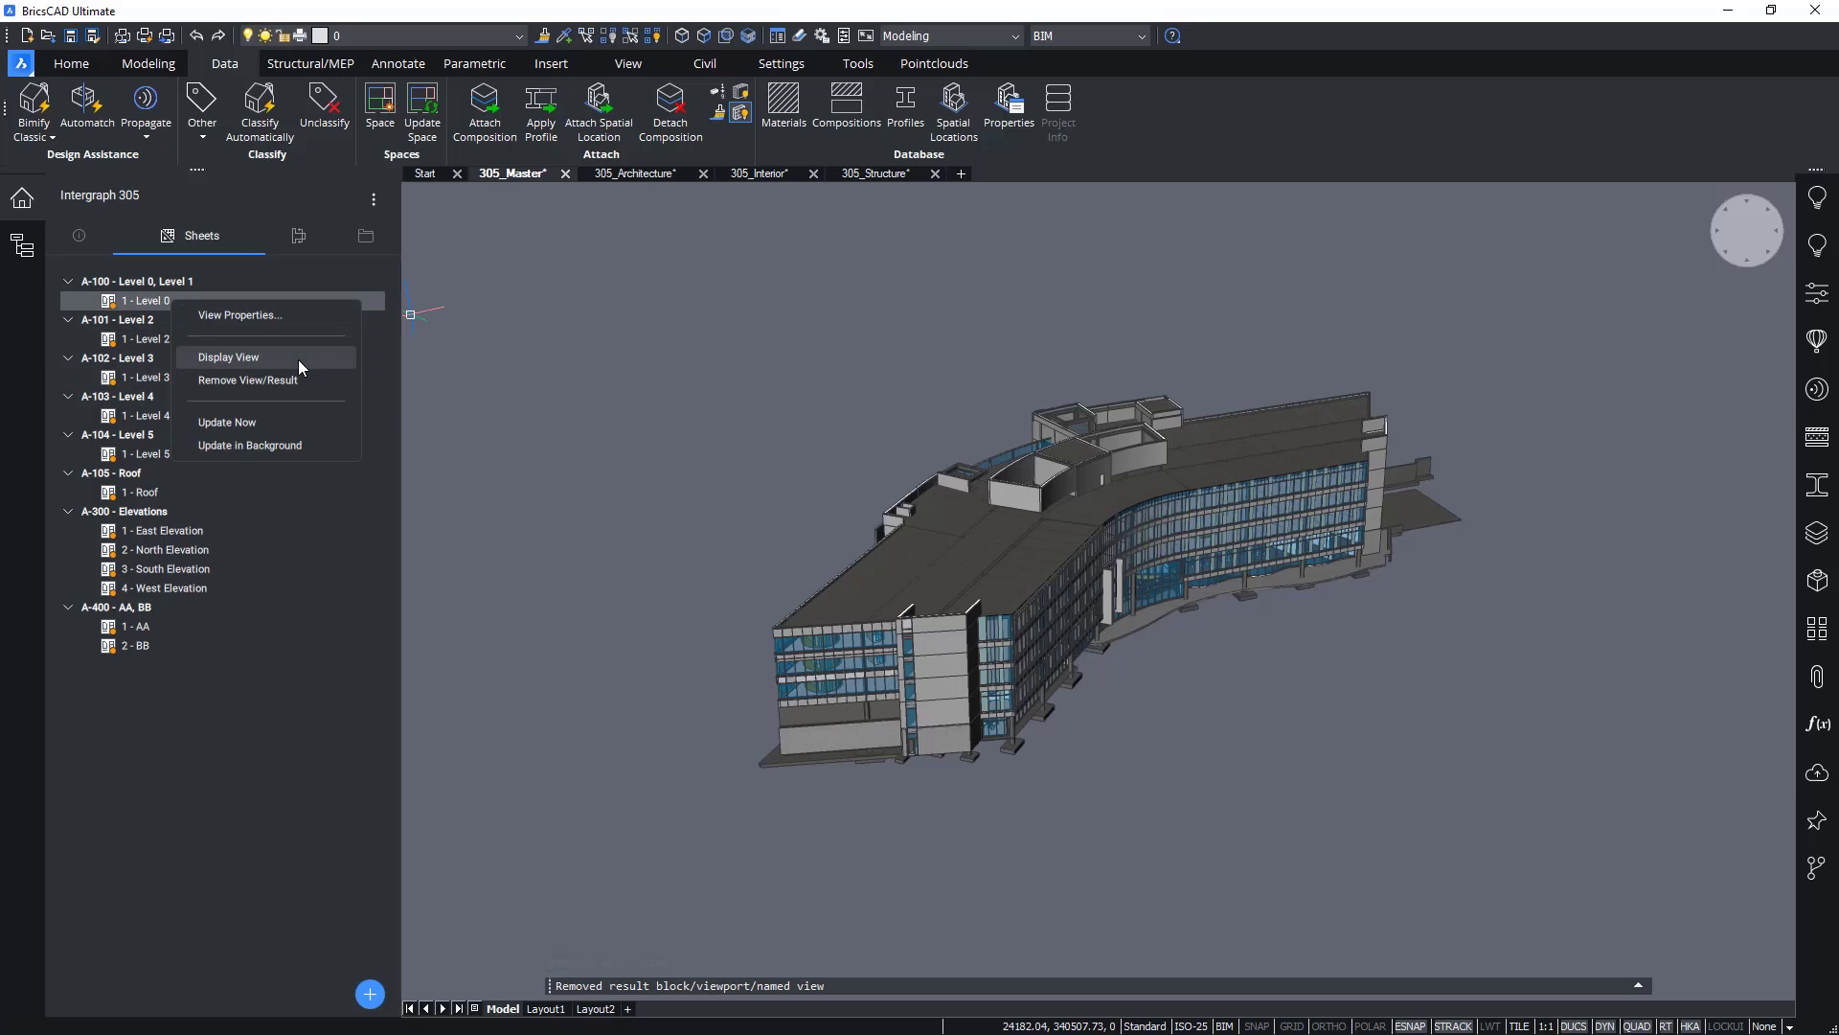
left_click(228, 356)
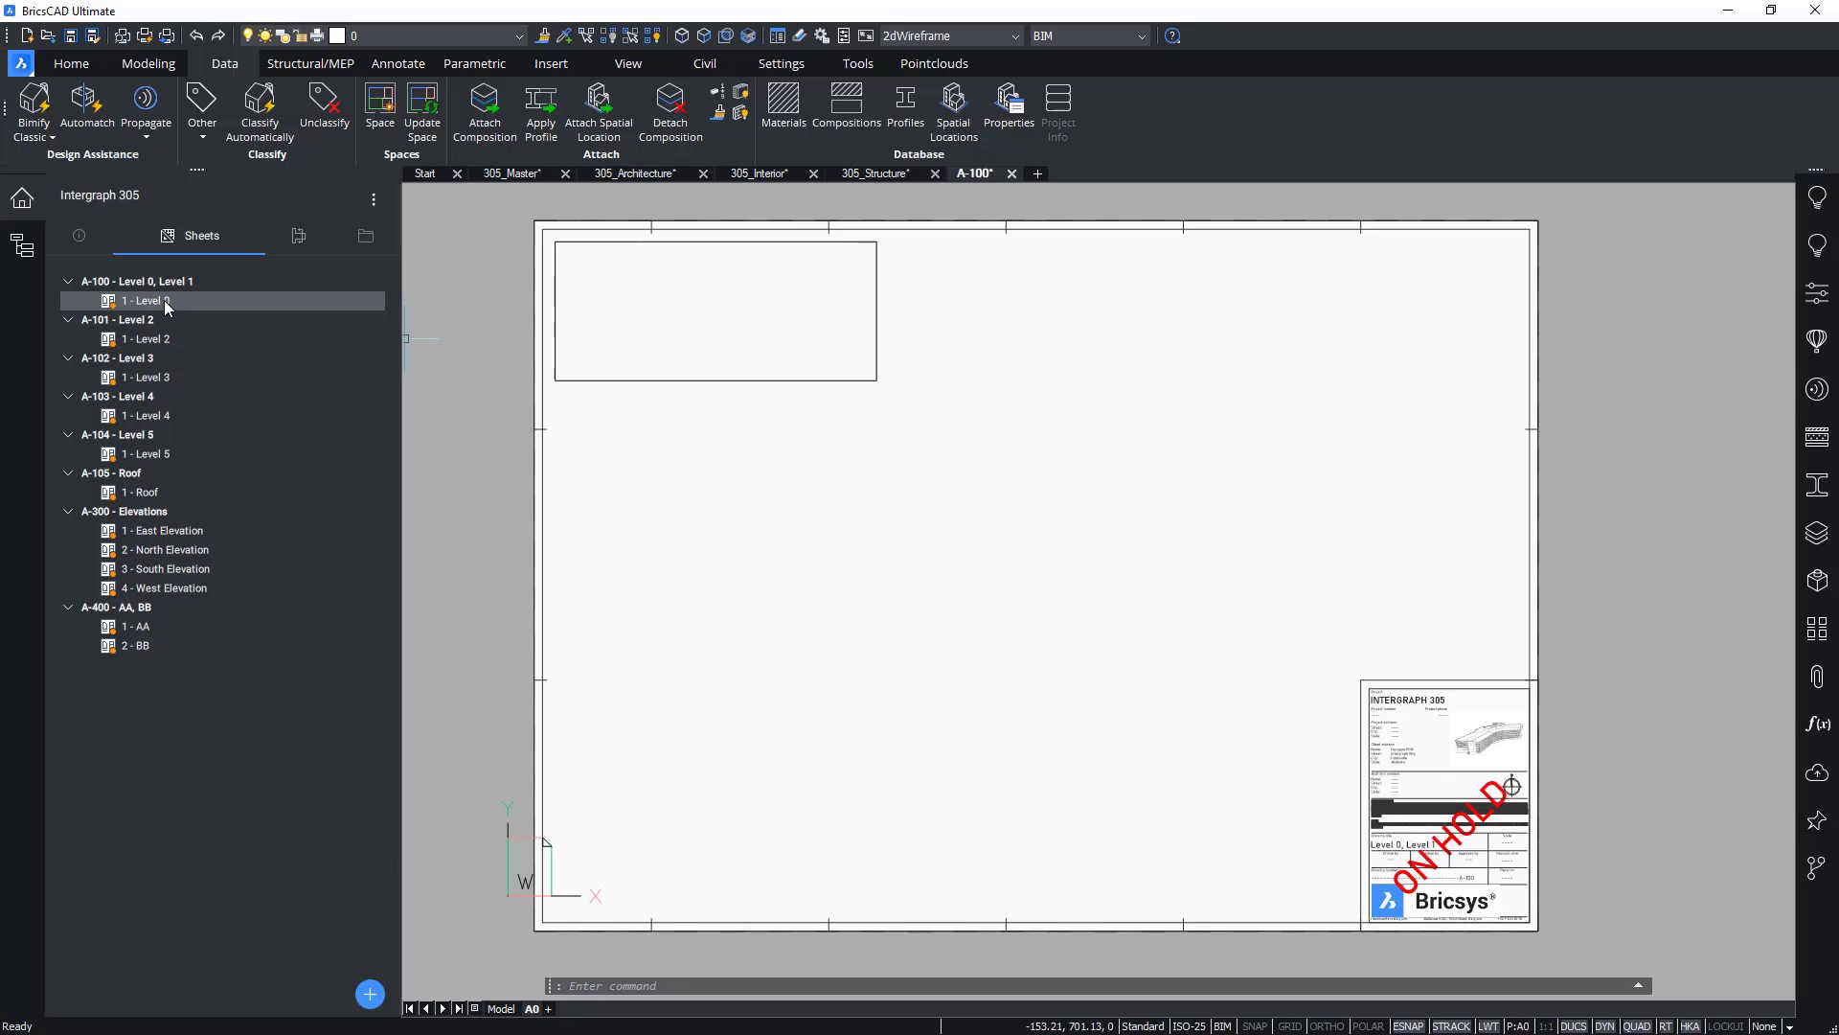
Step: Update the Level 0 view now so its floor plan fills the A-100 viewport
right_click(140, 300)
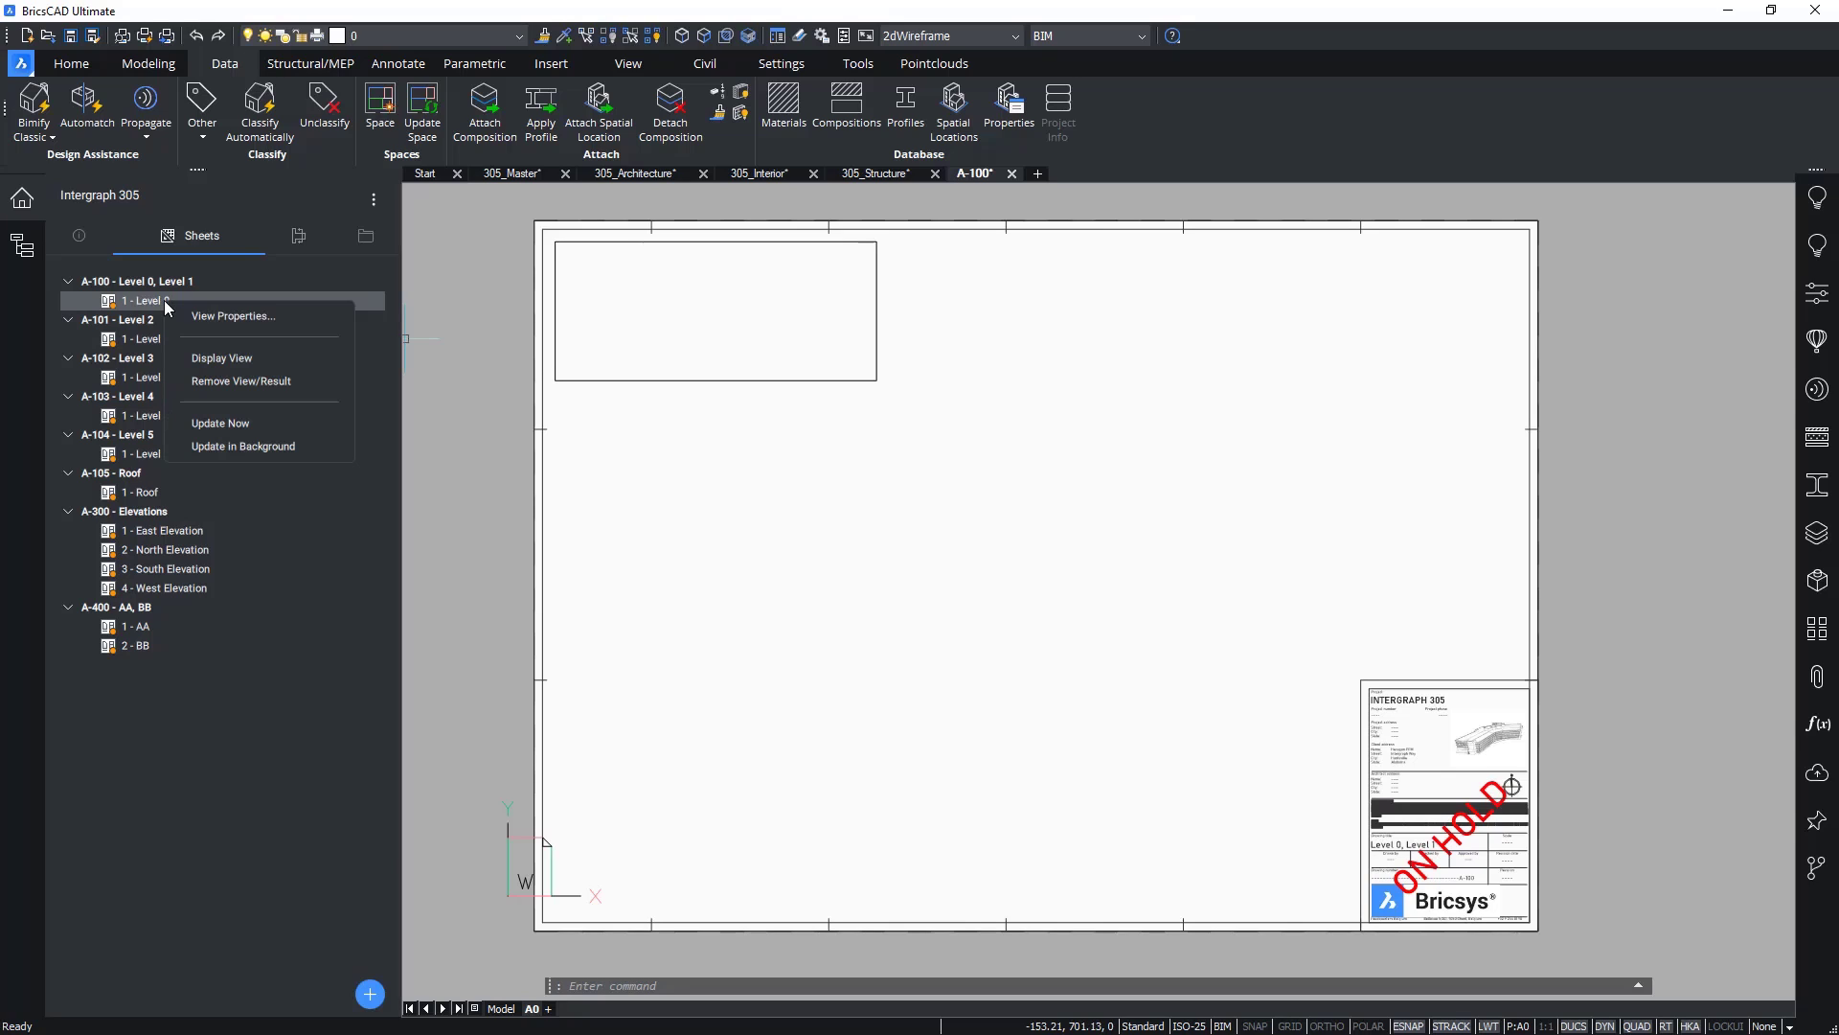
mouse_move(220, 421)
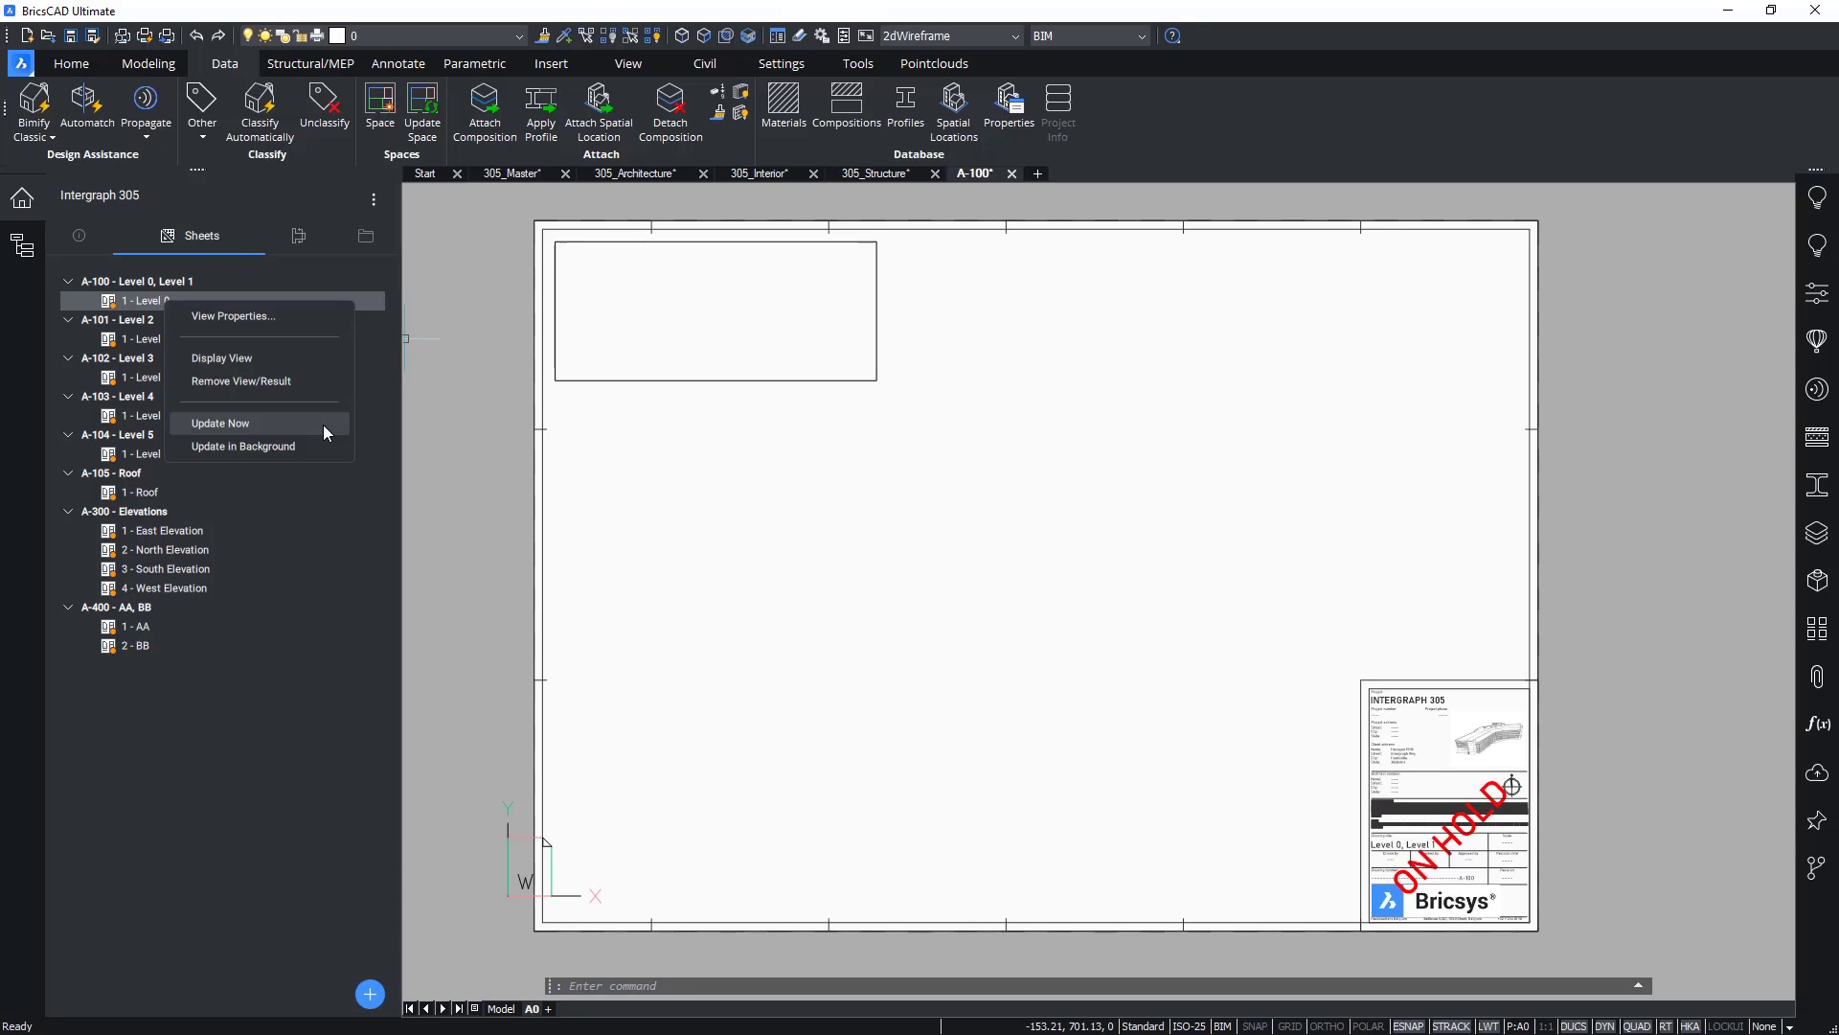
mouse_move(244, 447)
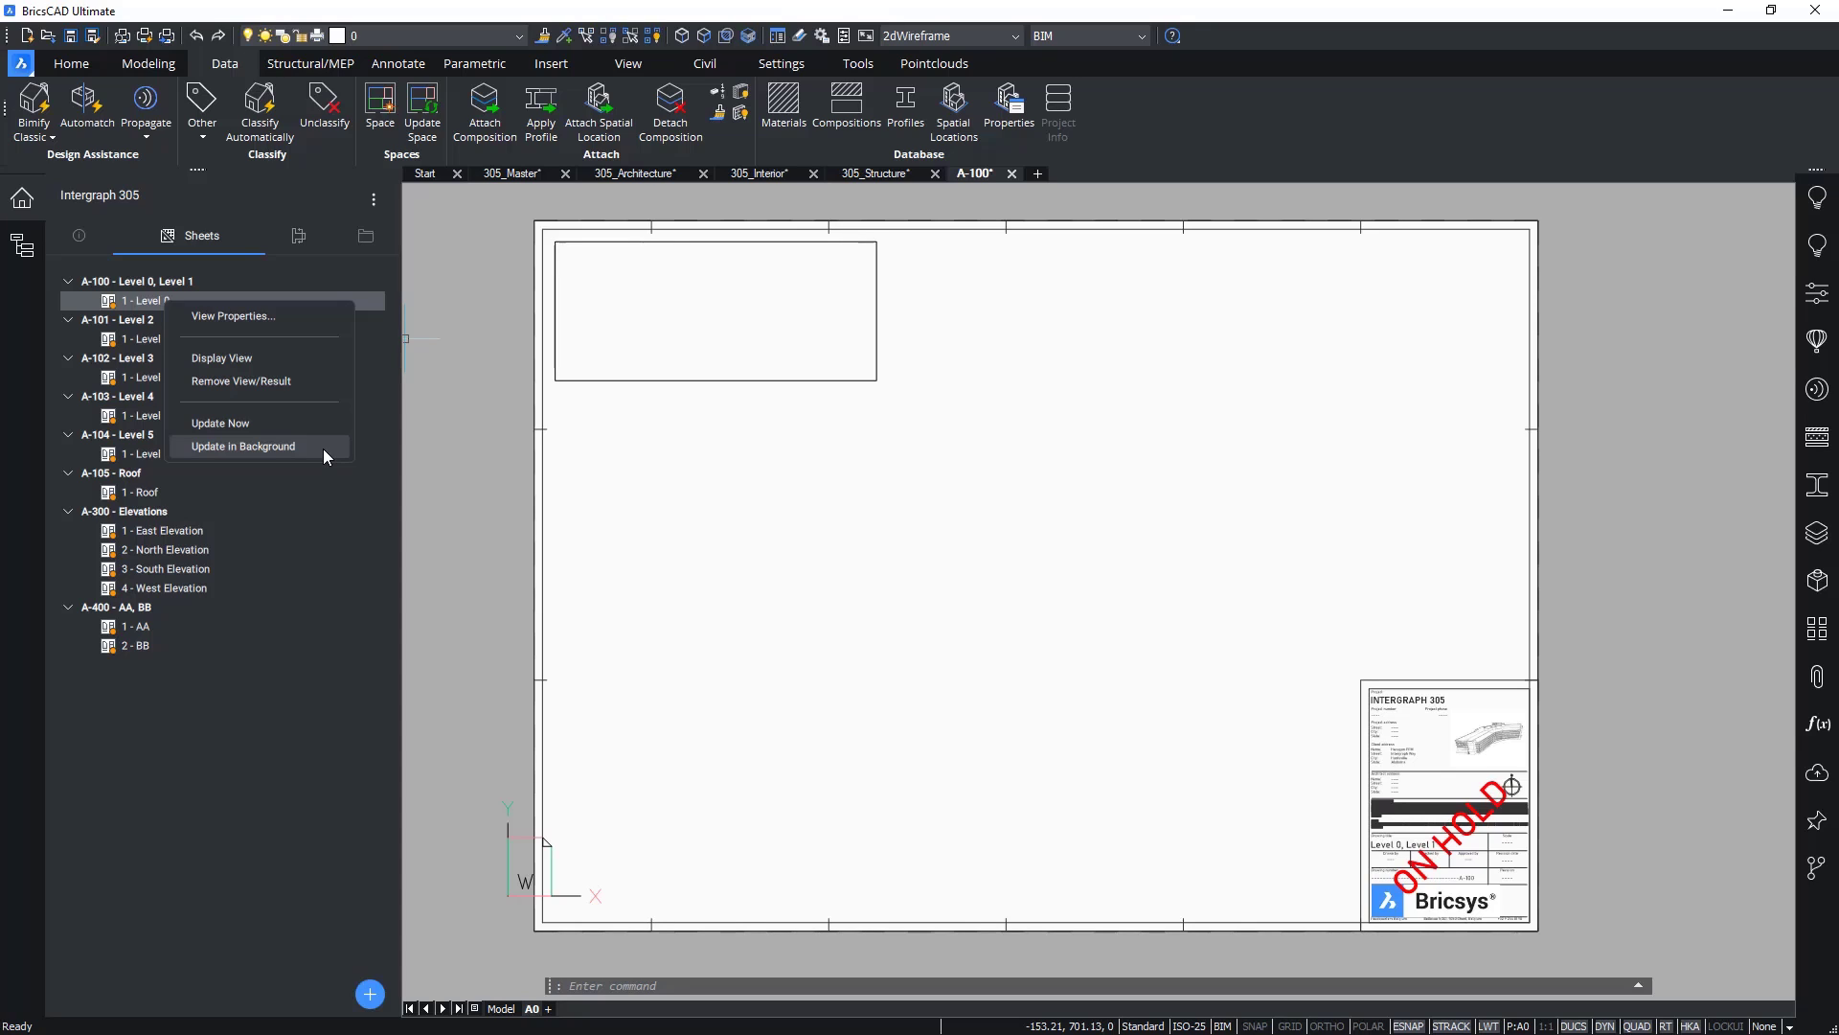
mouse_move(234, 422)
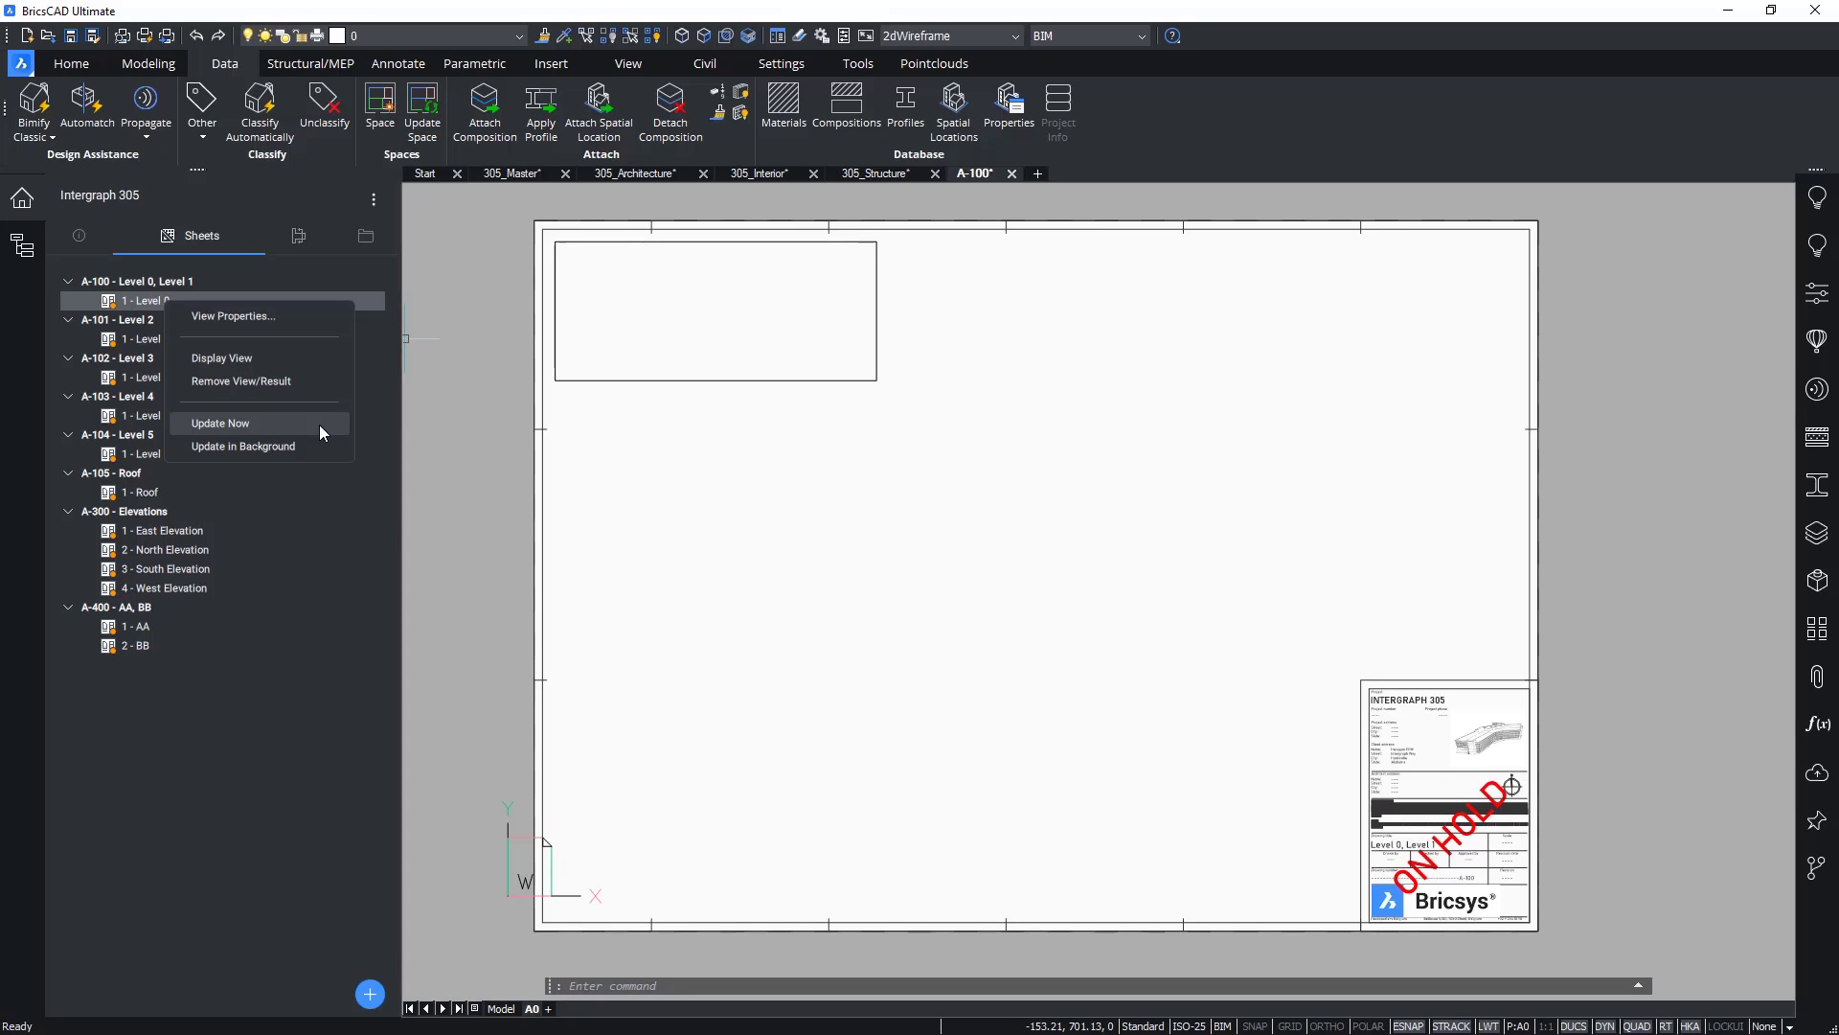
left_click(221, 422)
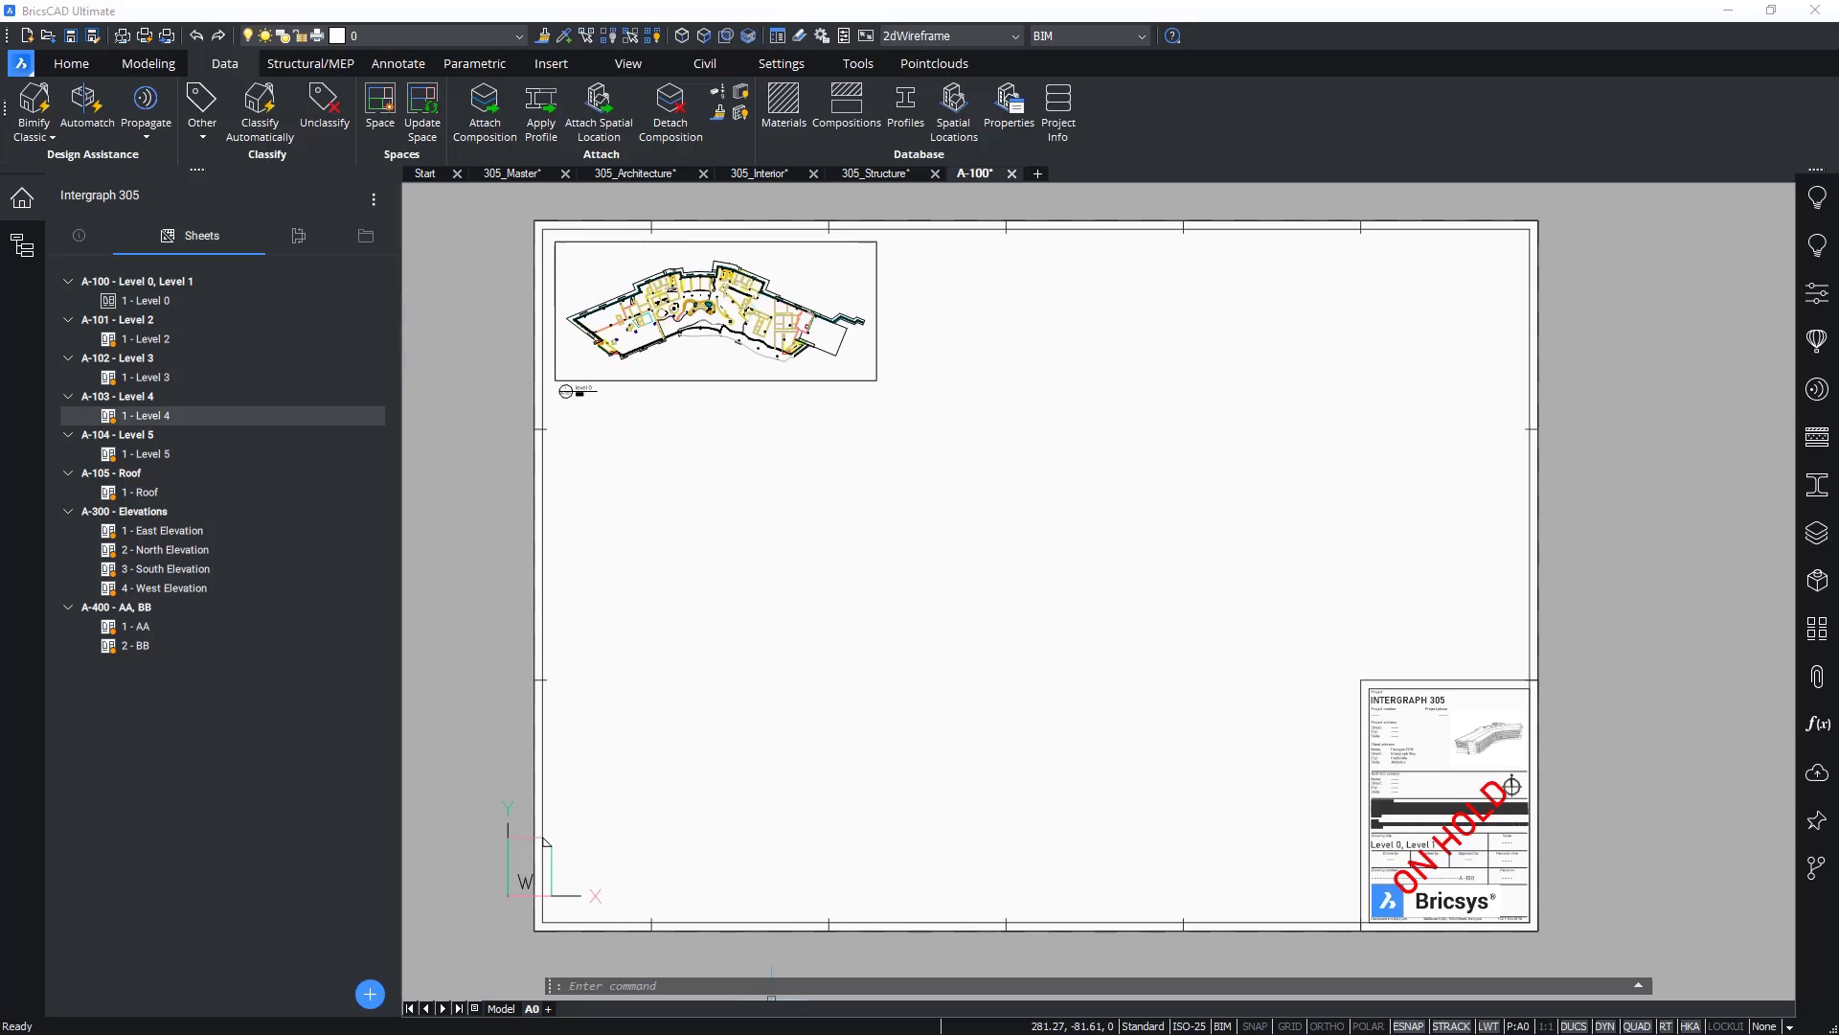
left_click(996, 493)
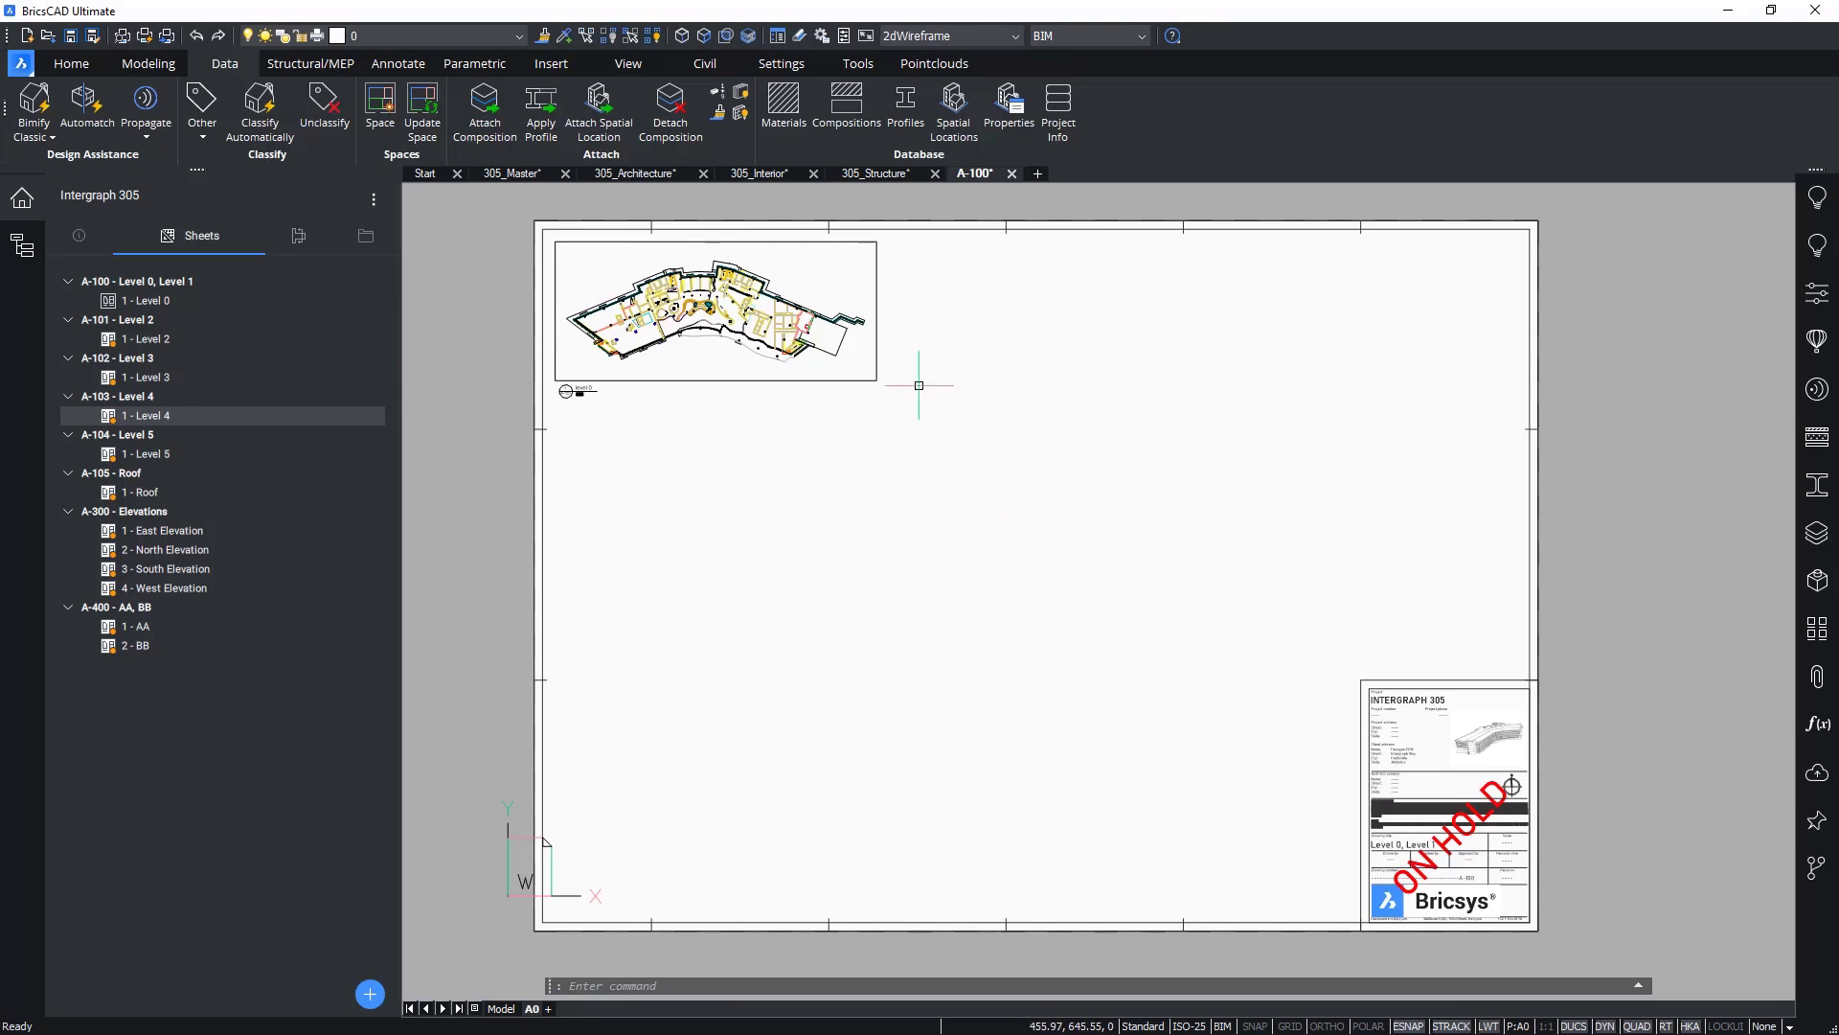
Step: Update the Level 2 view on sheet A-101 in the background
right_click(148, 339)
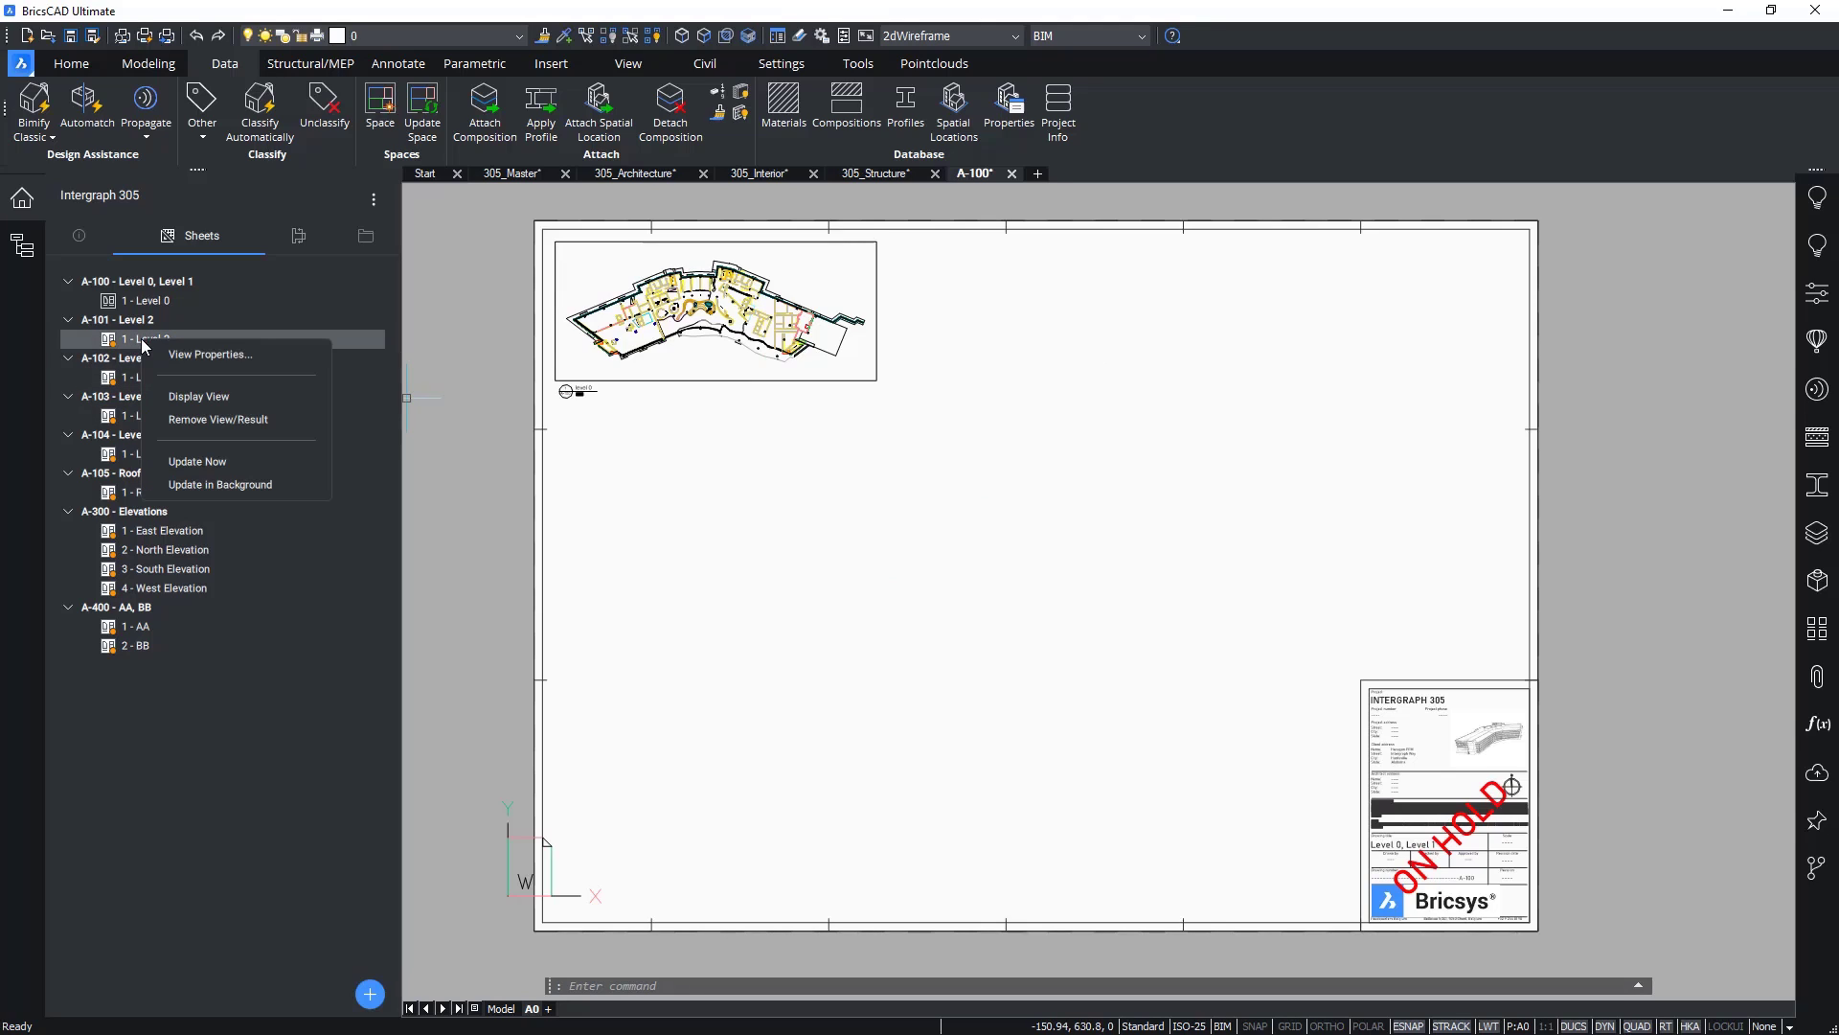
mouse_move(219, 485)
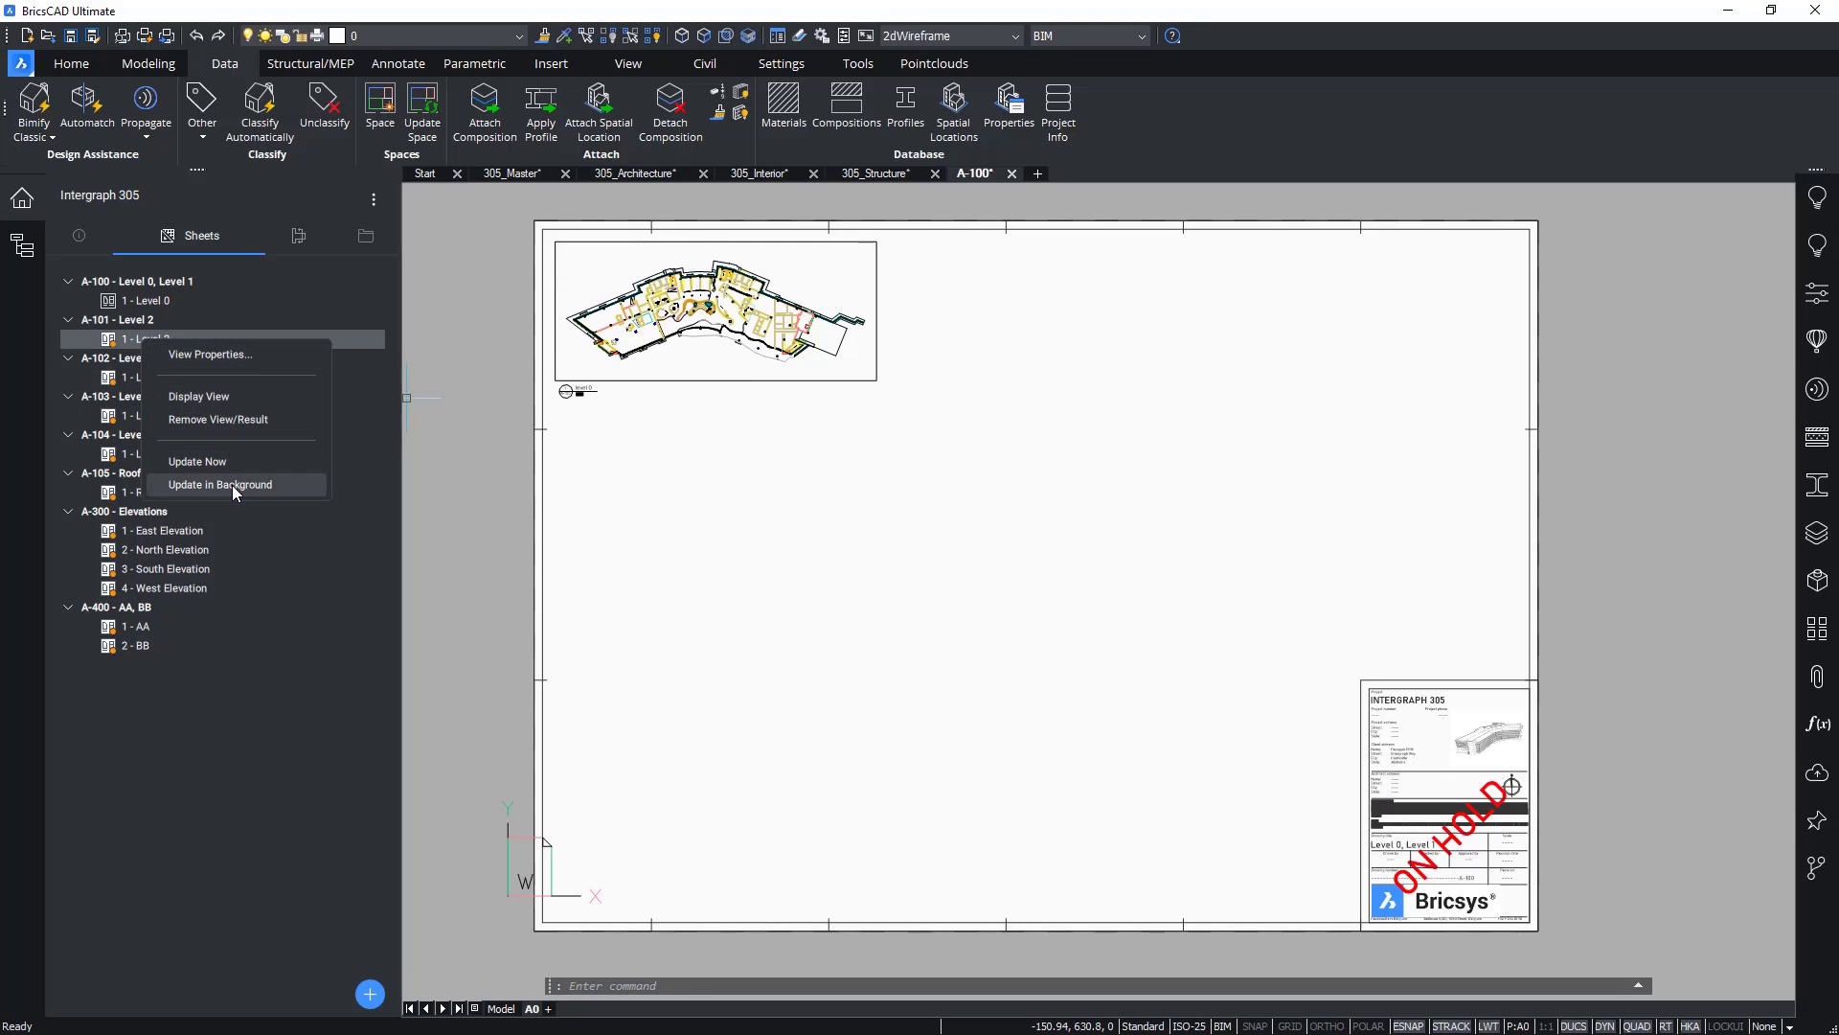
left_click(218, 484)
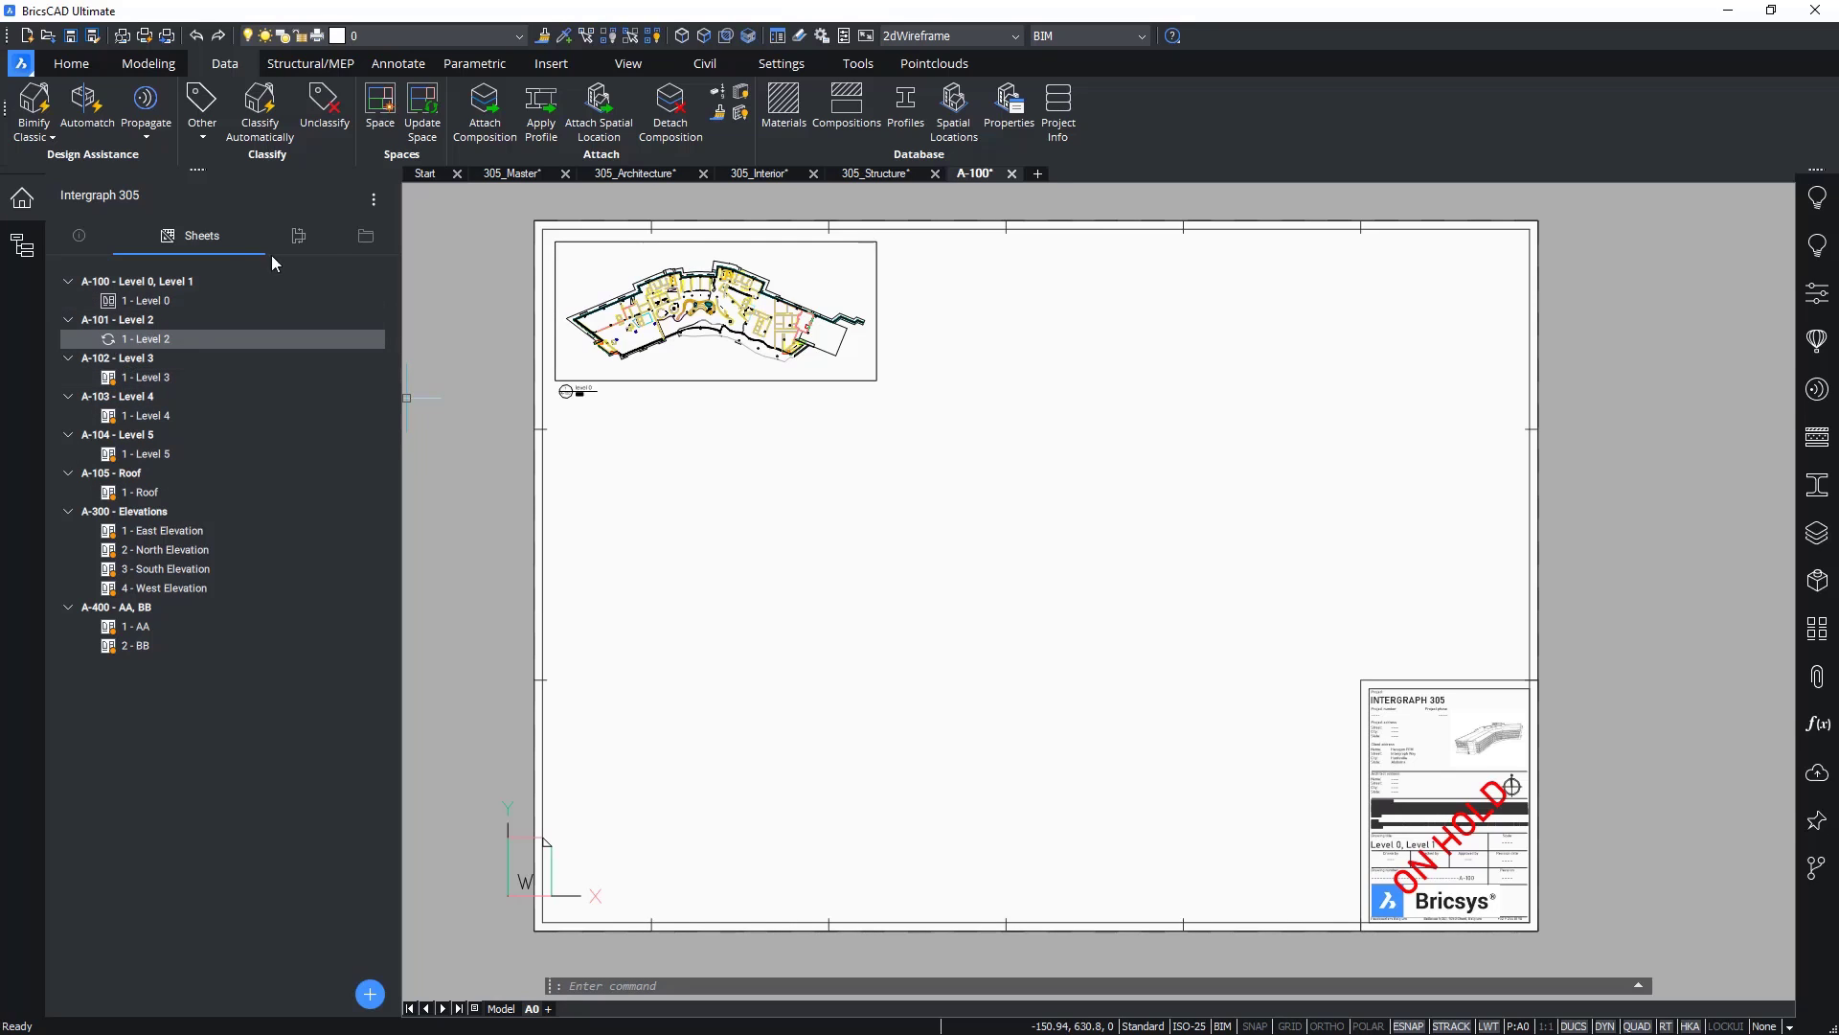
left_click(374, 197)
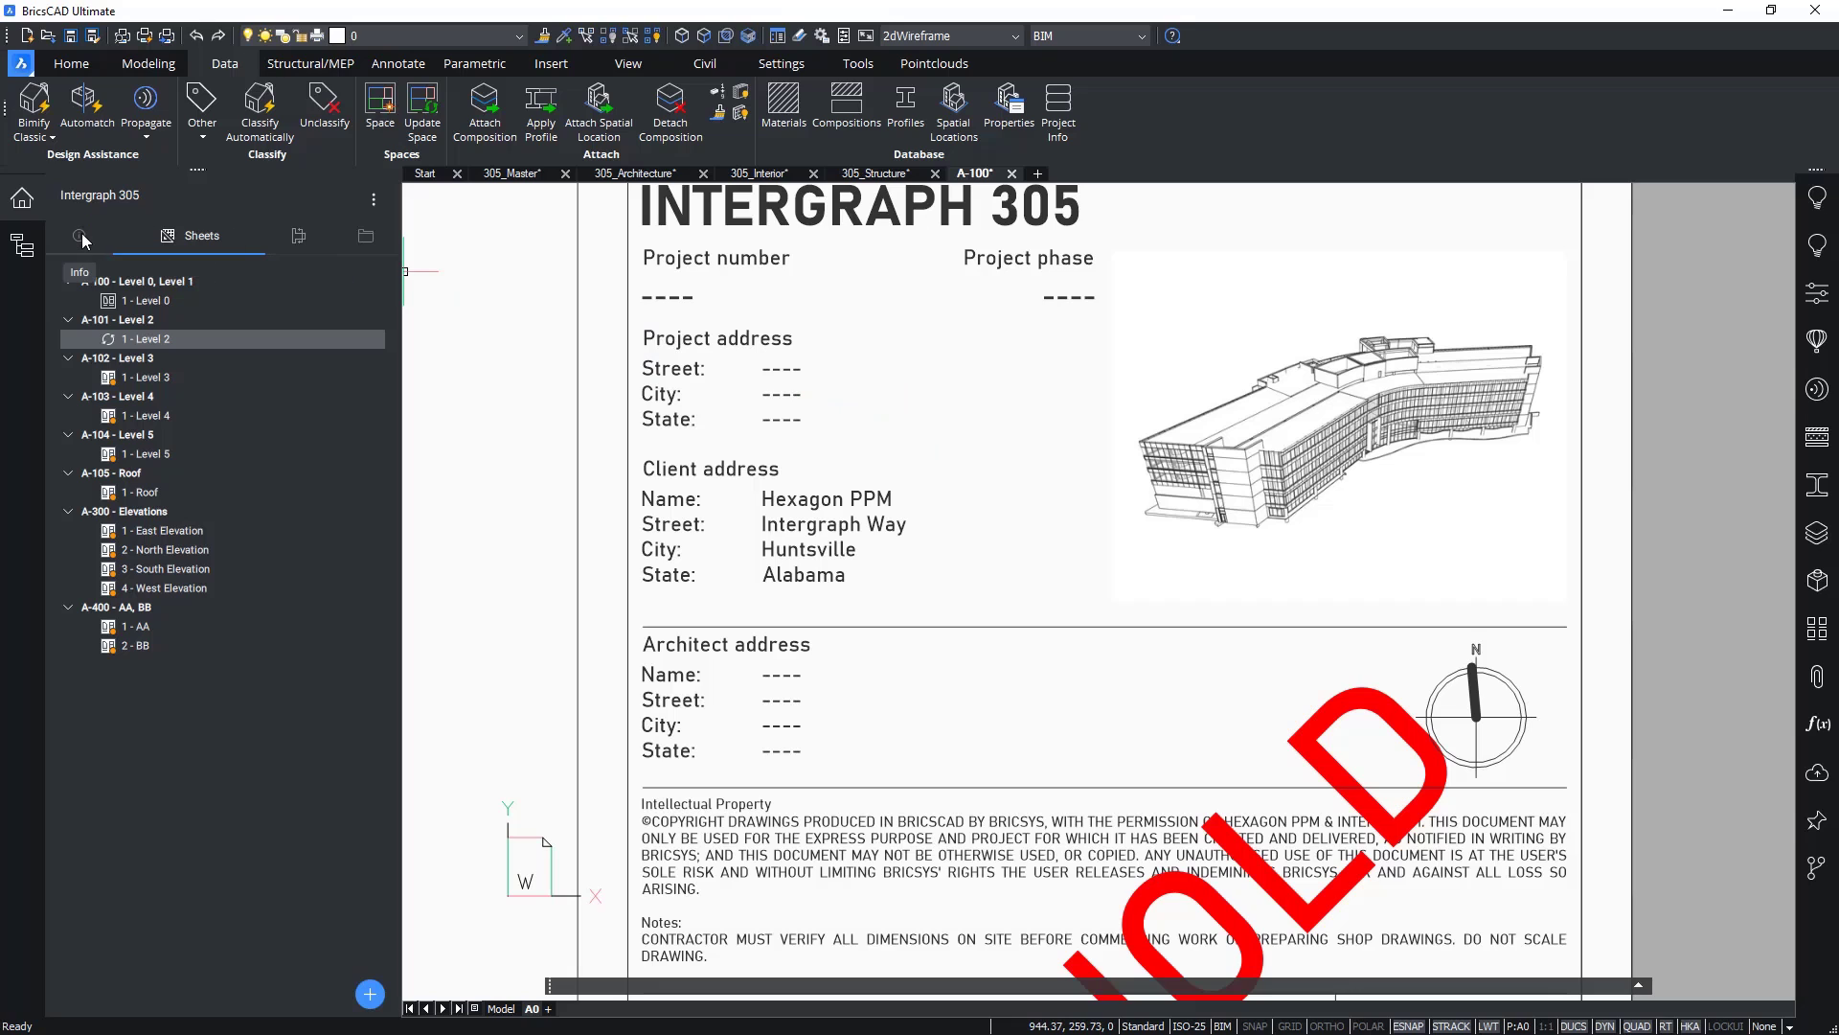
Step: Enter architect name 'John Doe' and architect state Alabama in the project Info properties
left_click(80, 235)
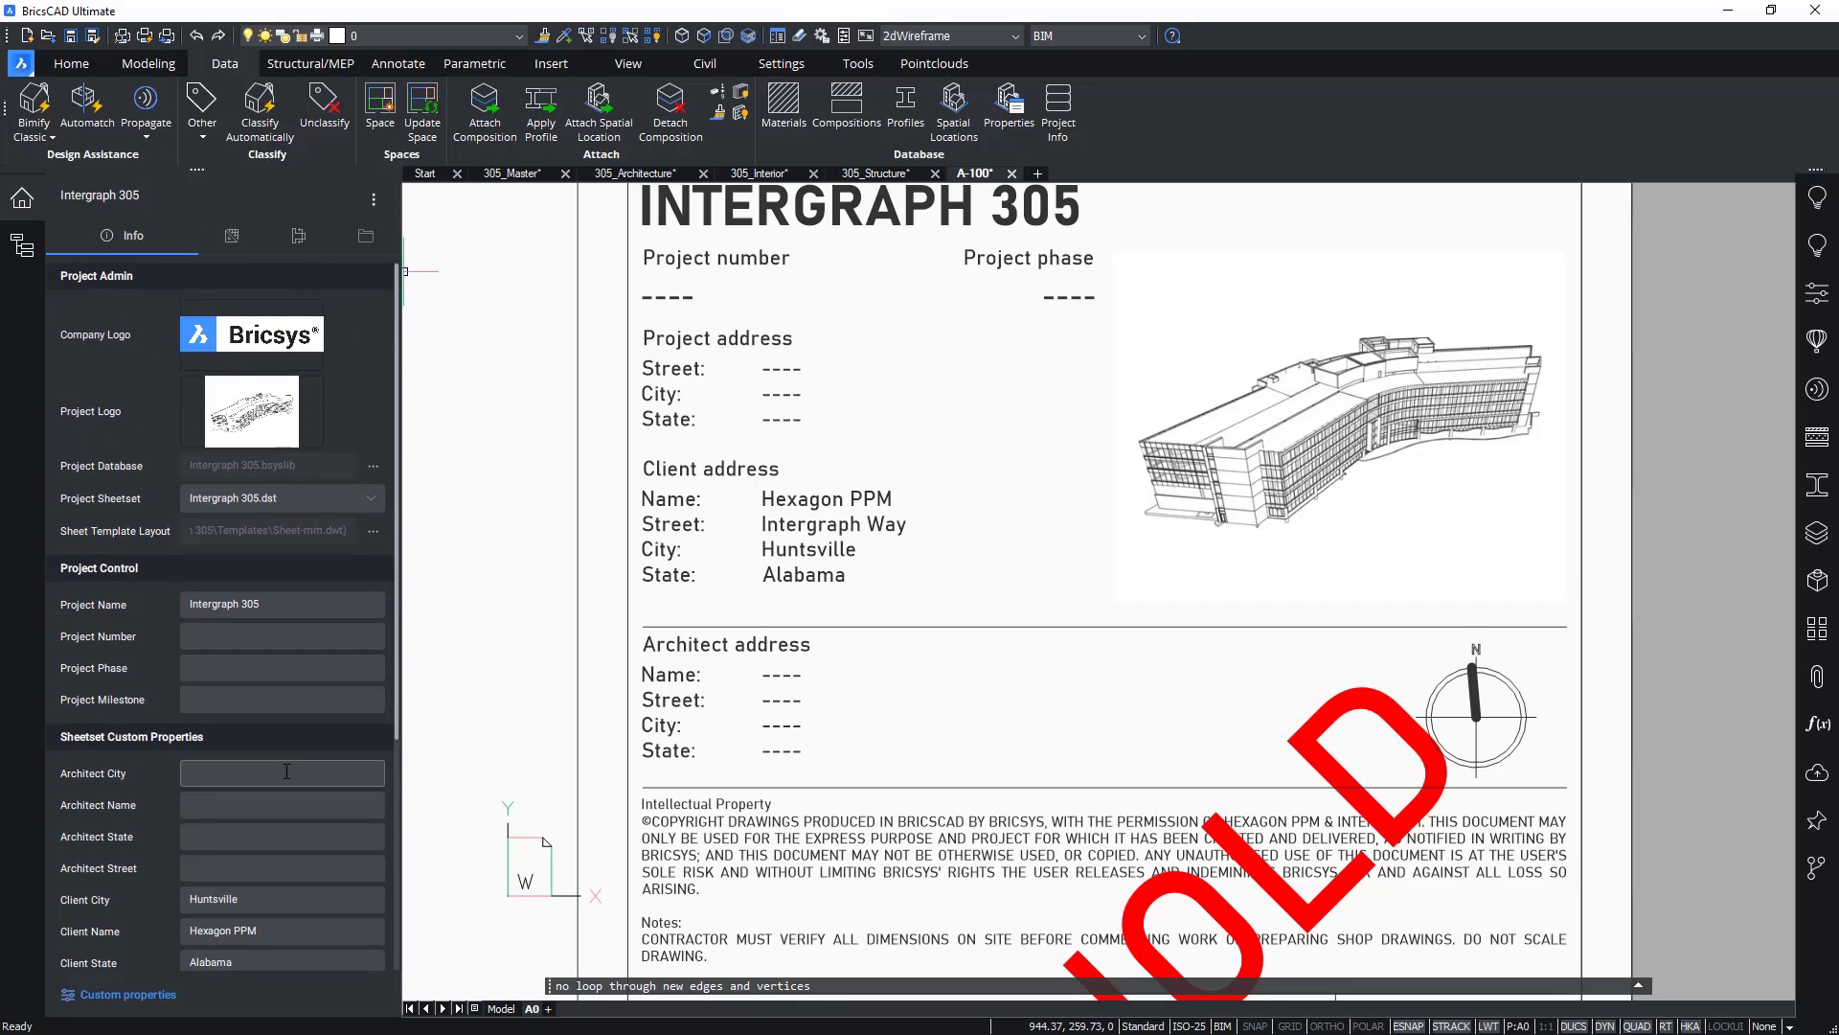
left_click(281, 804)
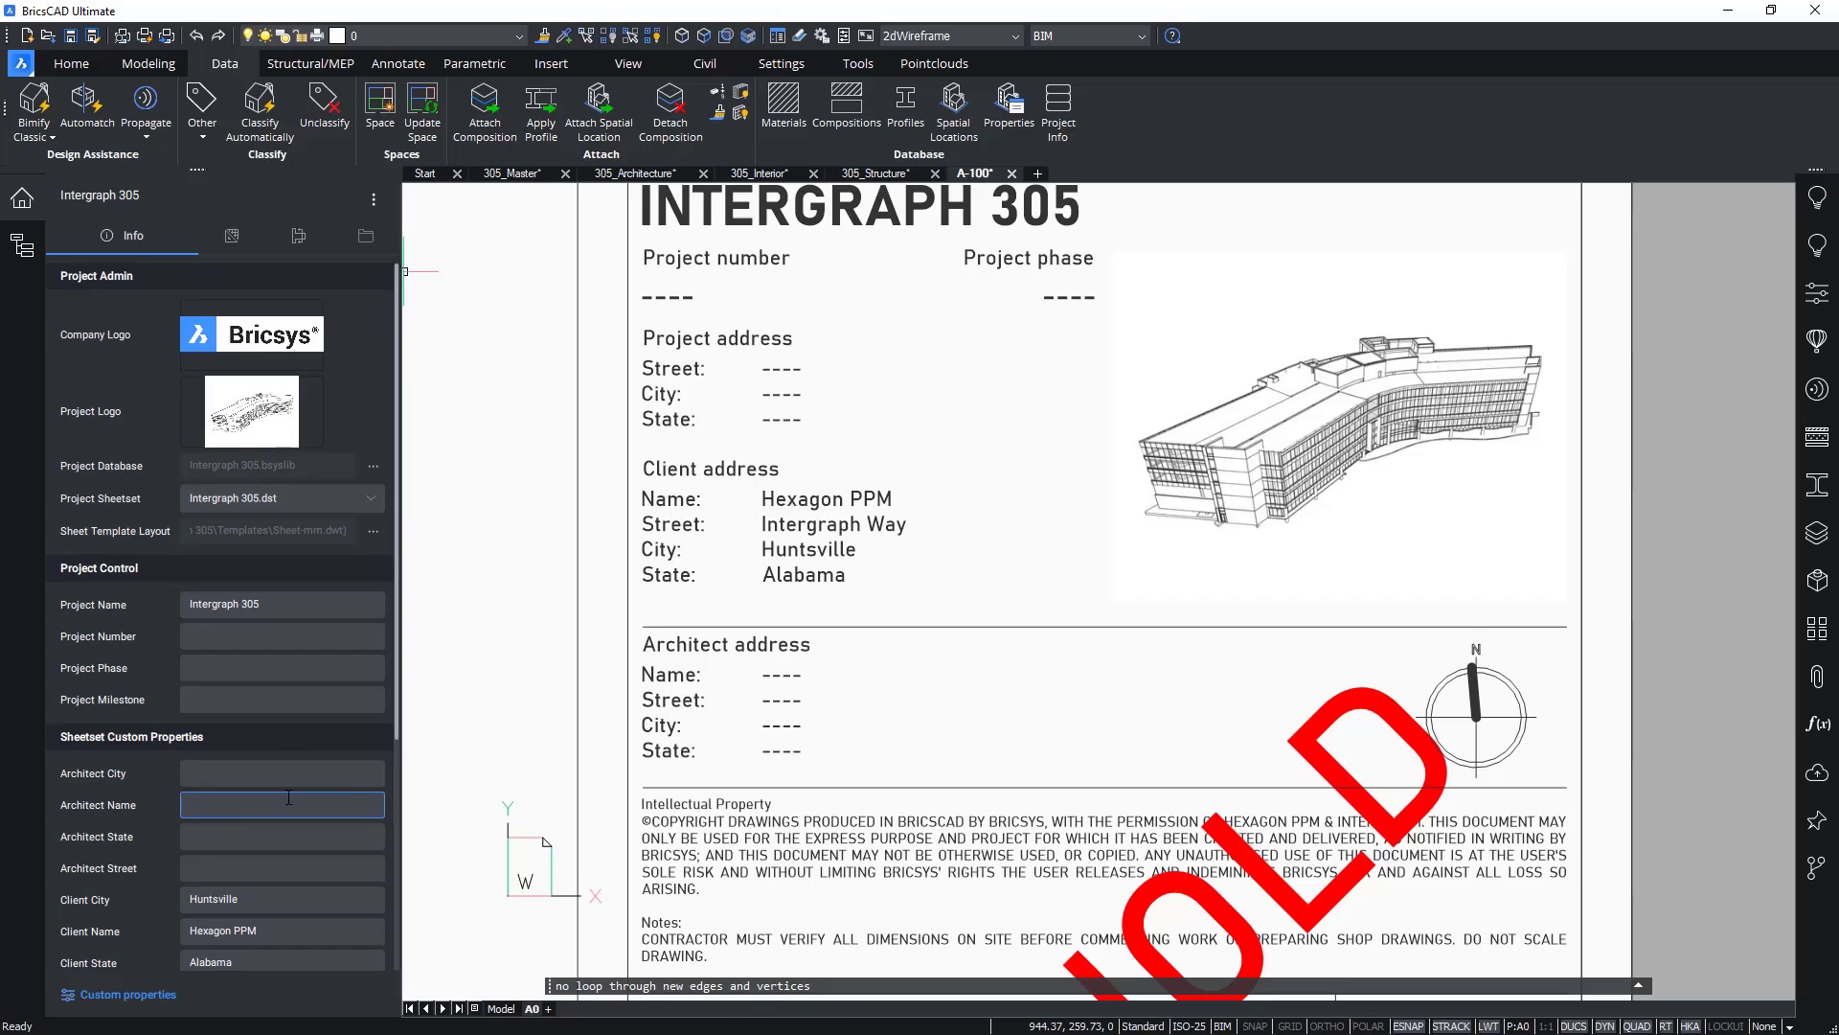
type("John Doe")
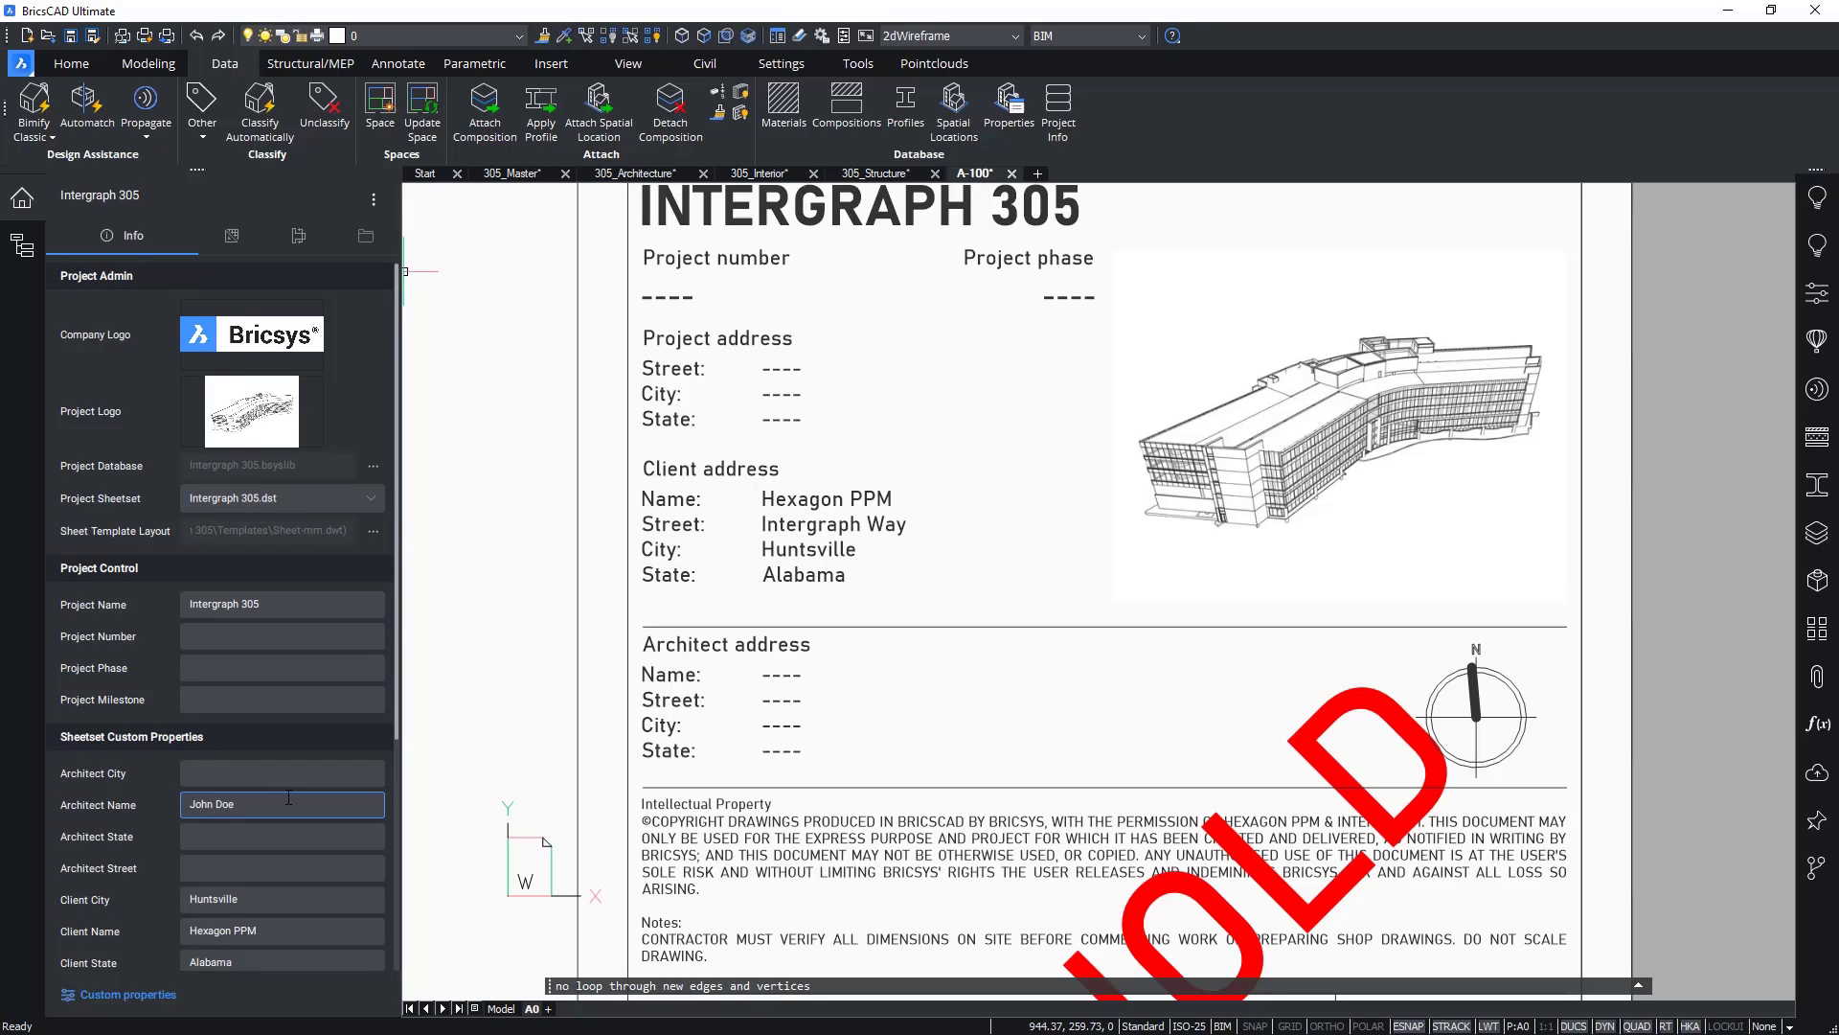
type("Alabama")
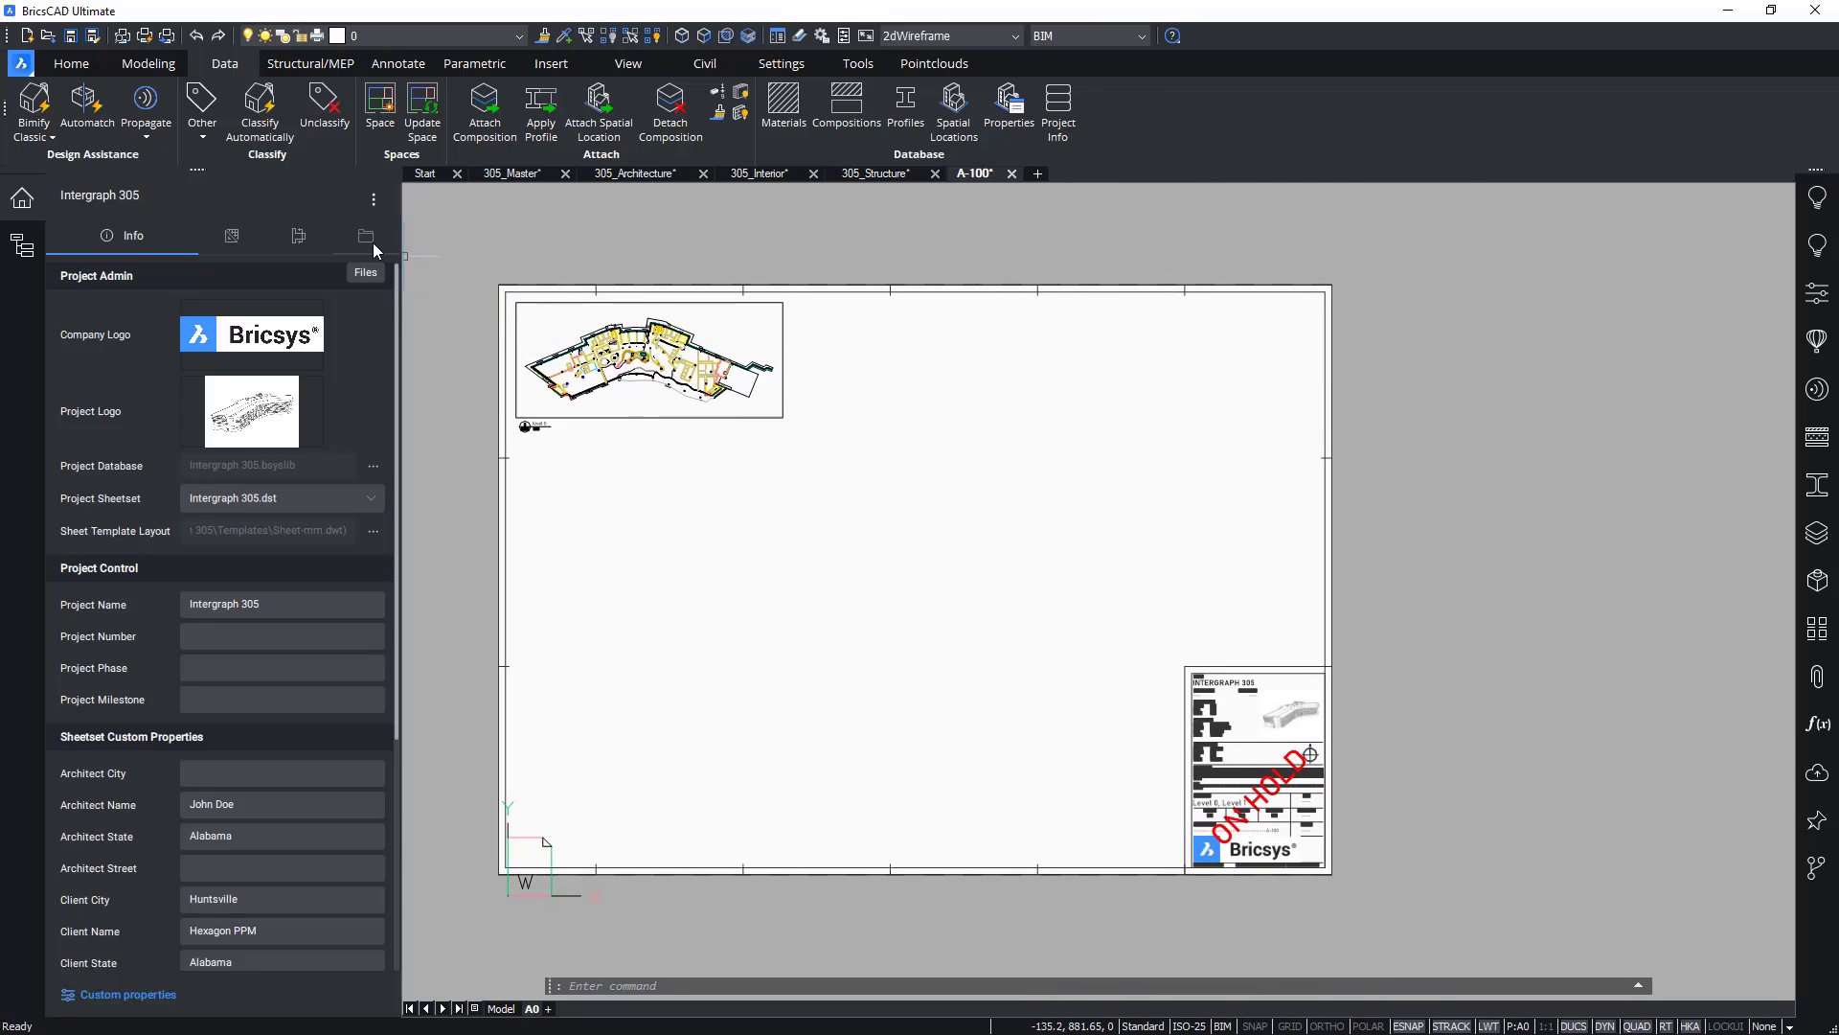
Step: Show the Files tab and the + menu offering New Schedule and import options
left_click(364, 236)
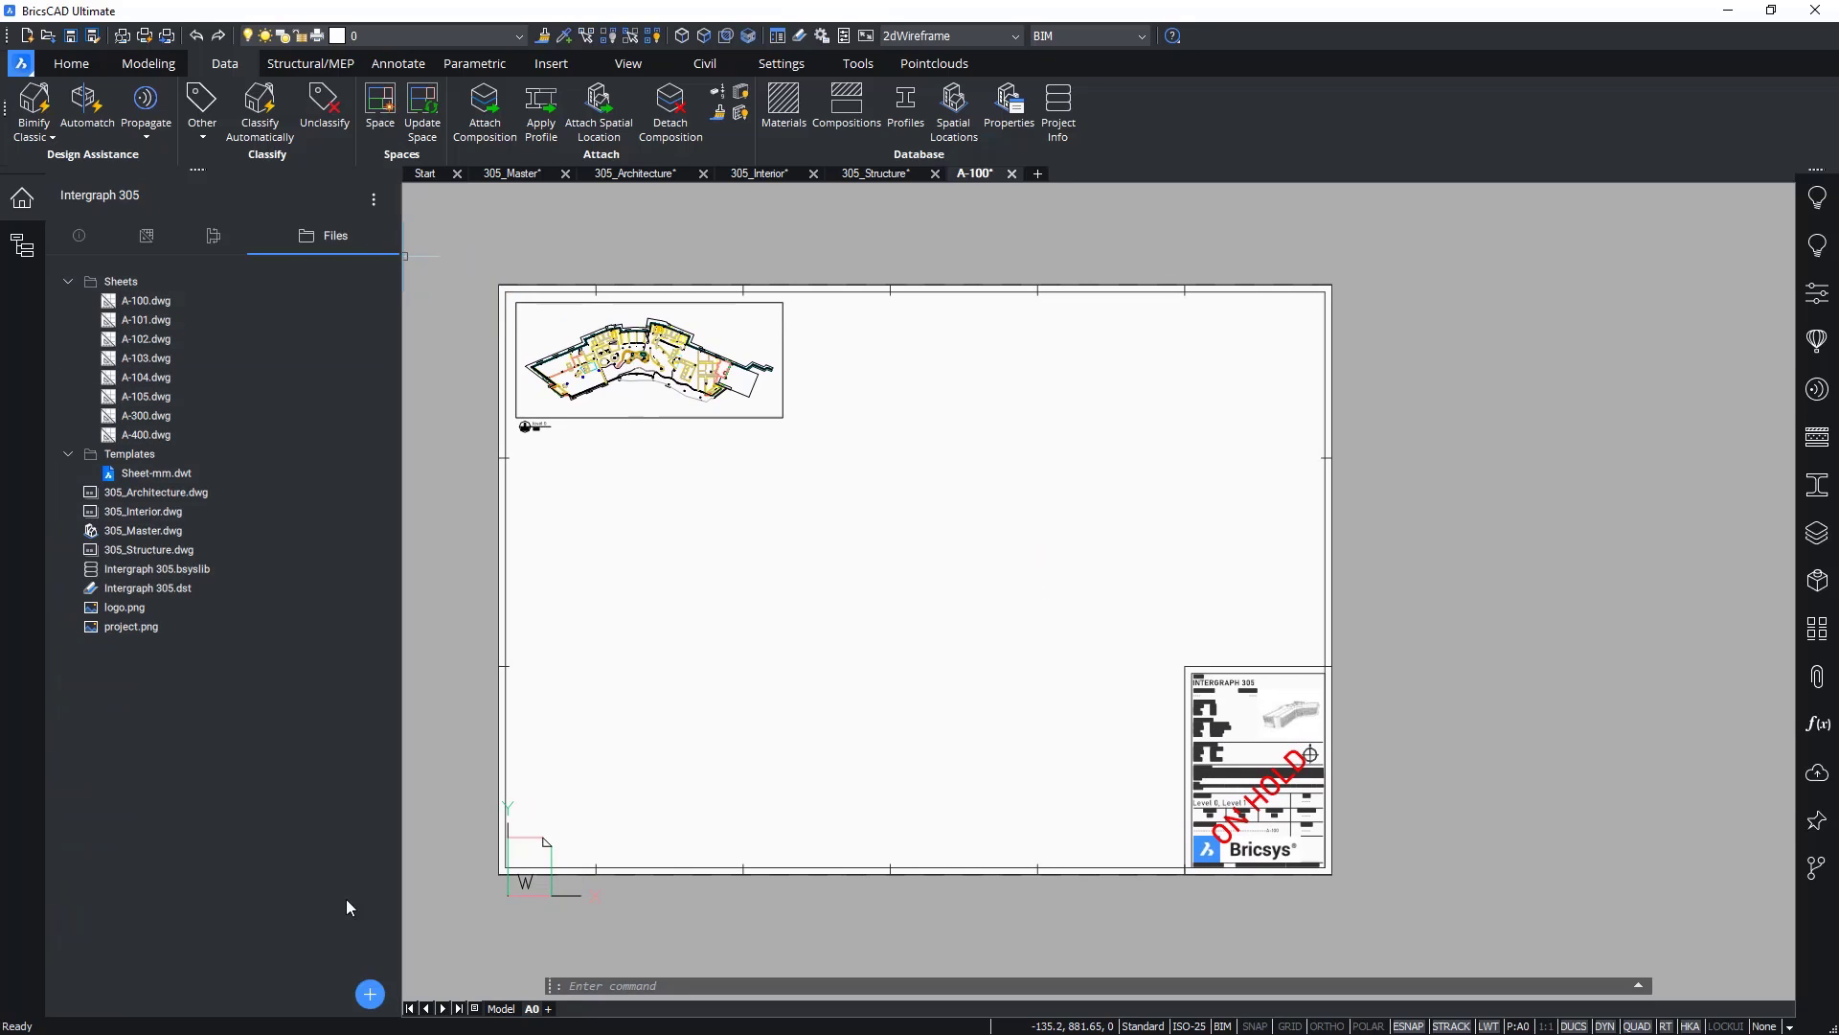
left_click(370, 994)
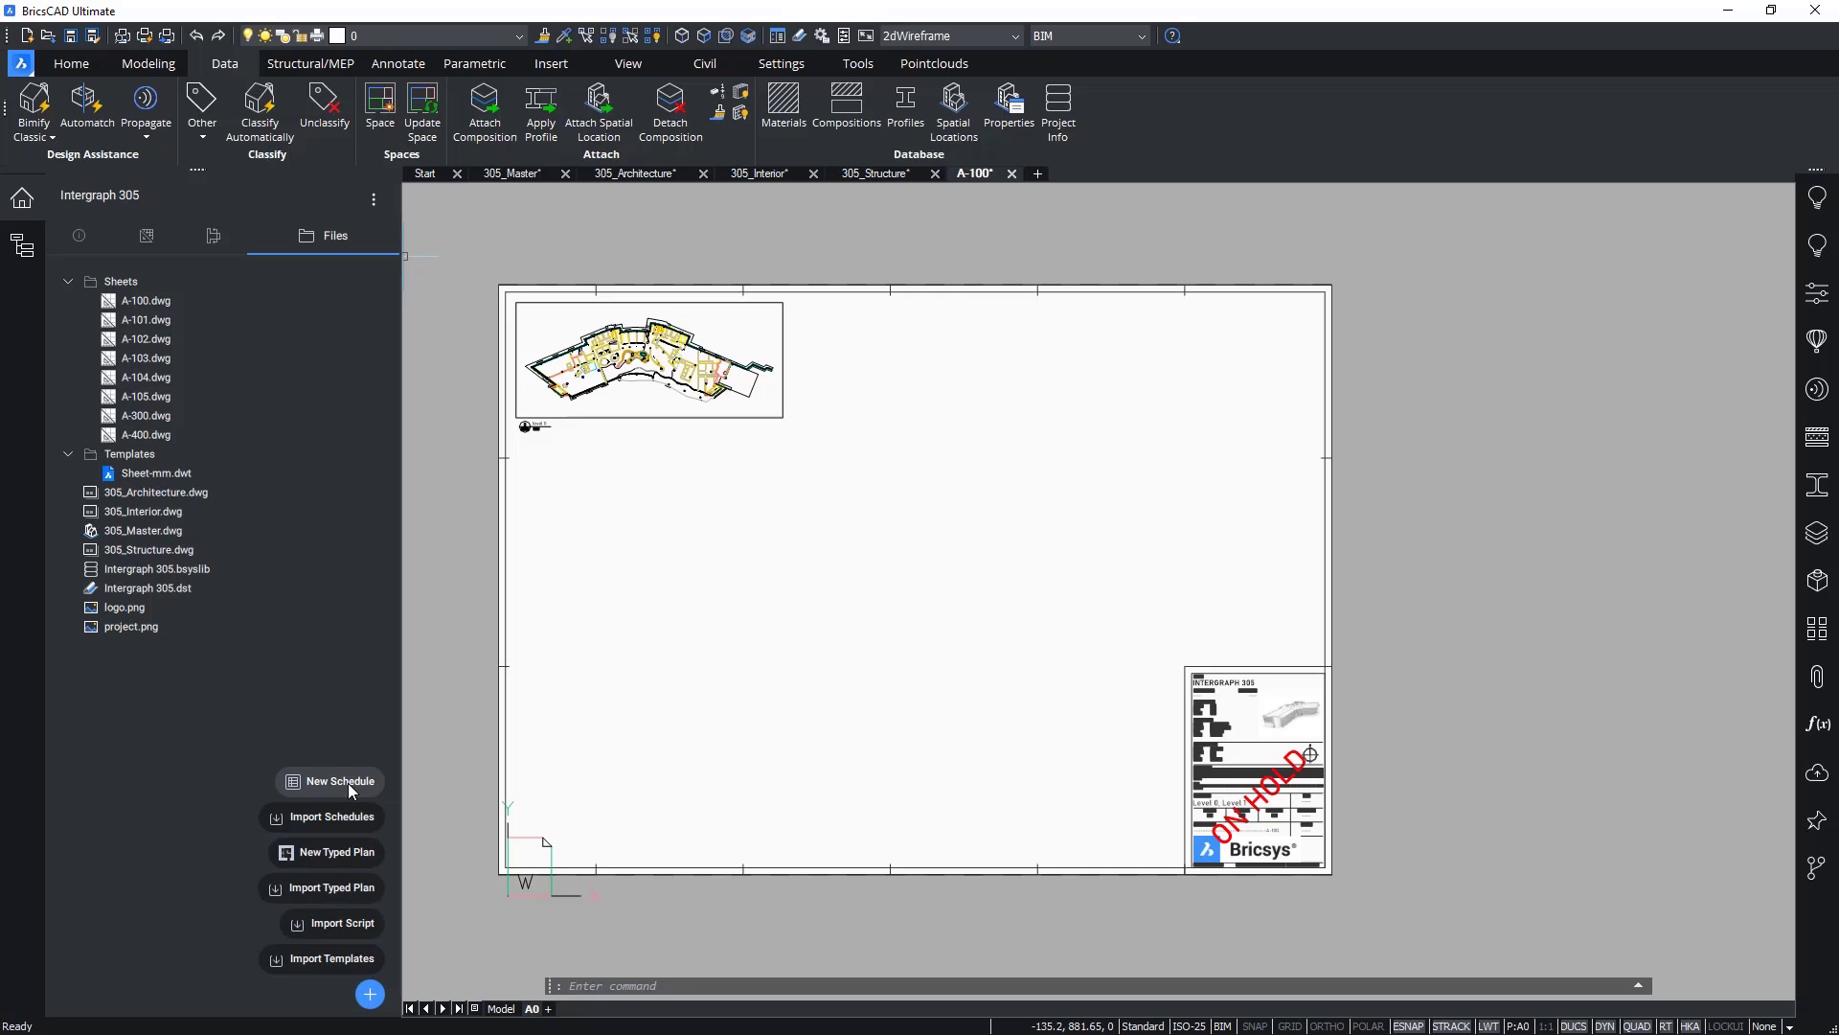
mouse_move(347, 829)
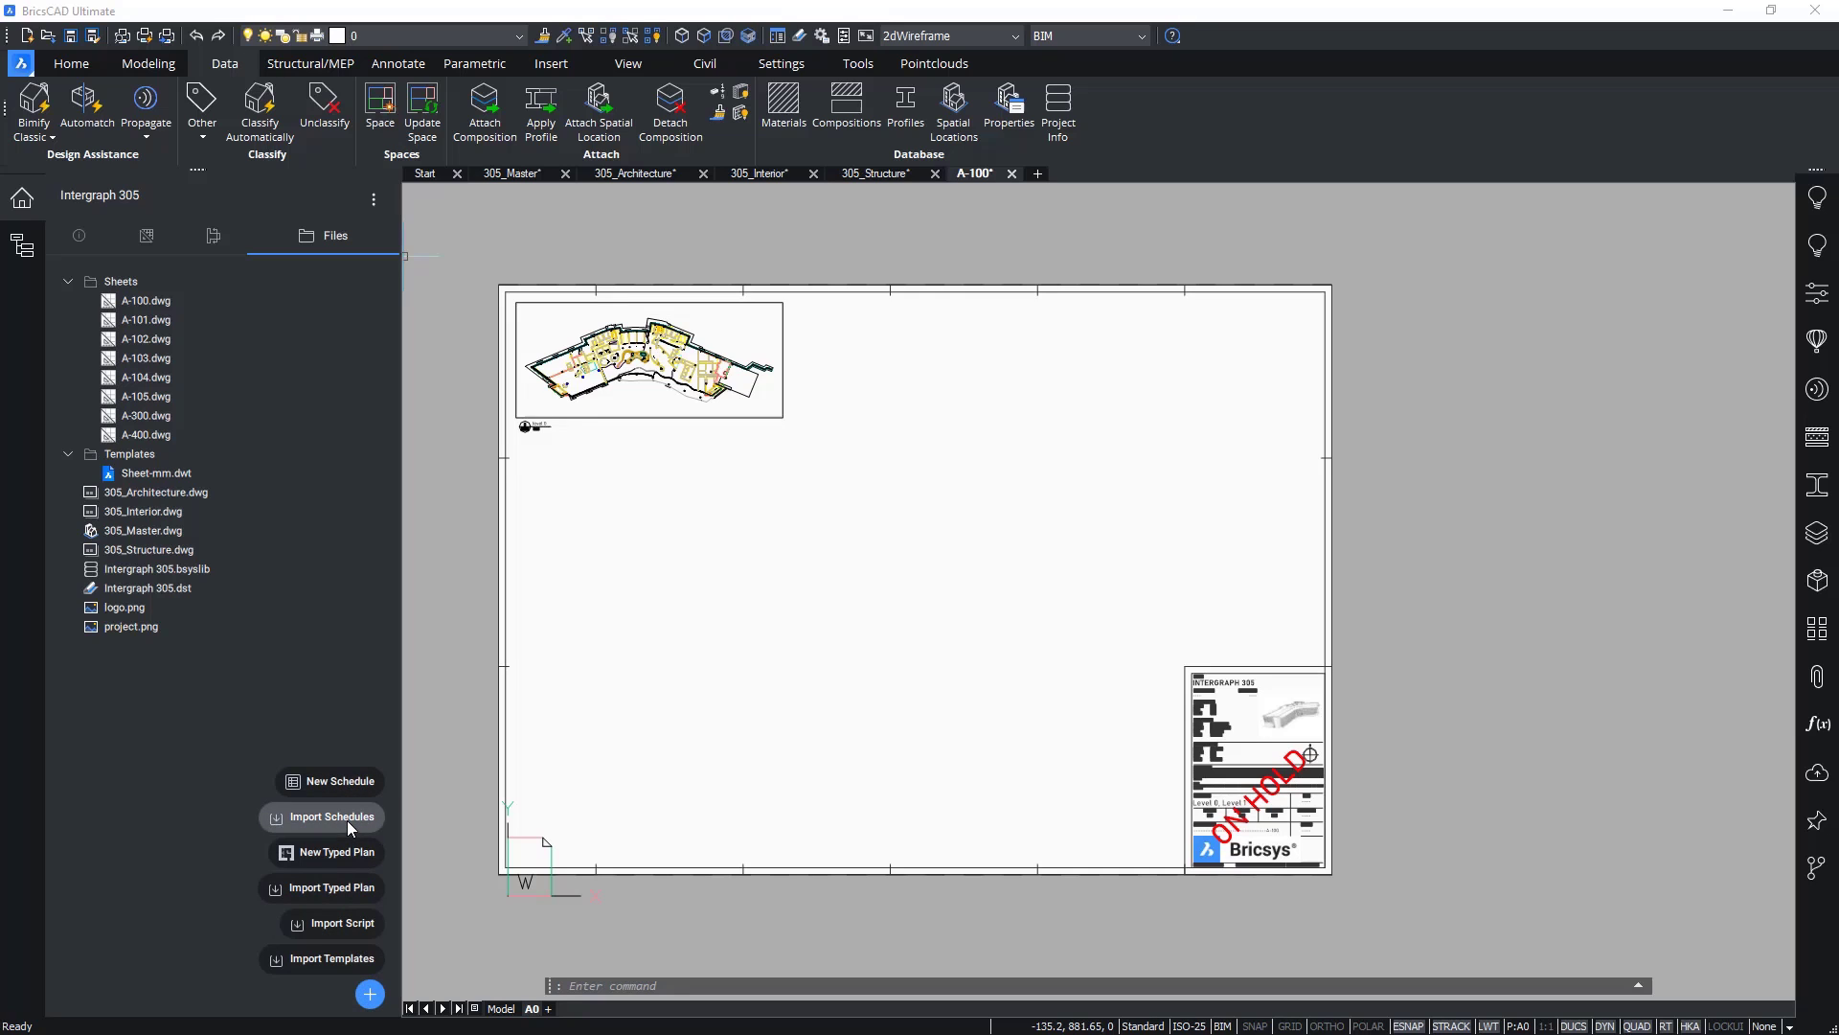
Step: Import Columns - Level 0.dxd from Desktop > Resources as a project schedule
left_click(331, 816)
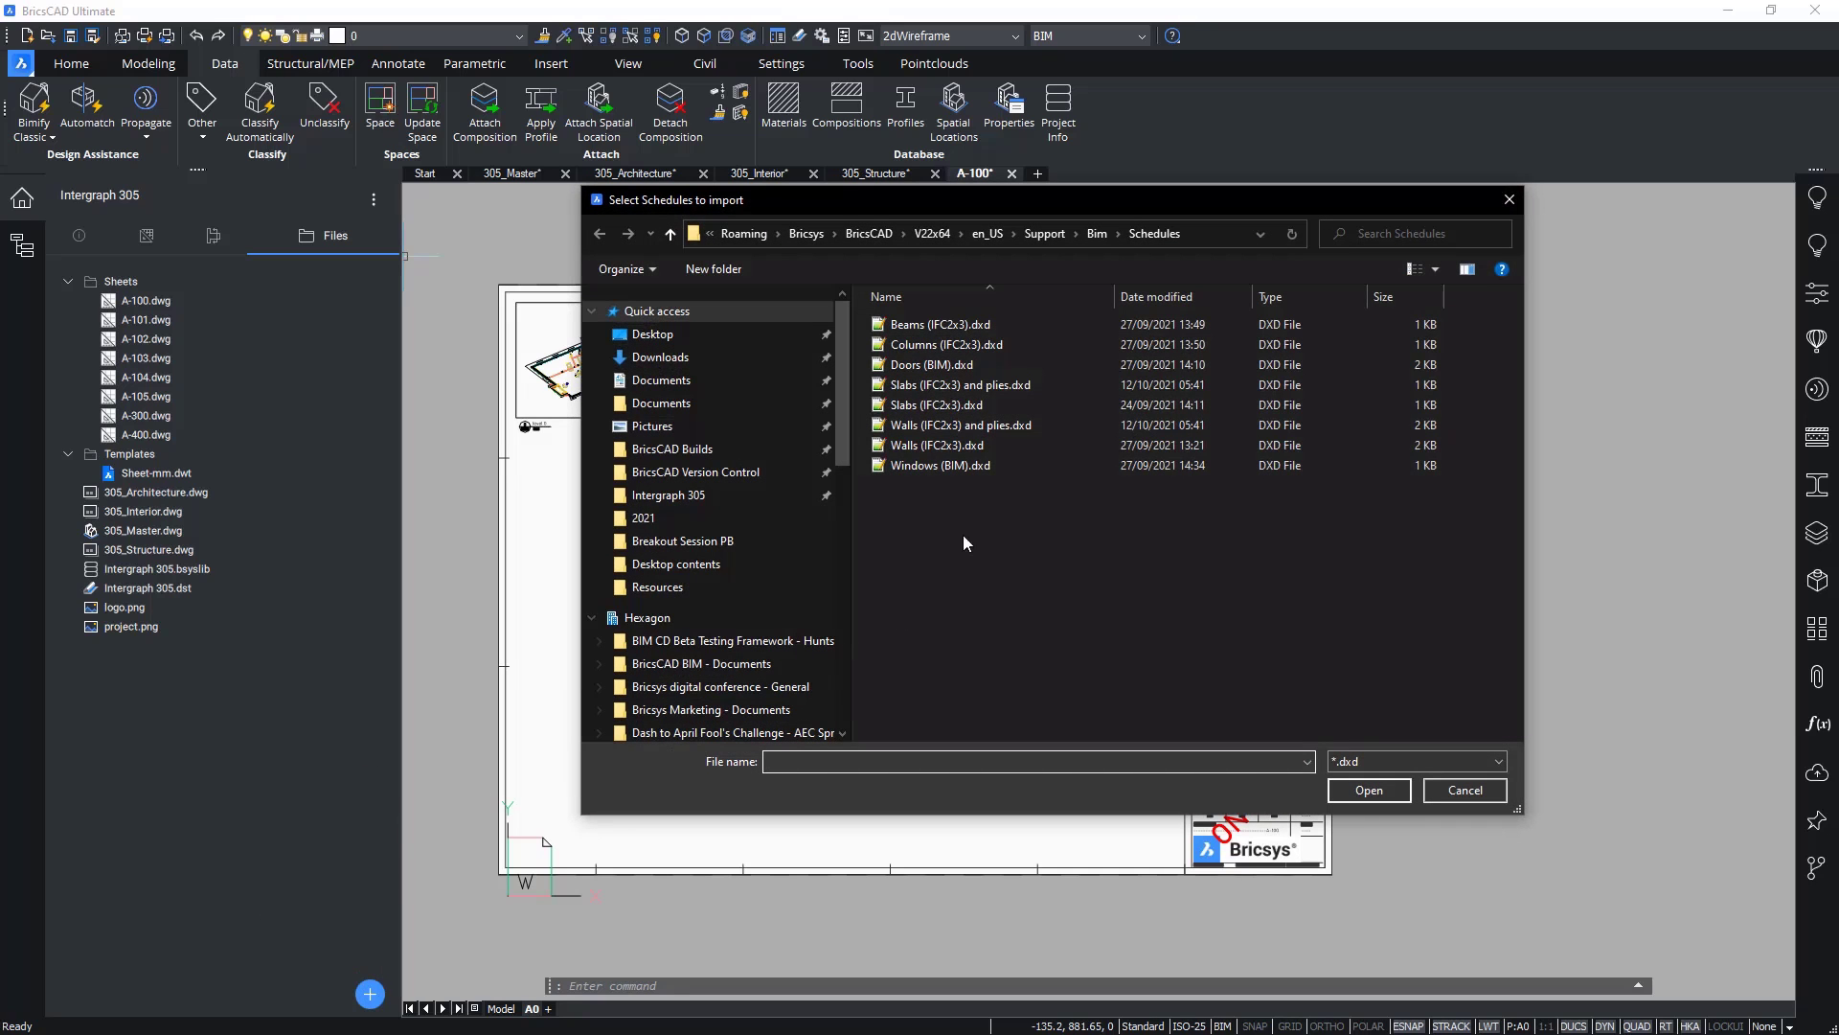
left_click(939, 323)
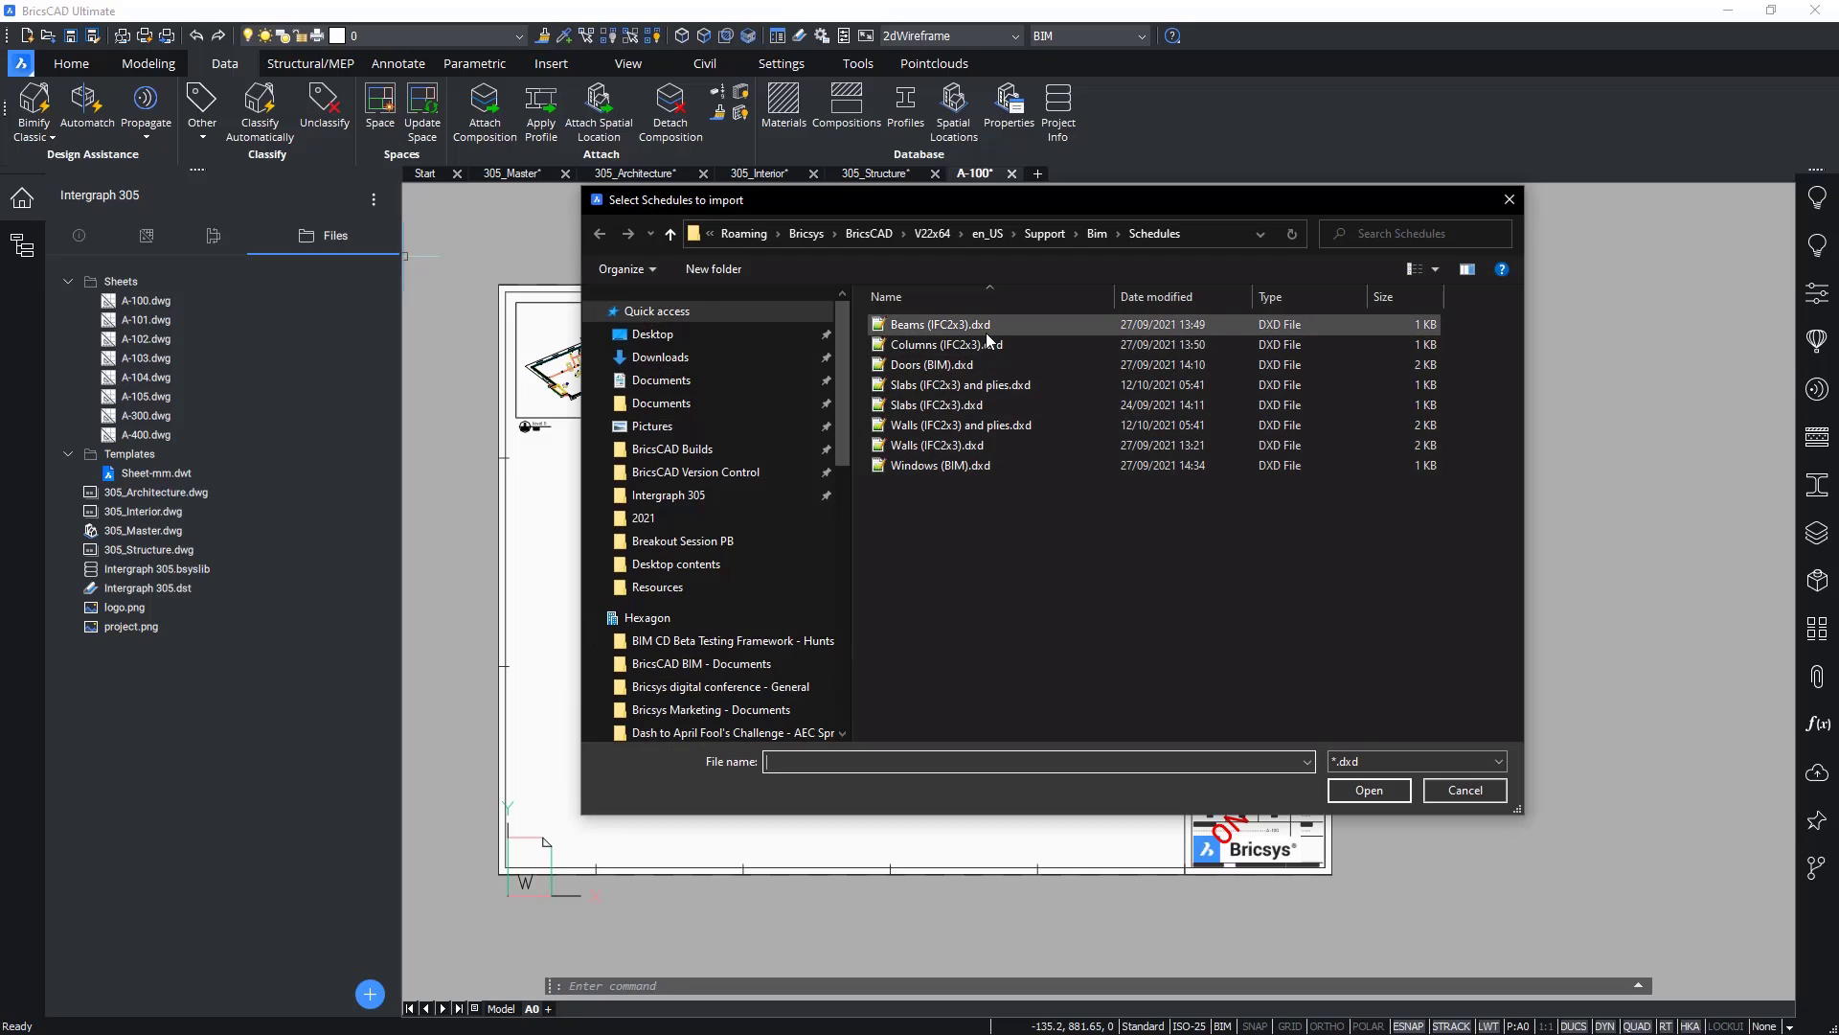
left_click(651, 333)
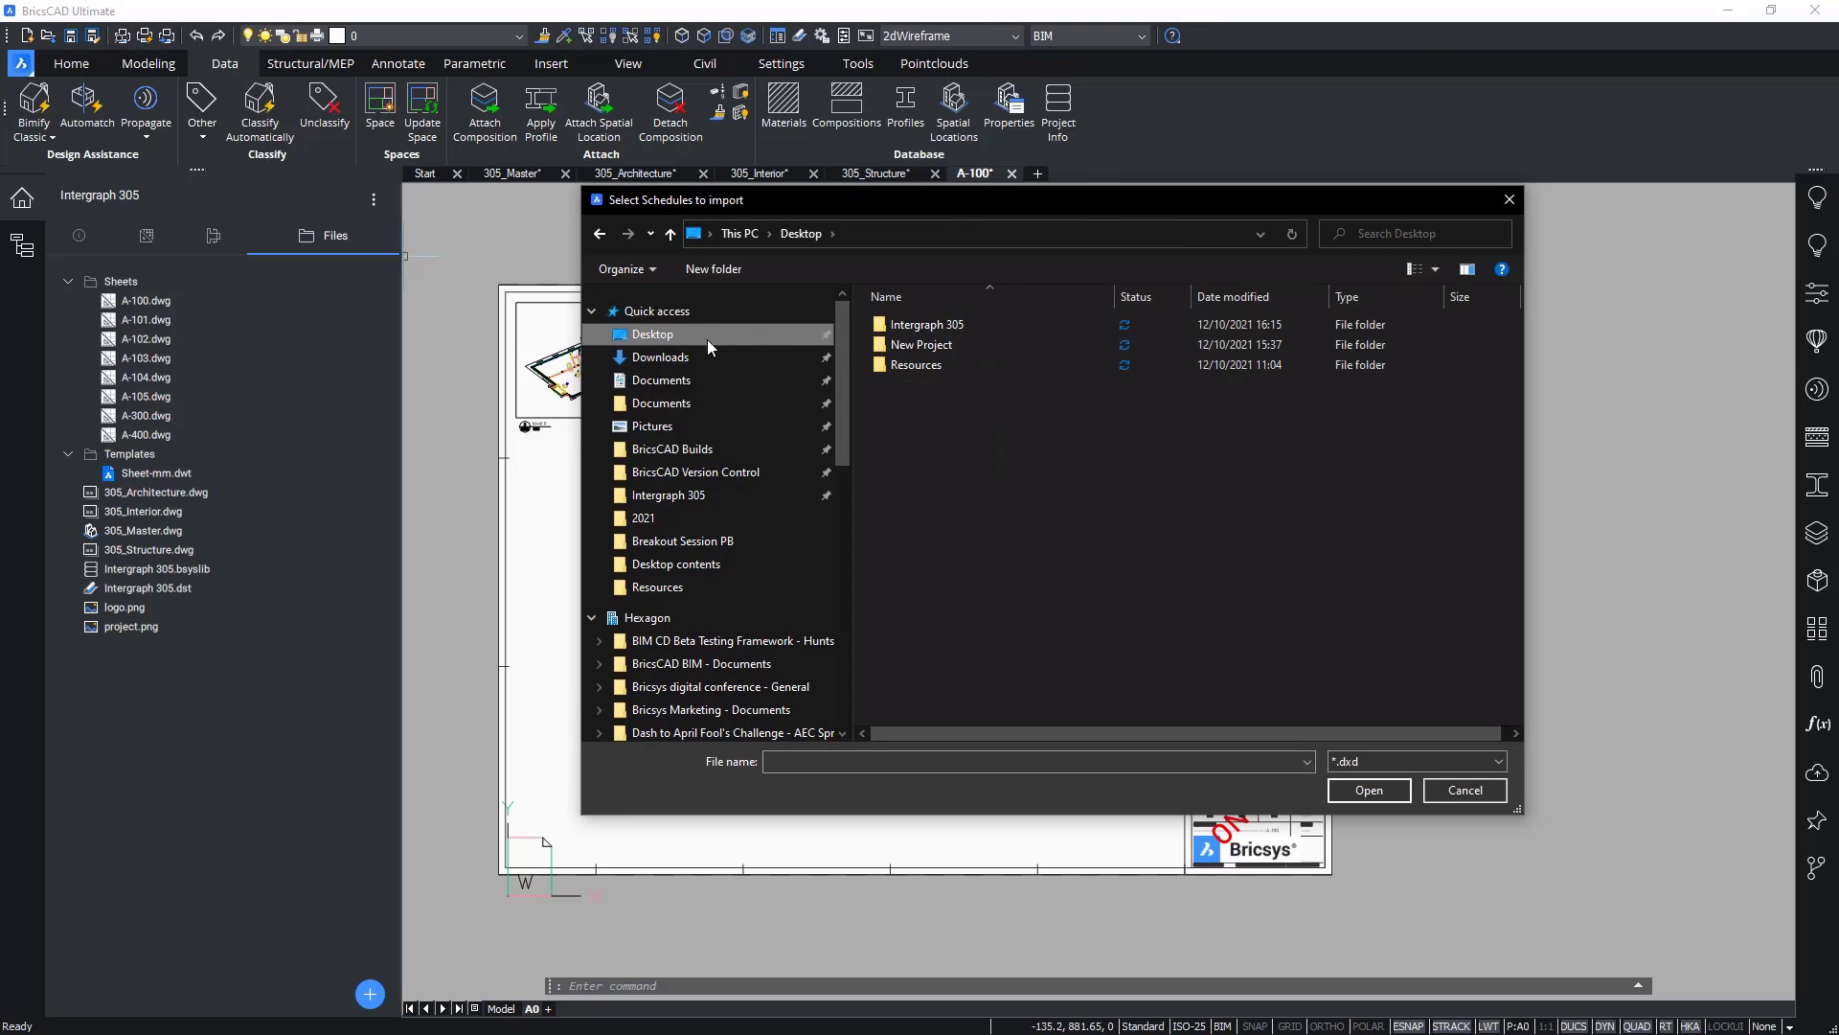
left_click(916, 364)
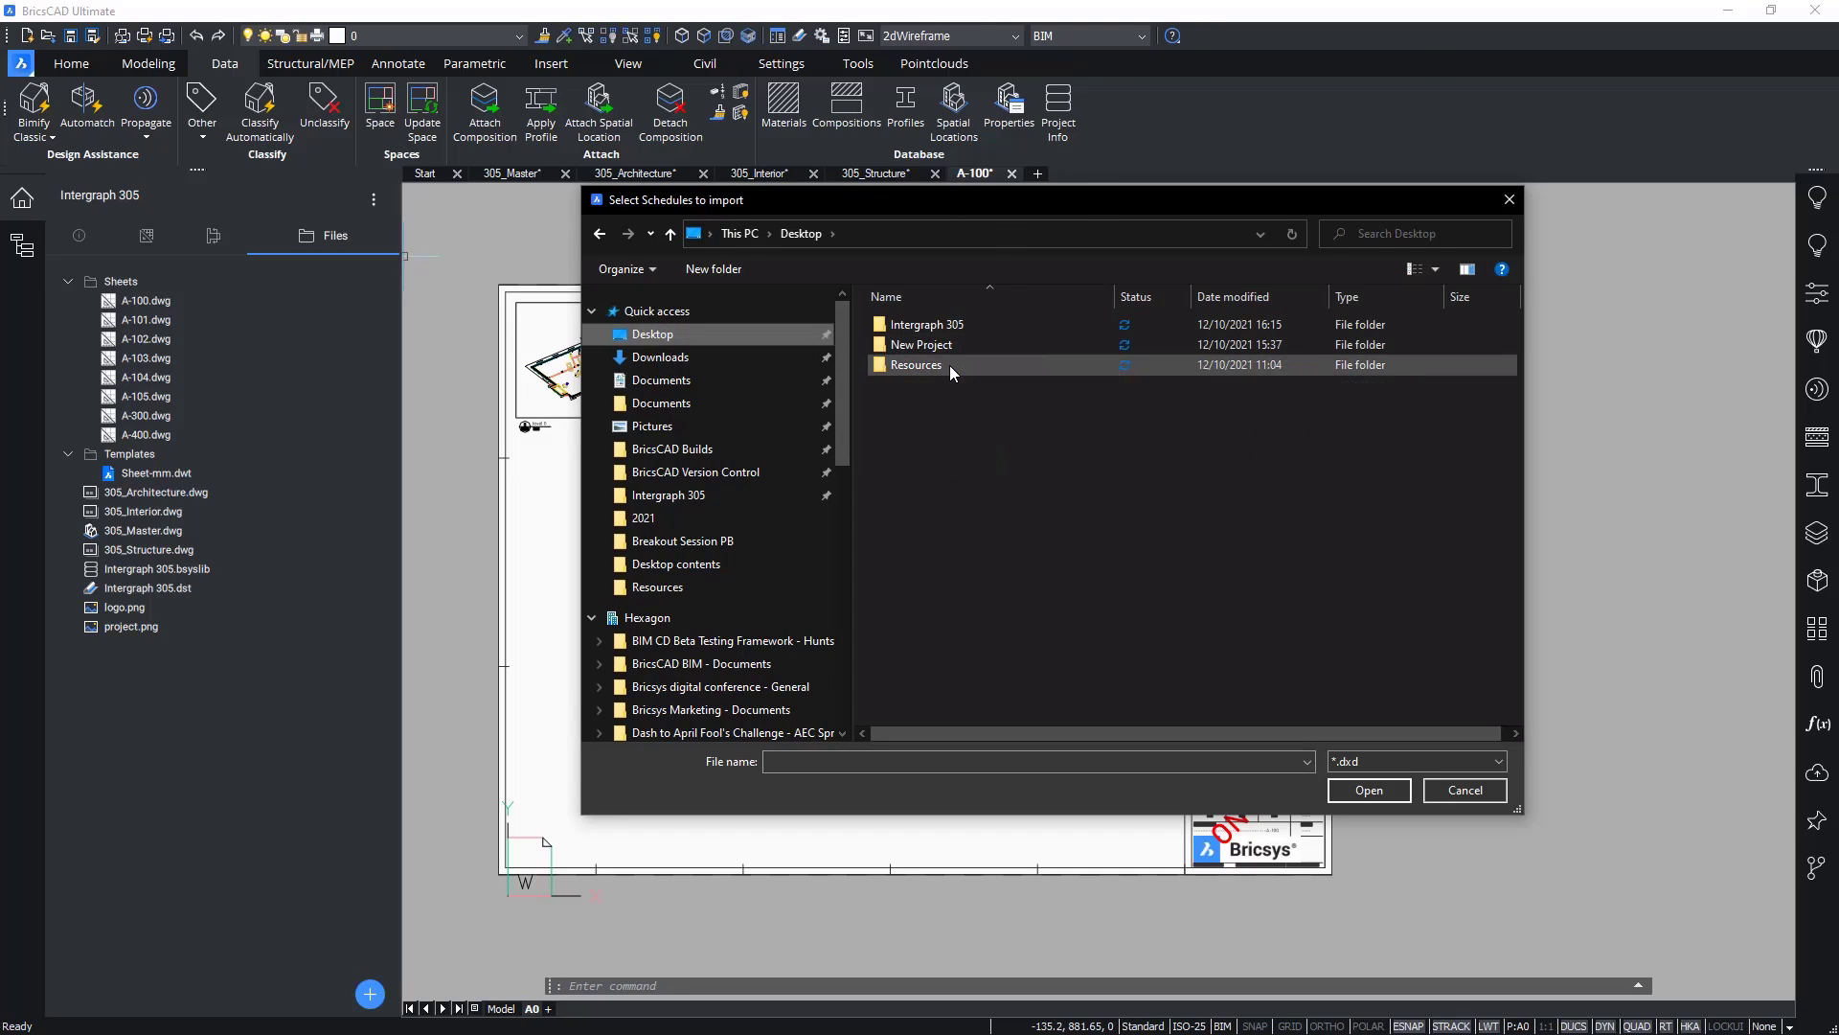
double_click(916, 364)
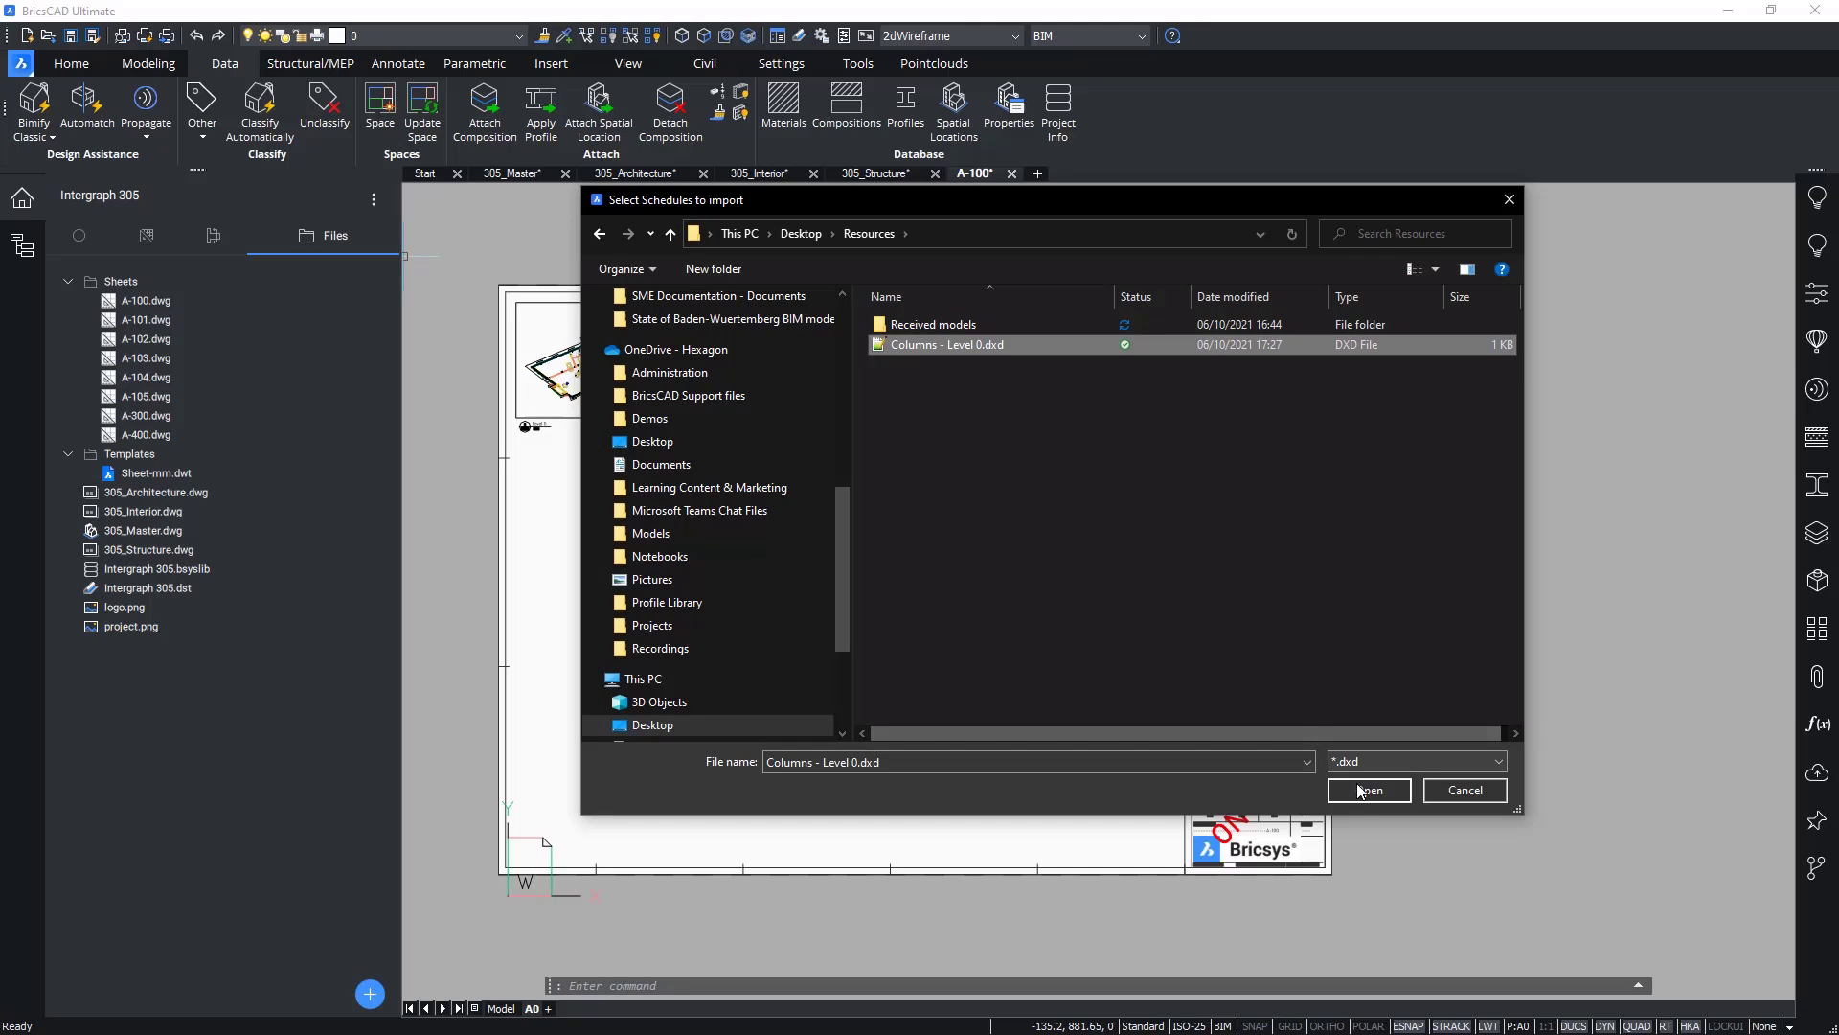
left_click(1368, 790)
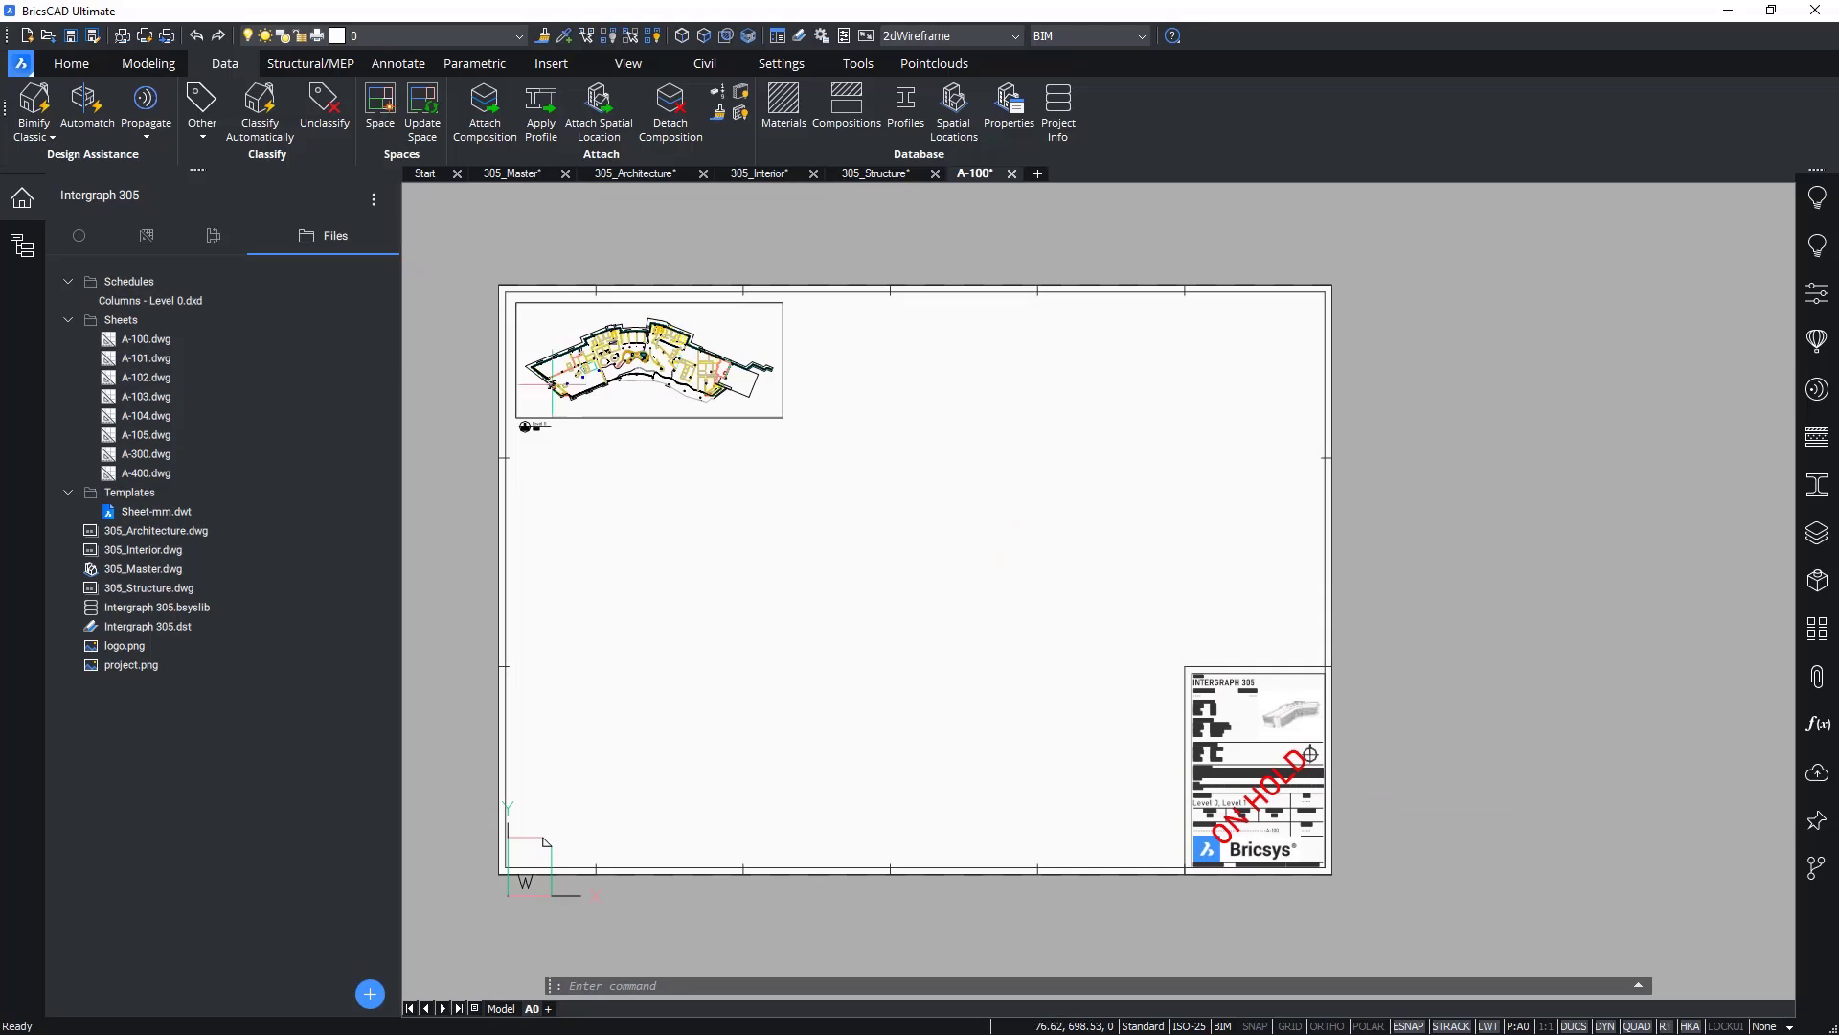
Step: Edit Columns - Level 0.dxd, inspect its 3D Solid column filter for Level 0 Footing and its properties, then finish
right_click(150, 300)
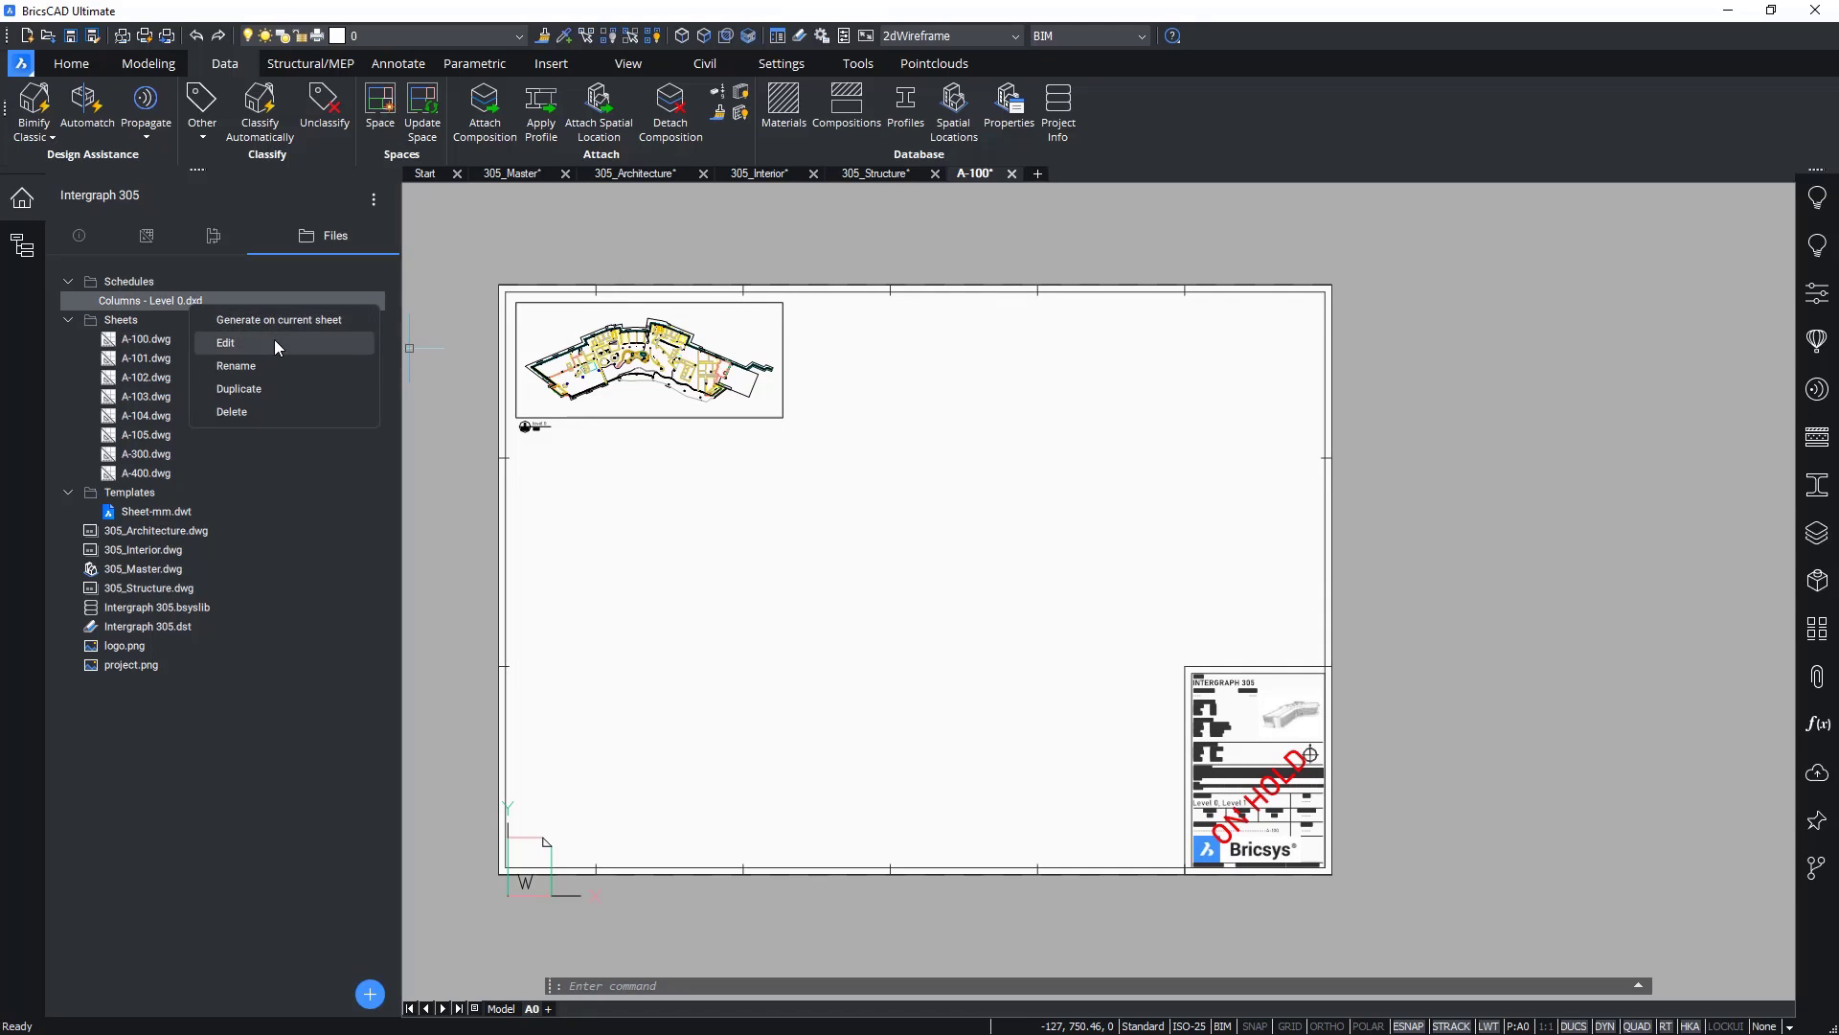
left_click(226, 343)
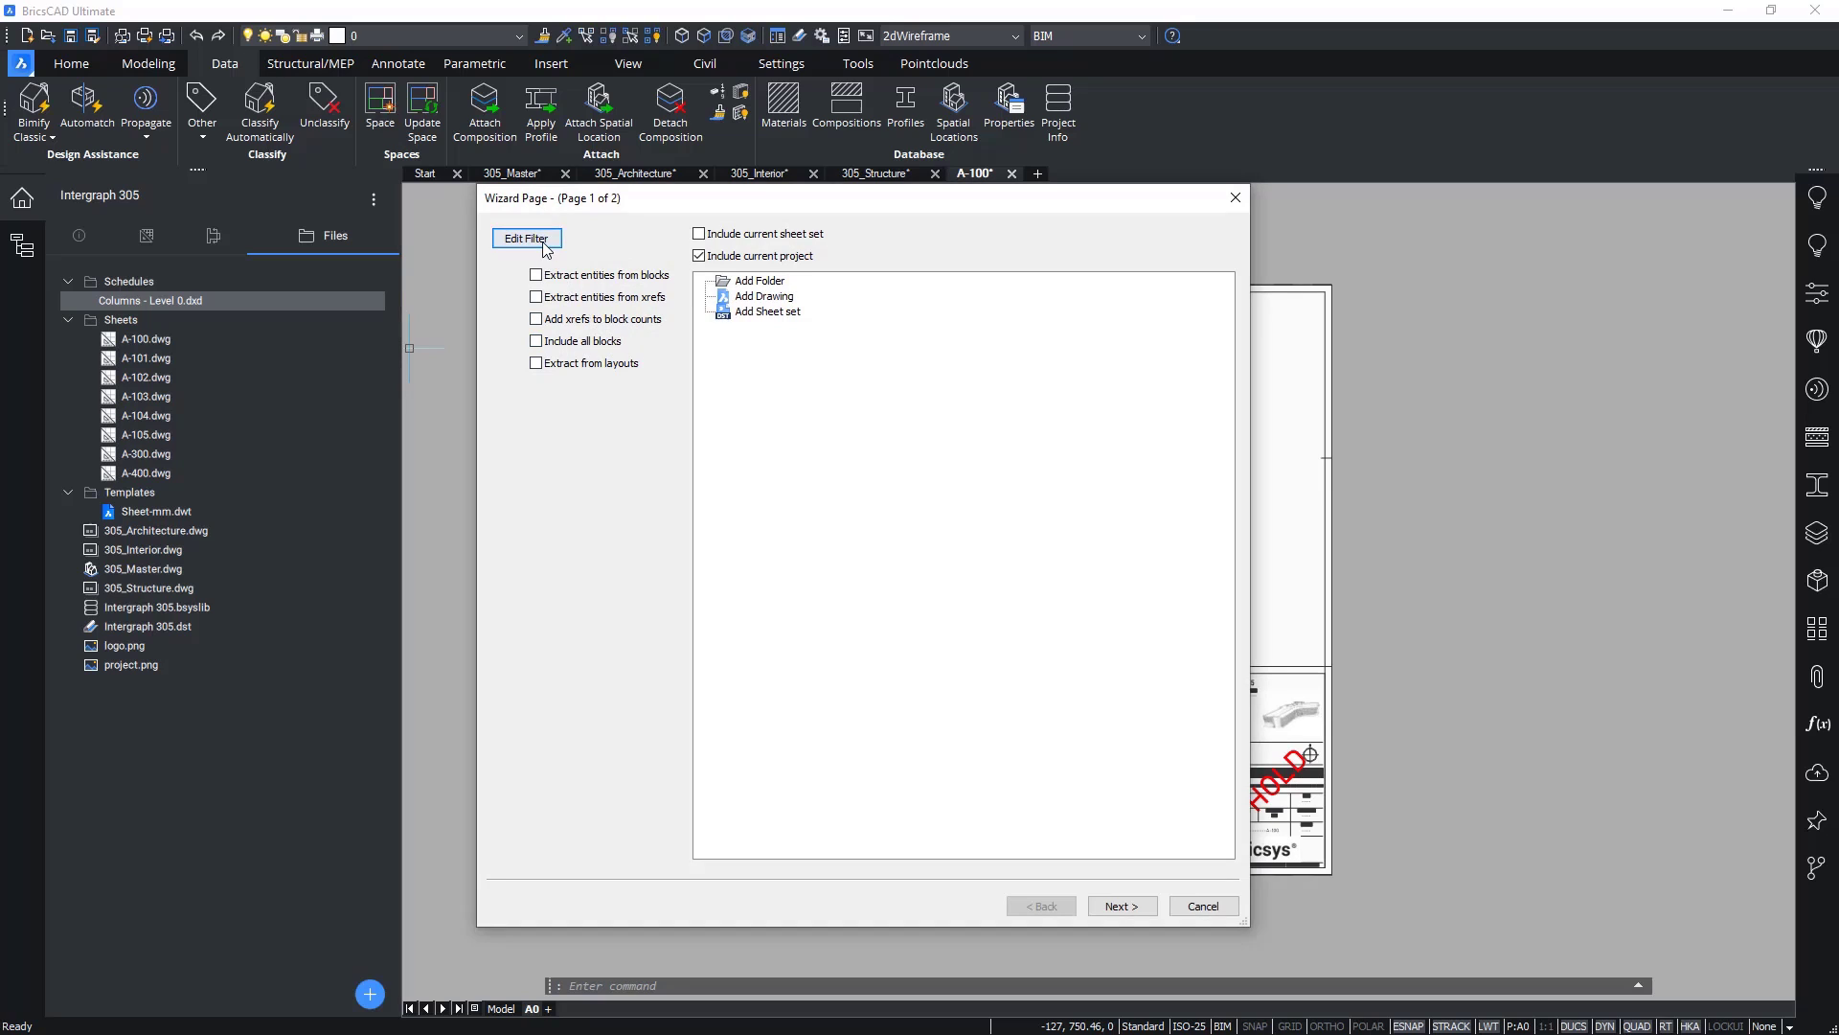
left_click(525, 238)
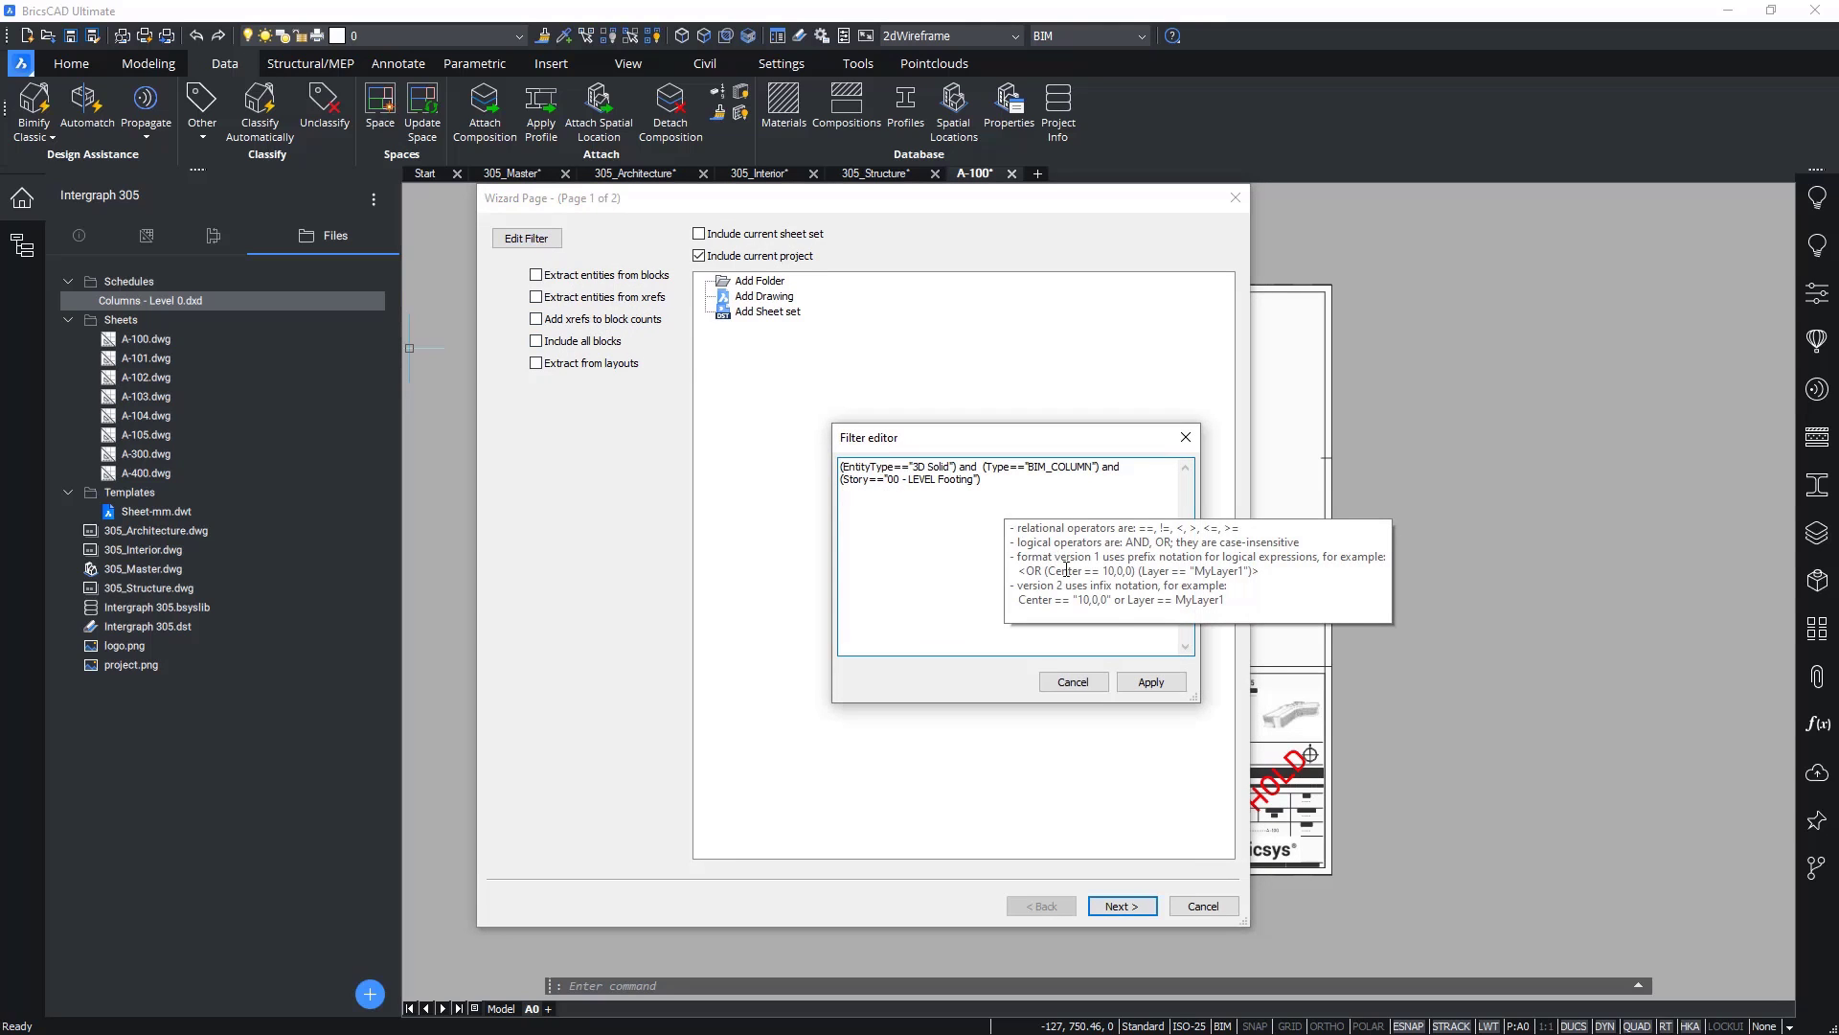
left_click(1069, 682)
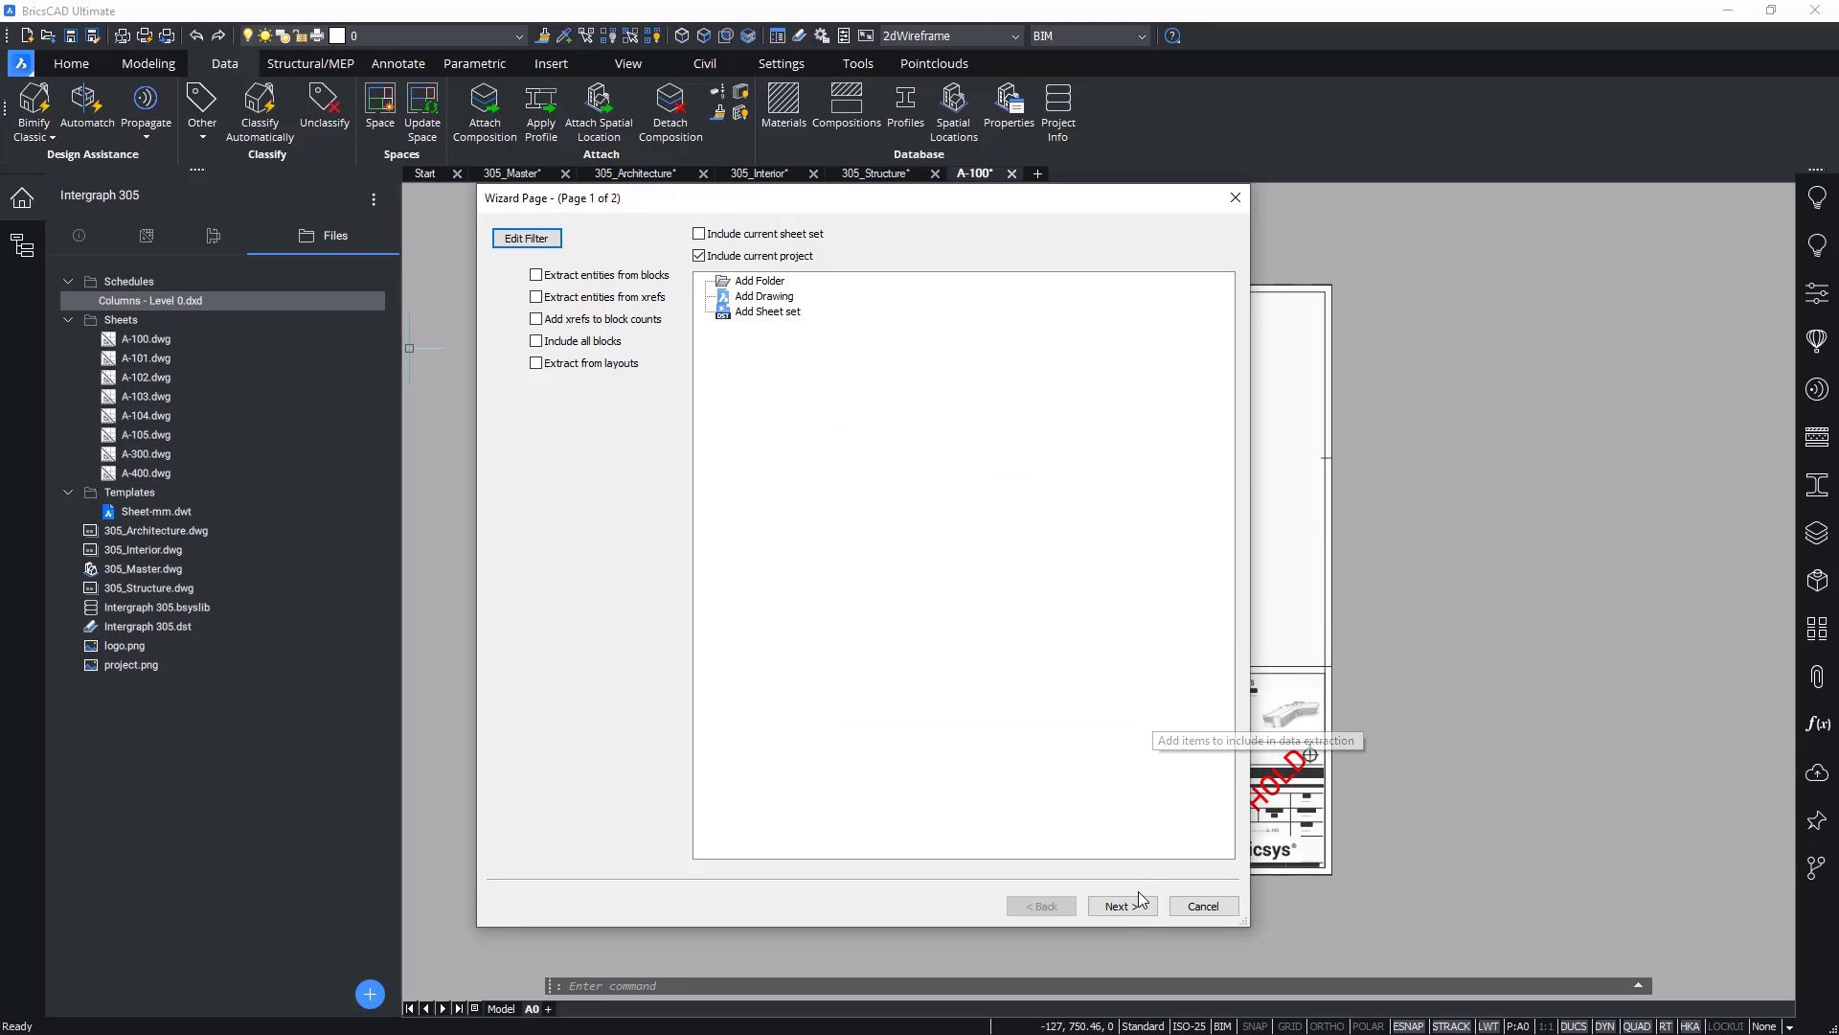
left_click(1118, 905)
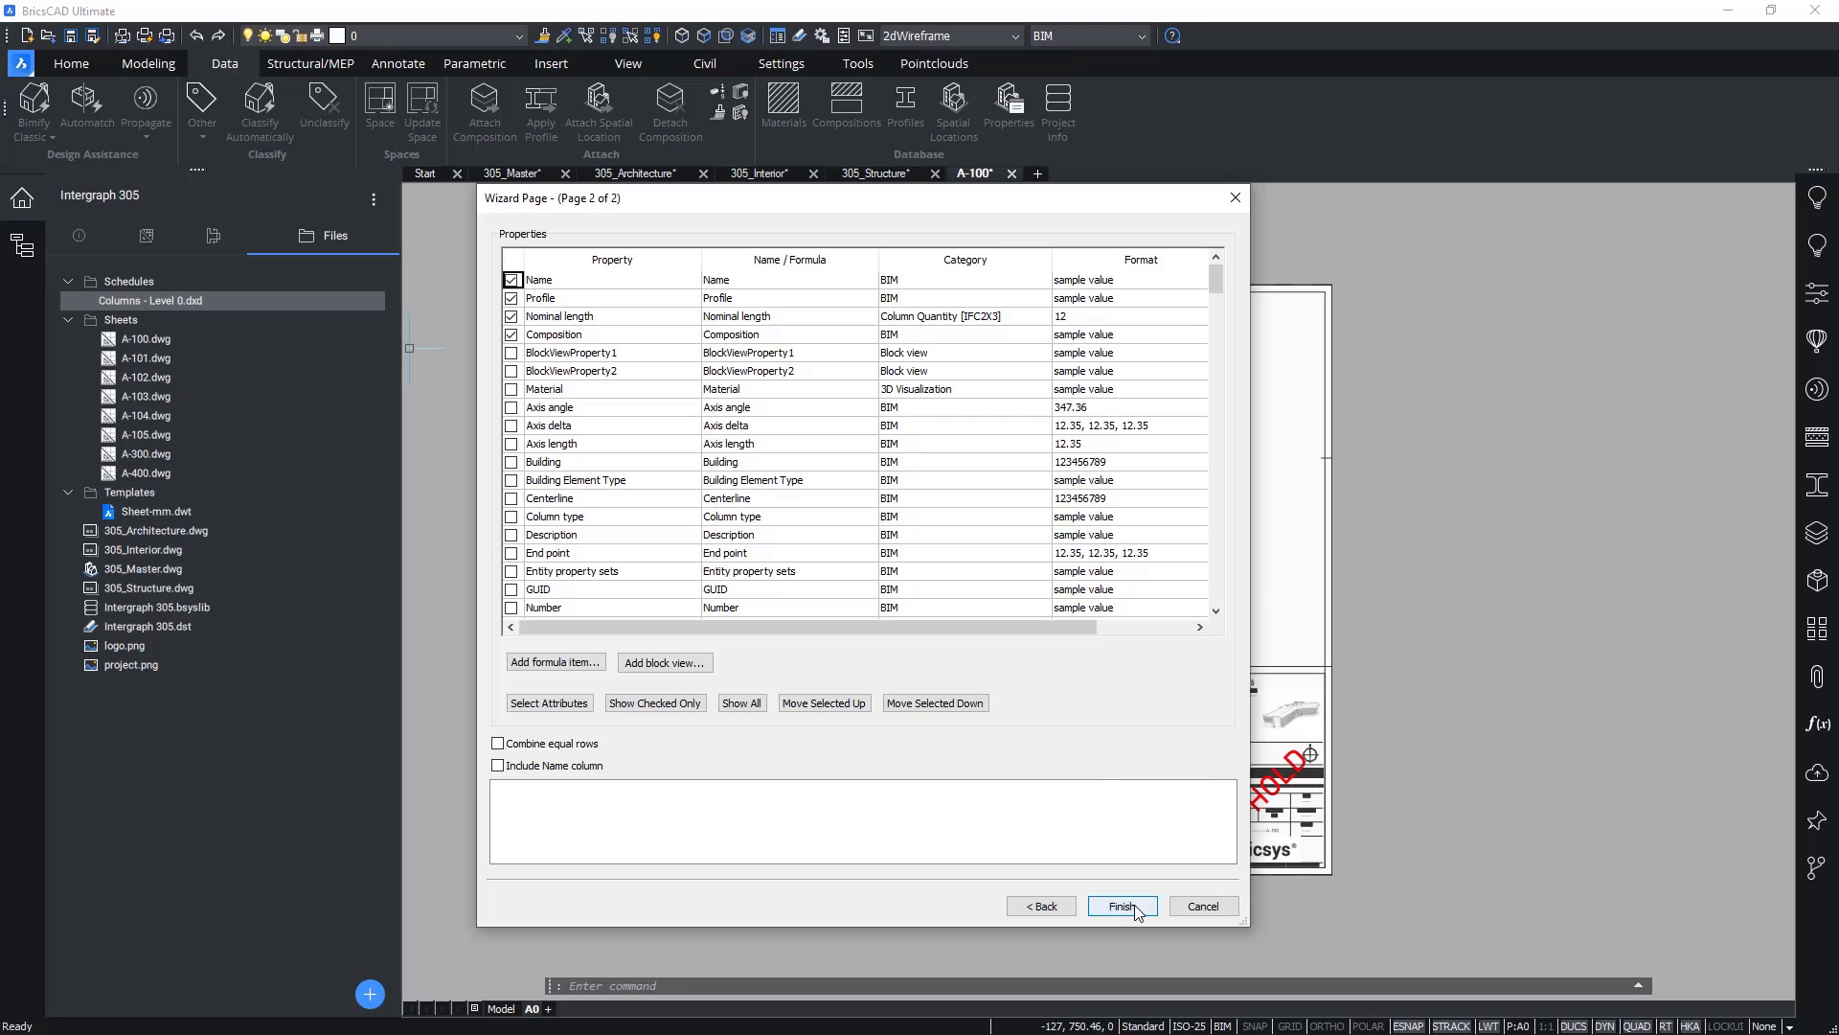
left_click(1116, 904)
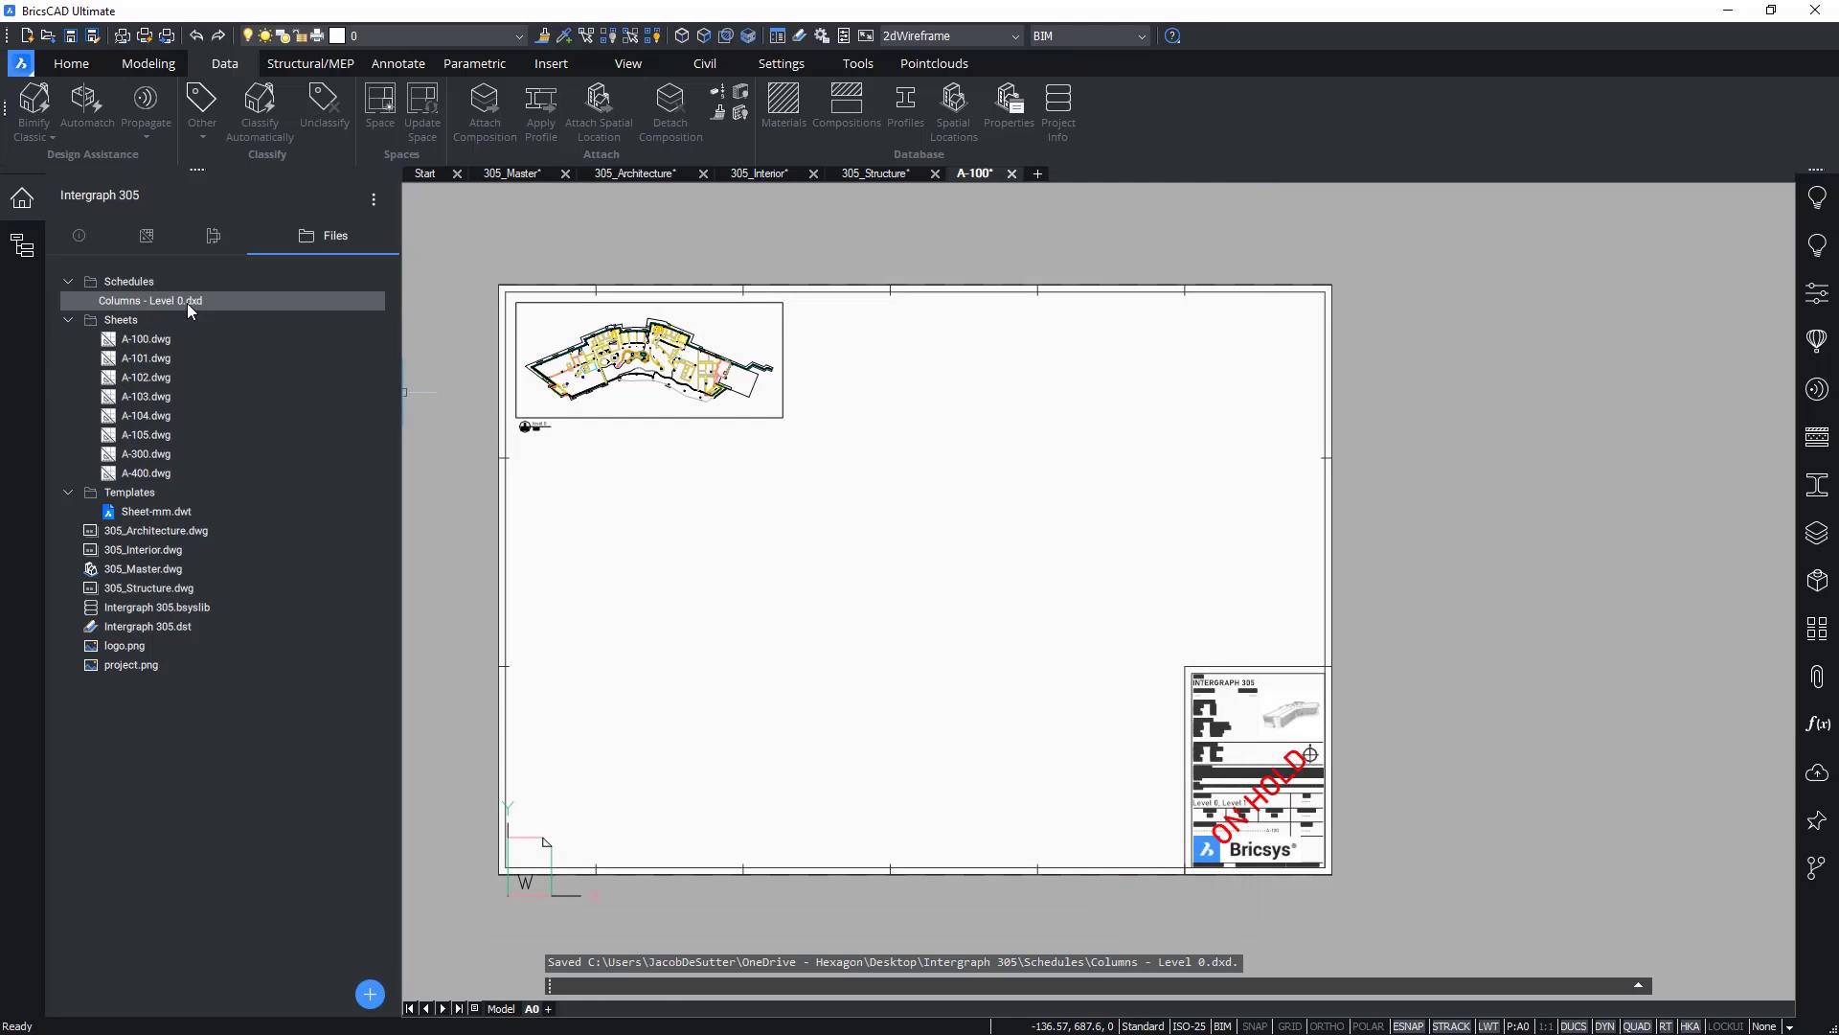
Step: Generate the Columns - Level 0 schedule table on the current sheet, to the right of the plan view
right_click(149, 300)
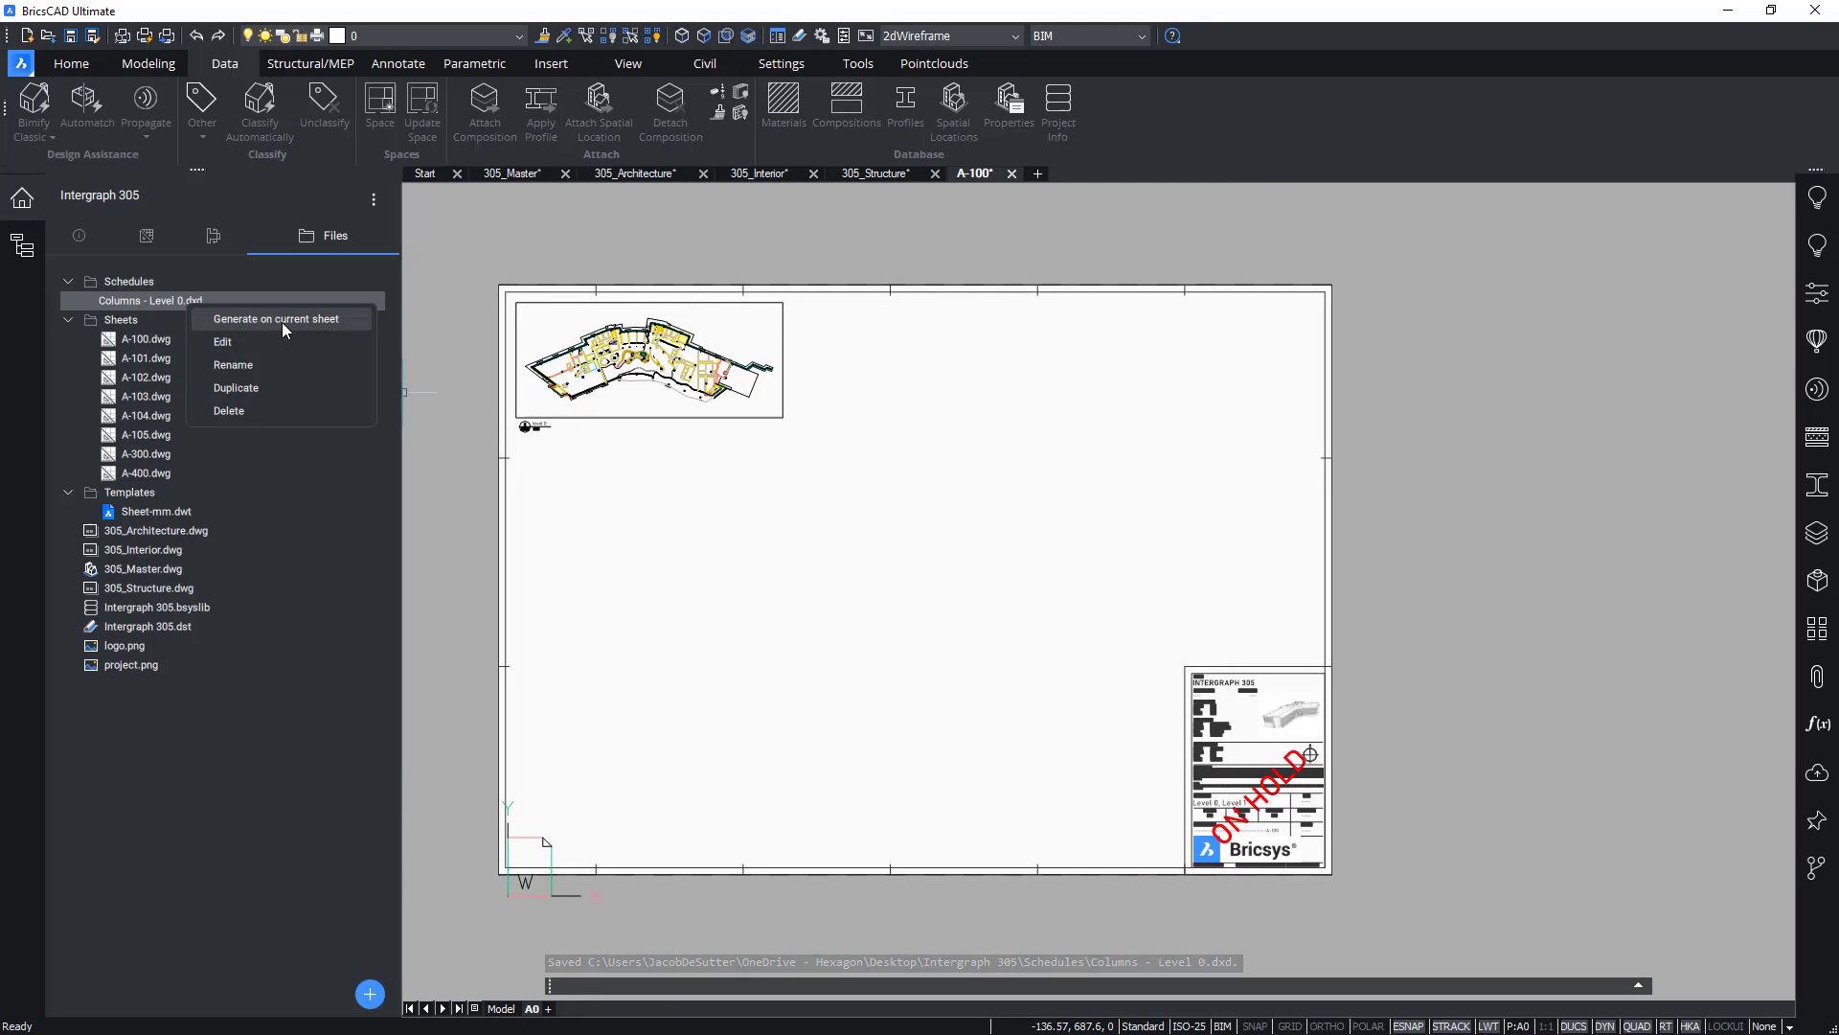
left_click(274, 318)
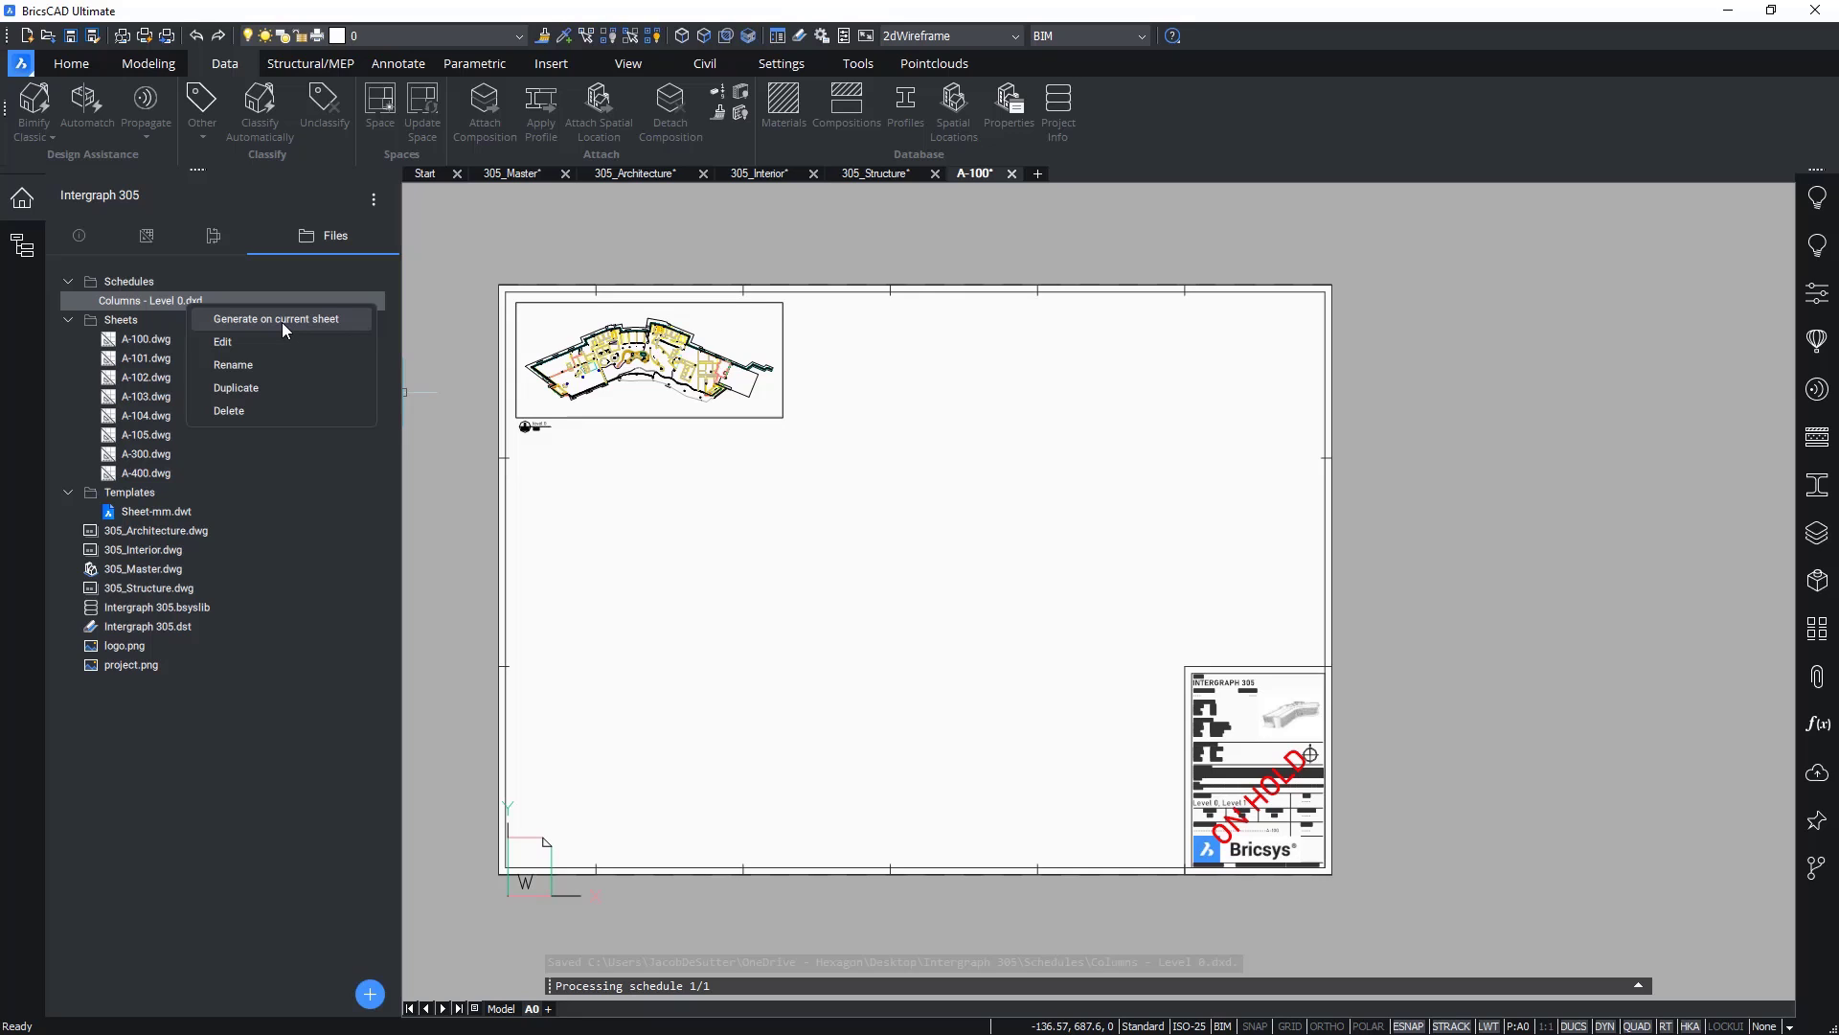
left_click(274, 318)
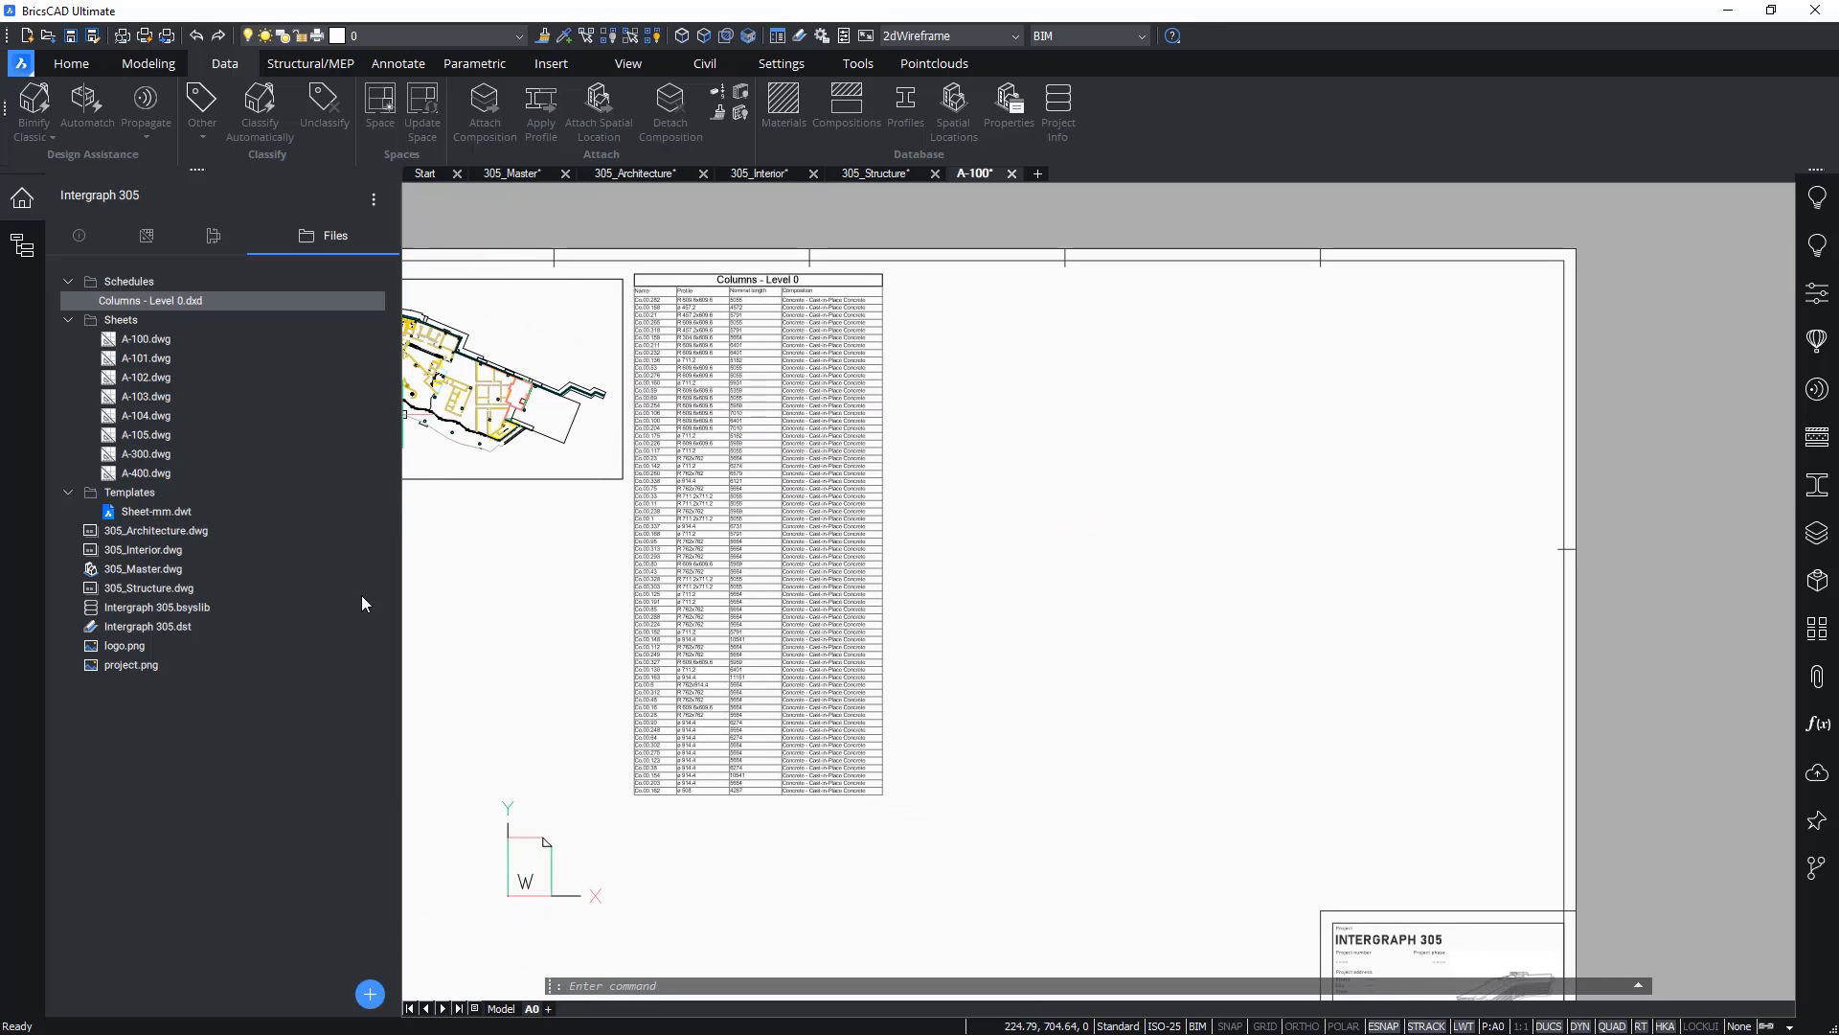
Step: Import the Wall & Column Schedules.py script into the project via the add-items menu
left_click(369, 994)
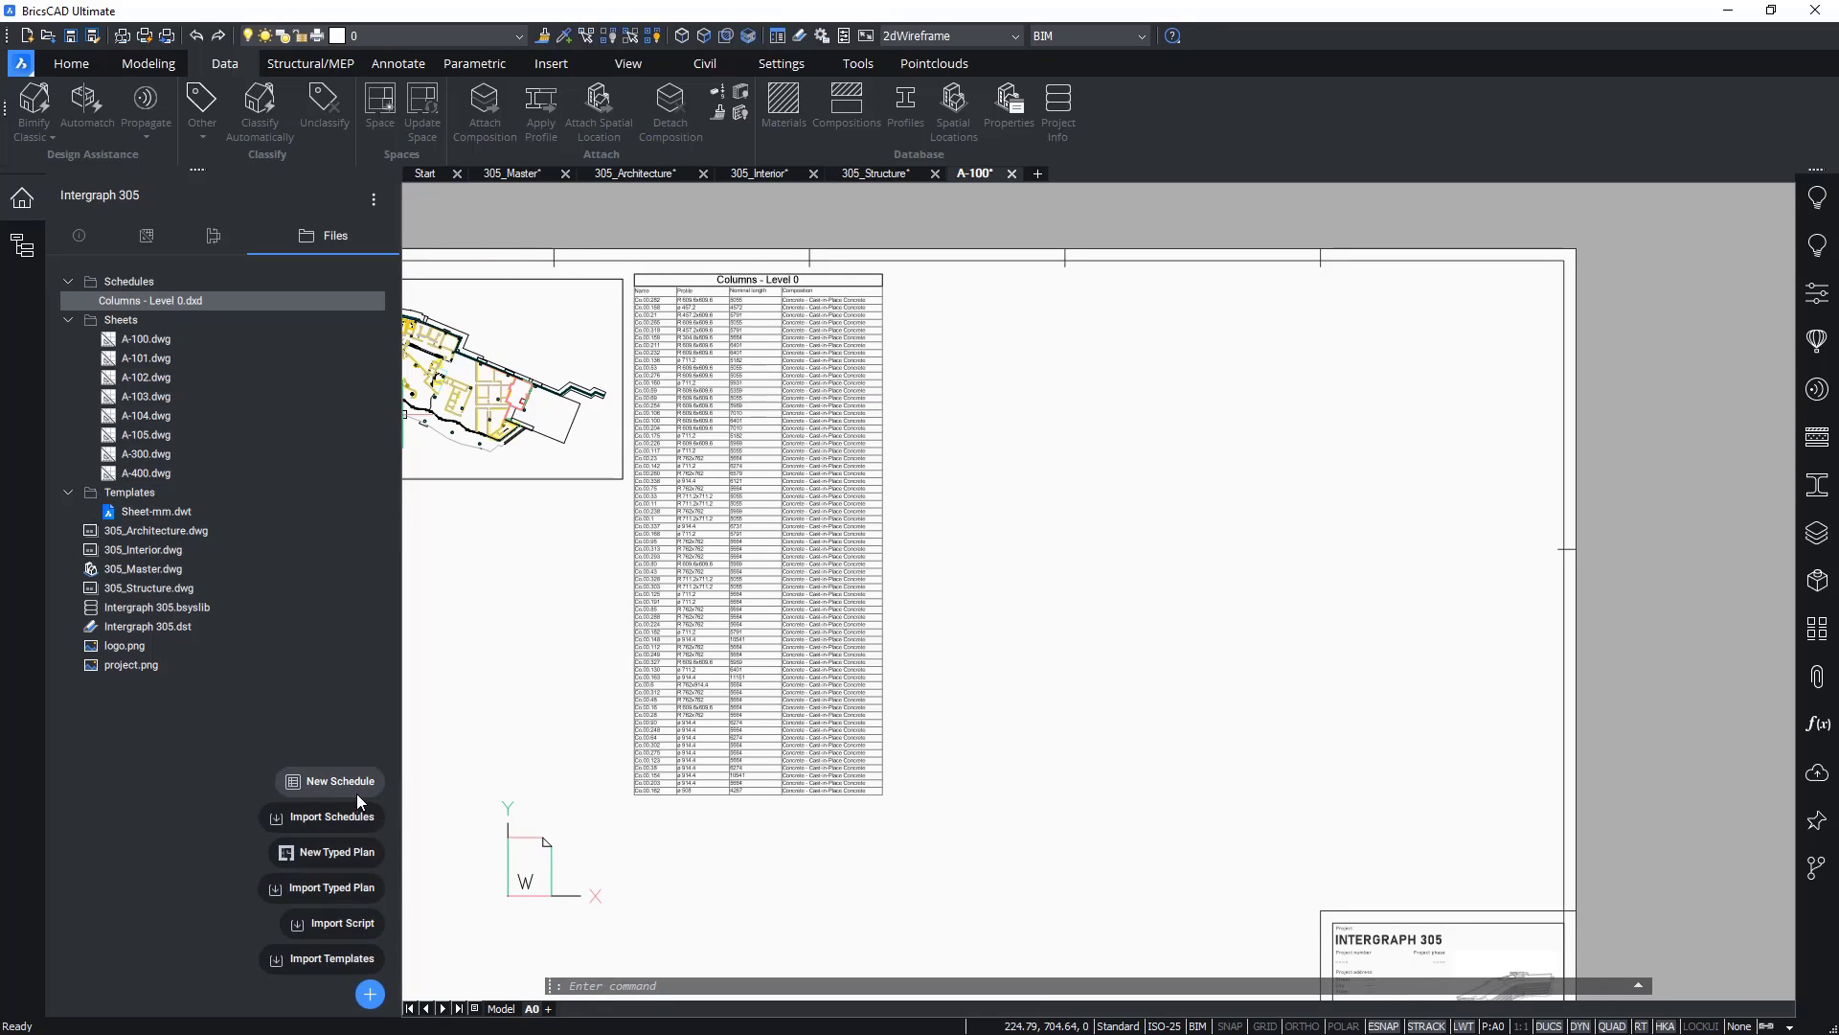
mouse_move(339, 923)
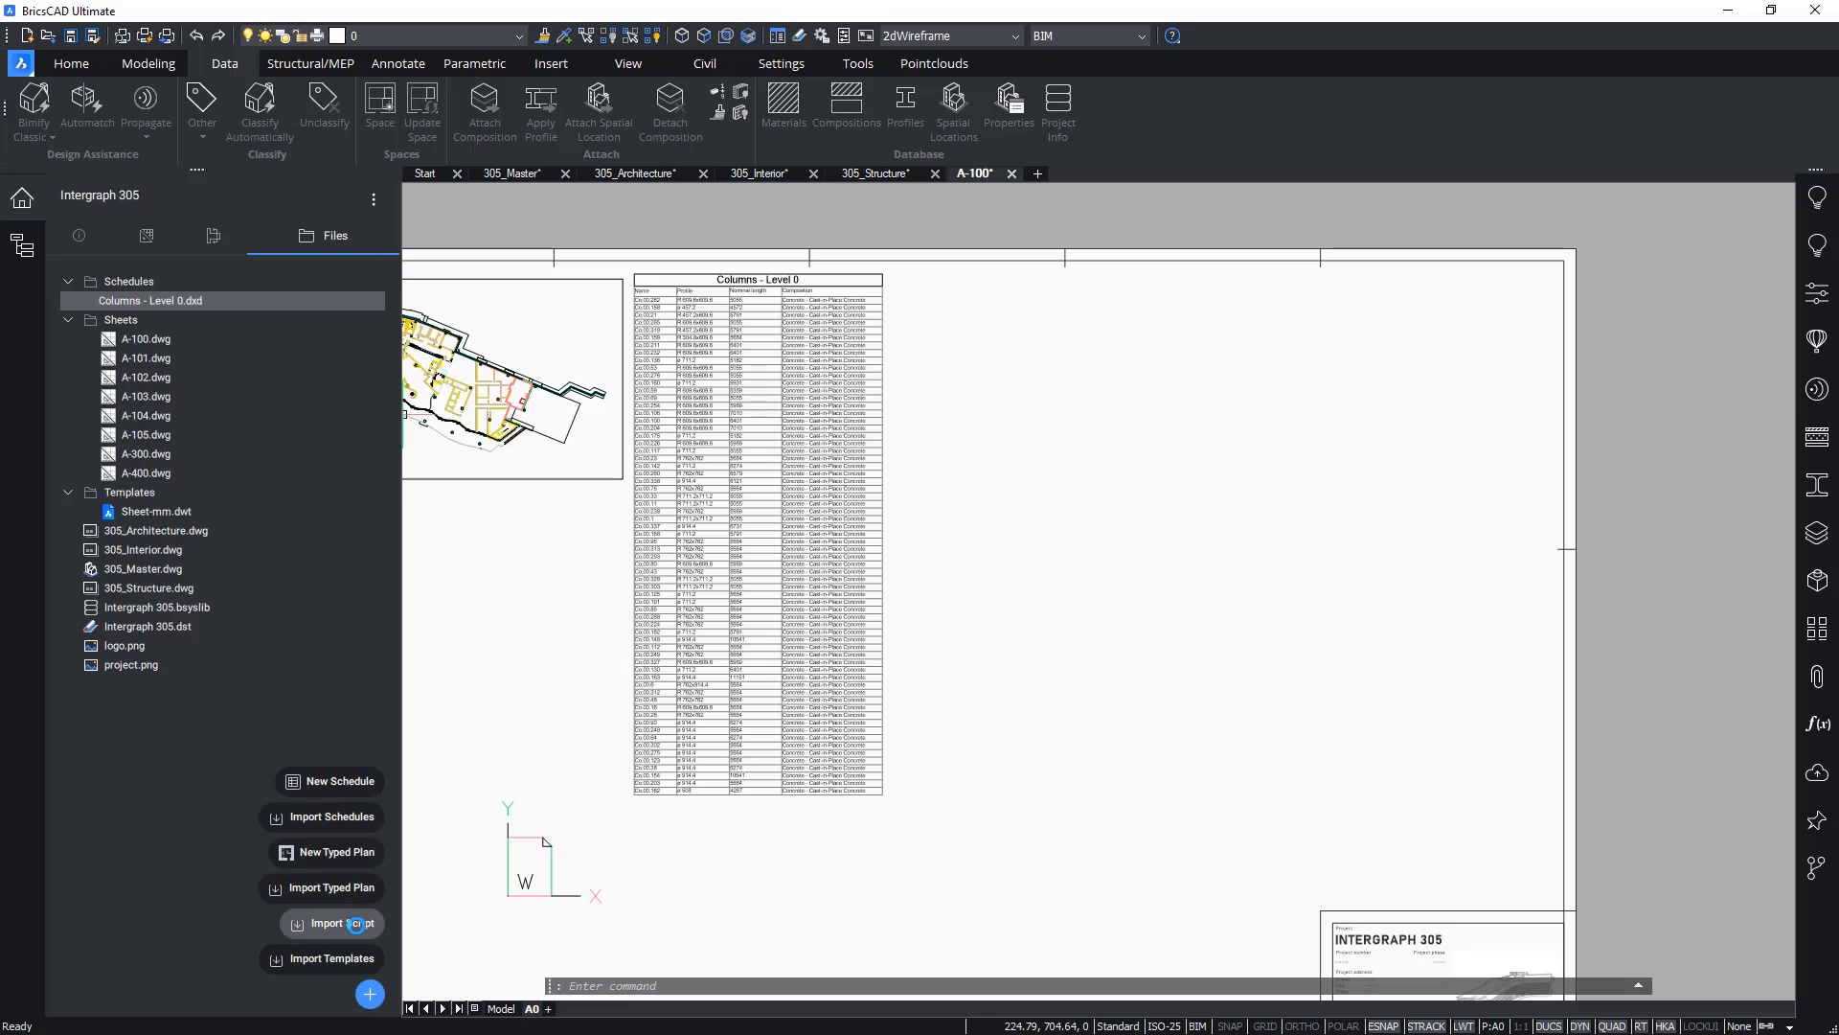
left_click(341, 923)
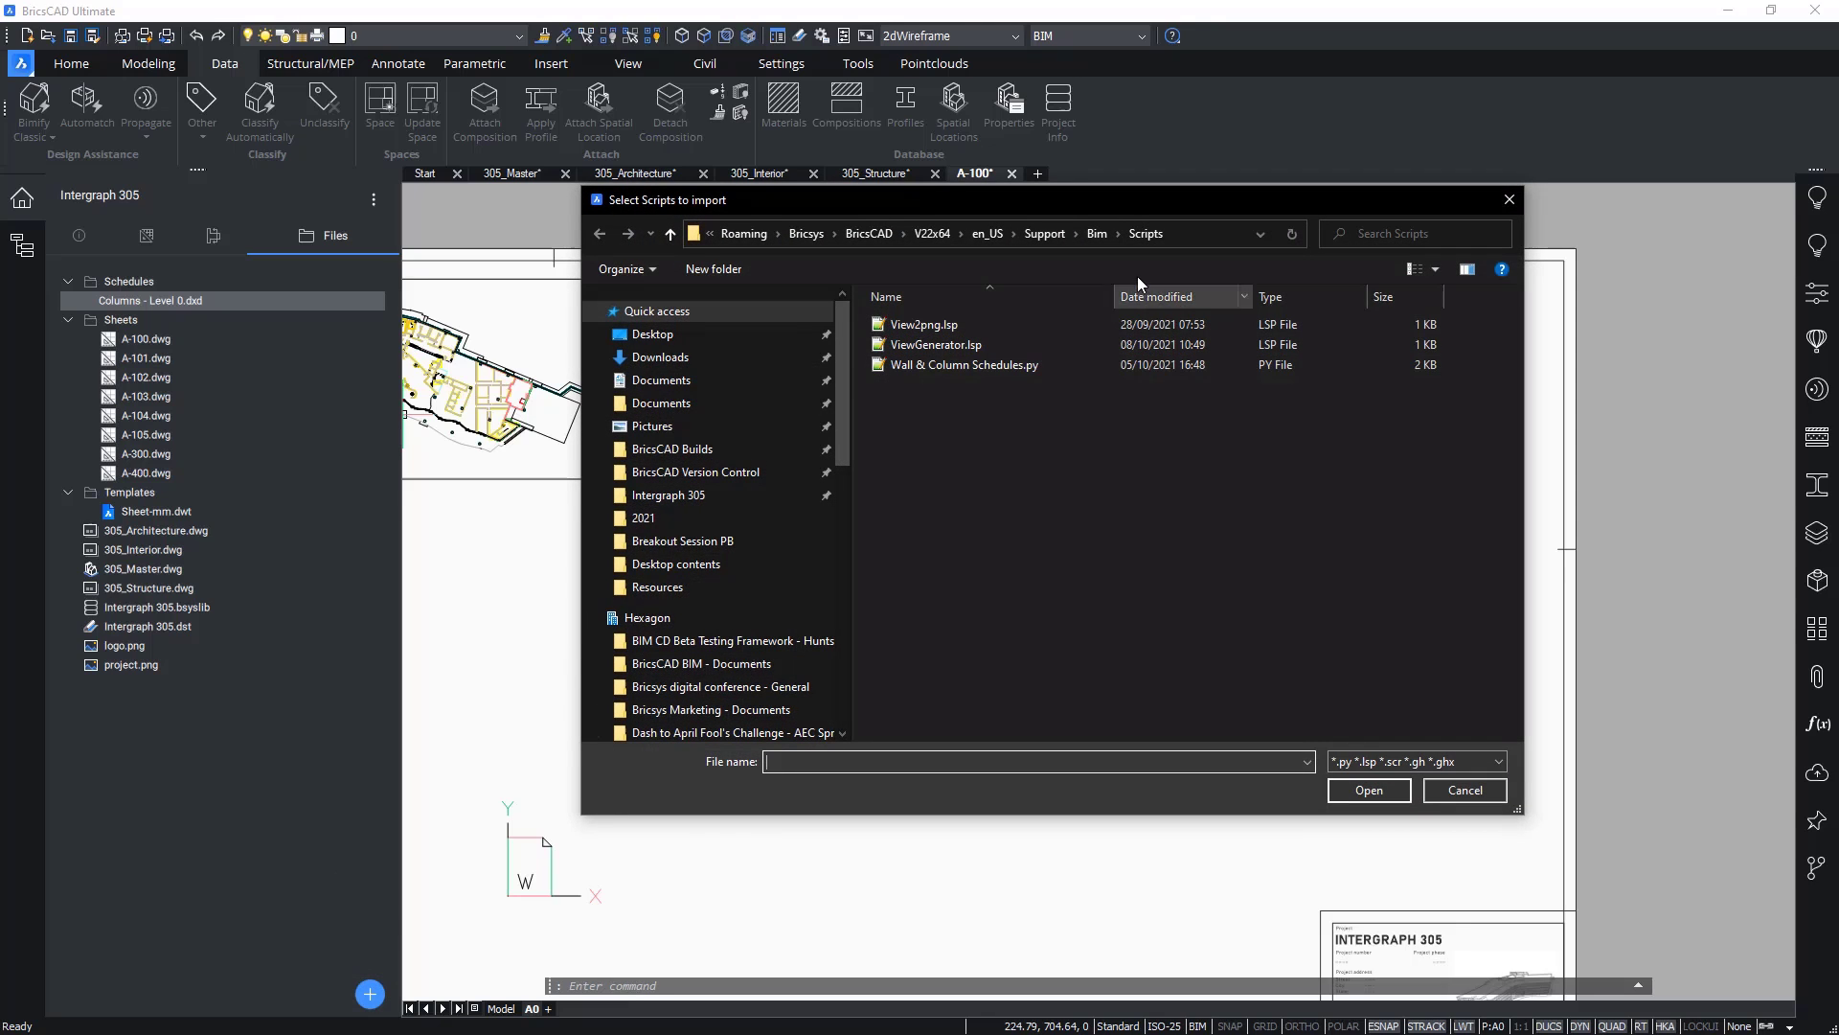
left_click(964, 364)
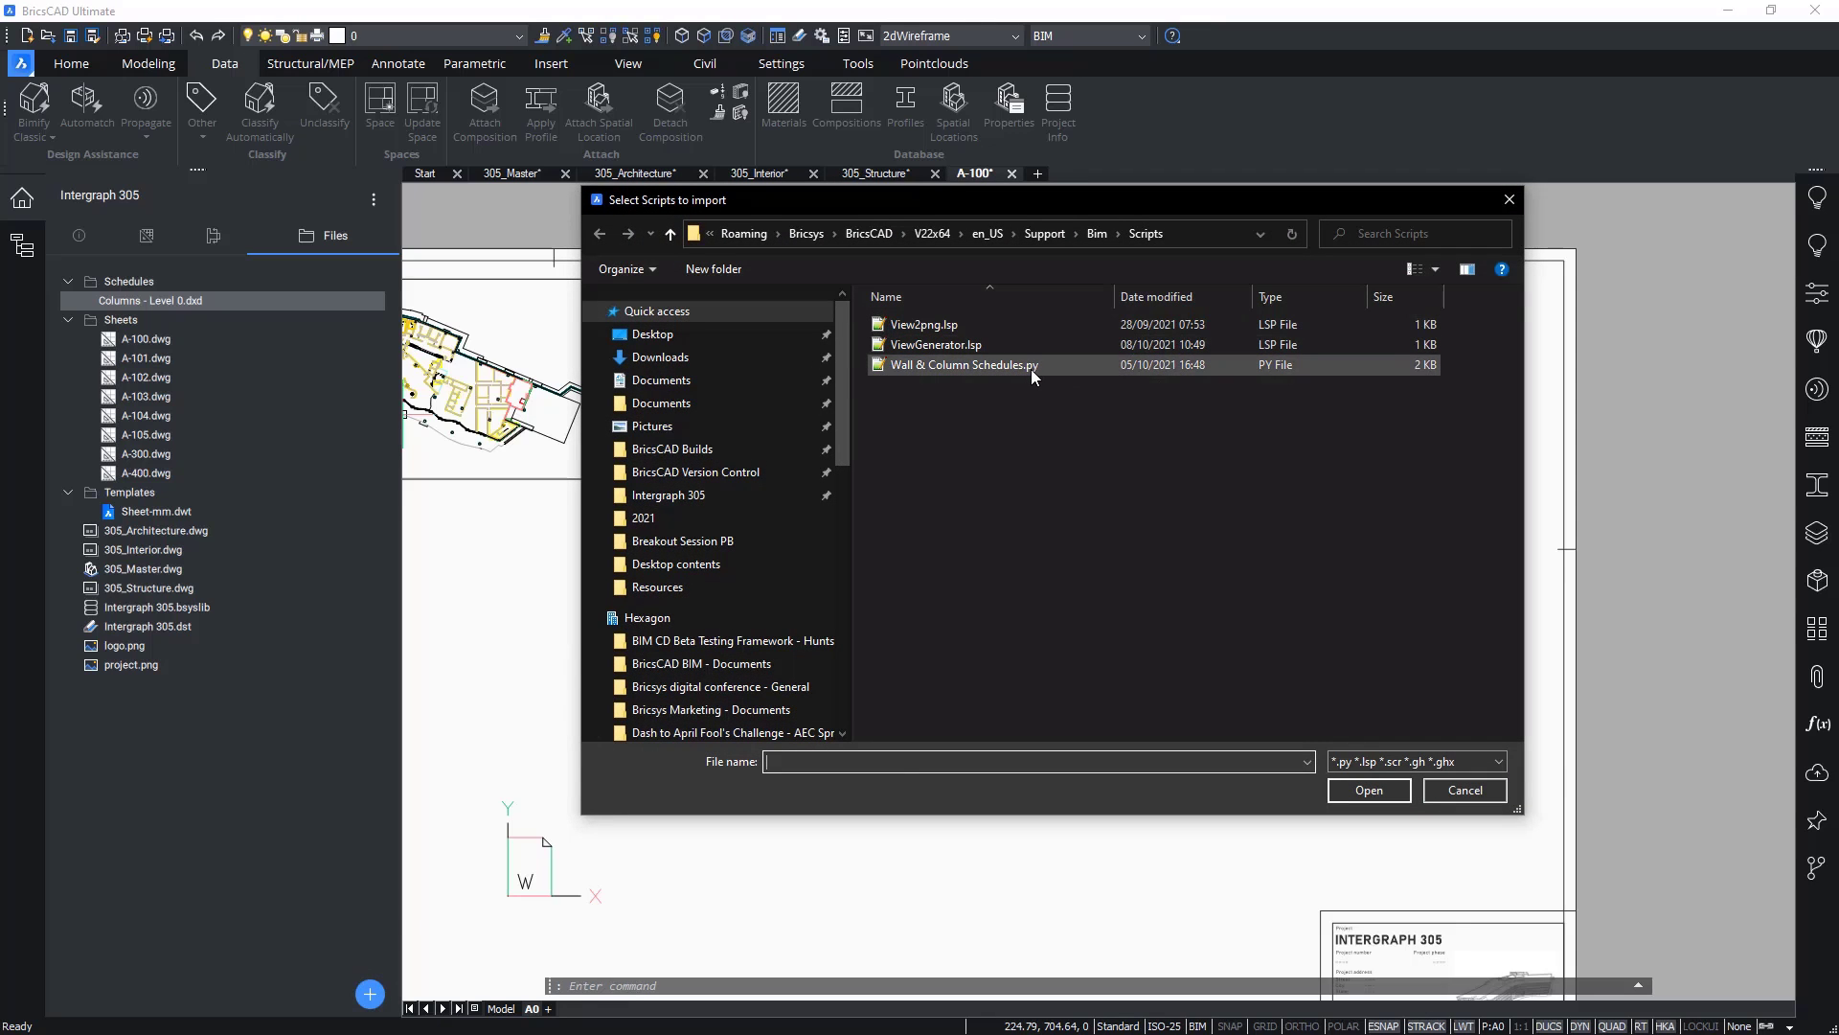
left_click(962, 364)
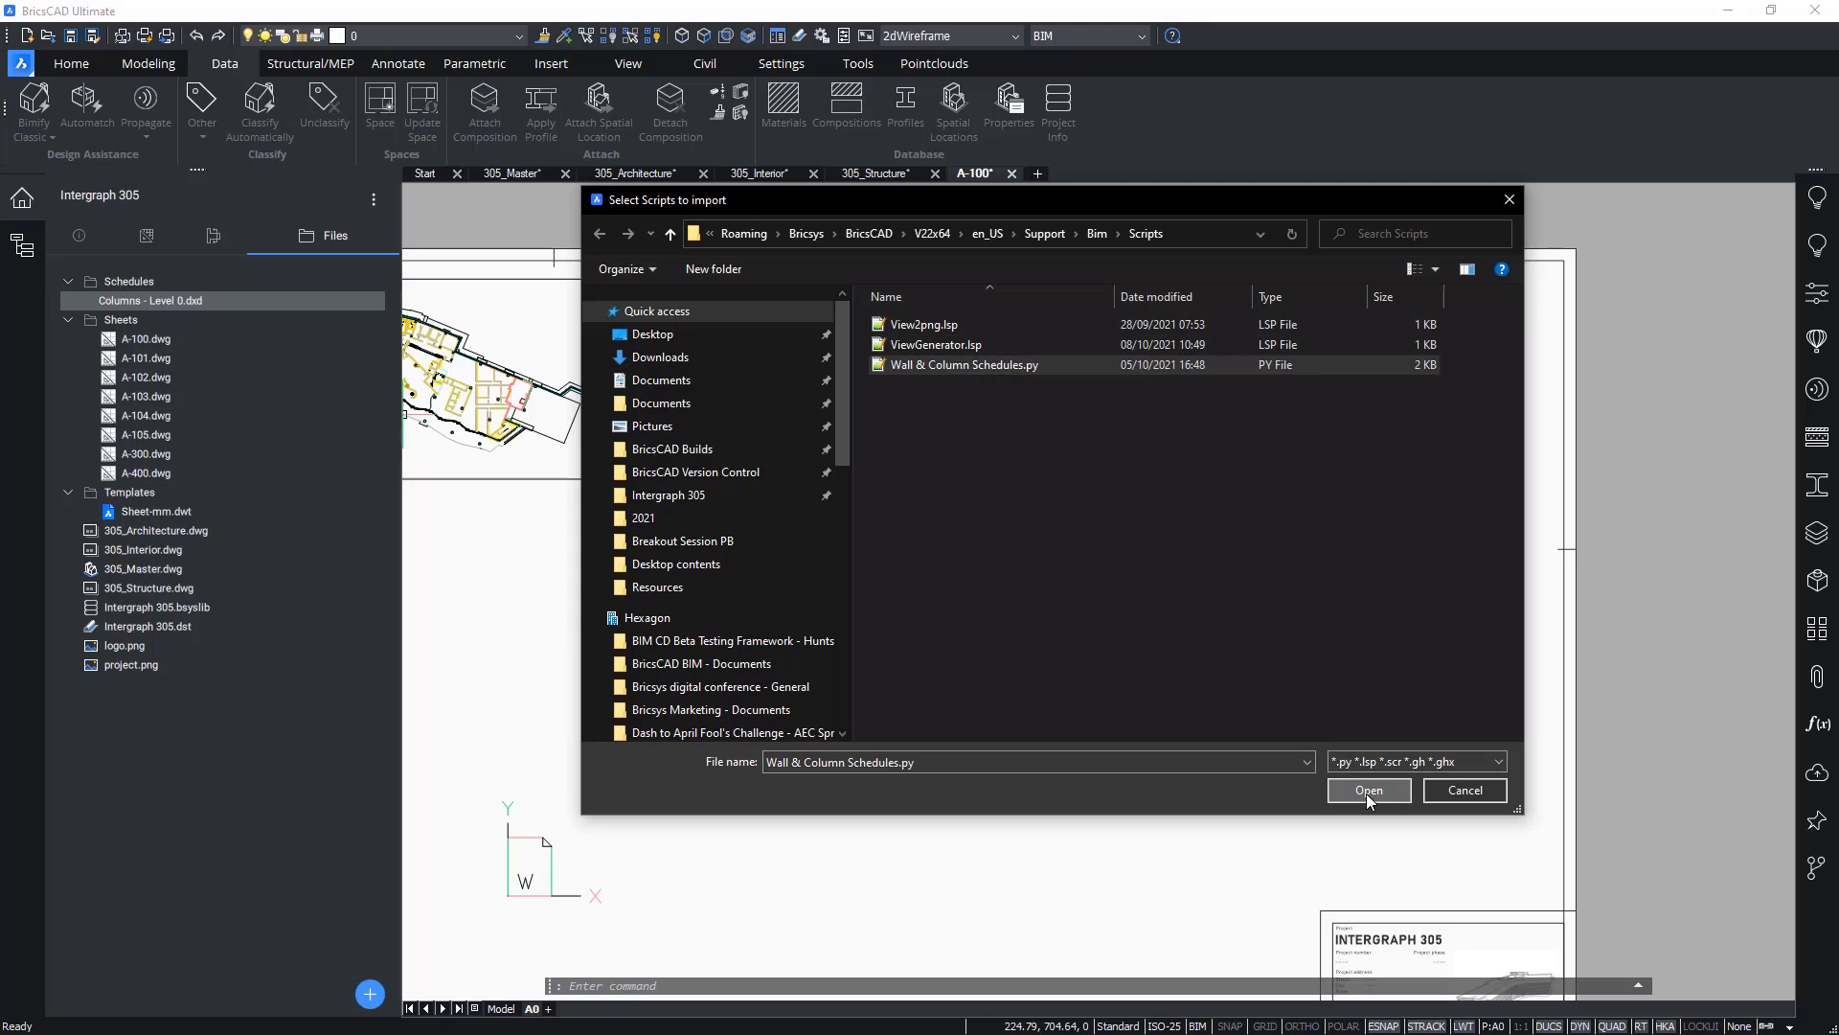
left_click(1368, 789)
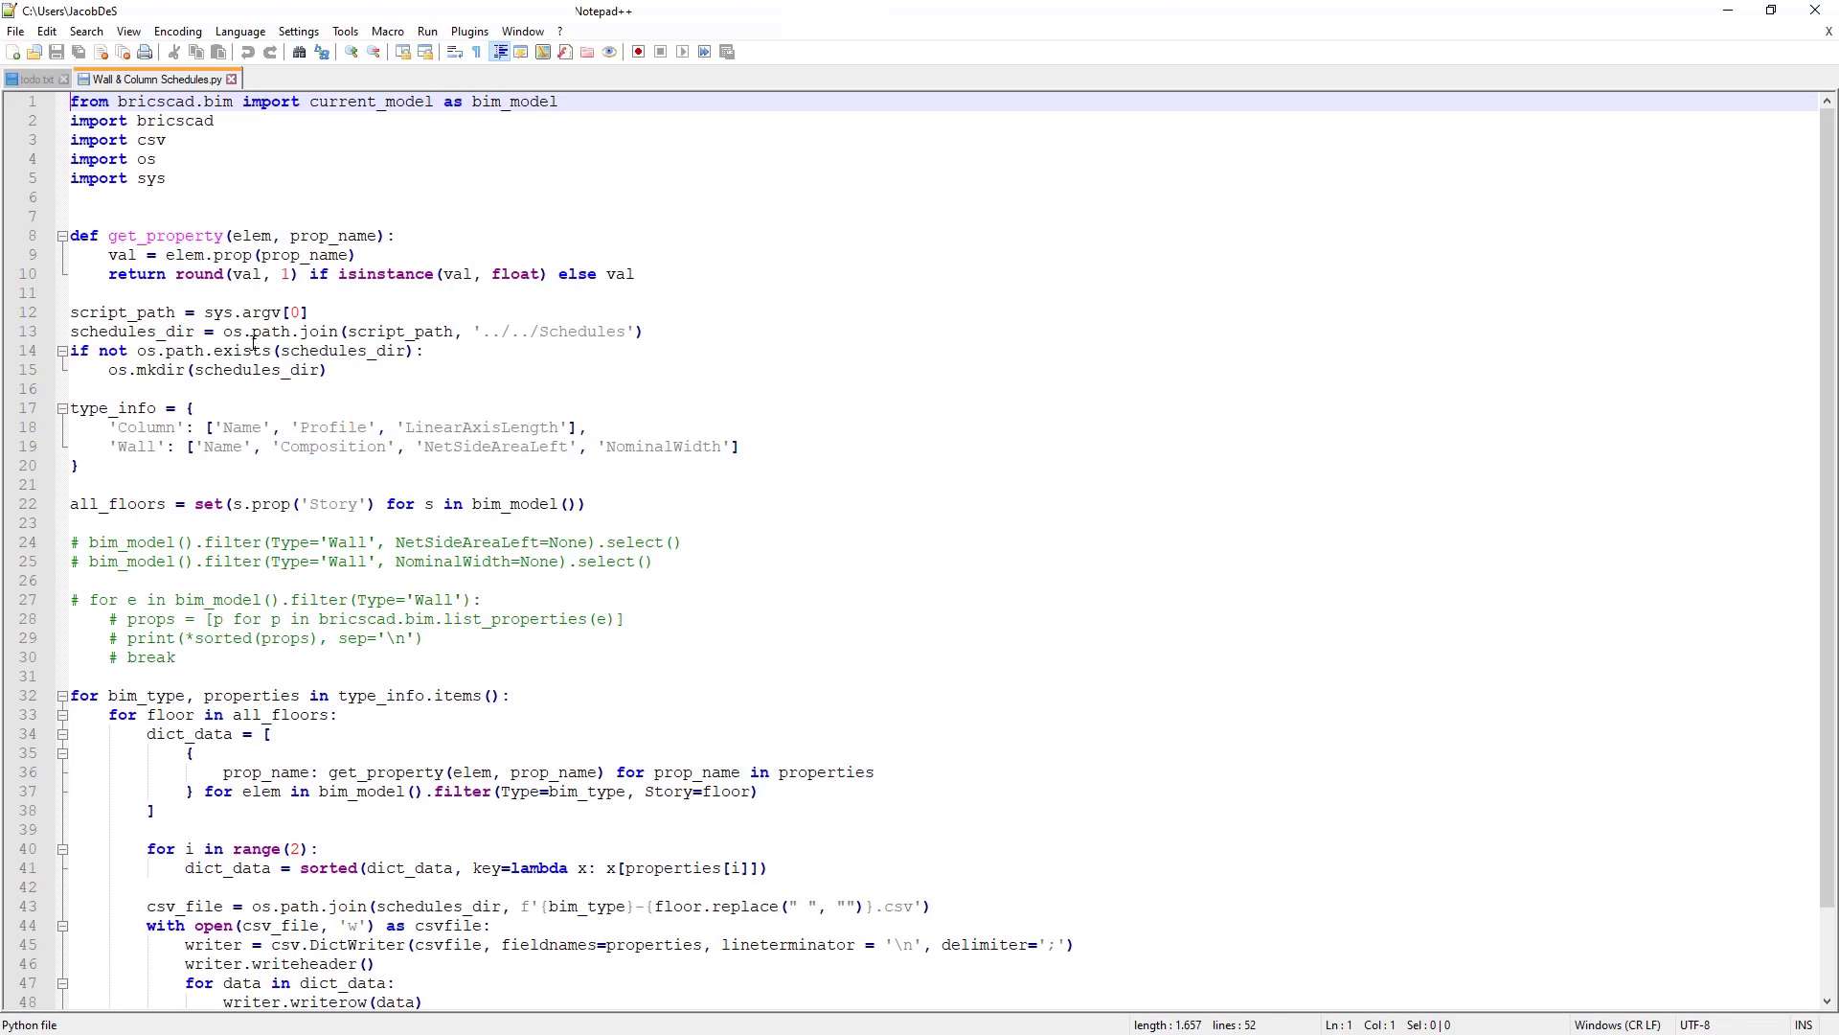
scroll("down", 3)
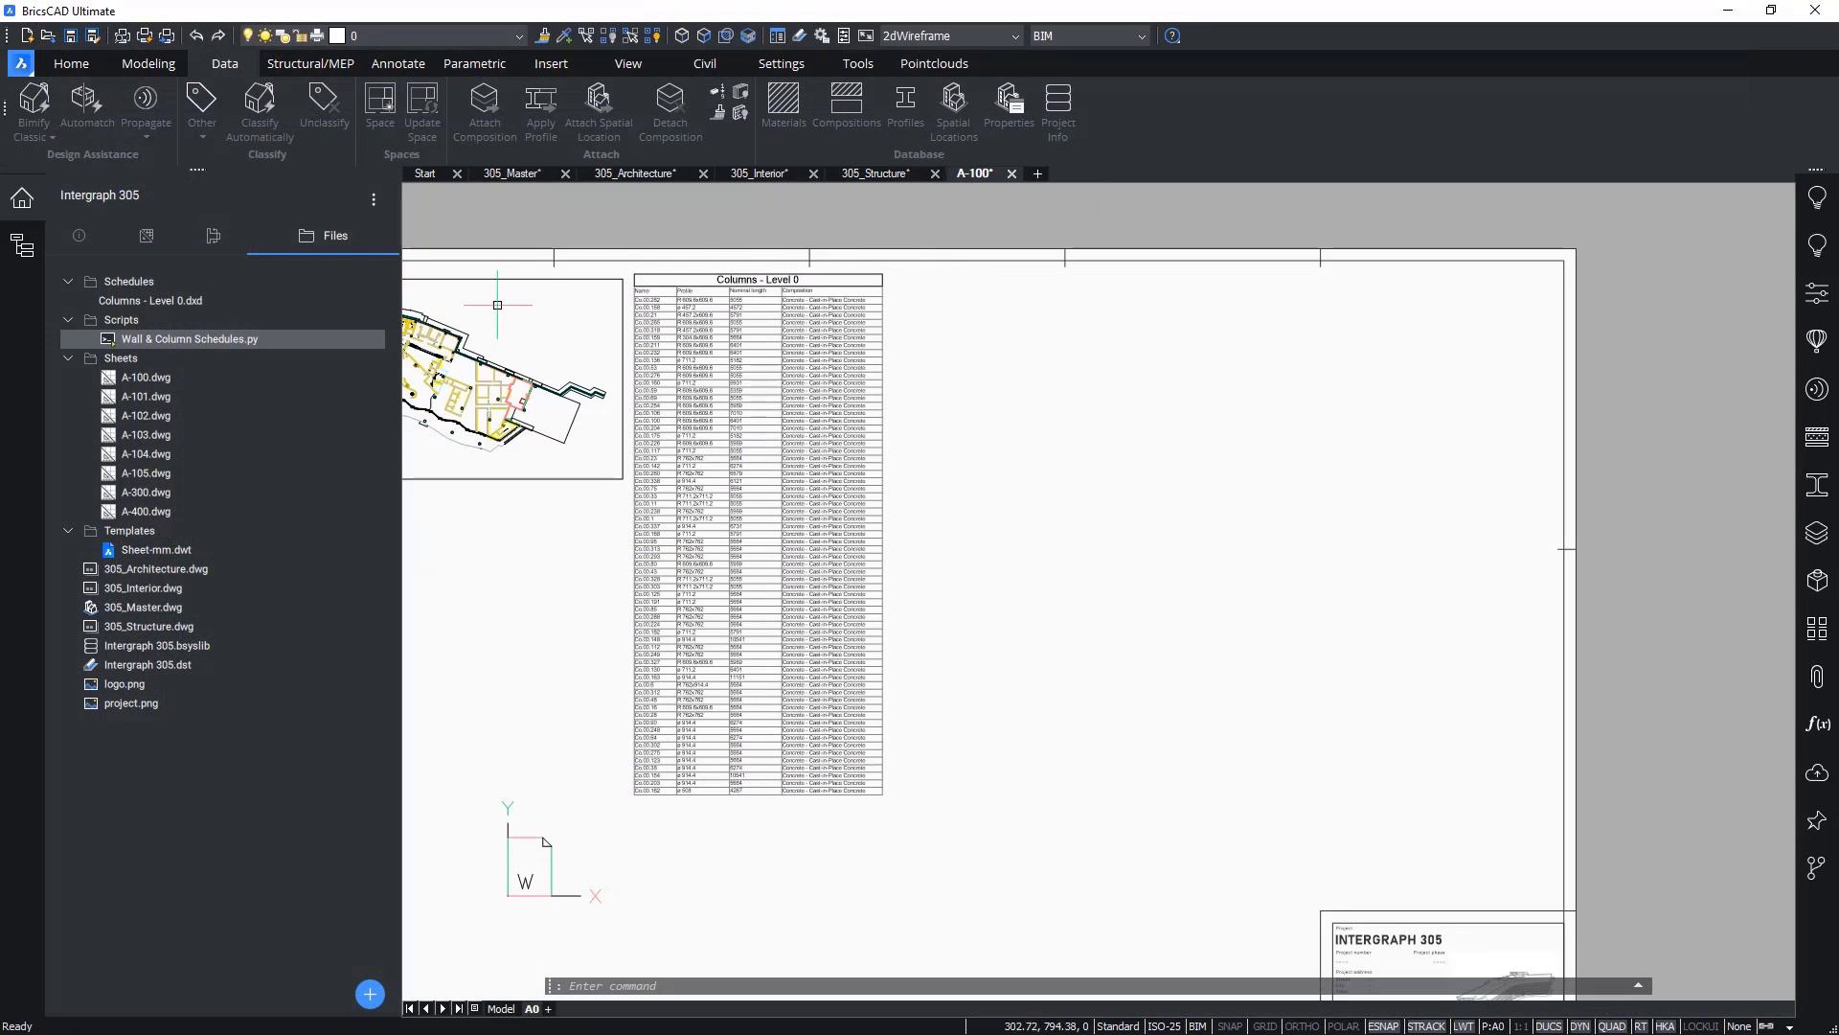
mouse_move(607, 318)
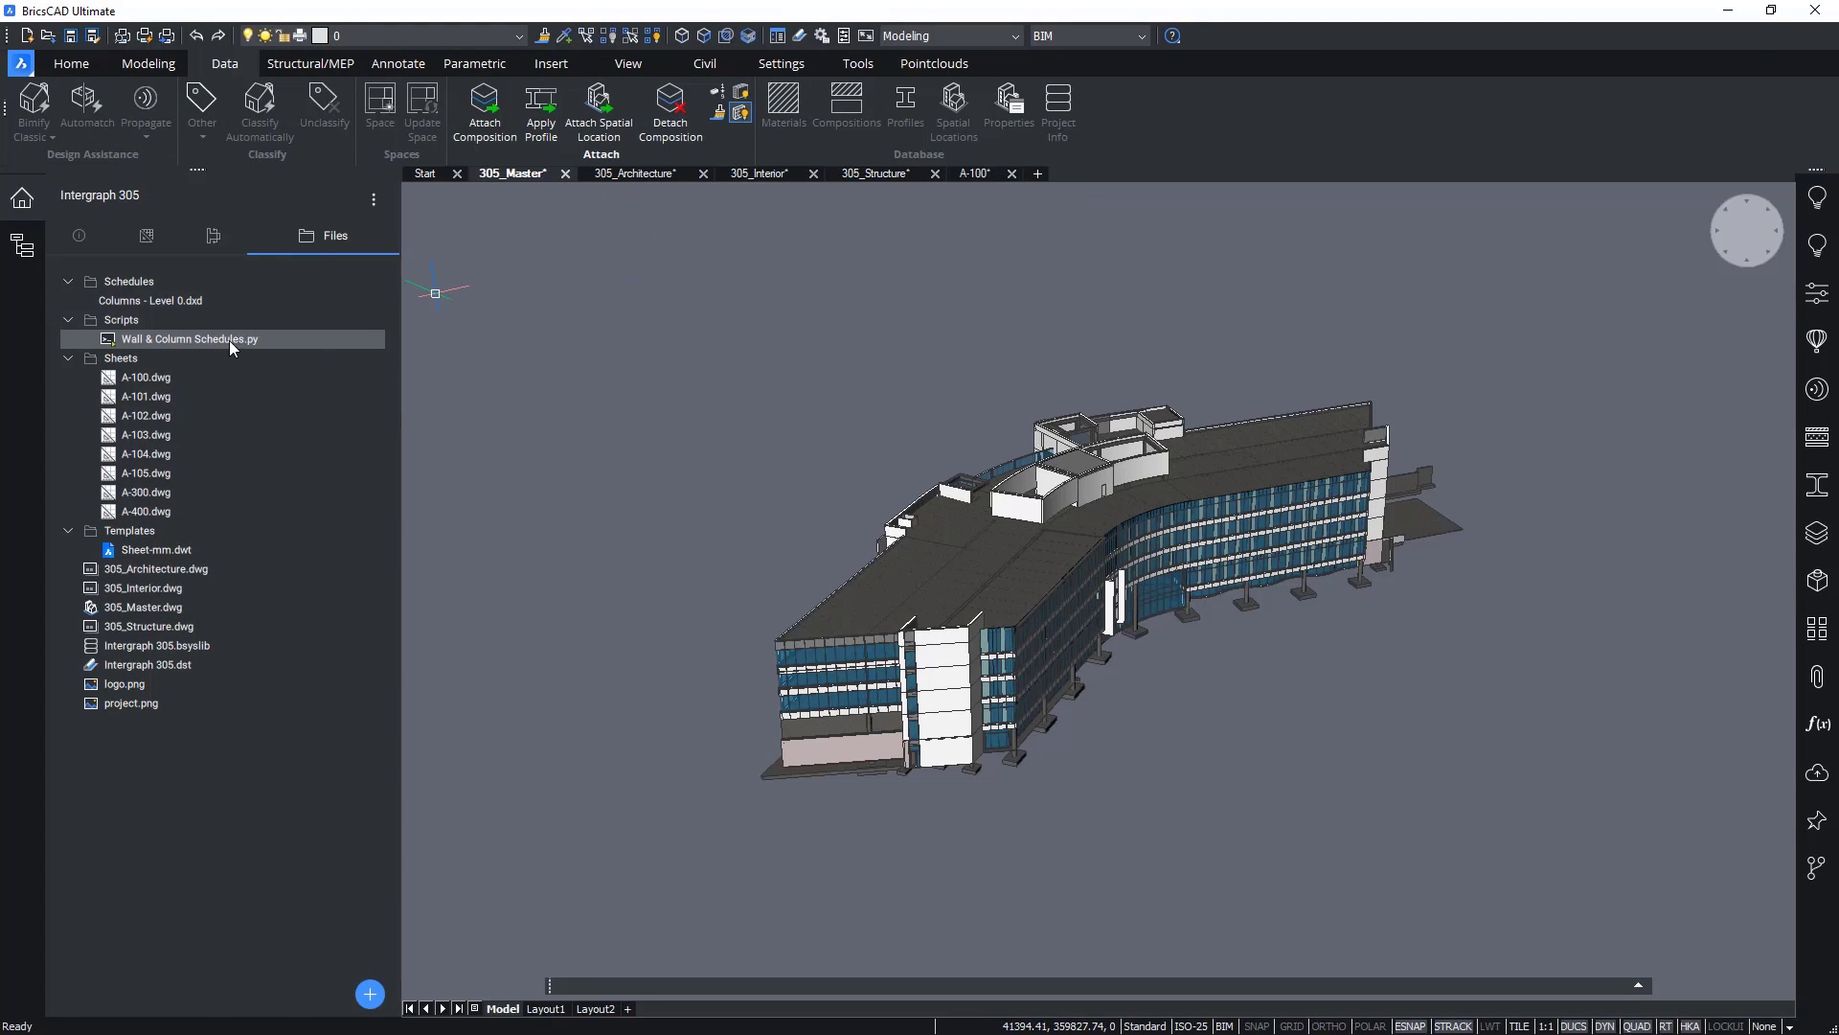
Step: Run Wall & Column Schedules.py on the 305_Master model to generate the per-level CSV schedules
right_click(189, 339)
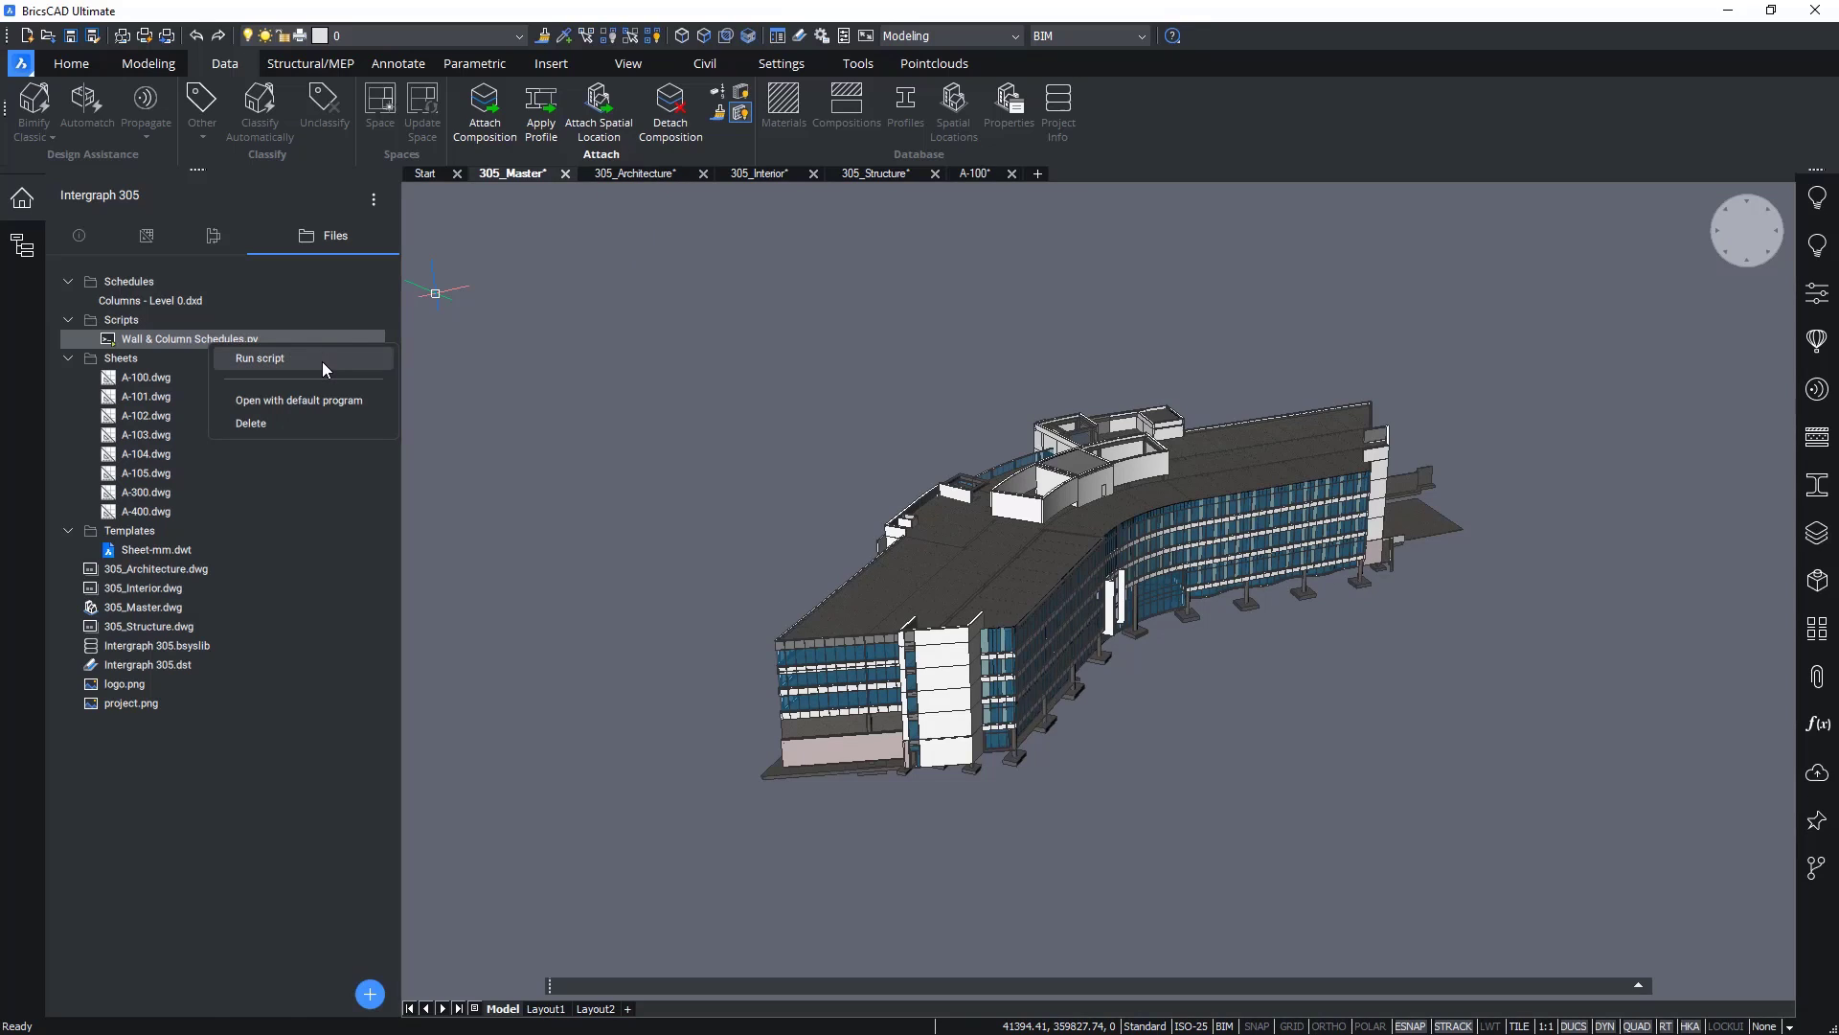
left_click(259, 358)
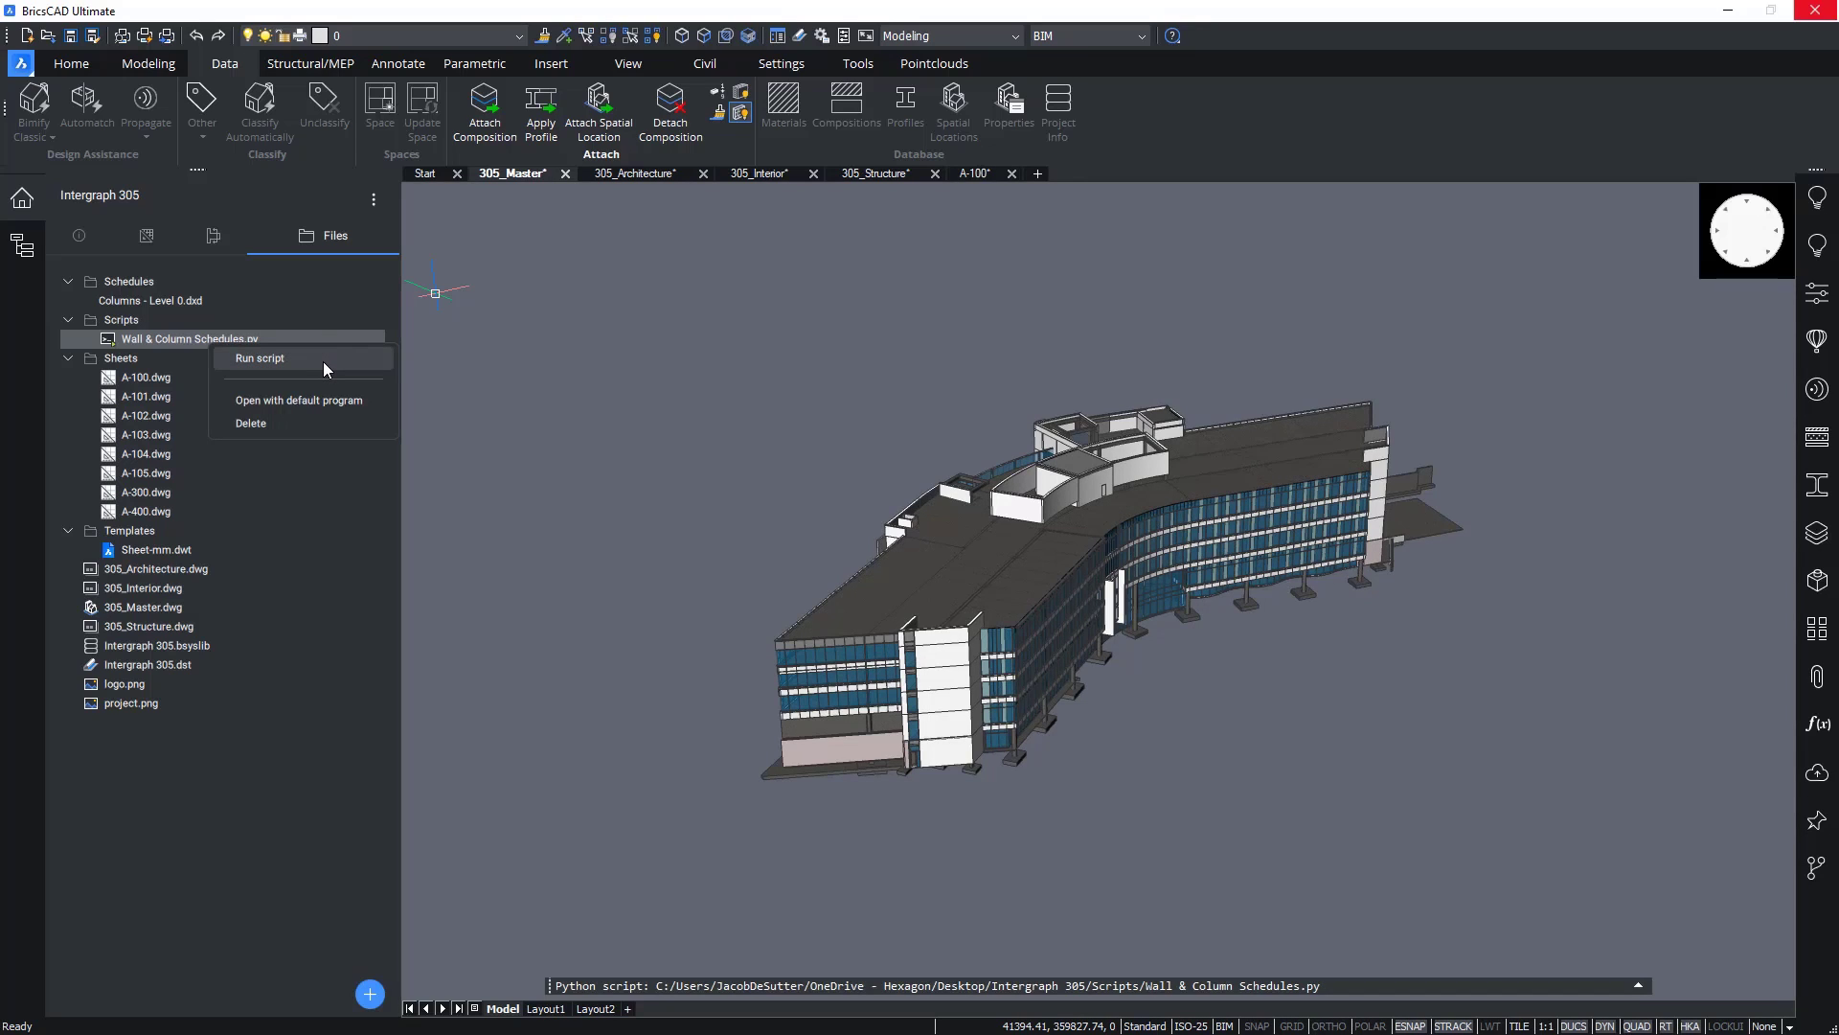
left_click(258, 358)
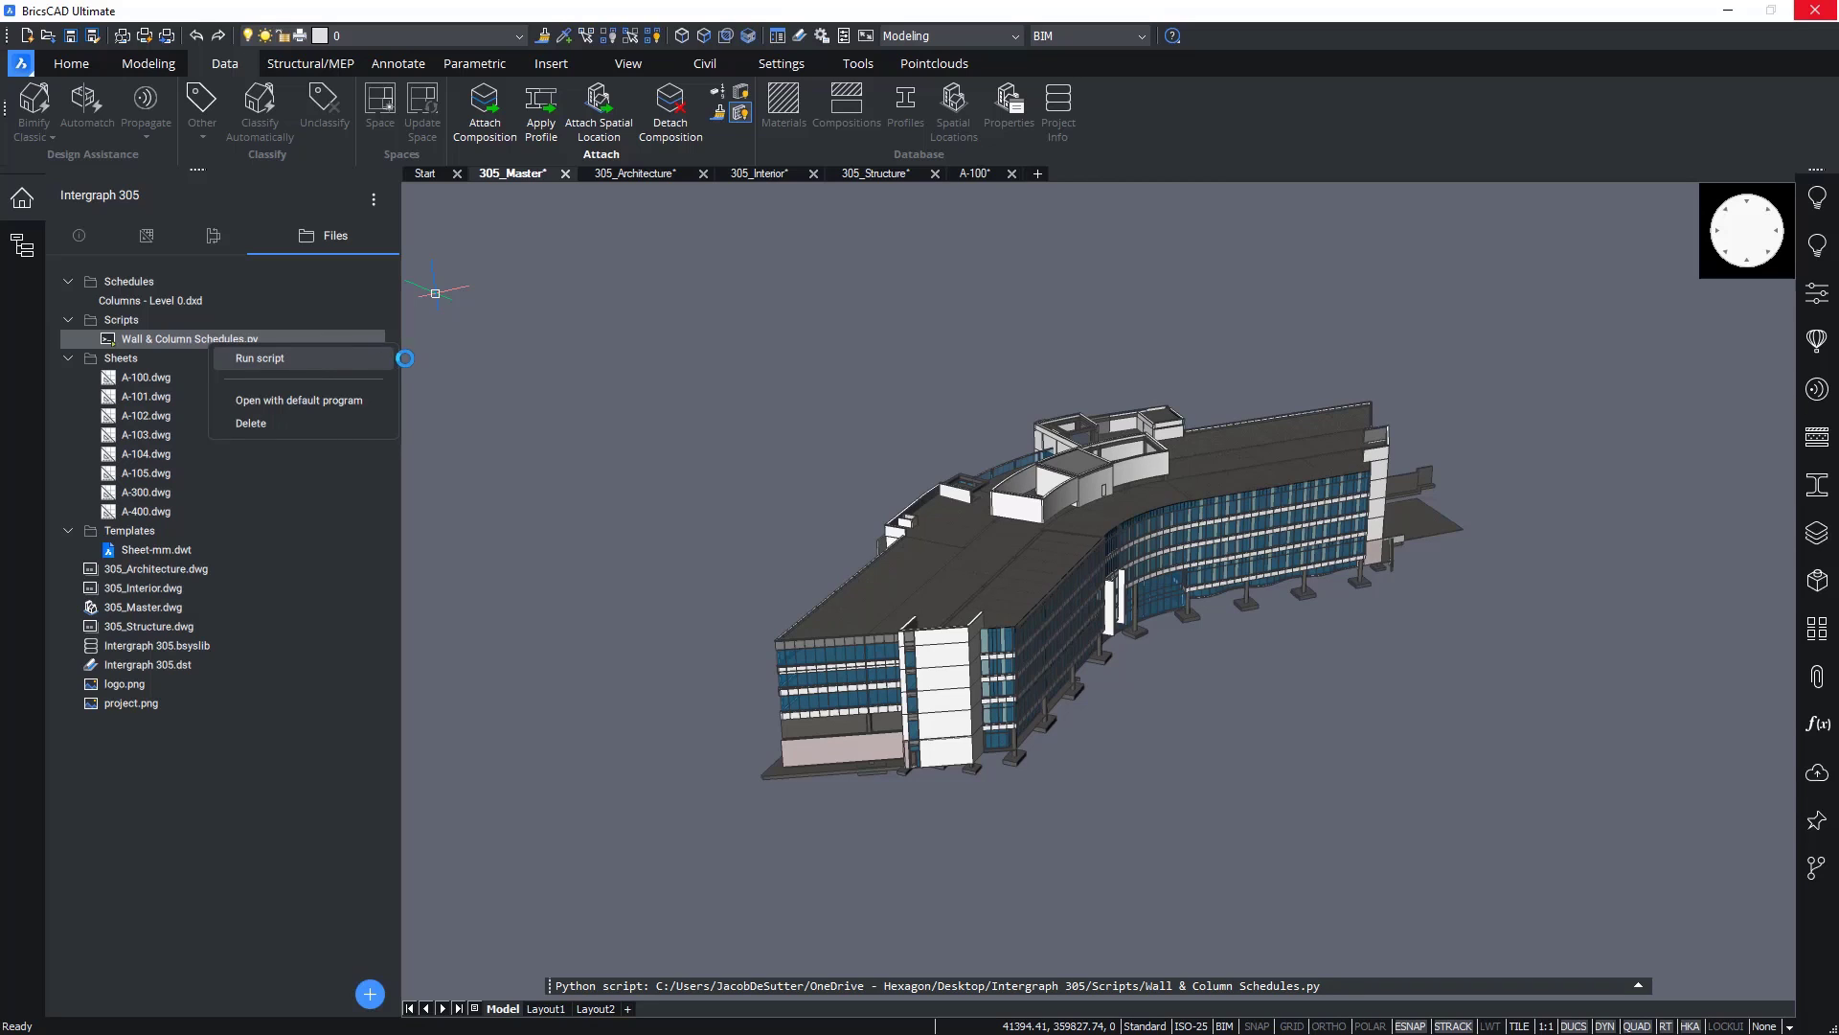
left_click(259, 358)
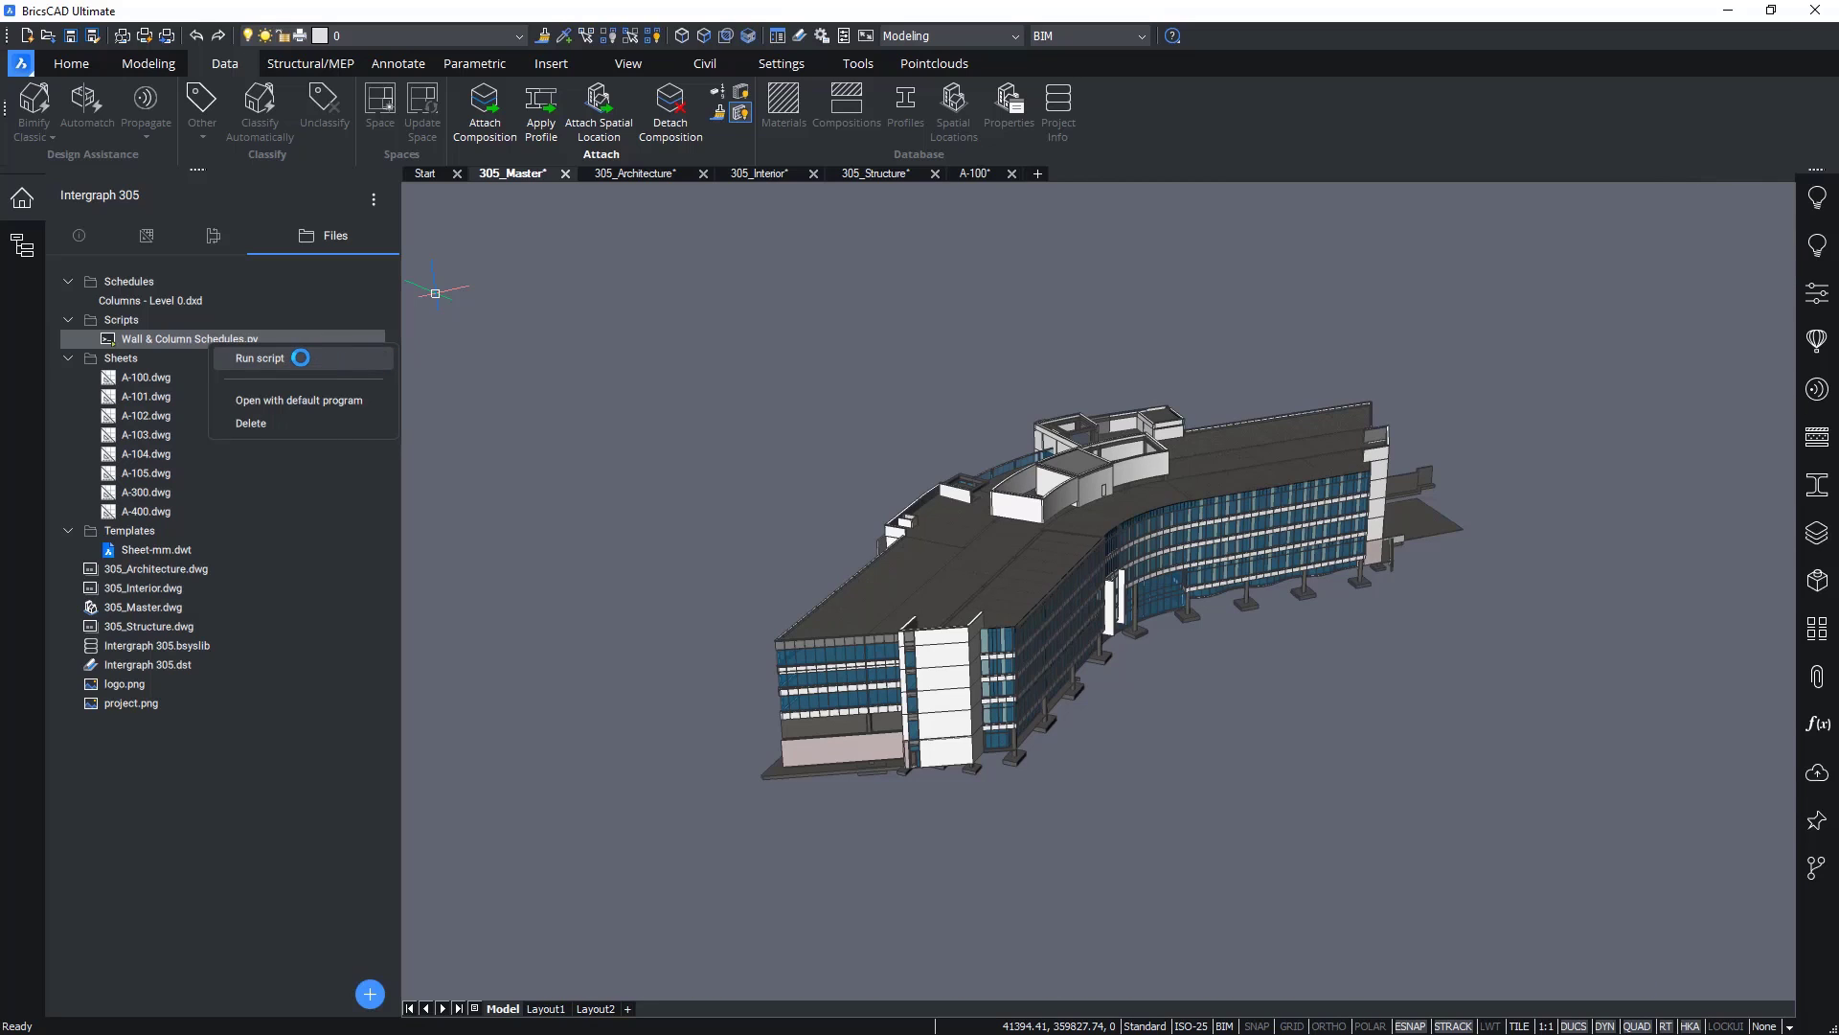
left_click(258, 359)
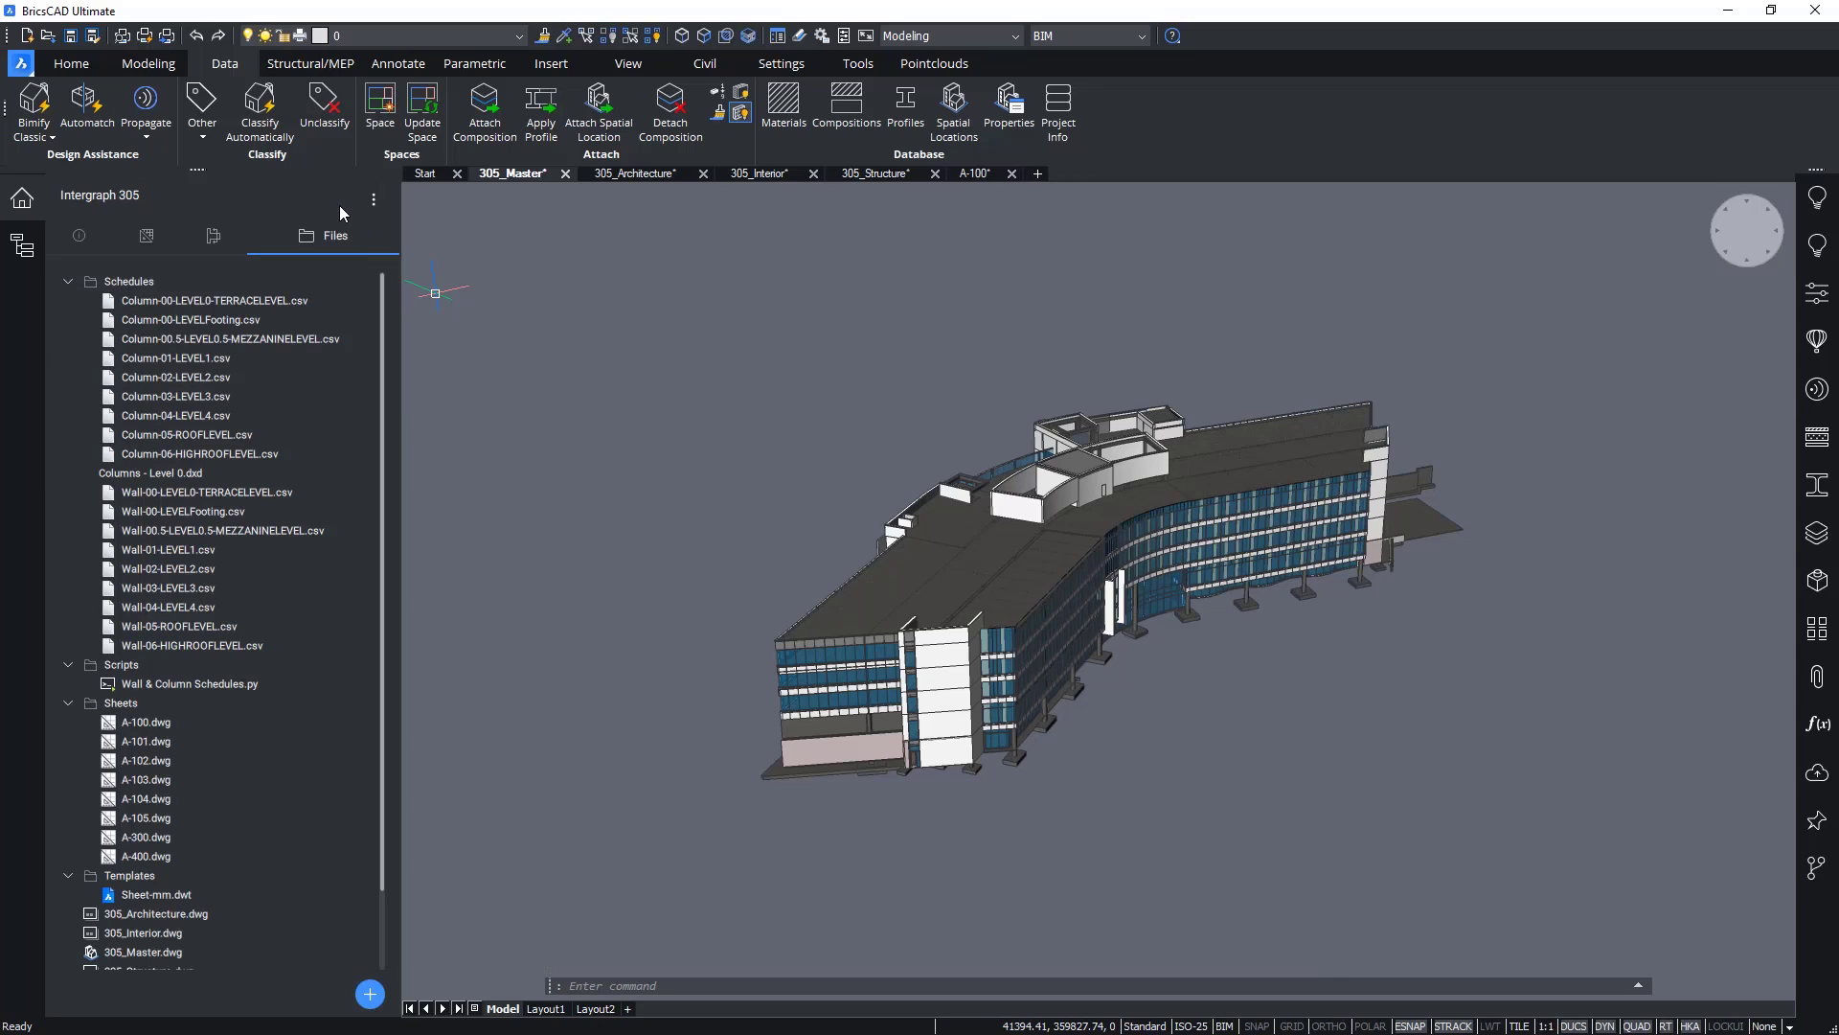
Step: Review the generated column schedule CSVs in the Schedules folder and return to sheet A-100
left_click(215, 300)
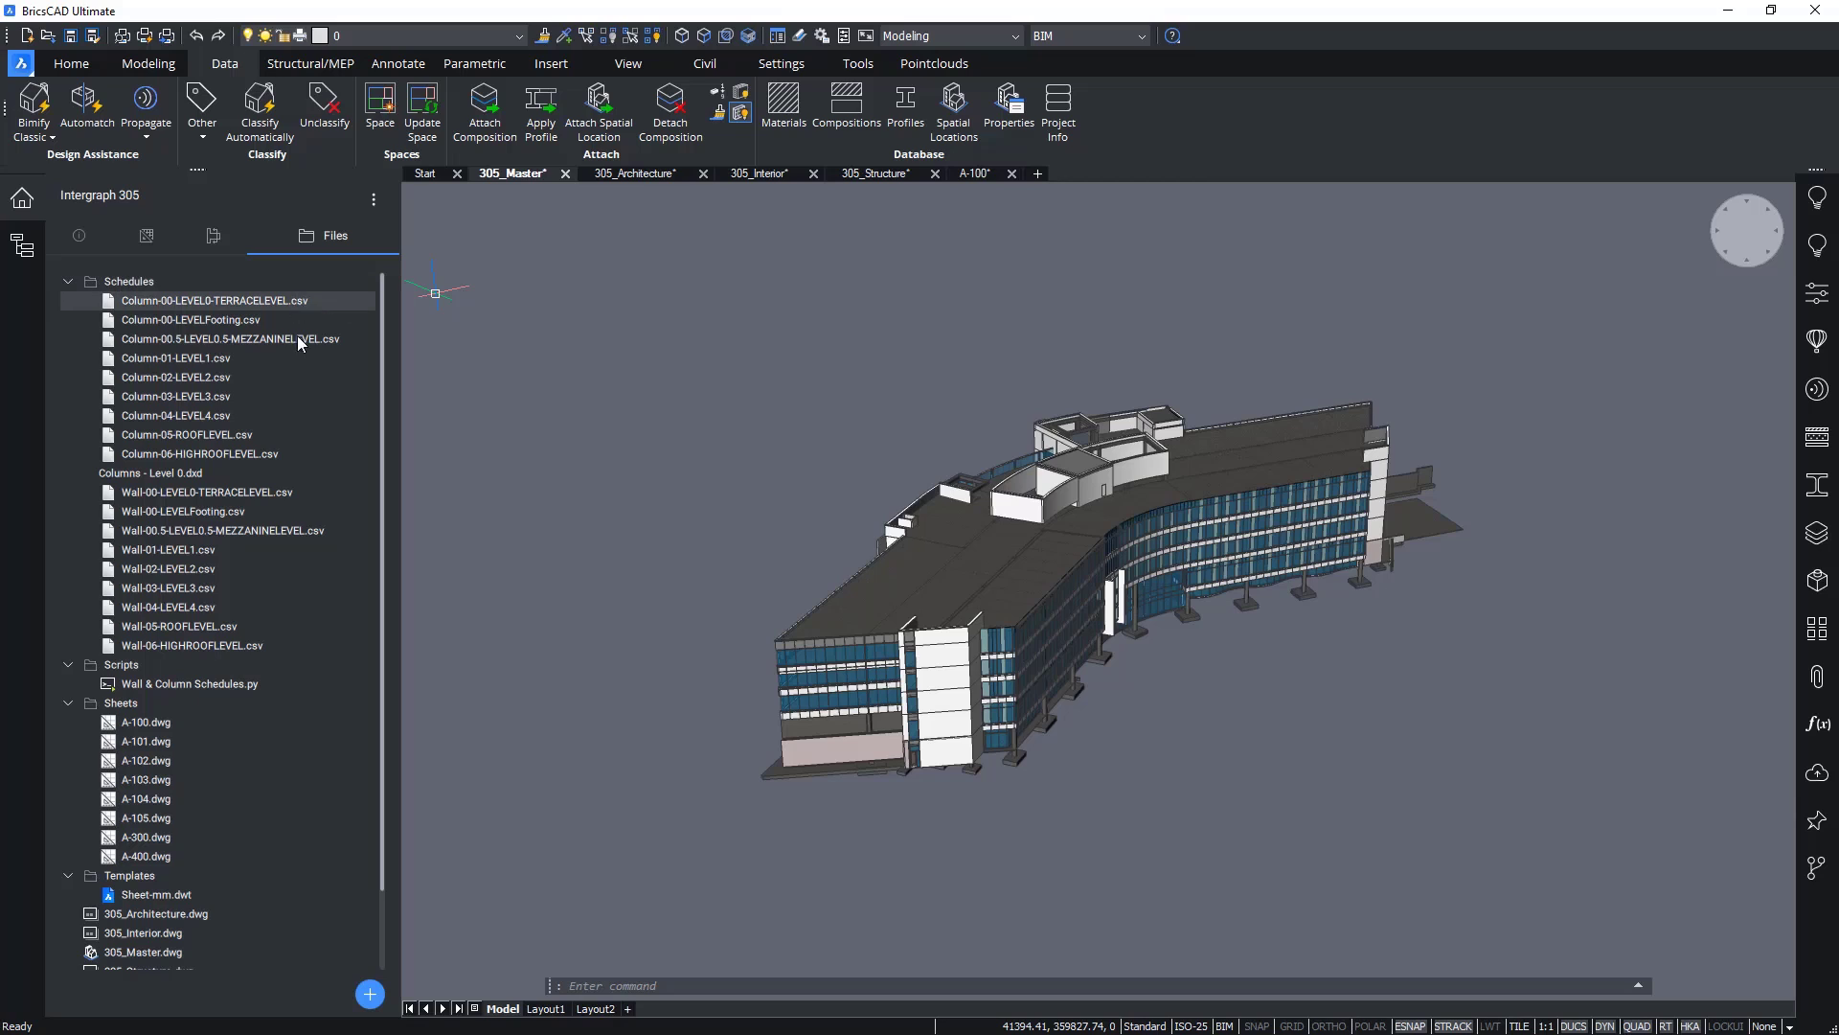
left_click(180, 625)
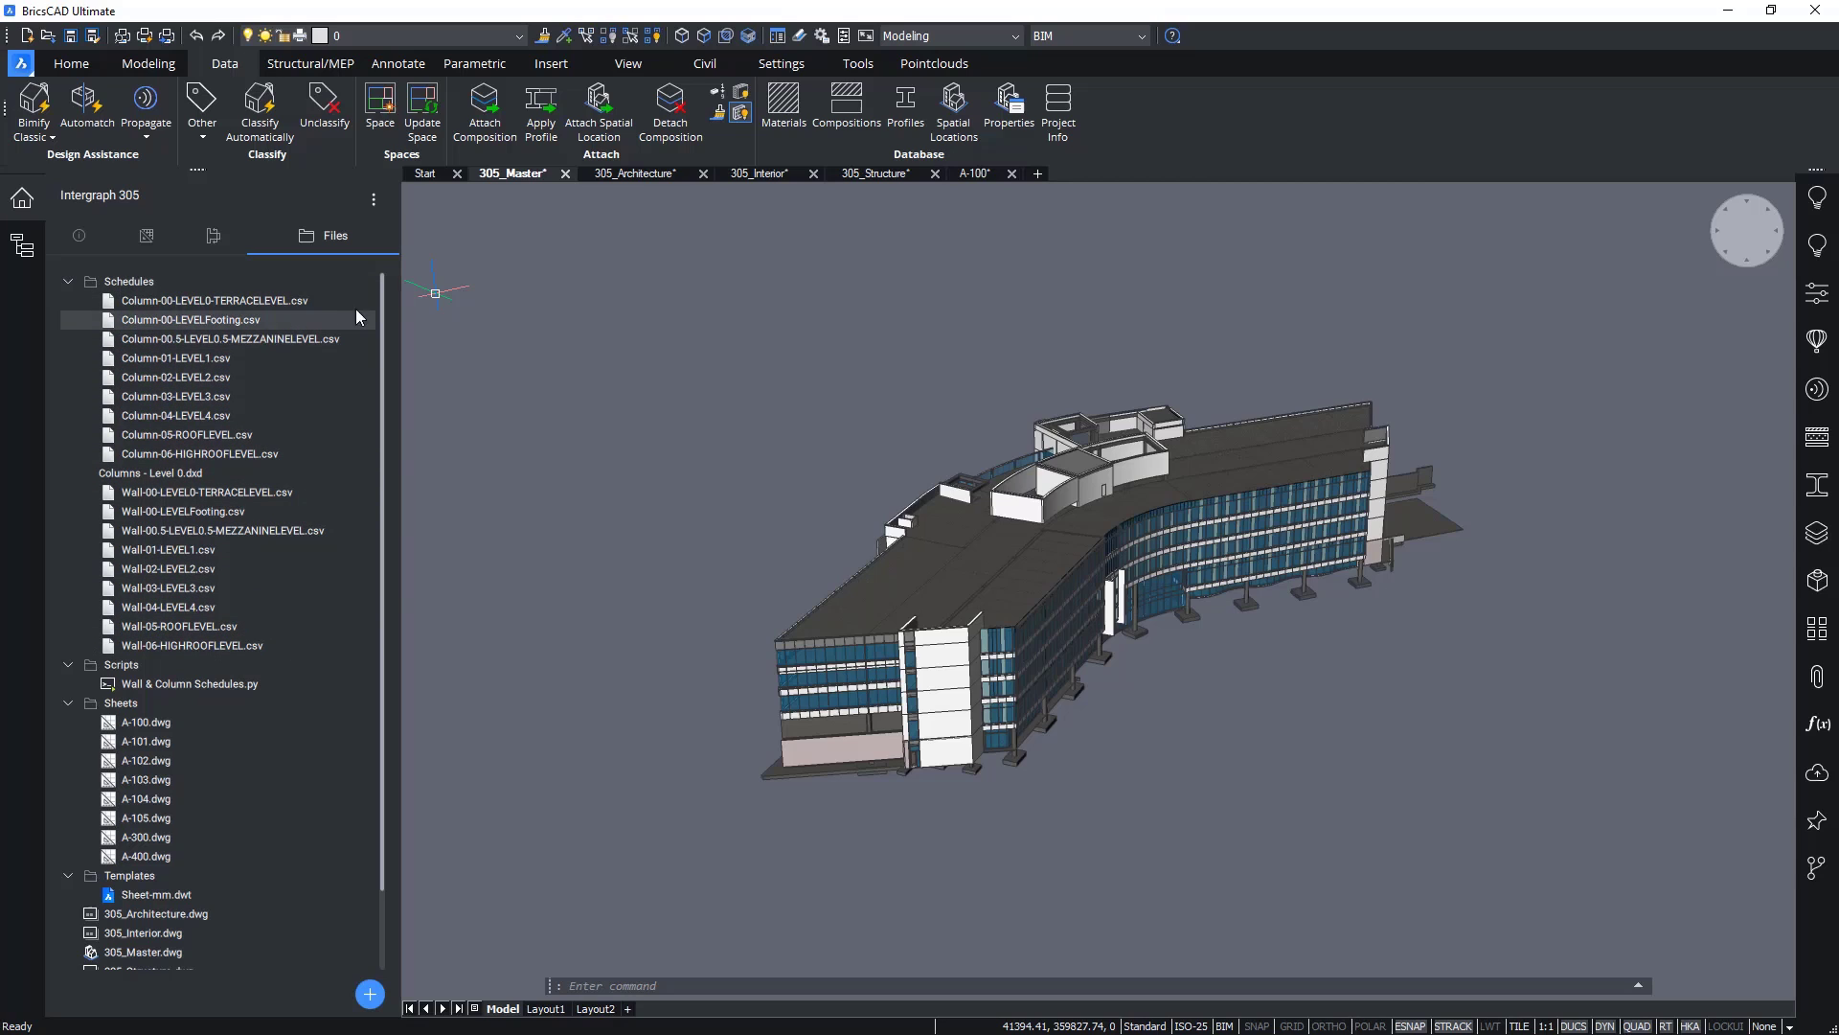
left_click(972, 174)
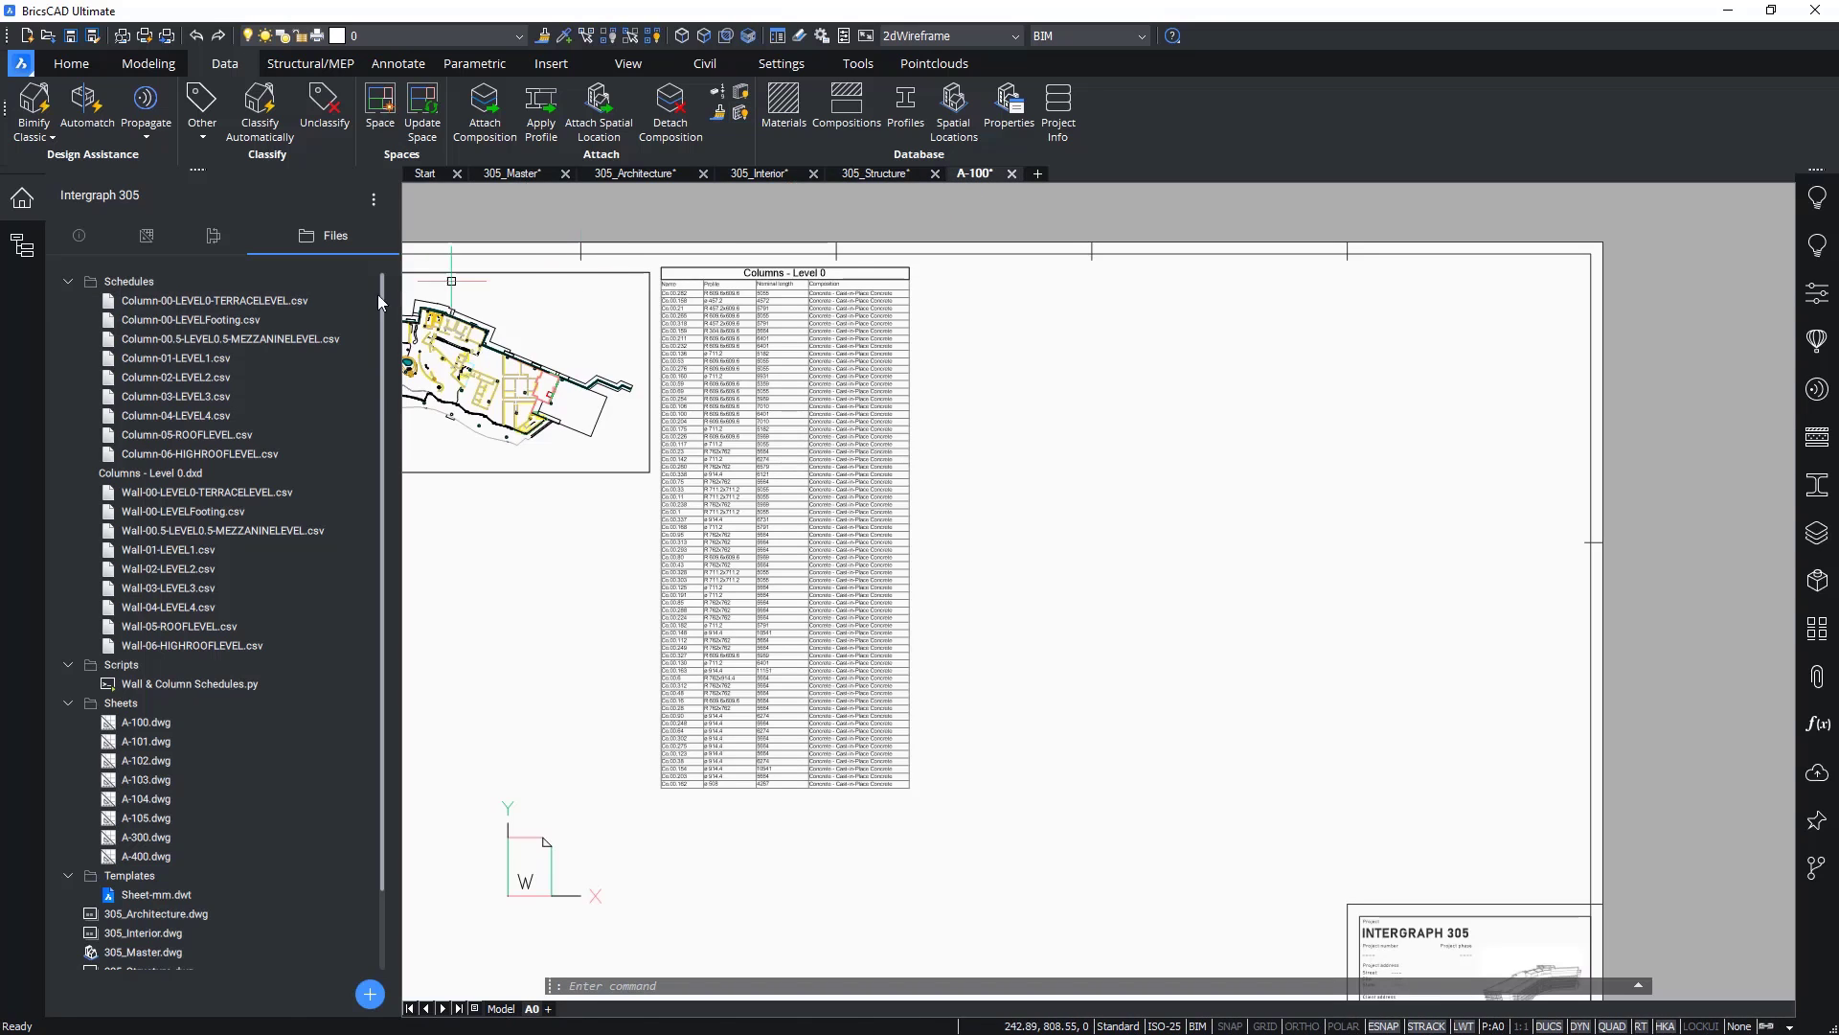
Step: Create a data-linked table from Column-00-LEVELFooting.csv and place it on the sheet
right_click(190, 320)
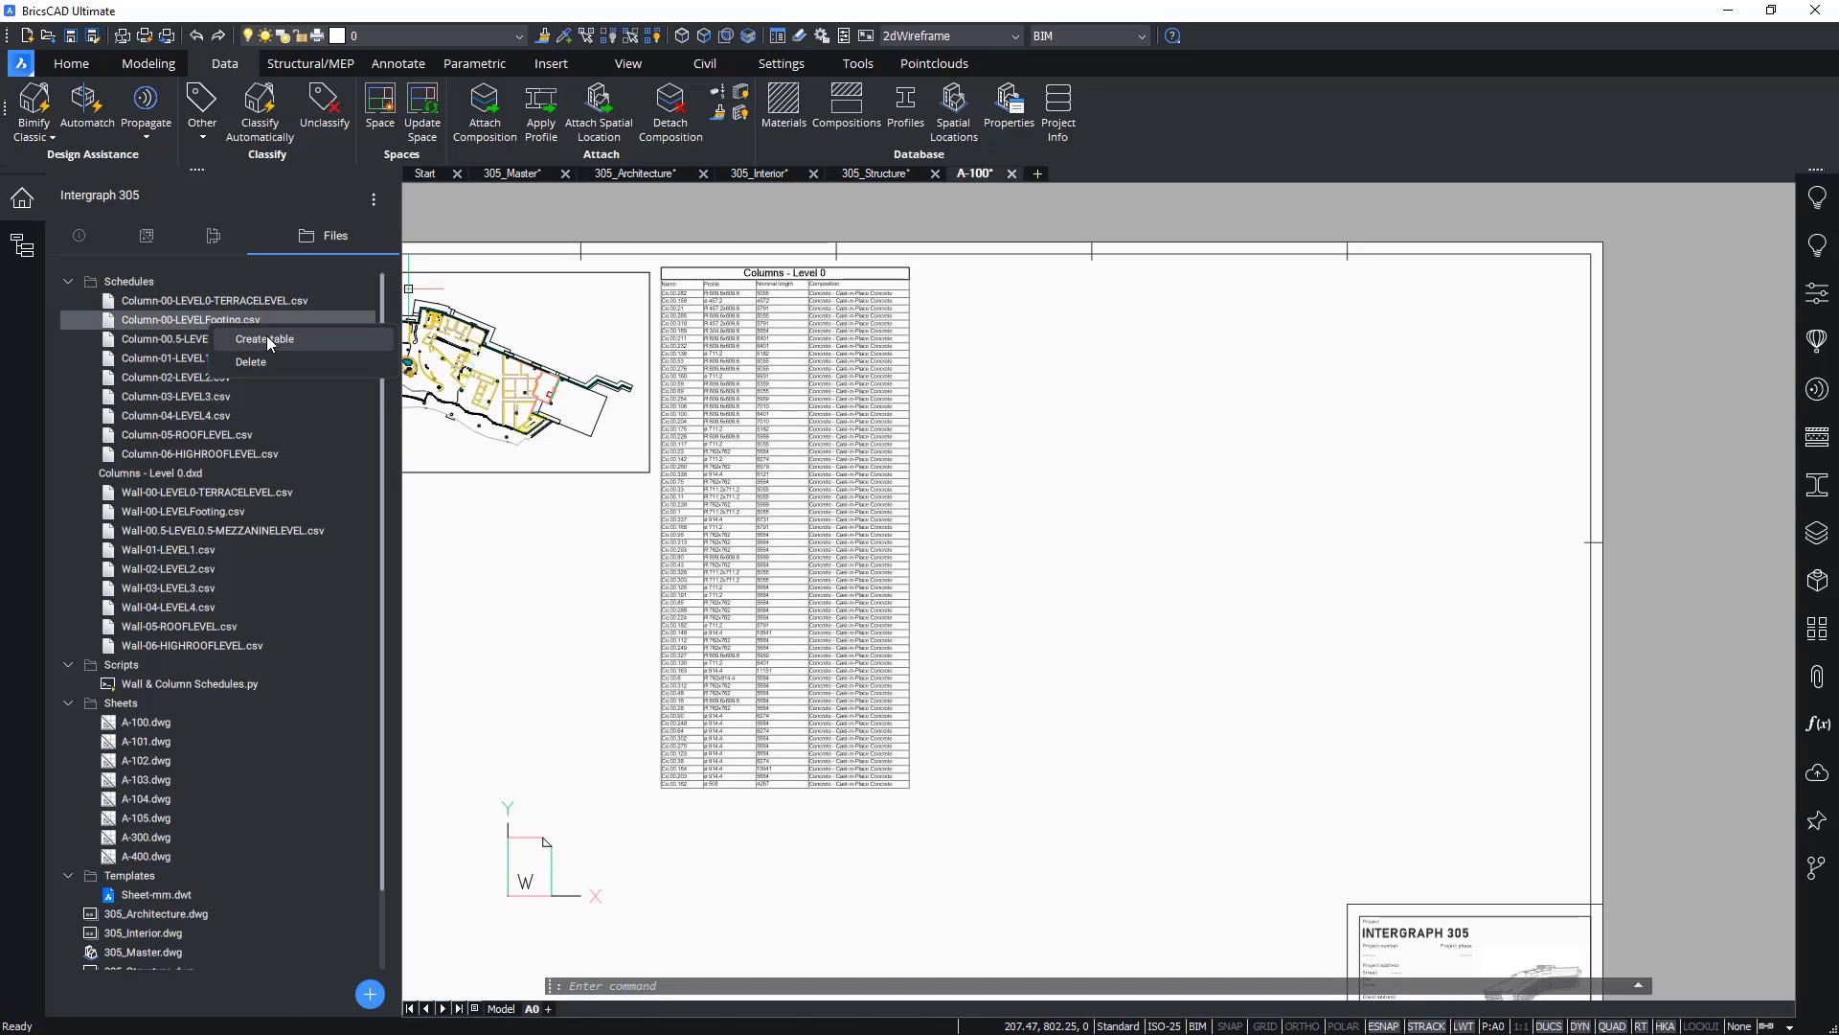
left_click(263, 339)
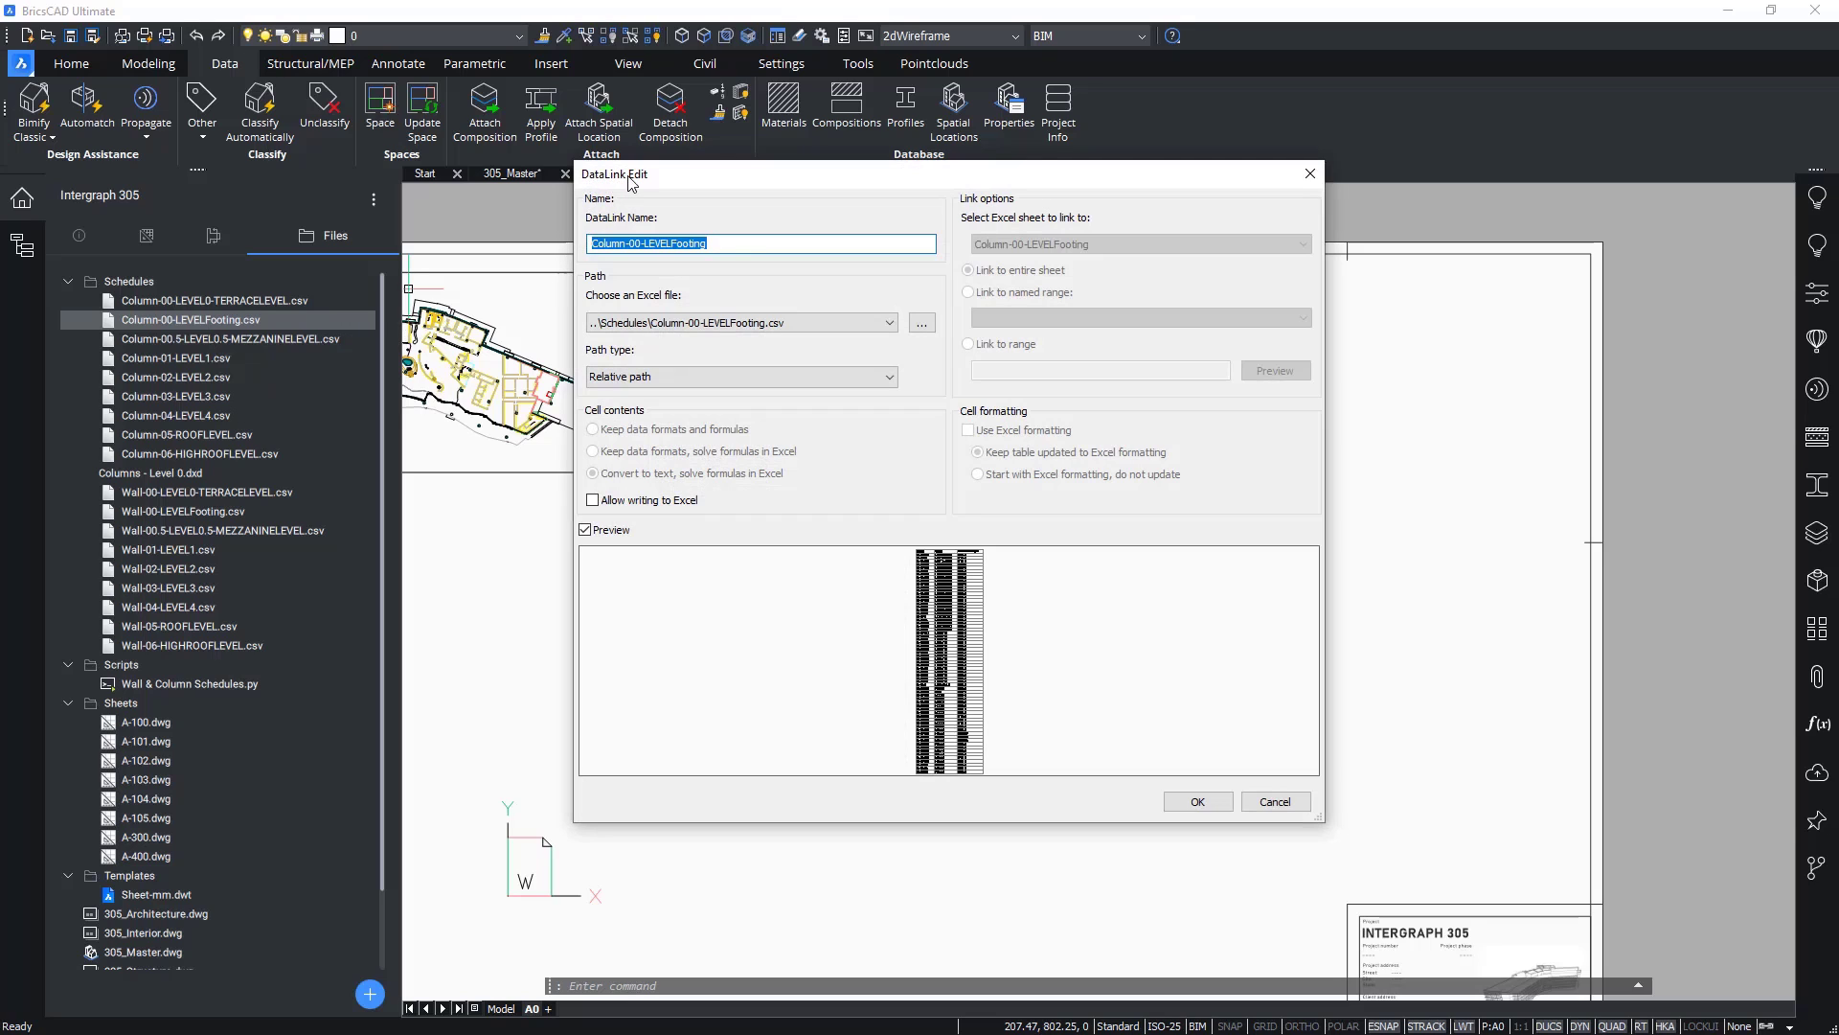
left_click(1195, 801)
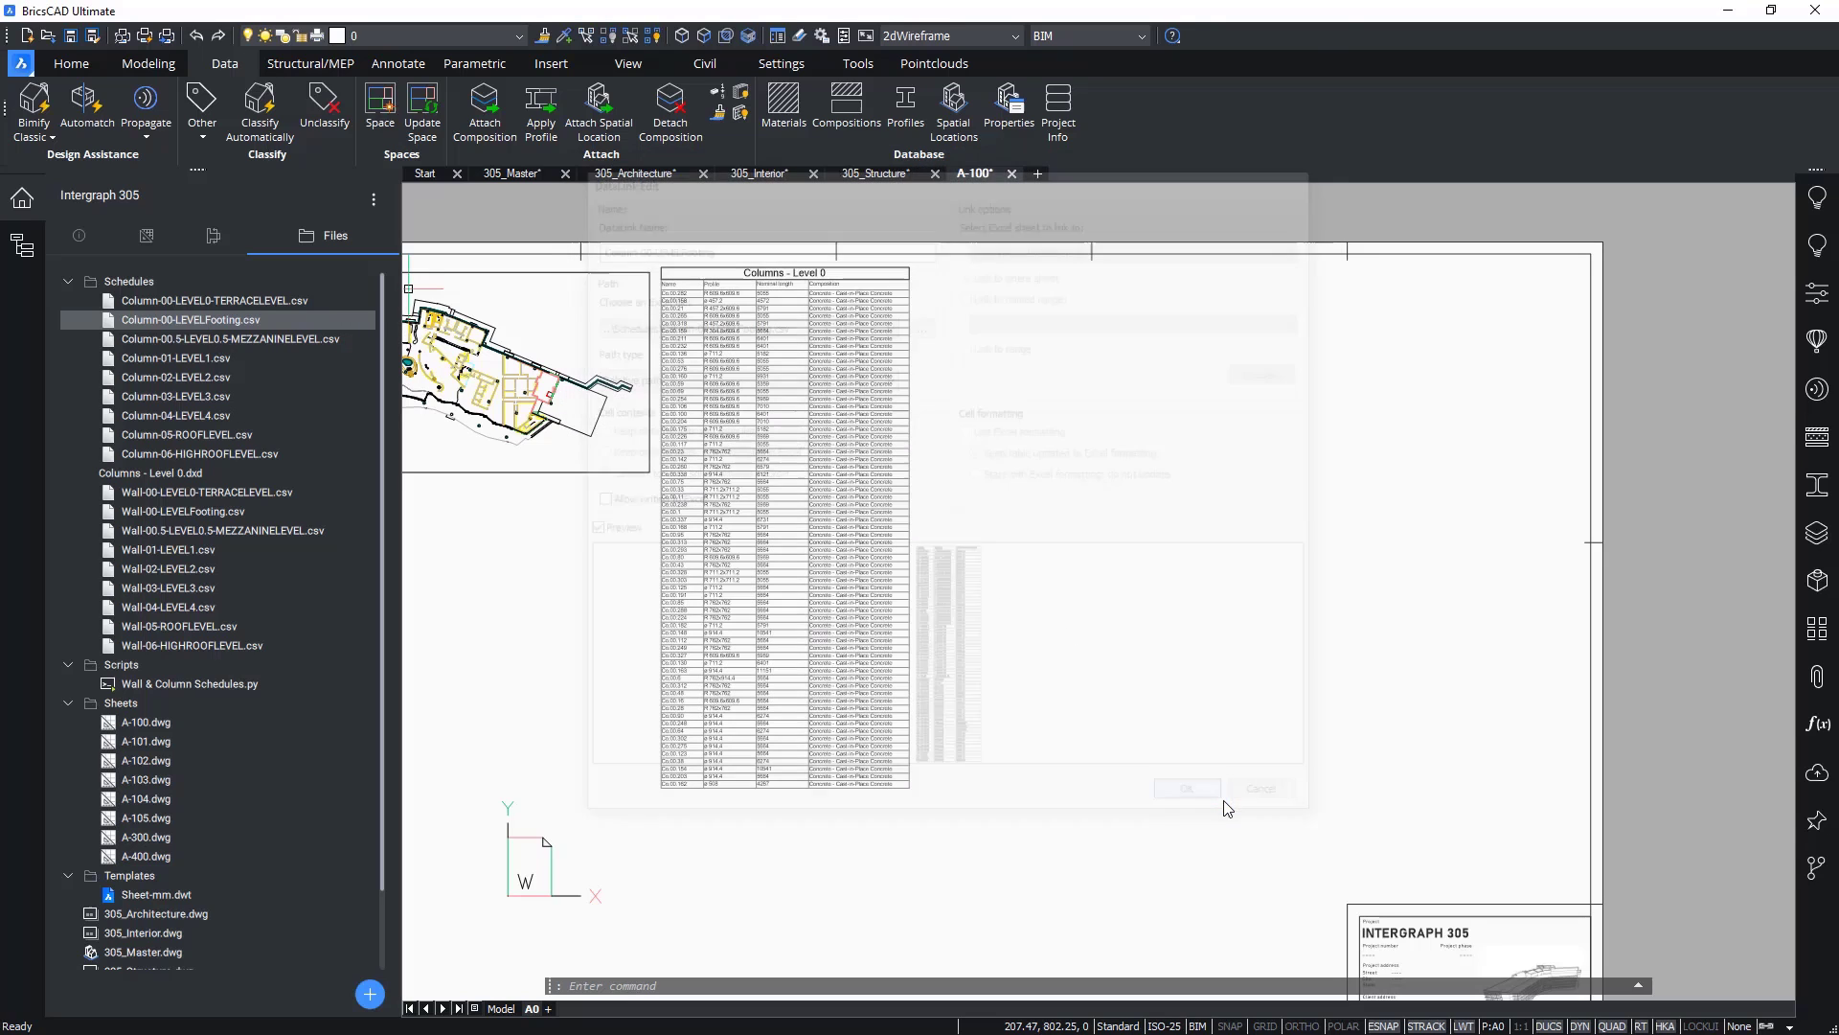
left_click(1184, 787)
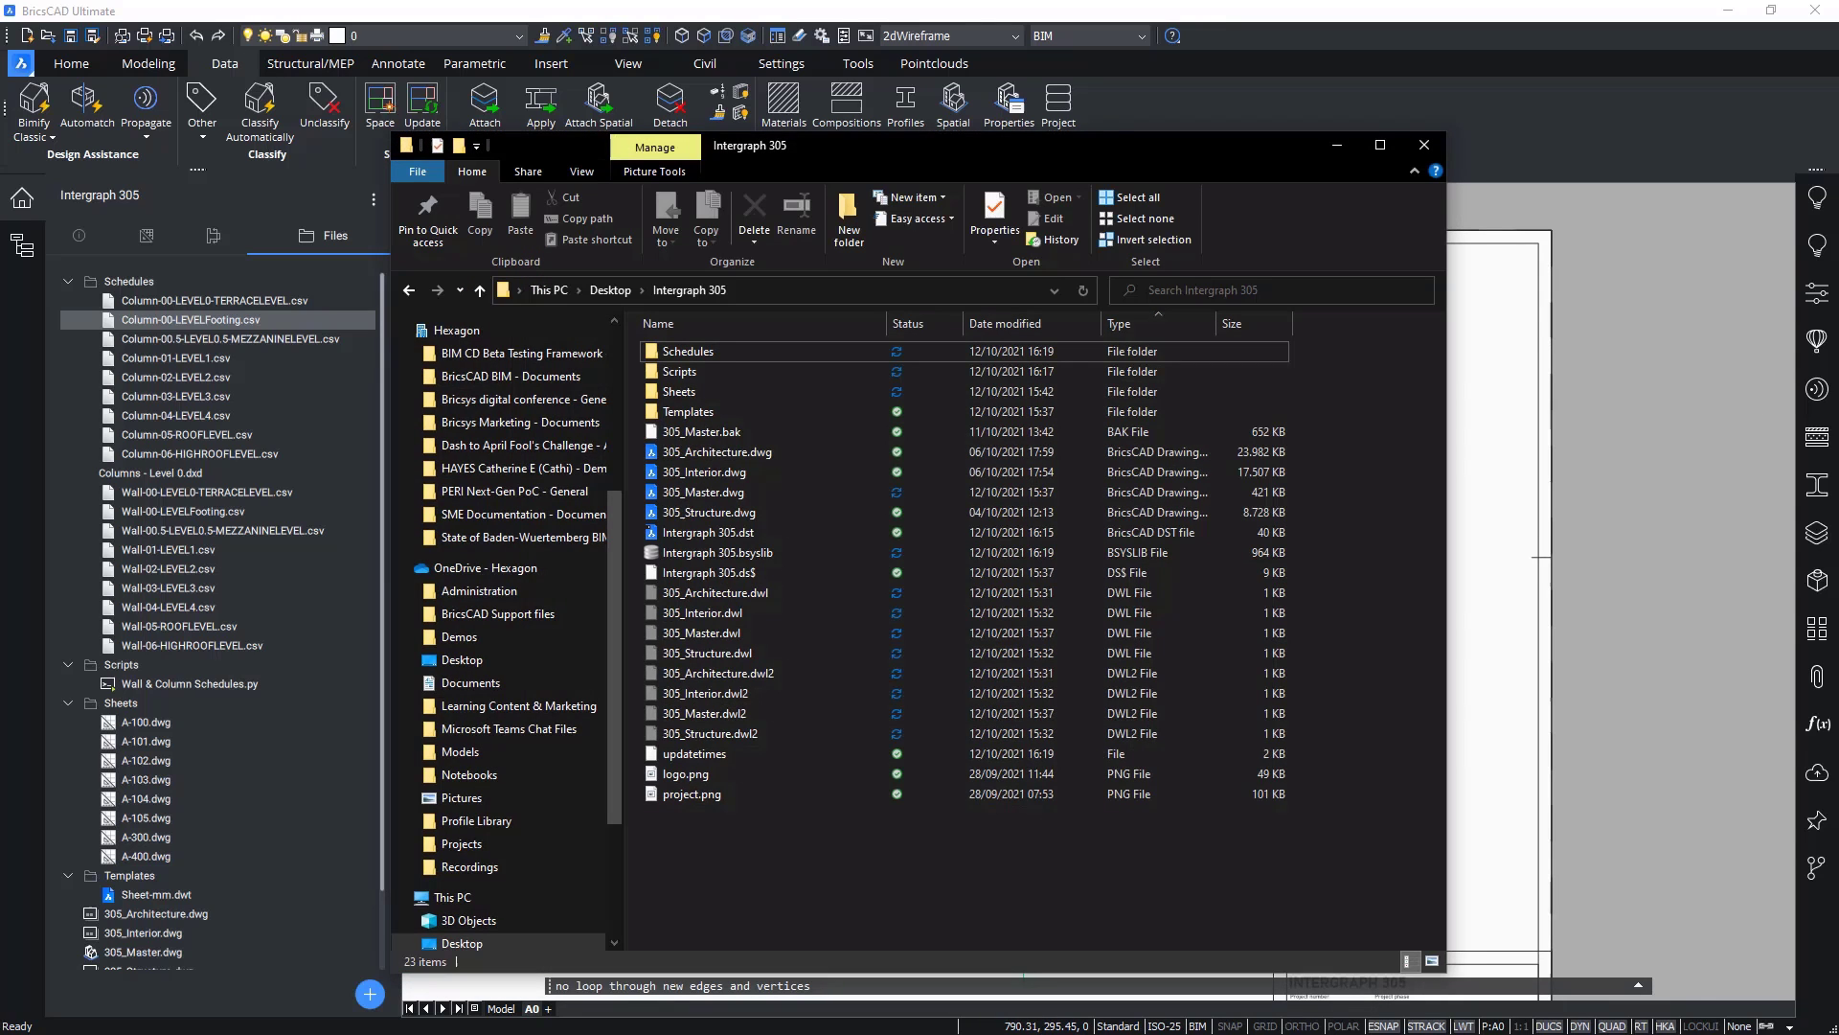
mouse_move(609, 289)
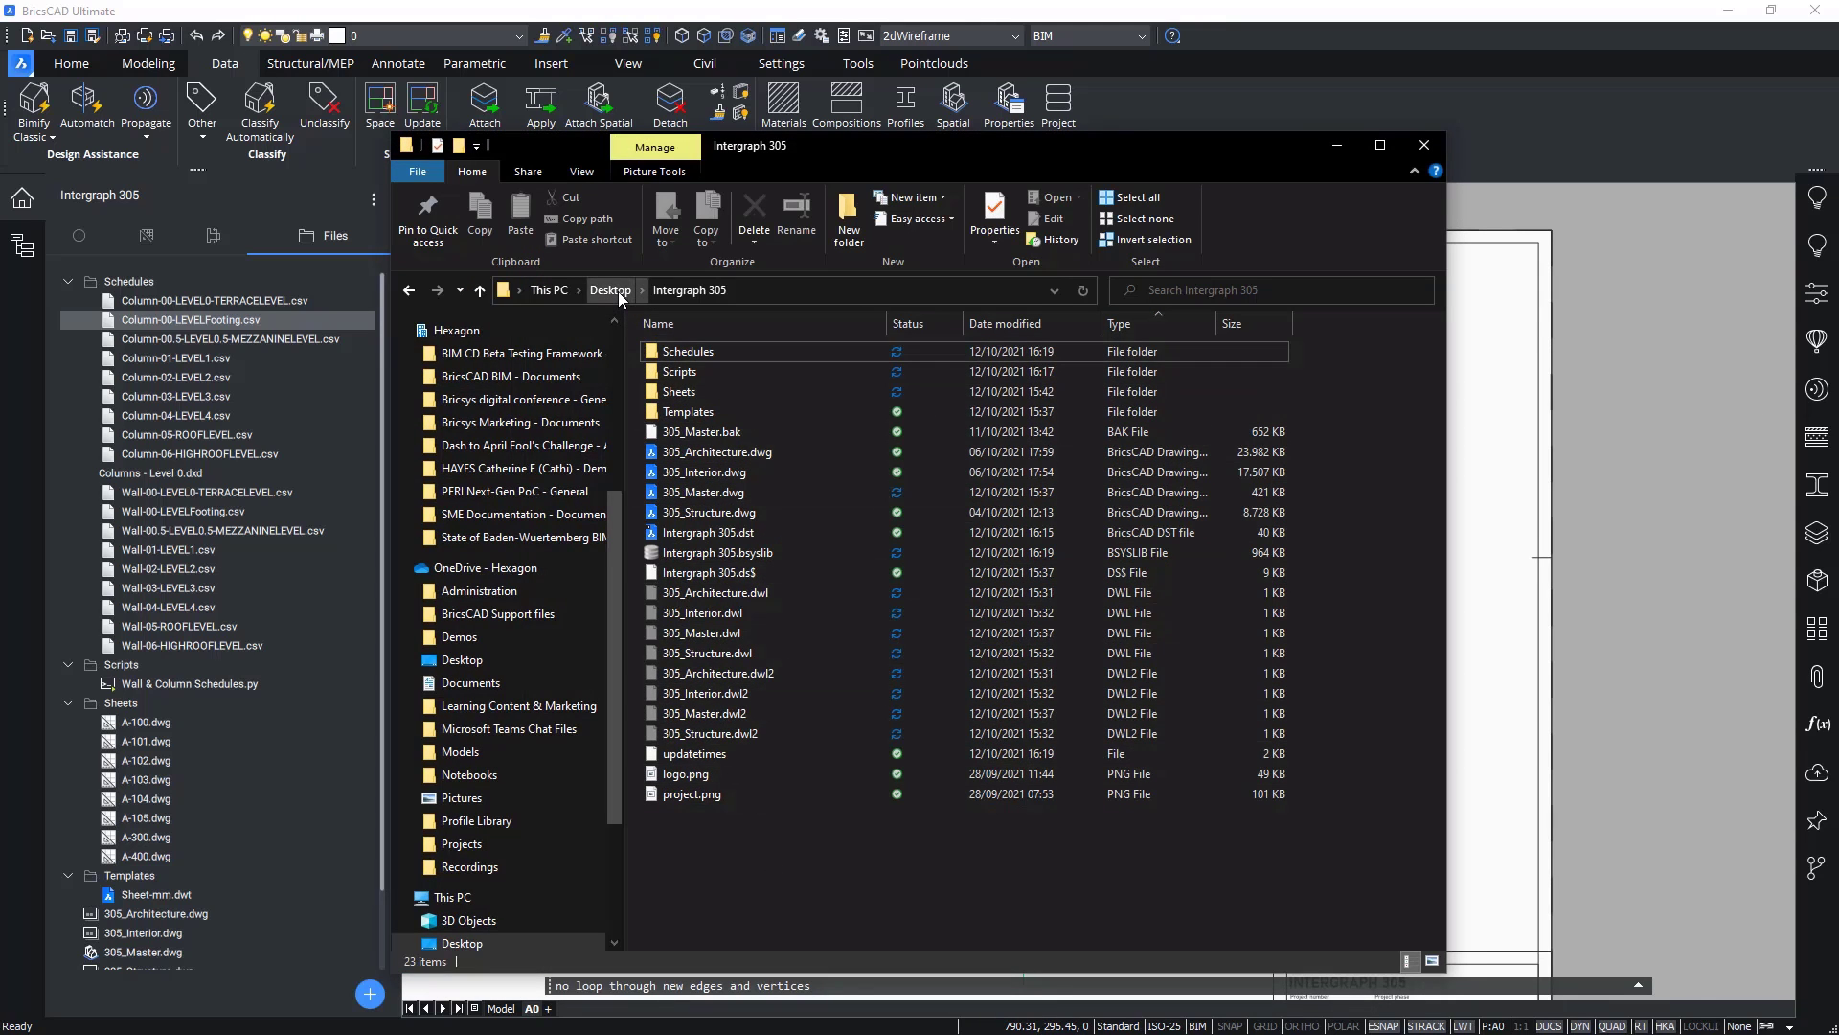
Step: Copy Received models, Aerial Photo, Curtain Wall Details and Electrical BOQ from Resources into Intergraph 305
left_click(609, 290)
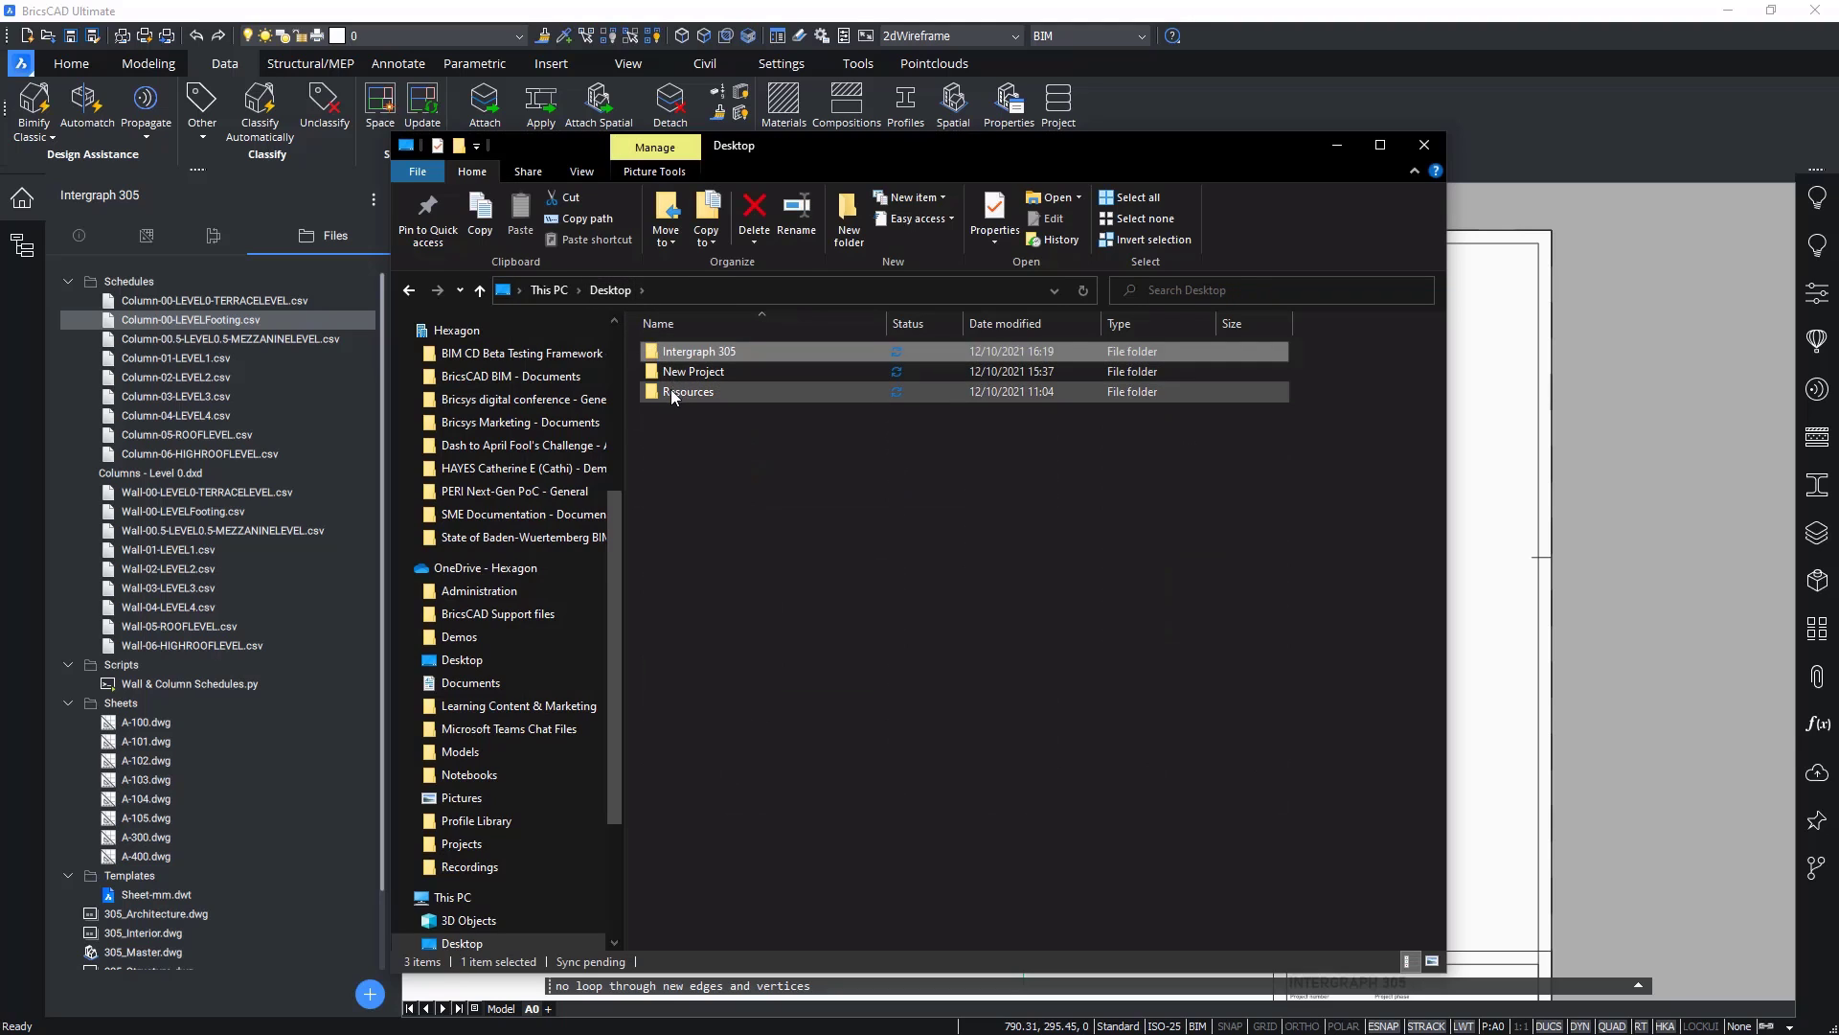
double_click(689, 390)
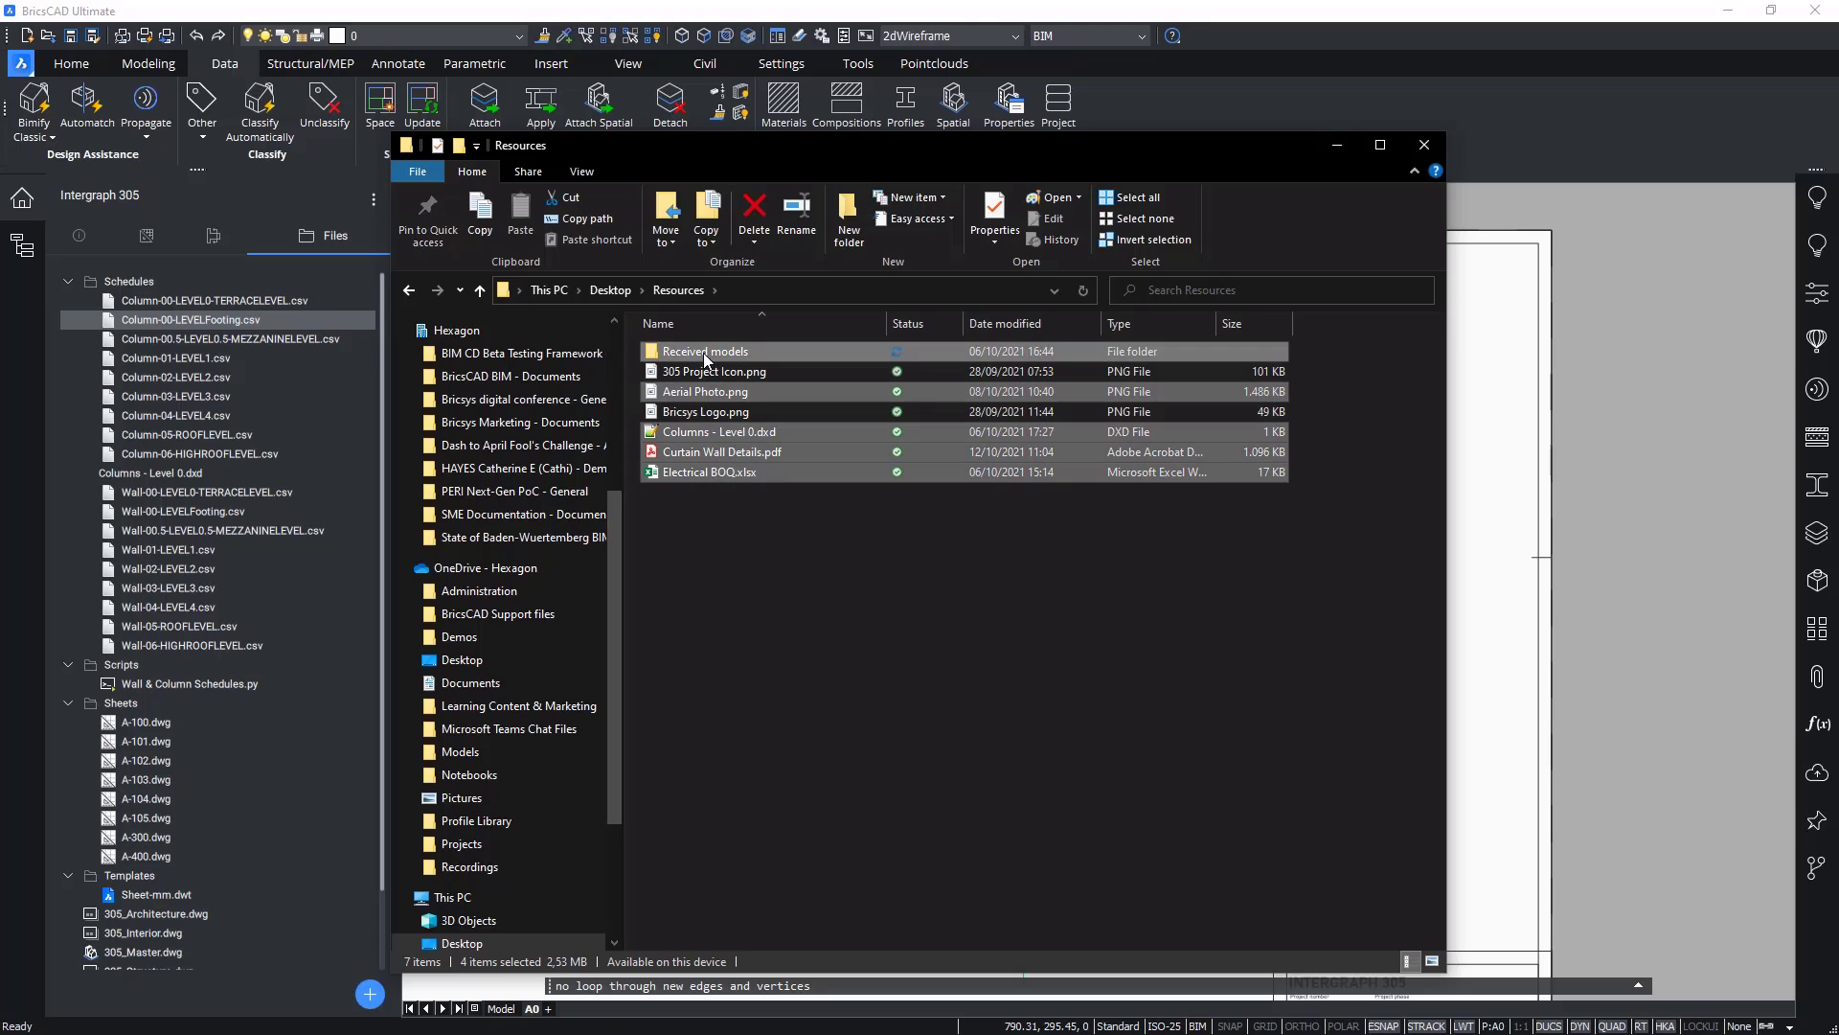
right_click(703, 351)
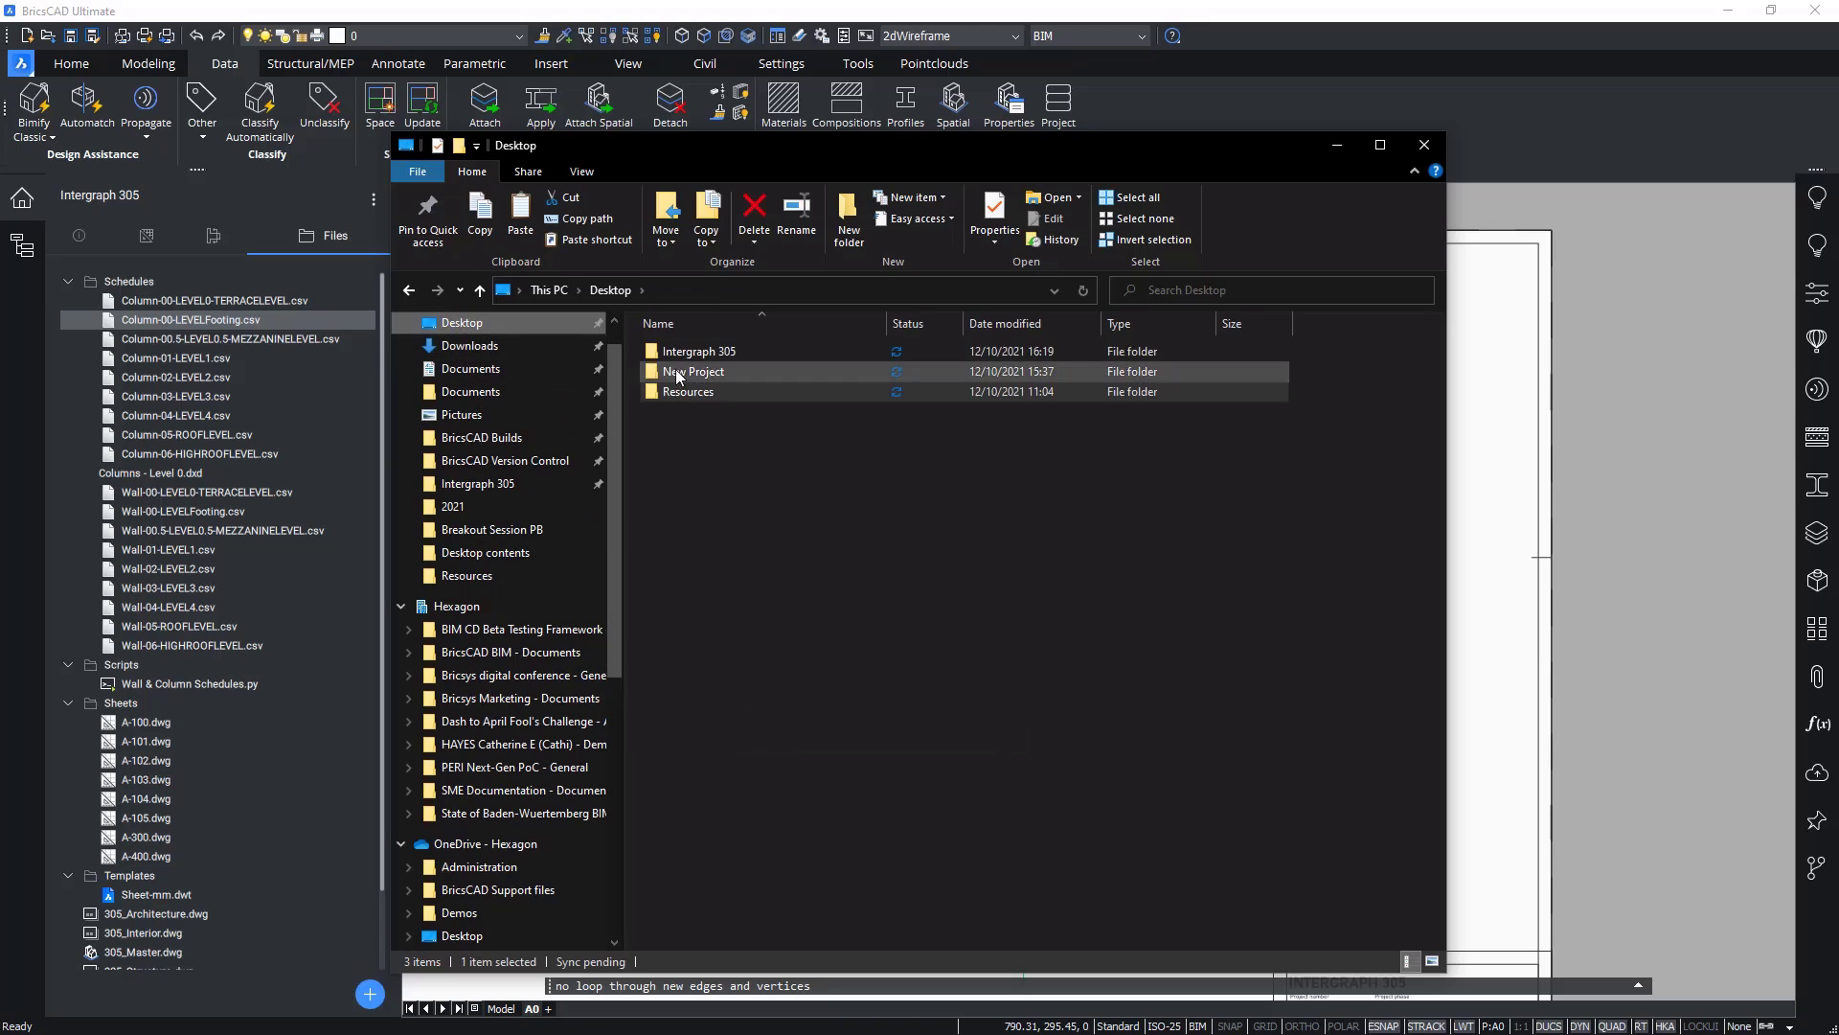
double_click(701, 351)
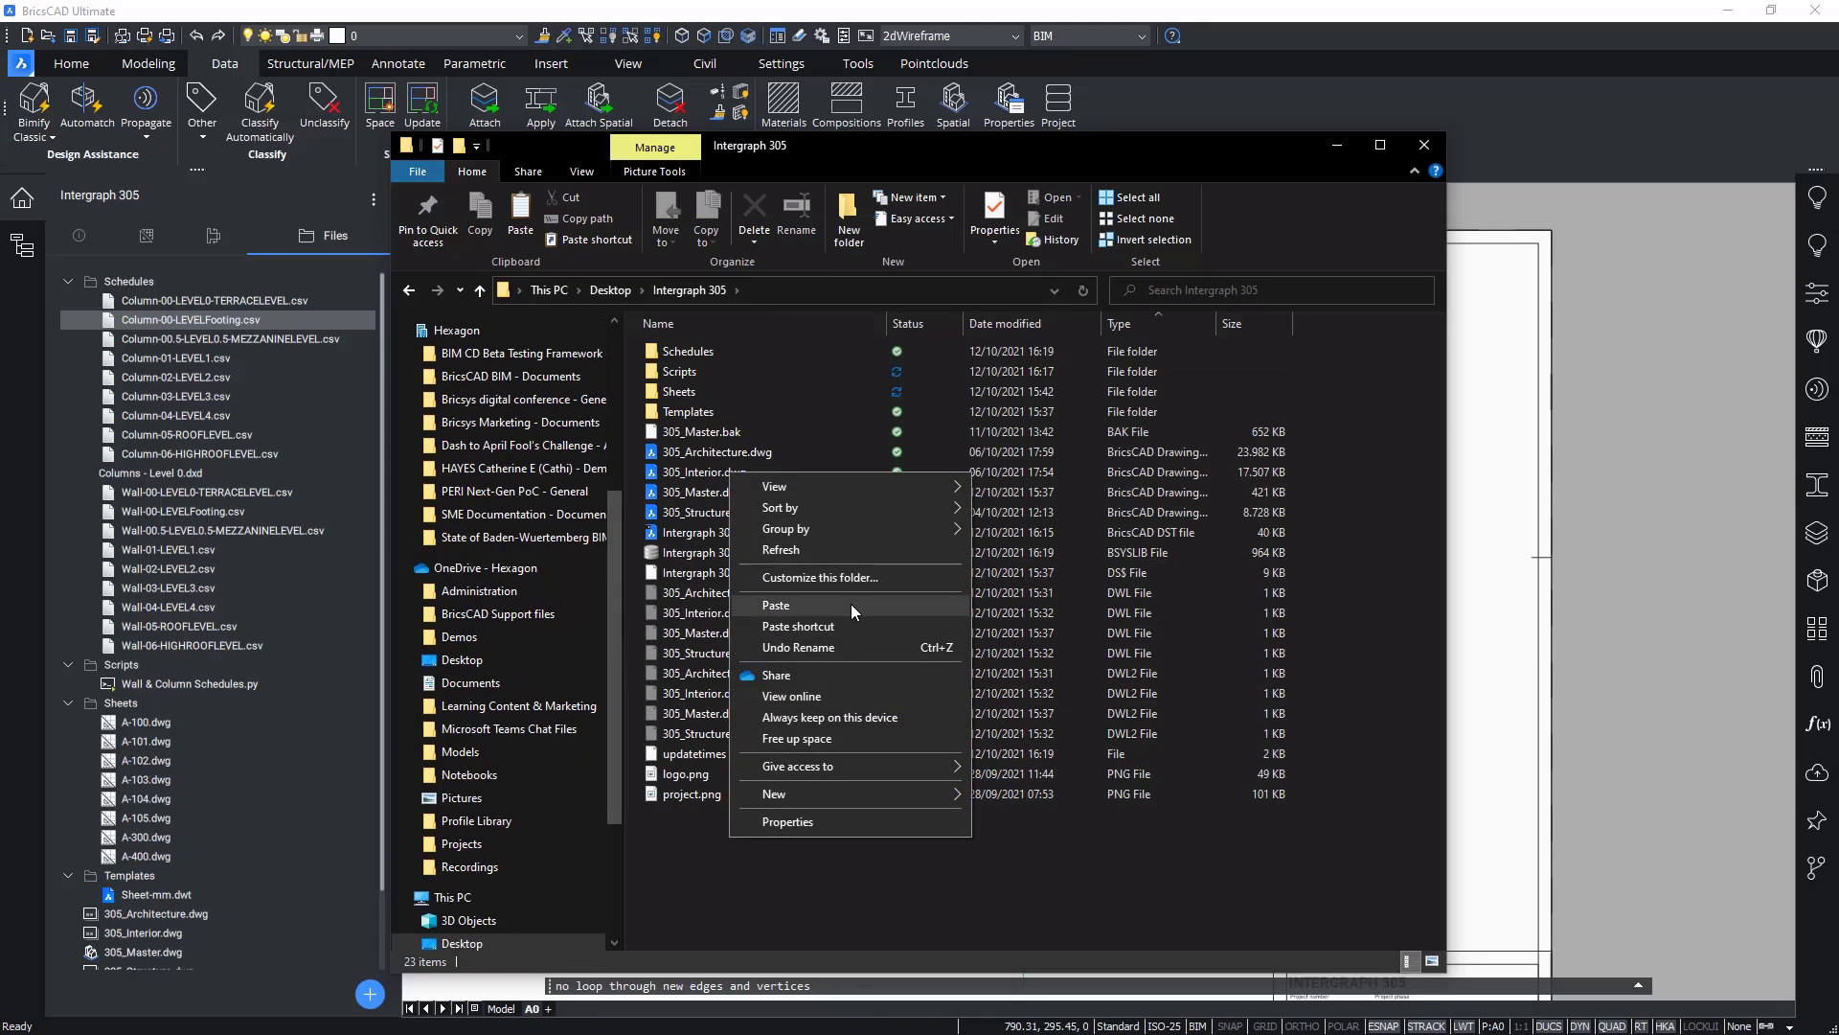
left_click(776, 605)
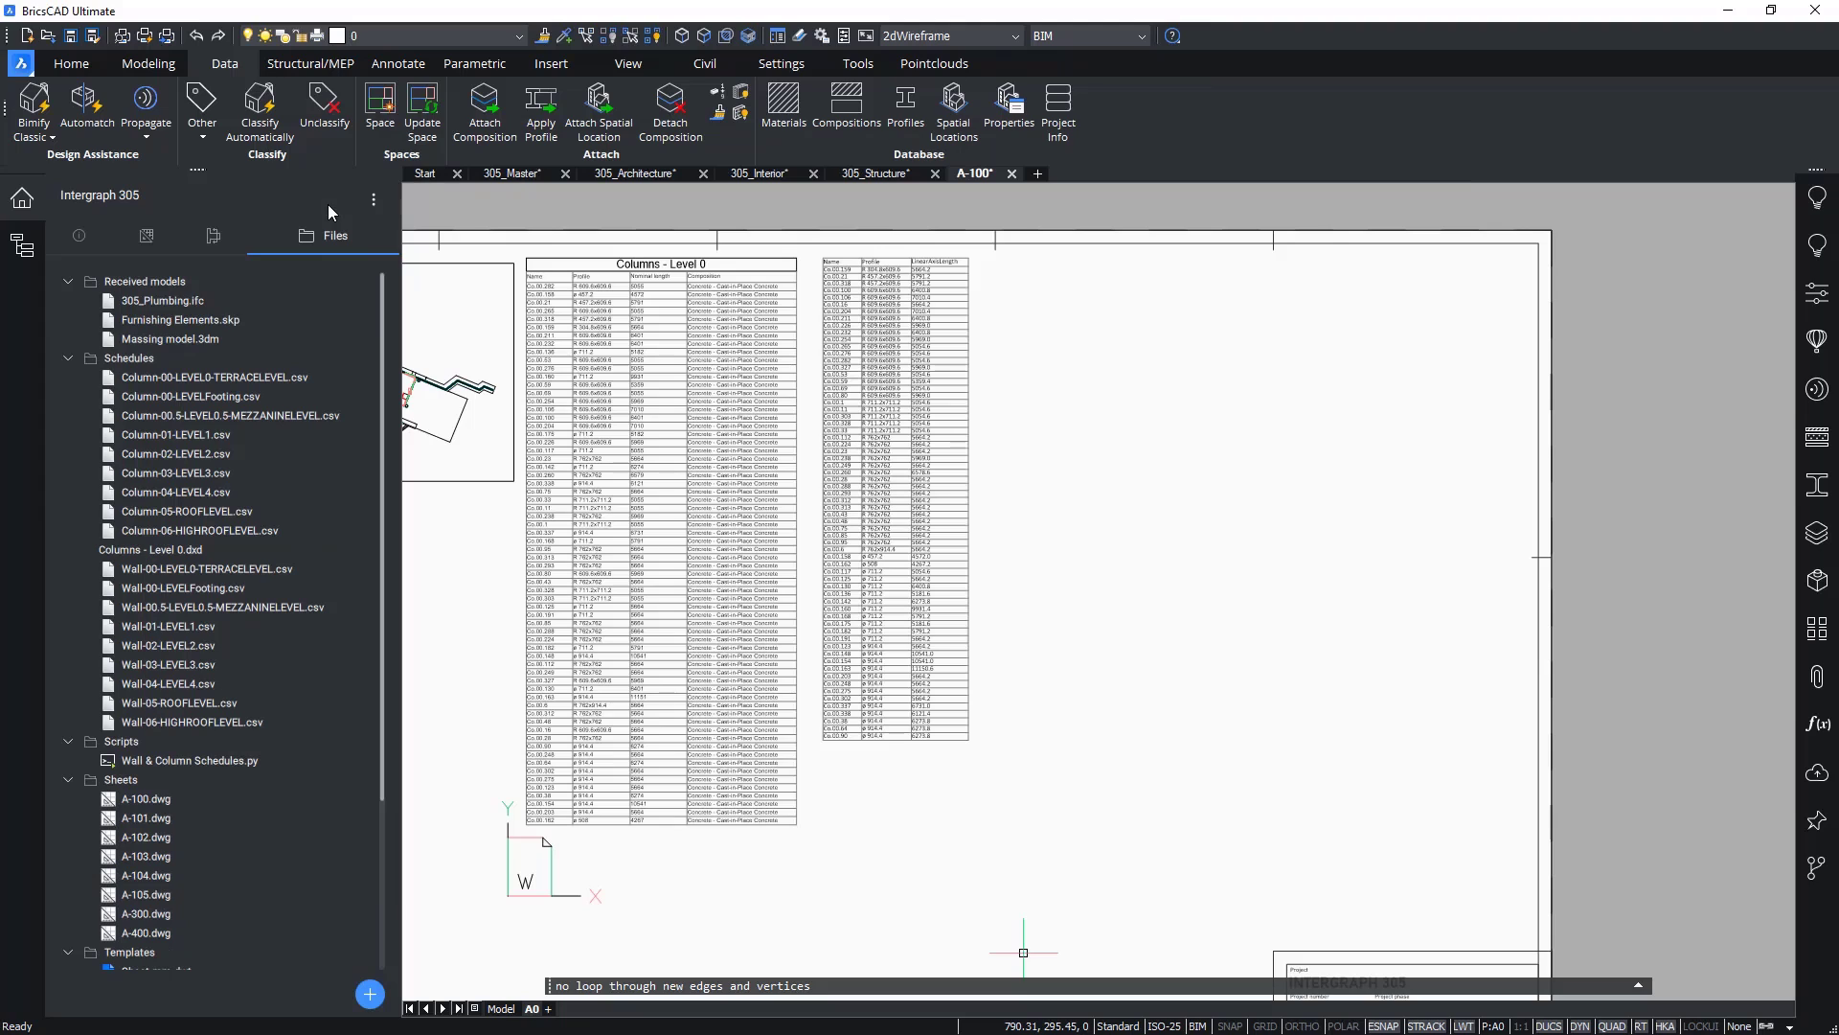
Step: Create a data-linked table from Electrical BOQ.xlsx for placement beside the column schedules
left_click(69, 358)
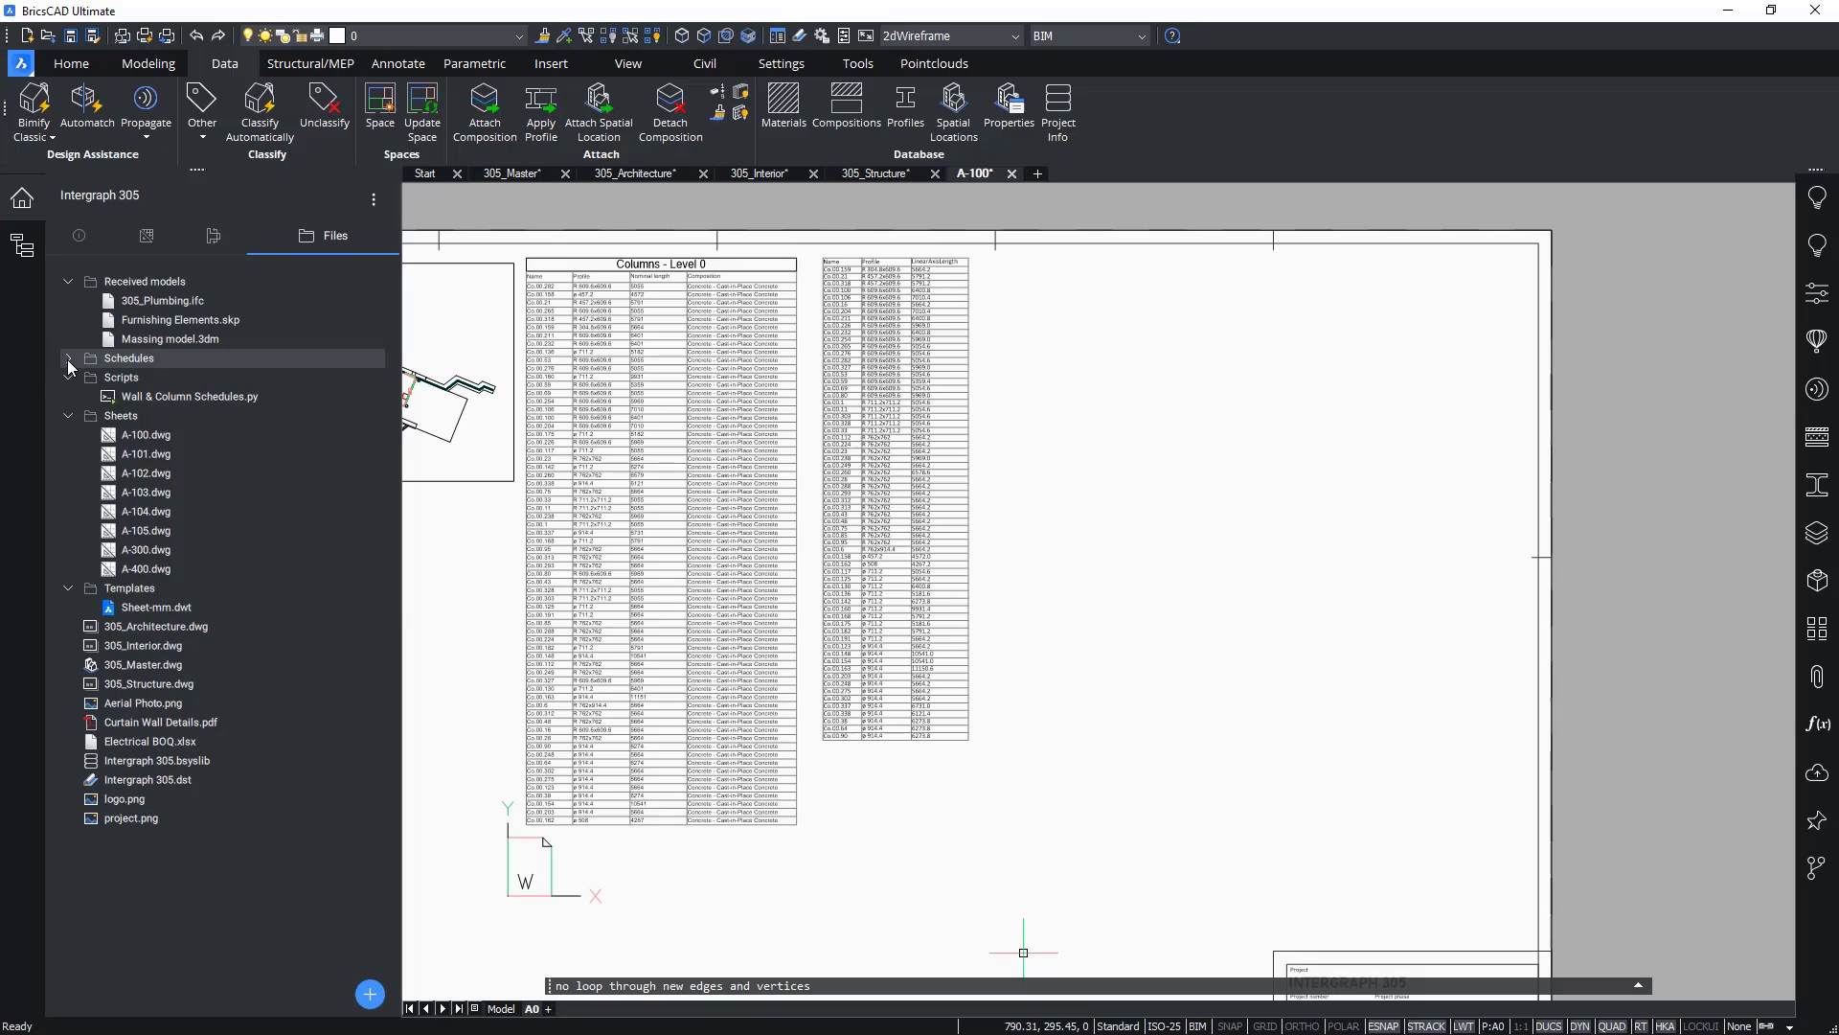
left_click(149, 742)
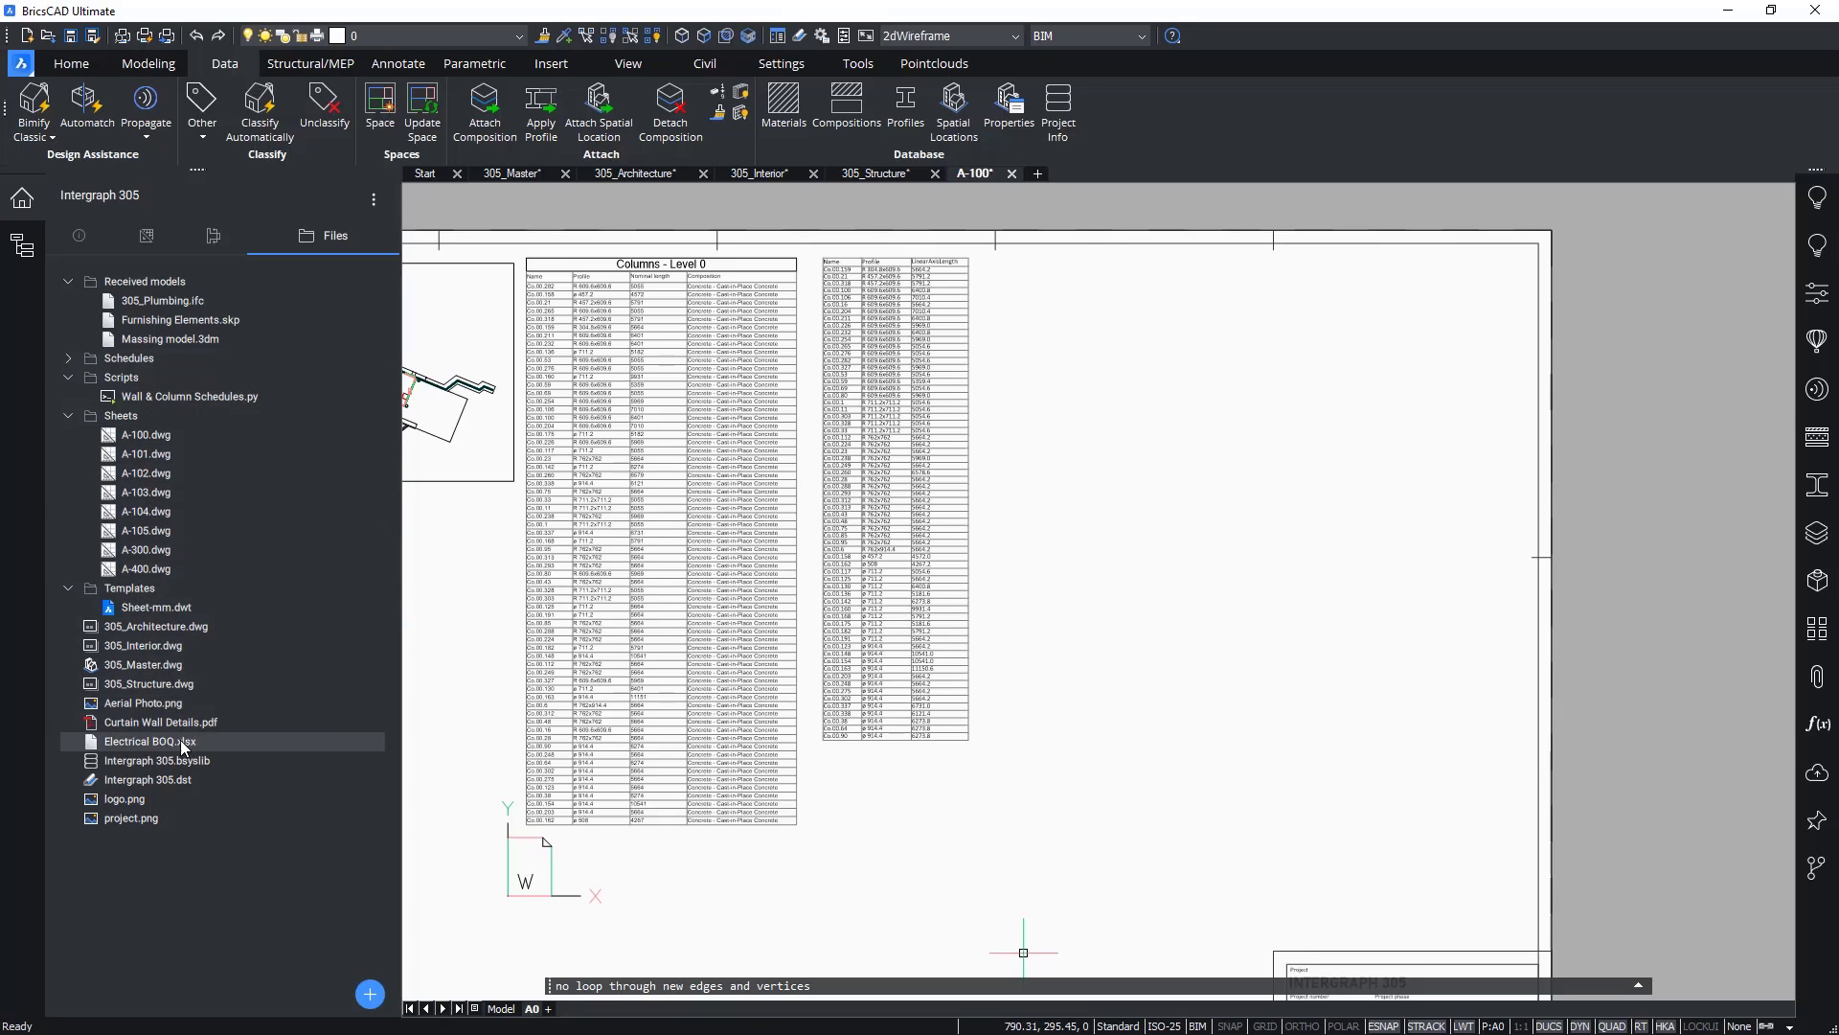
right_click(149, 742)
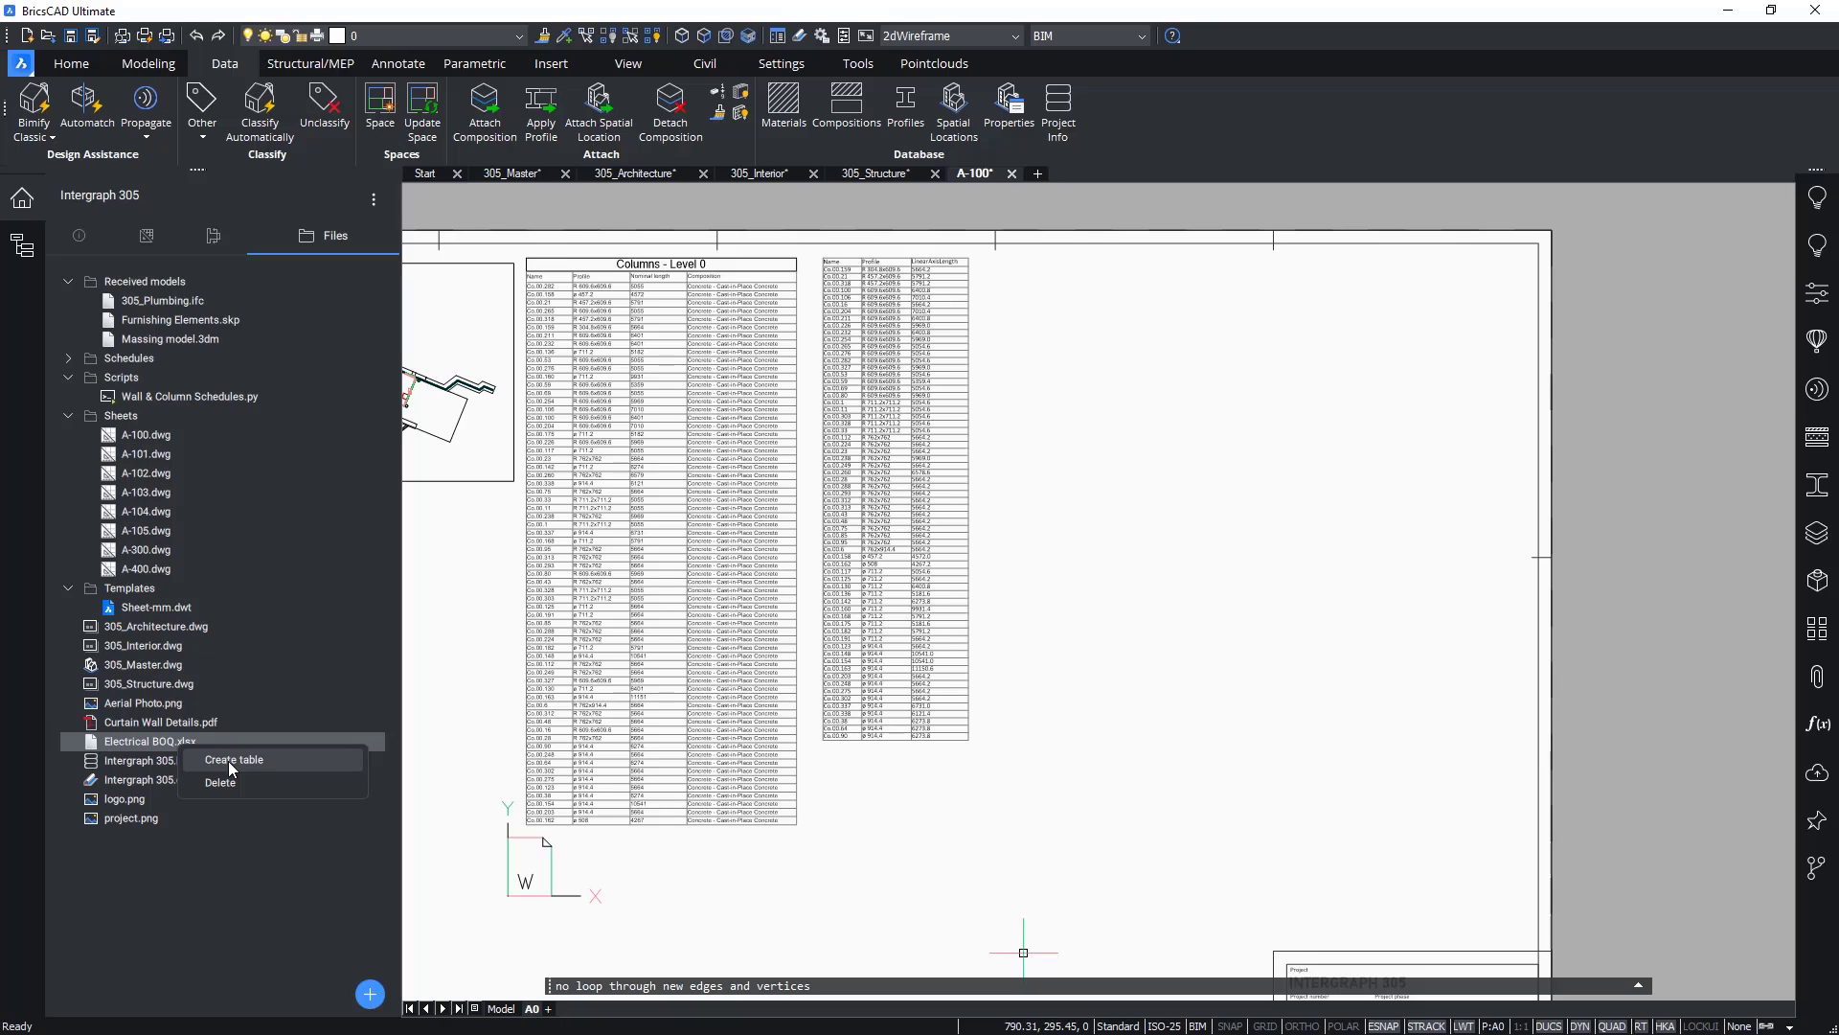
left_click(232, 759)
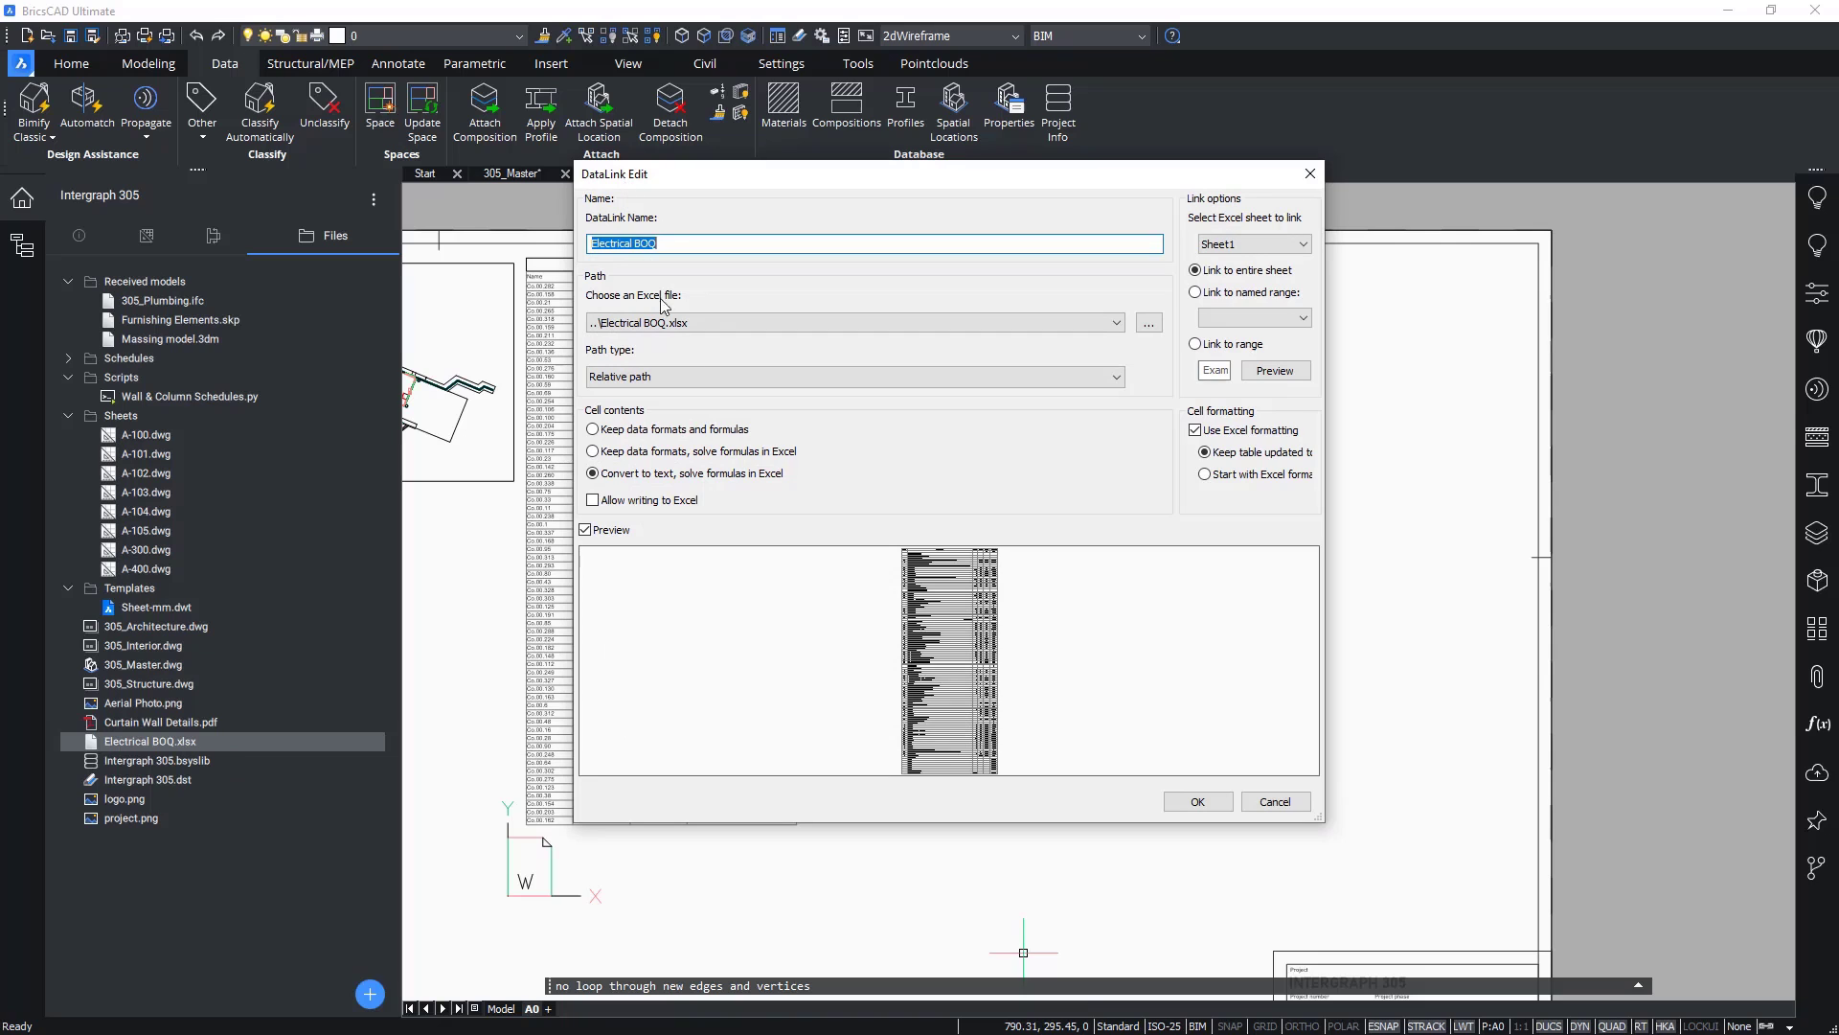
left_click(1196, 801)
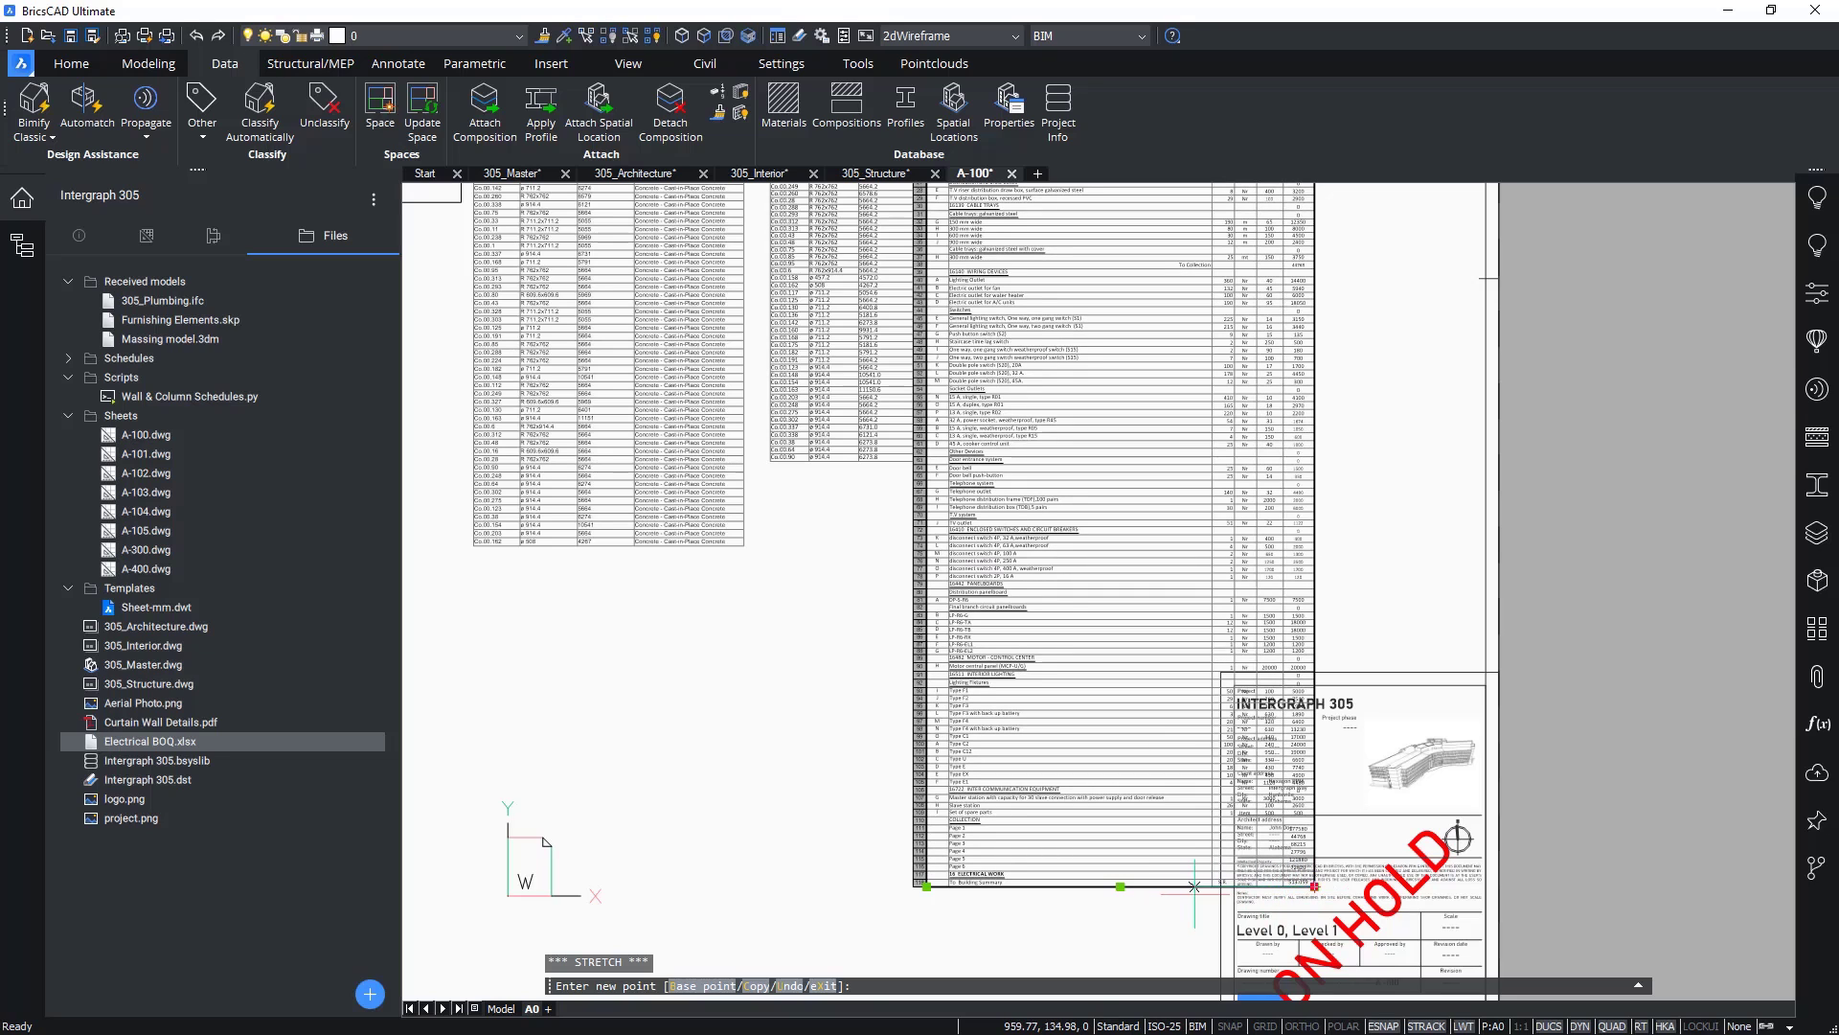
mouse_move(1194, 887)
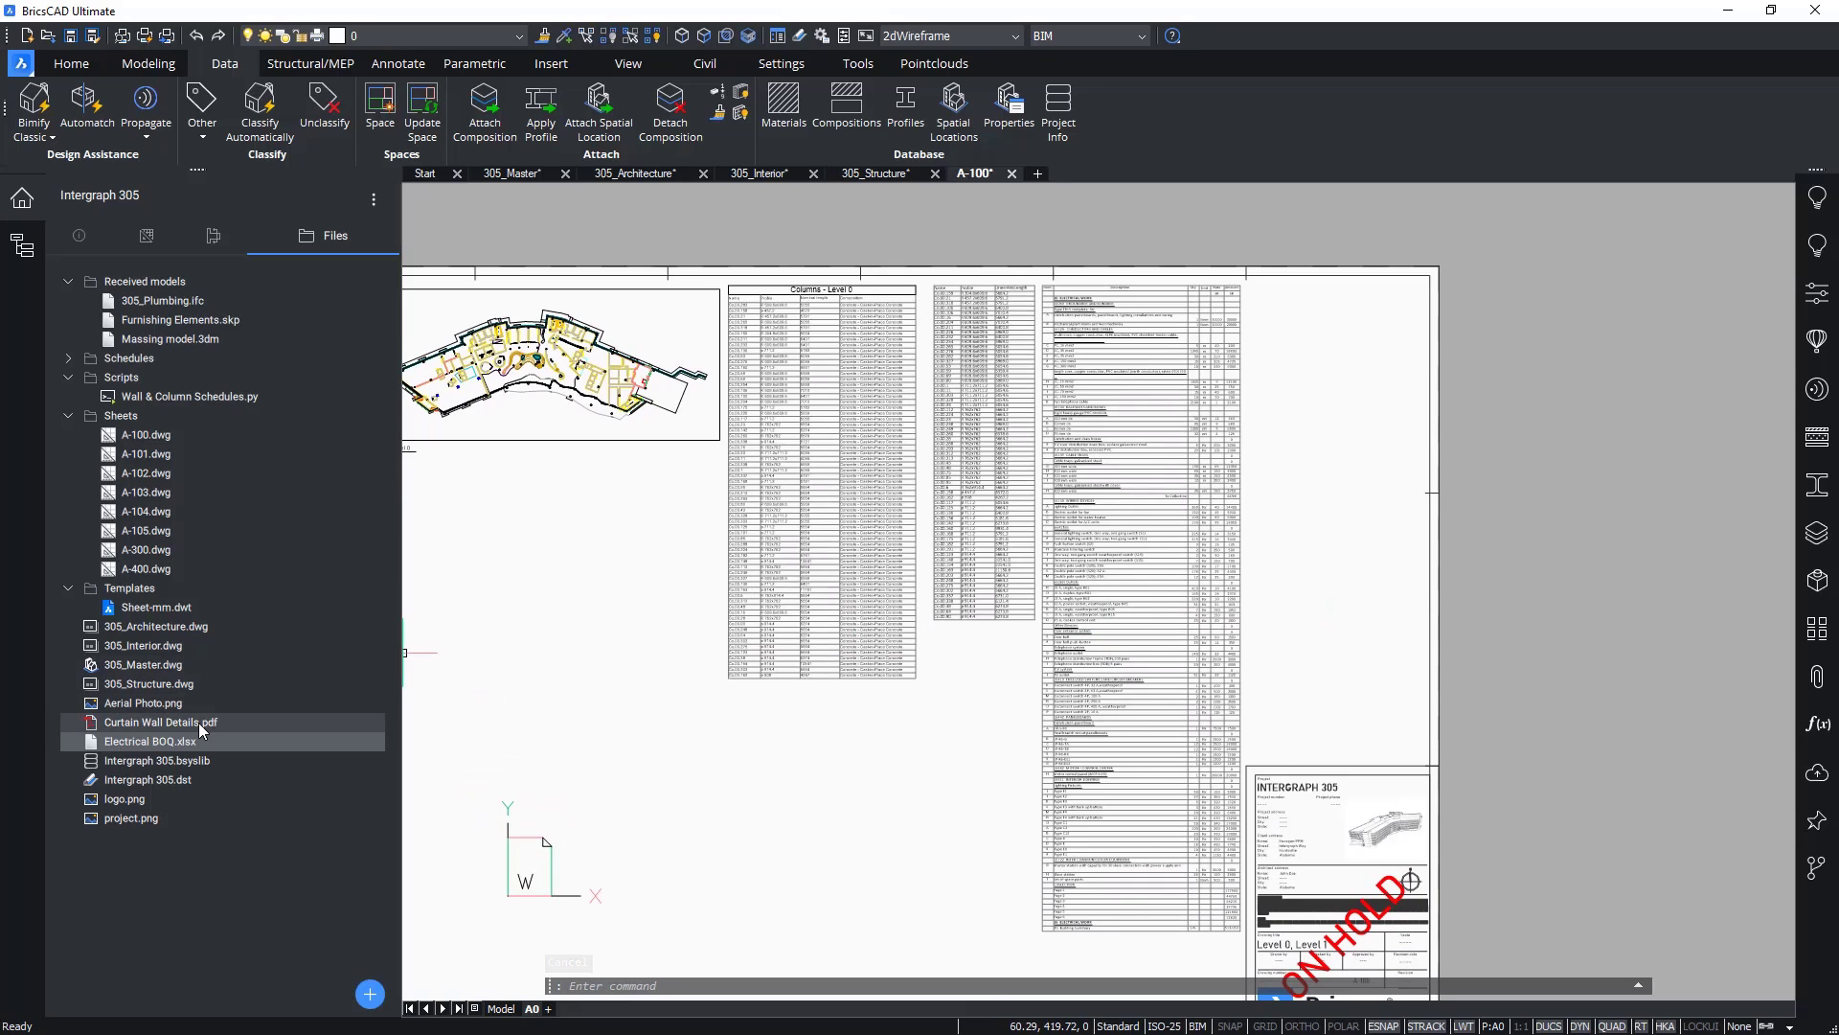
Step: Attach Curtain Wall Details.pdf onto sheet A-100
right_click(161, 723)
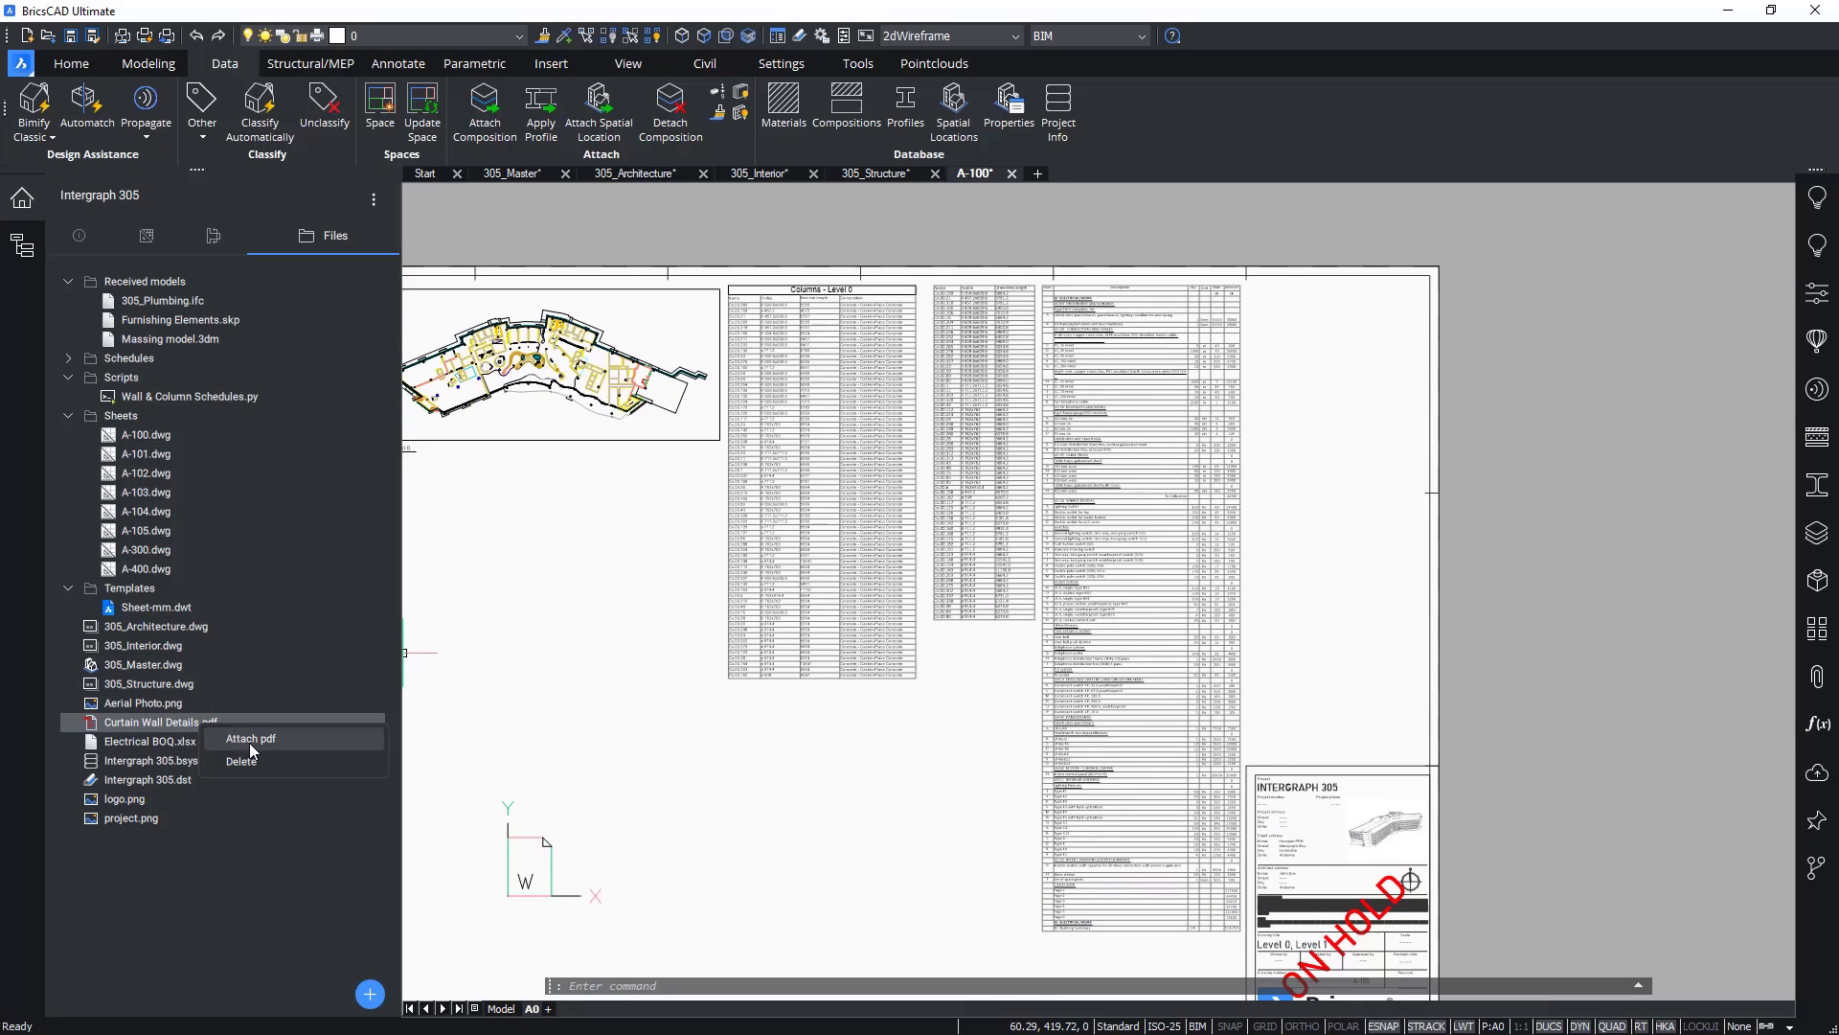
left_click(249, 738)
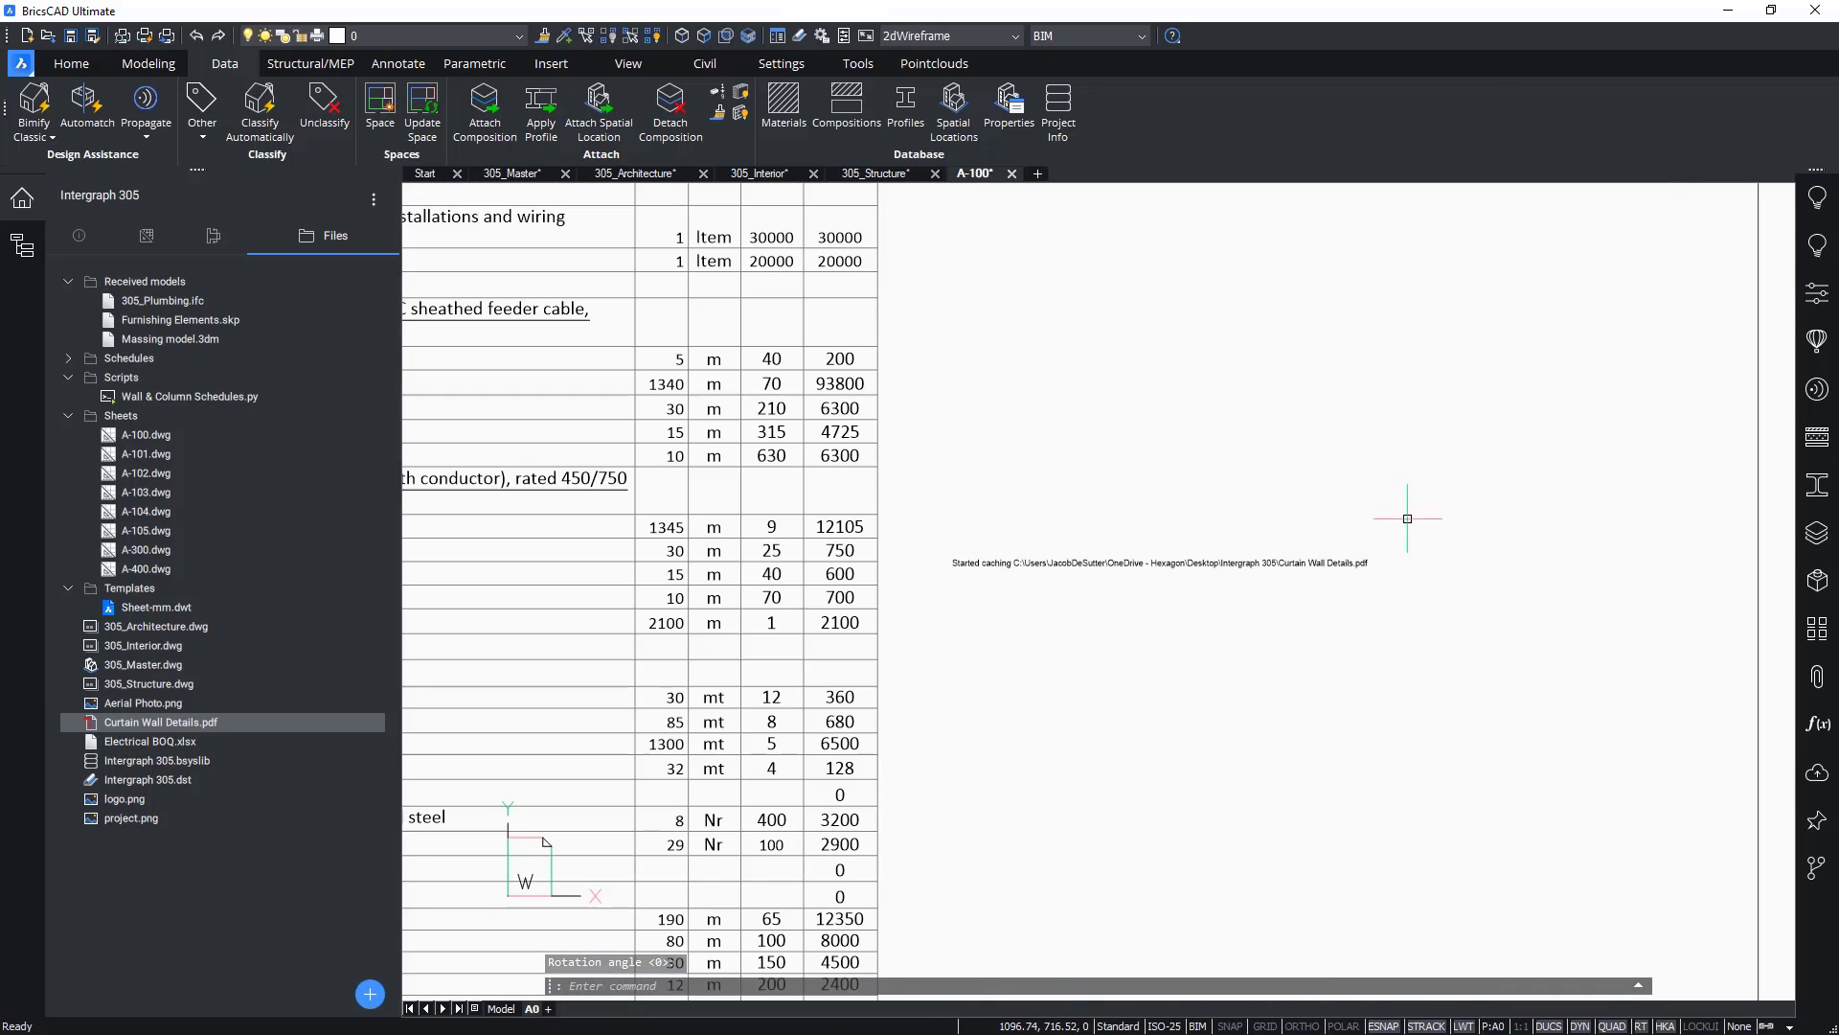
mouse_move(1418, 509)
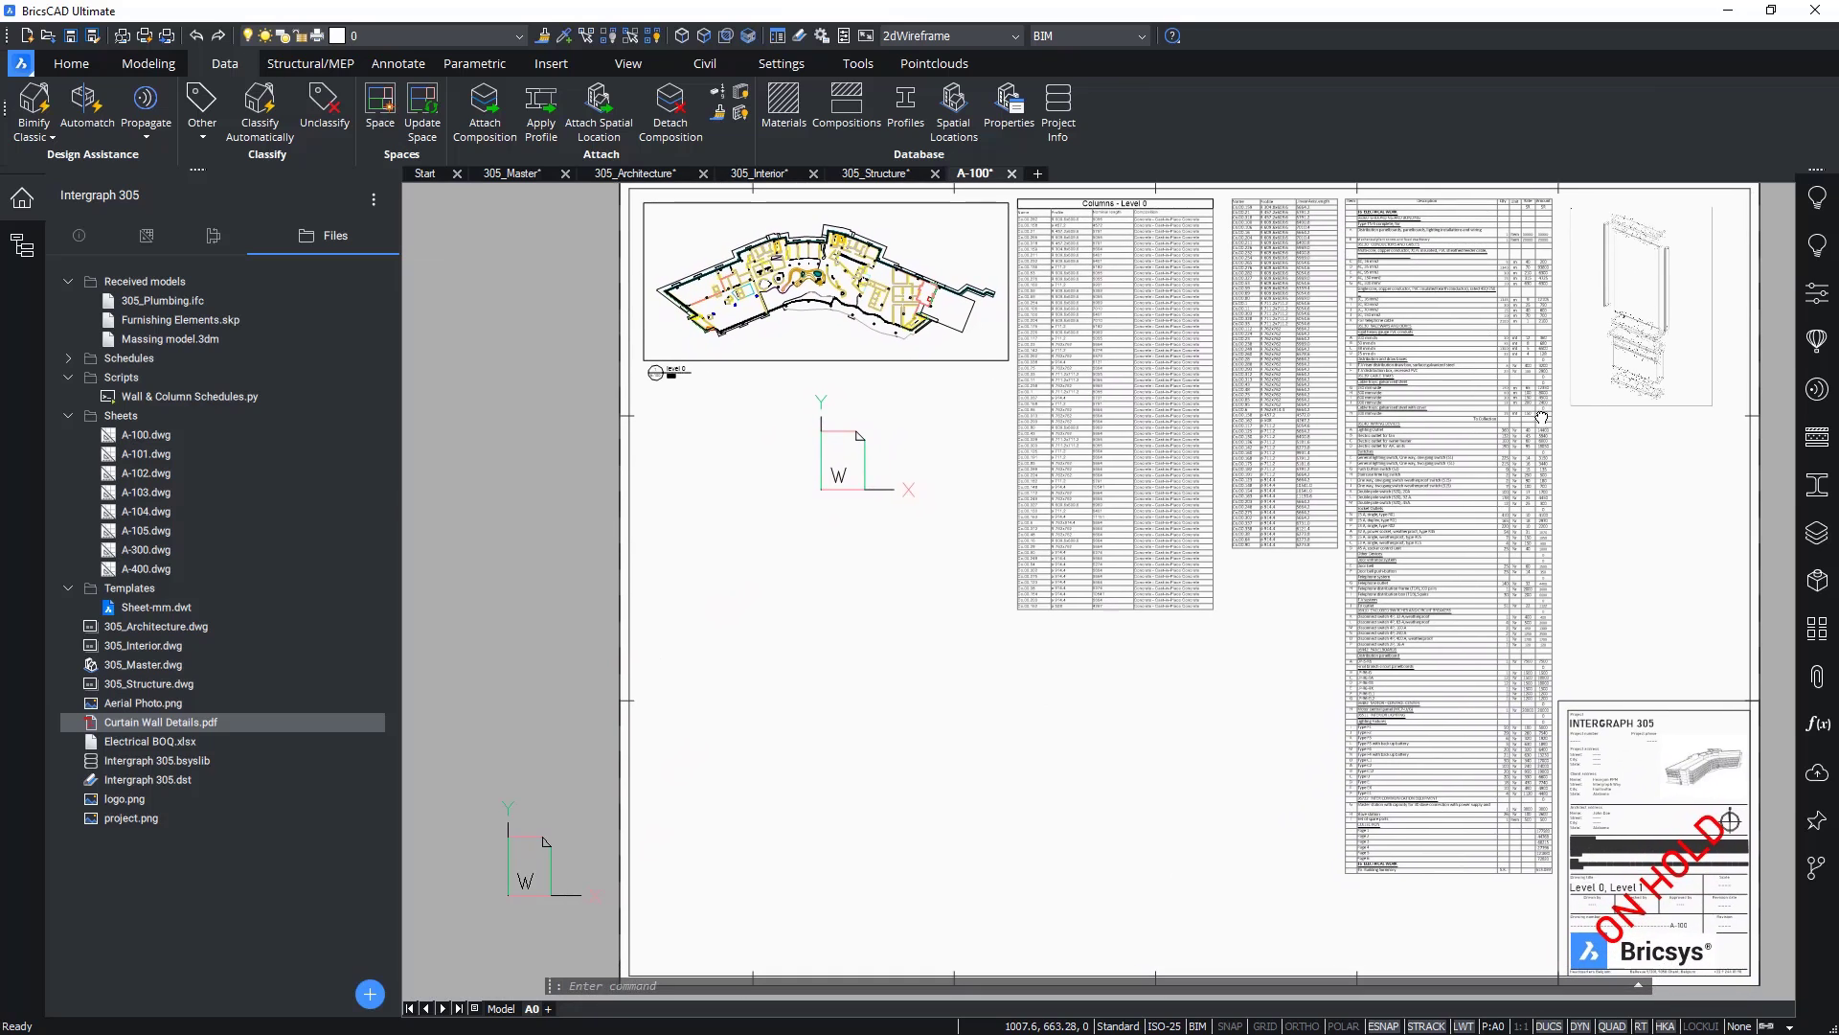
left_click(145, 703)
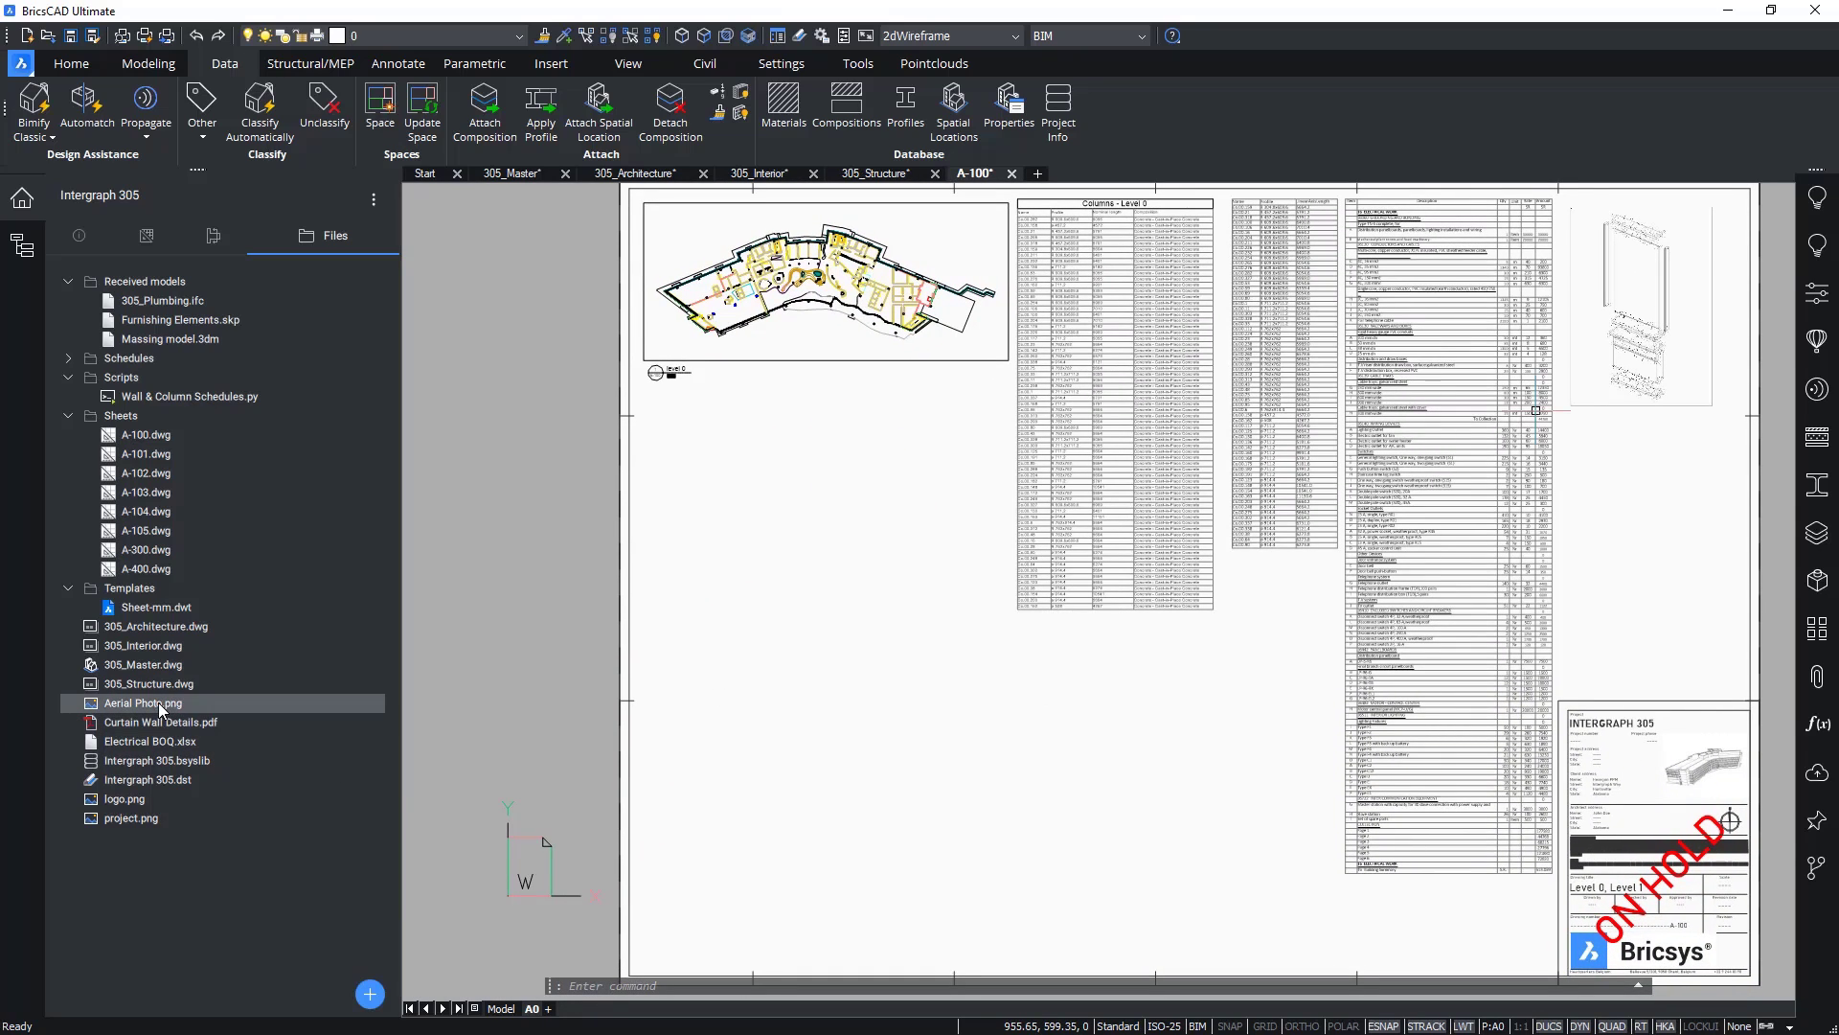
Step: Insert Aerial Photo.png on the sheet, then switch to the 305_Master model
double_click(144, 703)
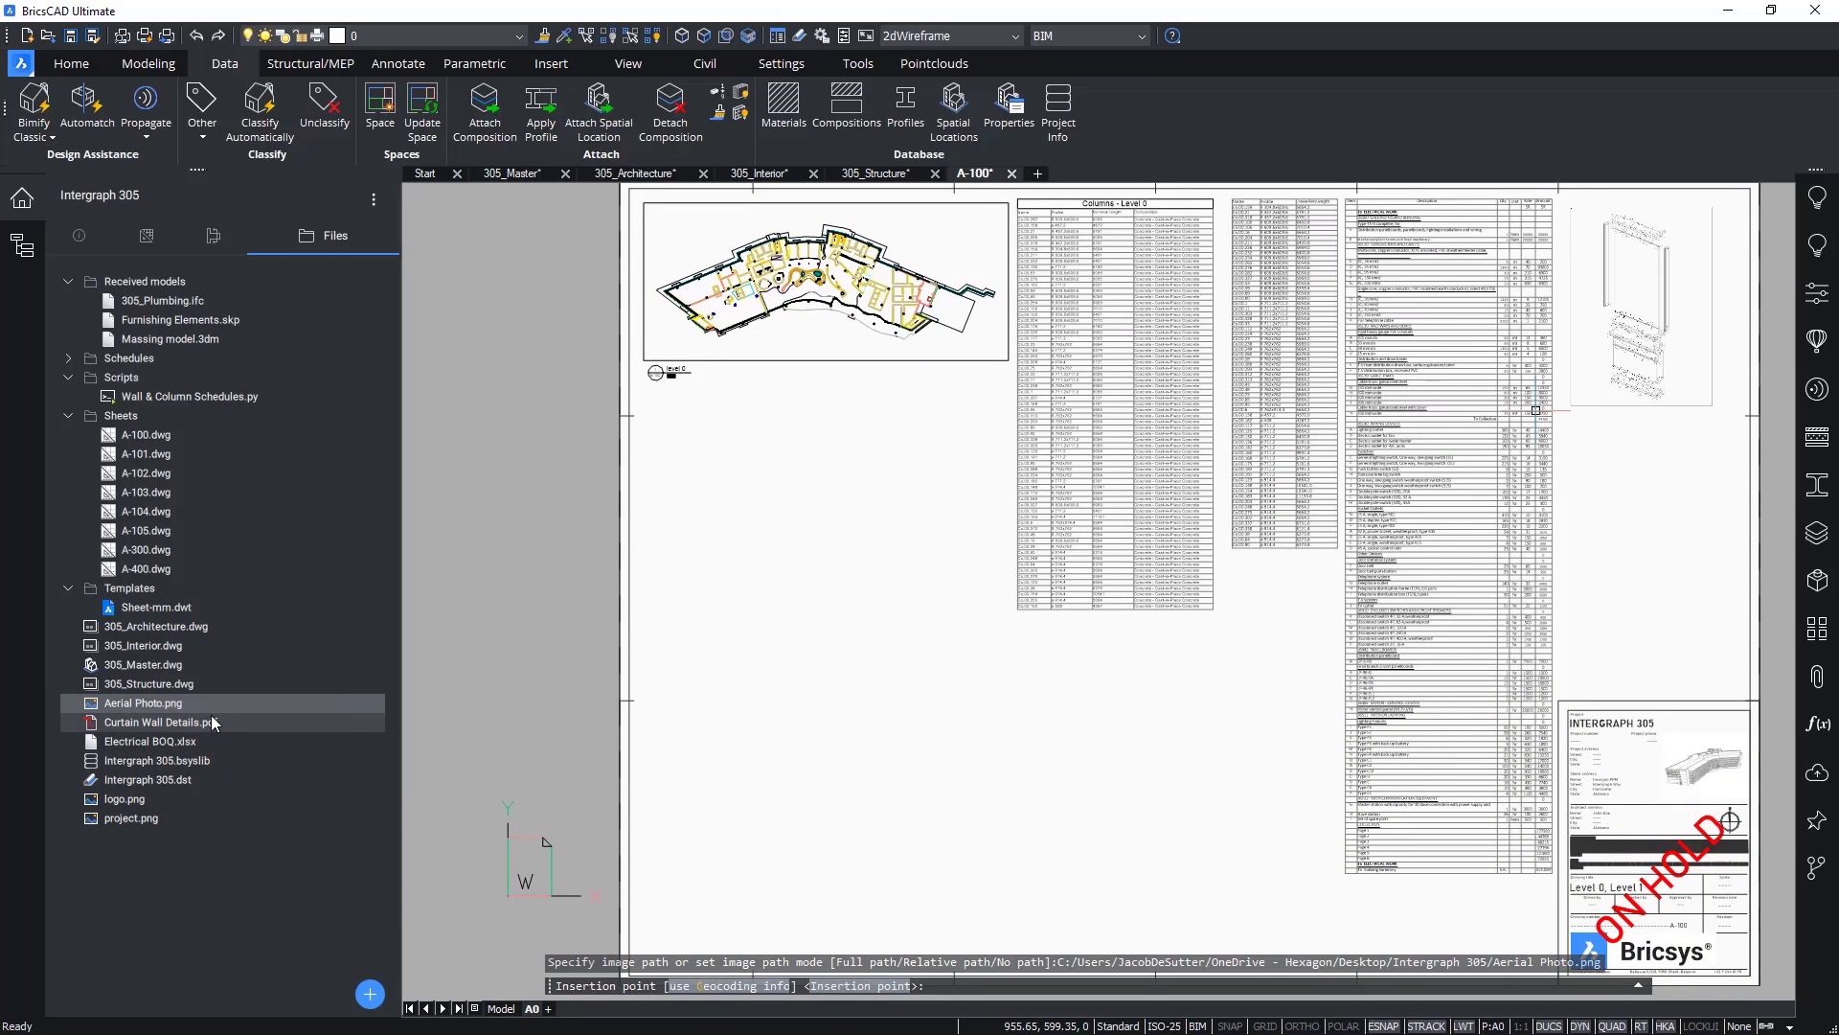
left_click(1036, 854)
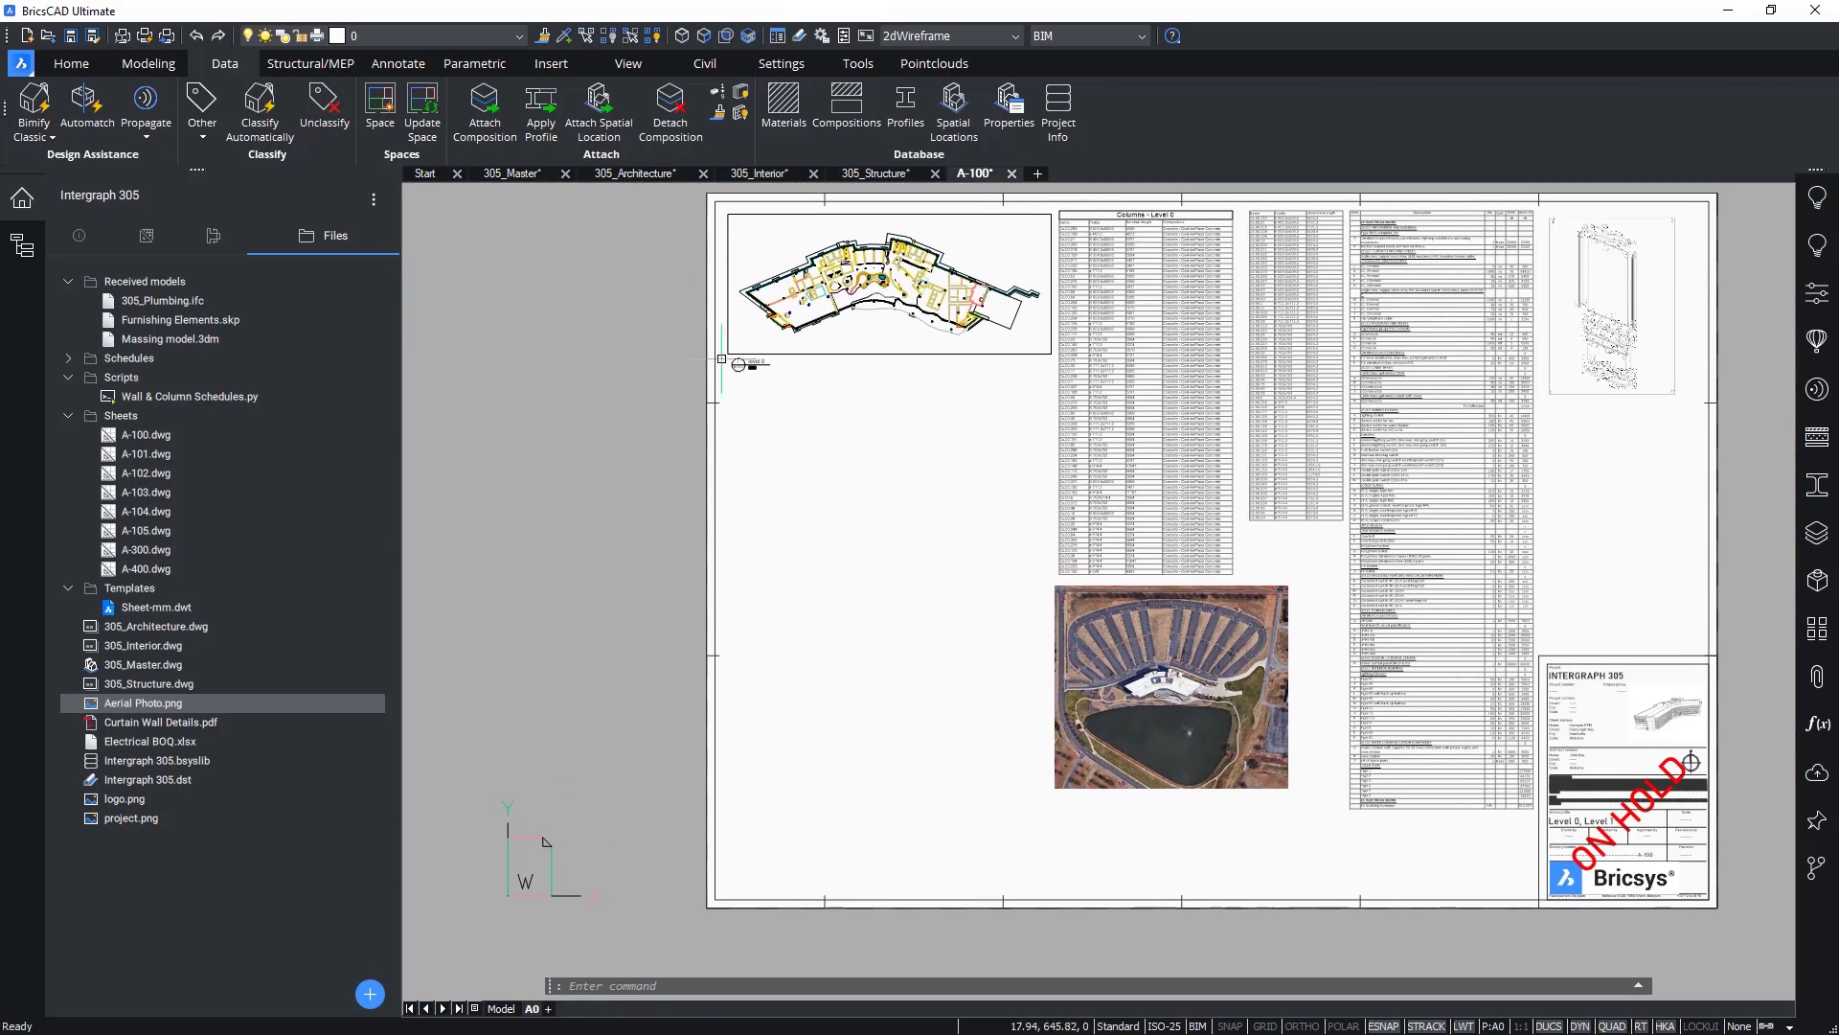
left_click(513, 174)
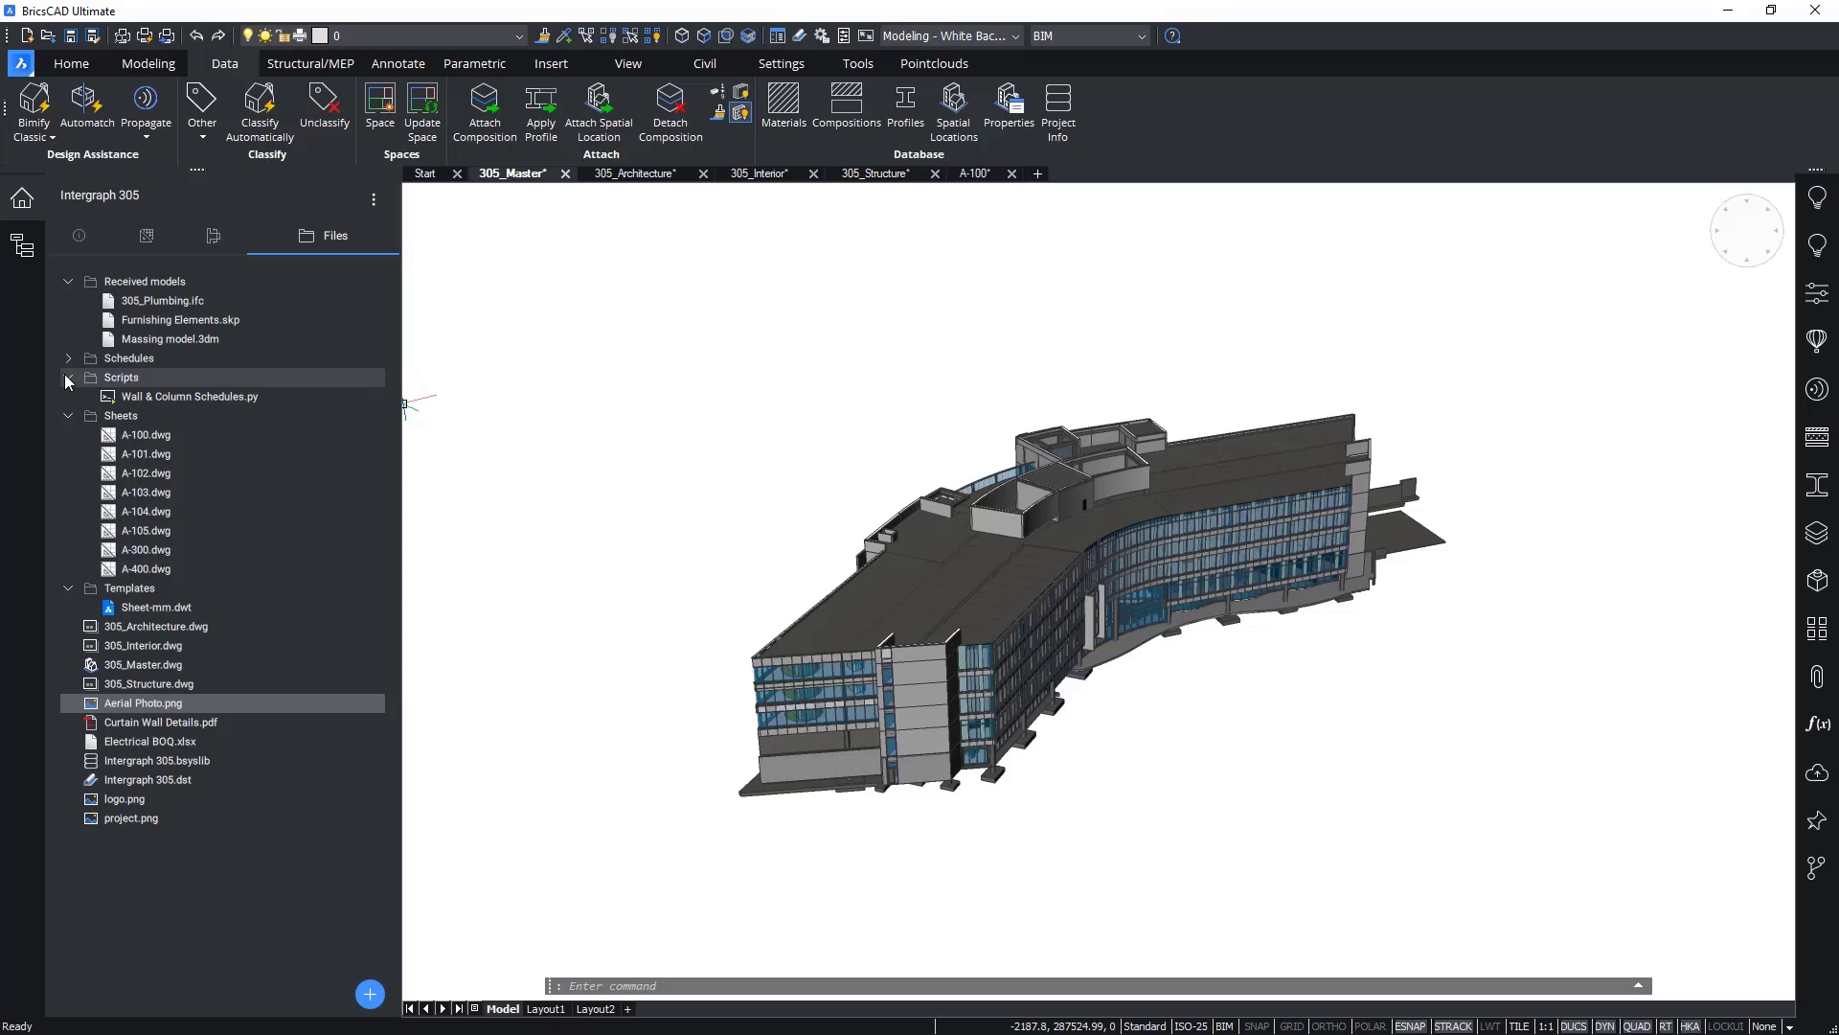
Step: Import View2png.lsp and ViewGenerator.lsp, then run ViewGenerator to create the saved 3D views
left_click(374, 199)
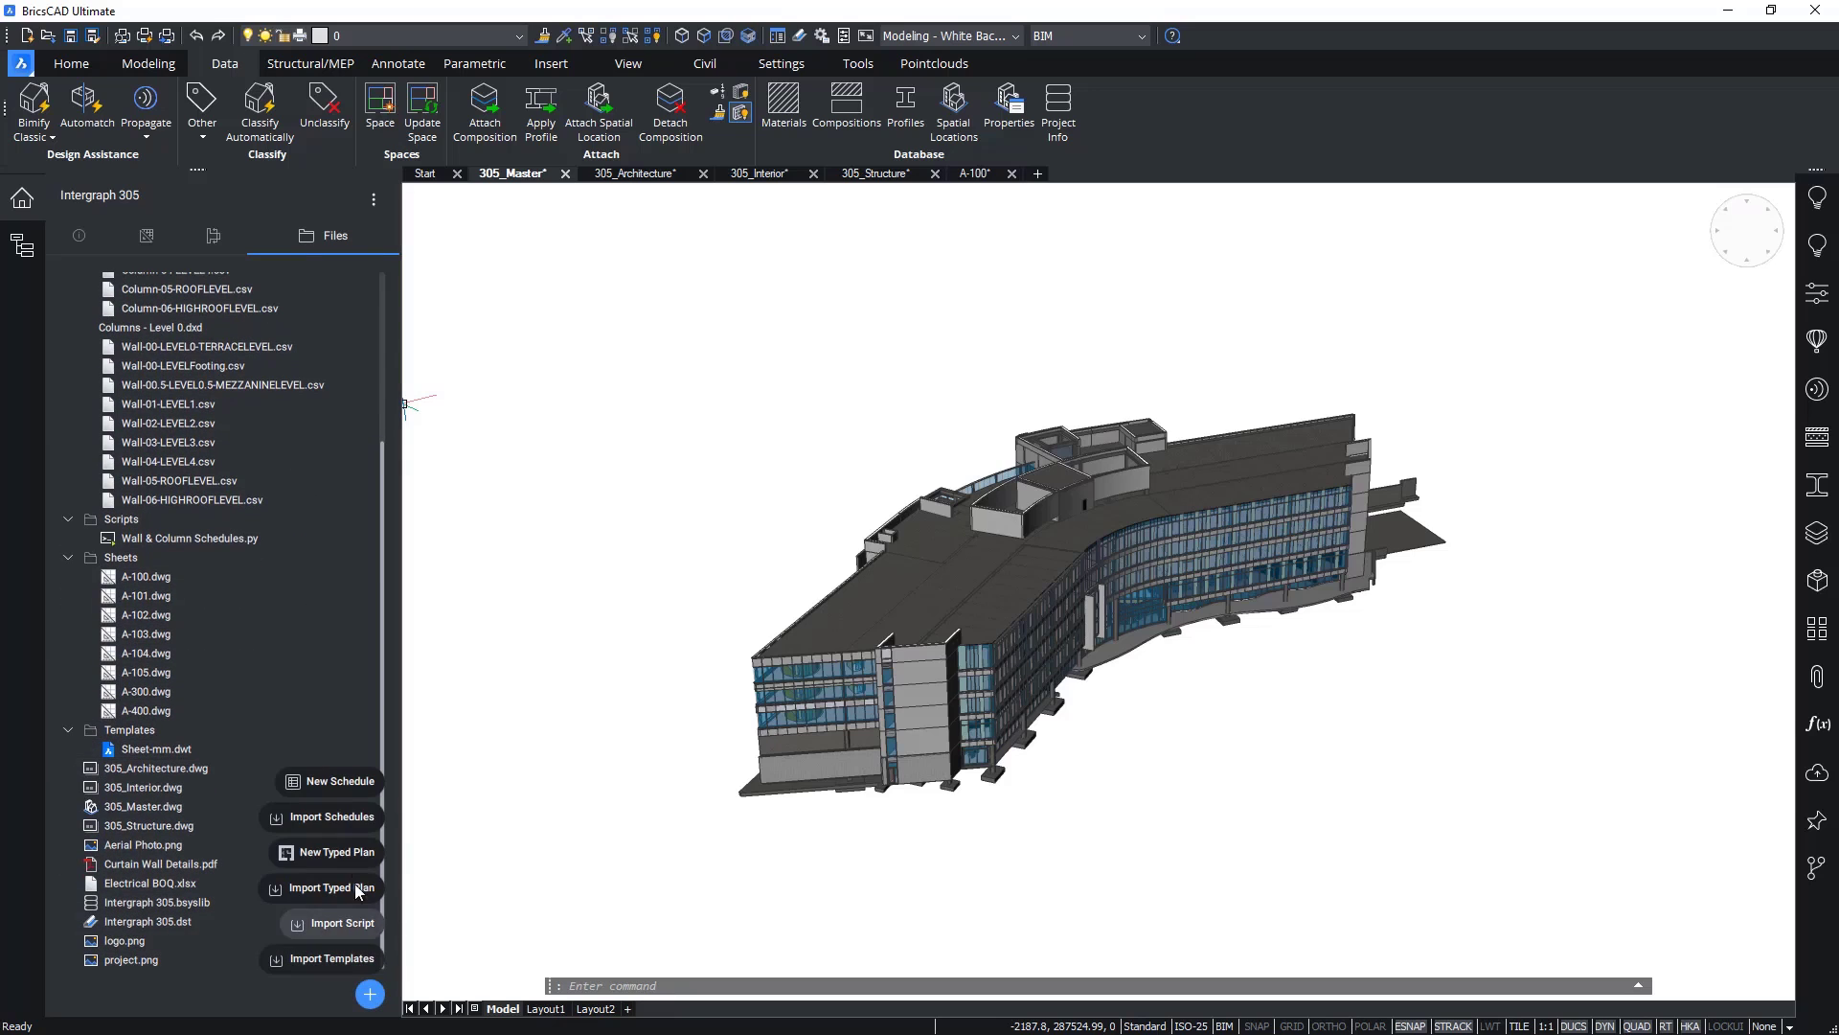
mouse_move(349, 927)
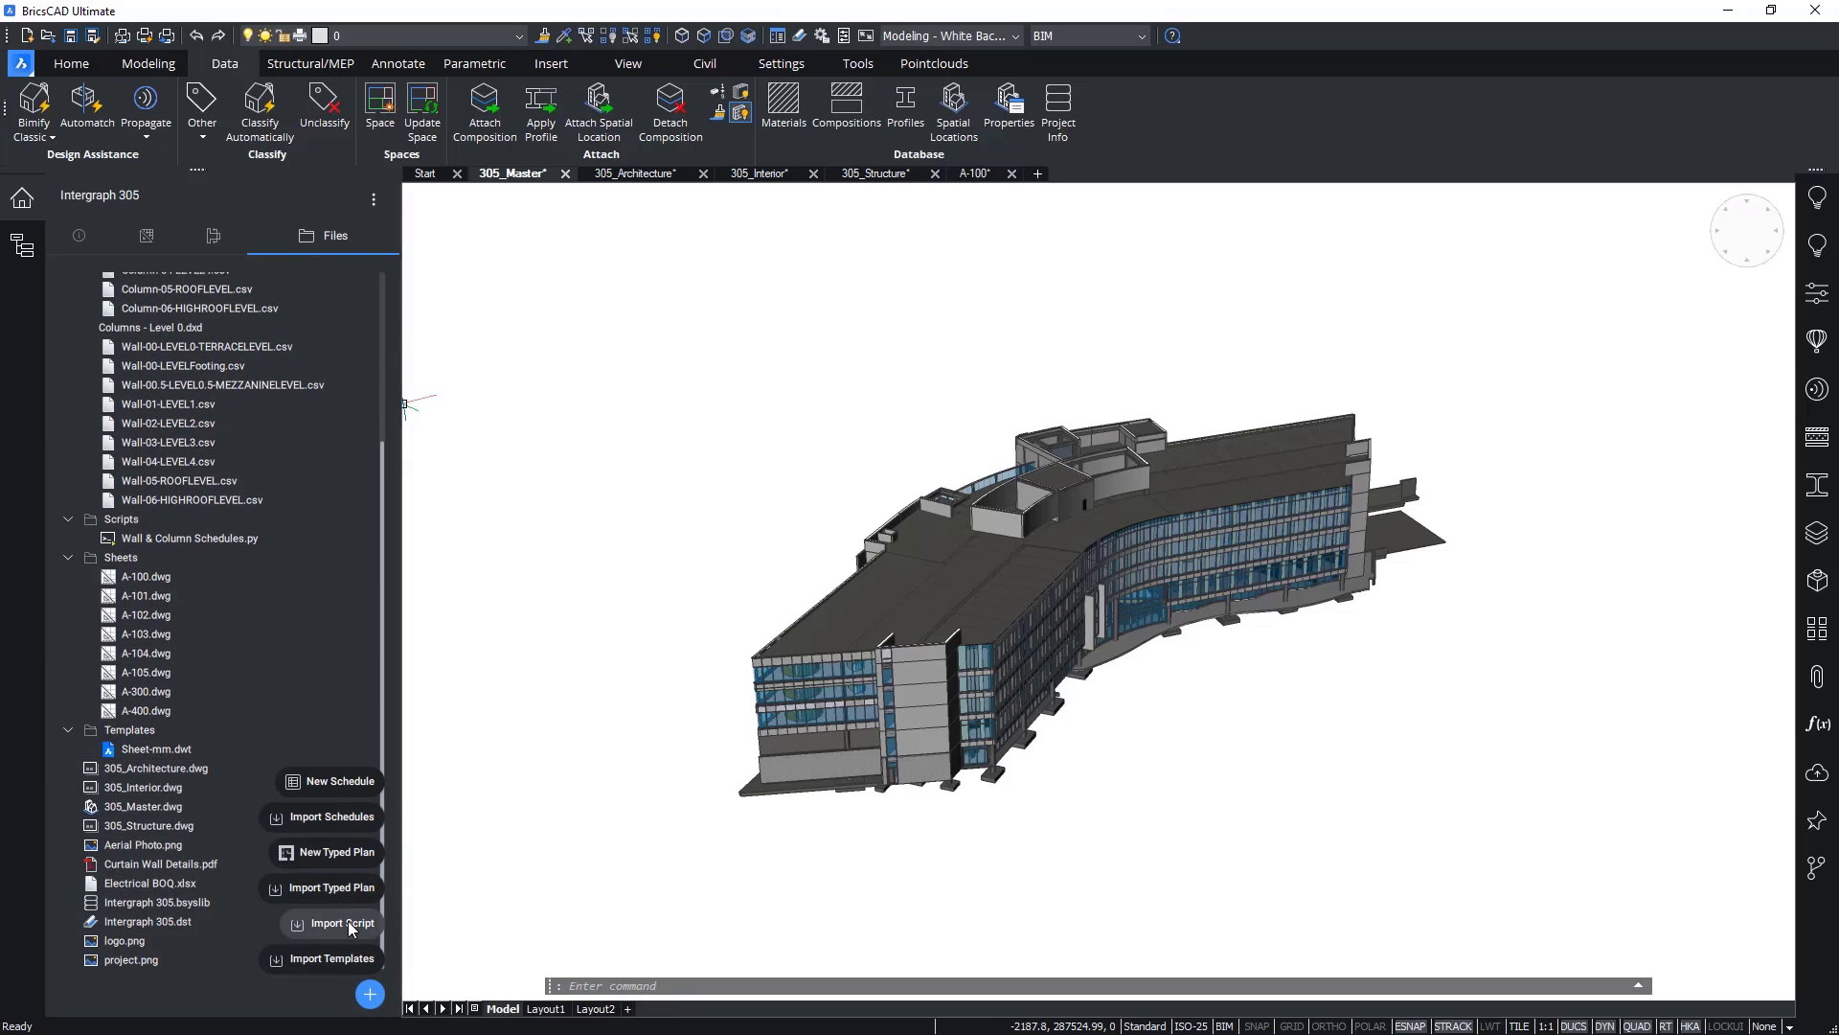
left_click(341, 923)
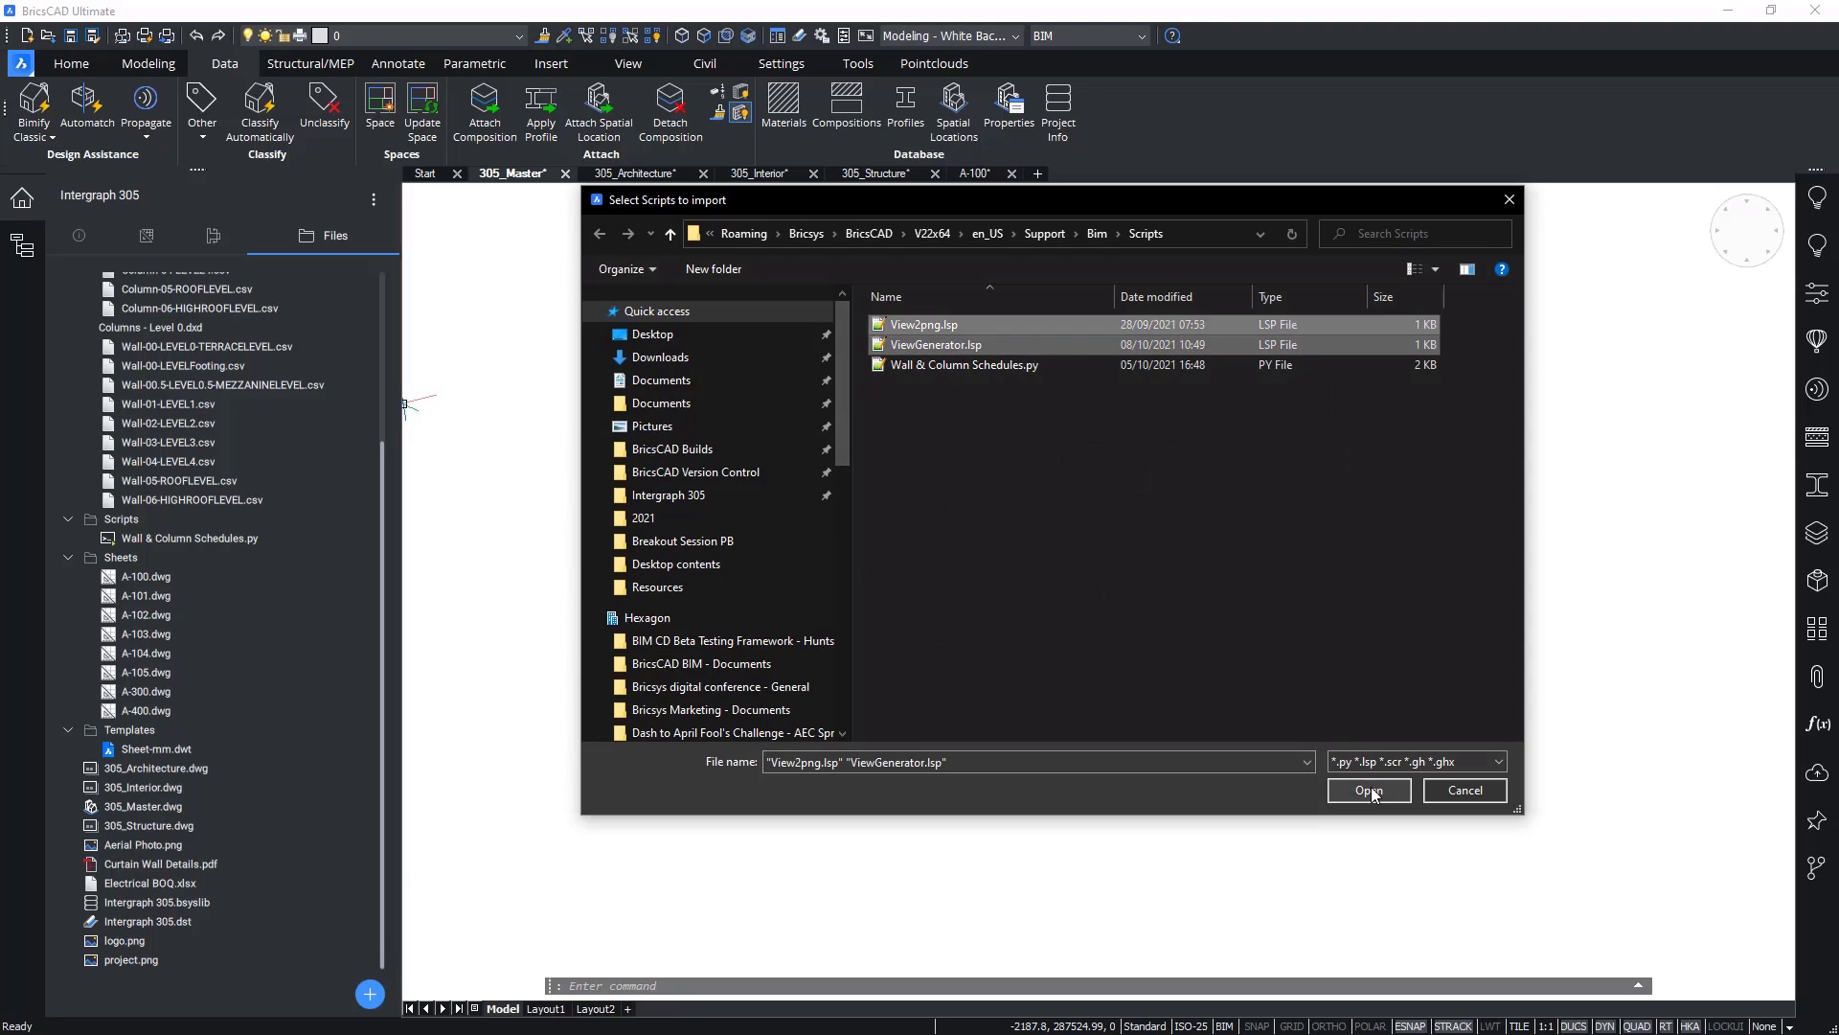
left_click(1368, 790)
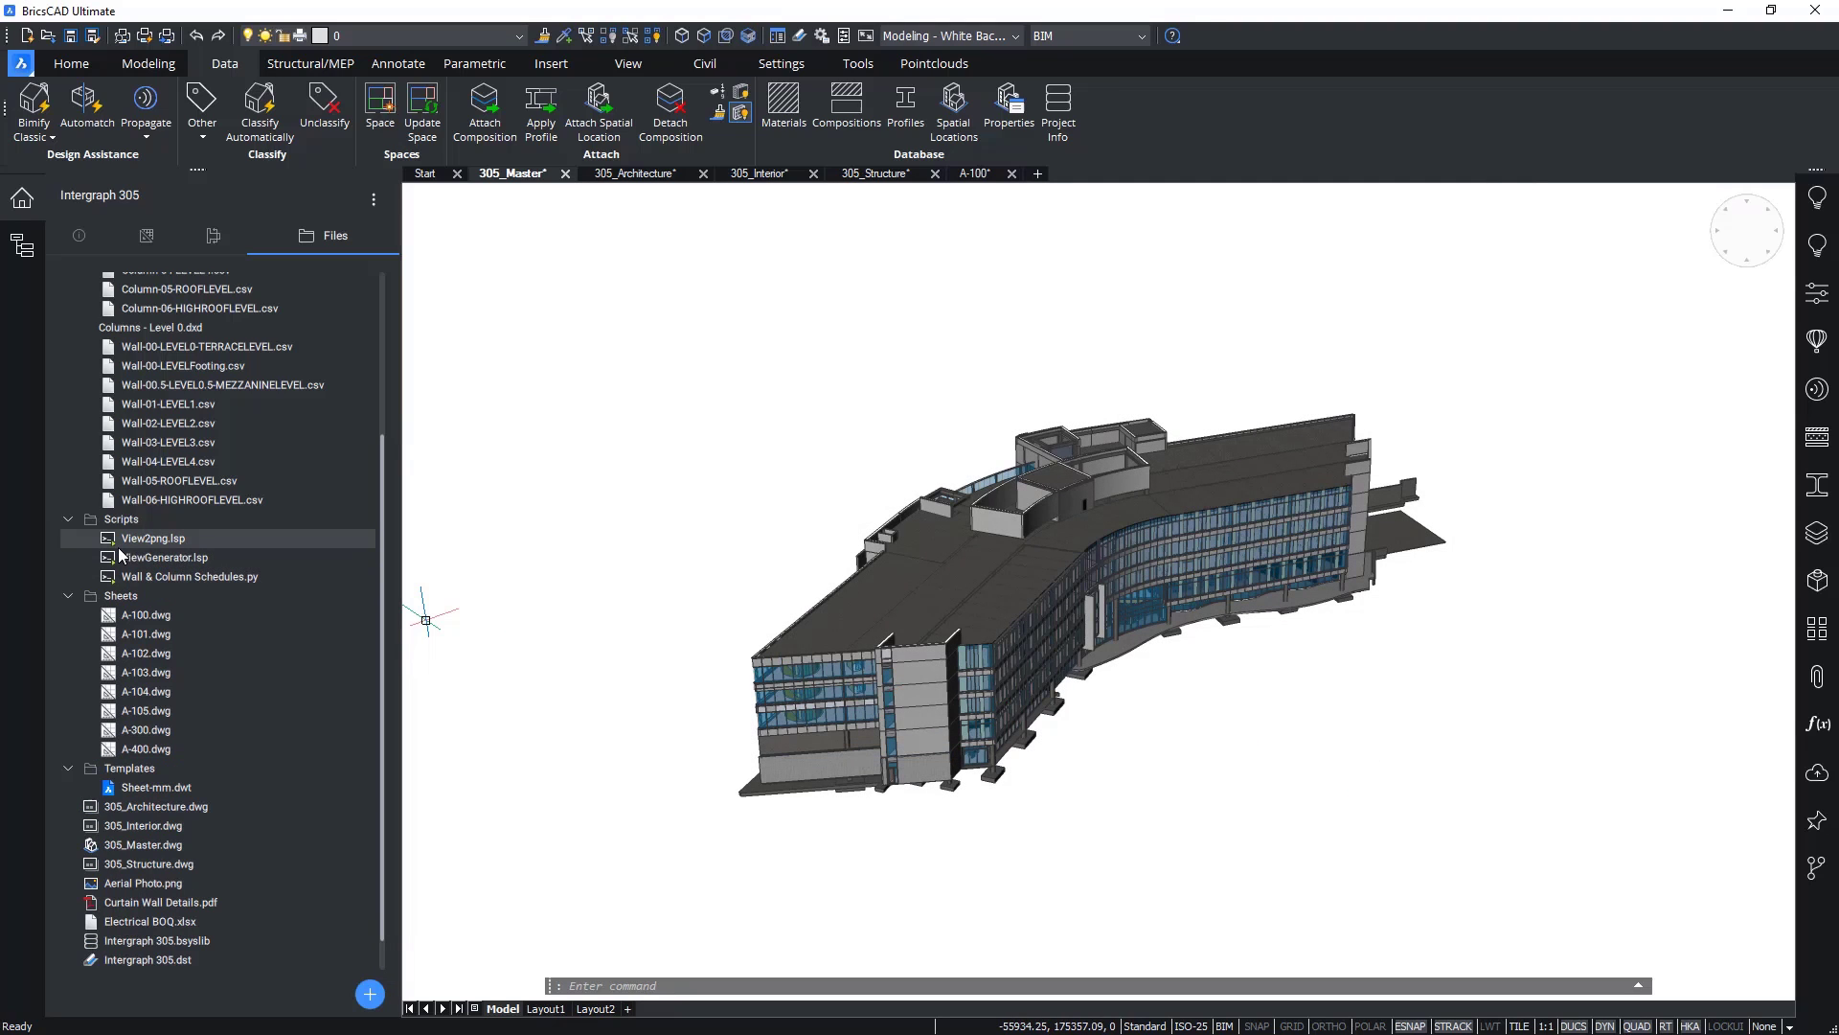
left_click(164, 556)
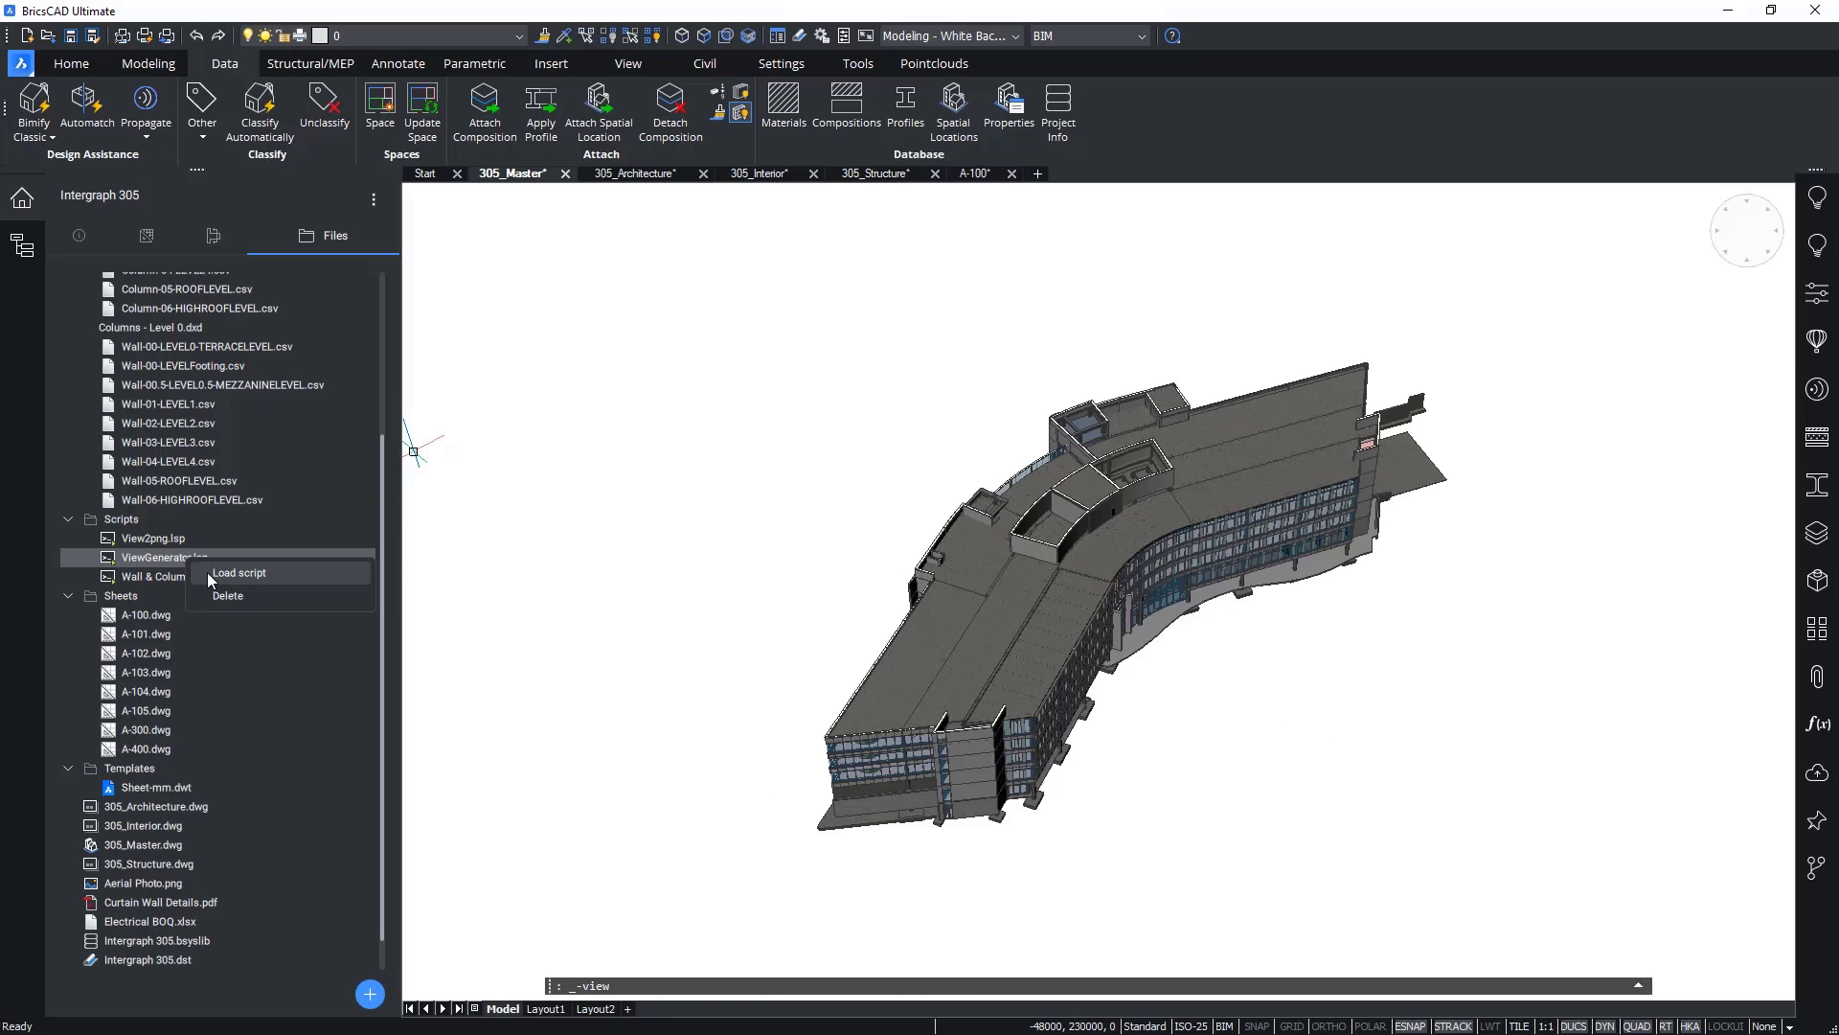
left_click(238, 573)
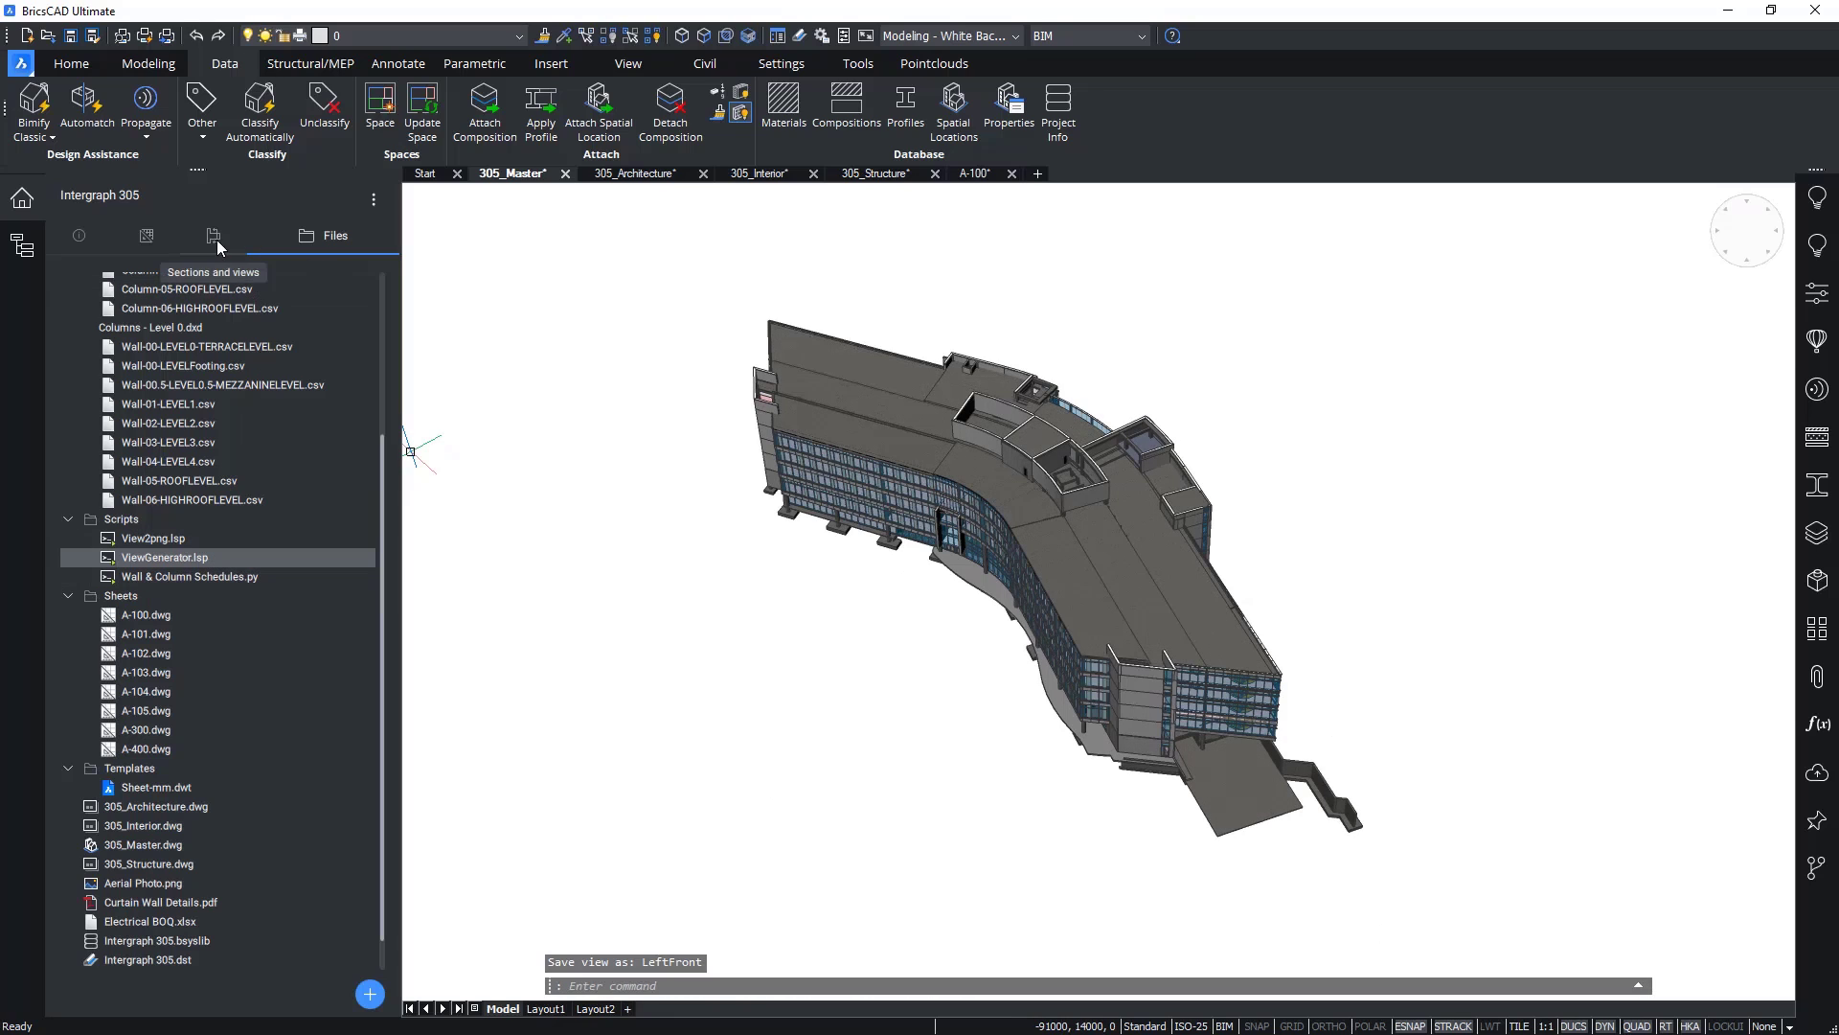
Step: Check the saved views, then run View2png to export the four 3D view PNG images
left_click(214, 236)
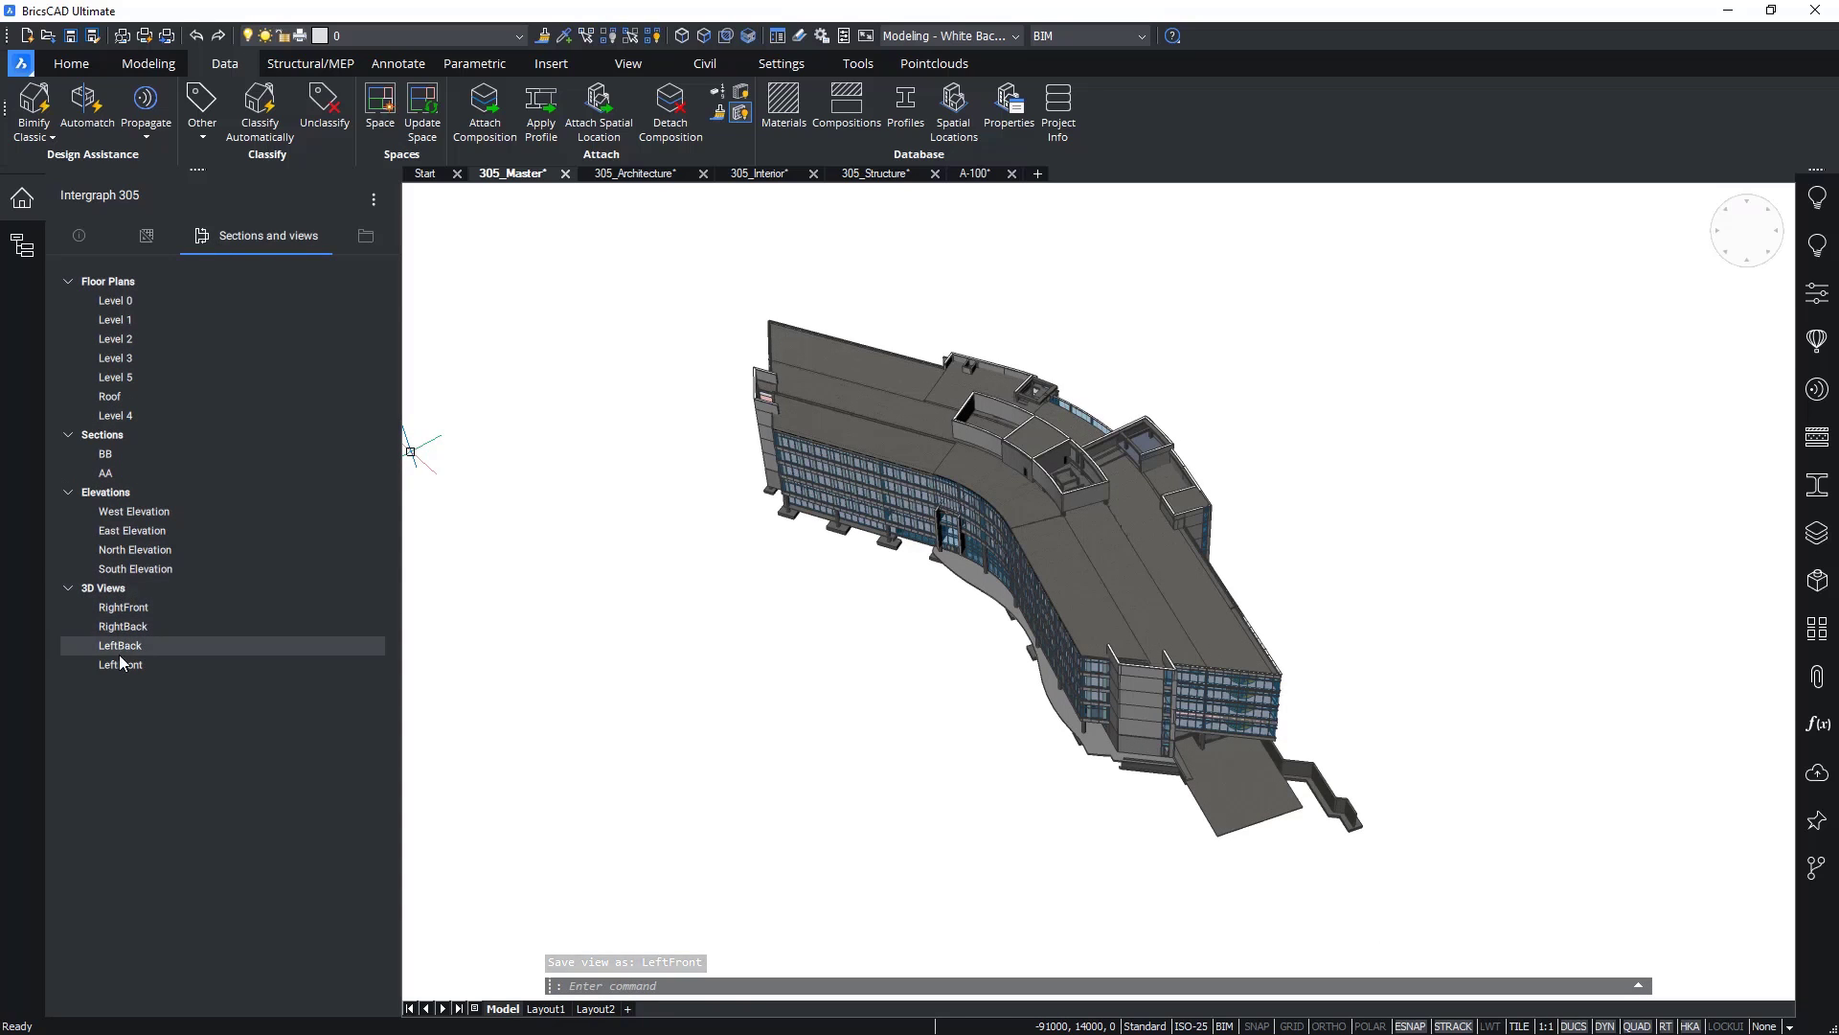
left_click(337, 235)
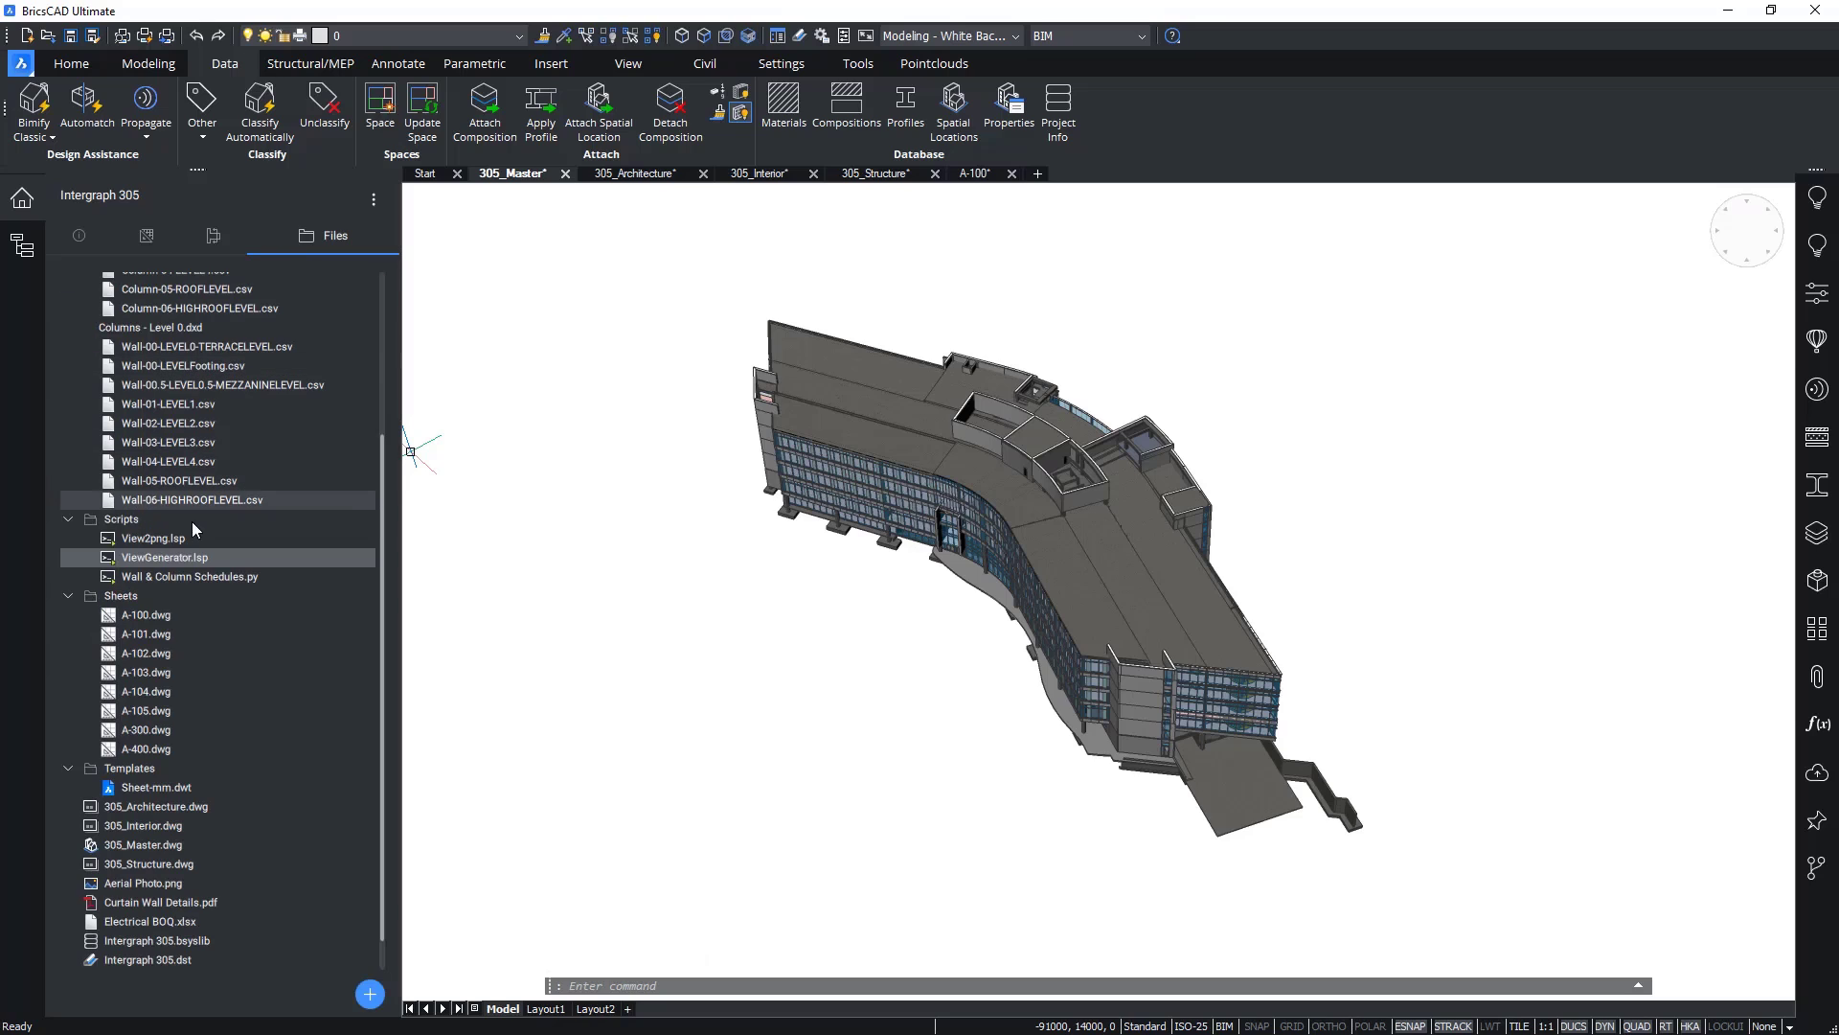
right_click(165, 558)
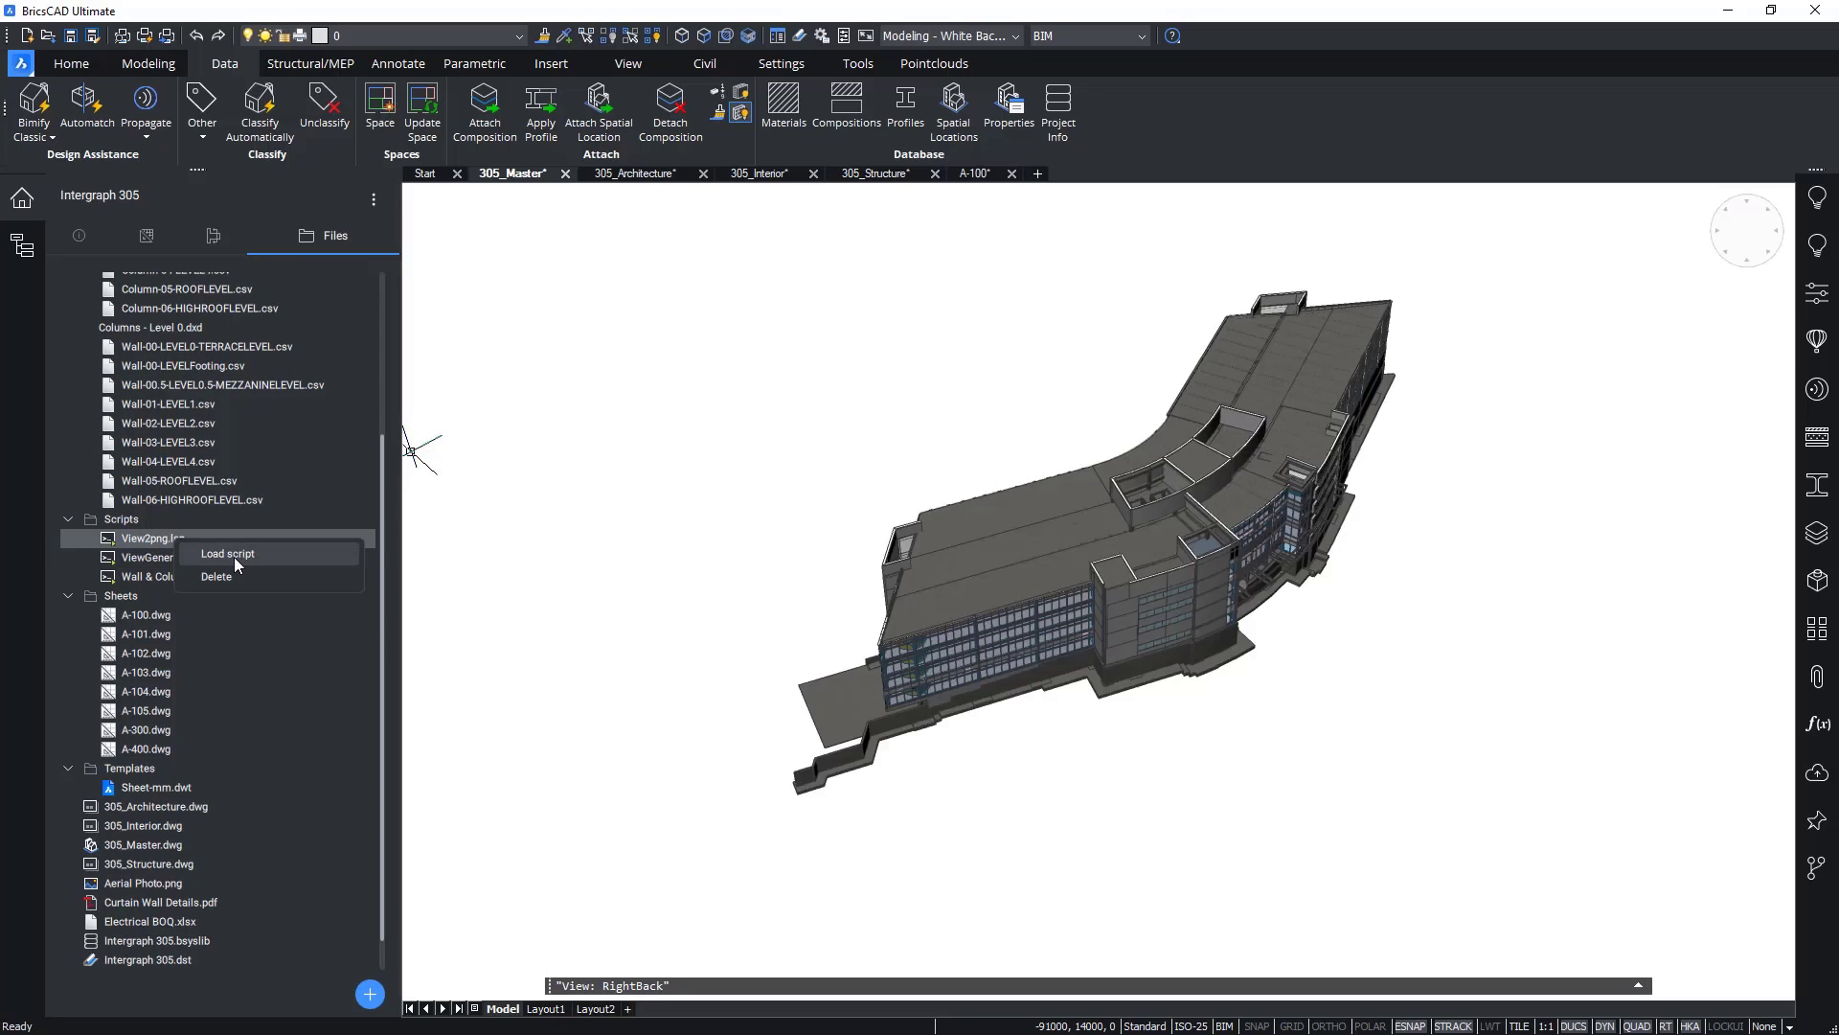
left_click(226, 551)
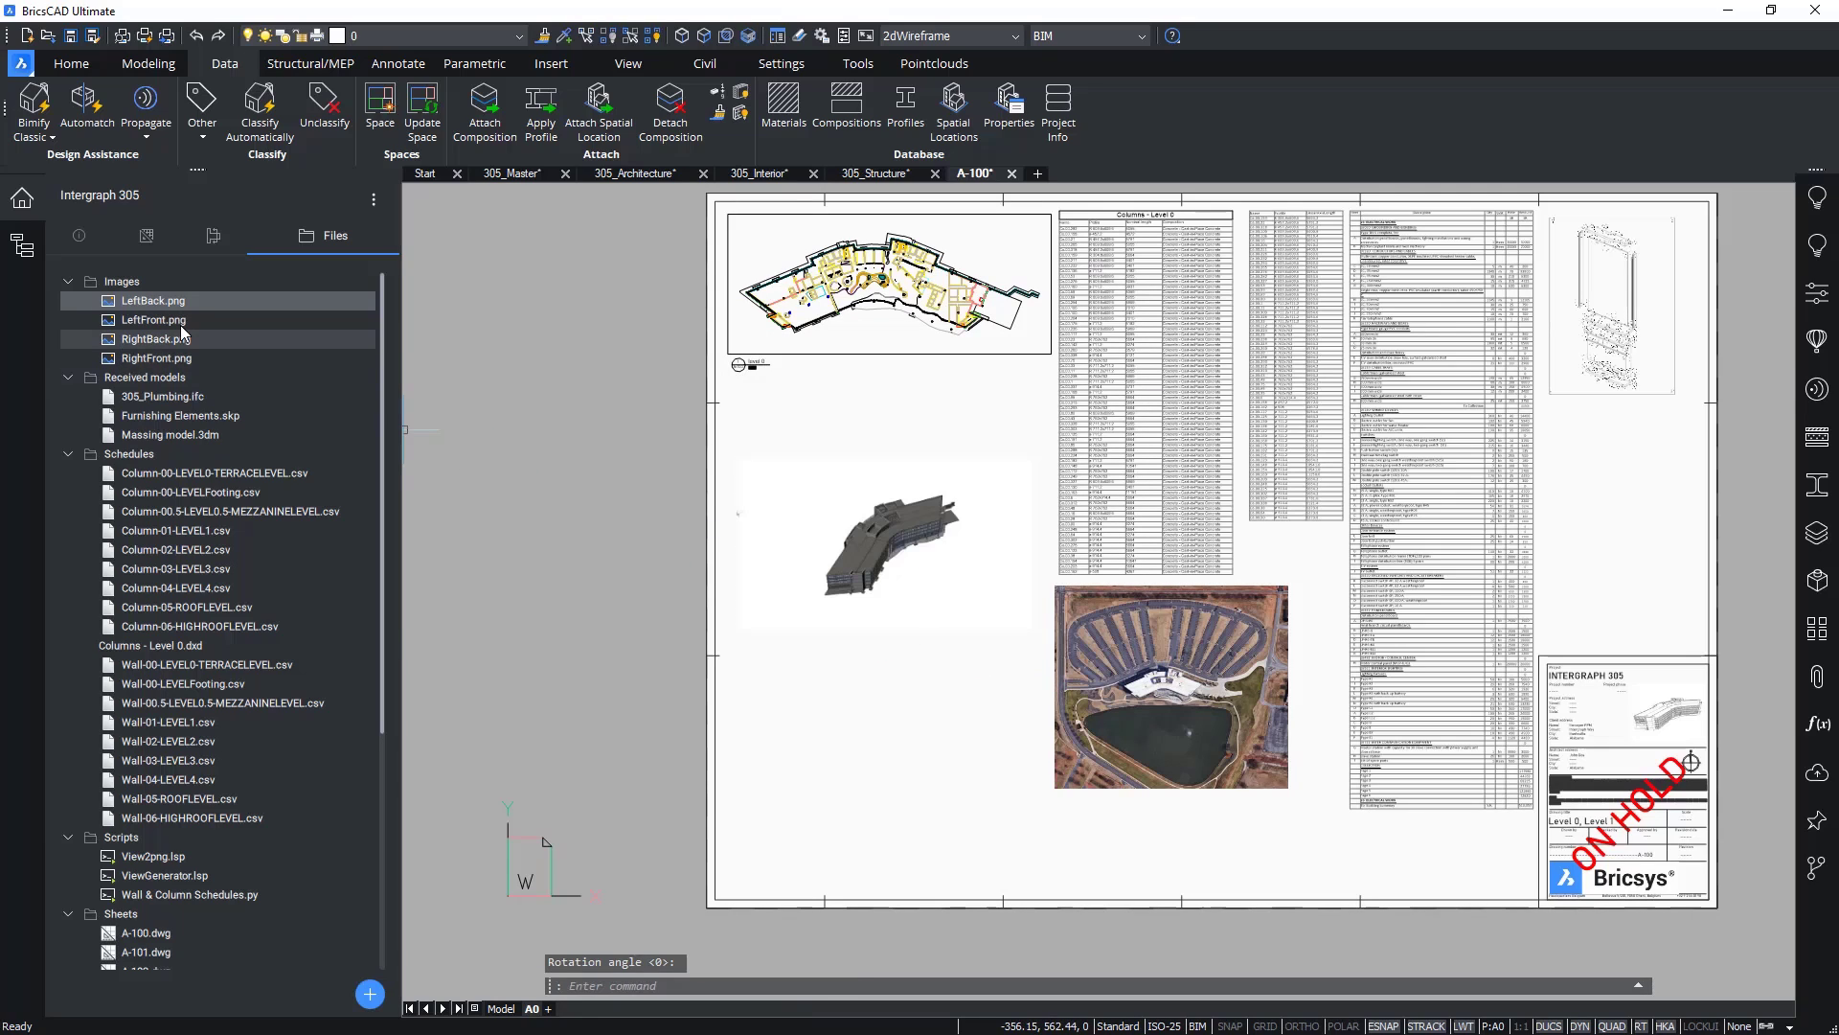
Step: Place a second 3D view image on A-100, return to 305_Master and start a blank drawing
double_click(154, 320)
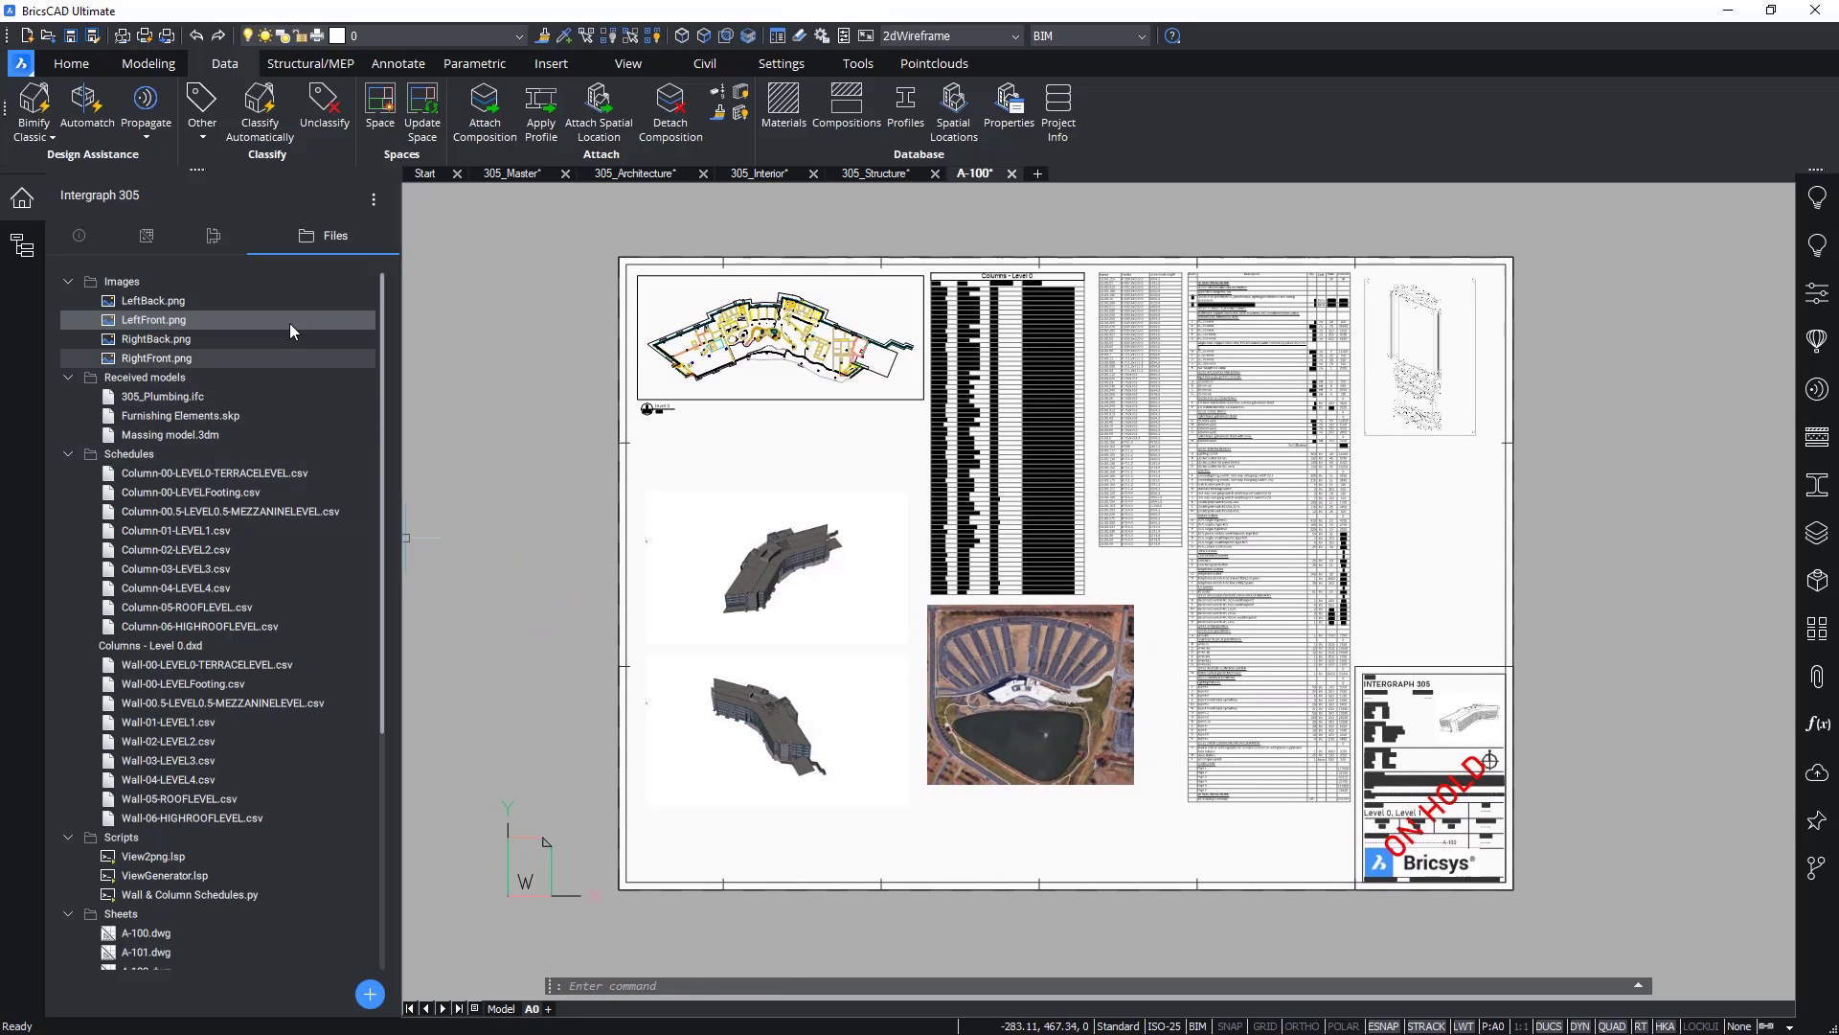
left_click(514, 172)
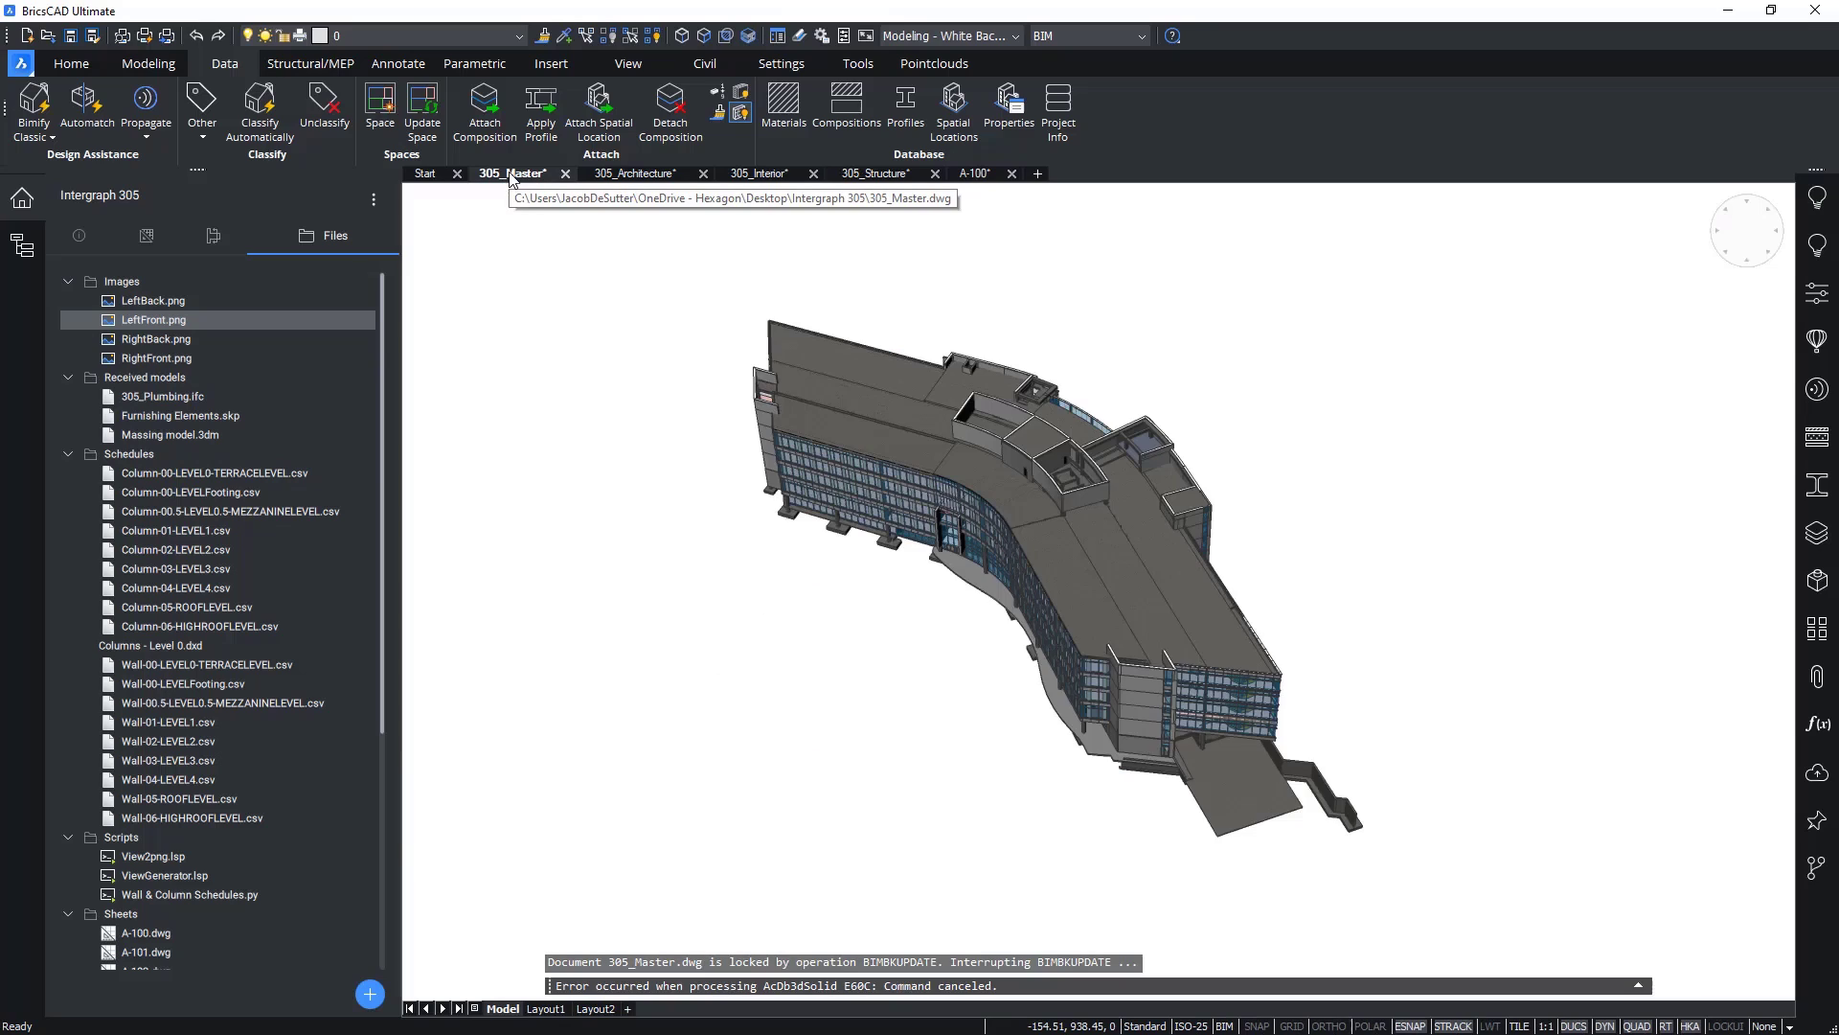
mouse_move(603, 513)
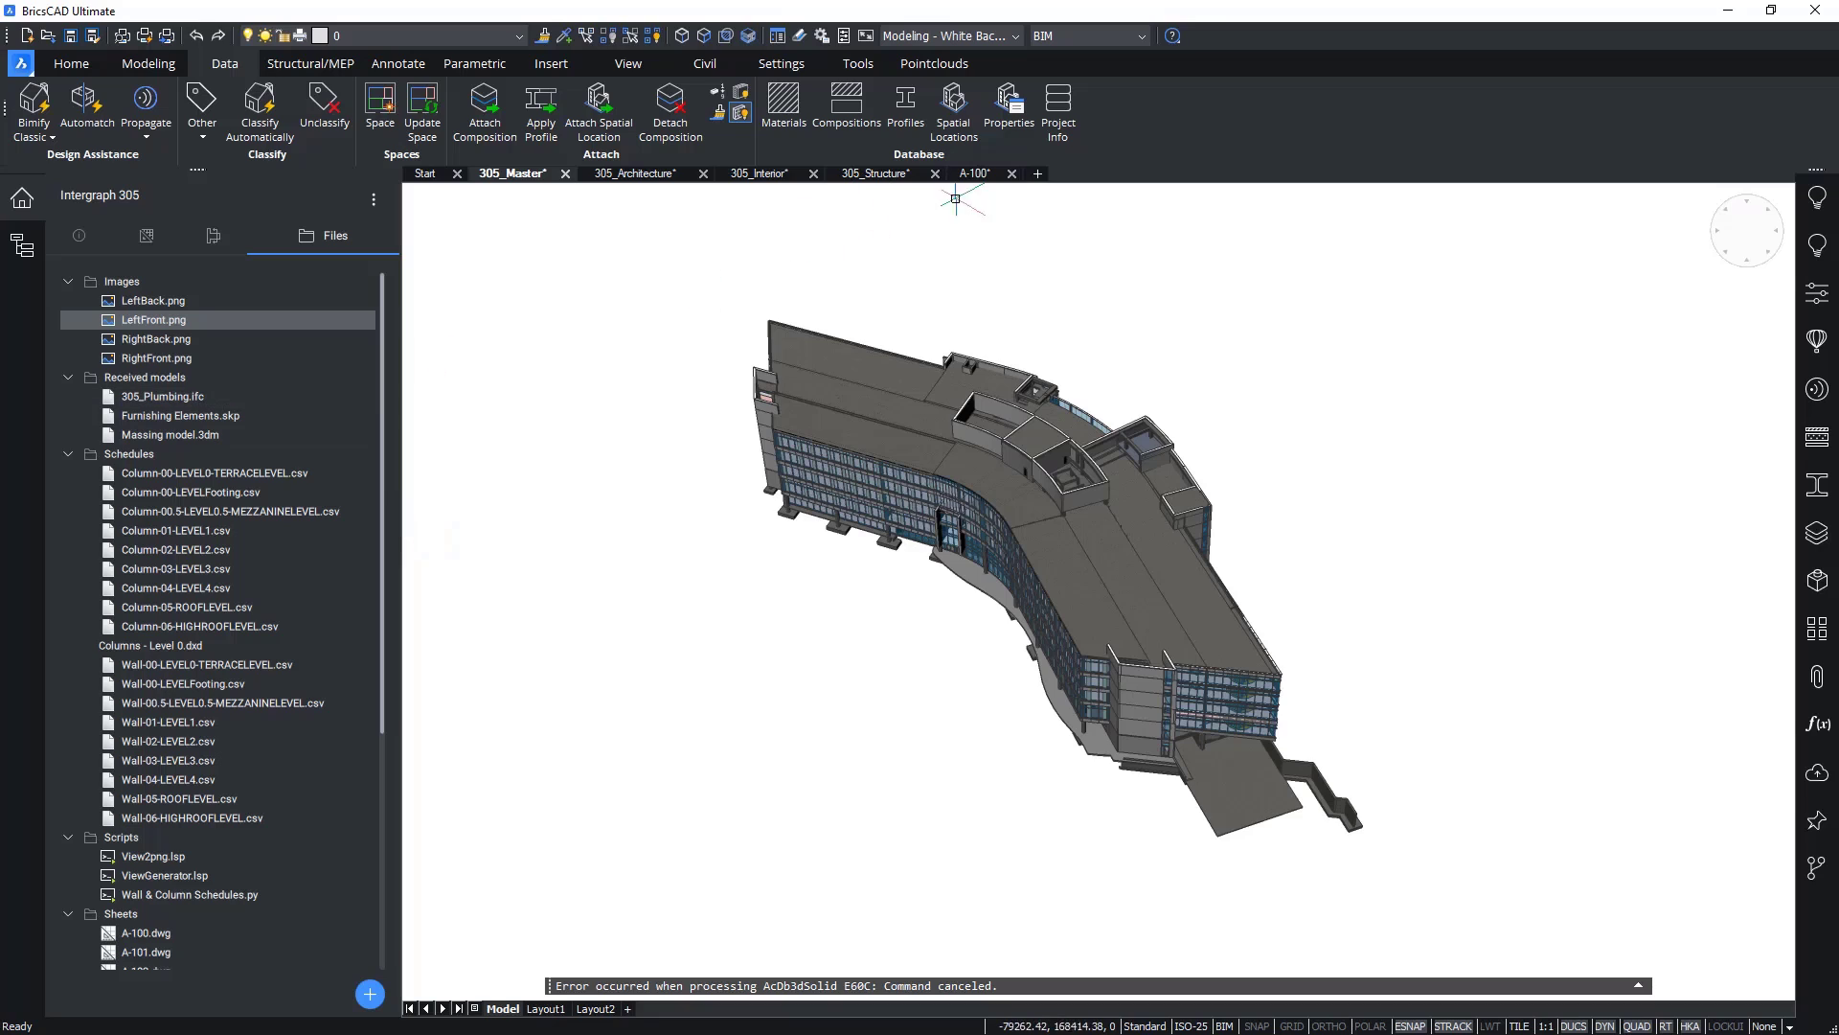
left_click(1126, 172)
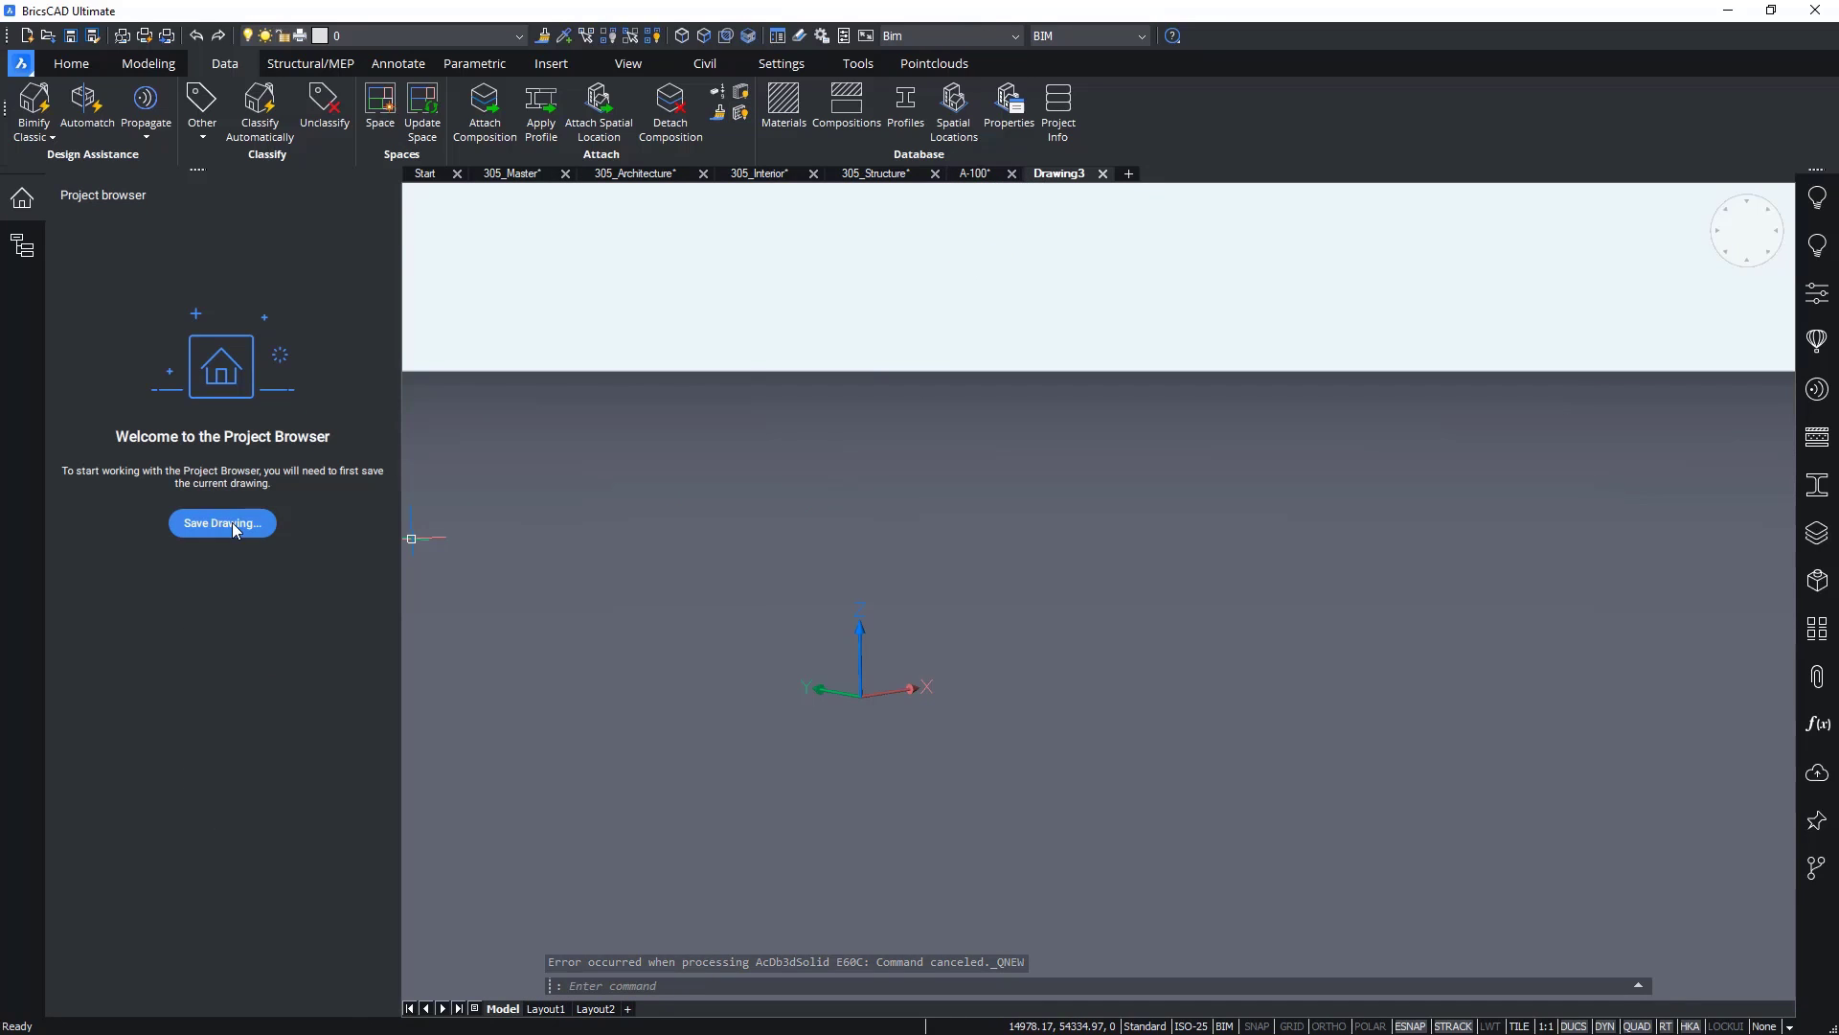
Step: Save the new drawing as 305_Plumbing and add it to the Intergraph 305 project
left_click(222, 523)
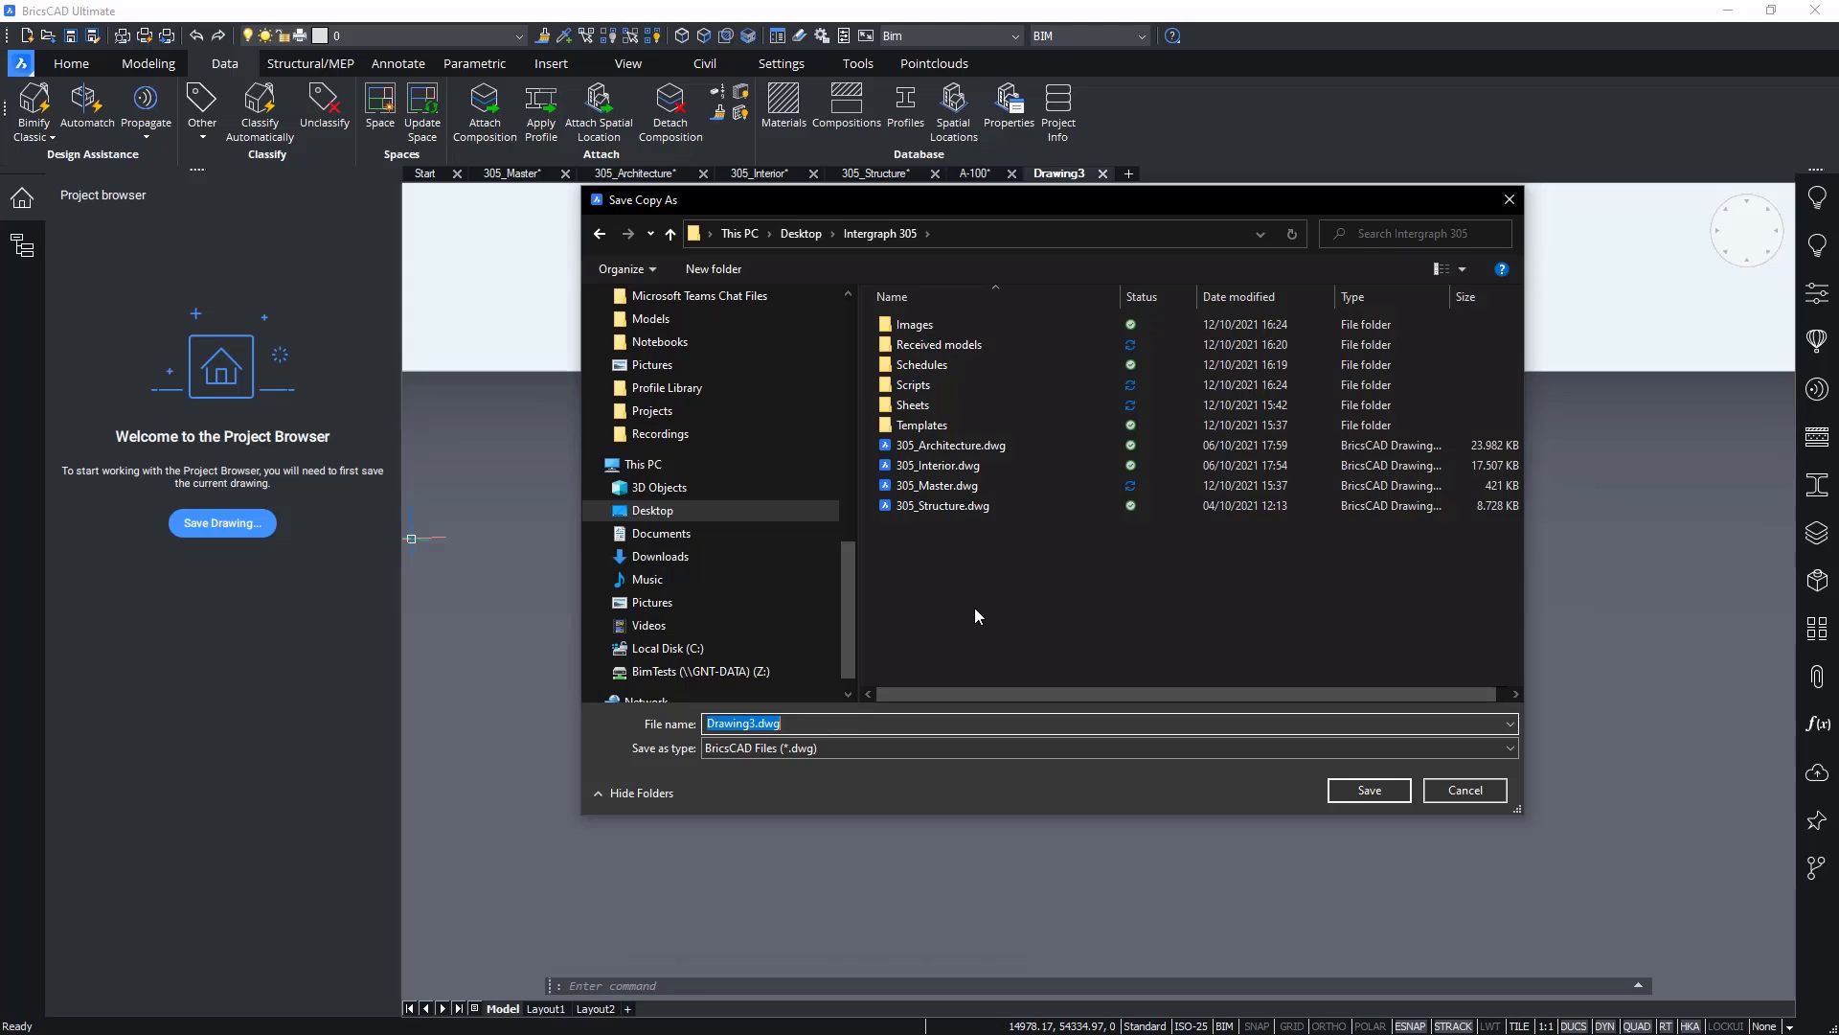
type("305_Pu")
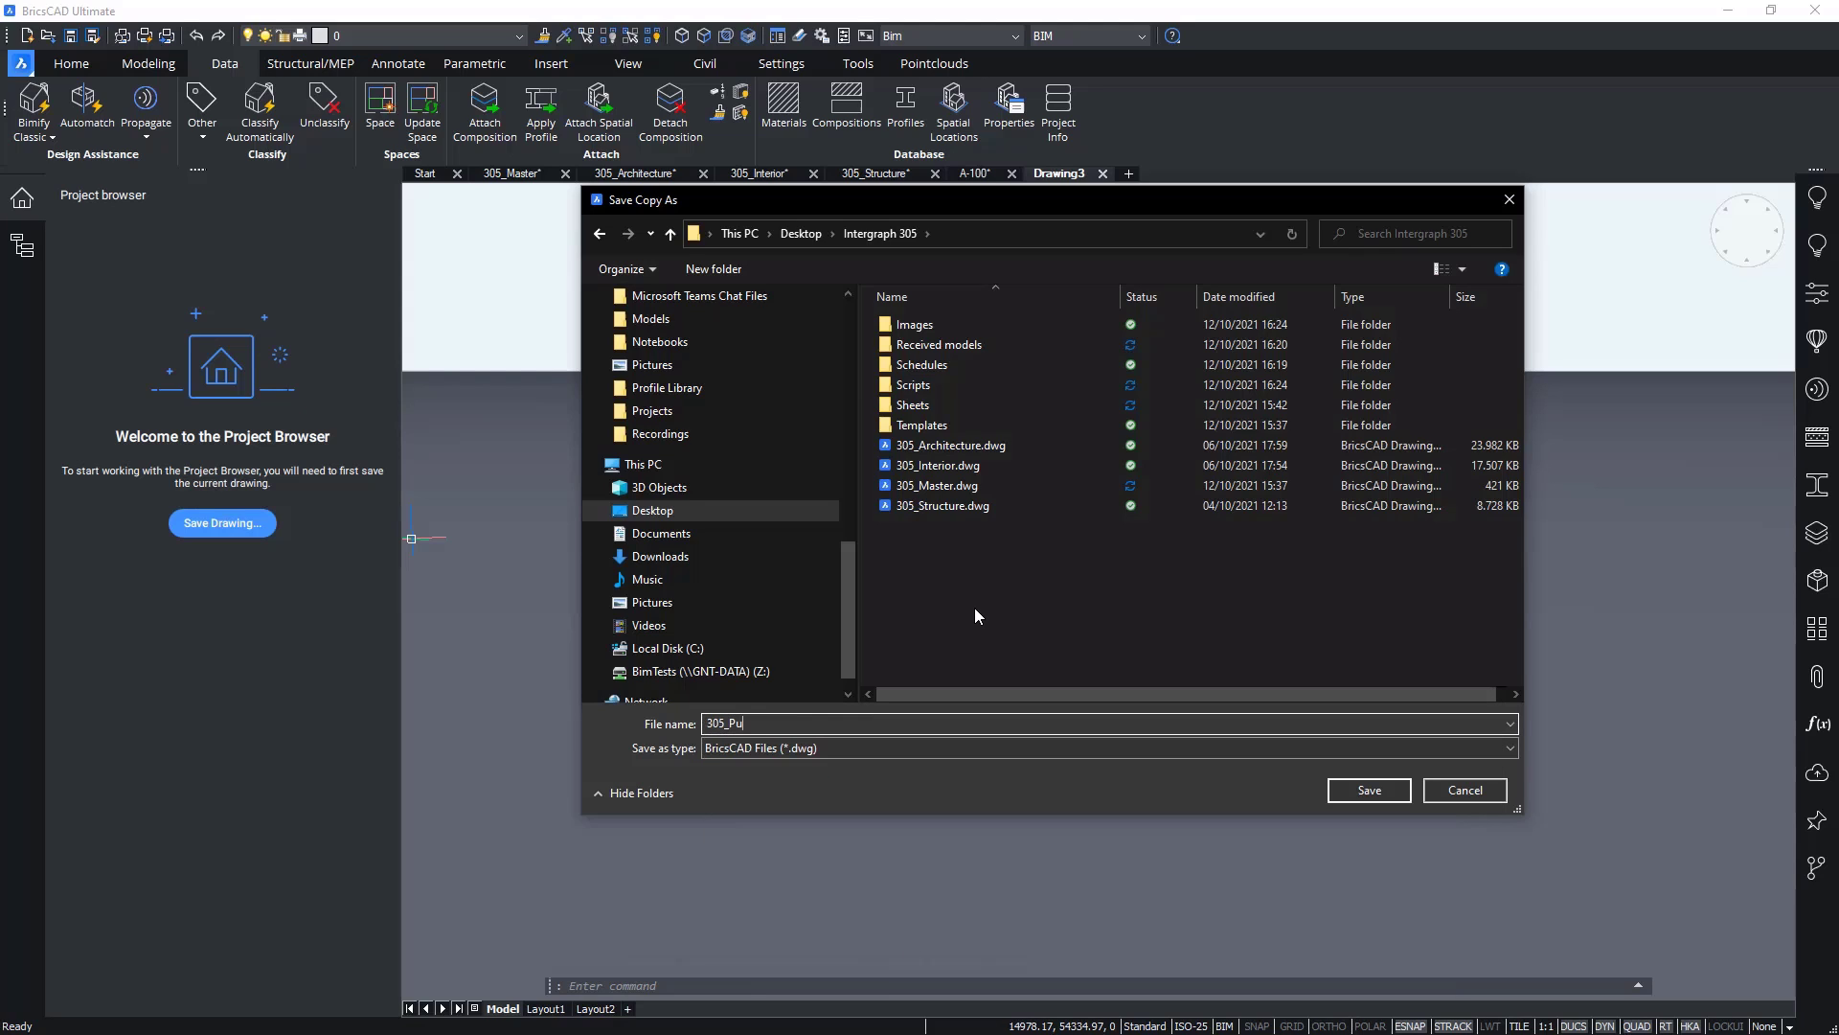
left_click(1462, 789)
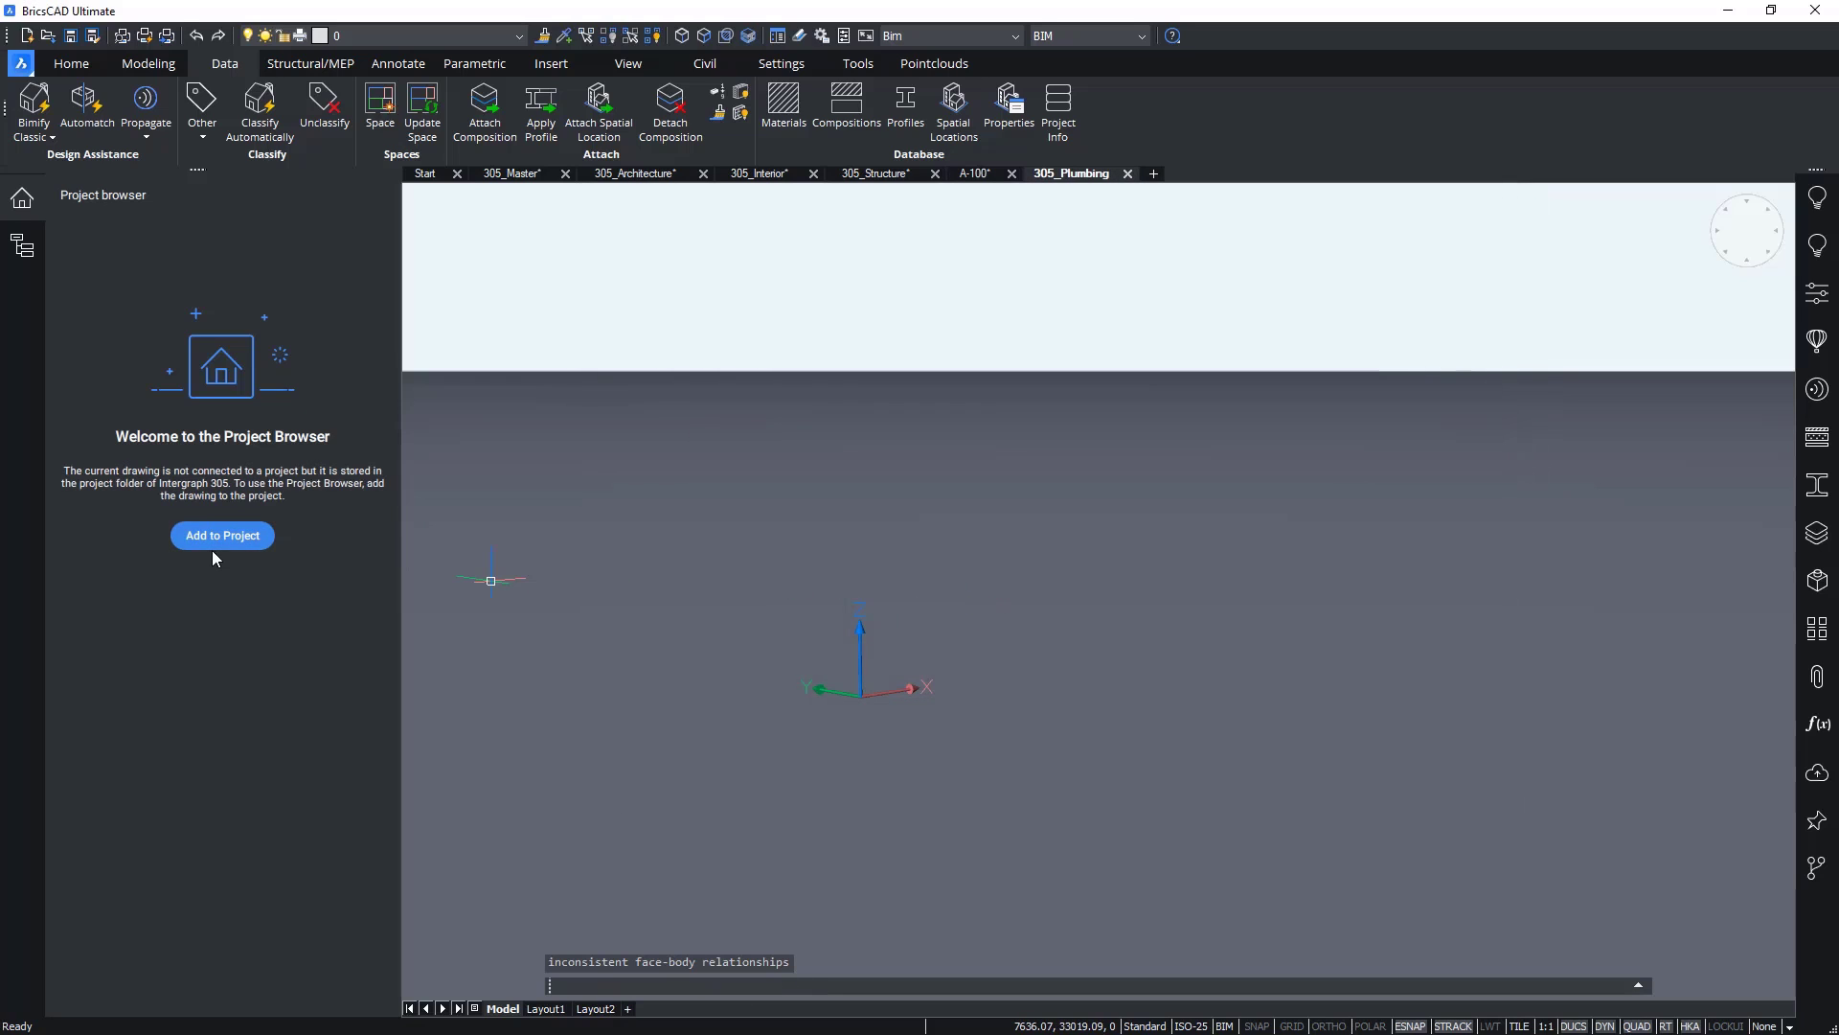
left_click(222, 534)
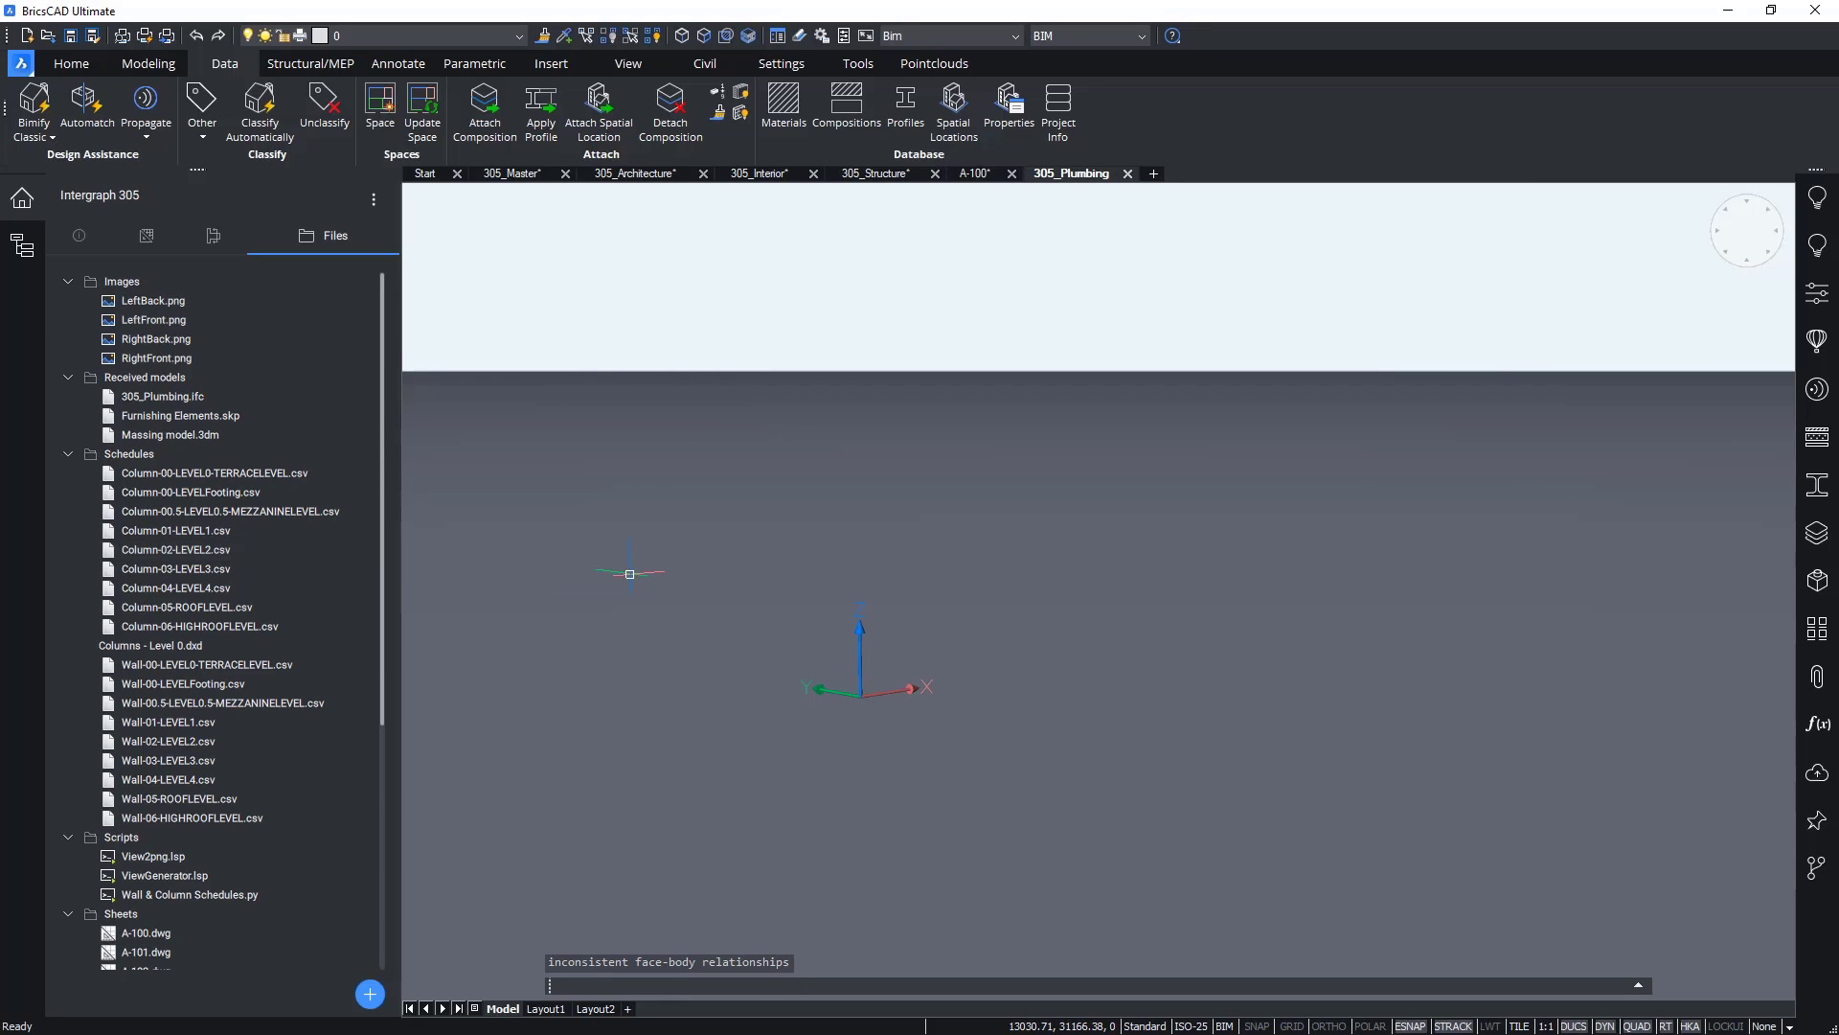
Step: Import the received model 305_Plumbing.ifc into the plumbing drawing
left_click(161, 397)
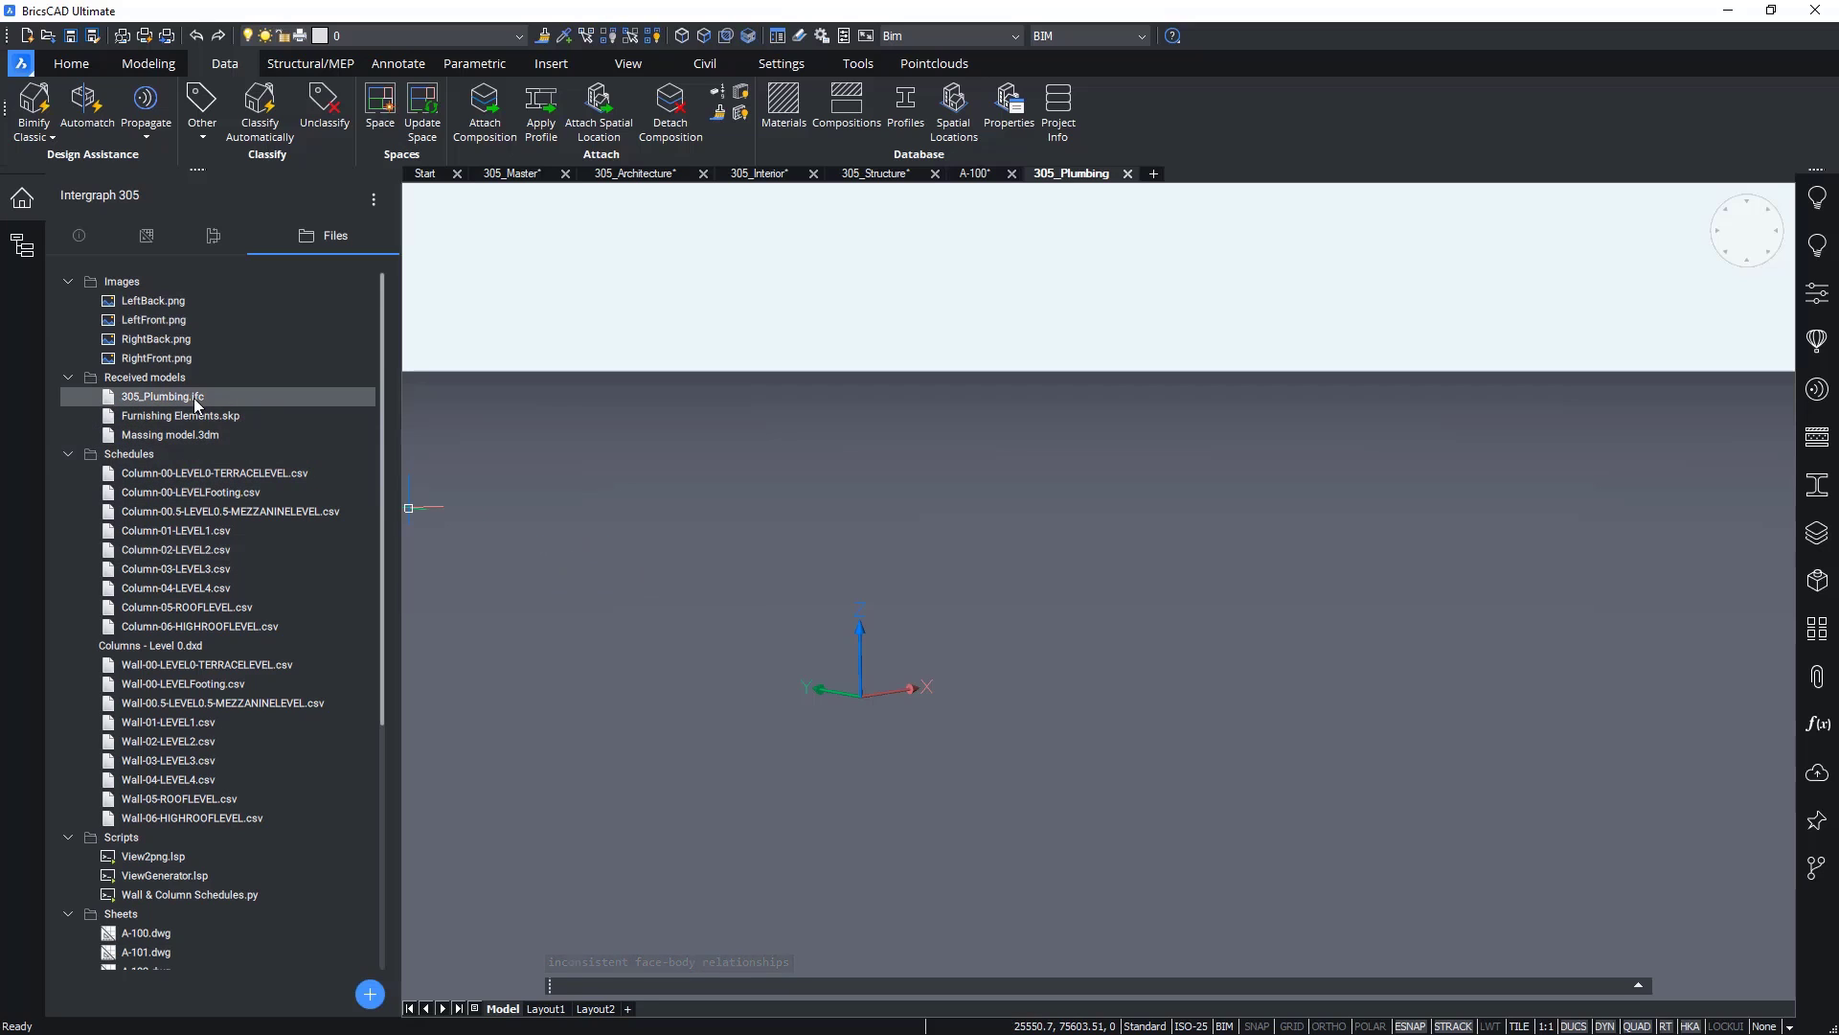
right_click(160, 397)
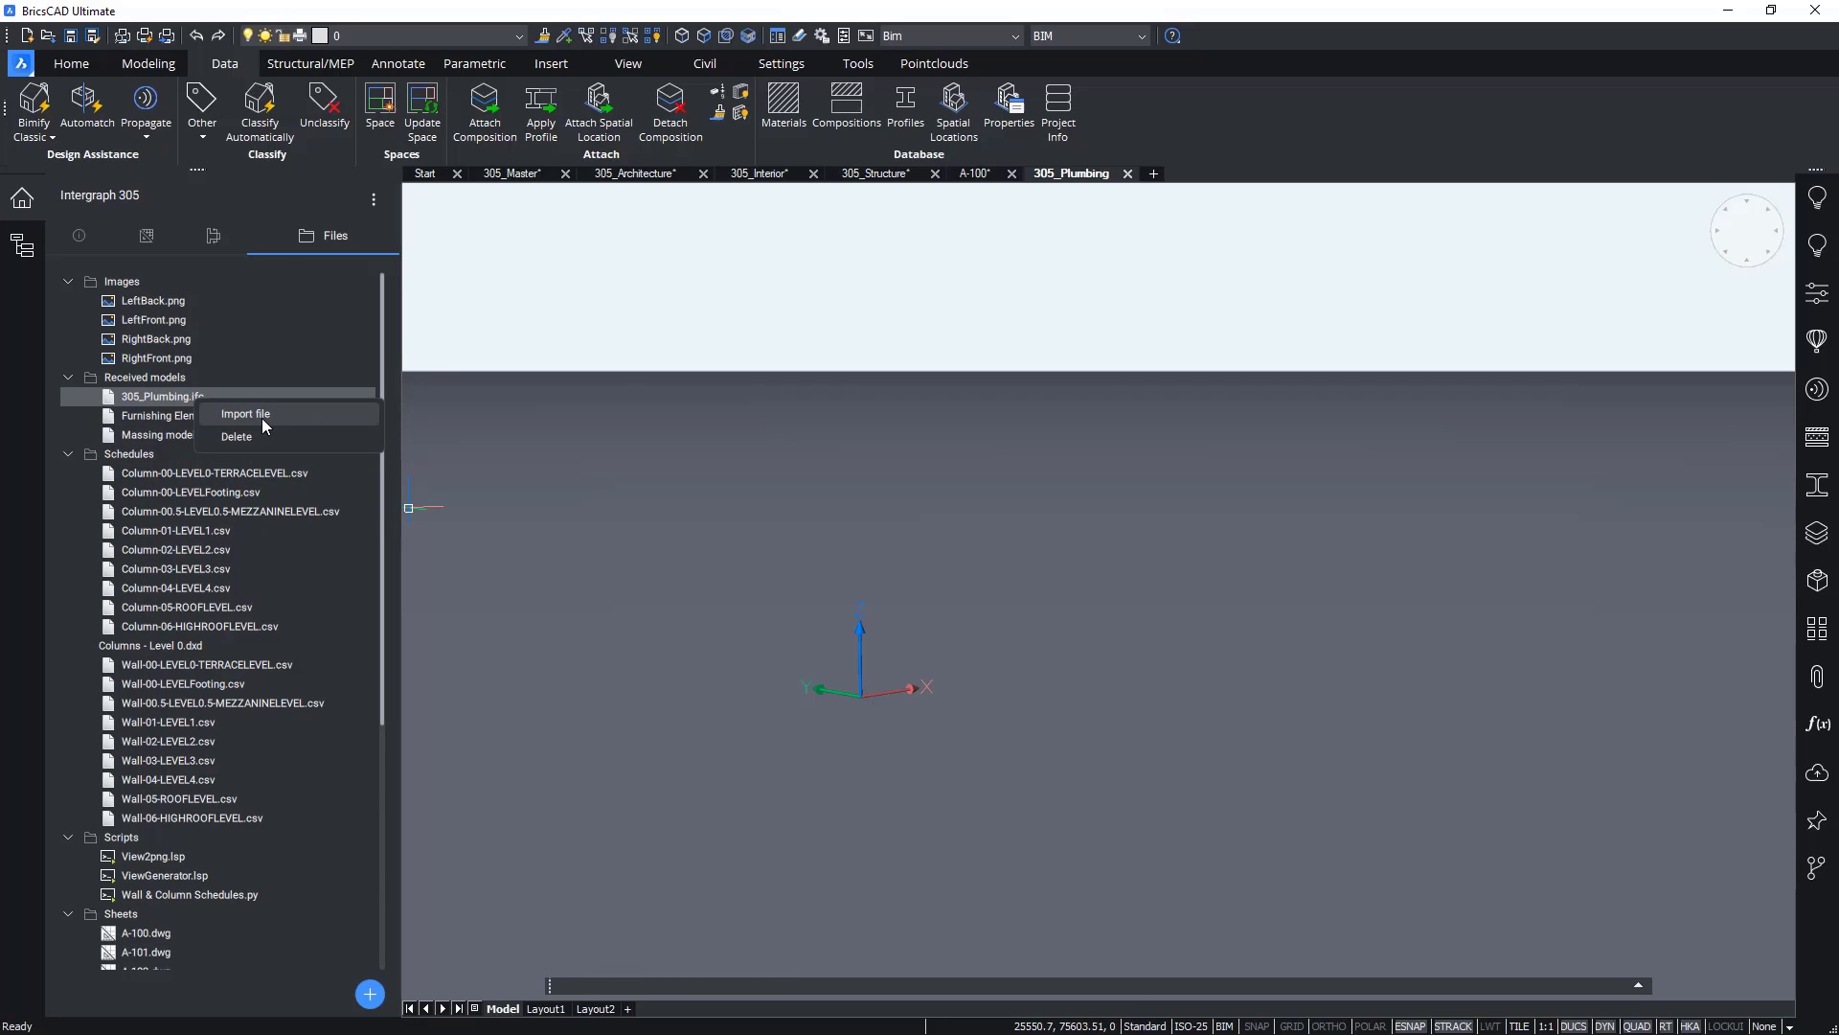
left_click(245, 414)
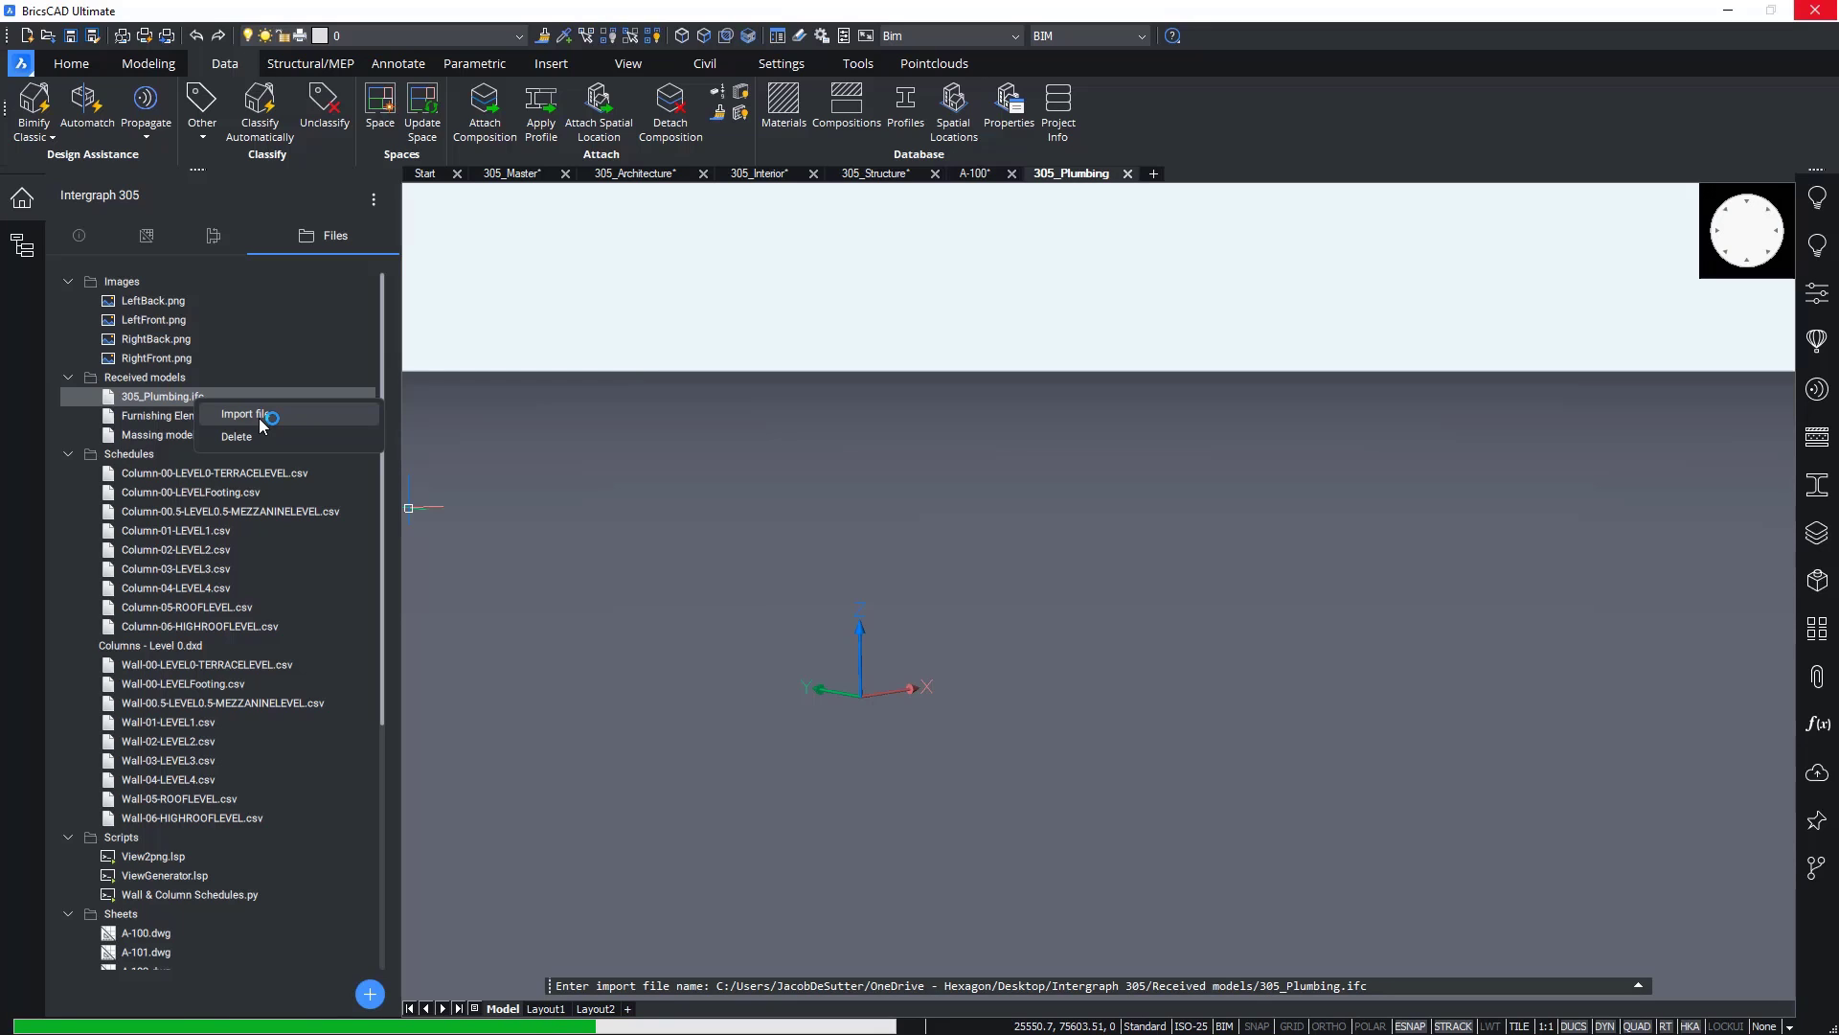
left_click(245, 414)
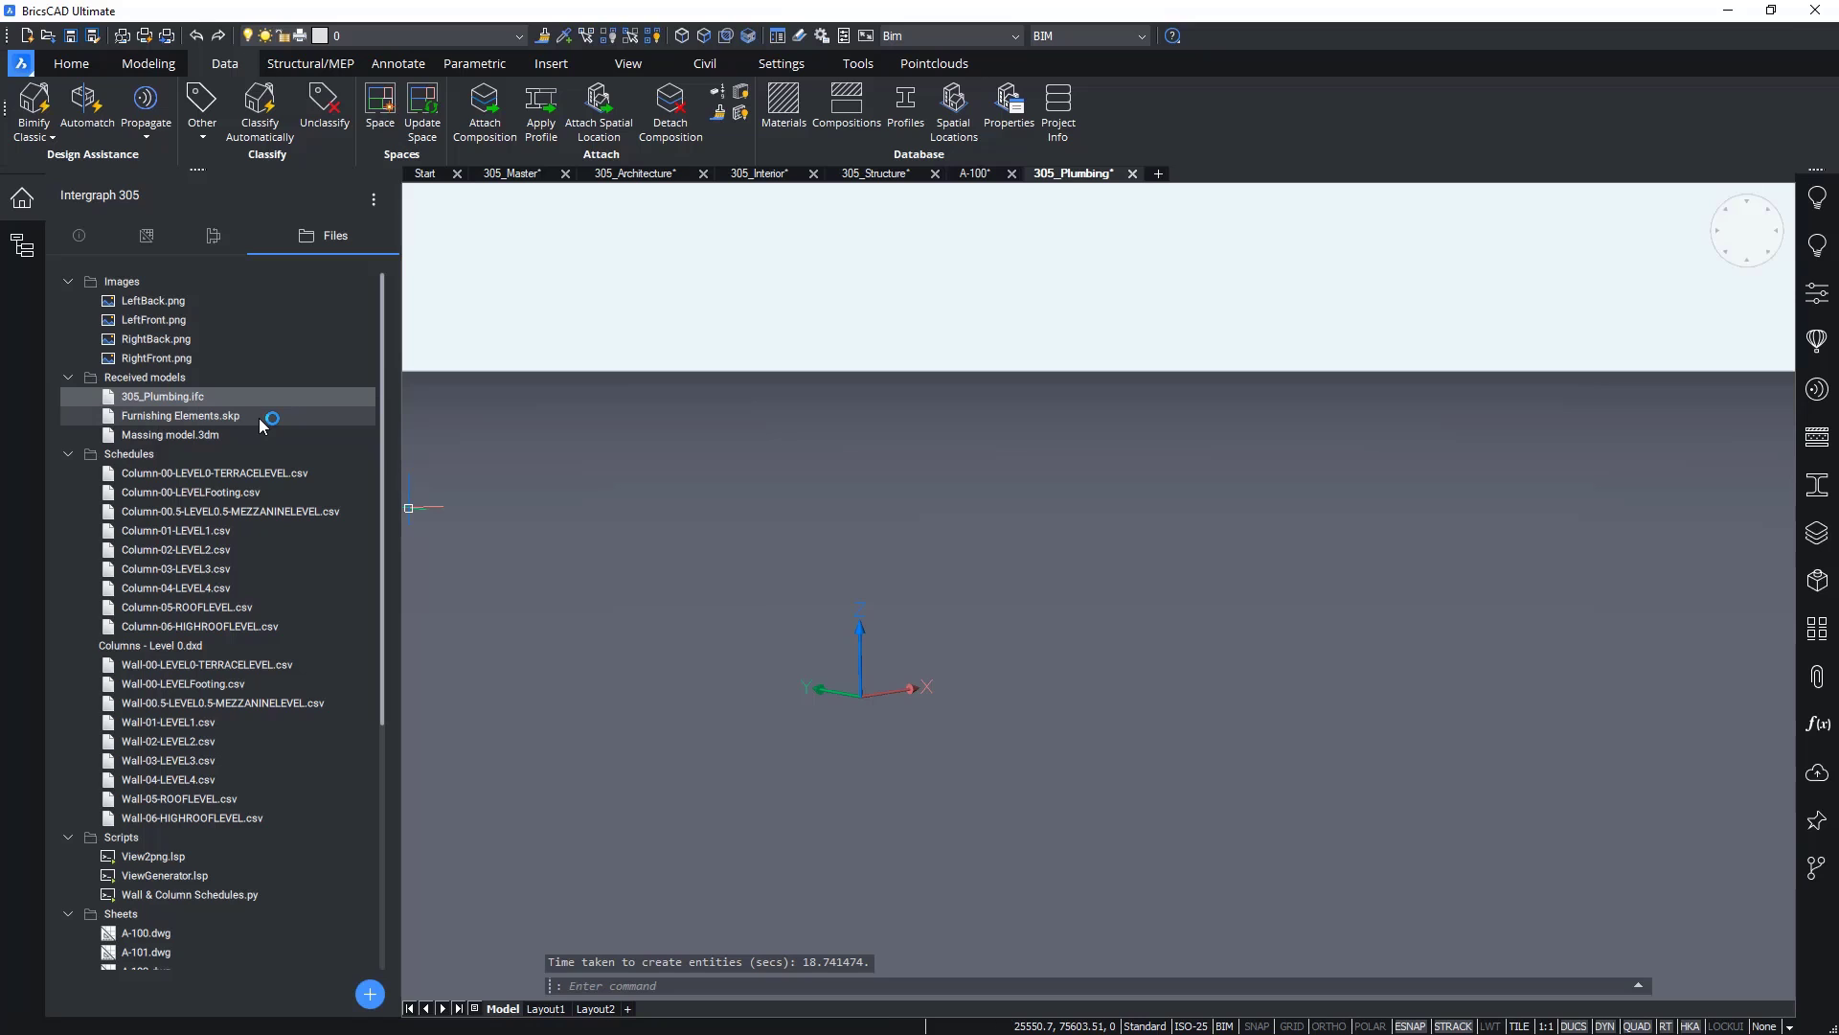